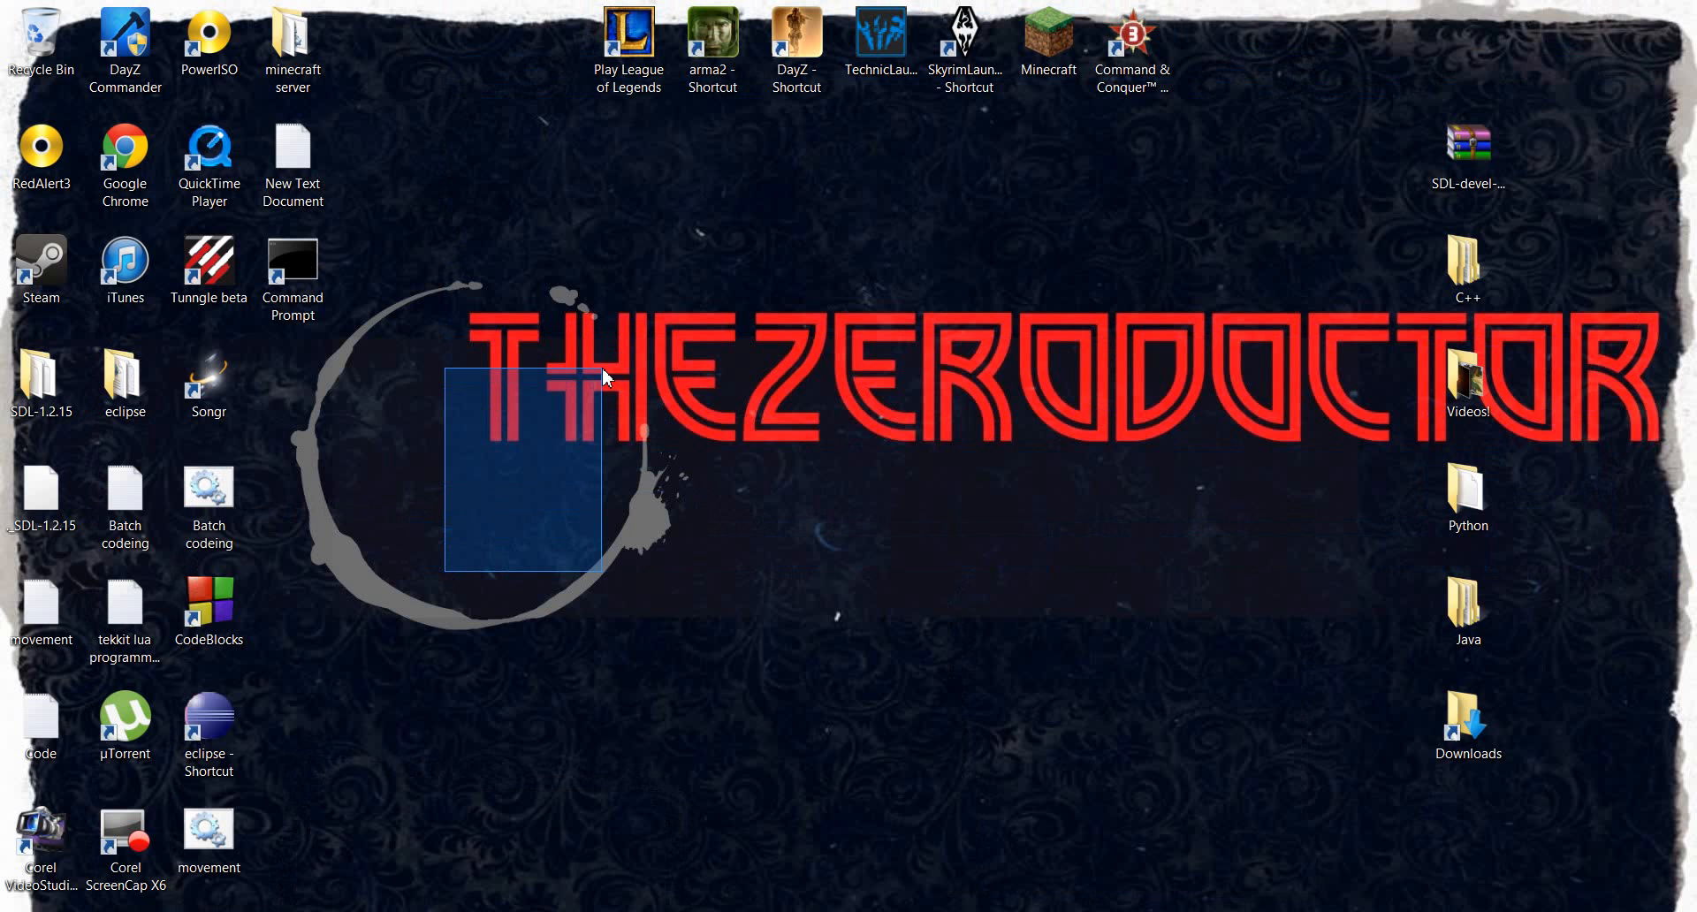
Switch from the desktop to Code::Blocks showing the test project's empty main.cpp.
left_click(607, 377)
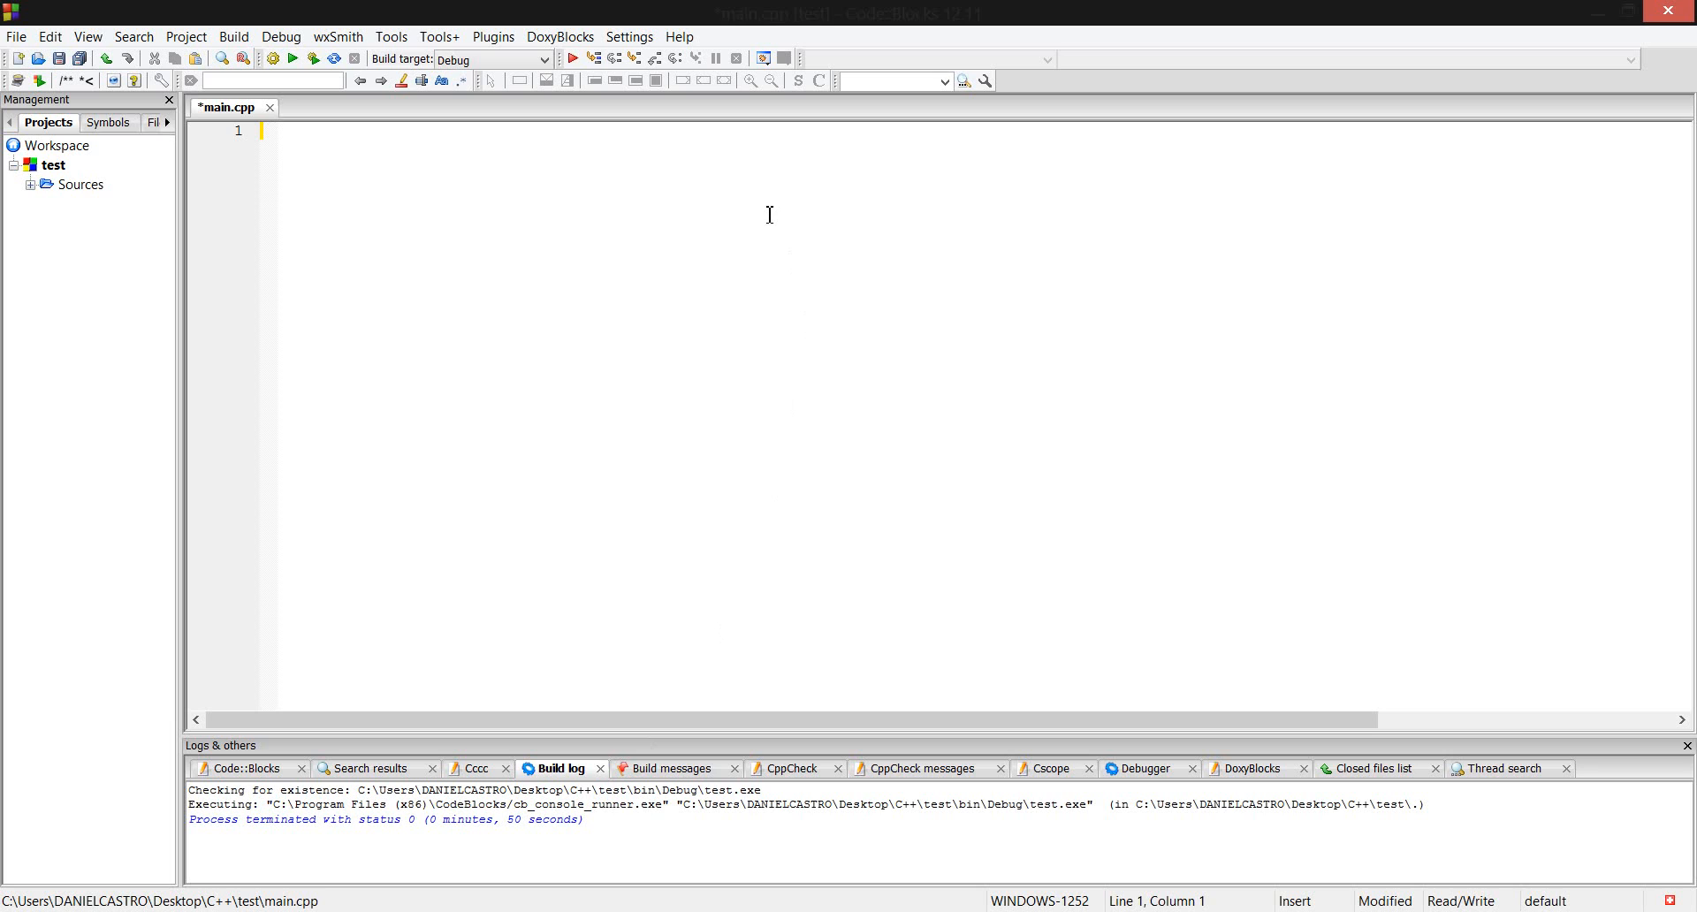
Write the #include lines for <iostream> and <cmath>.
type("#")
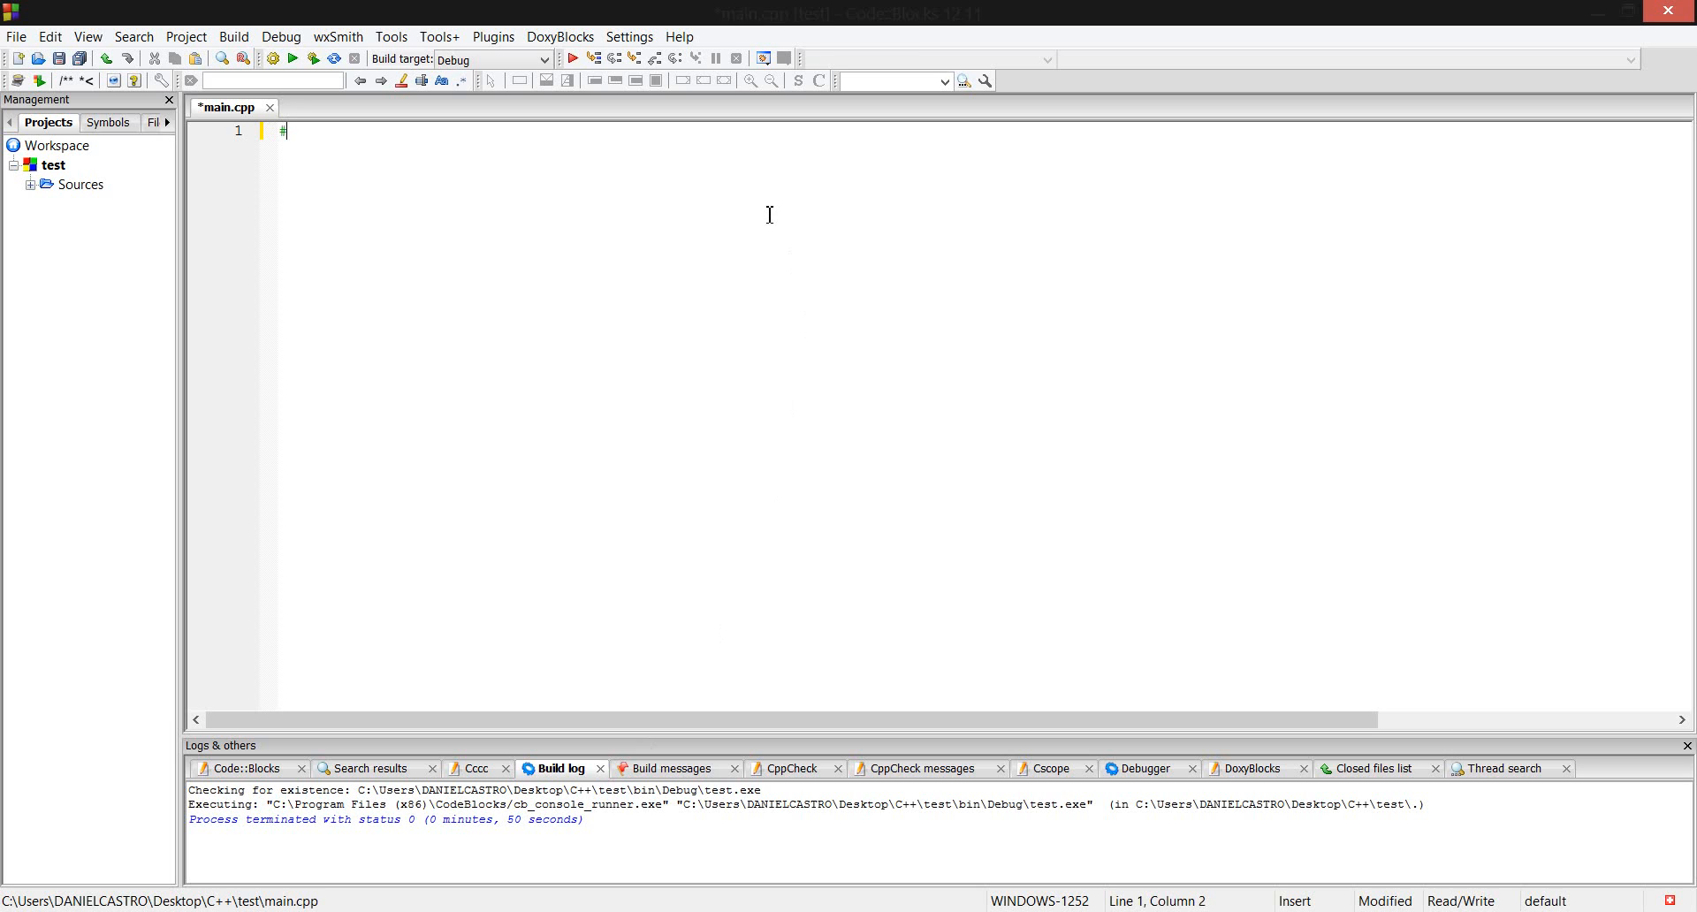
key("Backspace")
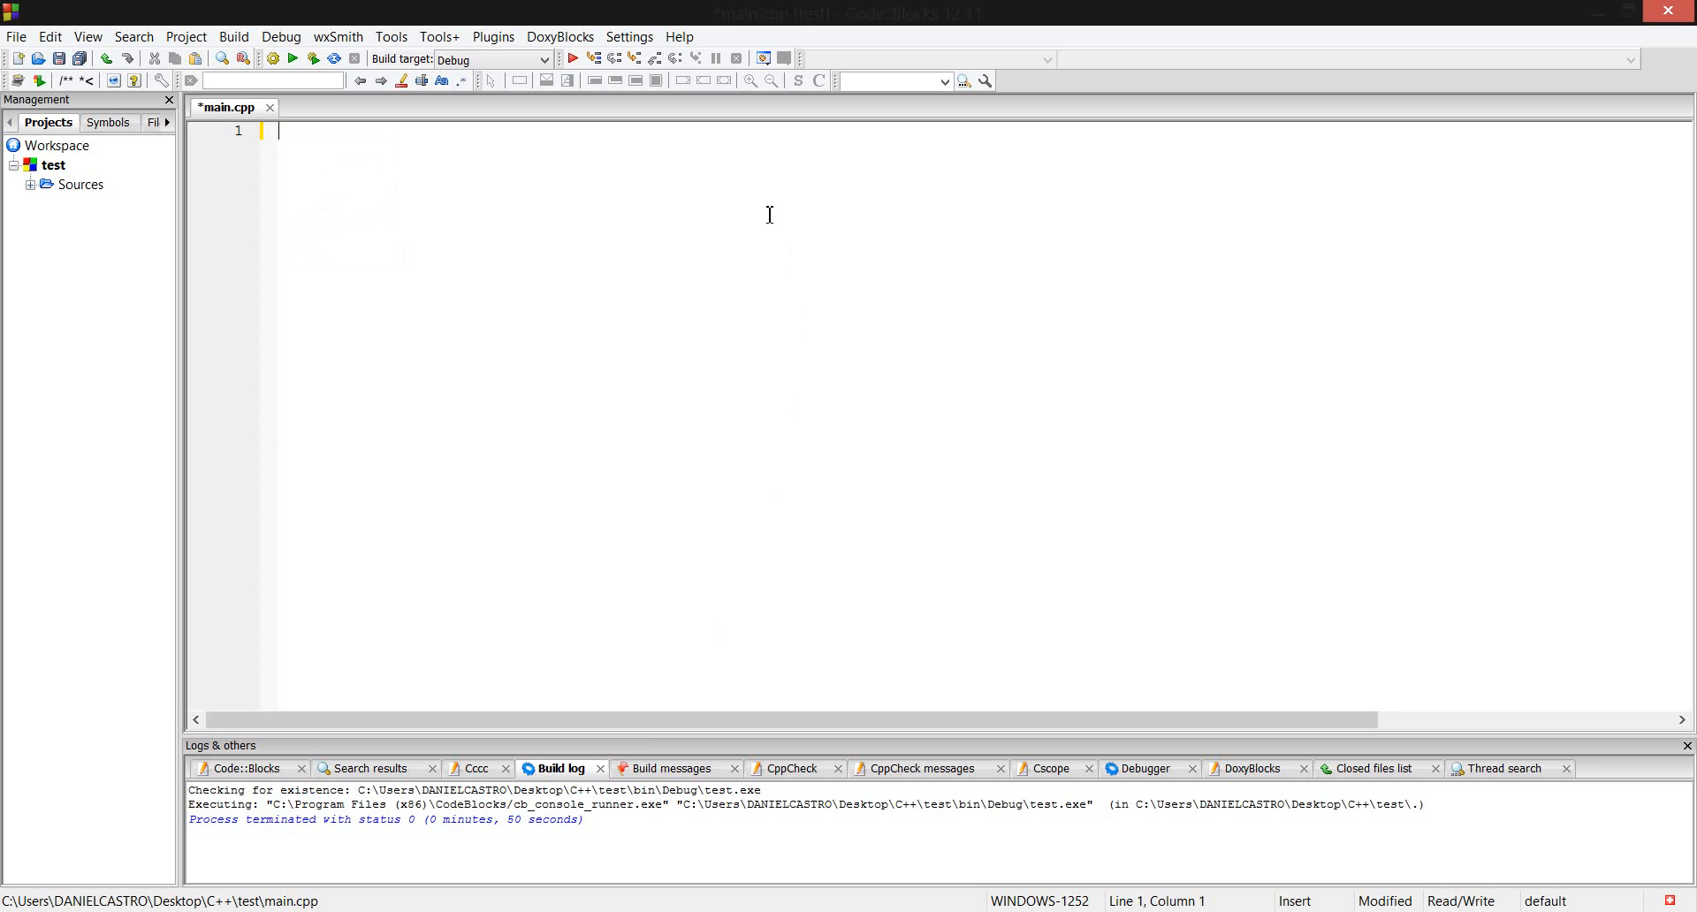
type("#")
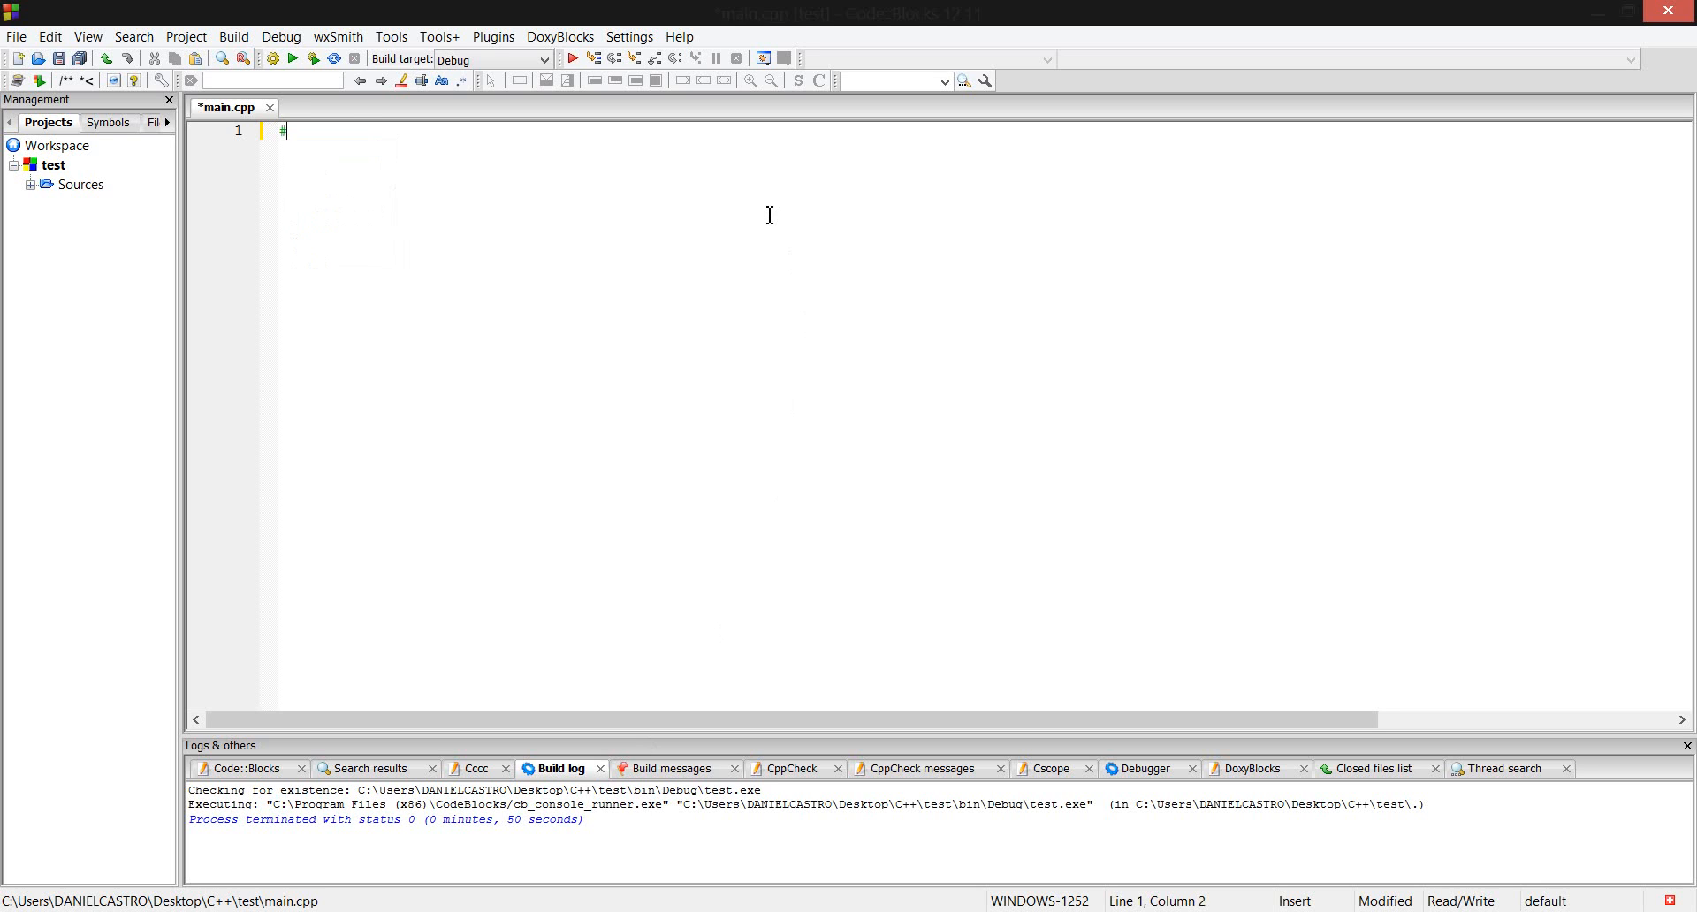
type("in")
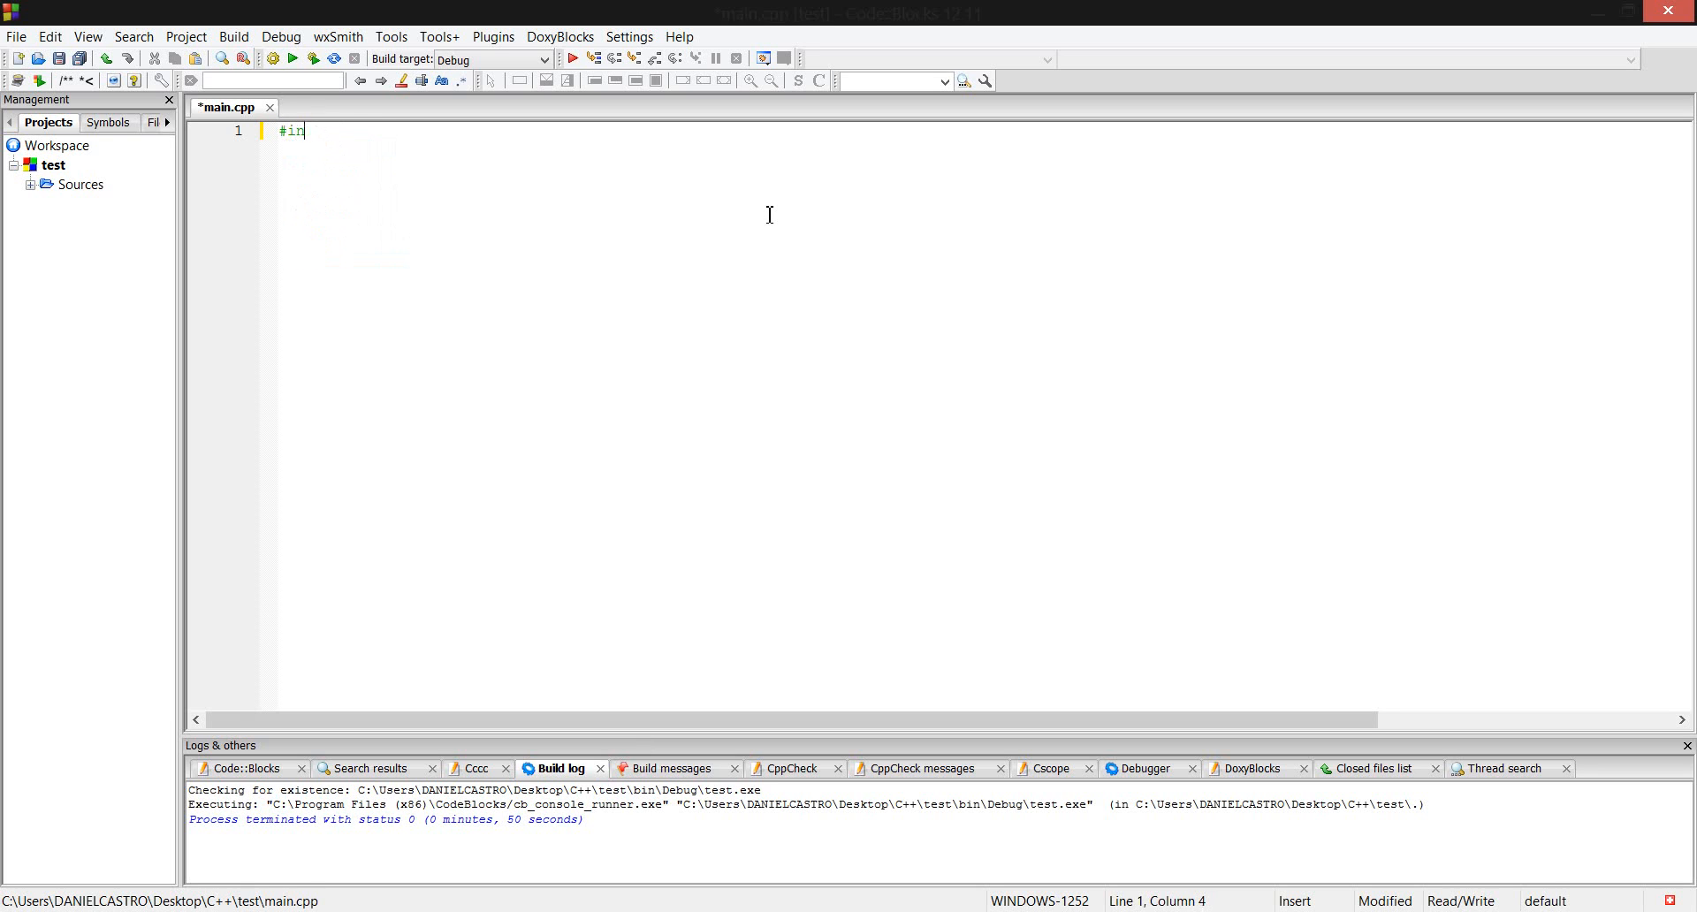
type("clude")
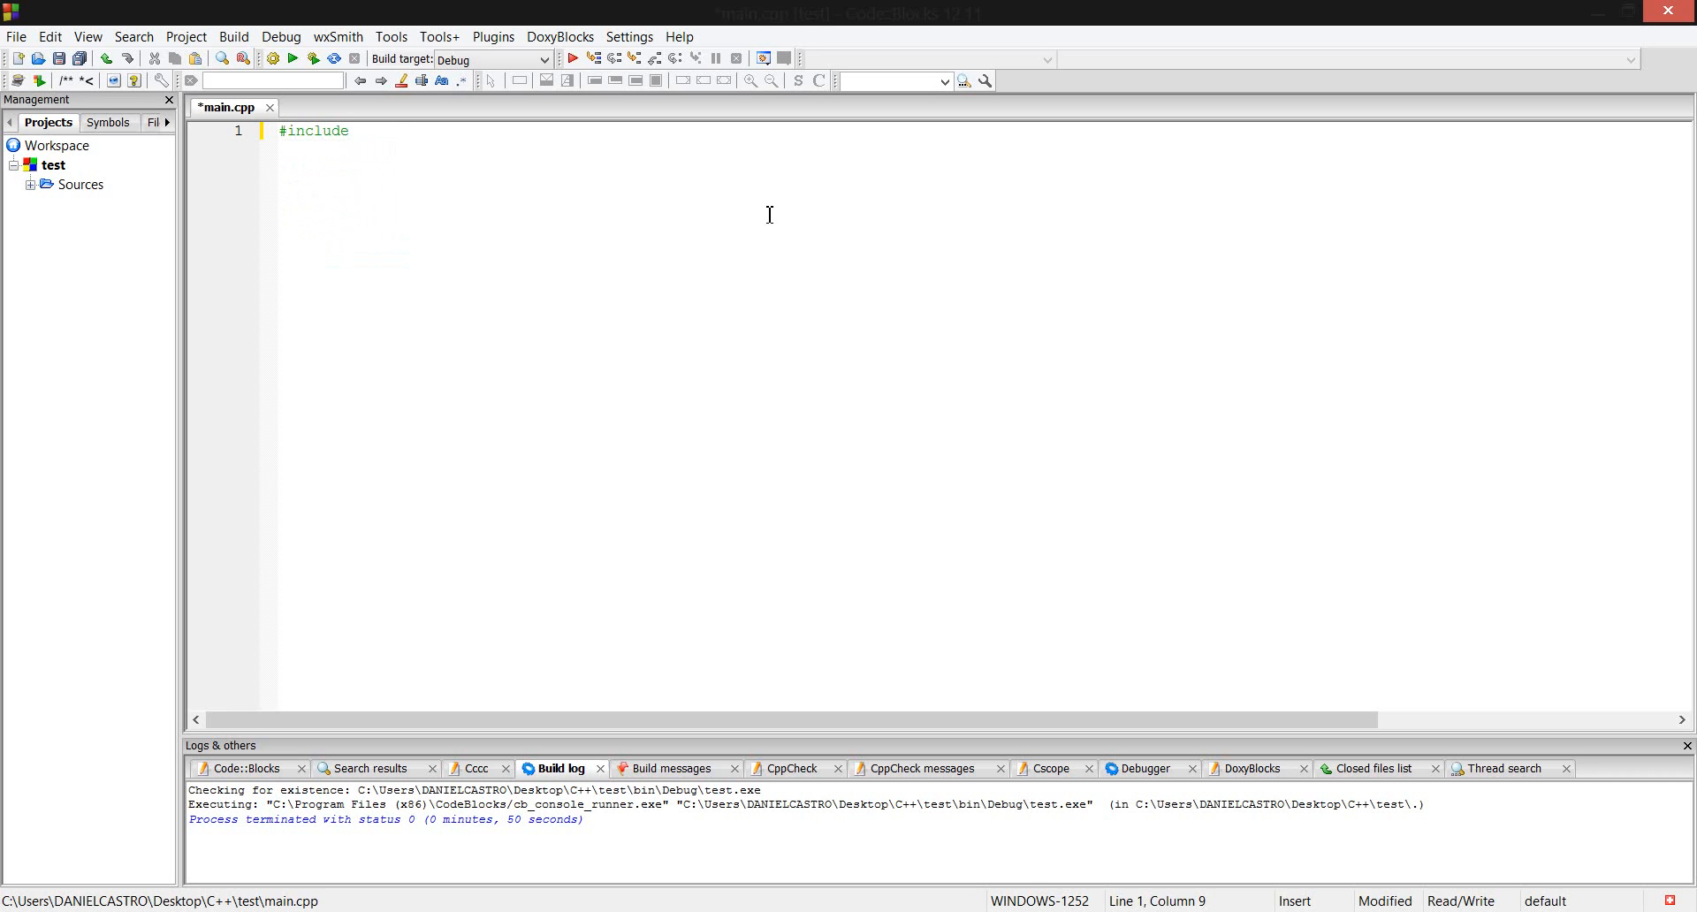
type("<>")
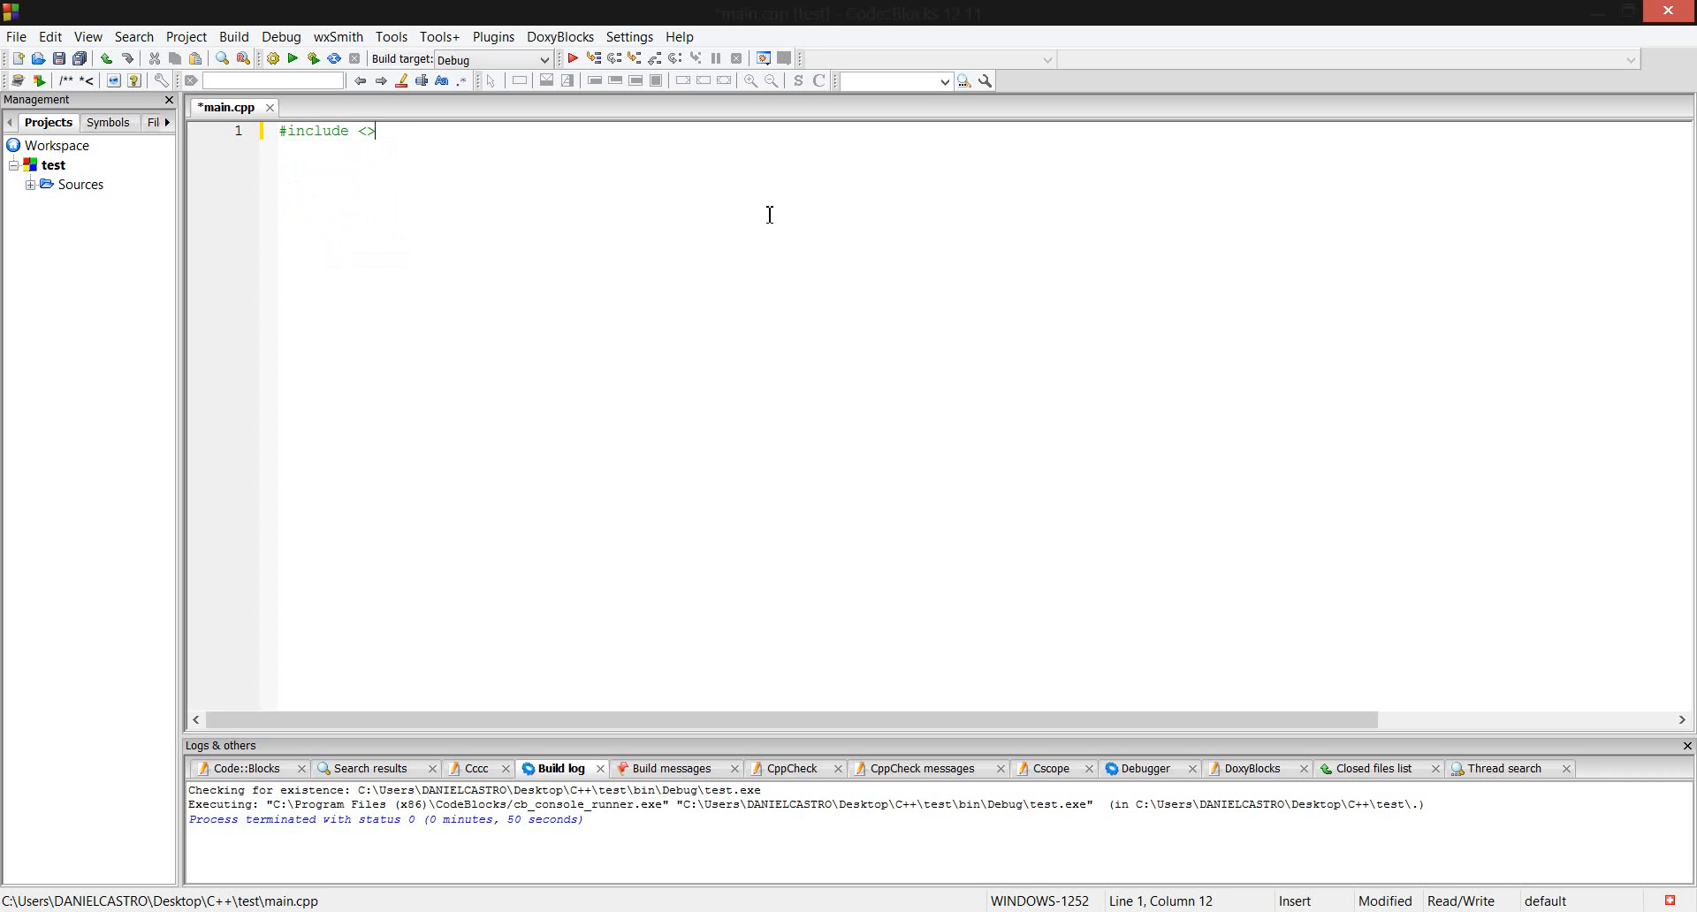
type("iostream")
type("#inl")
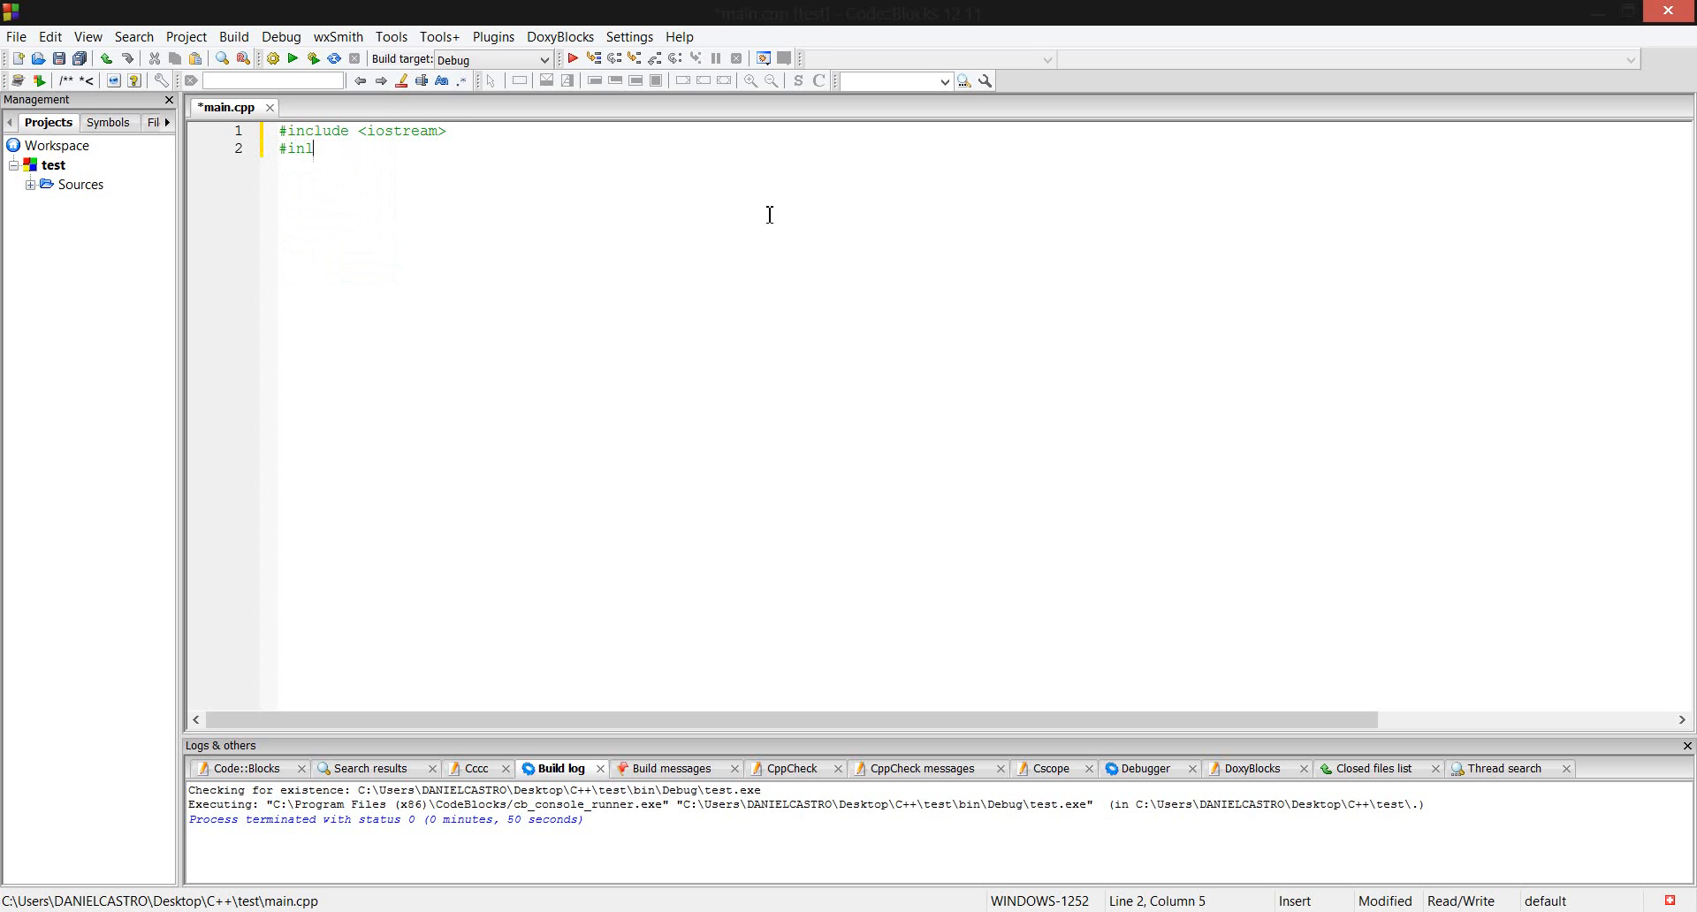
type("c")
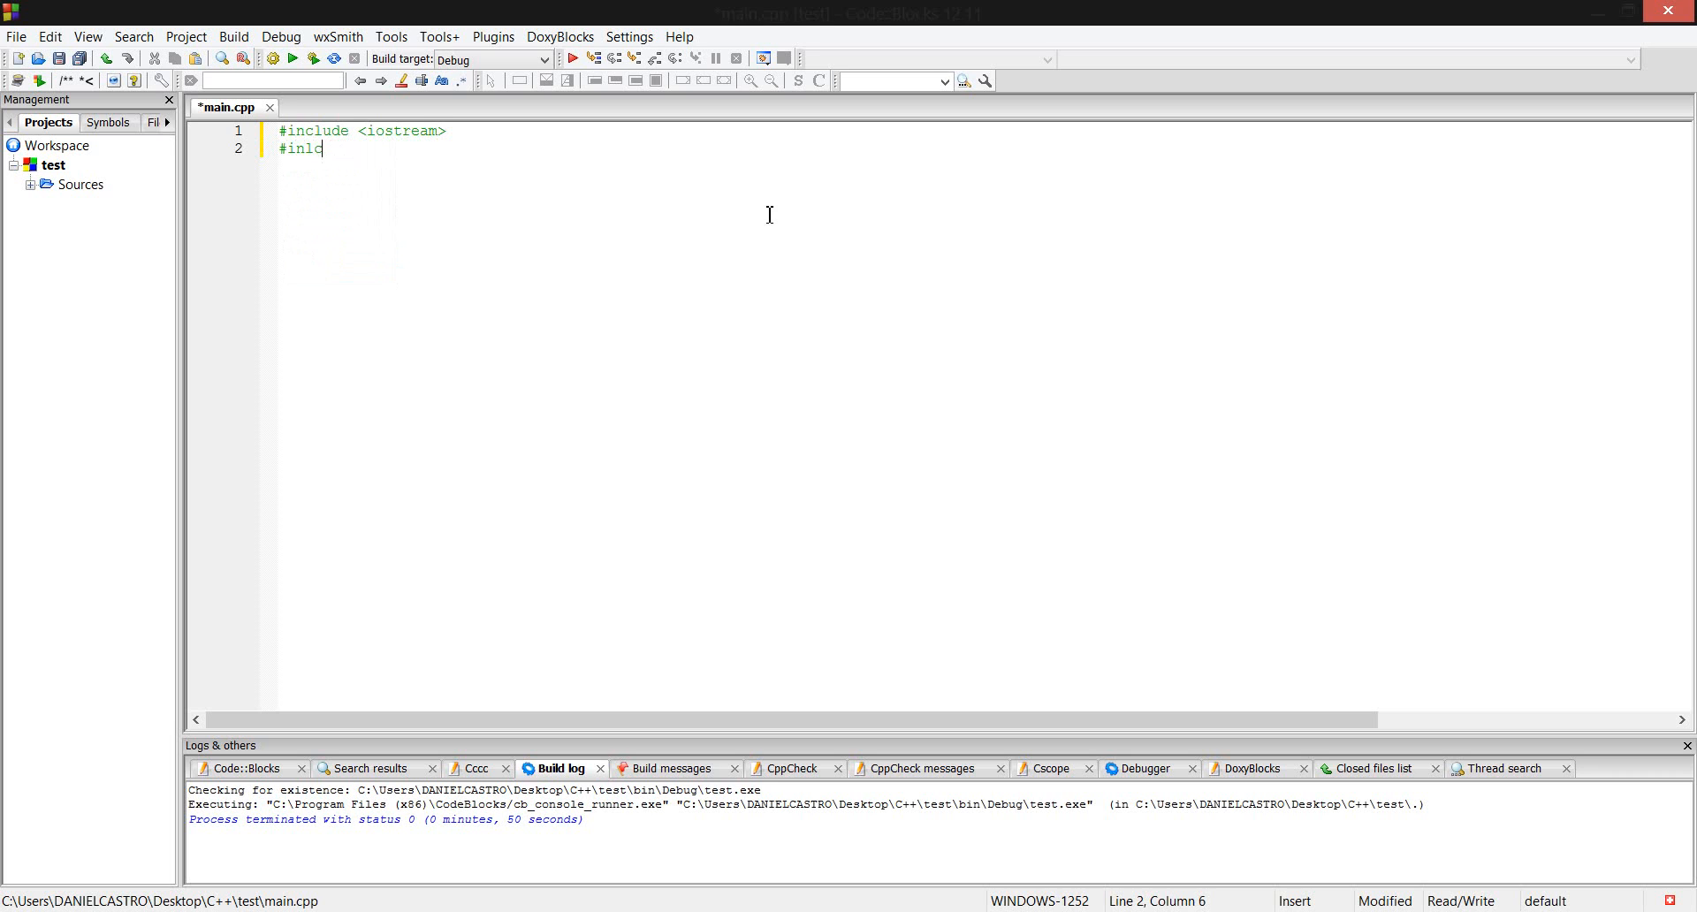
type("ude <>")
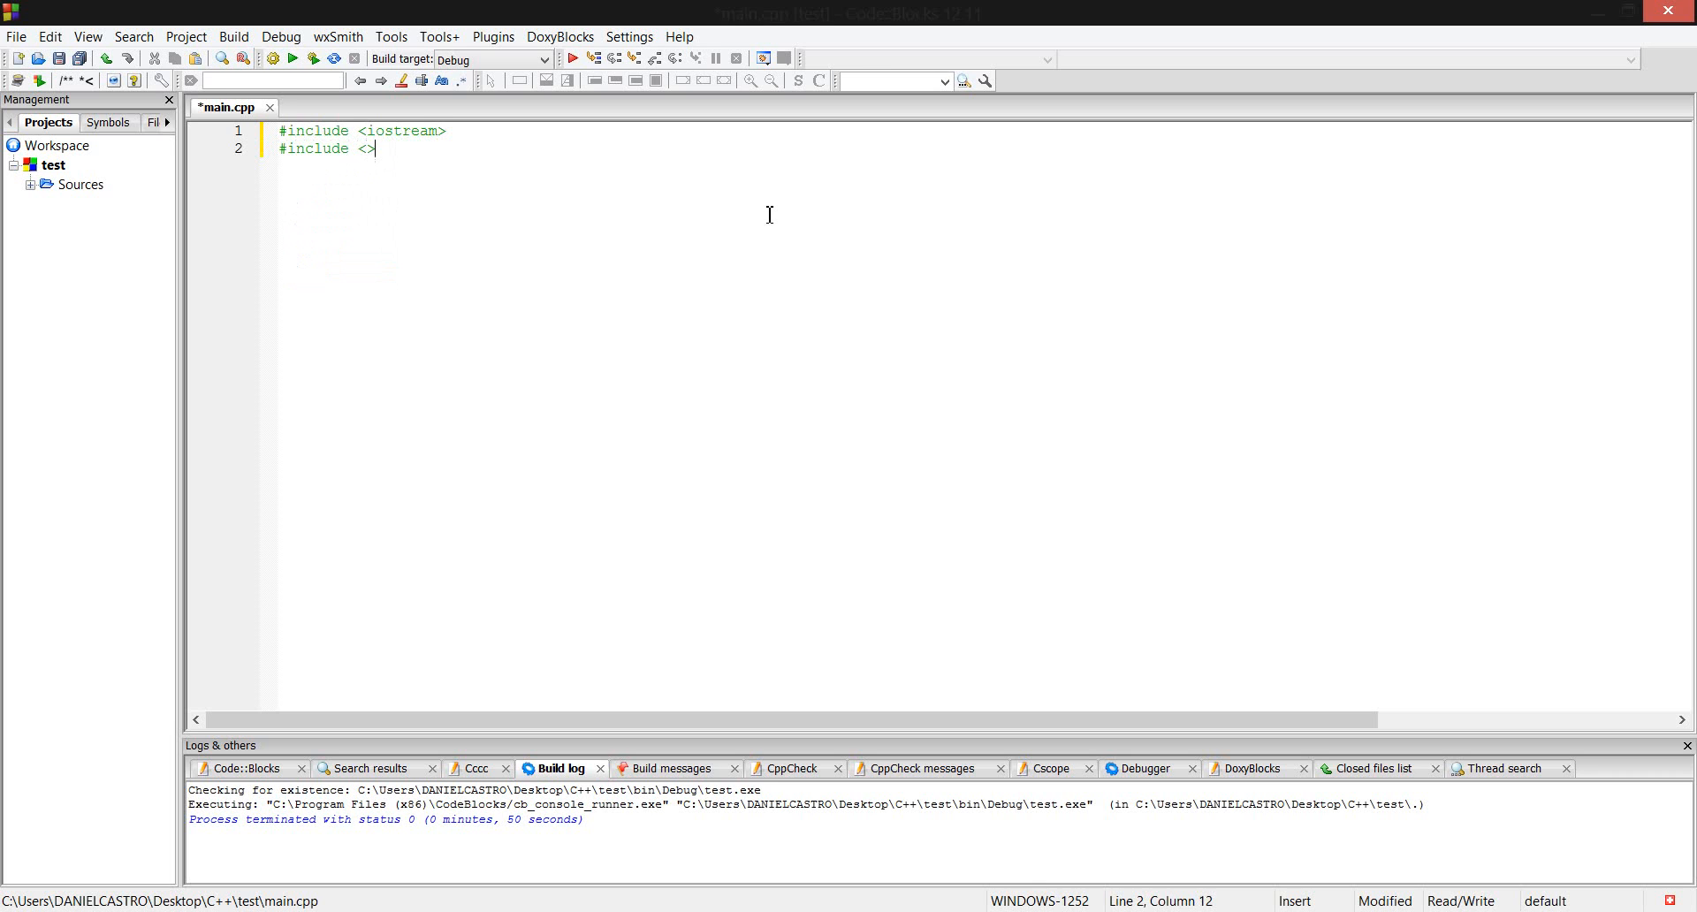
key("Left")
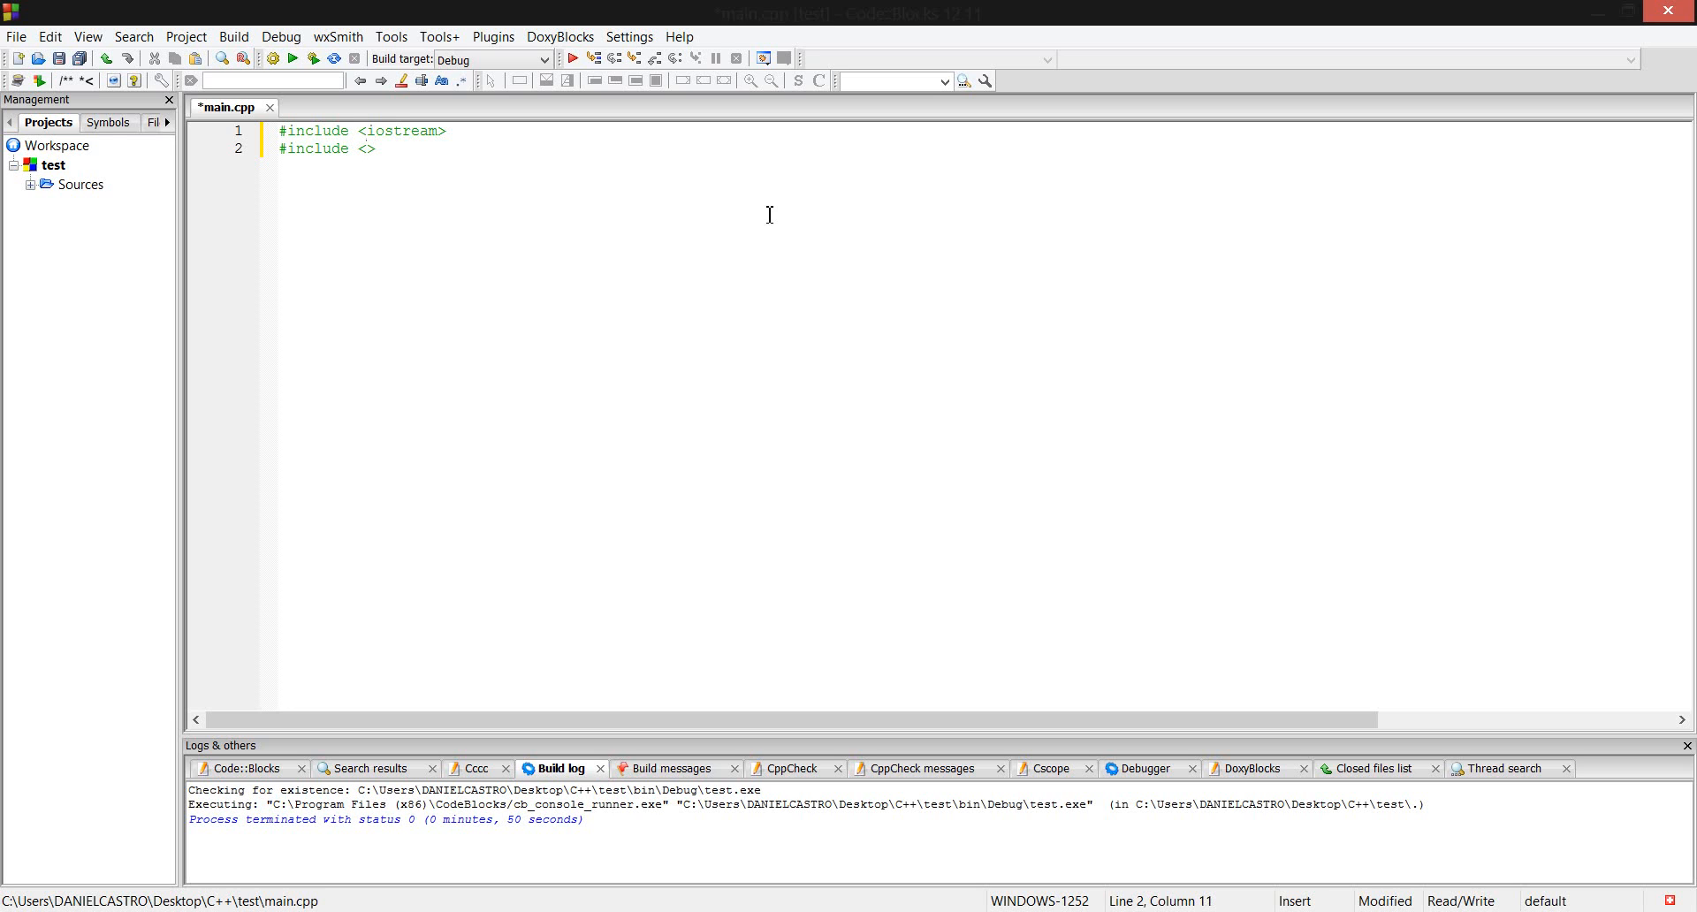
type("cmath")
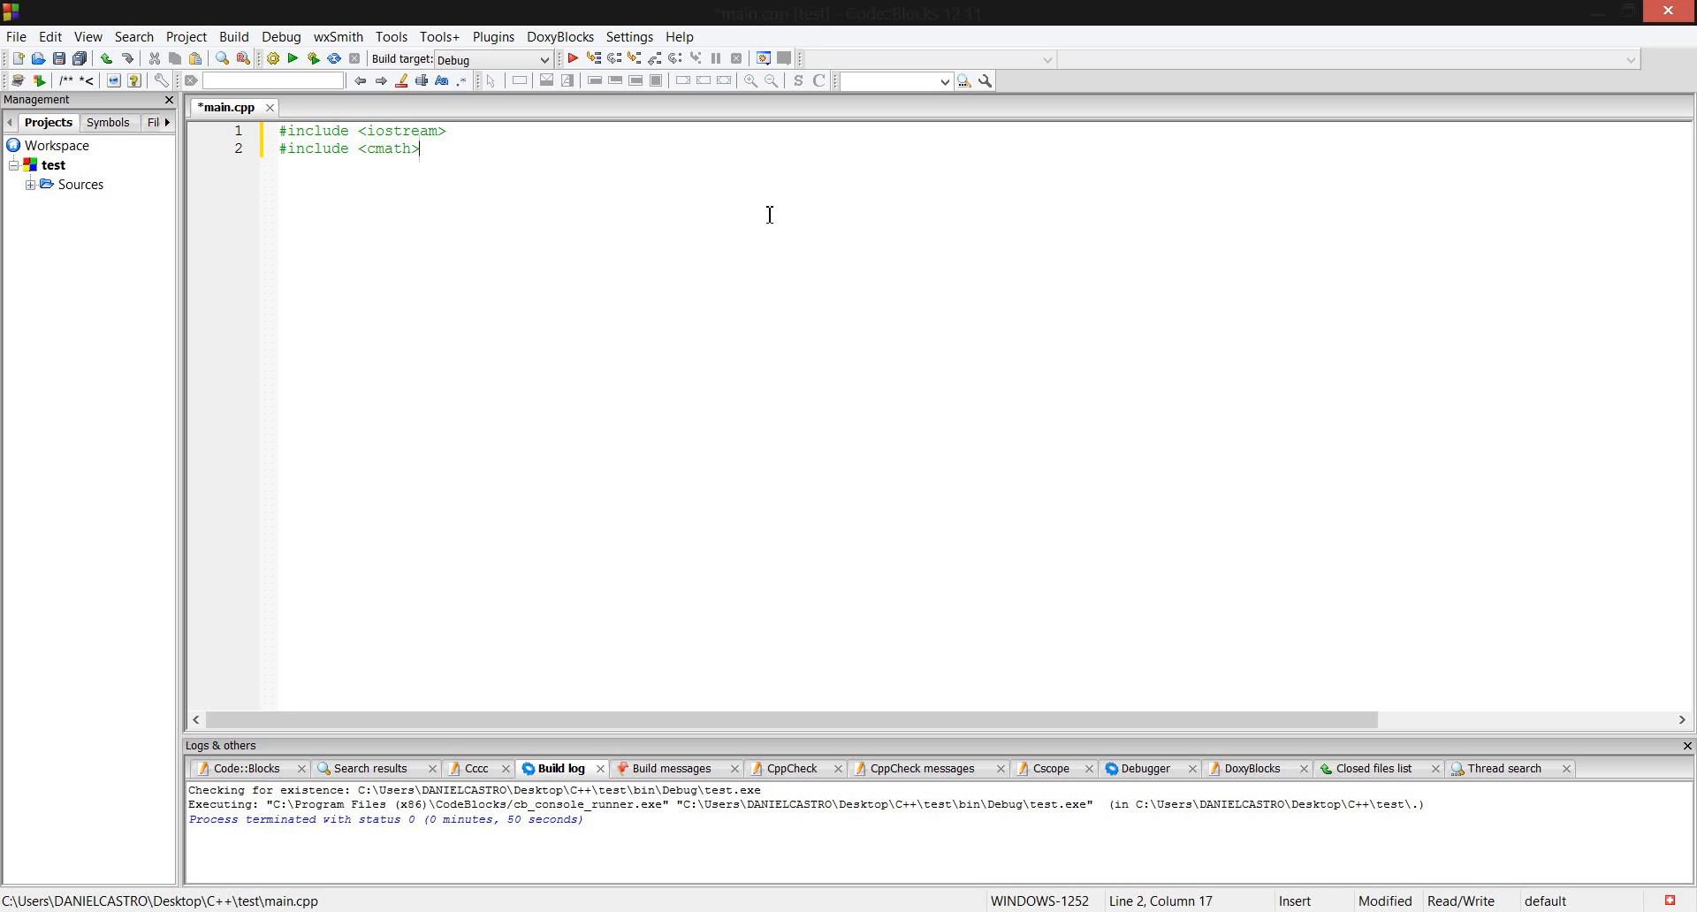
type("s")
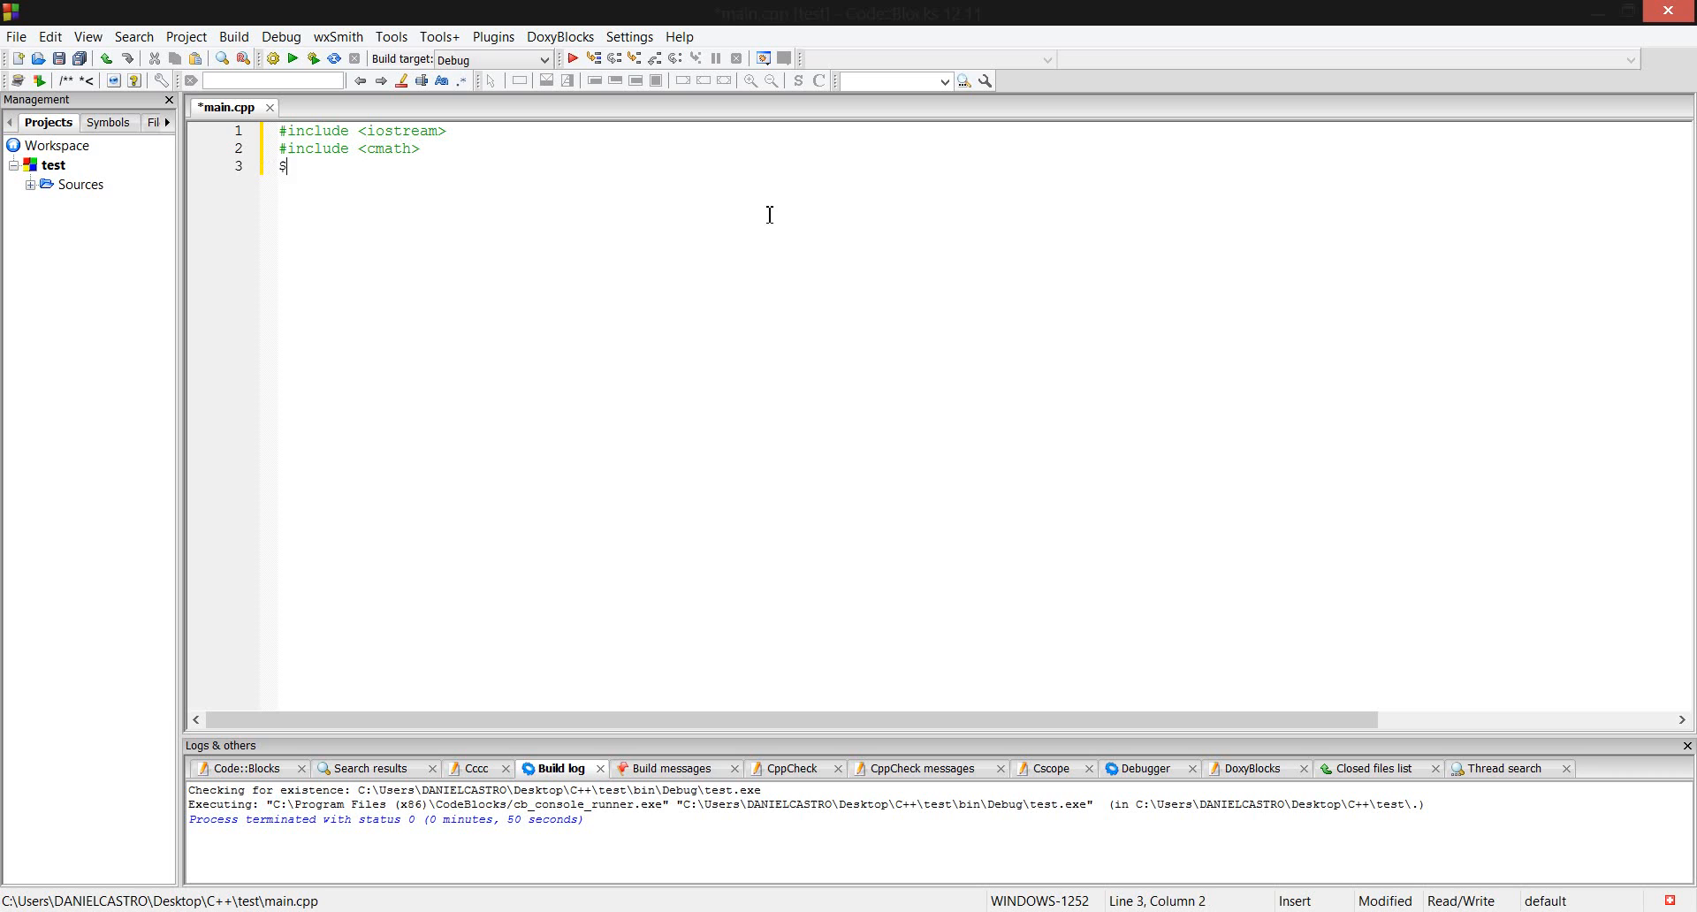
Add #include lines for <cstdlib> and <ctime>.
type("#")
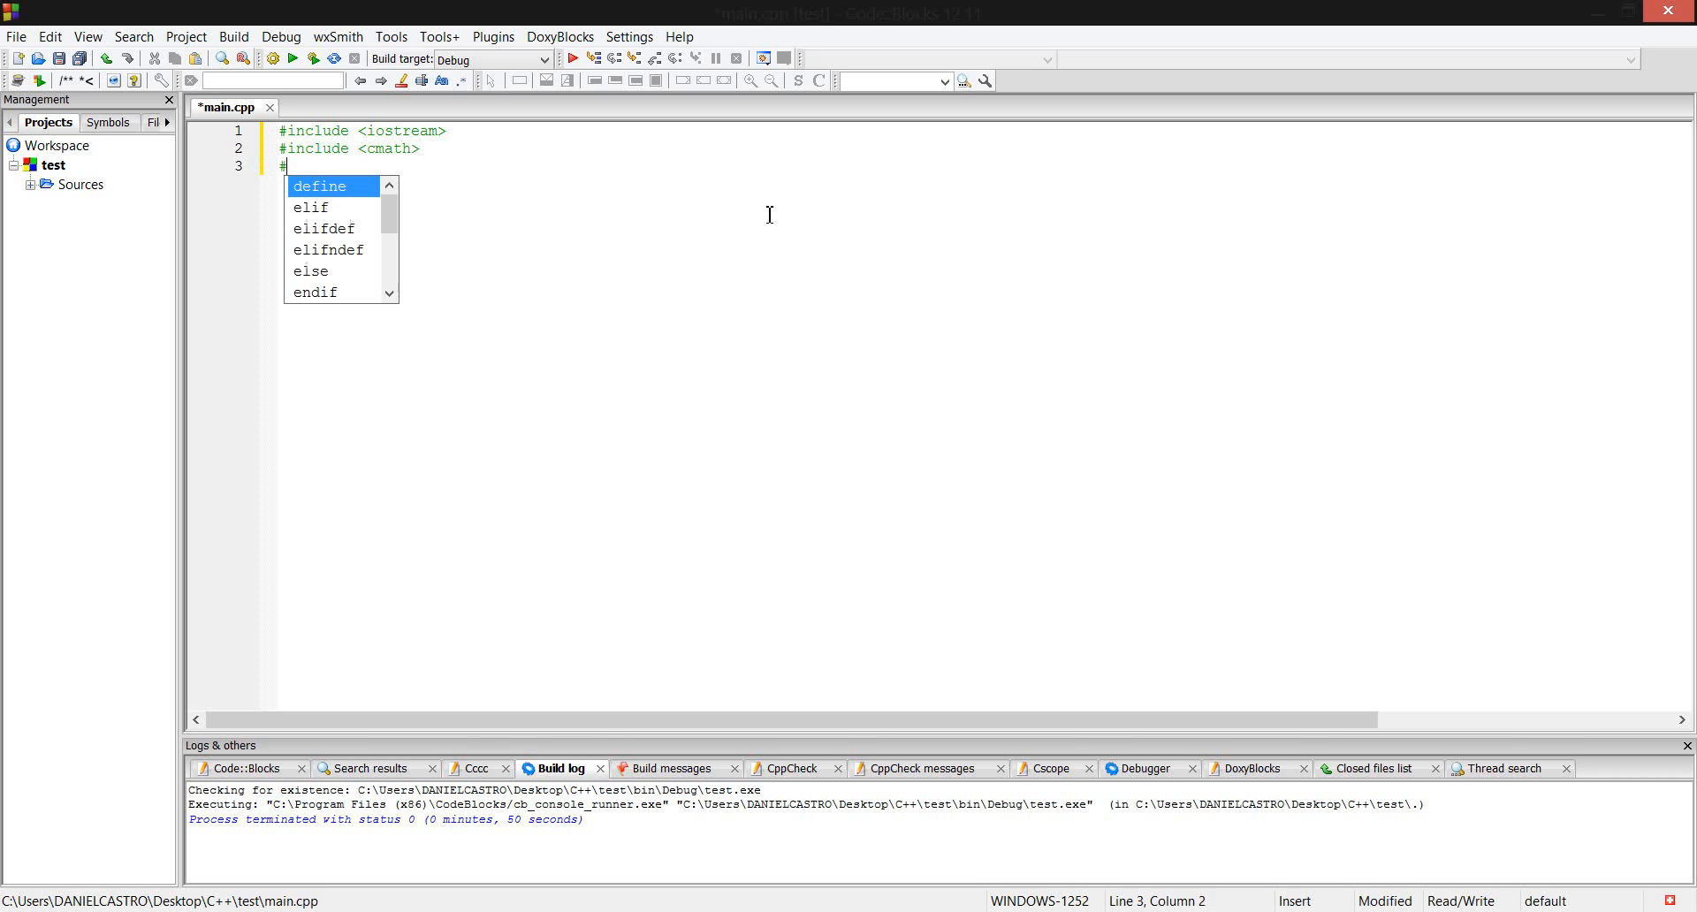
type("inluce")
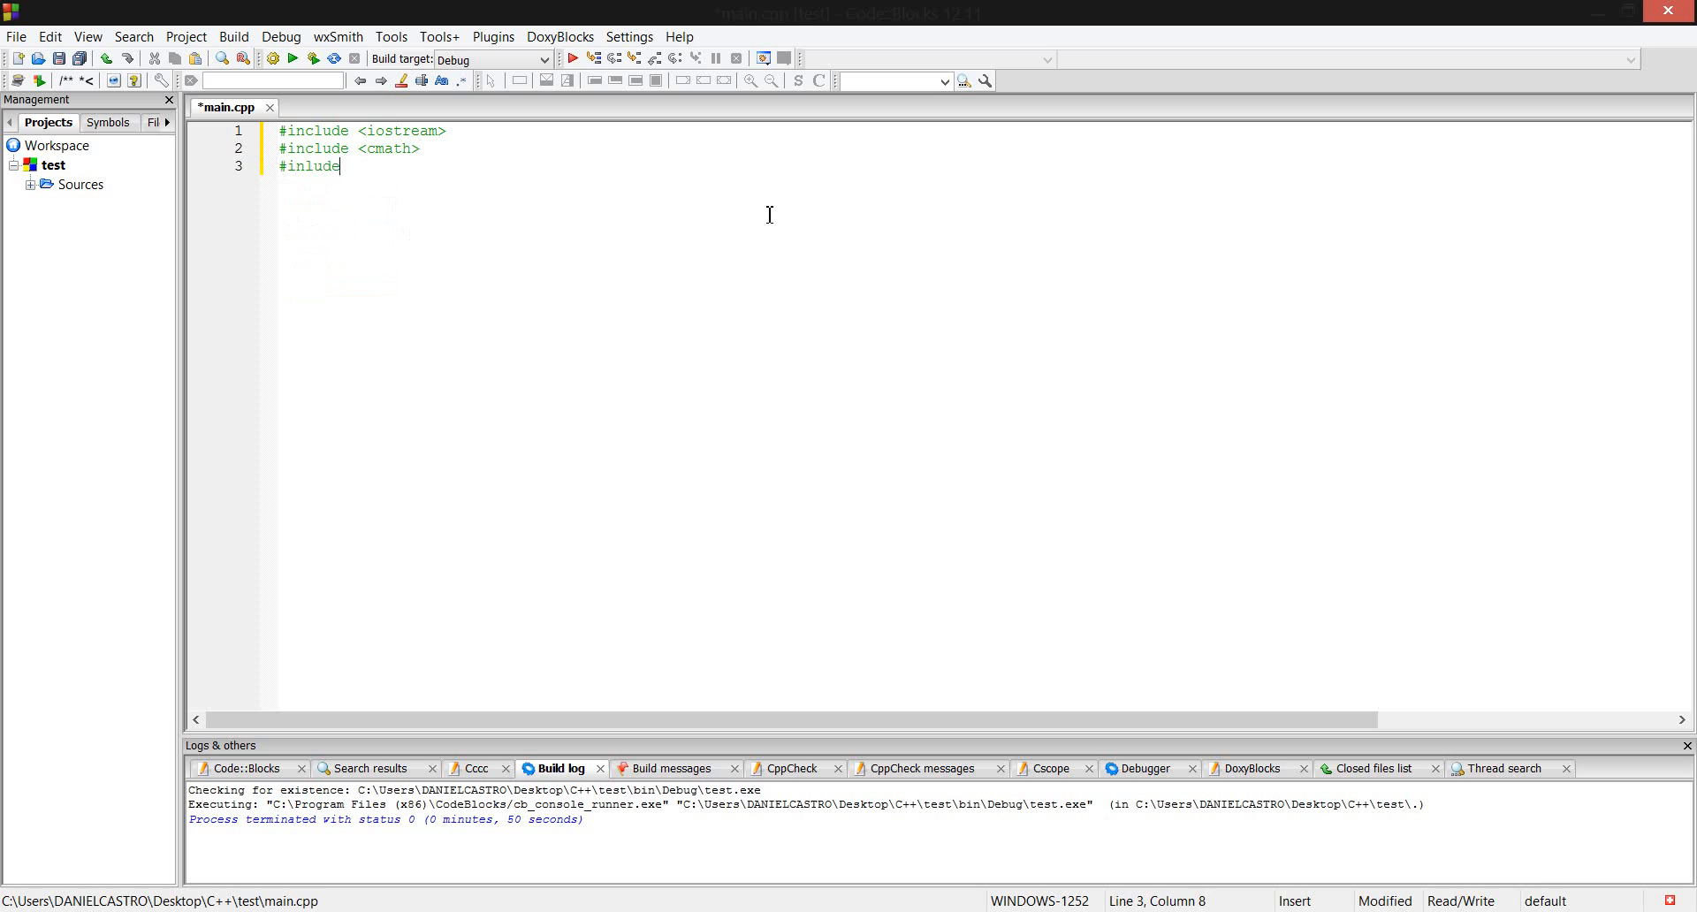
type("d")
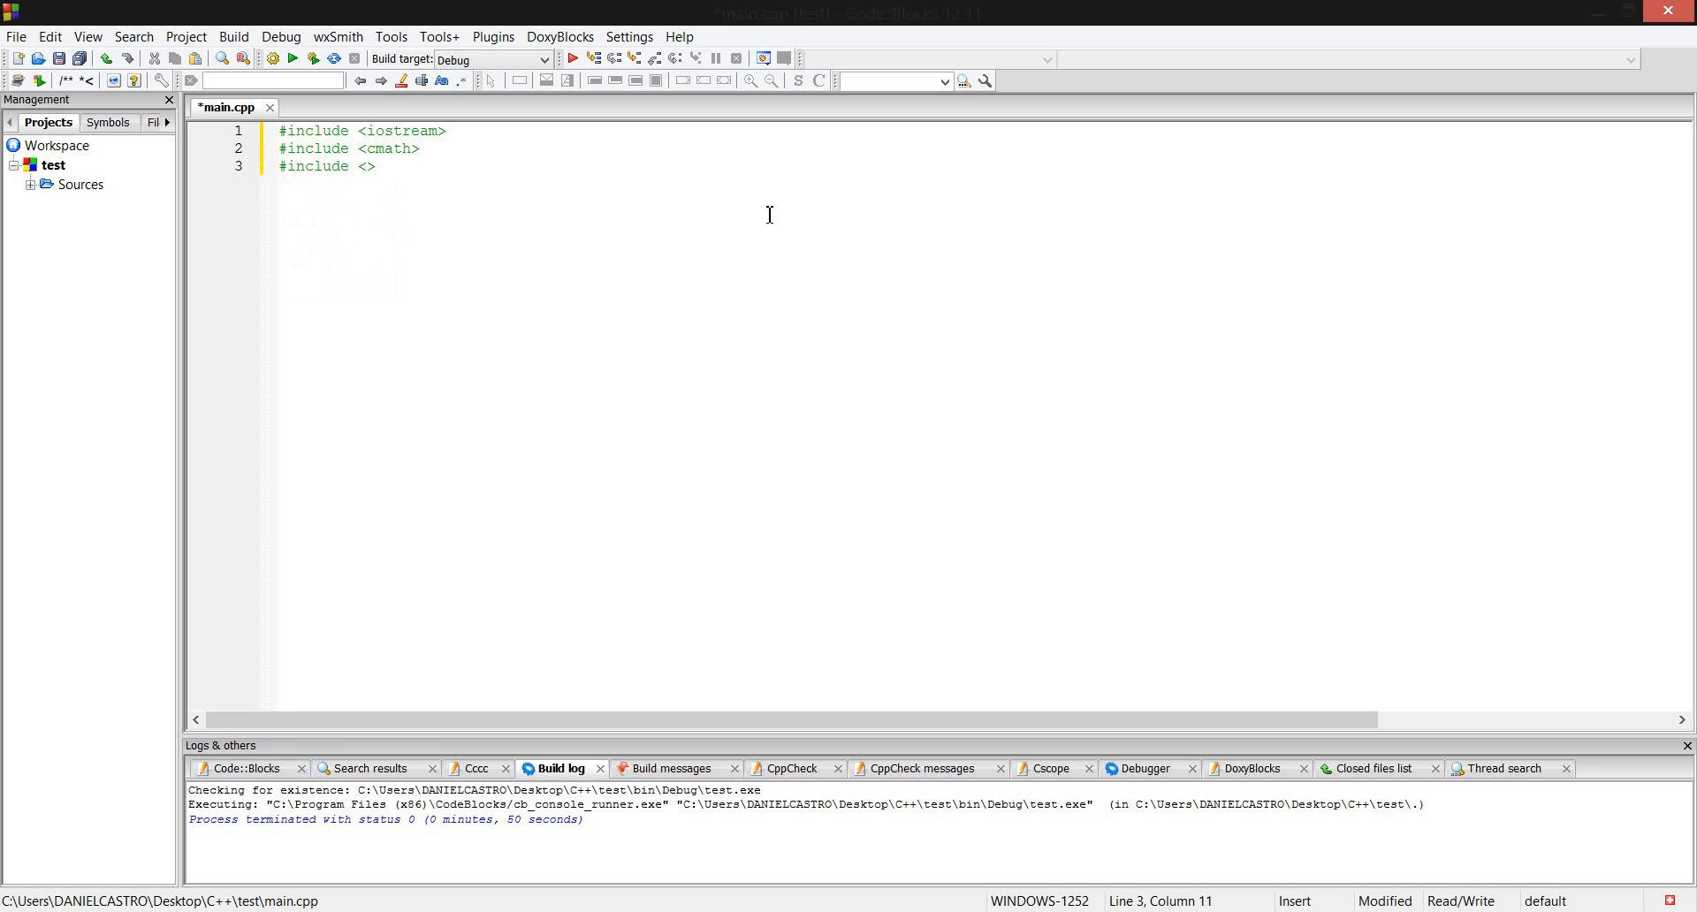
type("cstdlib")
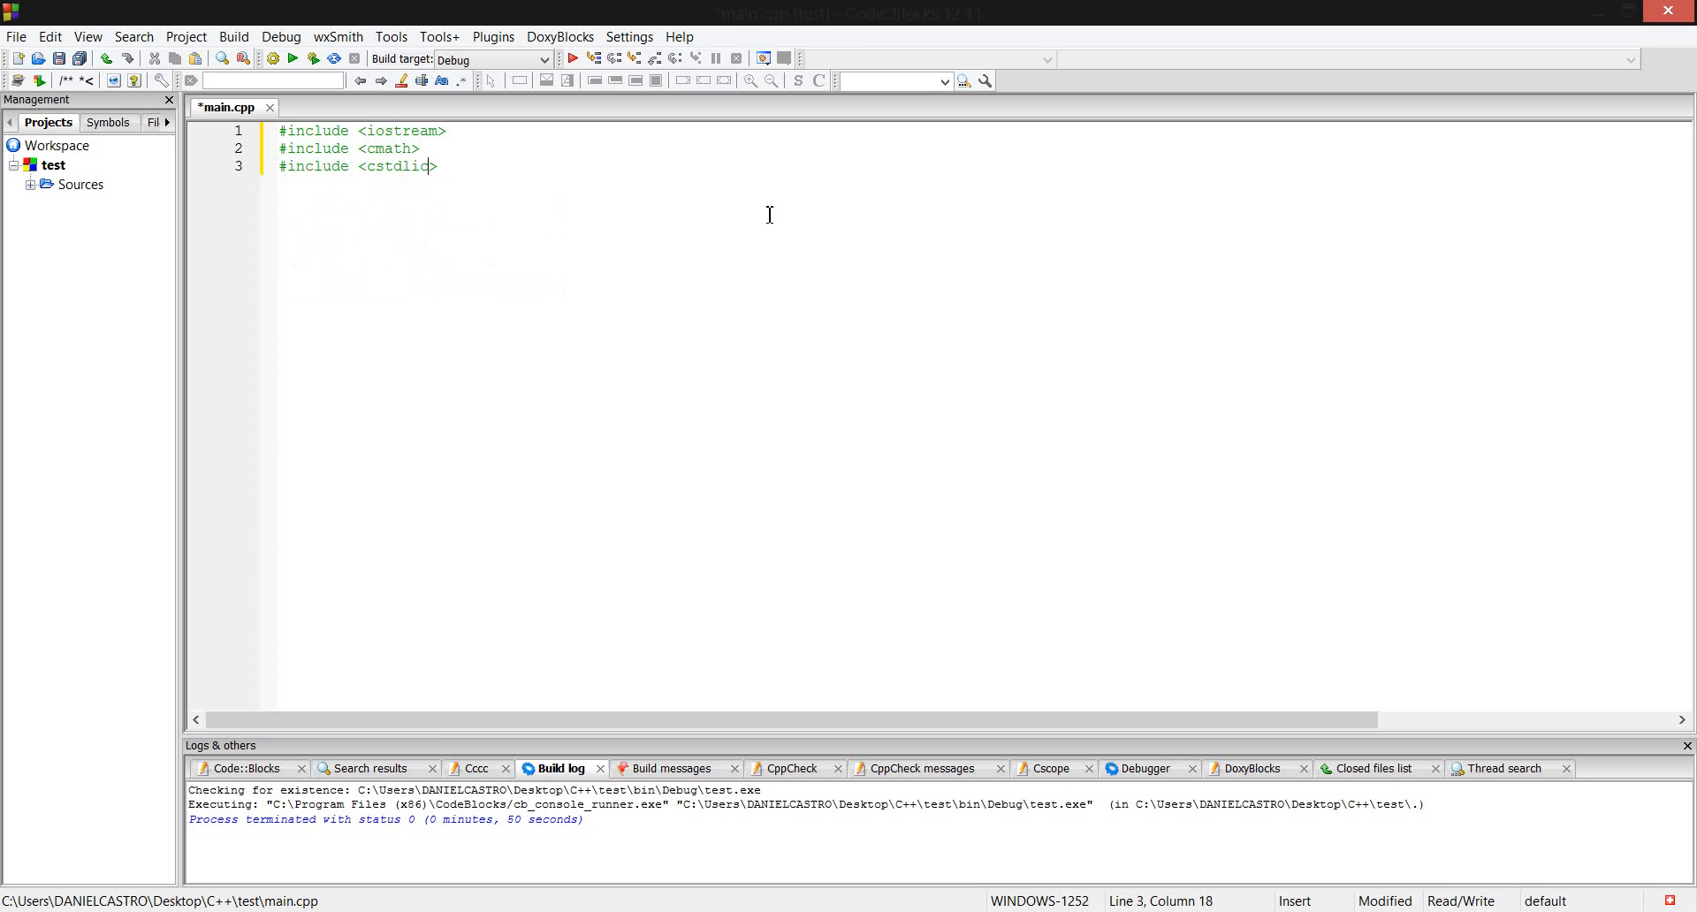
type("b")
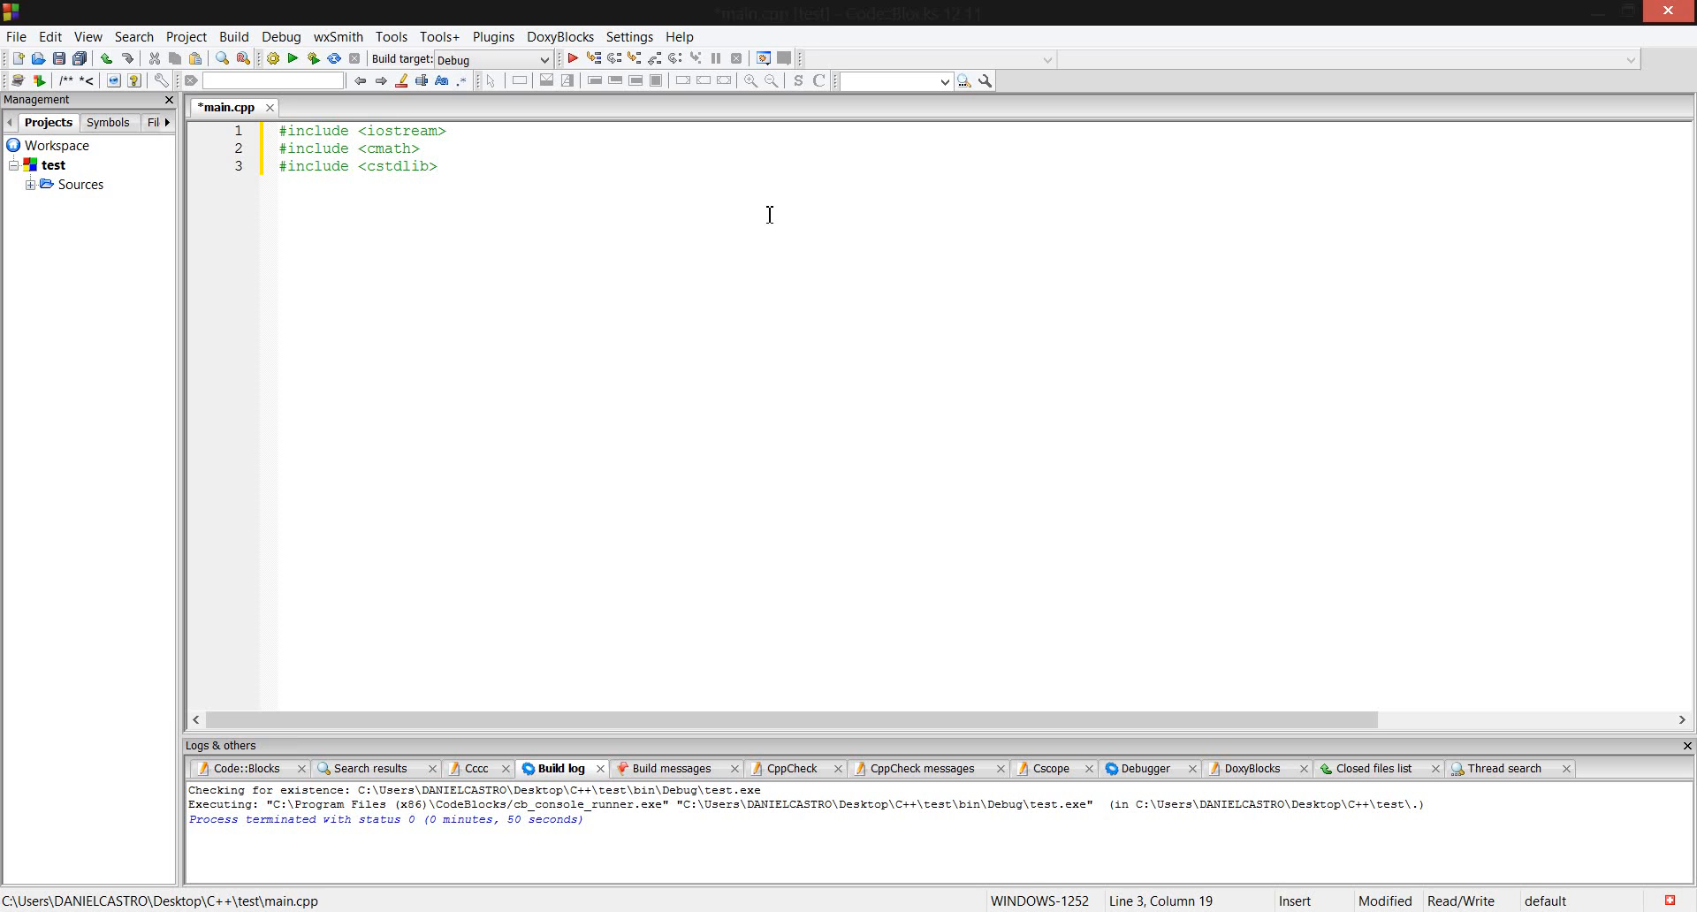
key("Return")
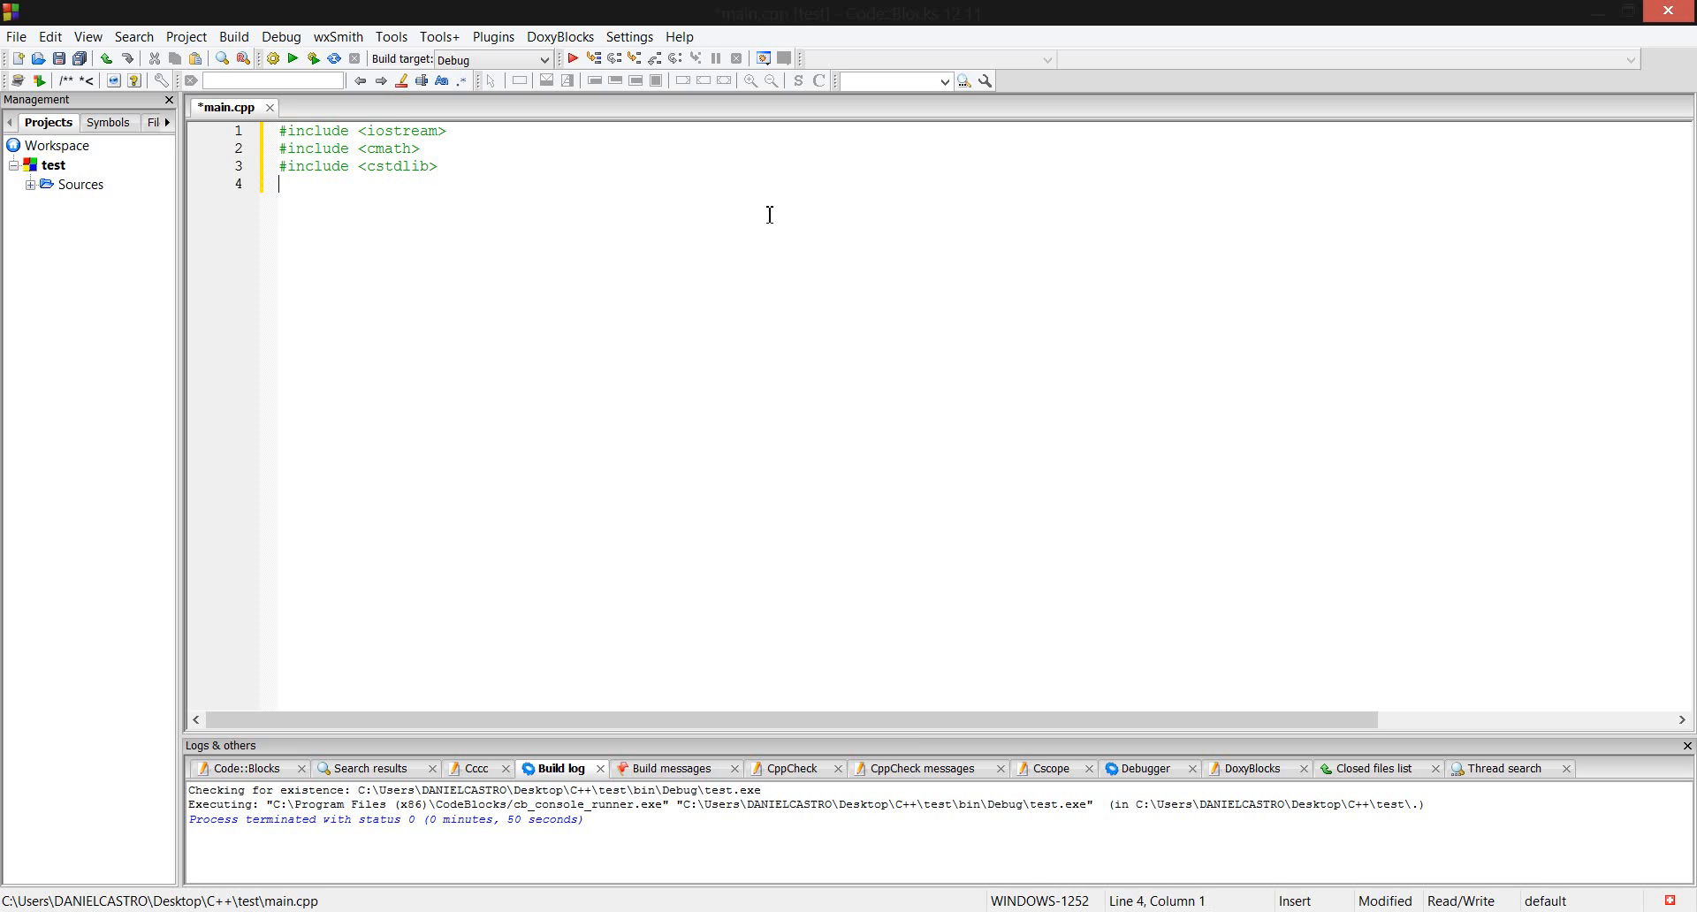
type("#inl")
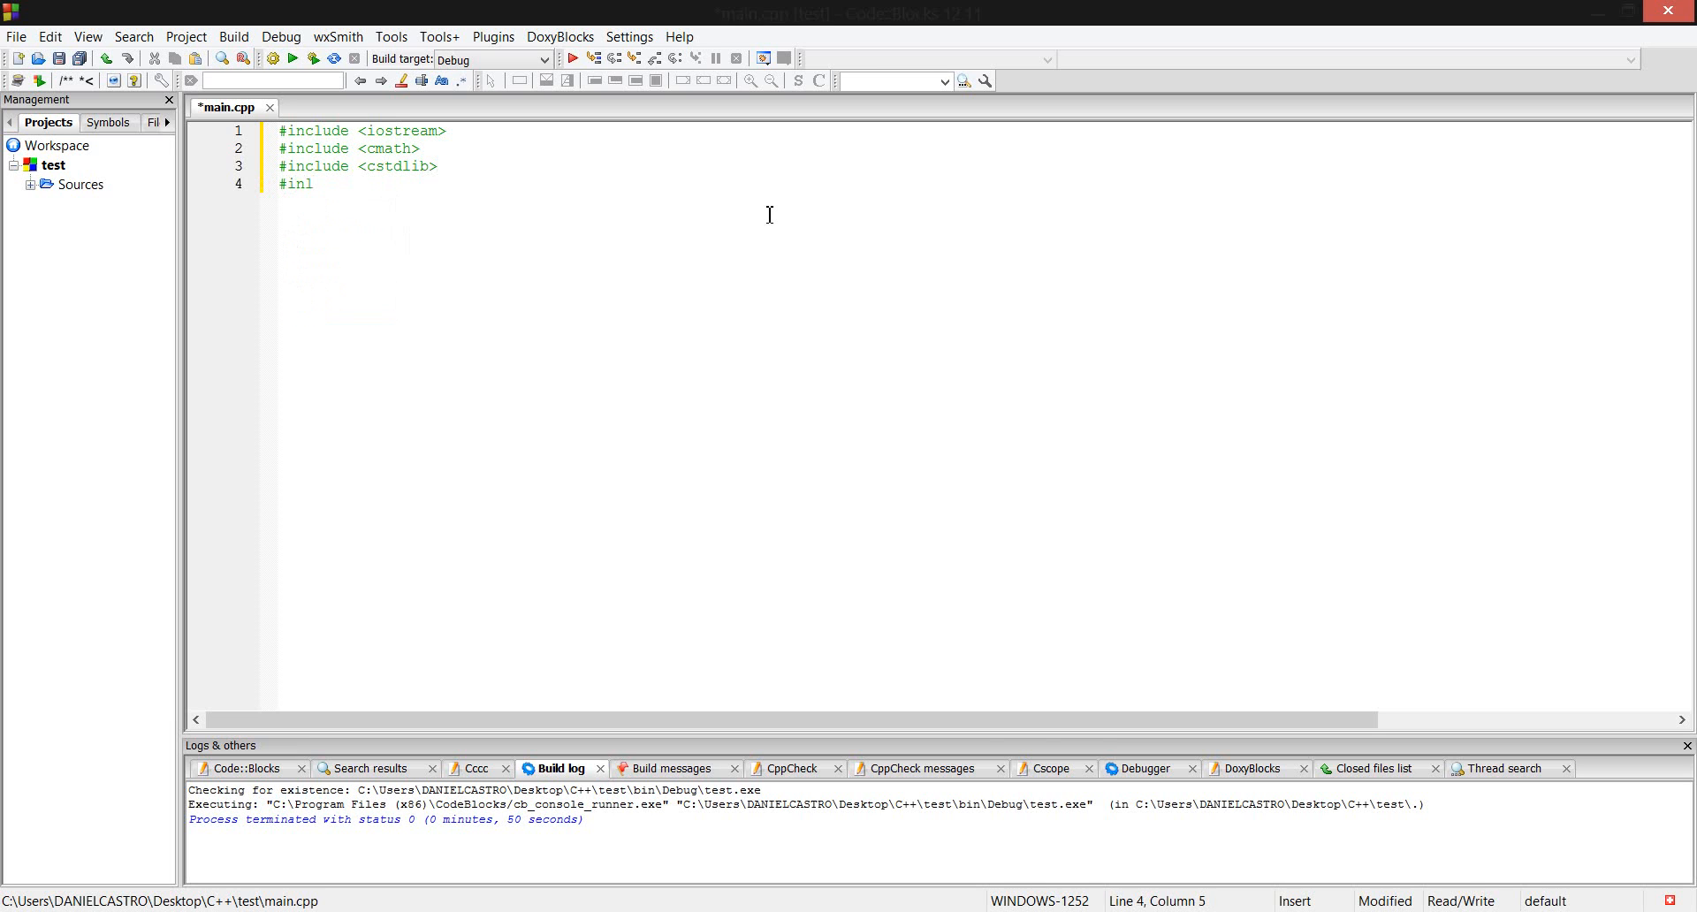
type("ude")
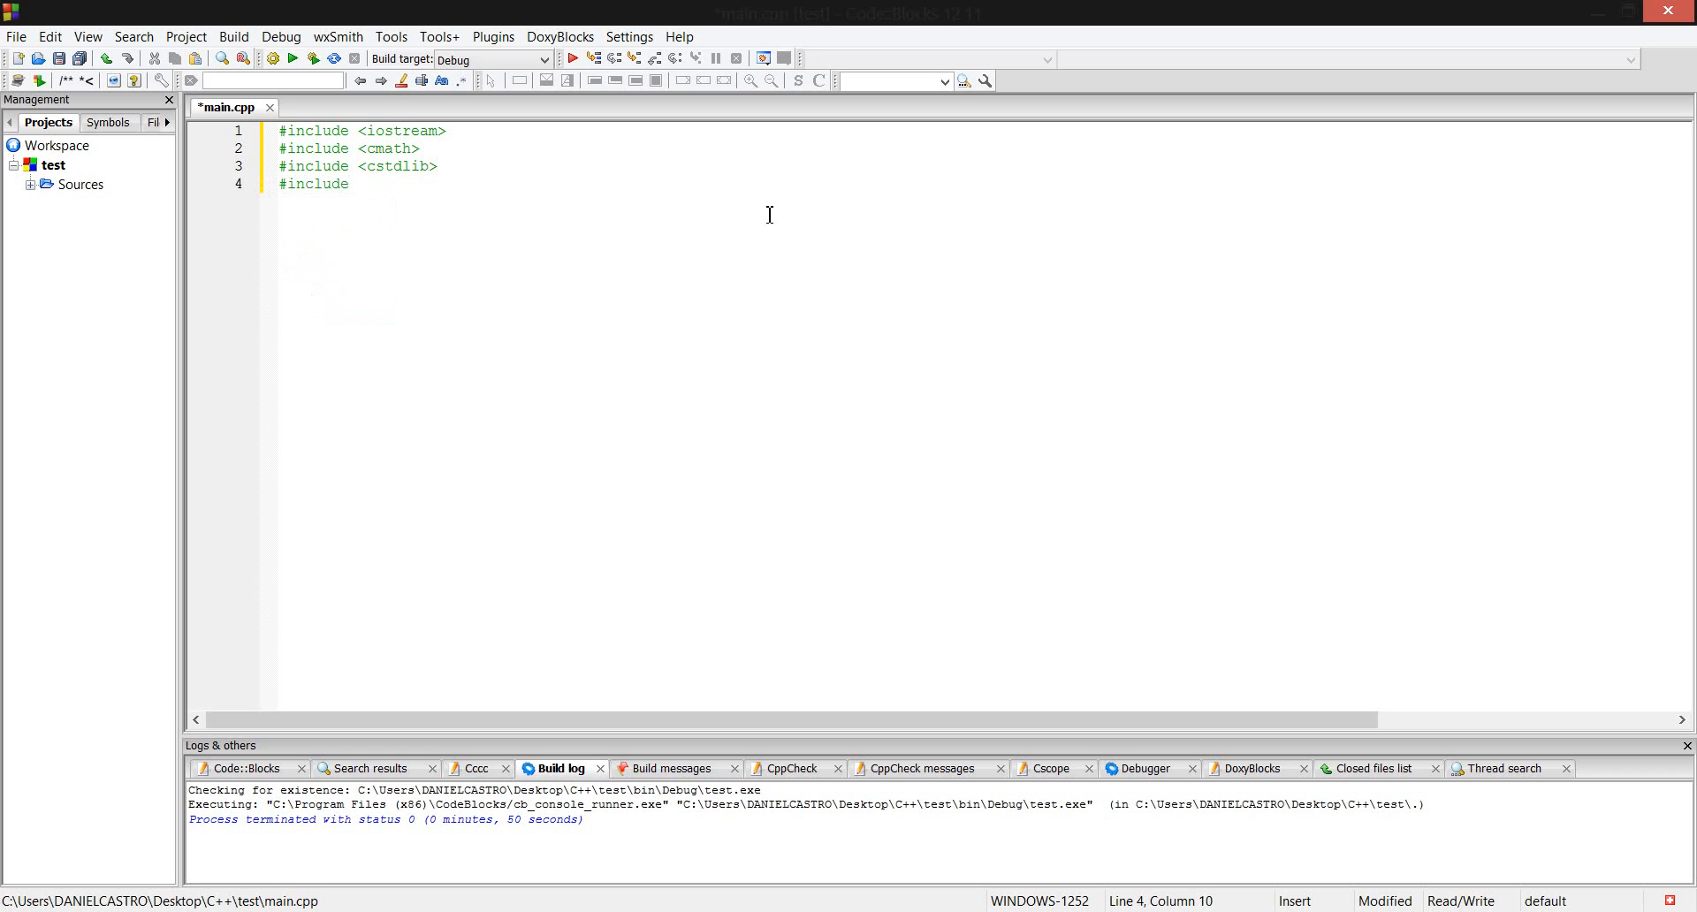
type("<>")
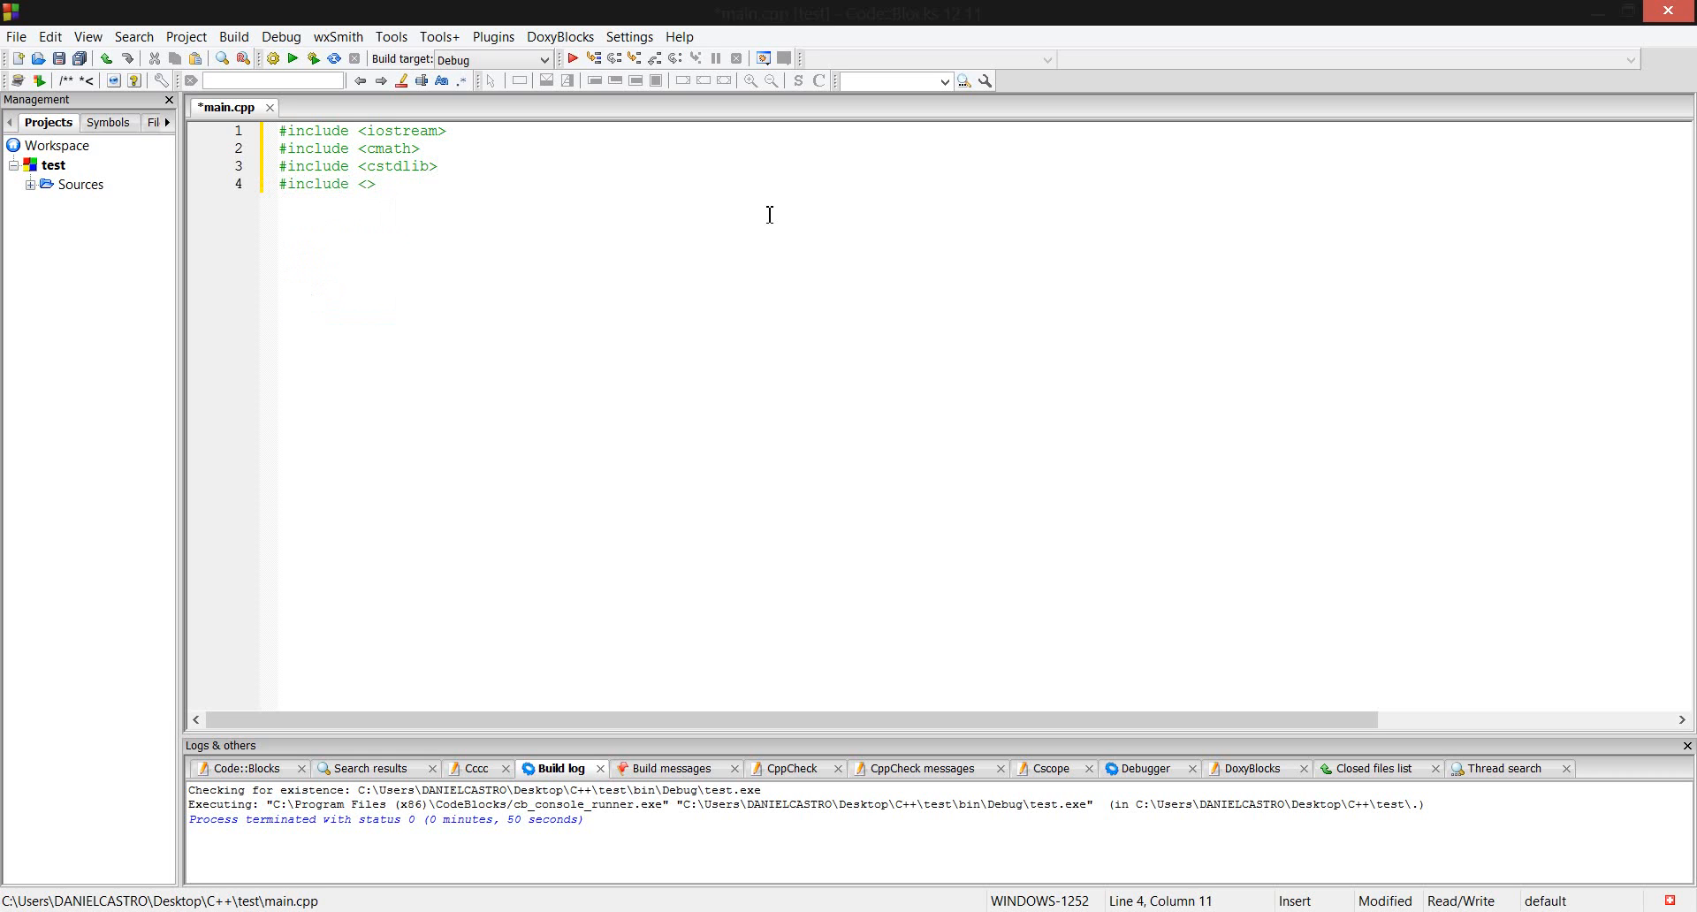
type("ctime")
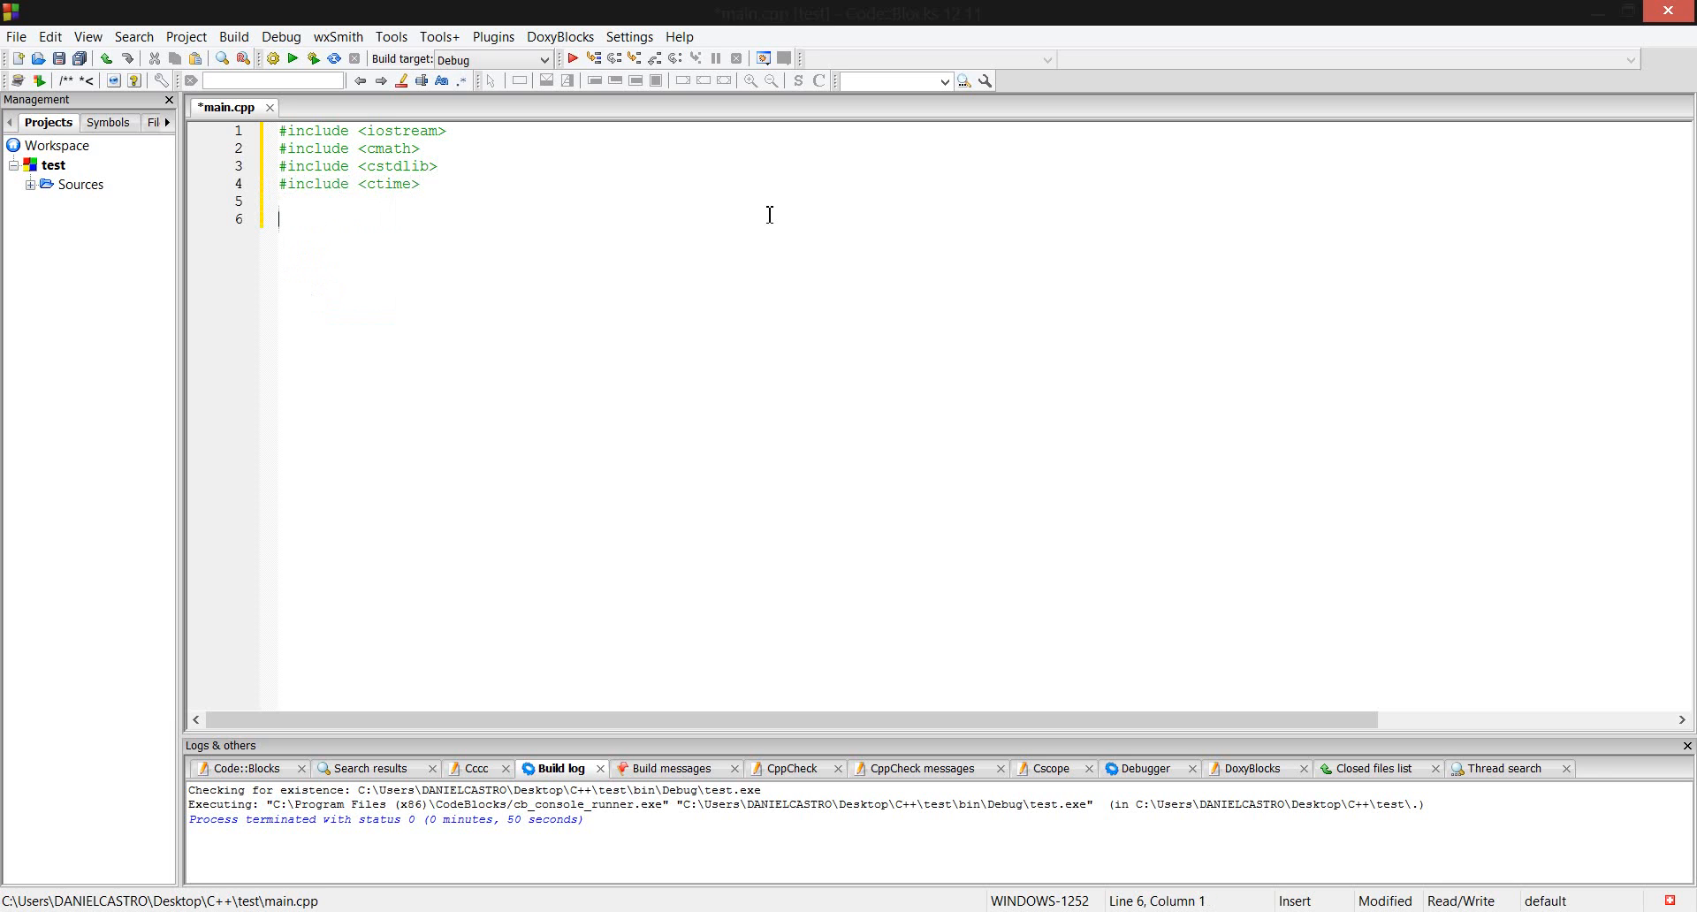
Add 'using namespace std;' and an int main() body ending with 'return 0;'.
type("using na")
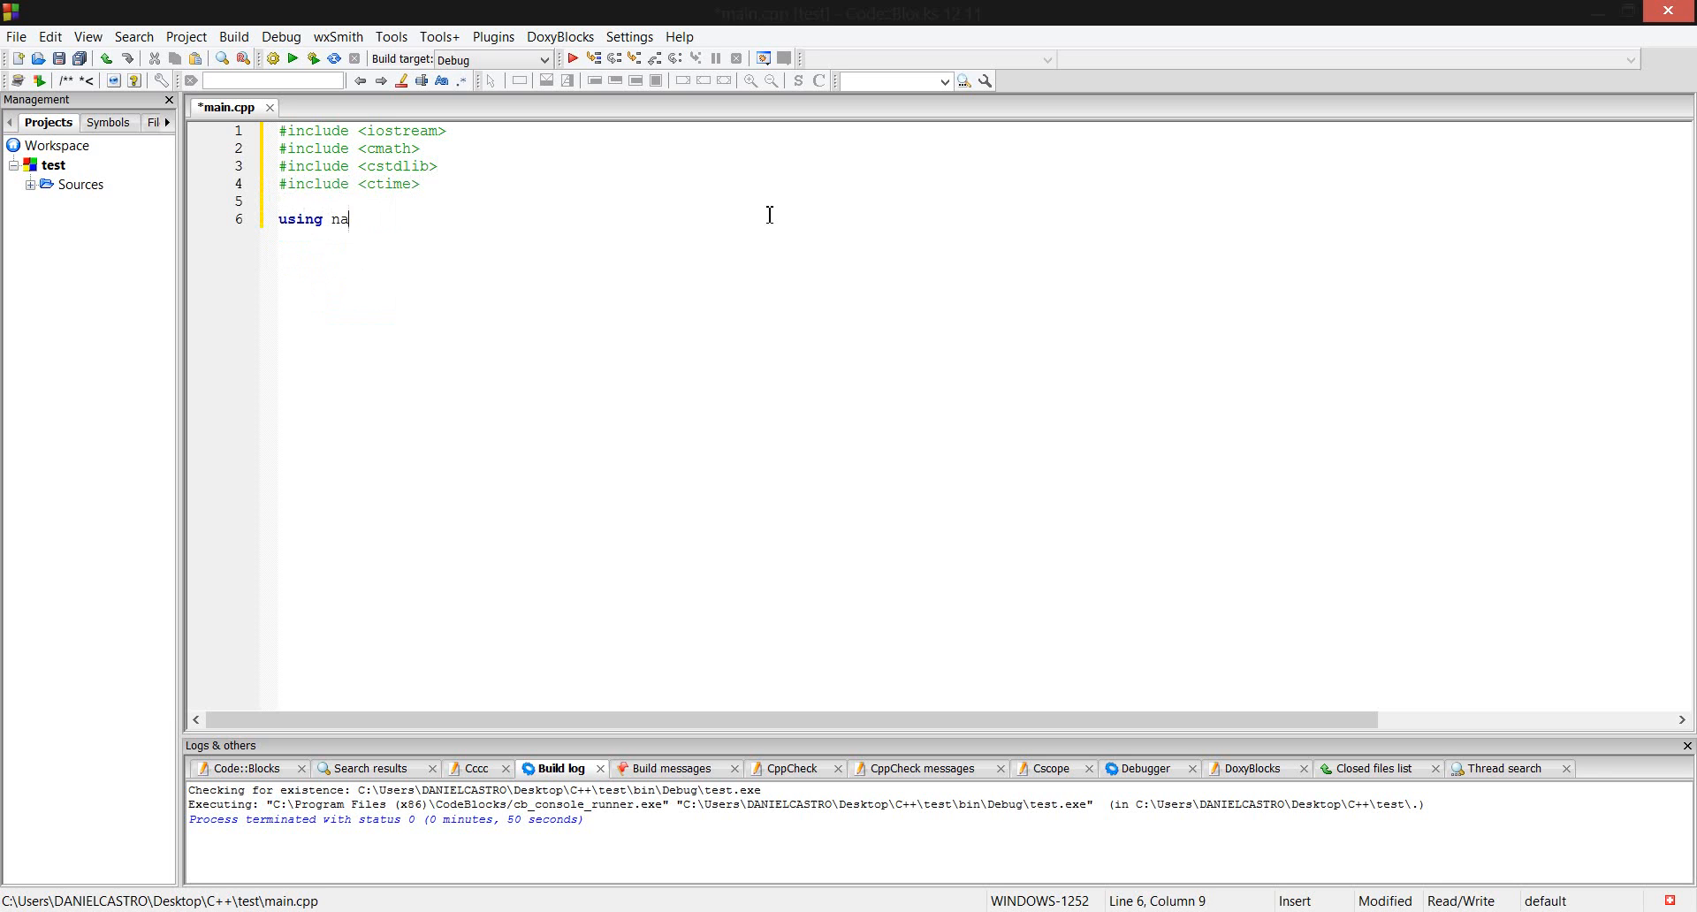
type("mespace")
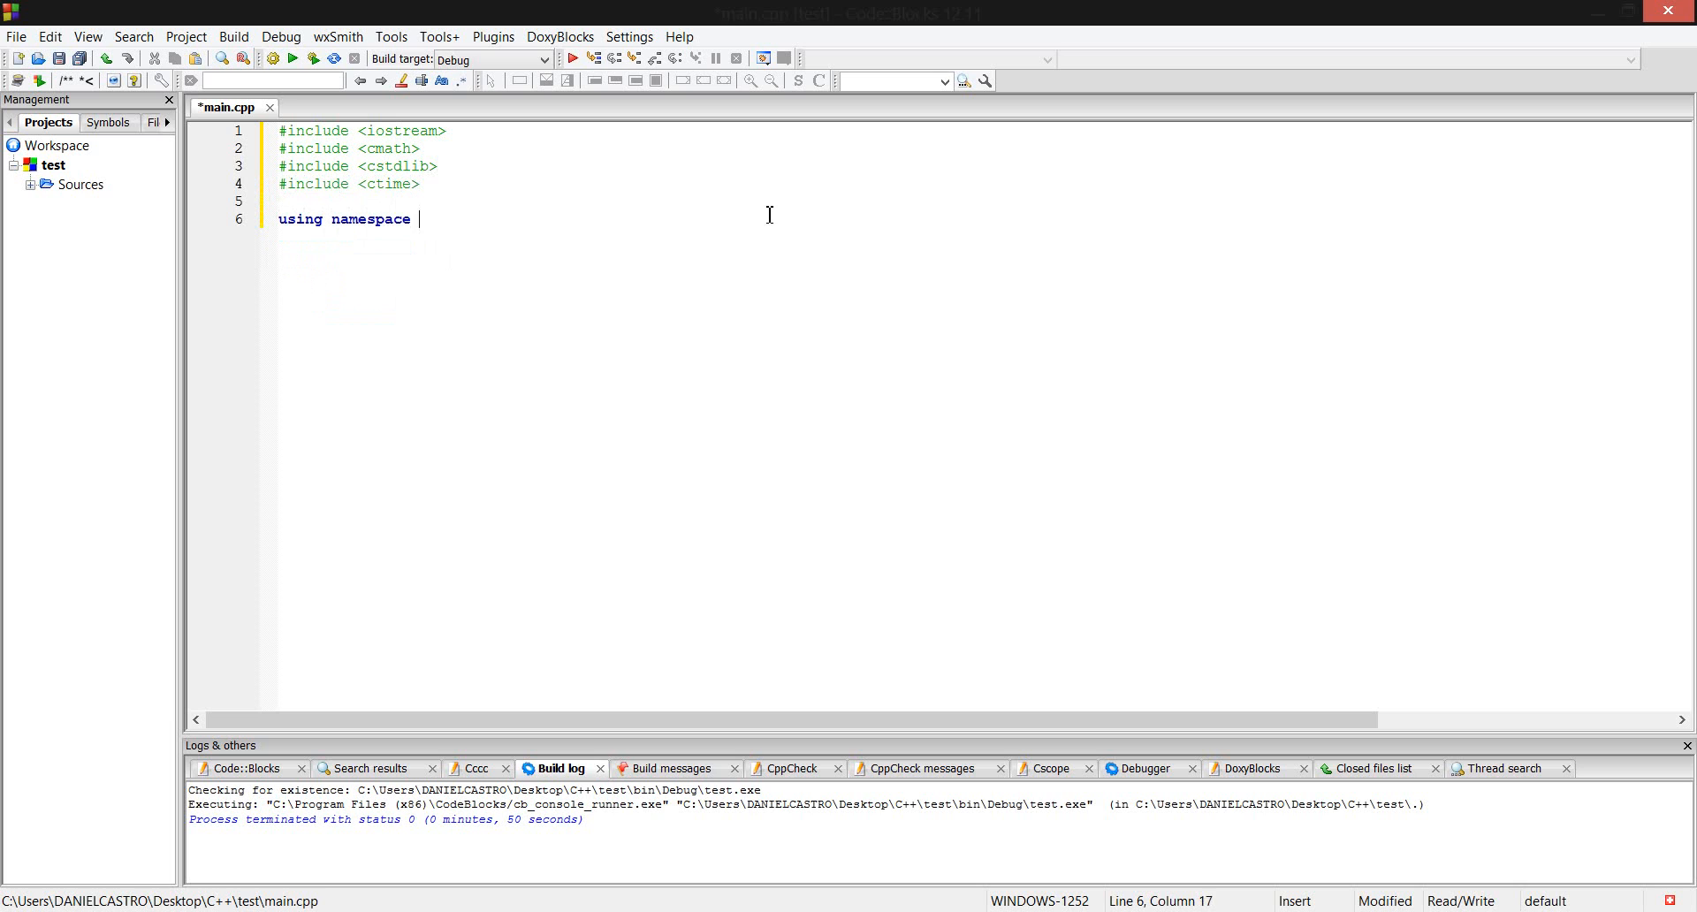
type("std;")
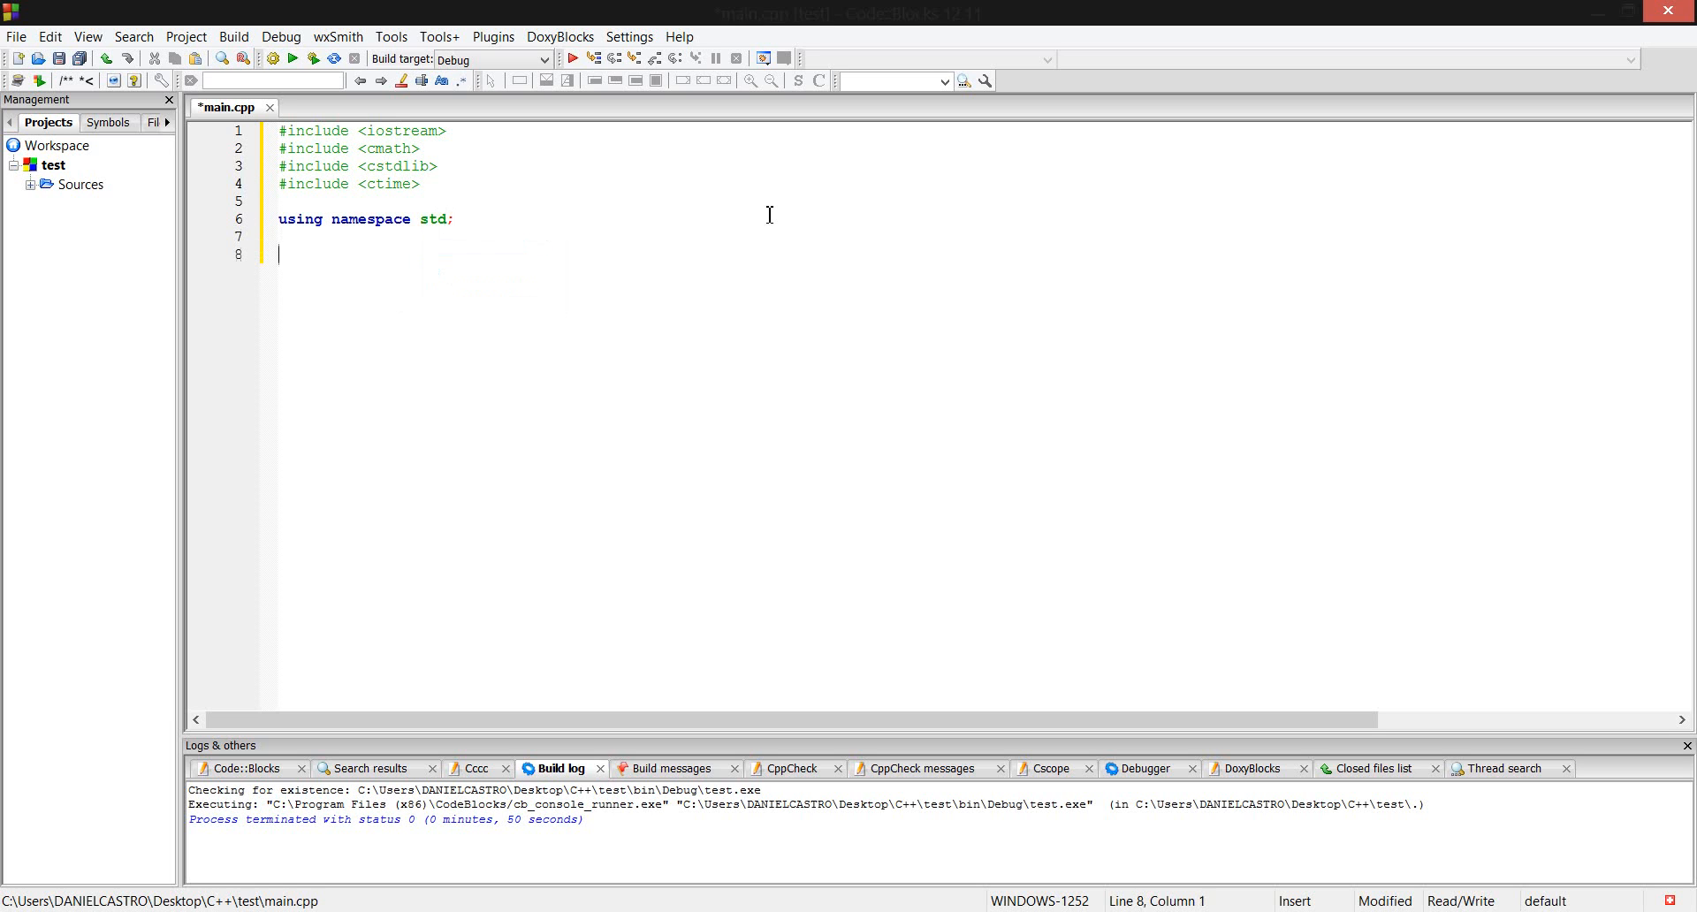
type("int main(")
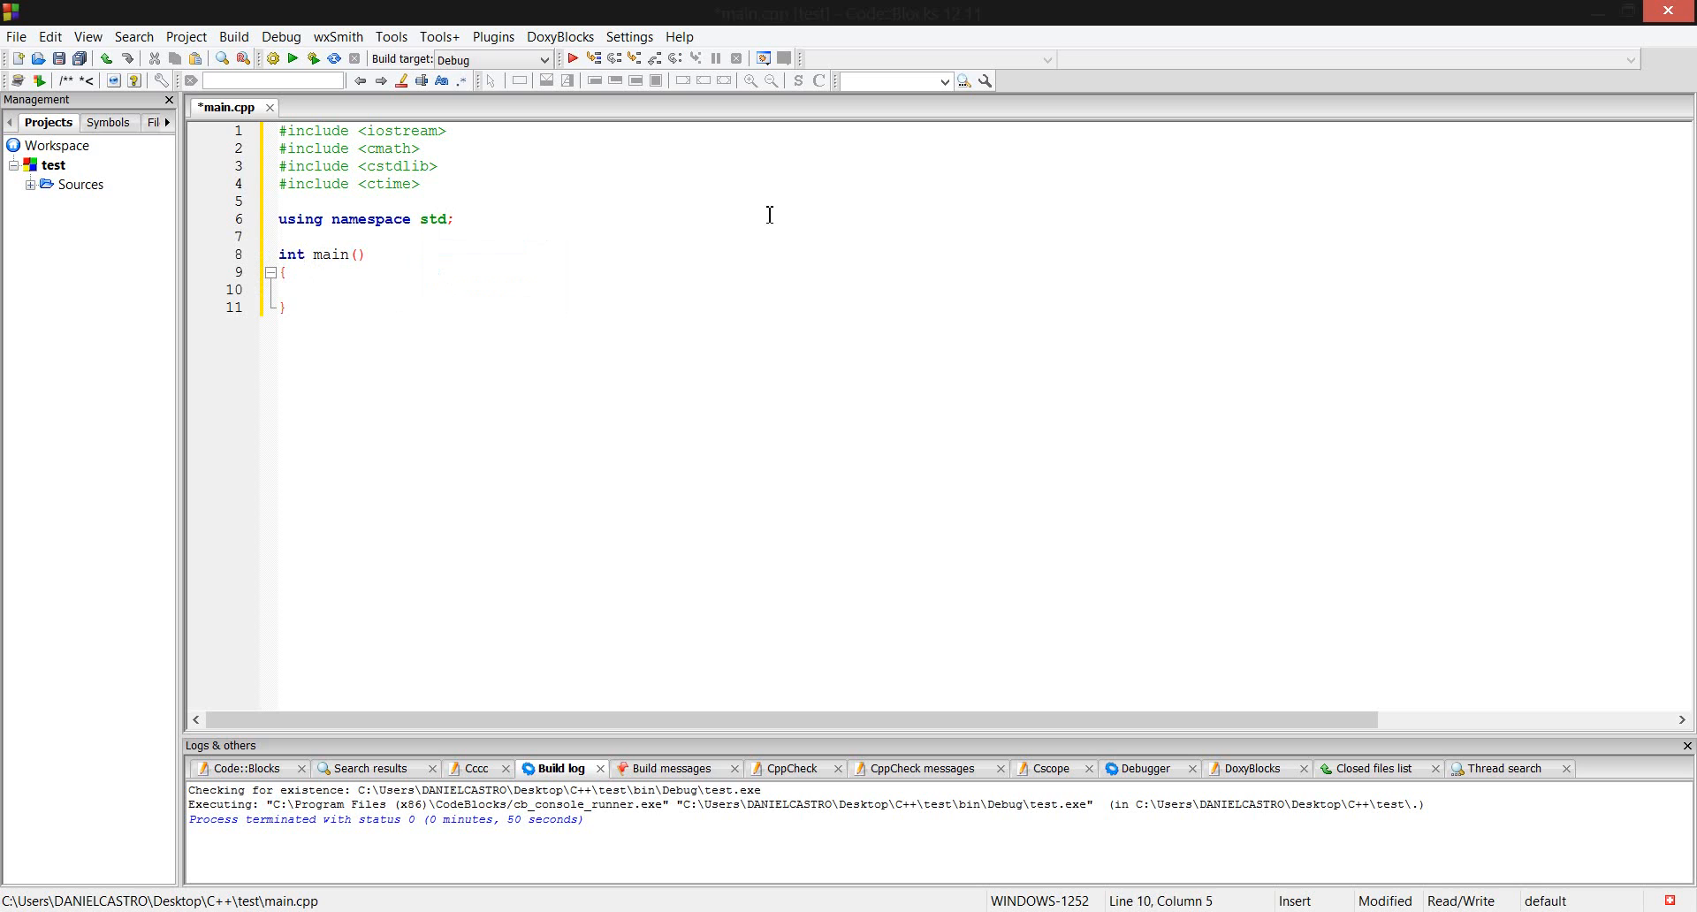
type("return 0;")
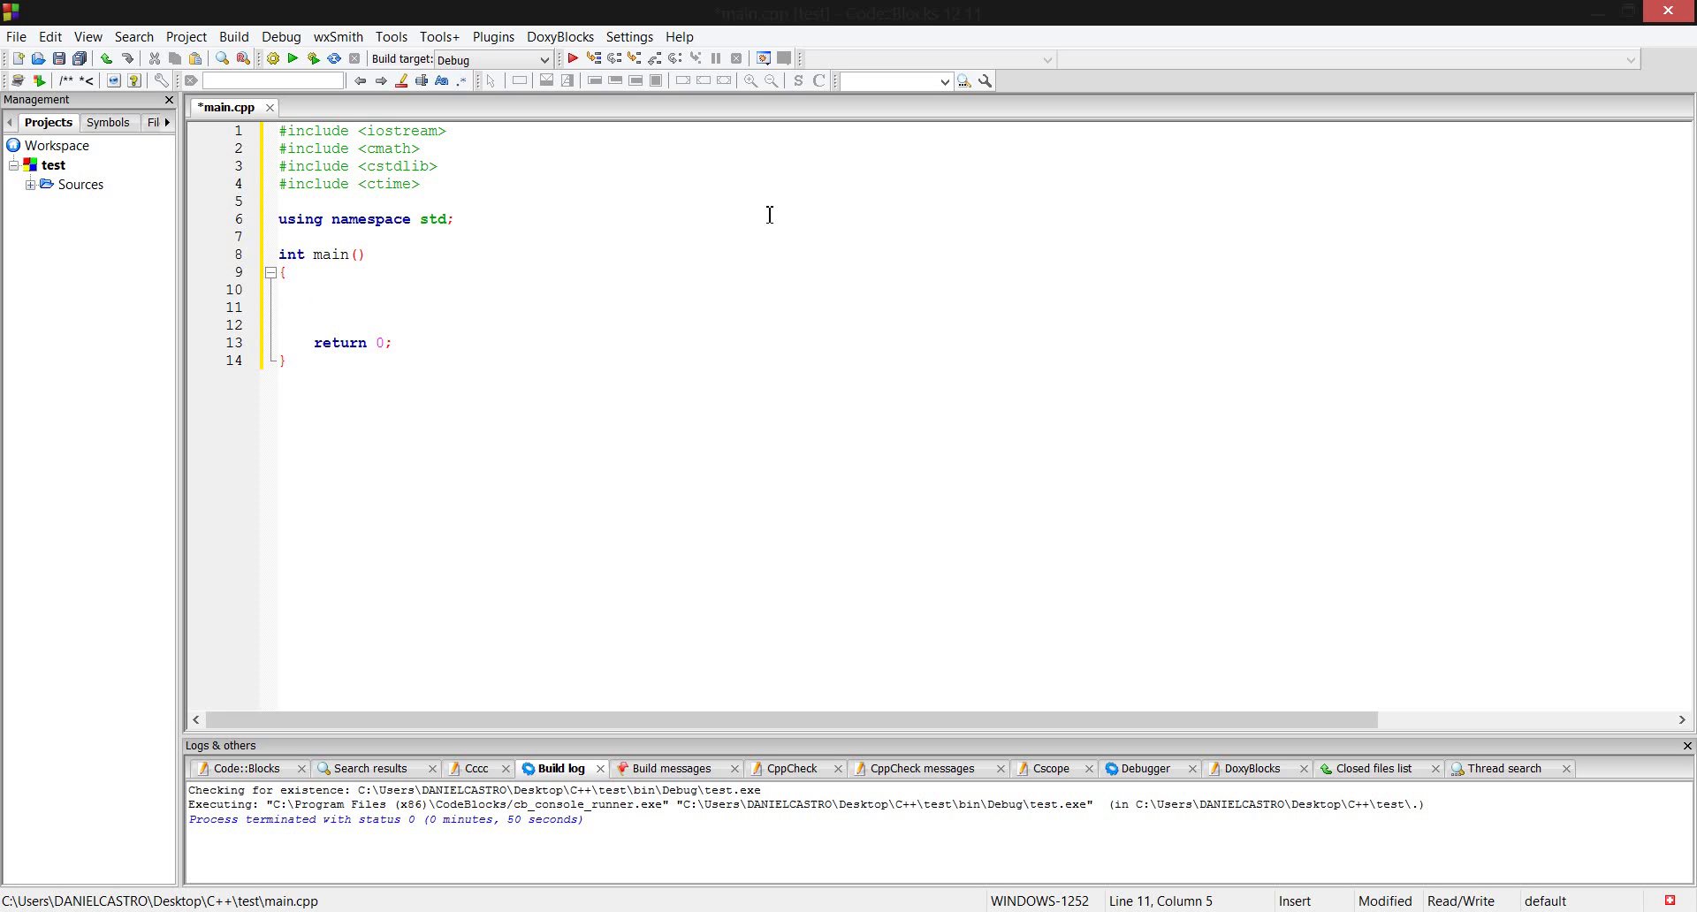
left_click(313, 308)
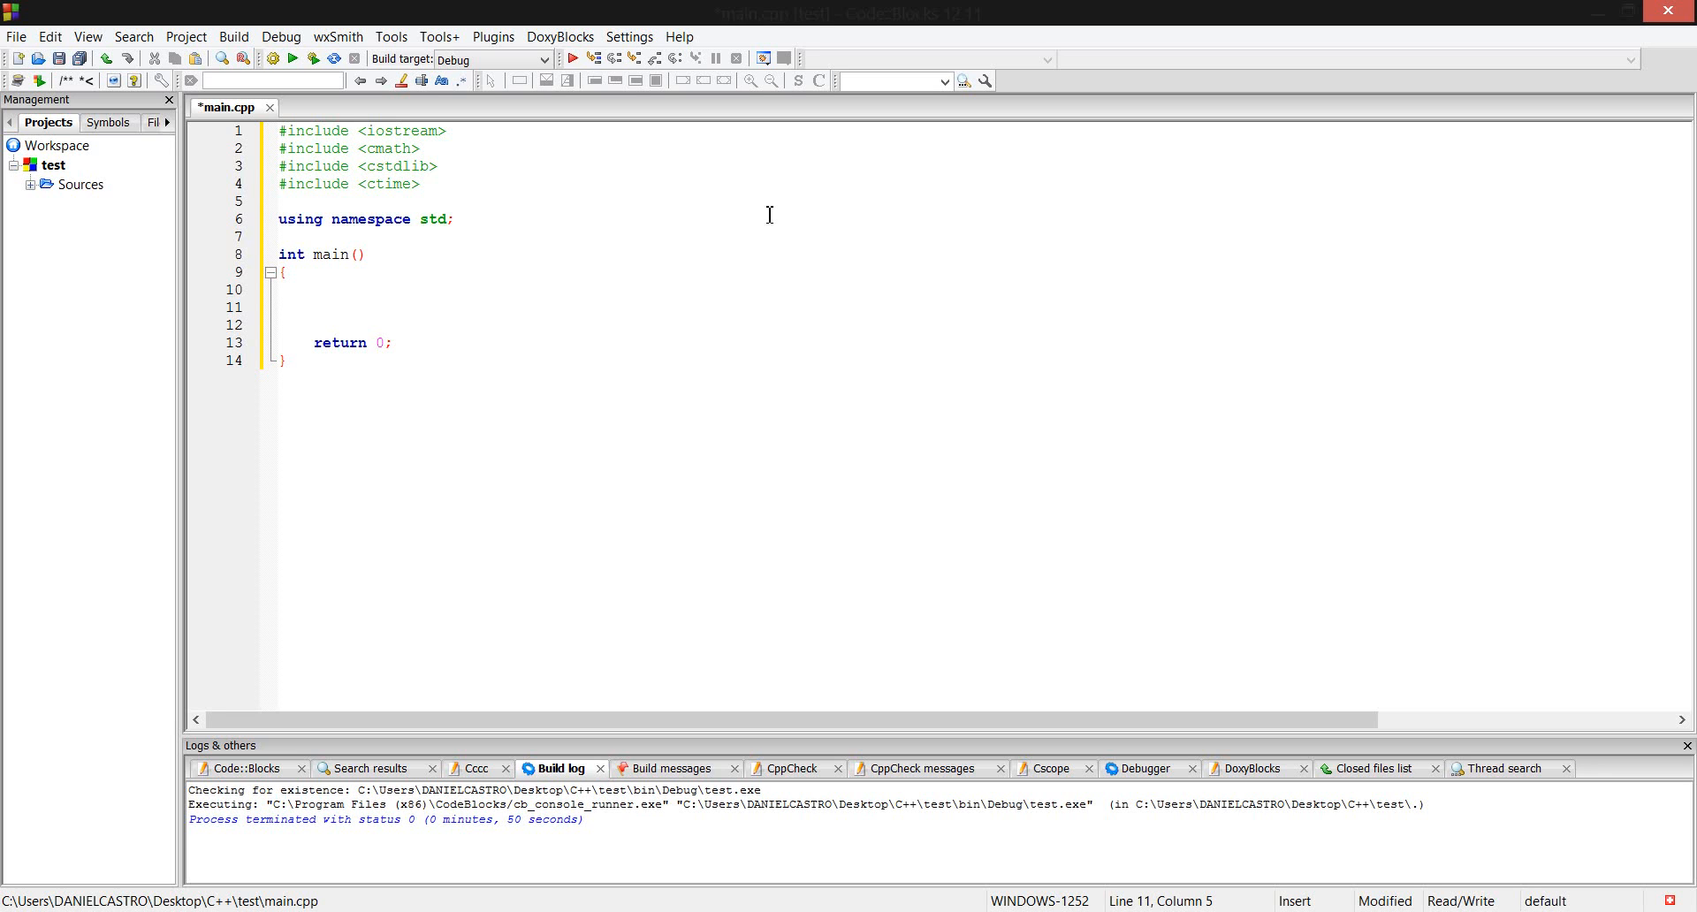
Declare int quit and open a while (quit == -1) loop.
left_click(313, 308)
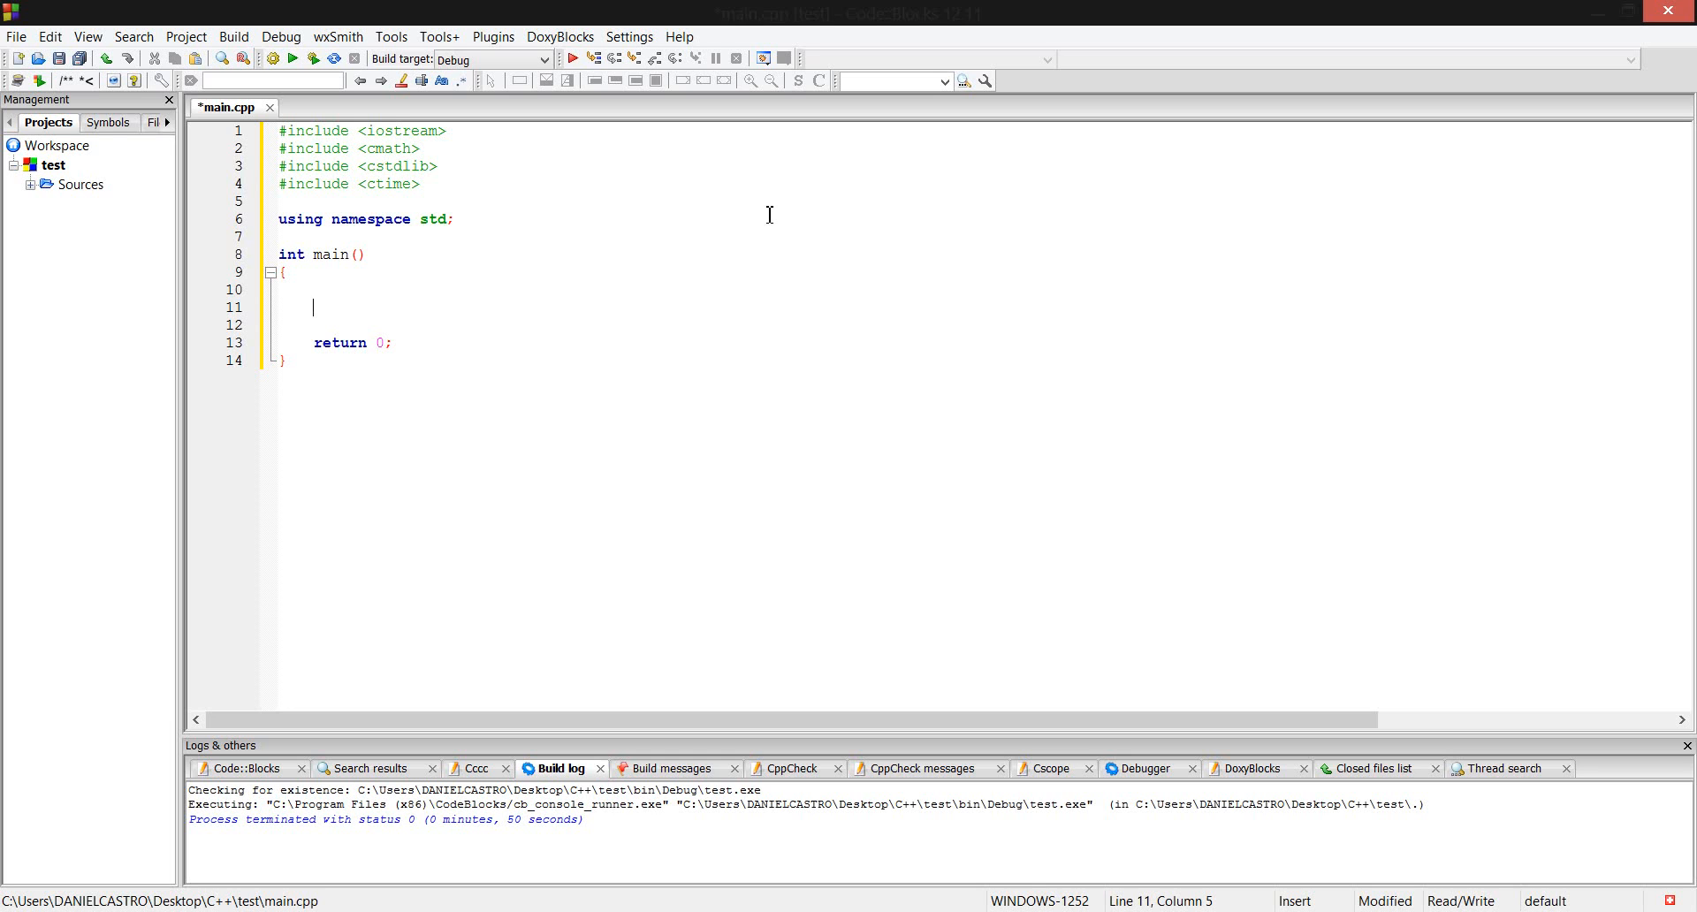
type("int c")
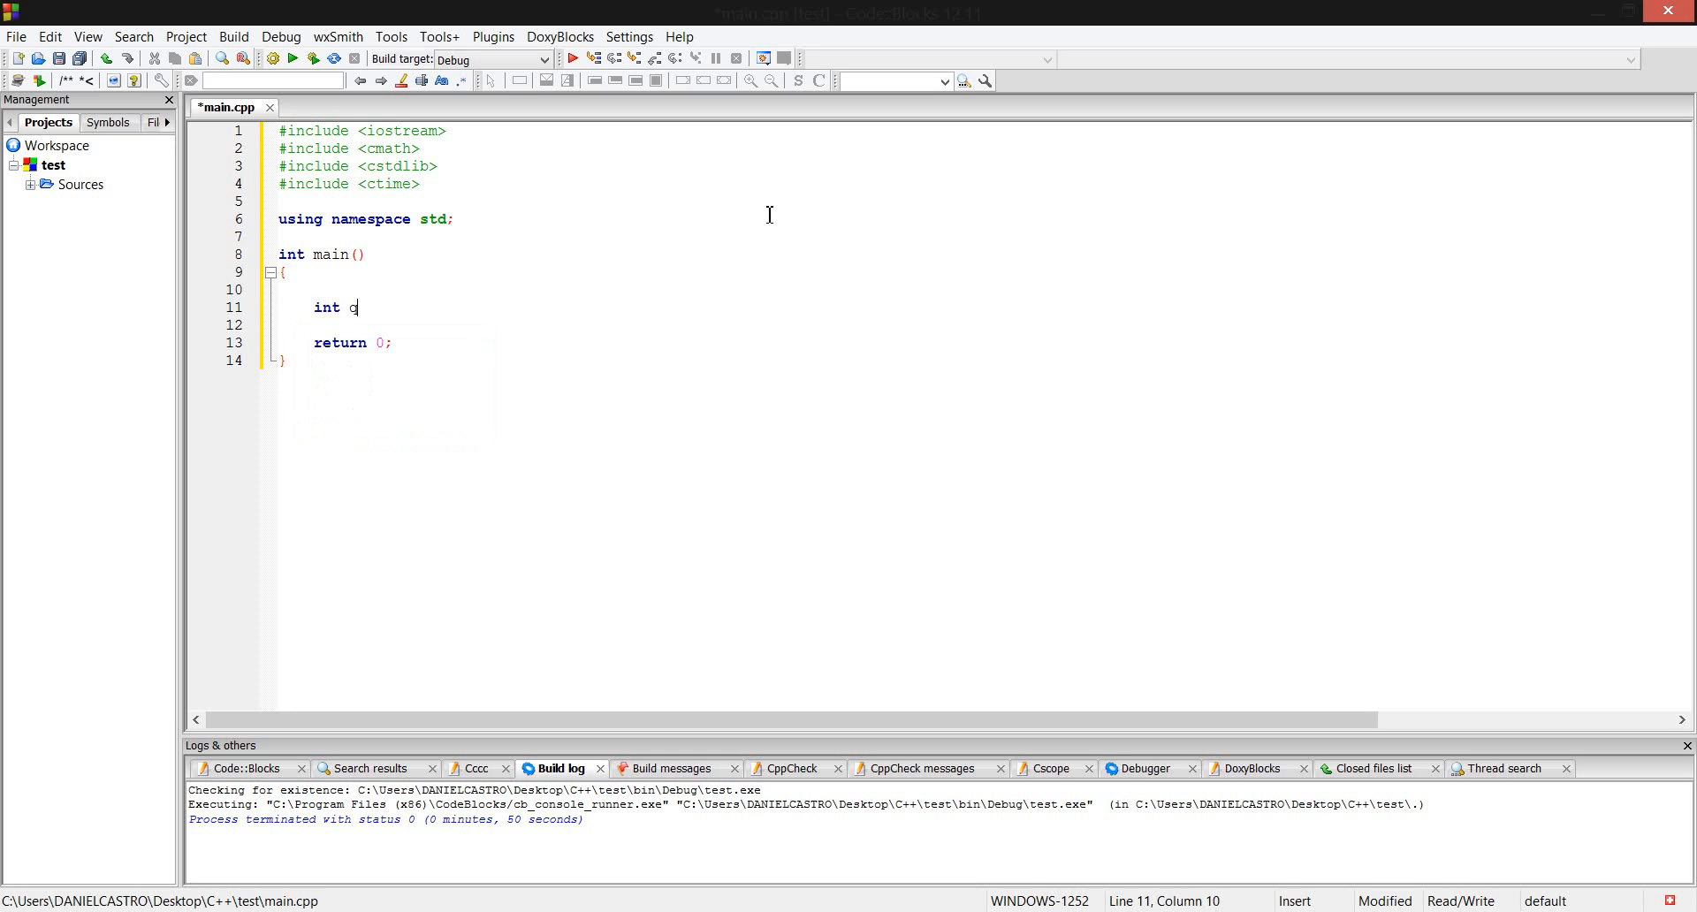
type("uit;")
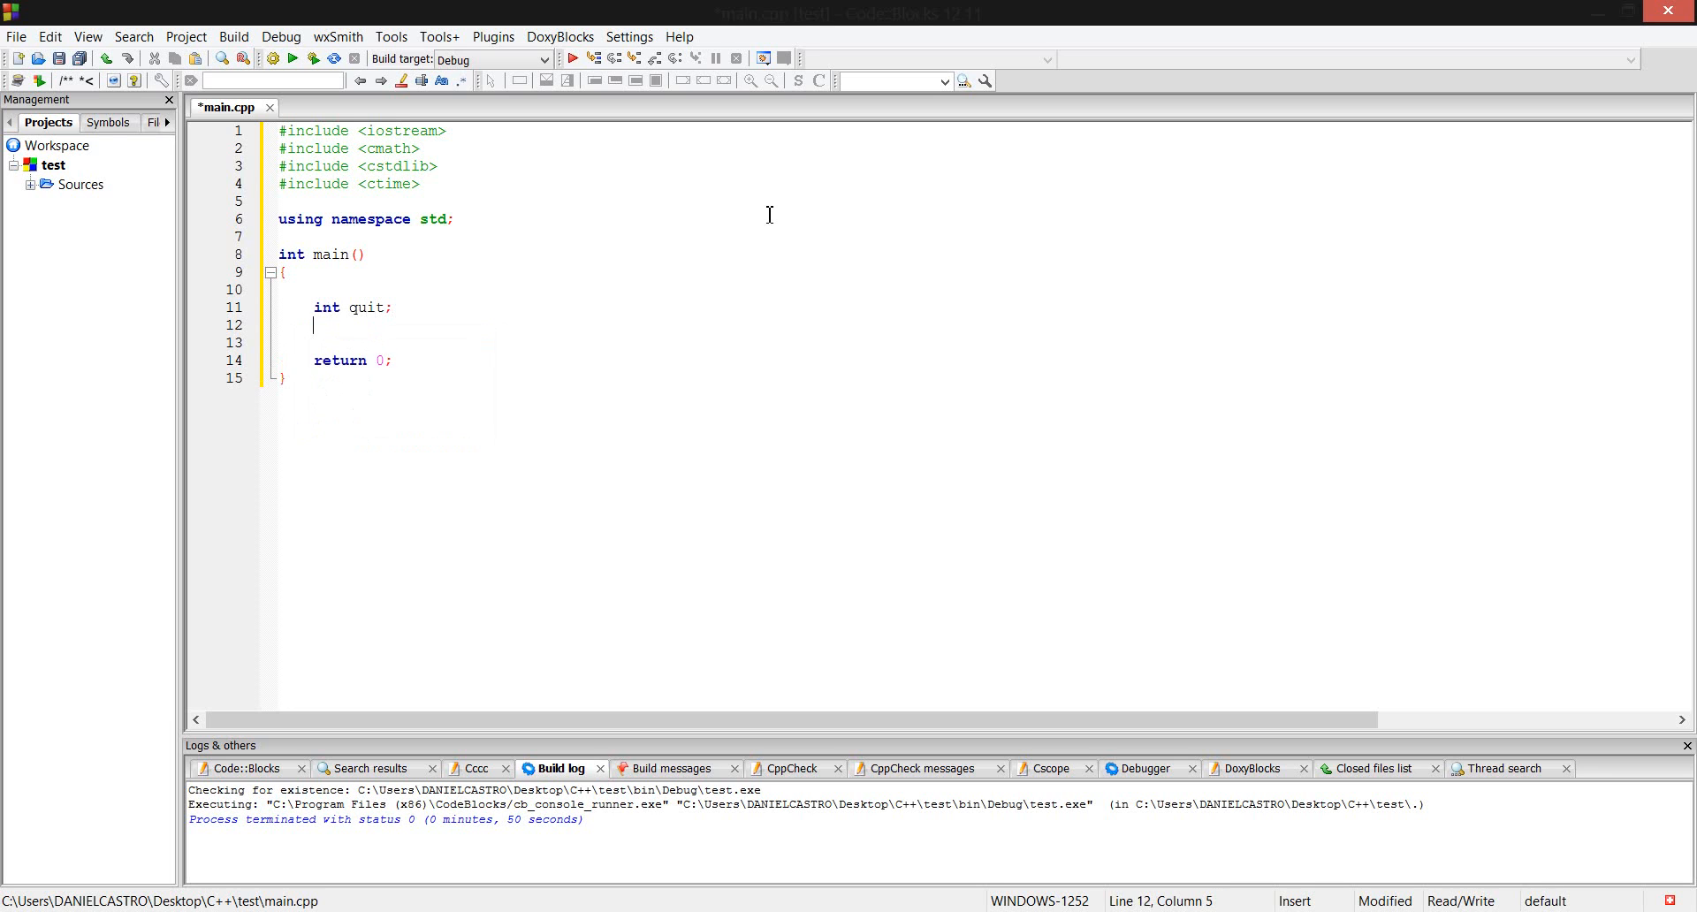
type("while(")
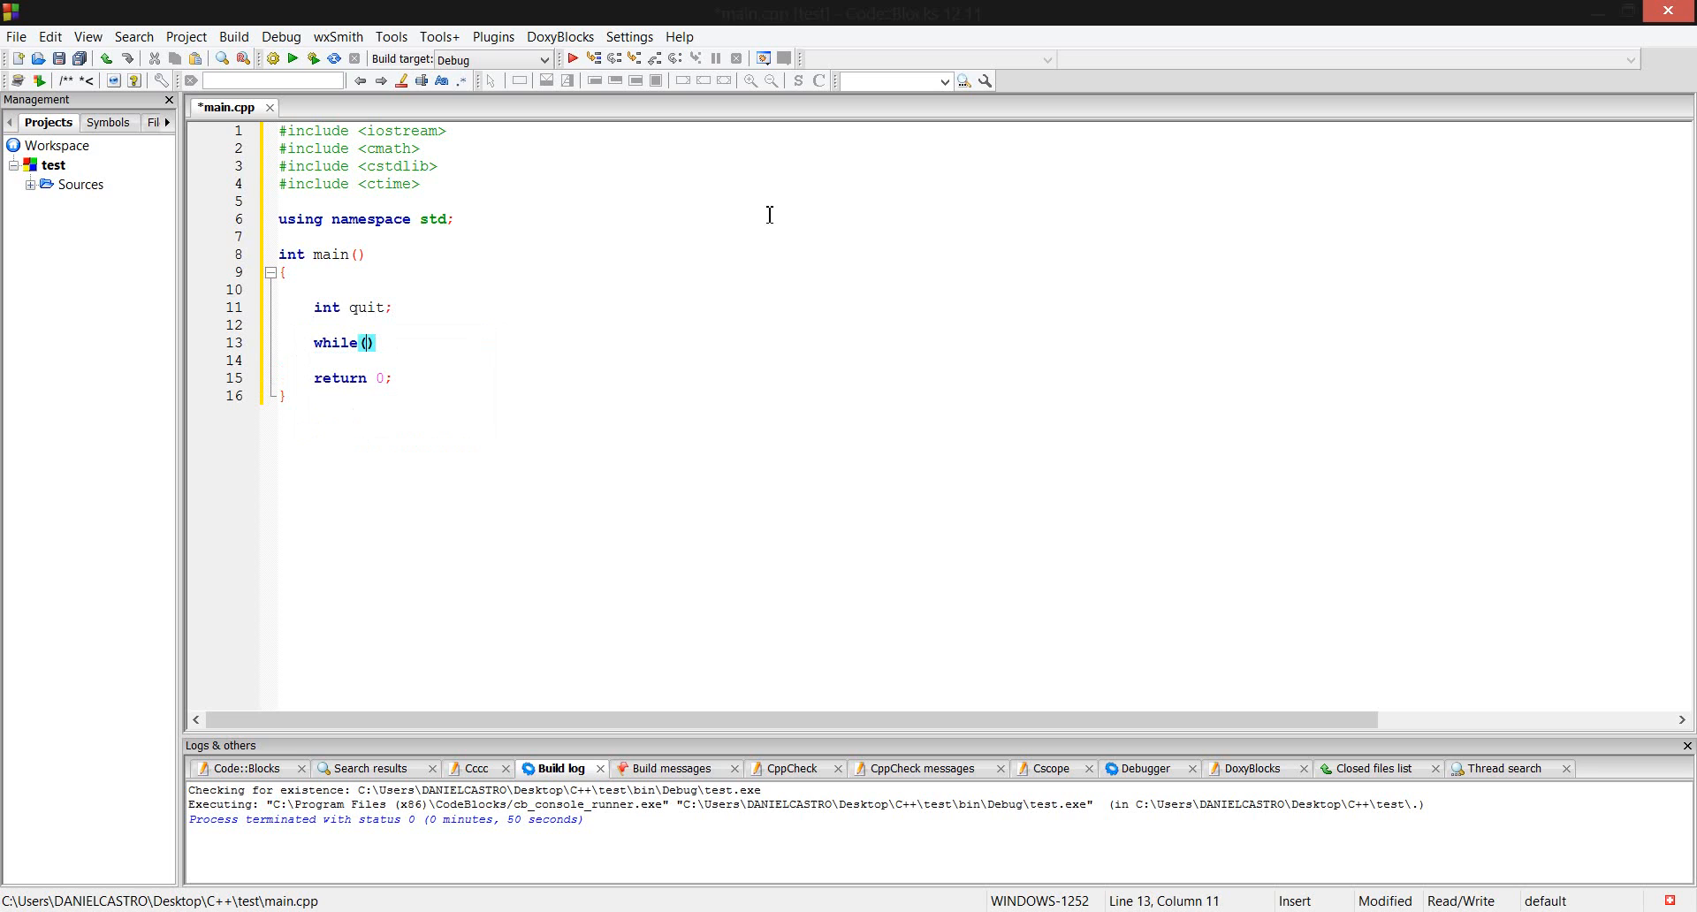
type("q")
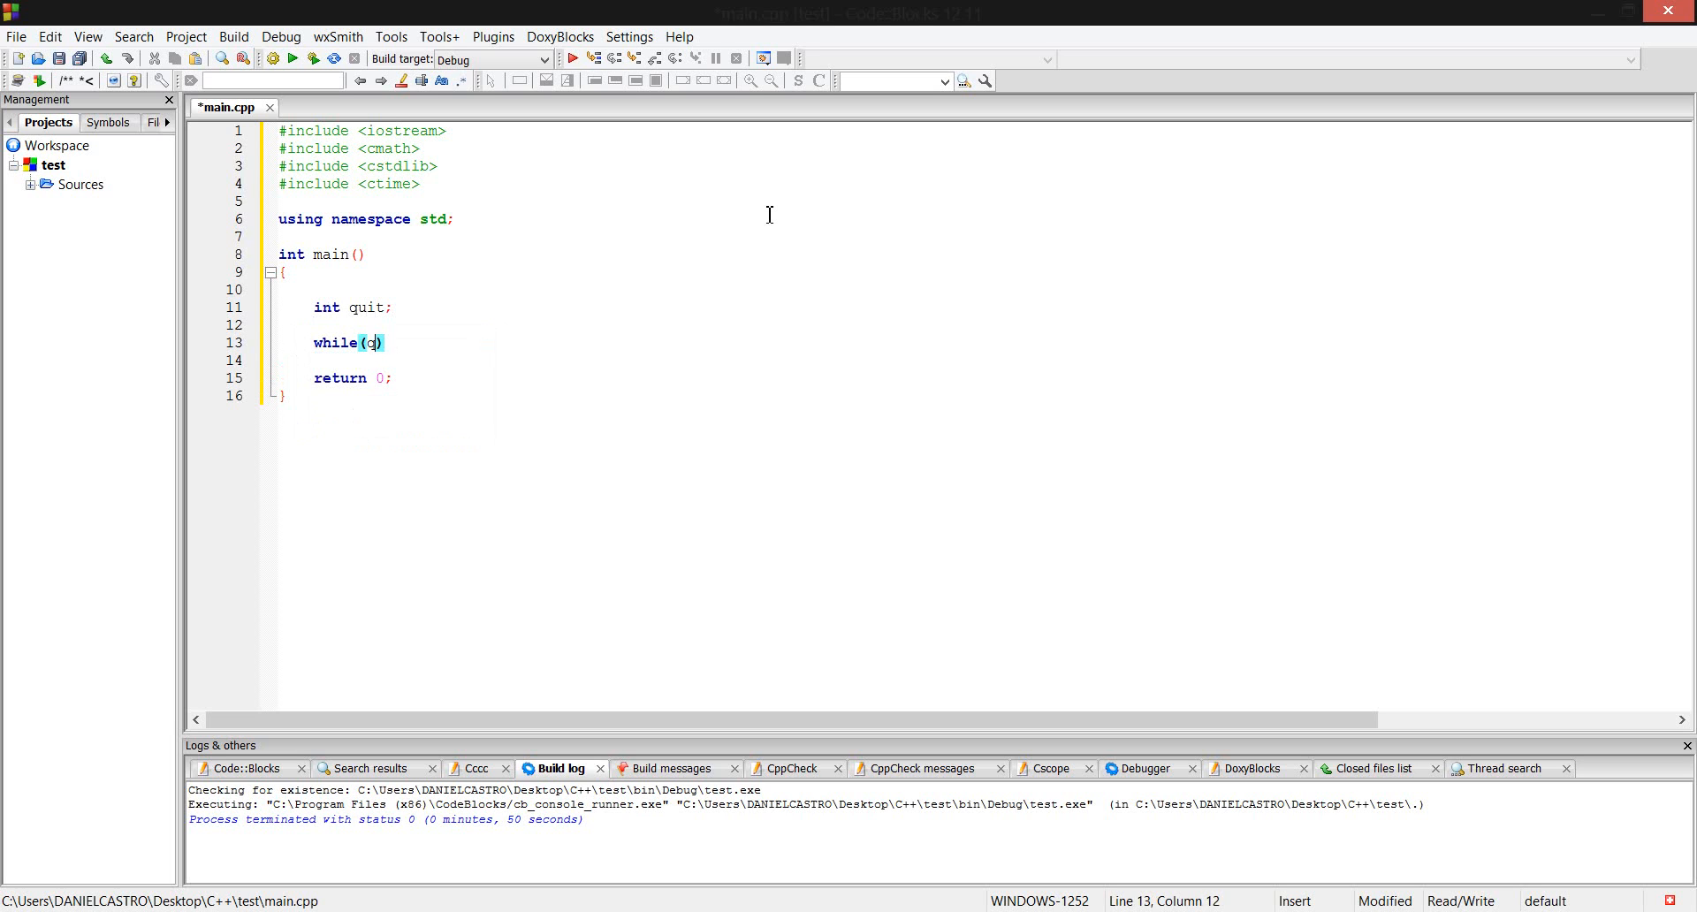
type("uit")
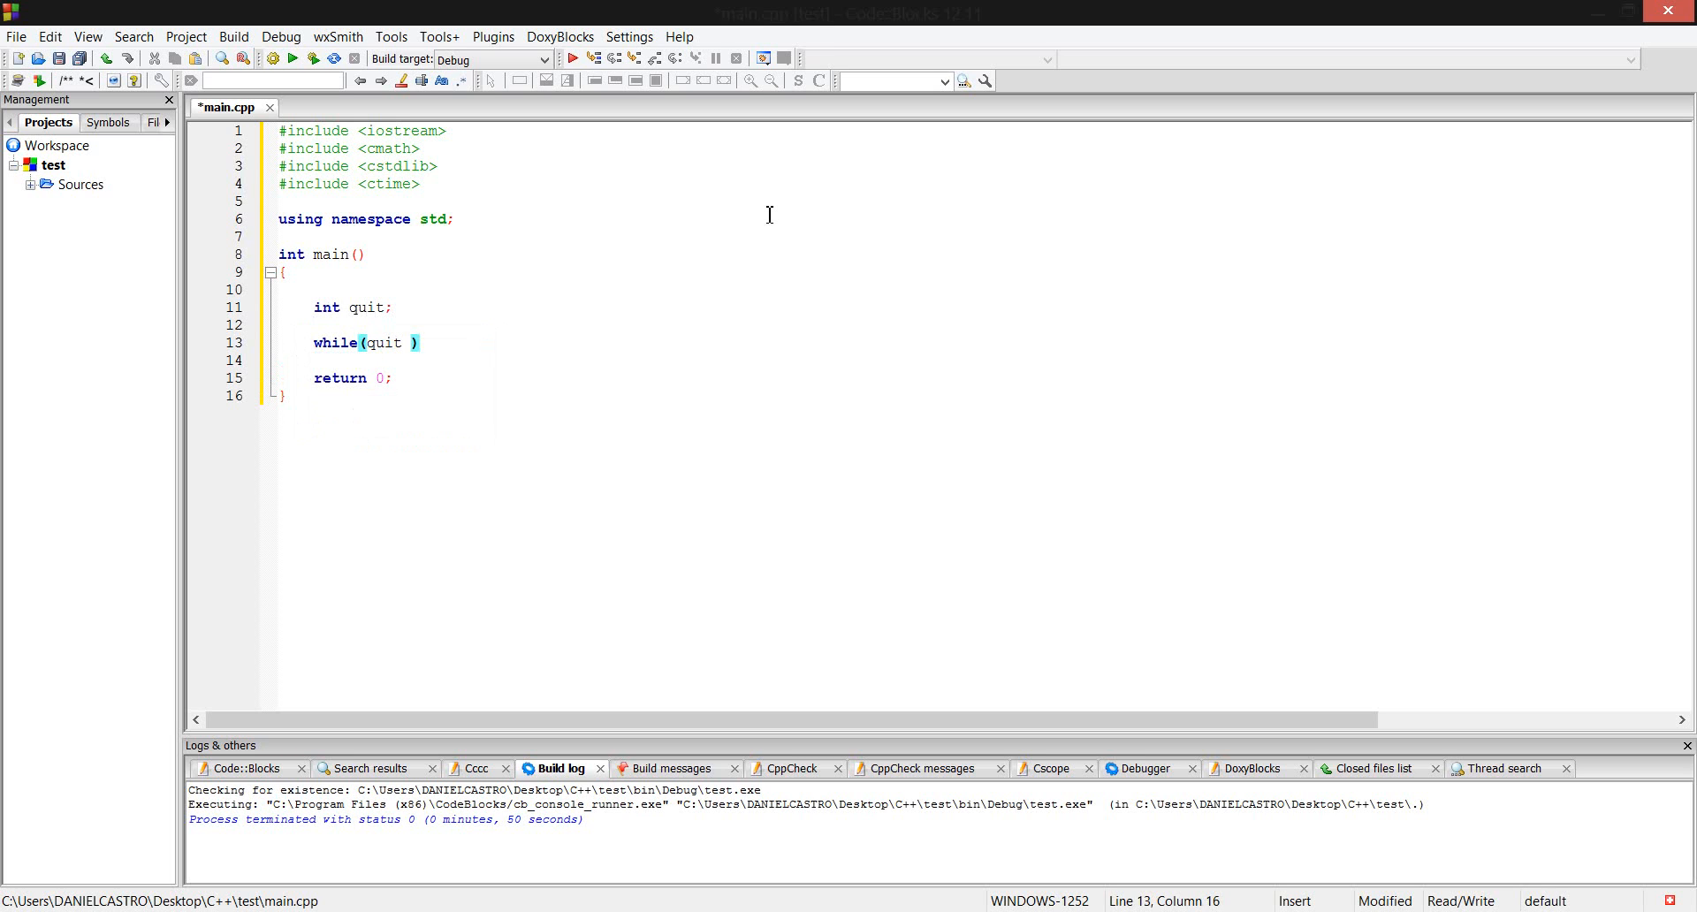
type("==")
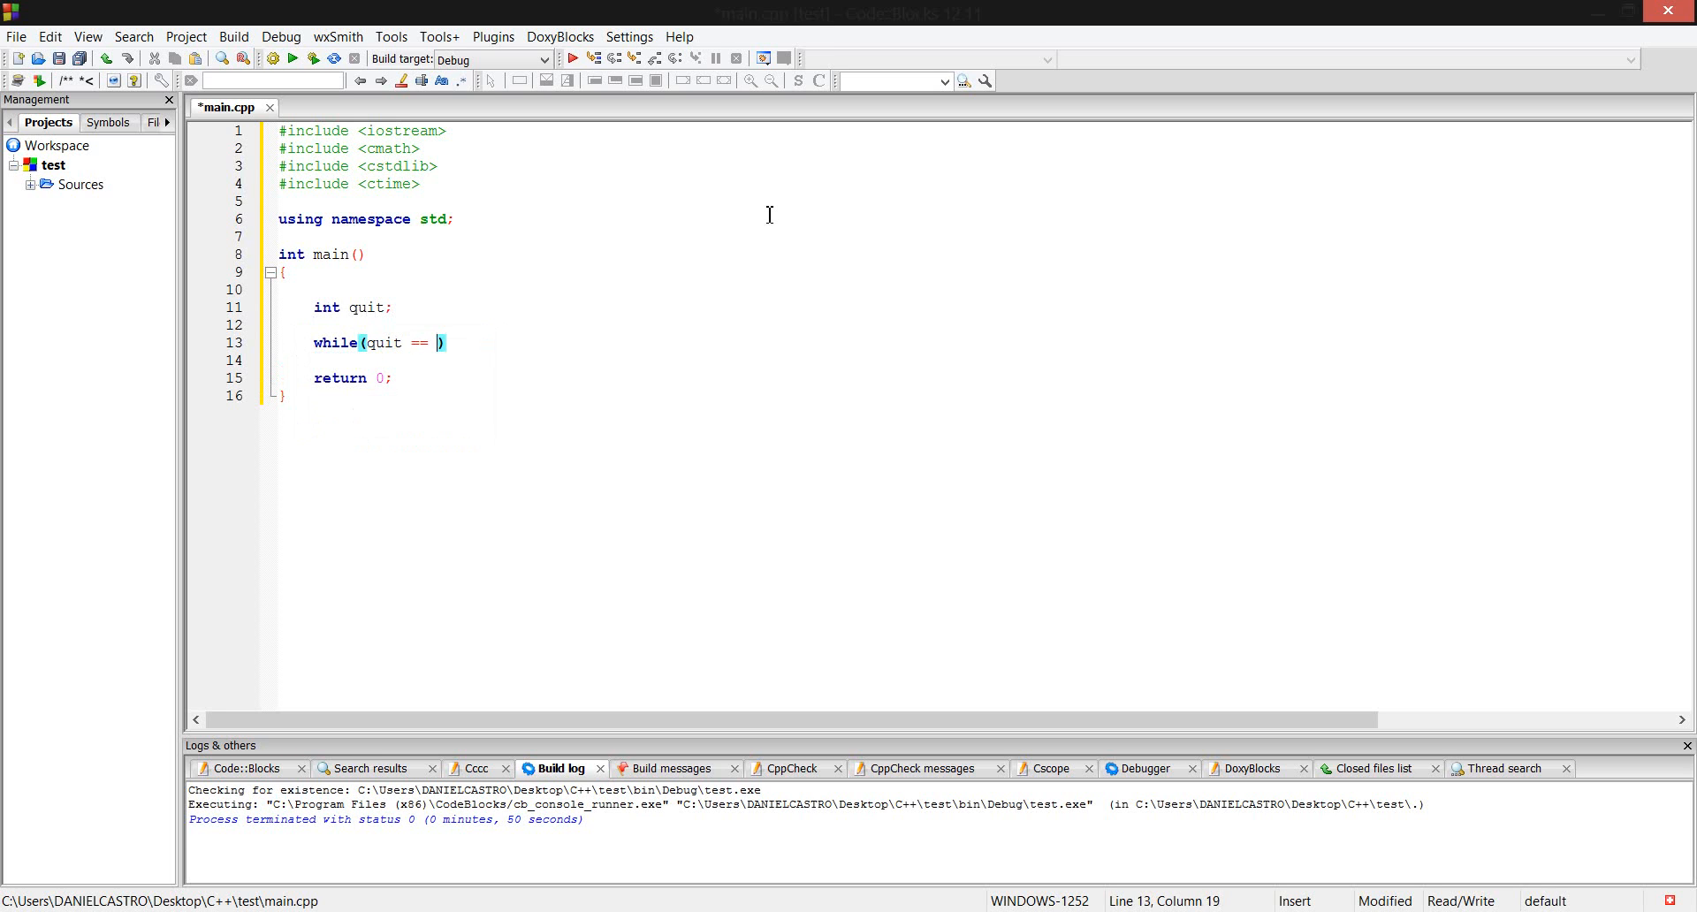
type("-1")
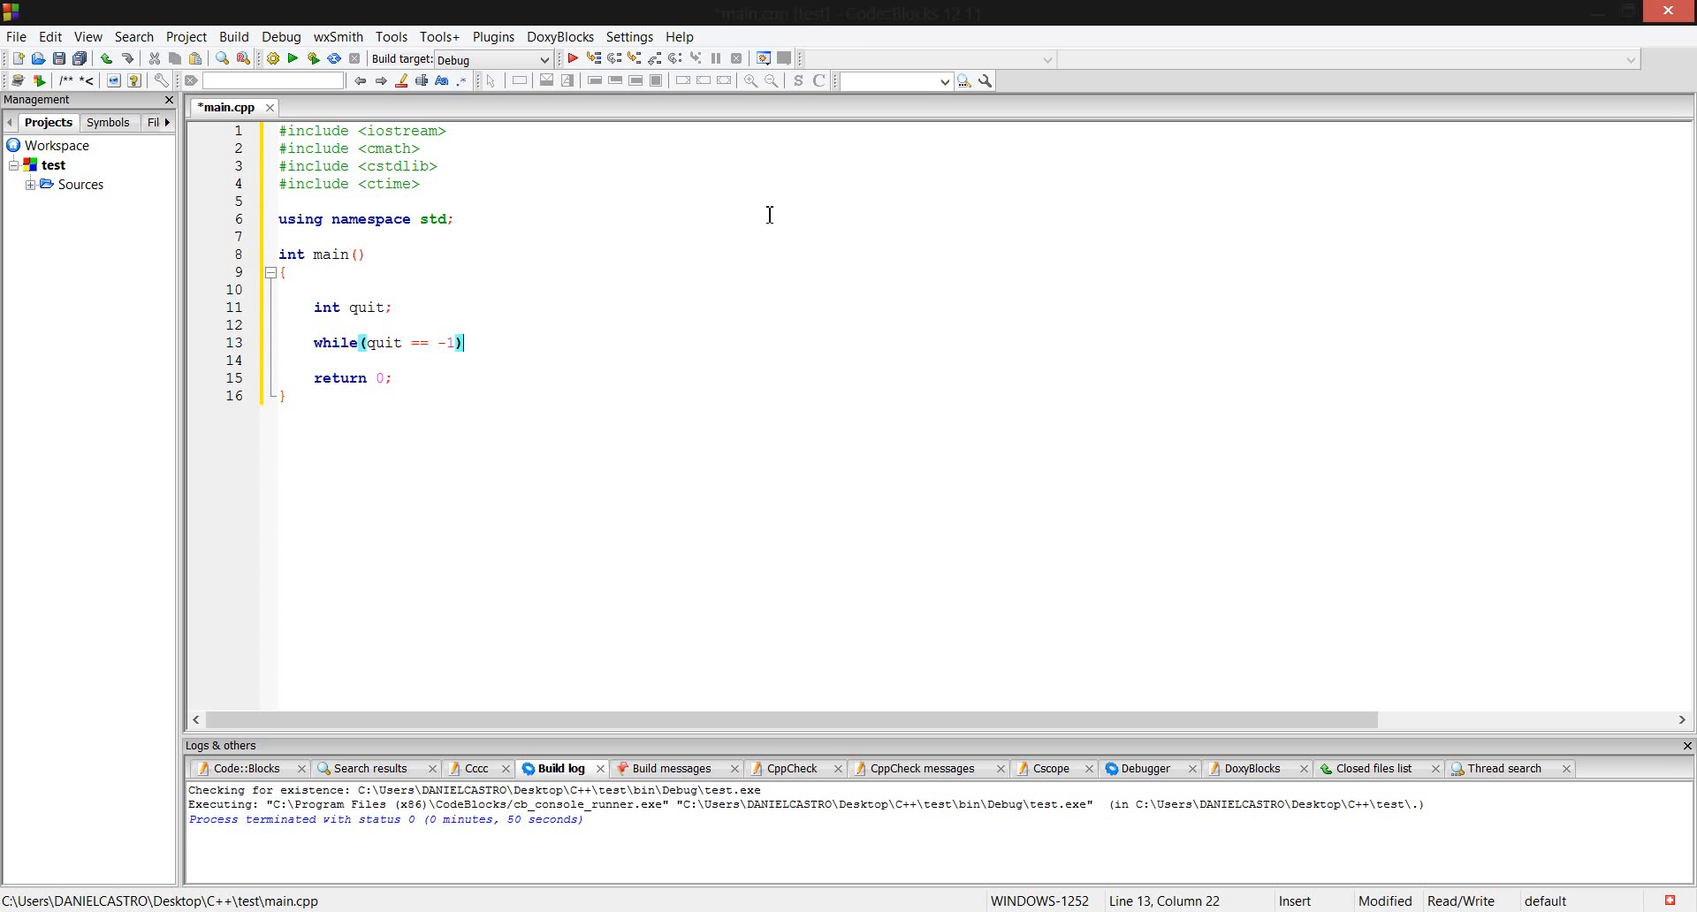
type("{")
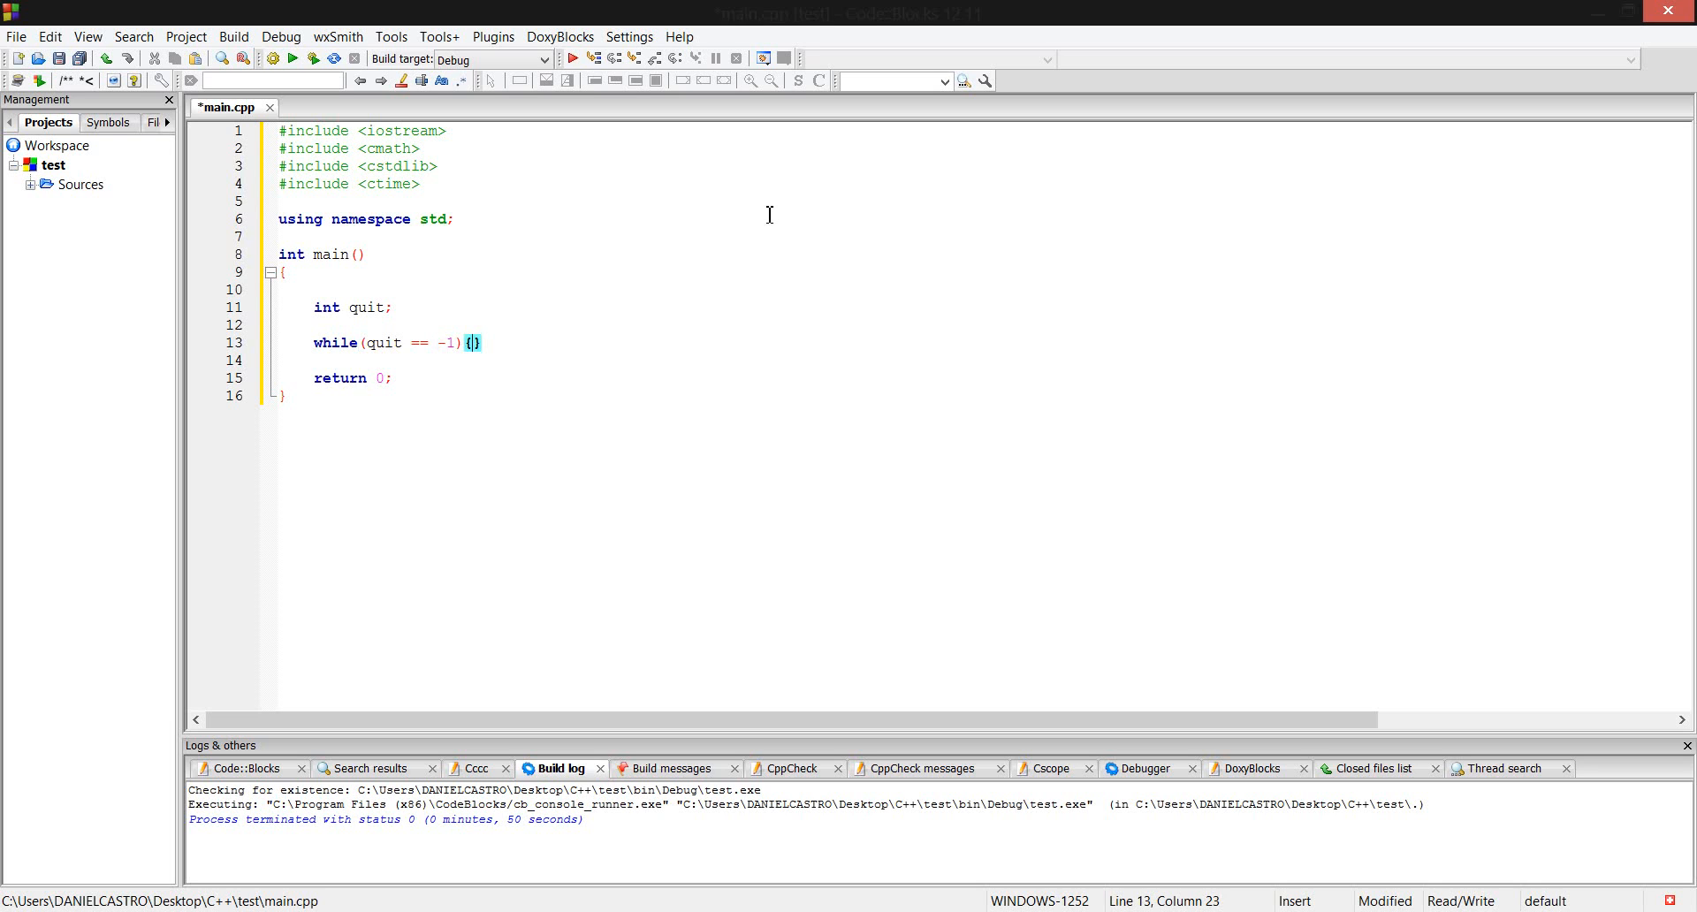
key("enter")
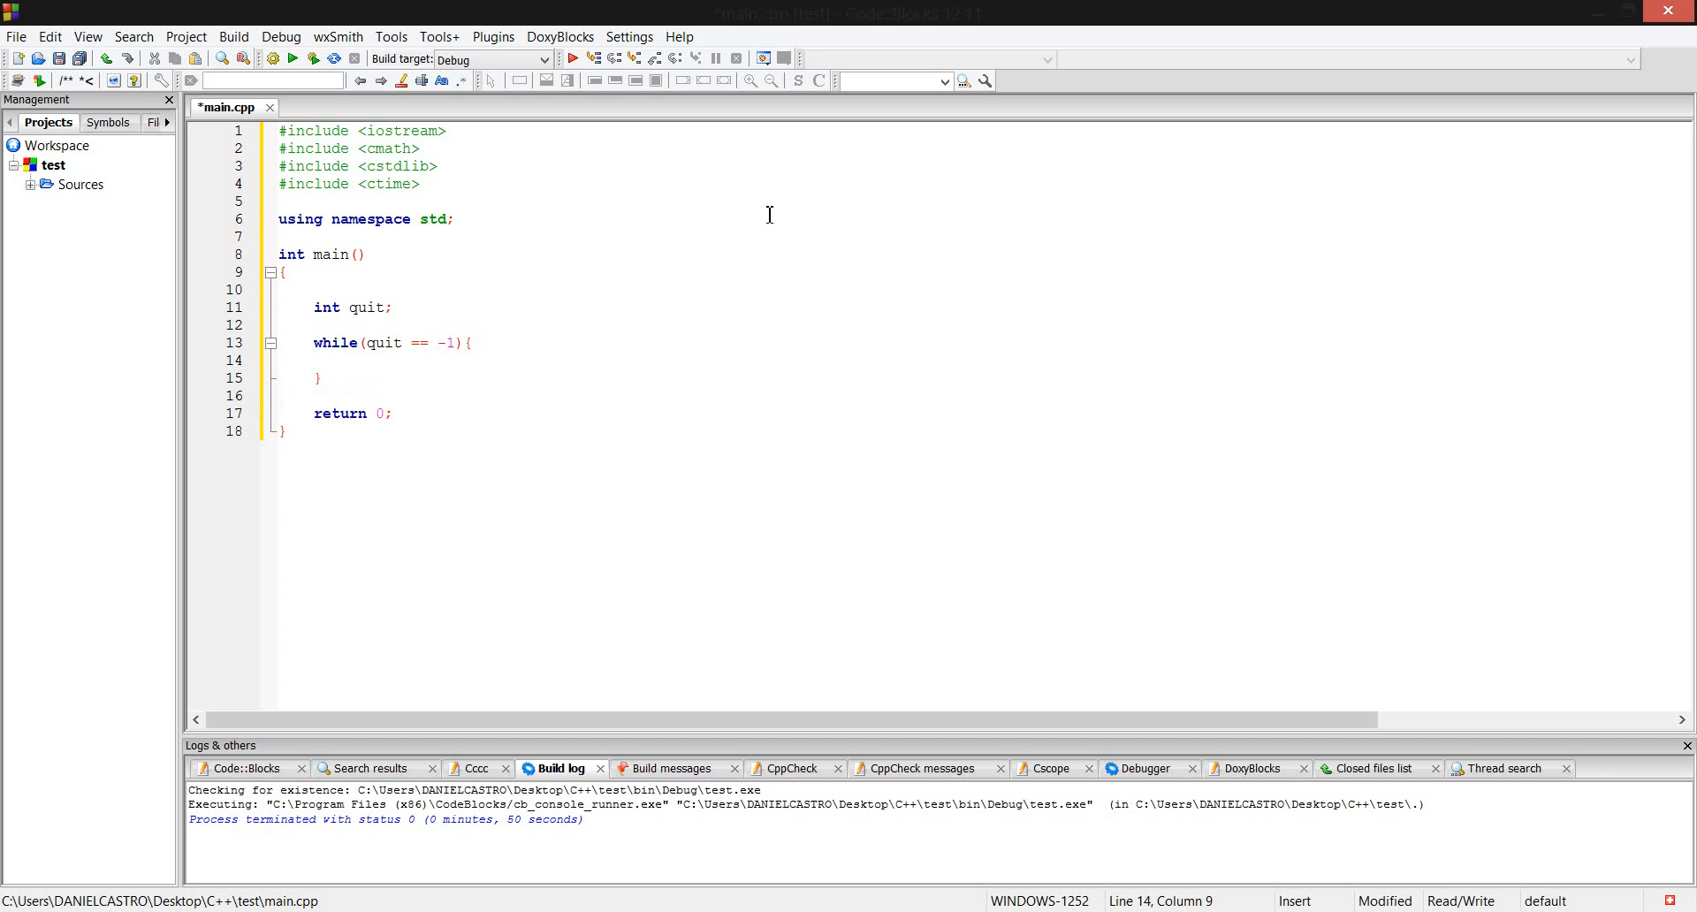
Declare int username and int randomNum inside the loop body.
left_click(314, 325)
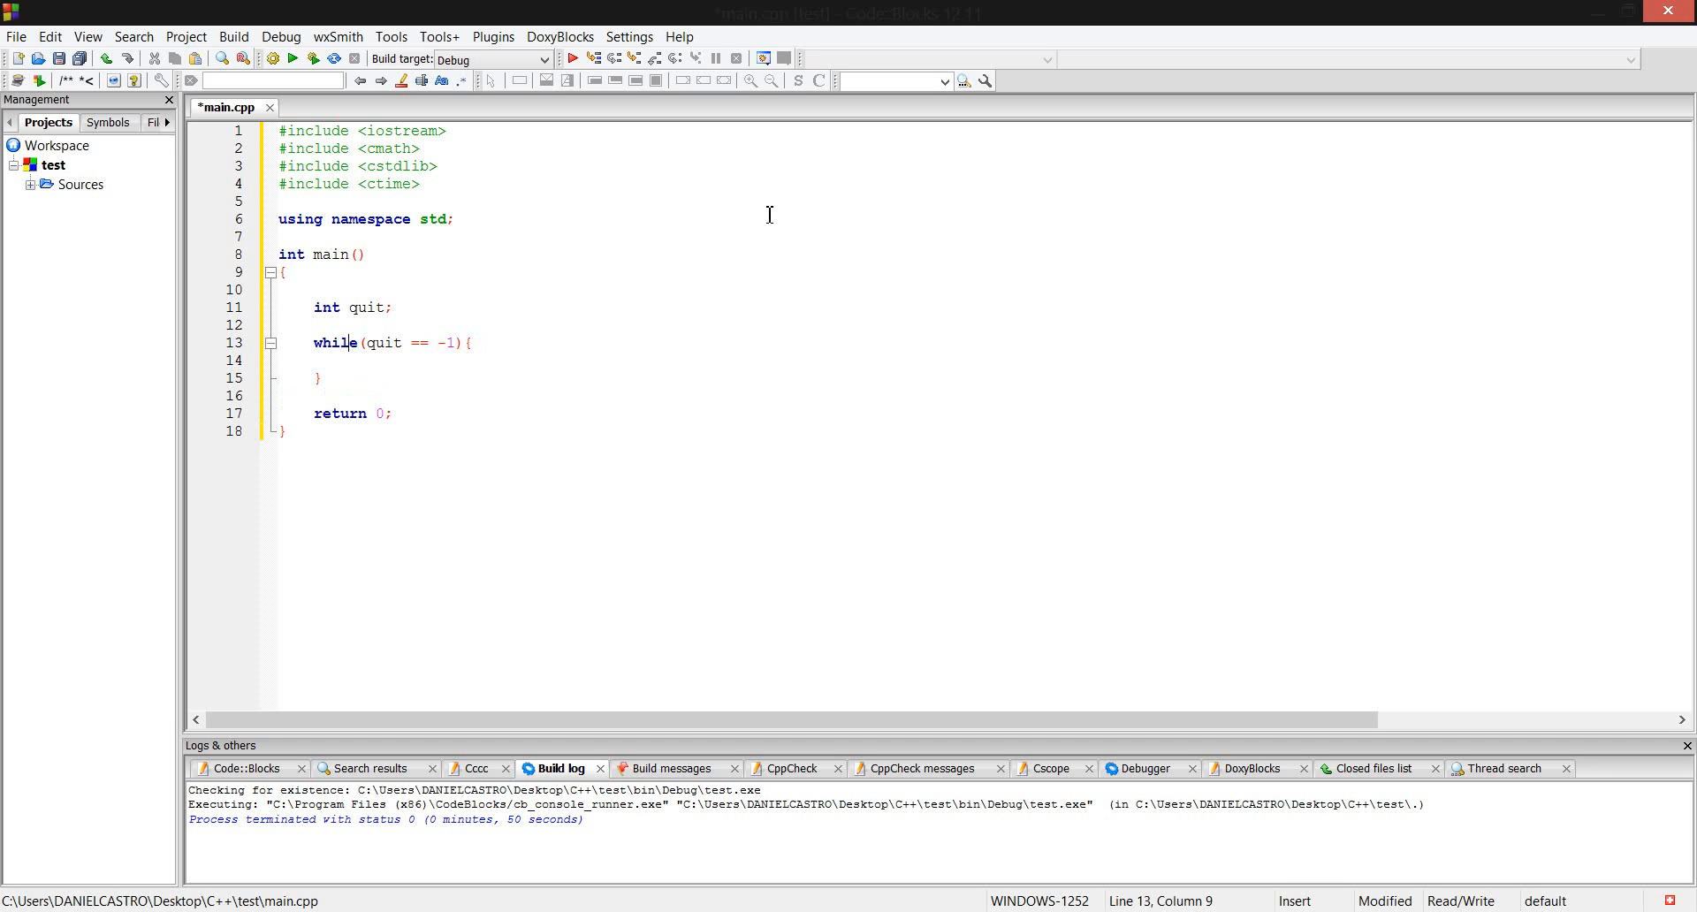
left_click(348, 359)
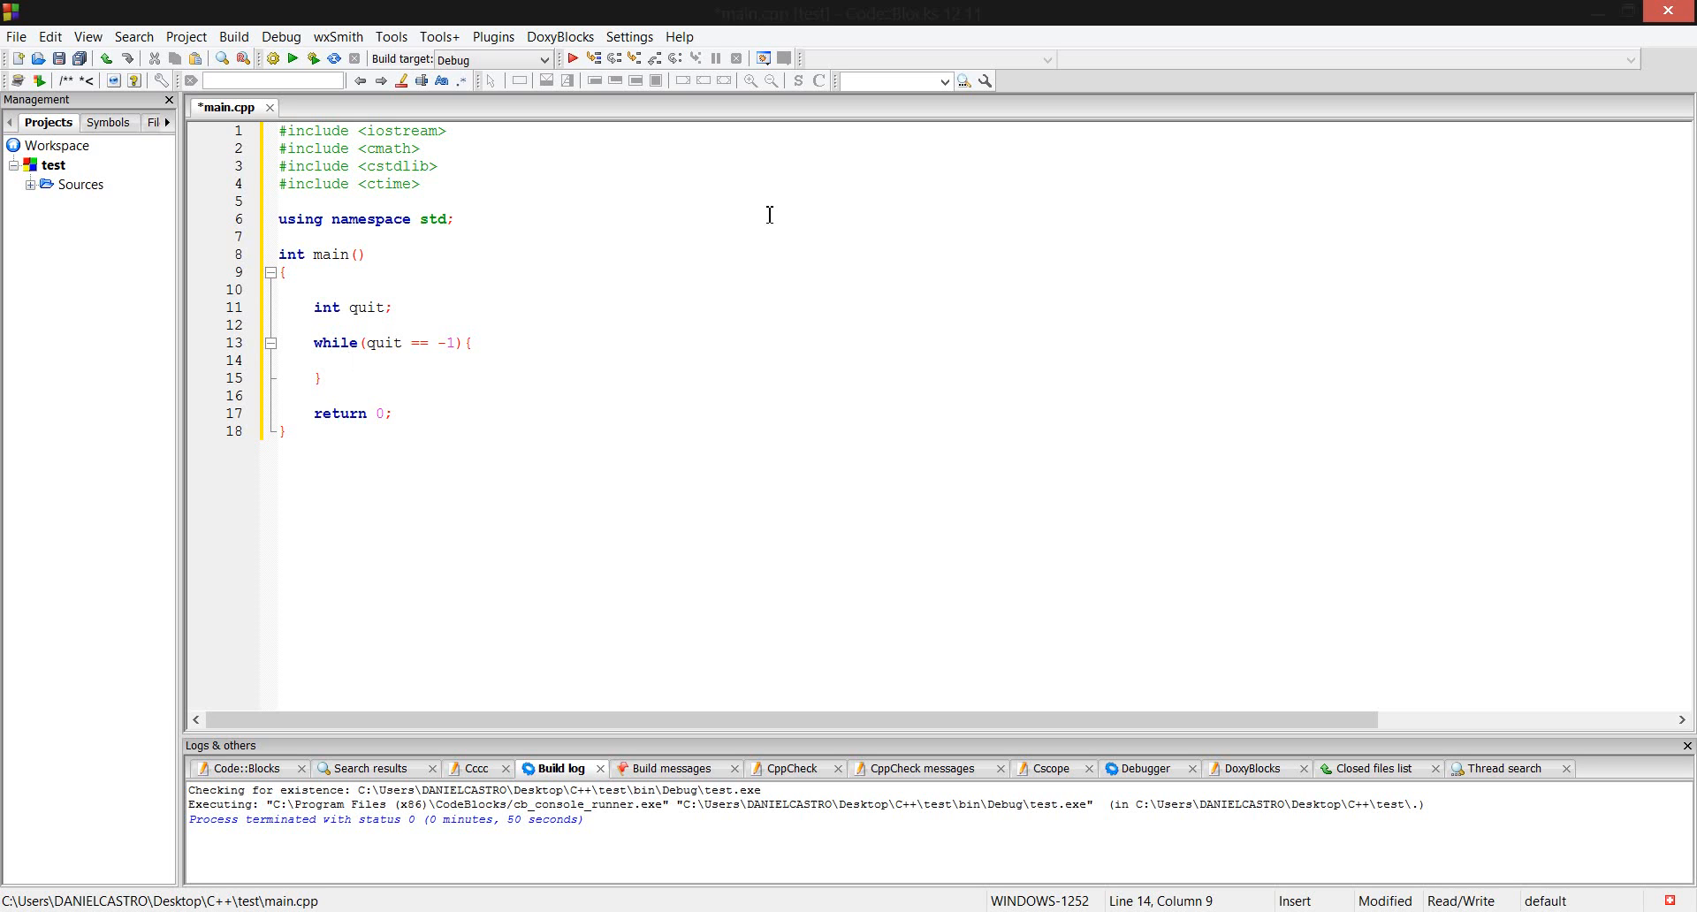
type("int user")
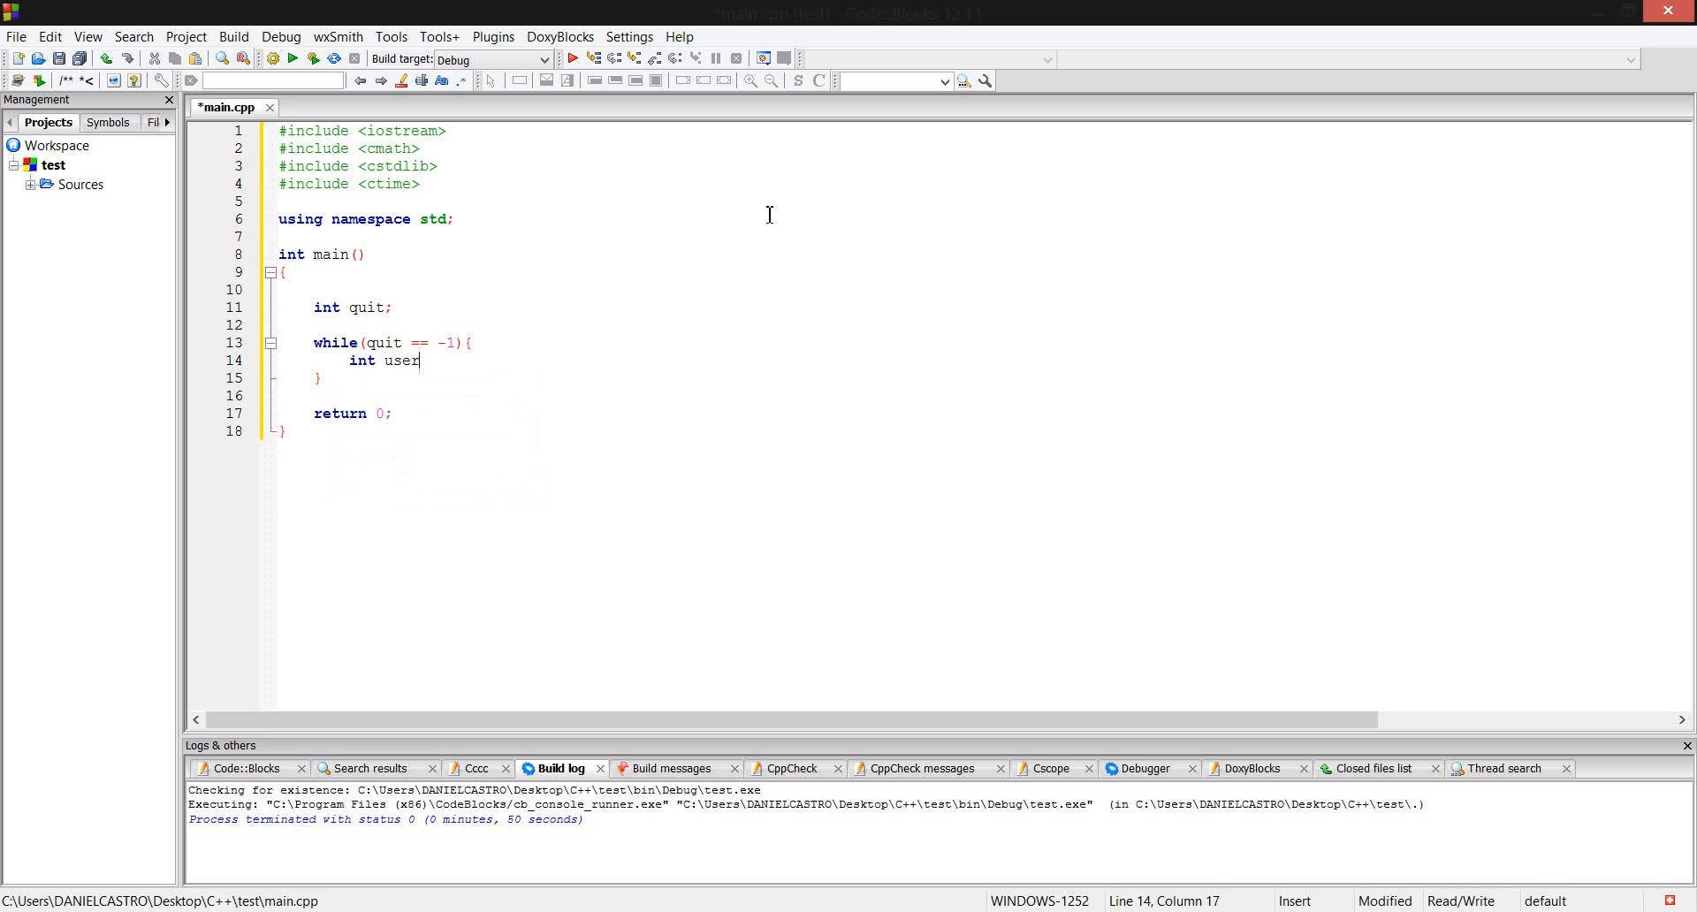
type("name;")
type("int")
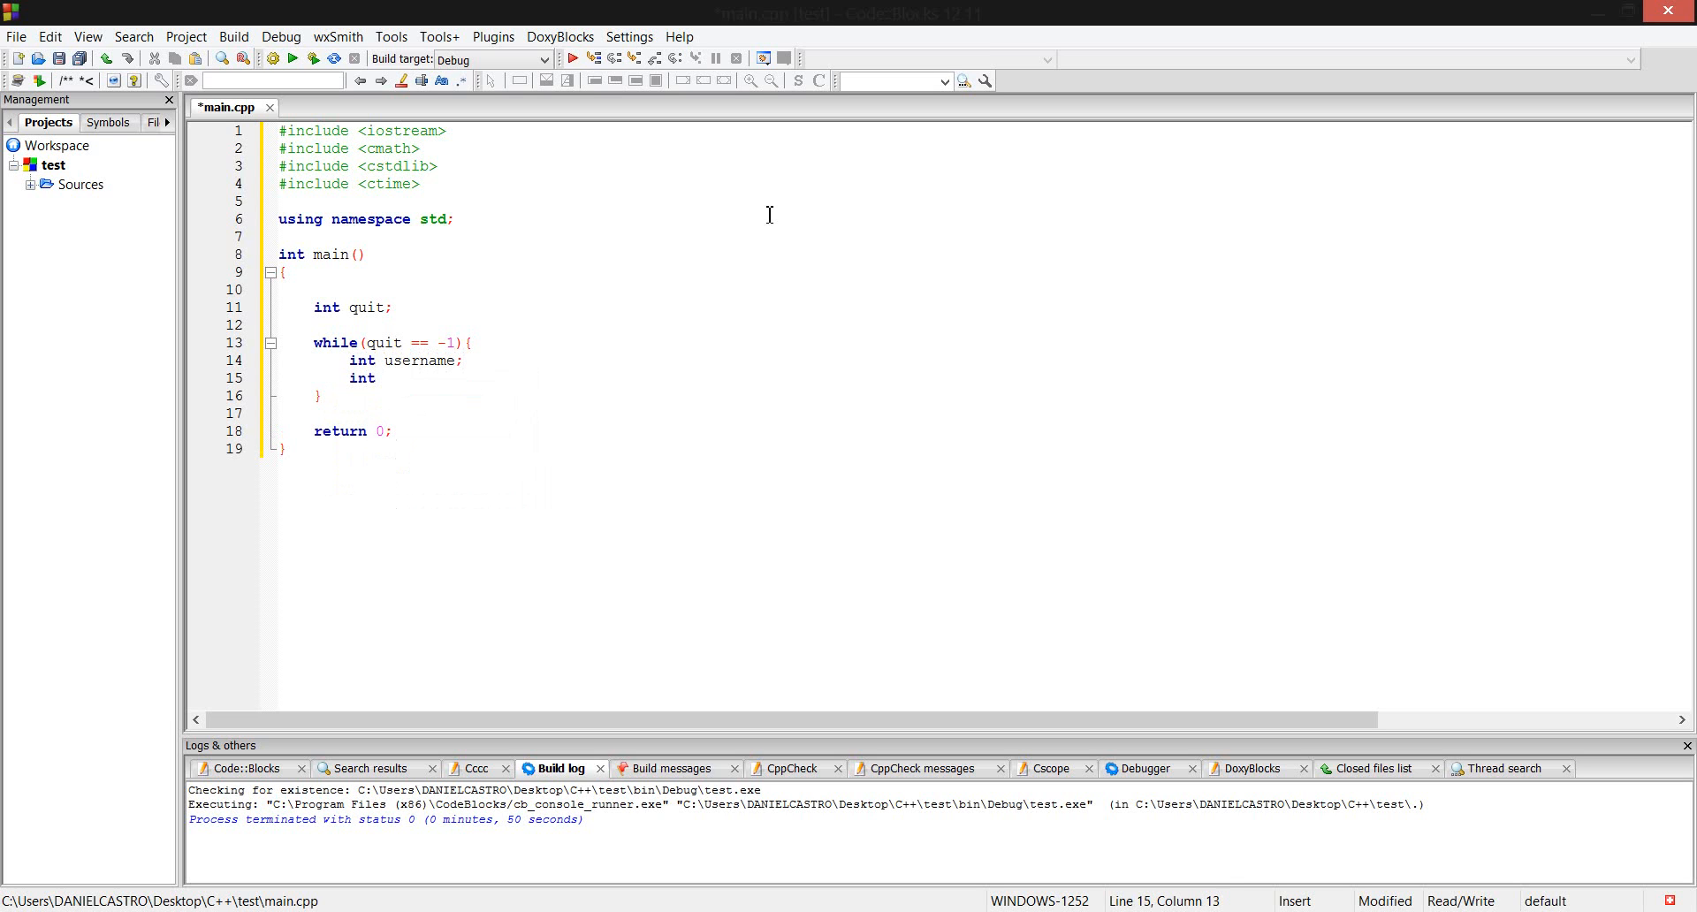
left_click(383, 378)
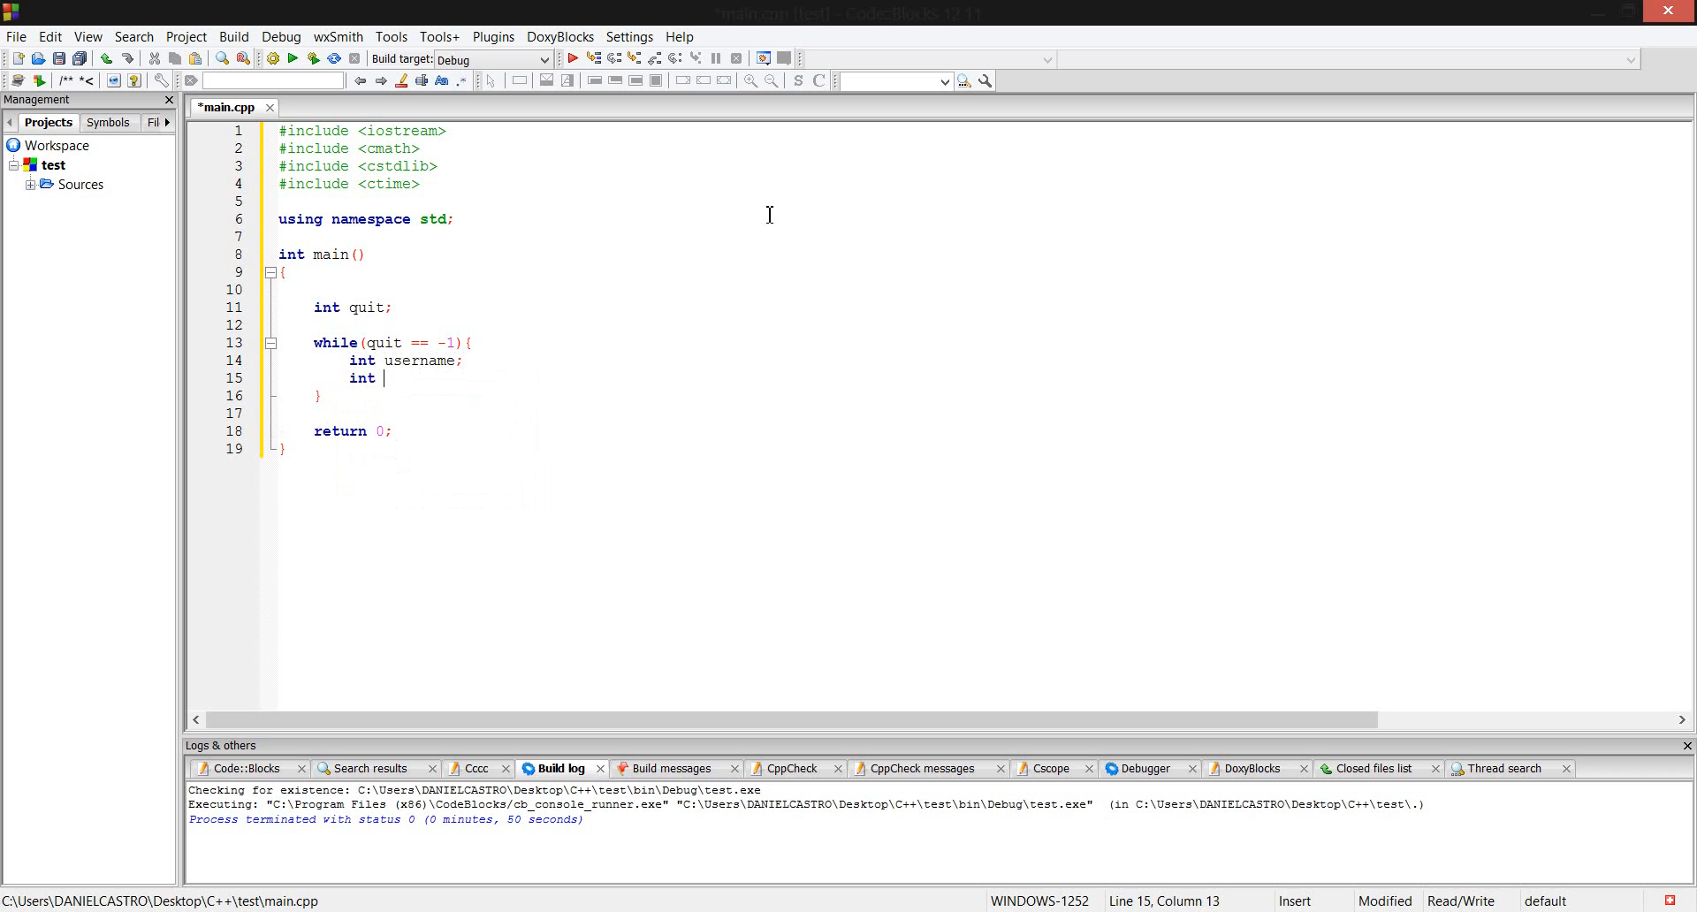
type("randomNum;")
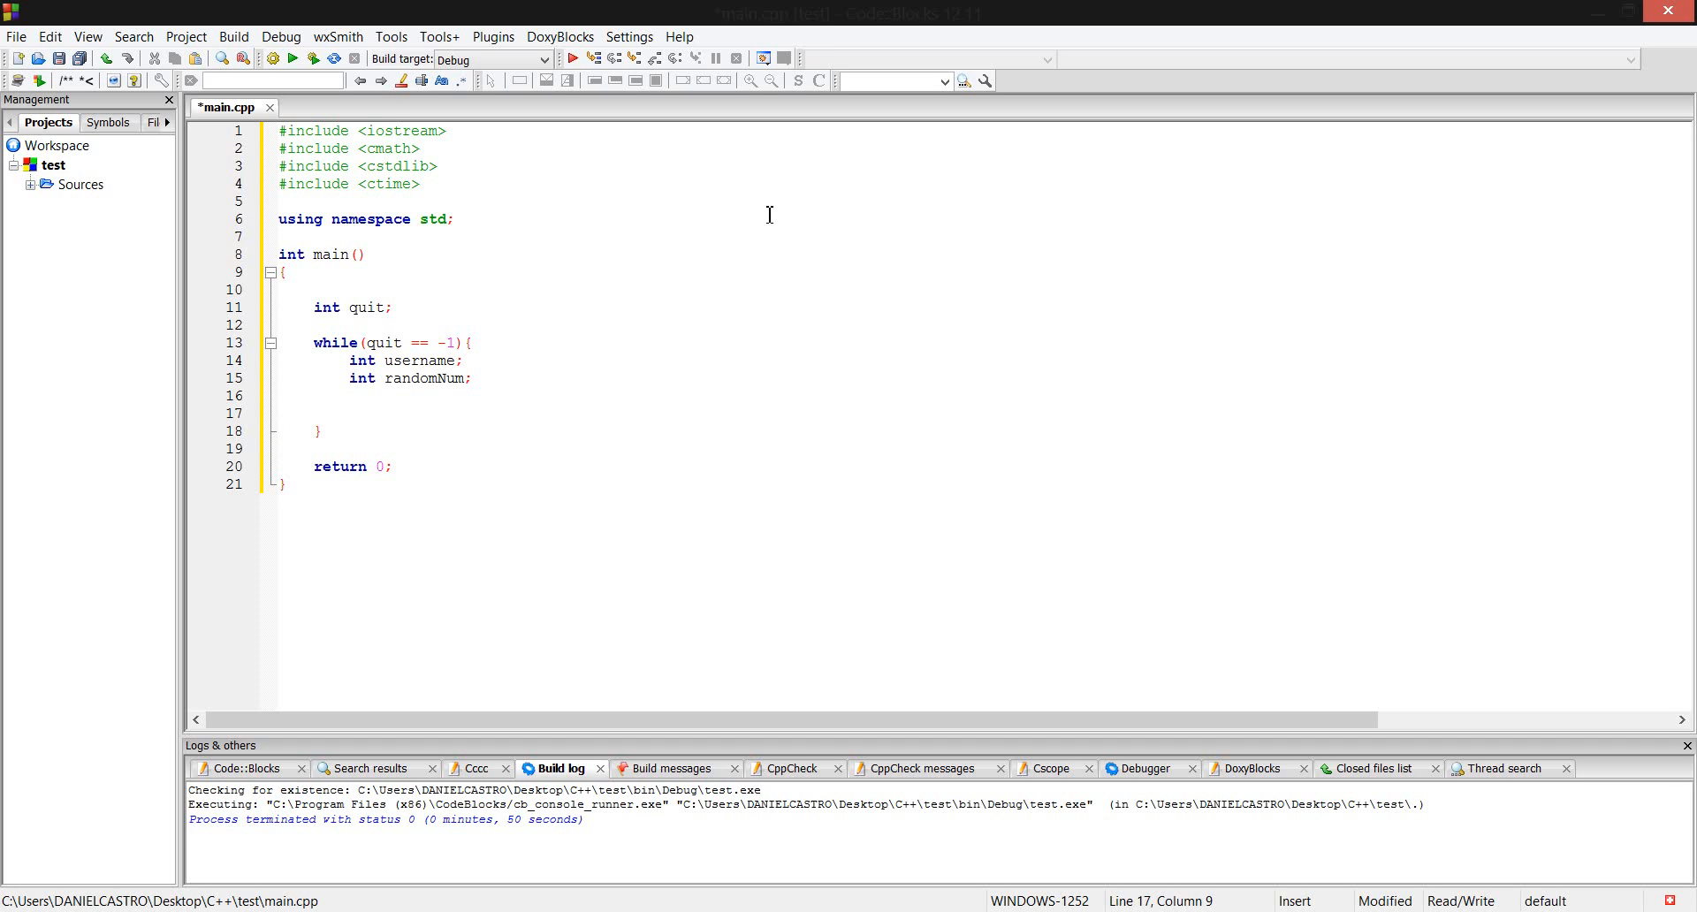
left_click(348, 412)
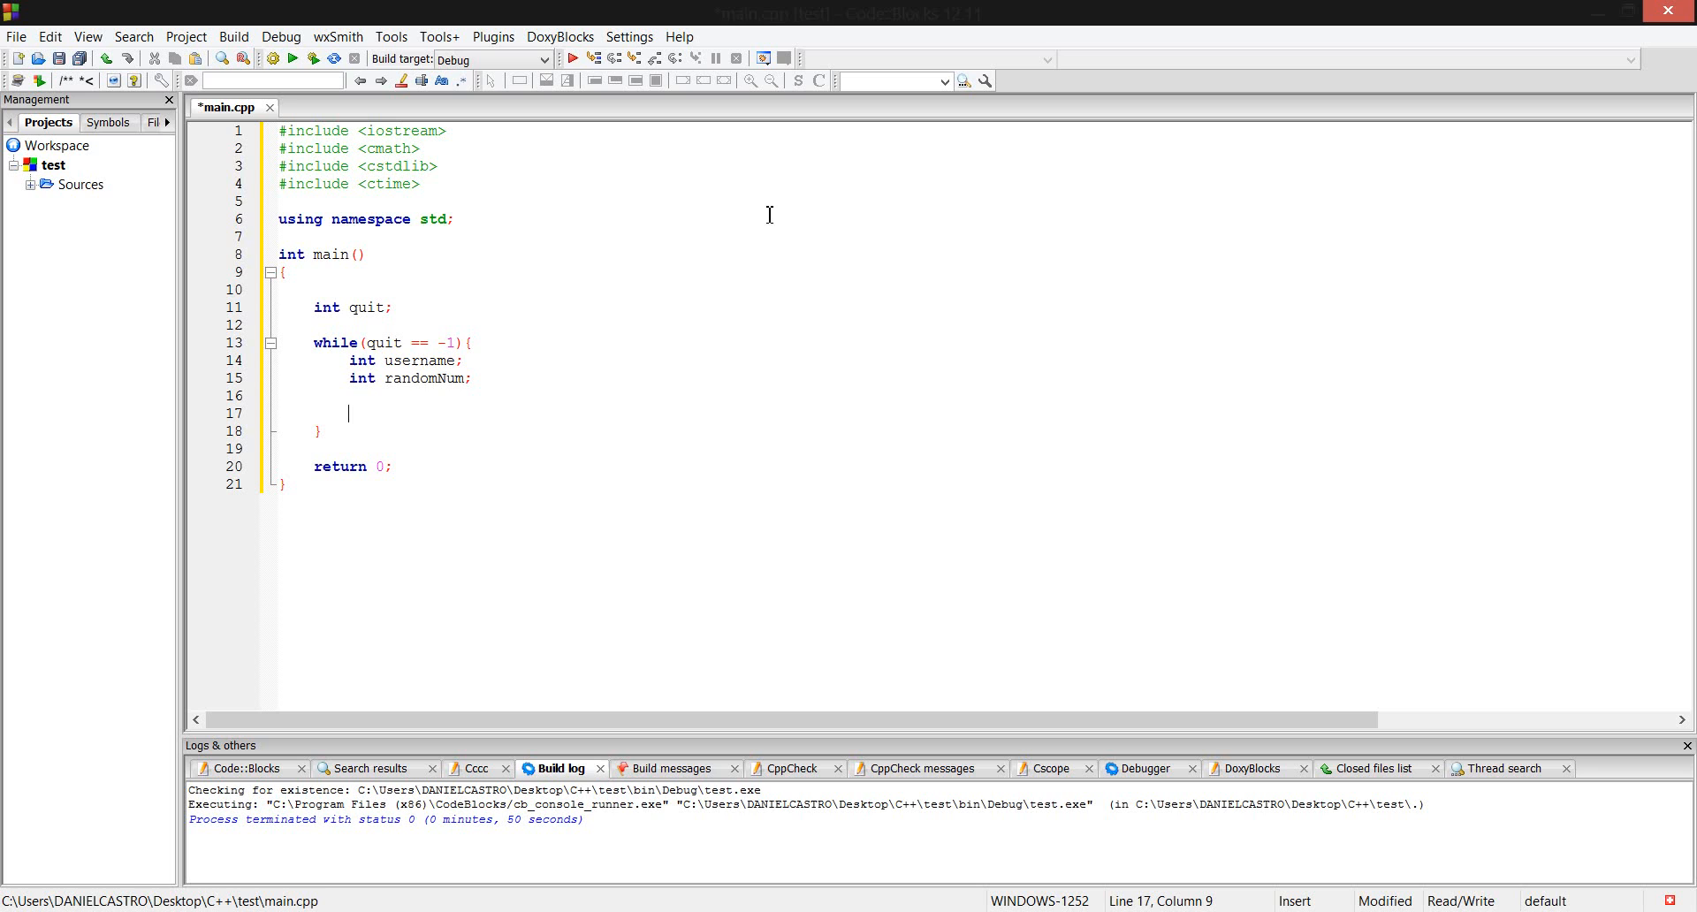
left_click(313, 324)
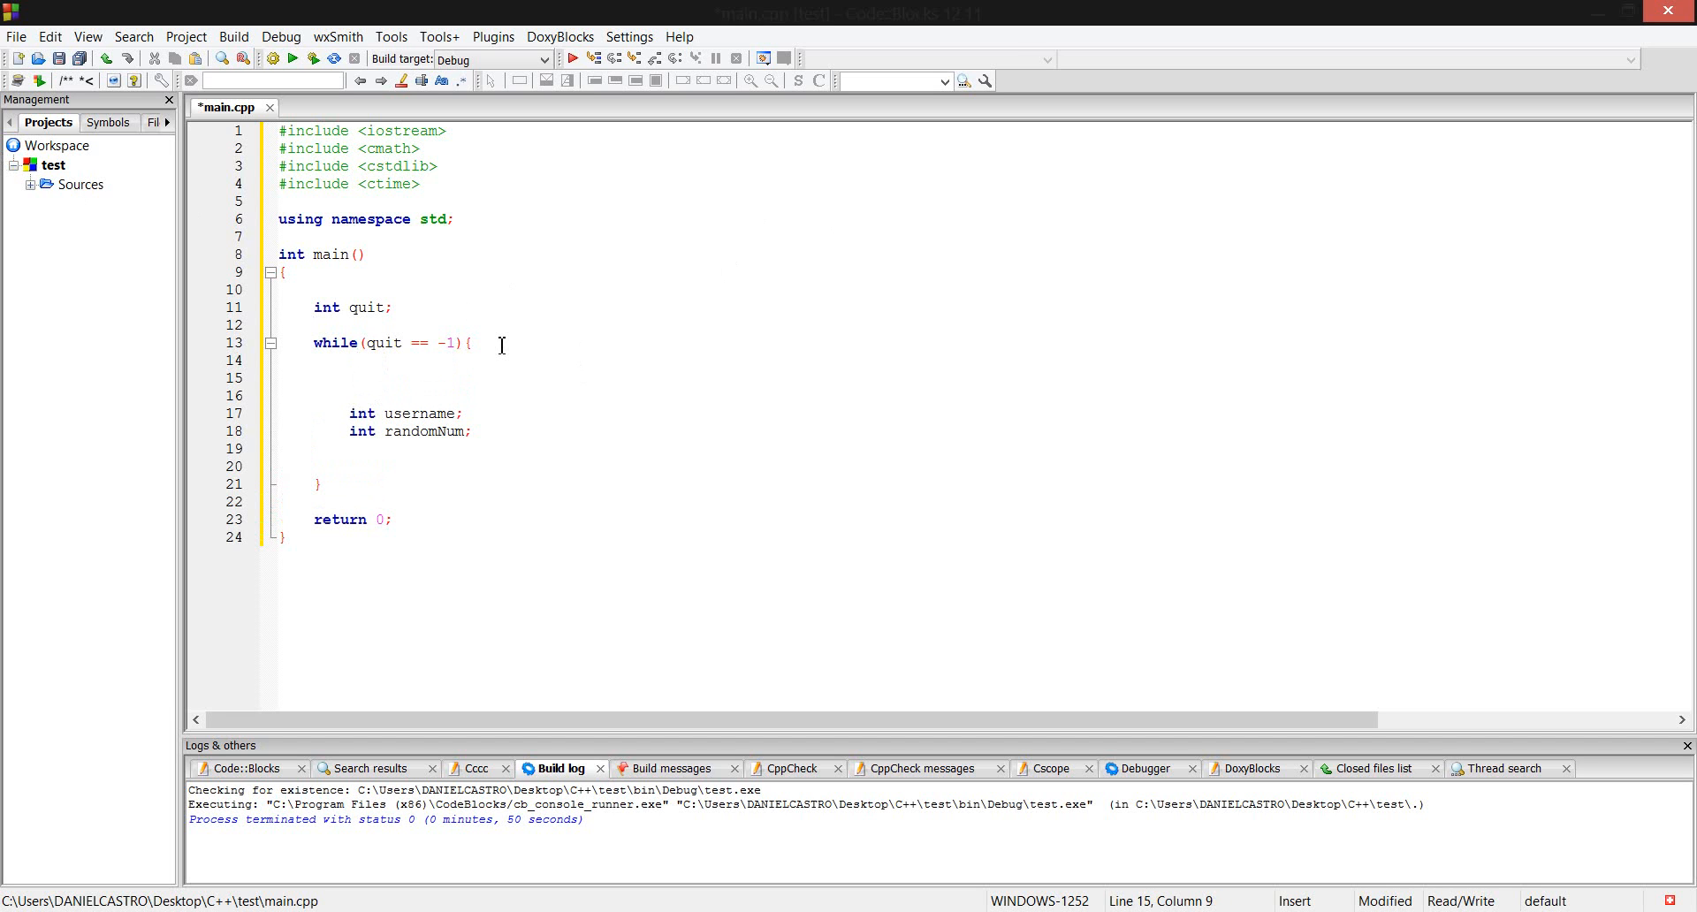
Start the loop body with srand(time(0)); above the variable declarations.
type("sran")
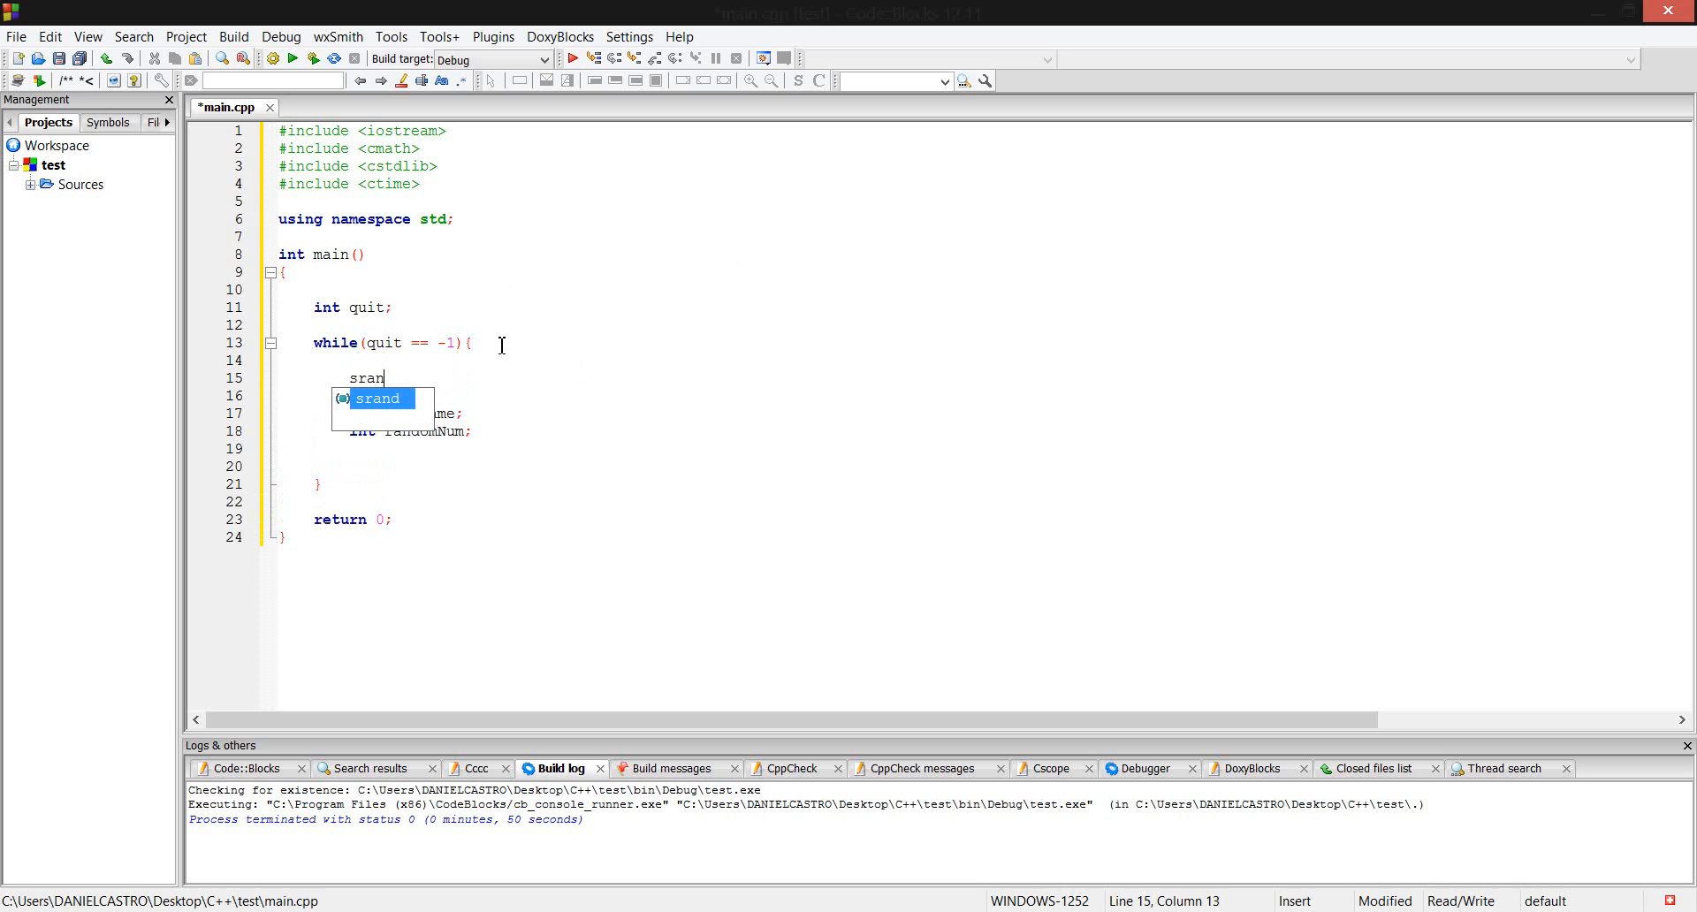
type("d")
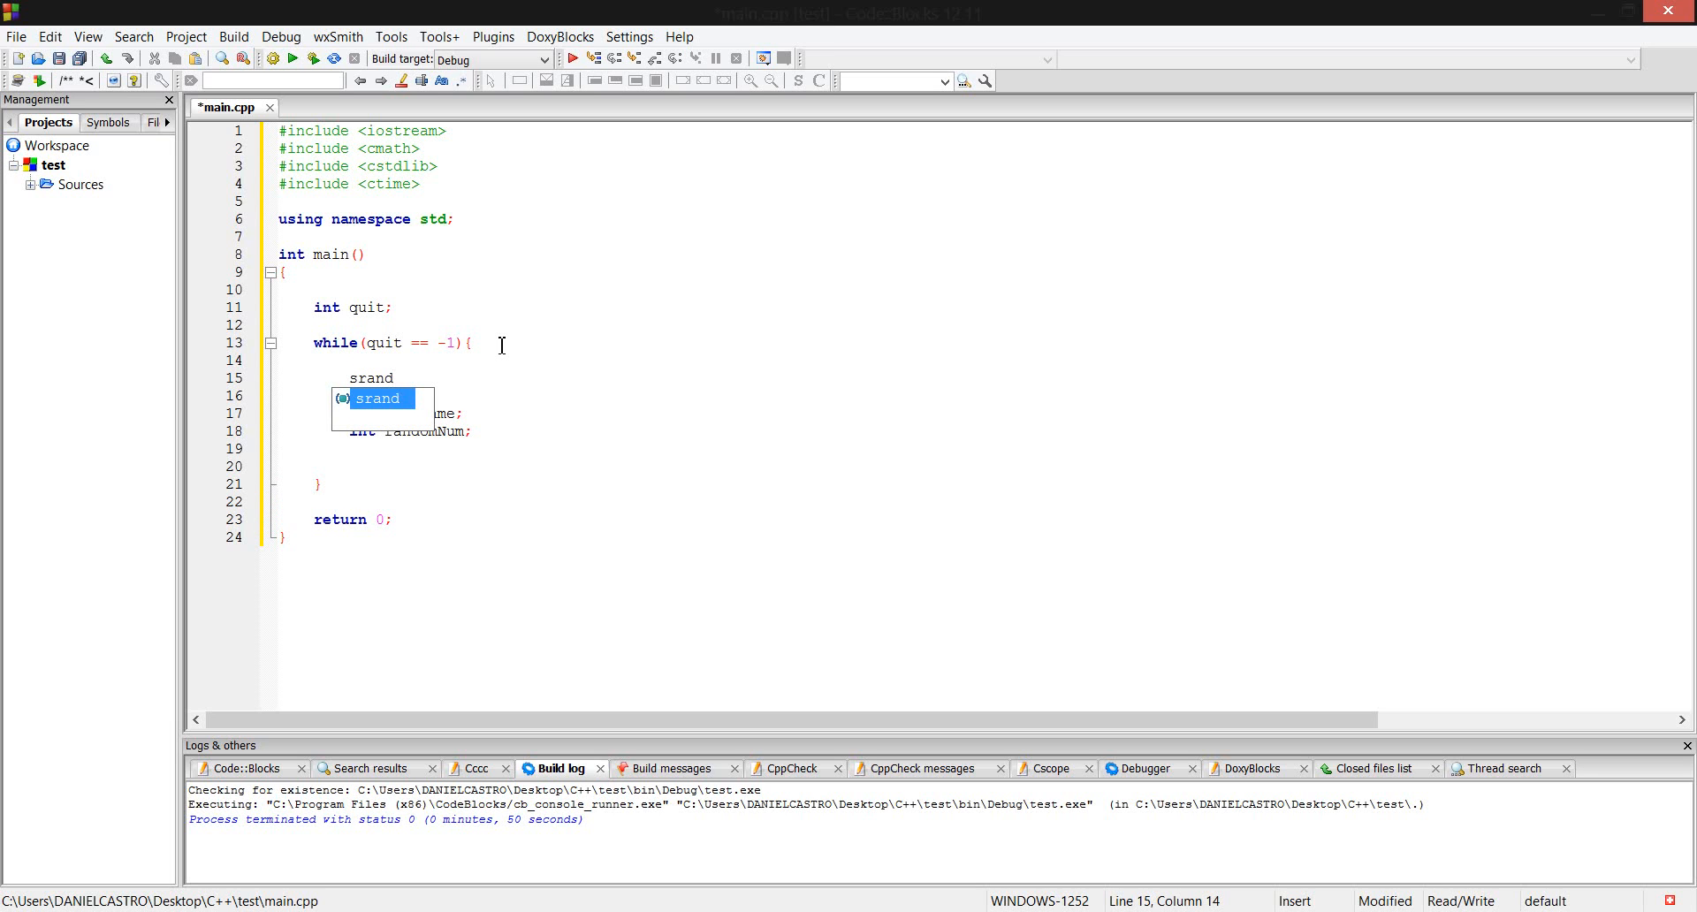
type("(time")
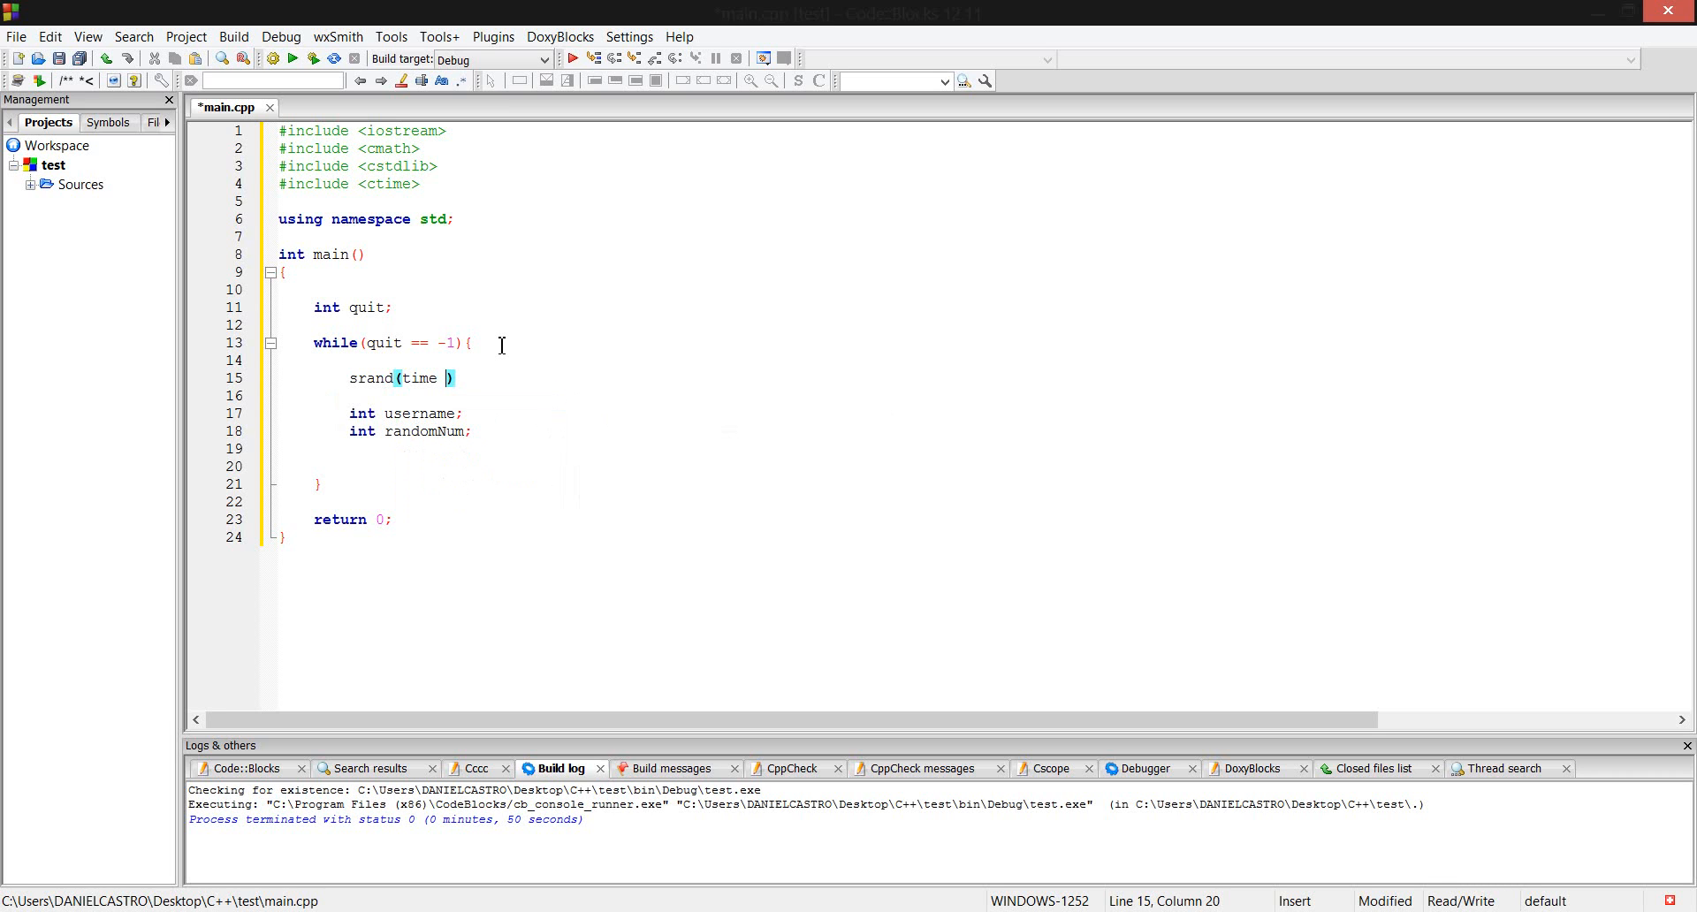
type("(0")
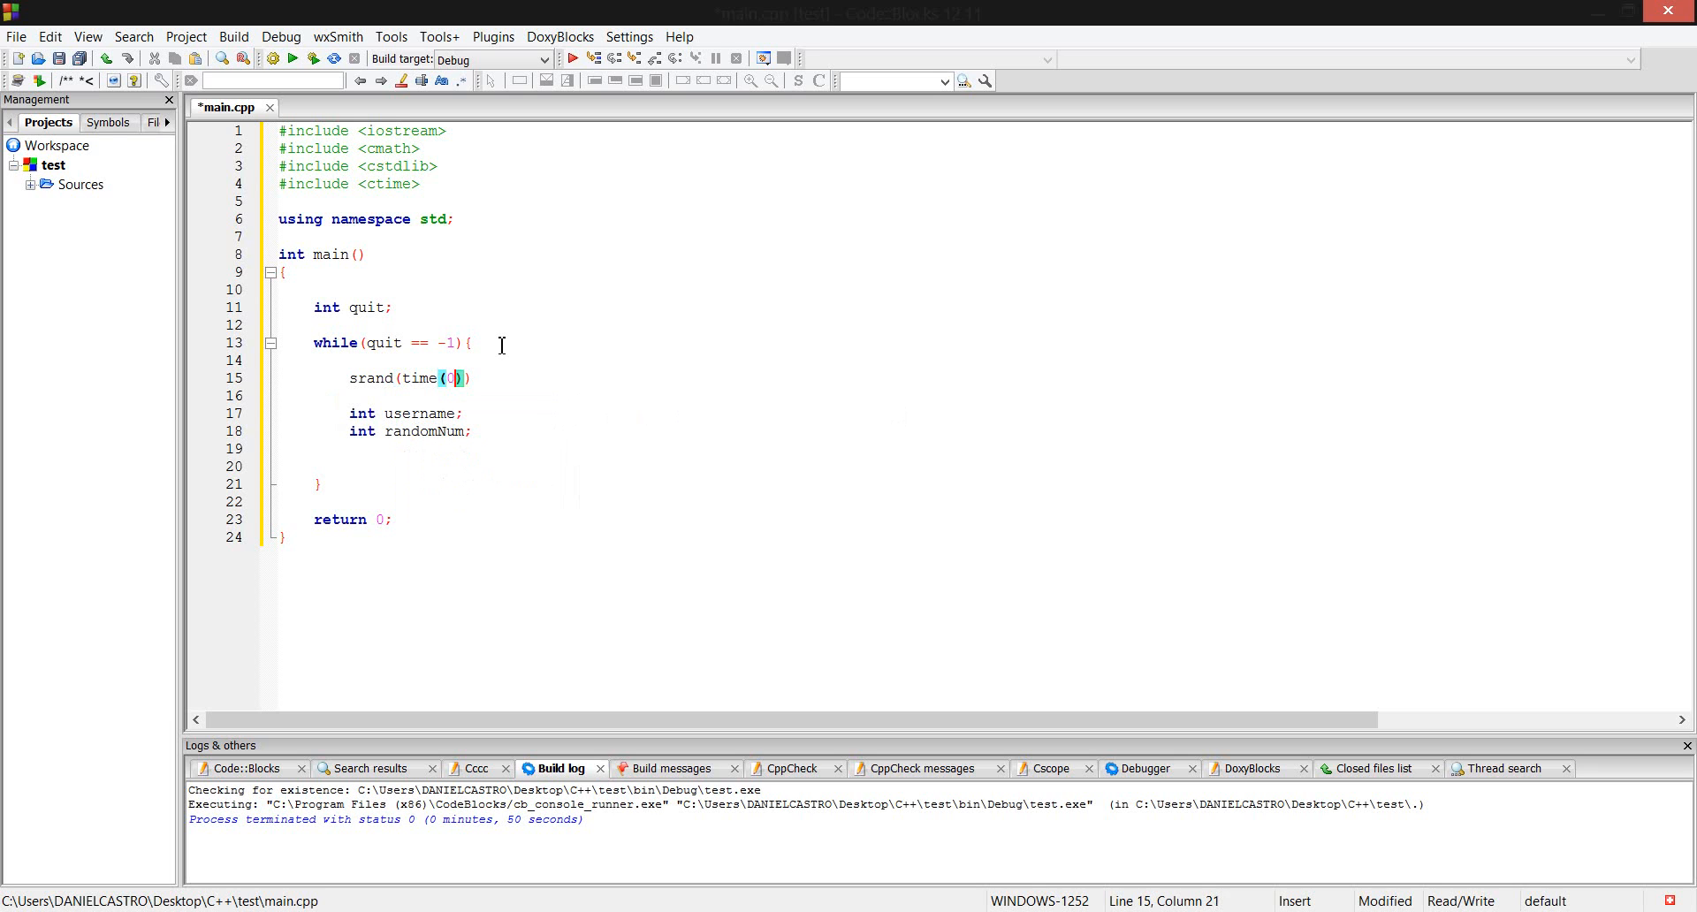
type(");")
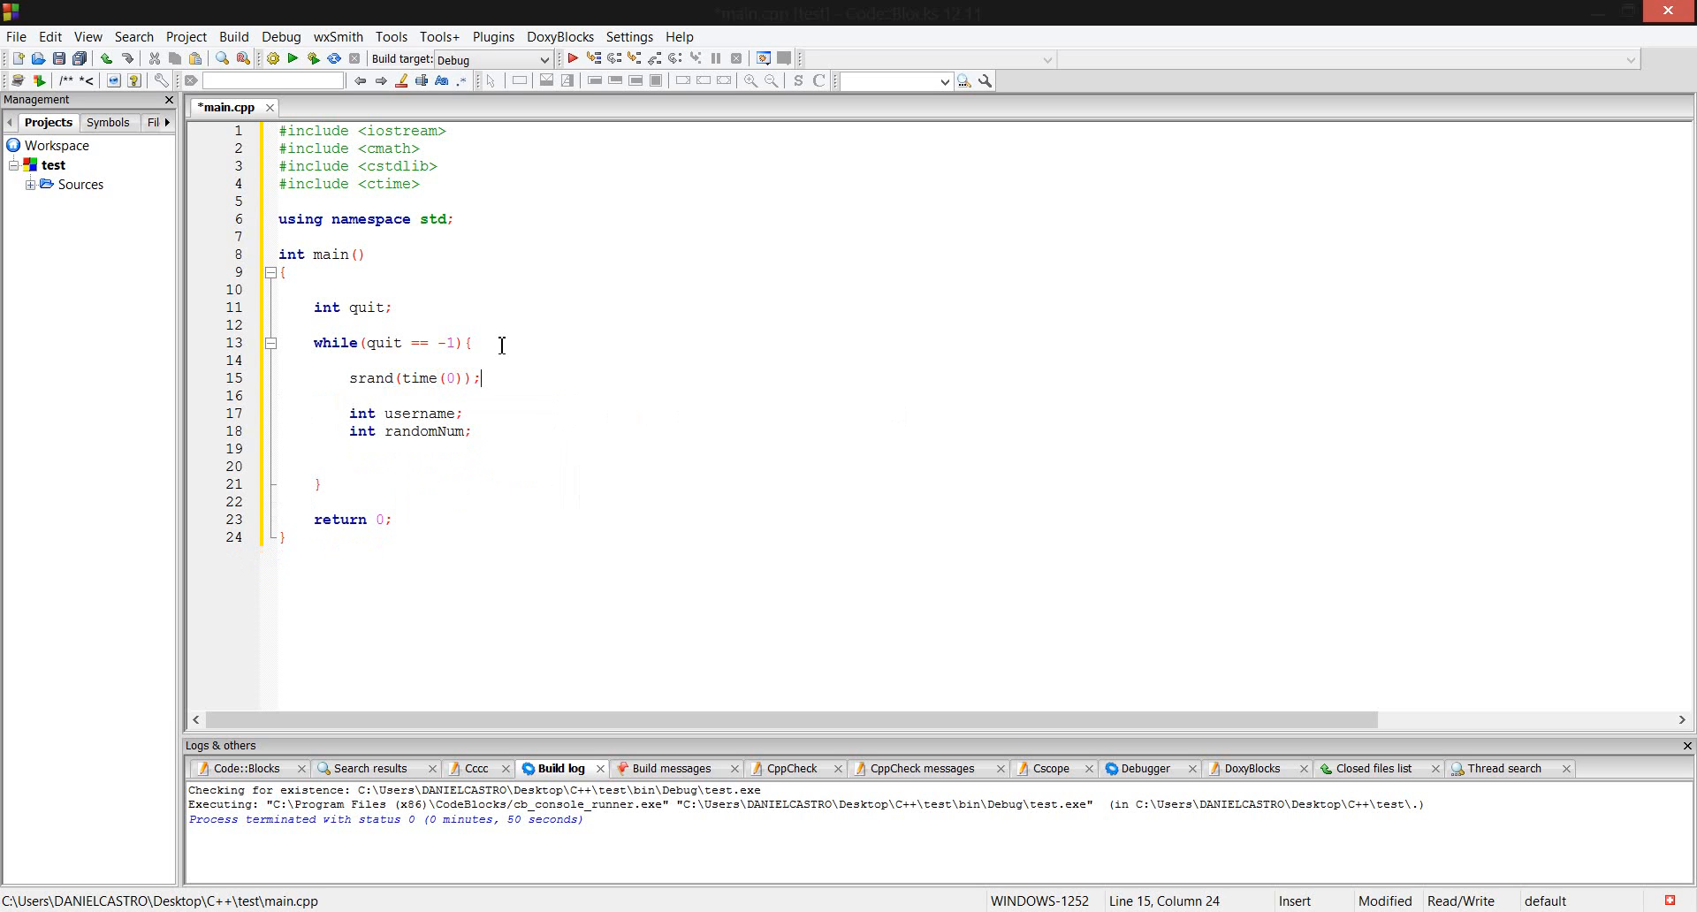
left_click(473, 430)
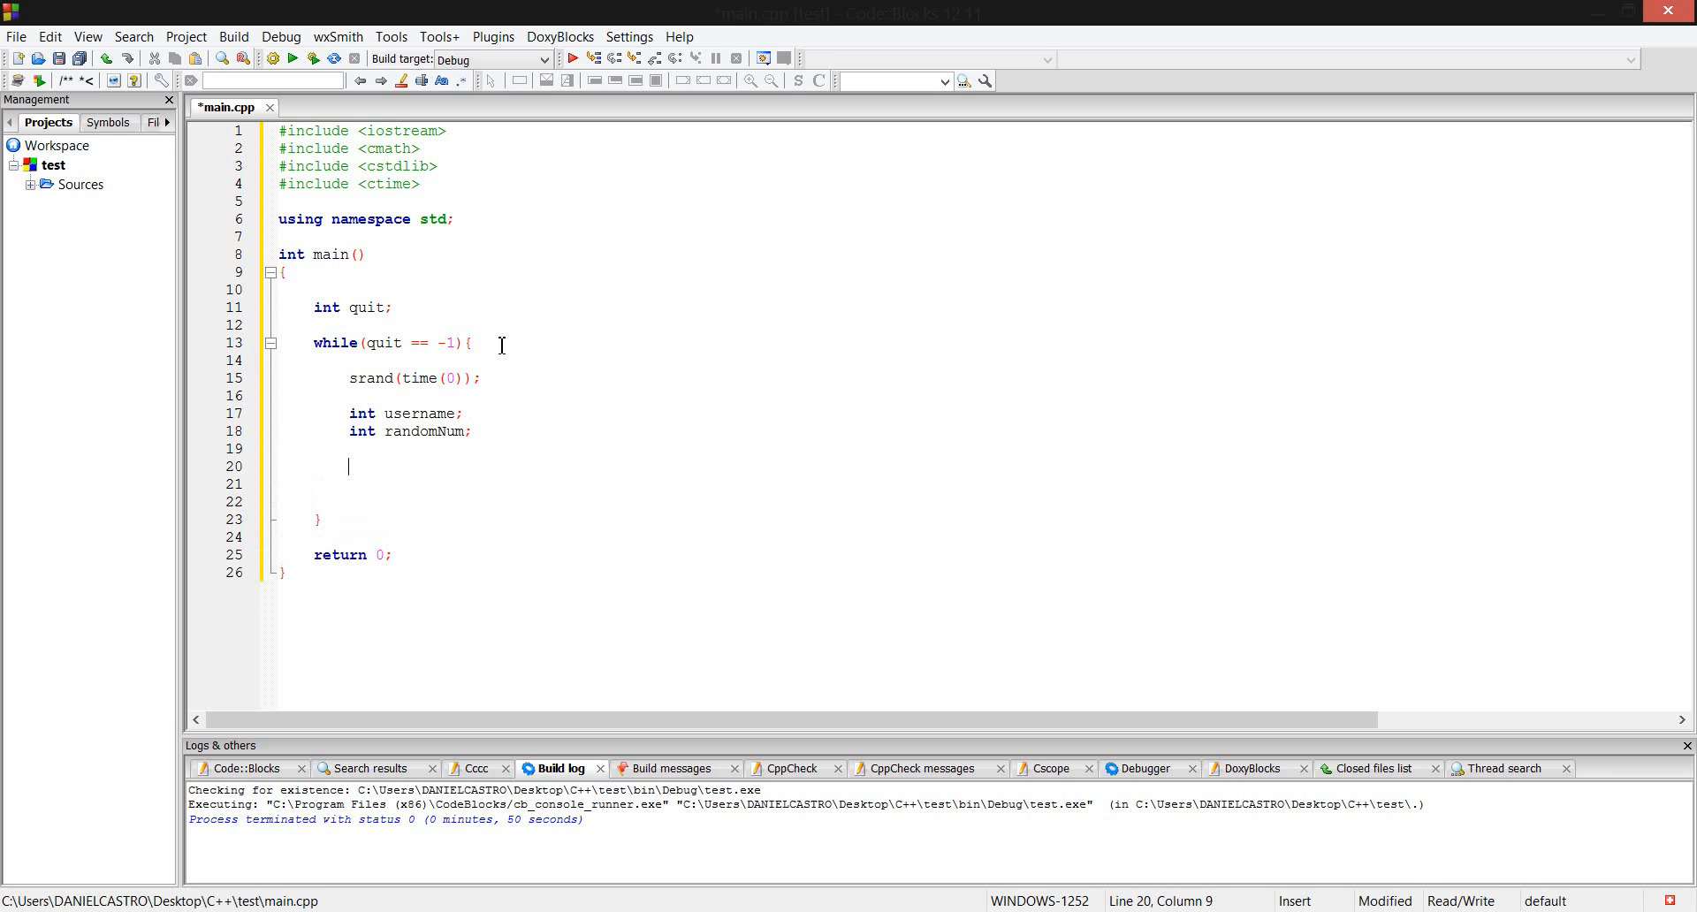
Print the "1.Rock" option with cout followed by endl.
type("cout << \"")
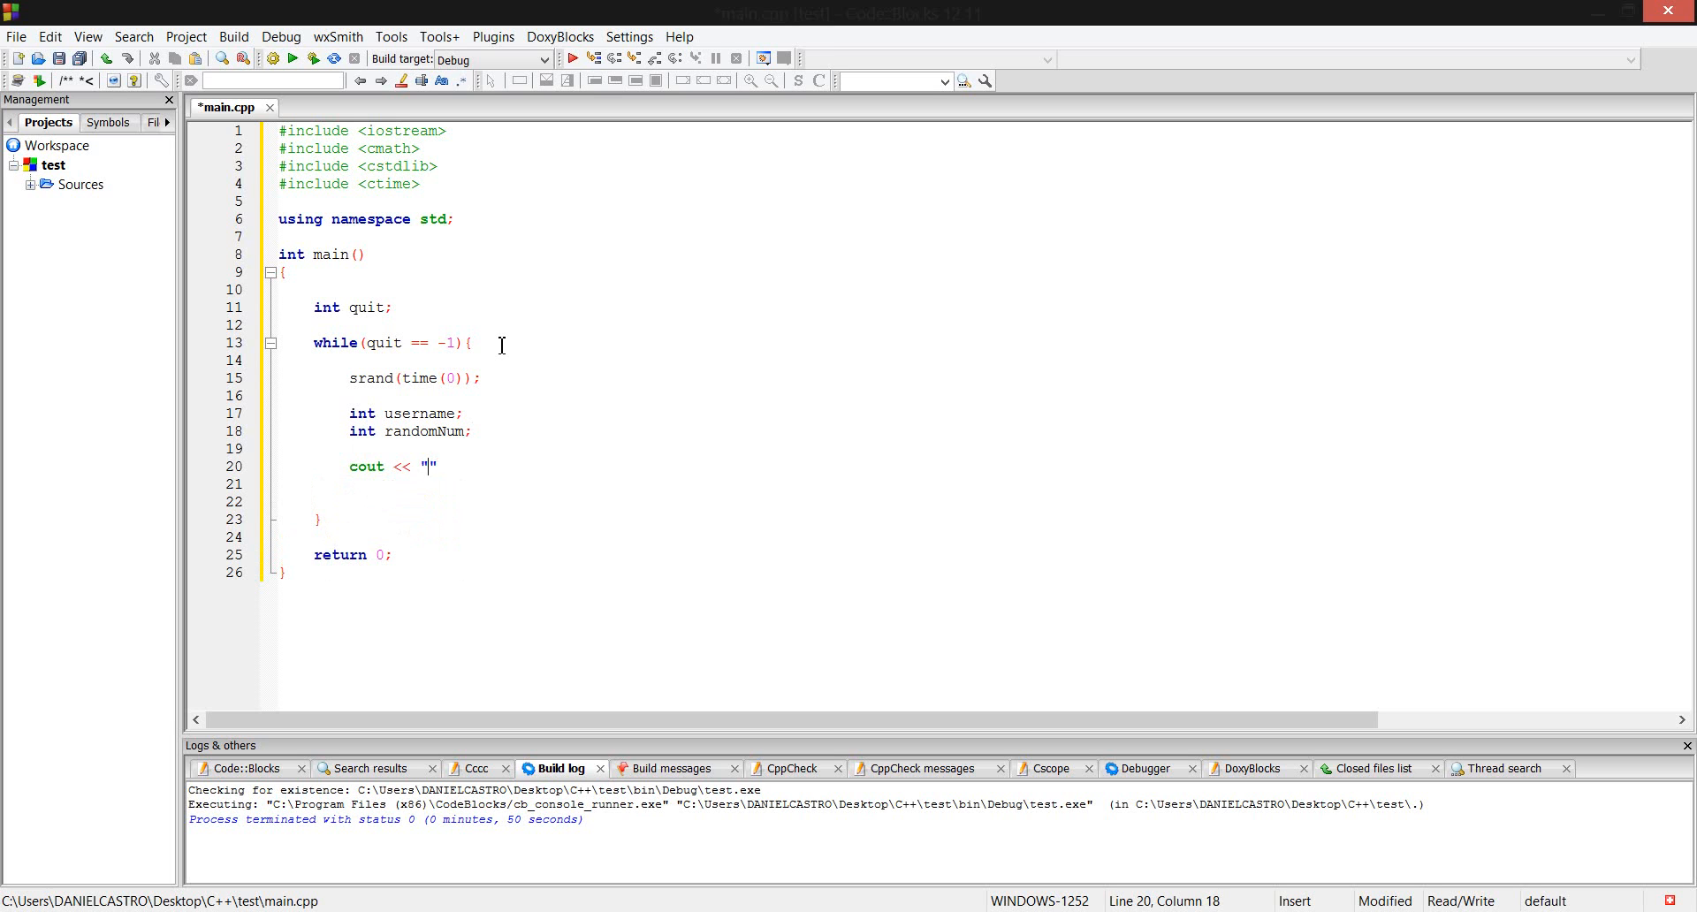
type("1.")
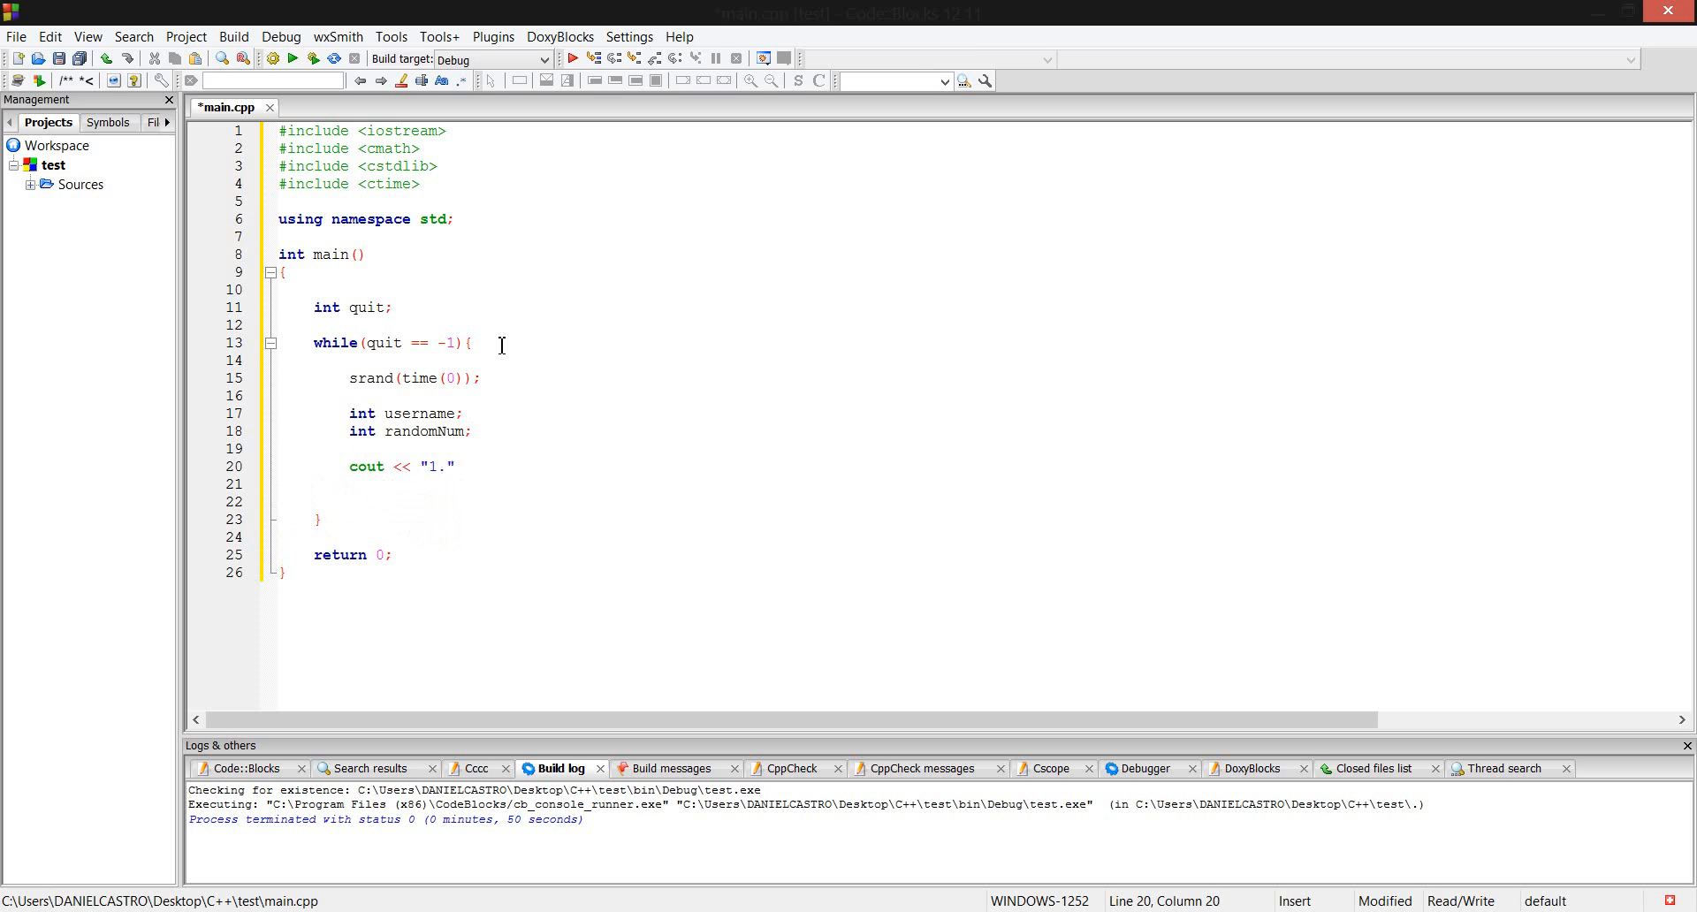
type("x")
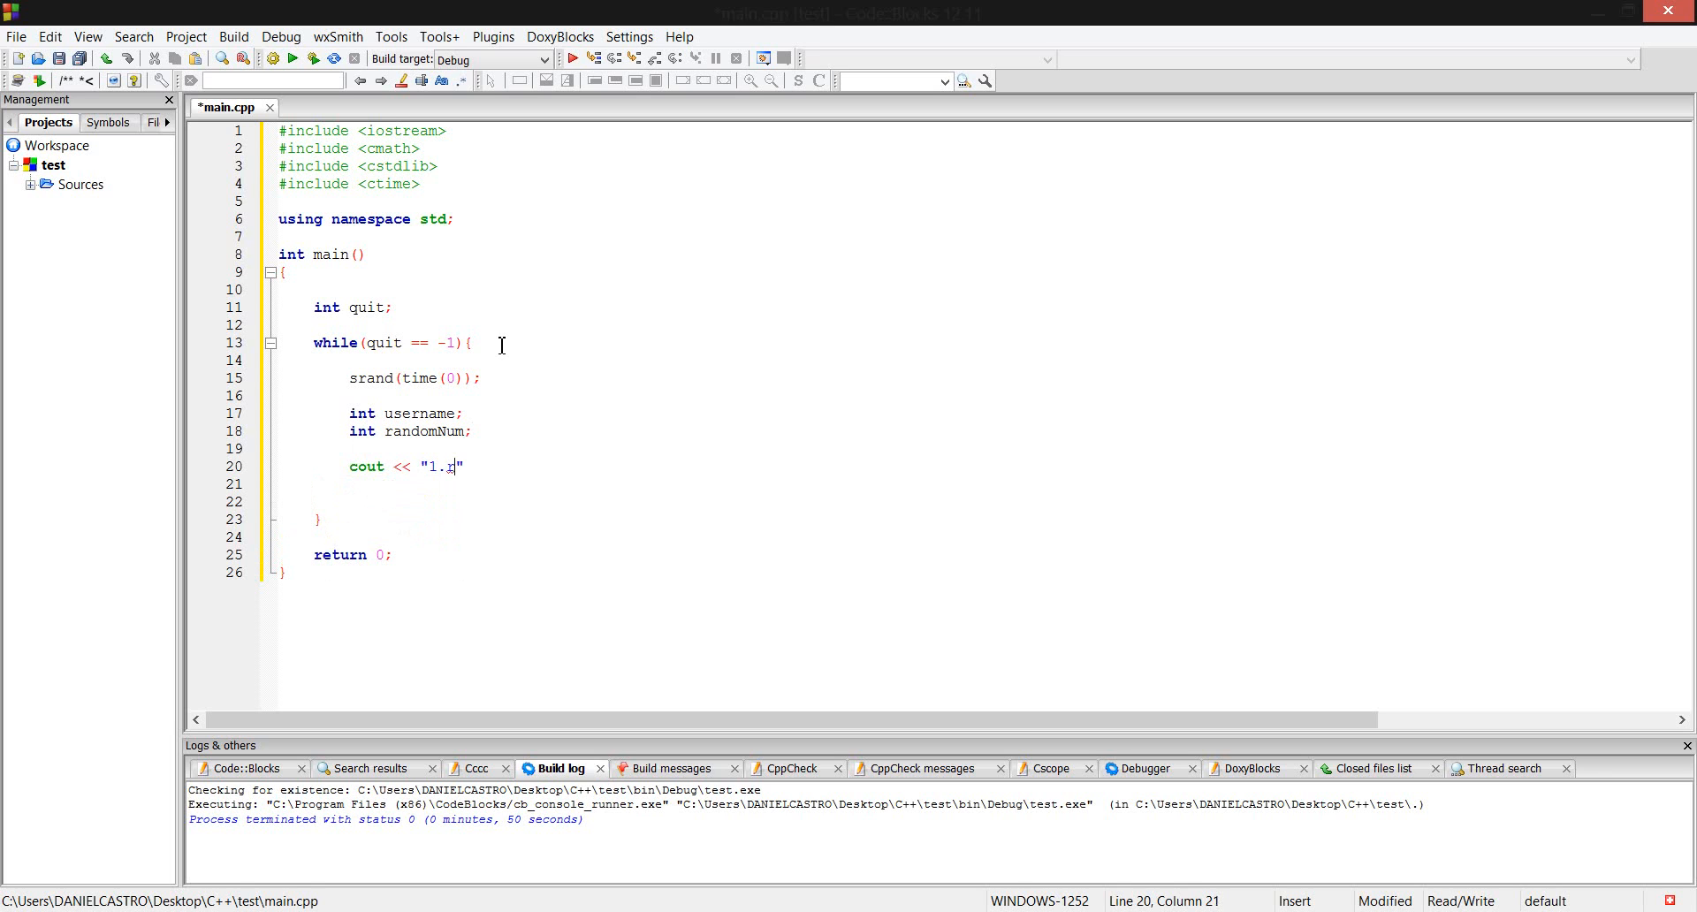
type("Rock")
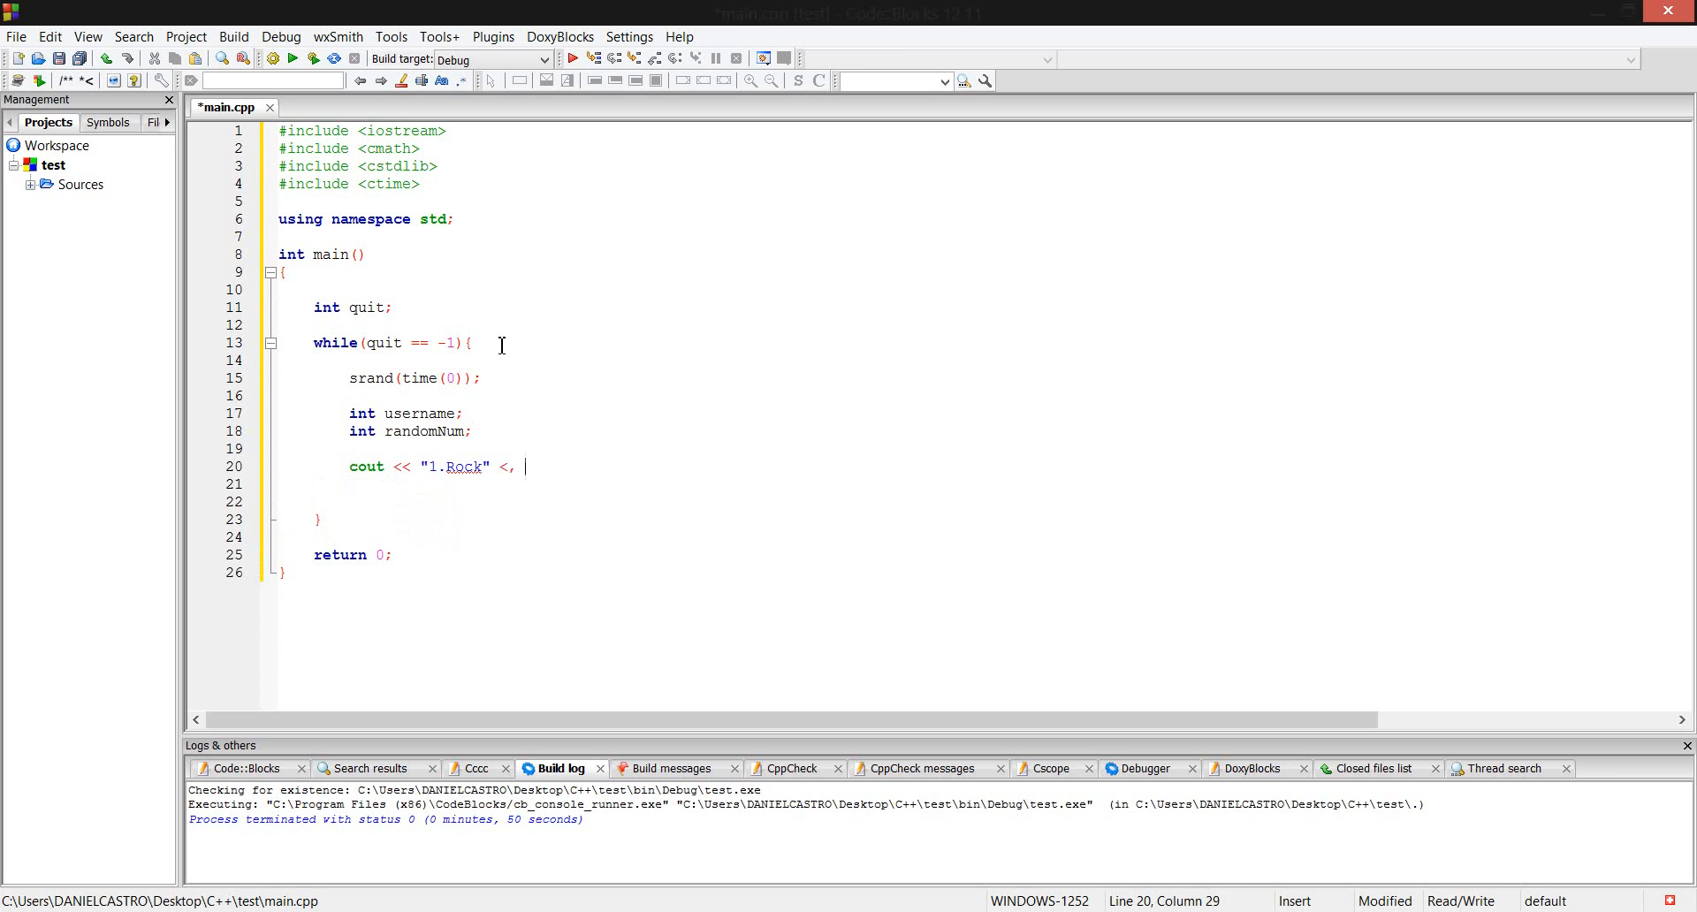
type("< e")
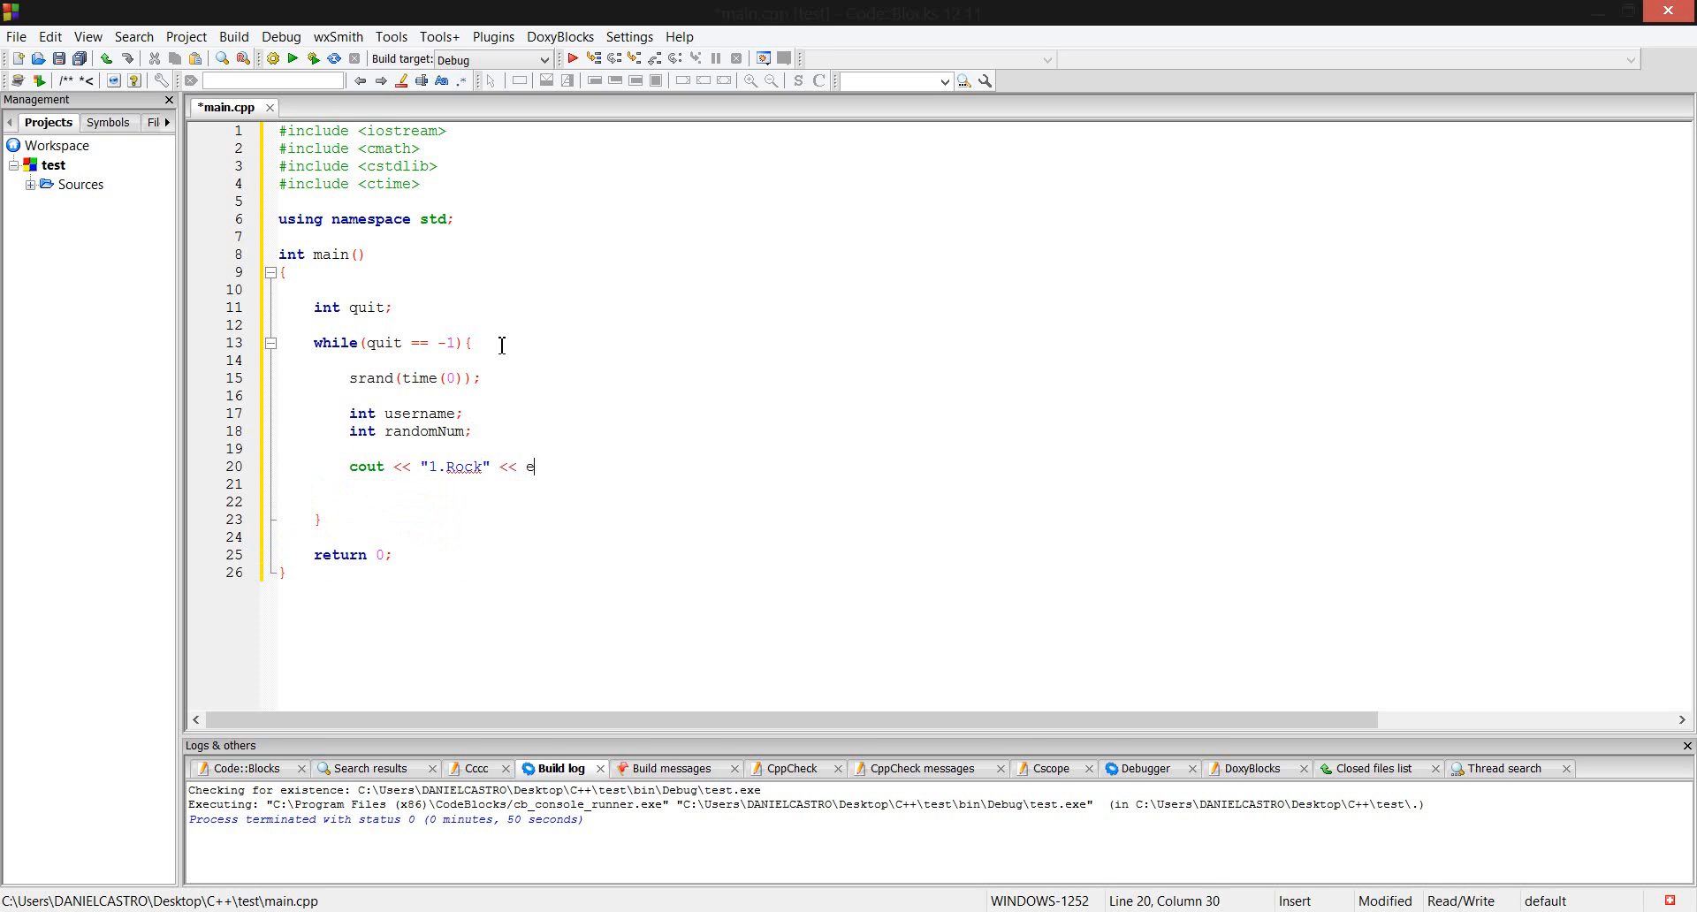
type("ndl;")
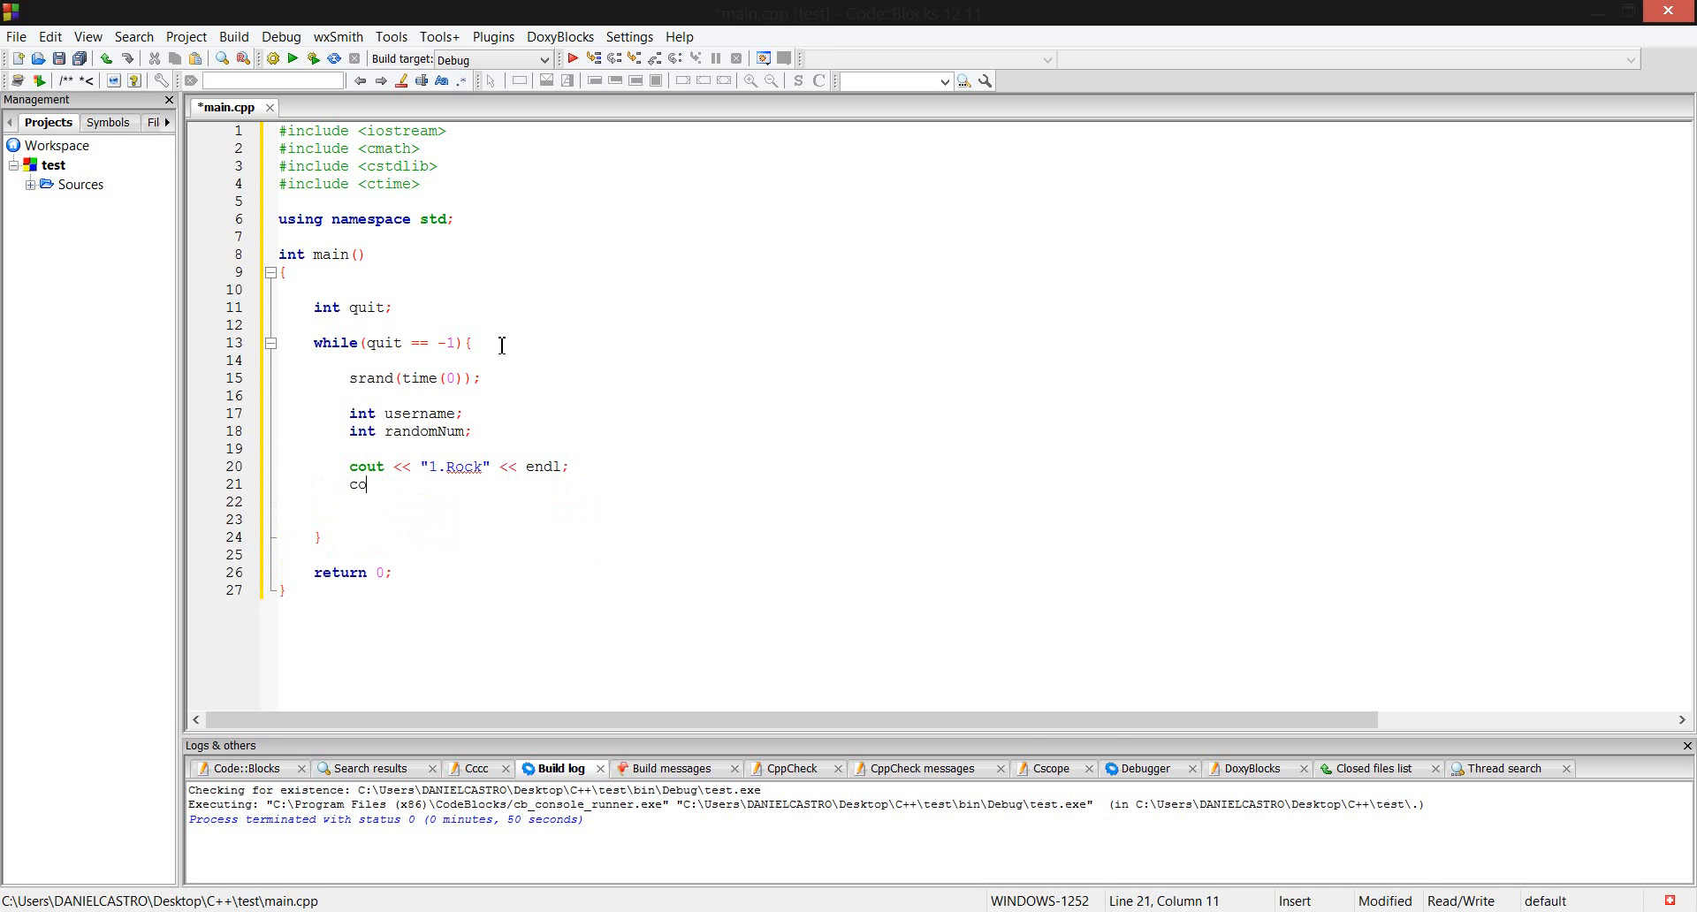
Add cout lines printing "2.Paper" and "Scissors", each ending with endl.
type("ut <<")
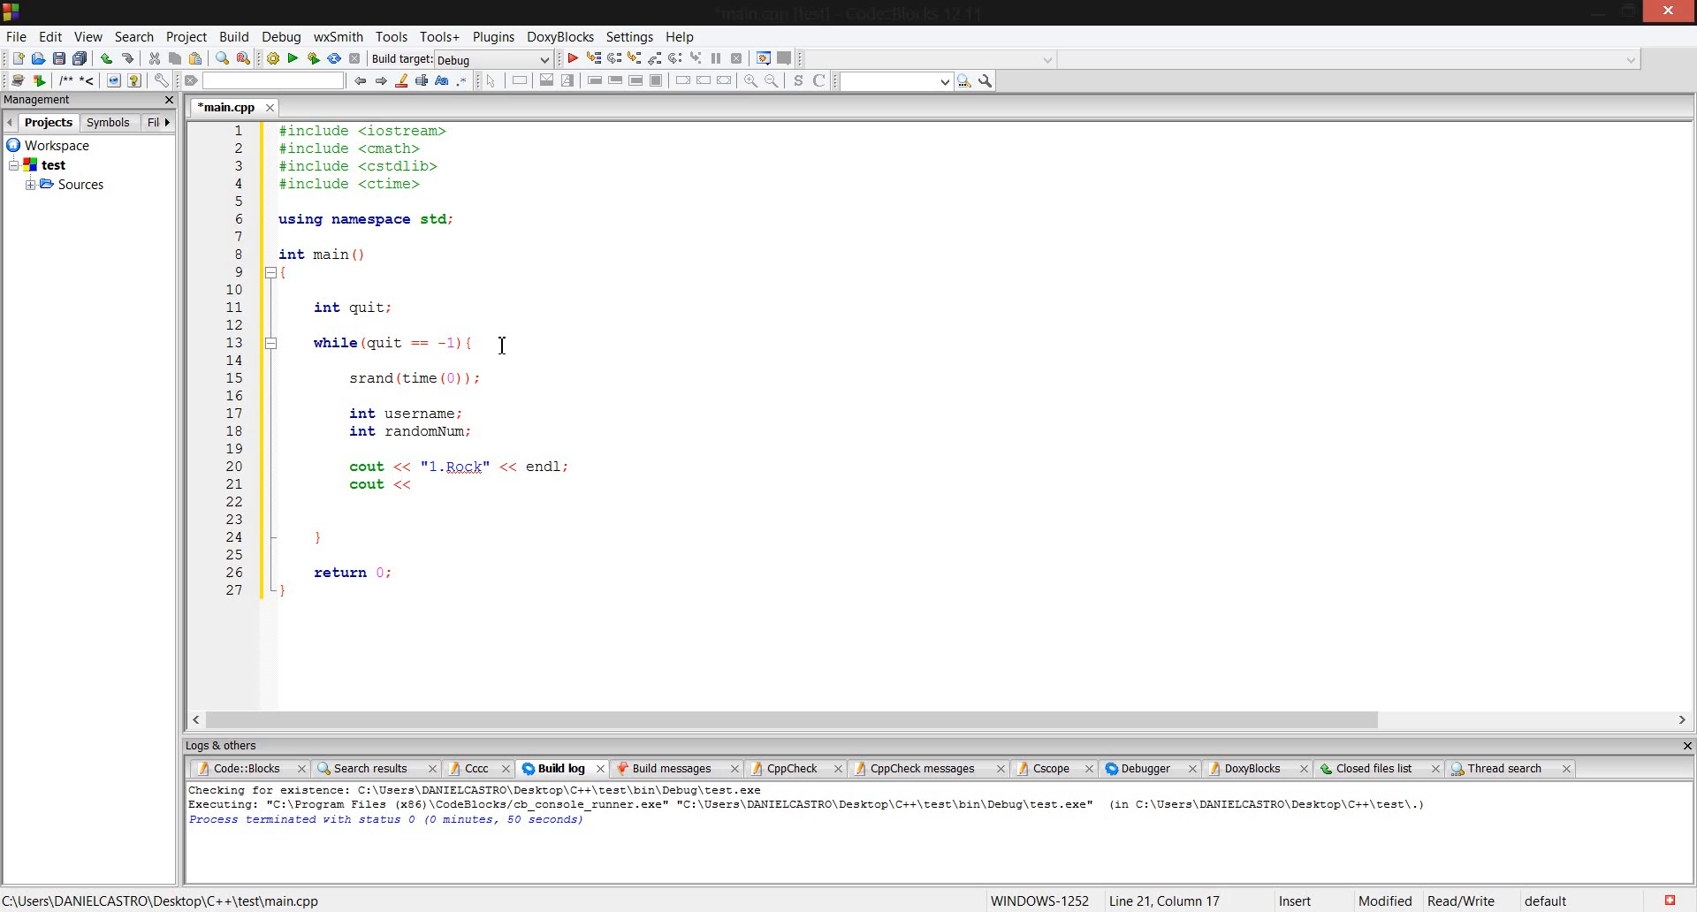
type("\"2\"")
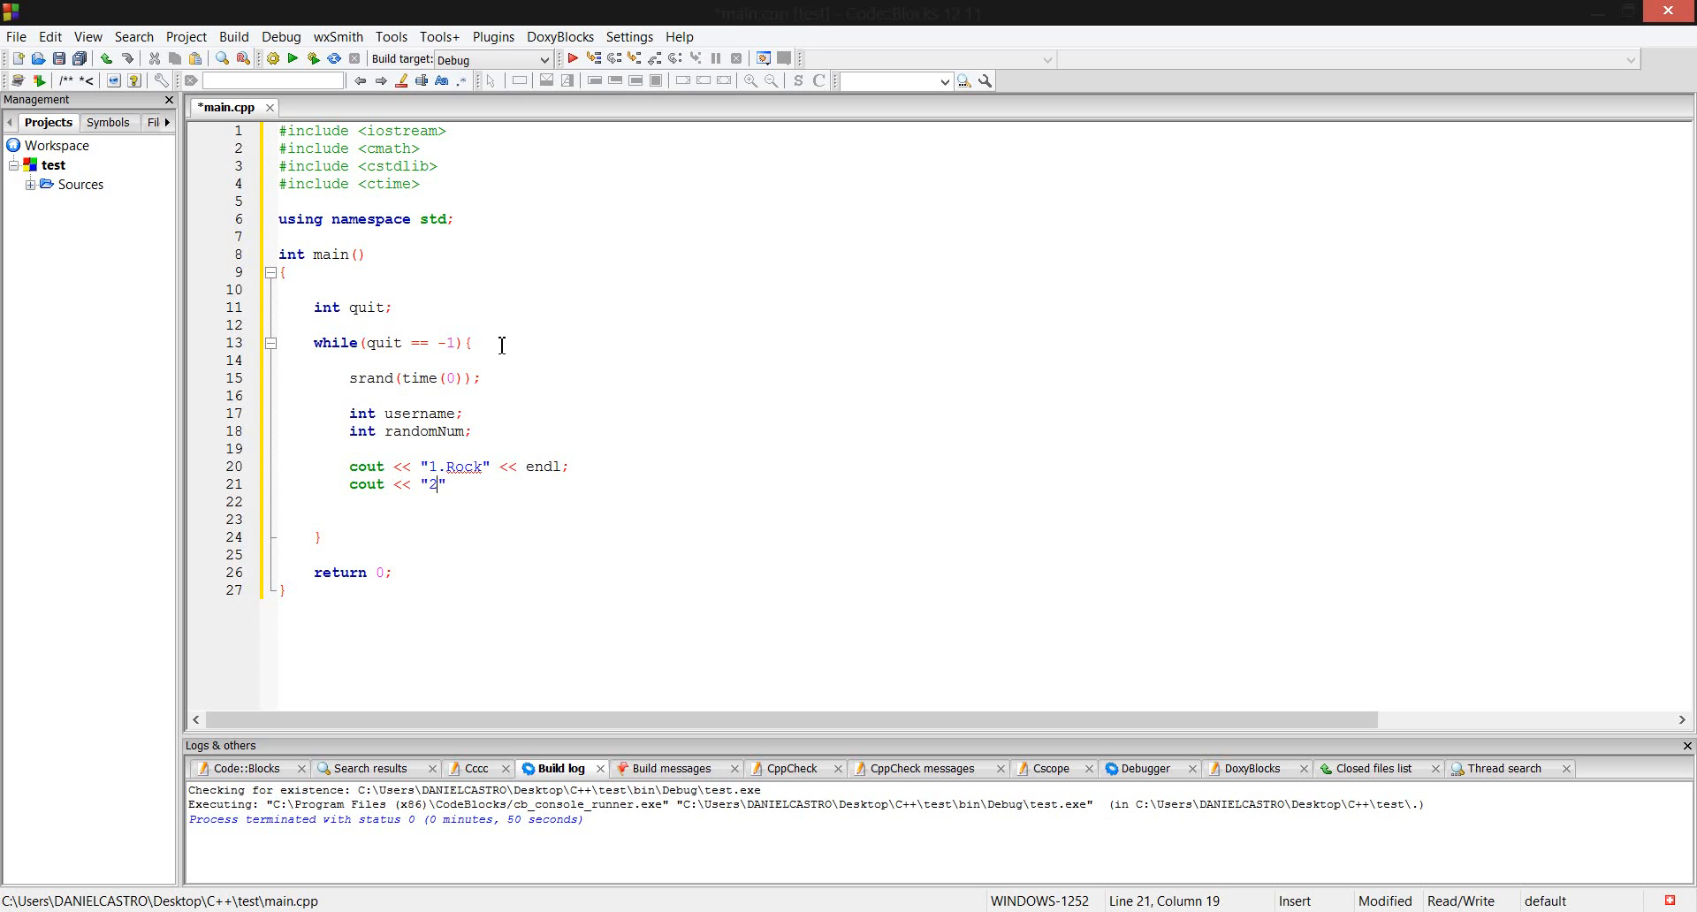
type("Pa")
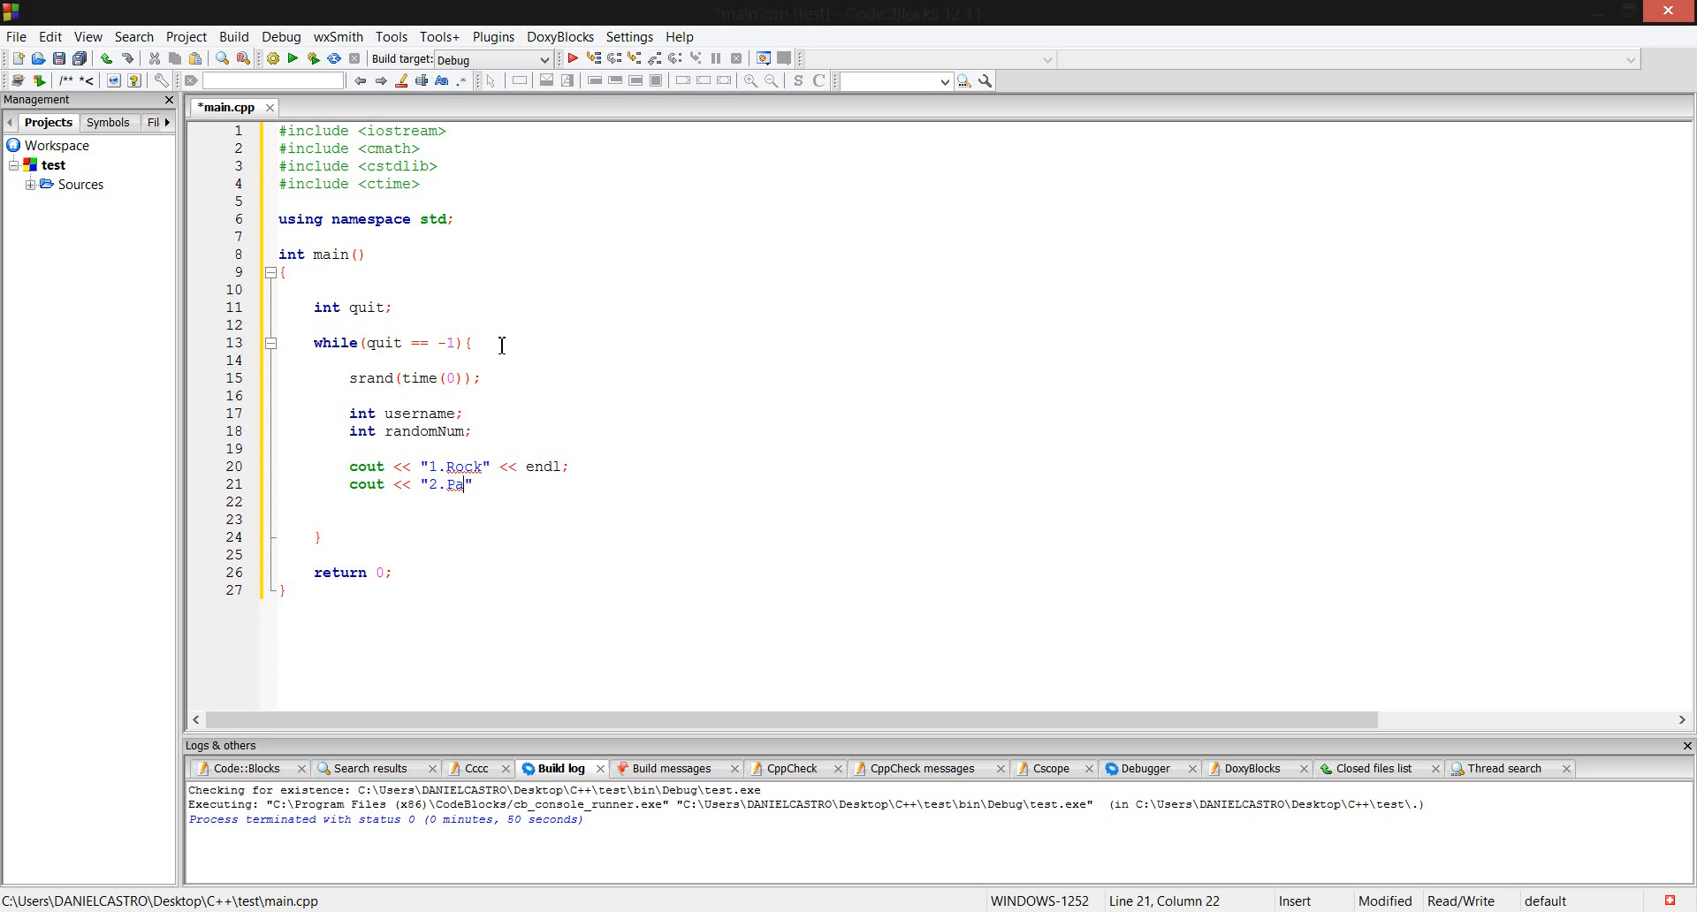
type("per")
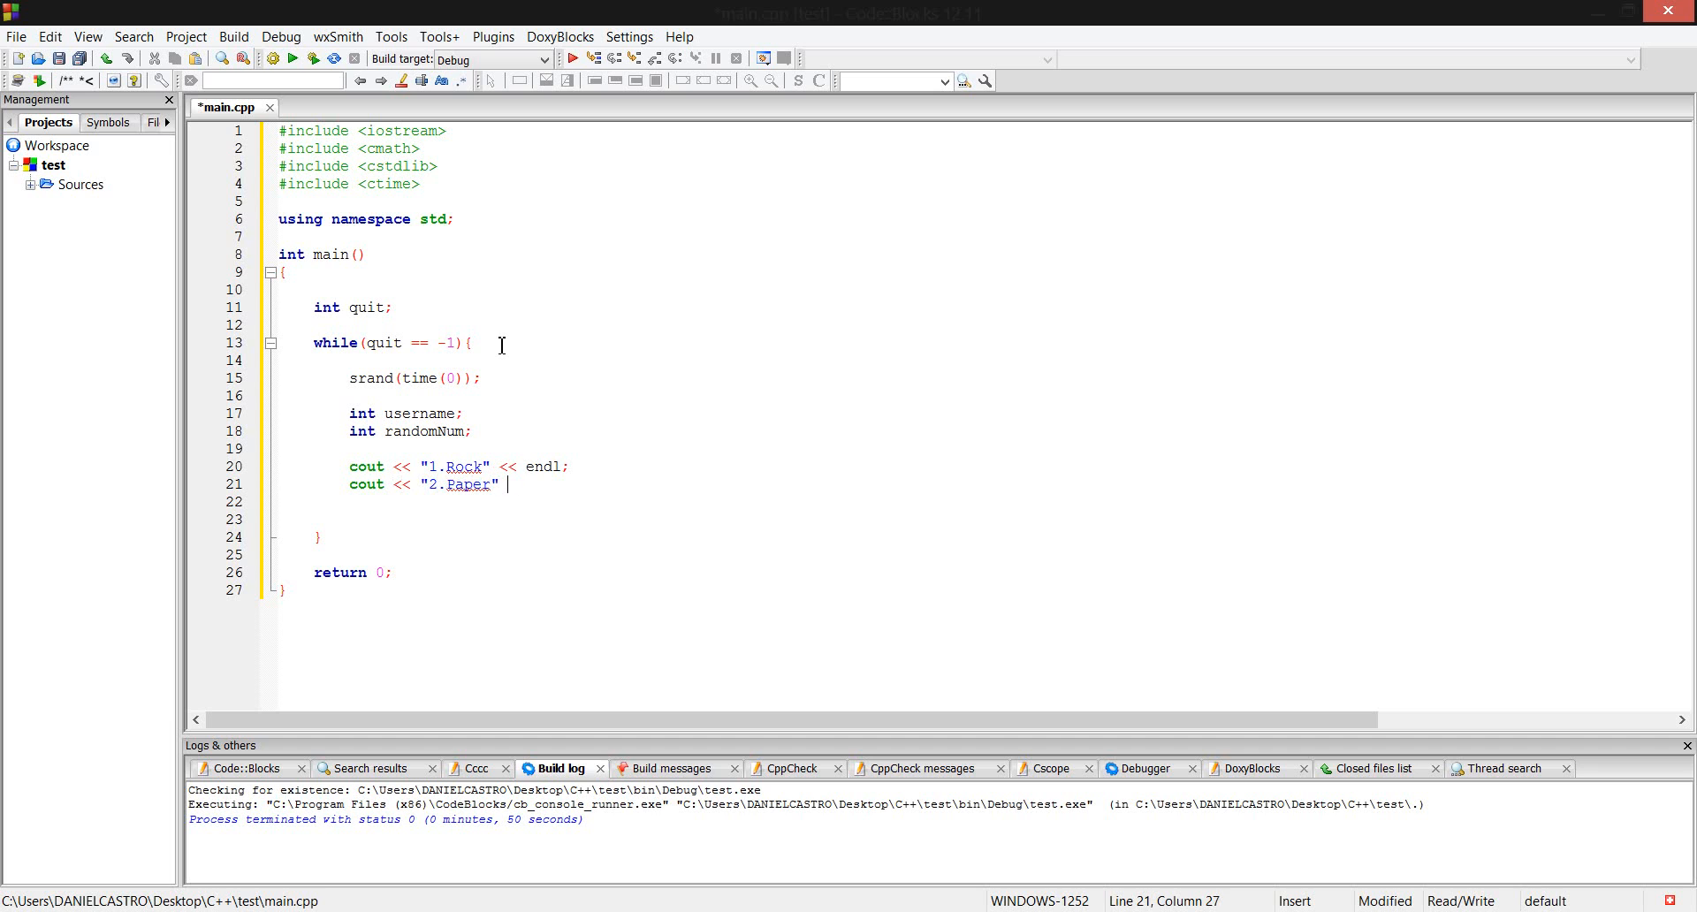
type("<,")
left_click(981, 502)
type("cout << \"Sci")
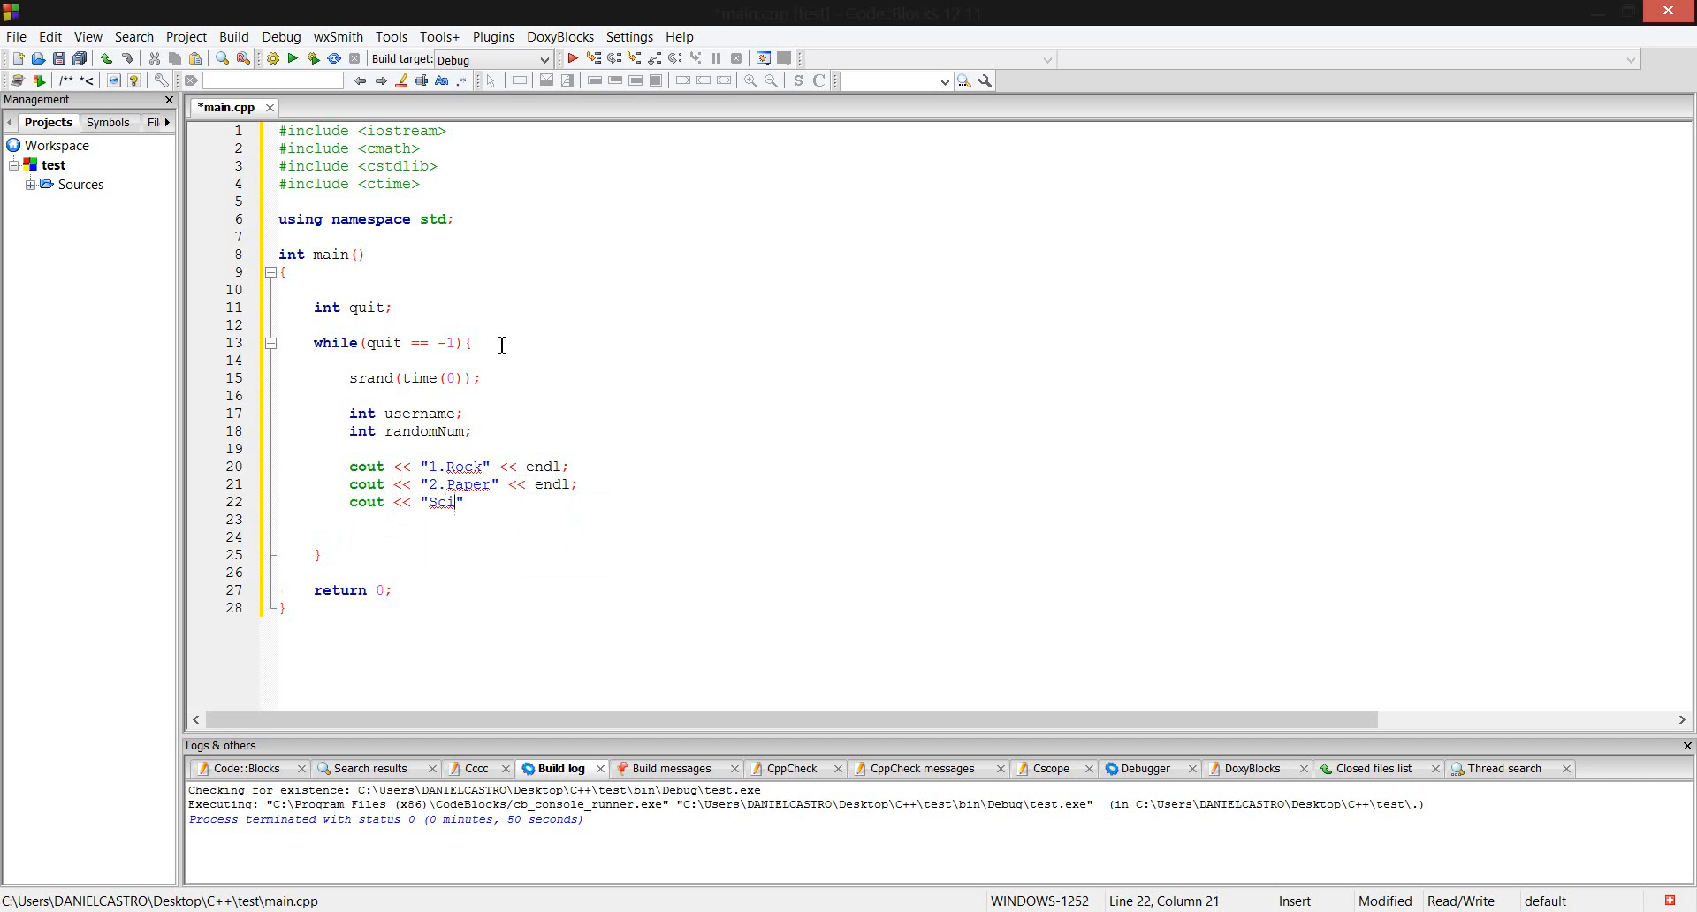
type("ssor")
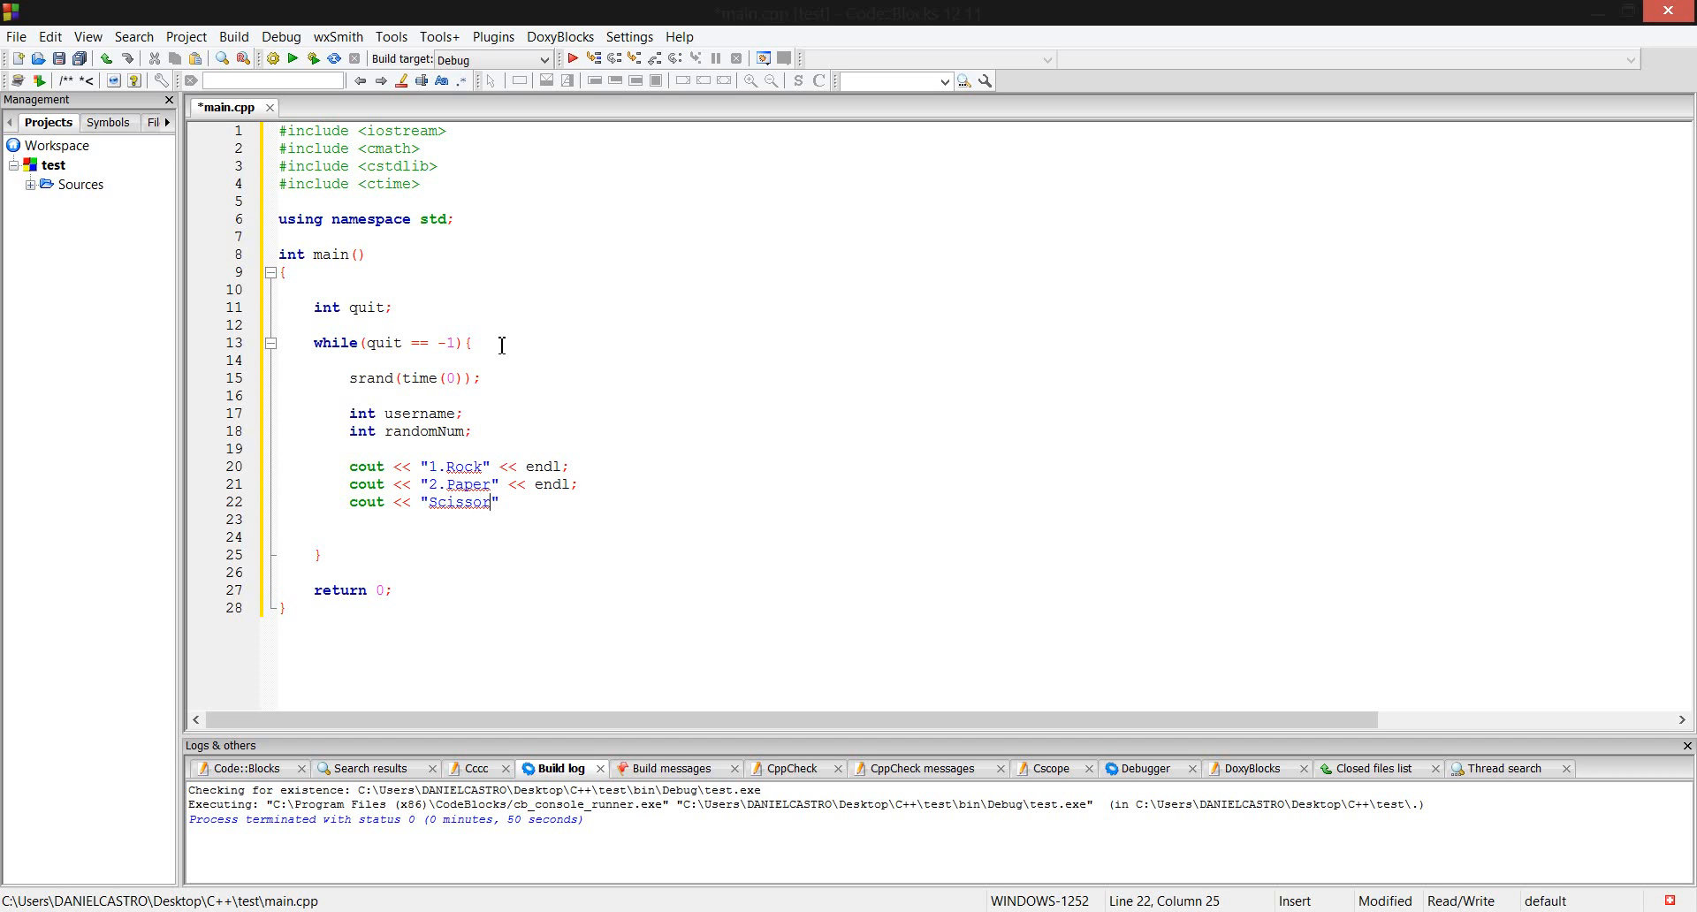
type("s\"")
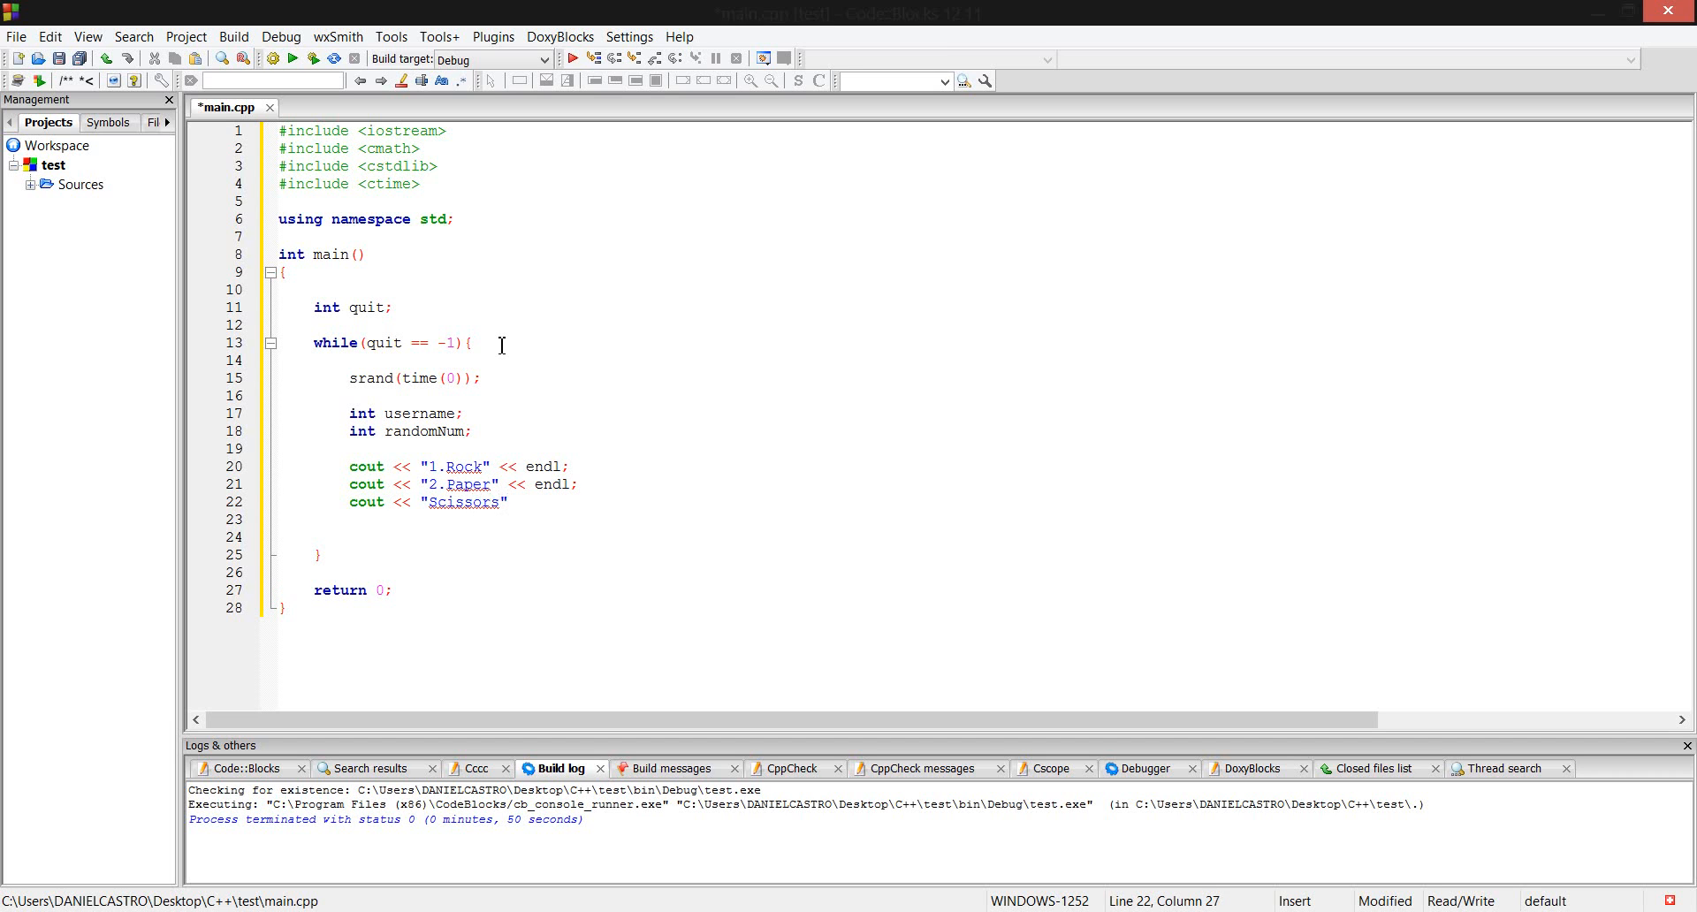
type("<< endl;")
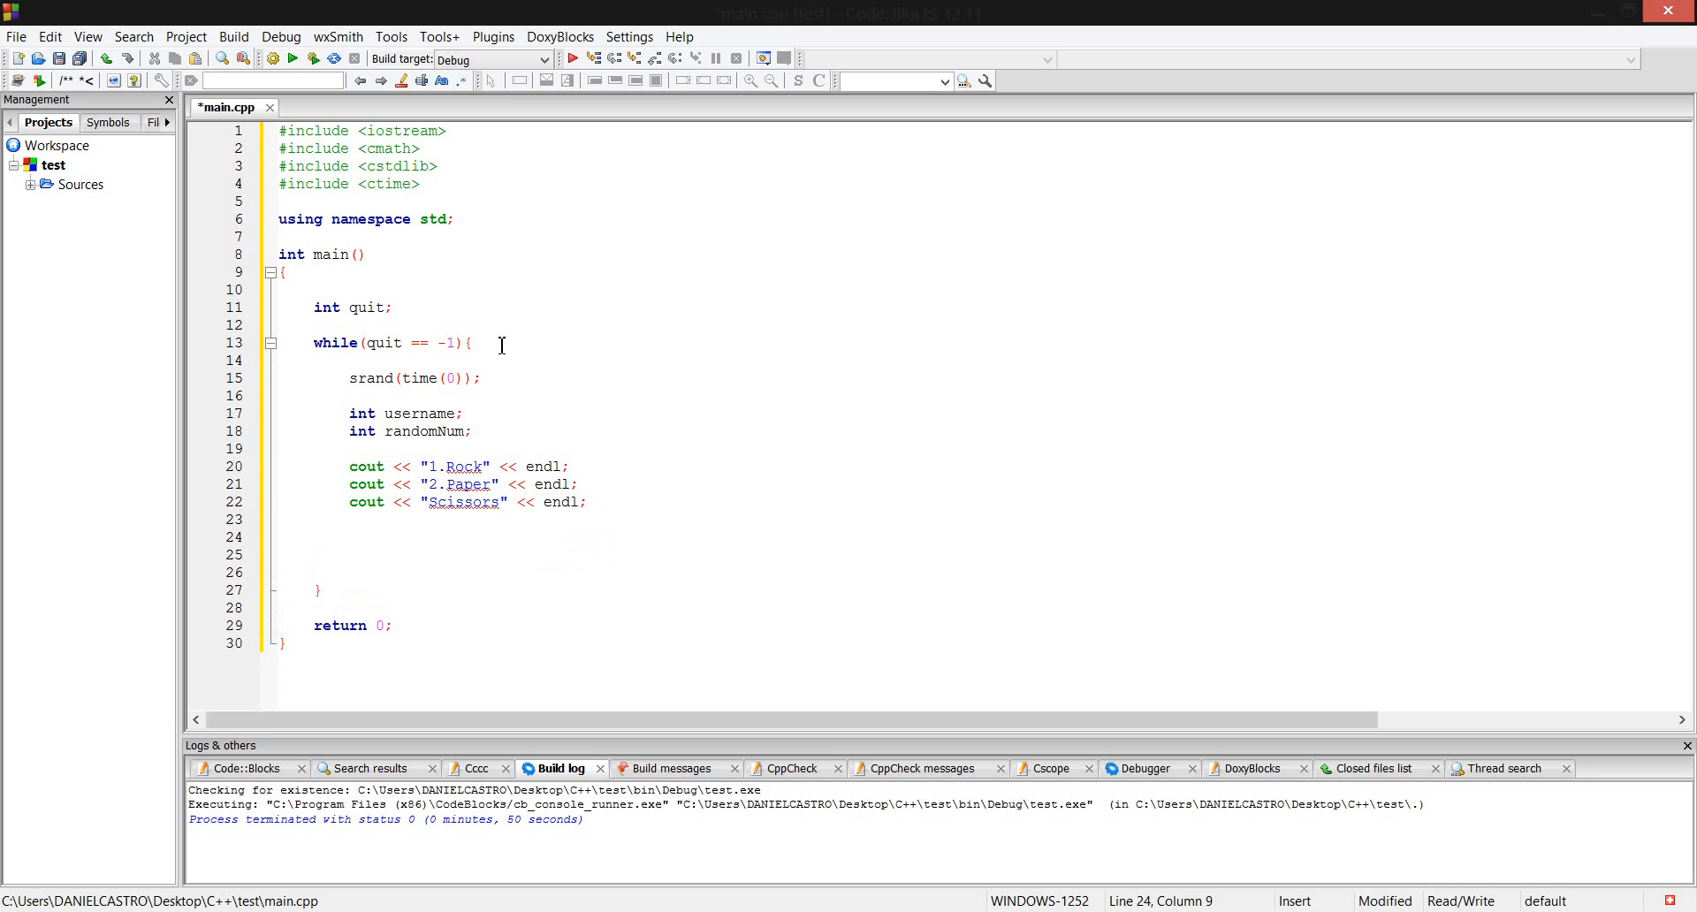
Read the choice with cin >> username; then print a blank line with cout << endl;.
type("cint")
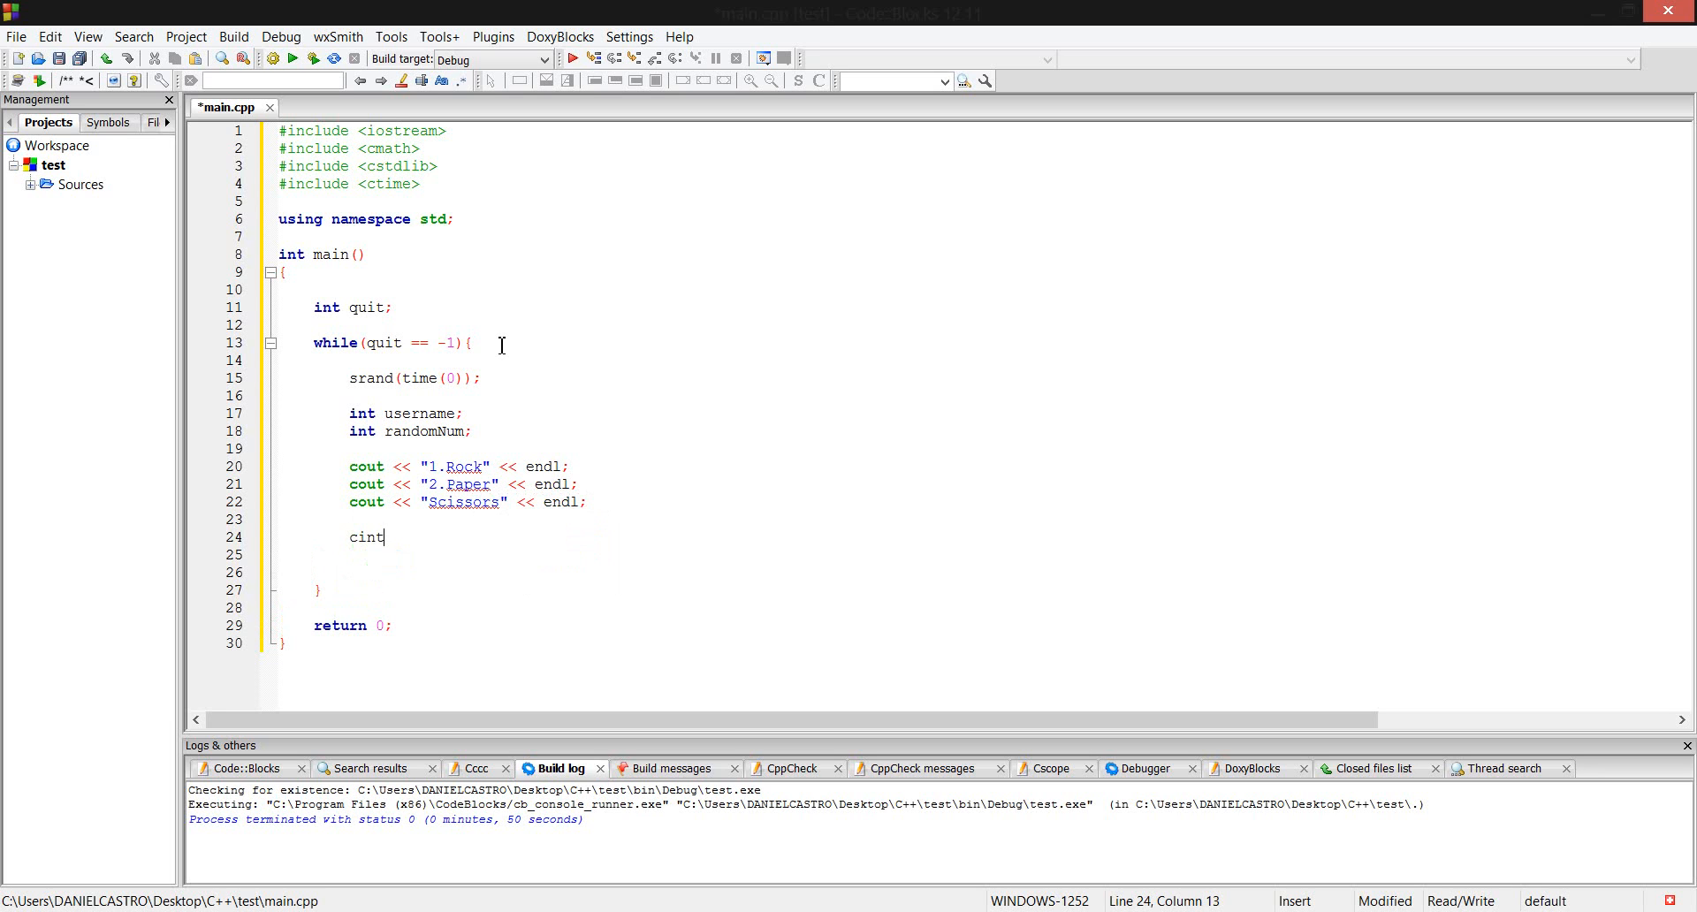
type(">>")
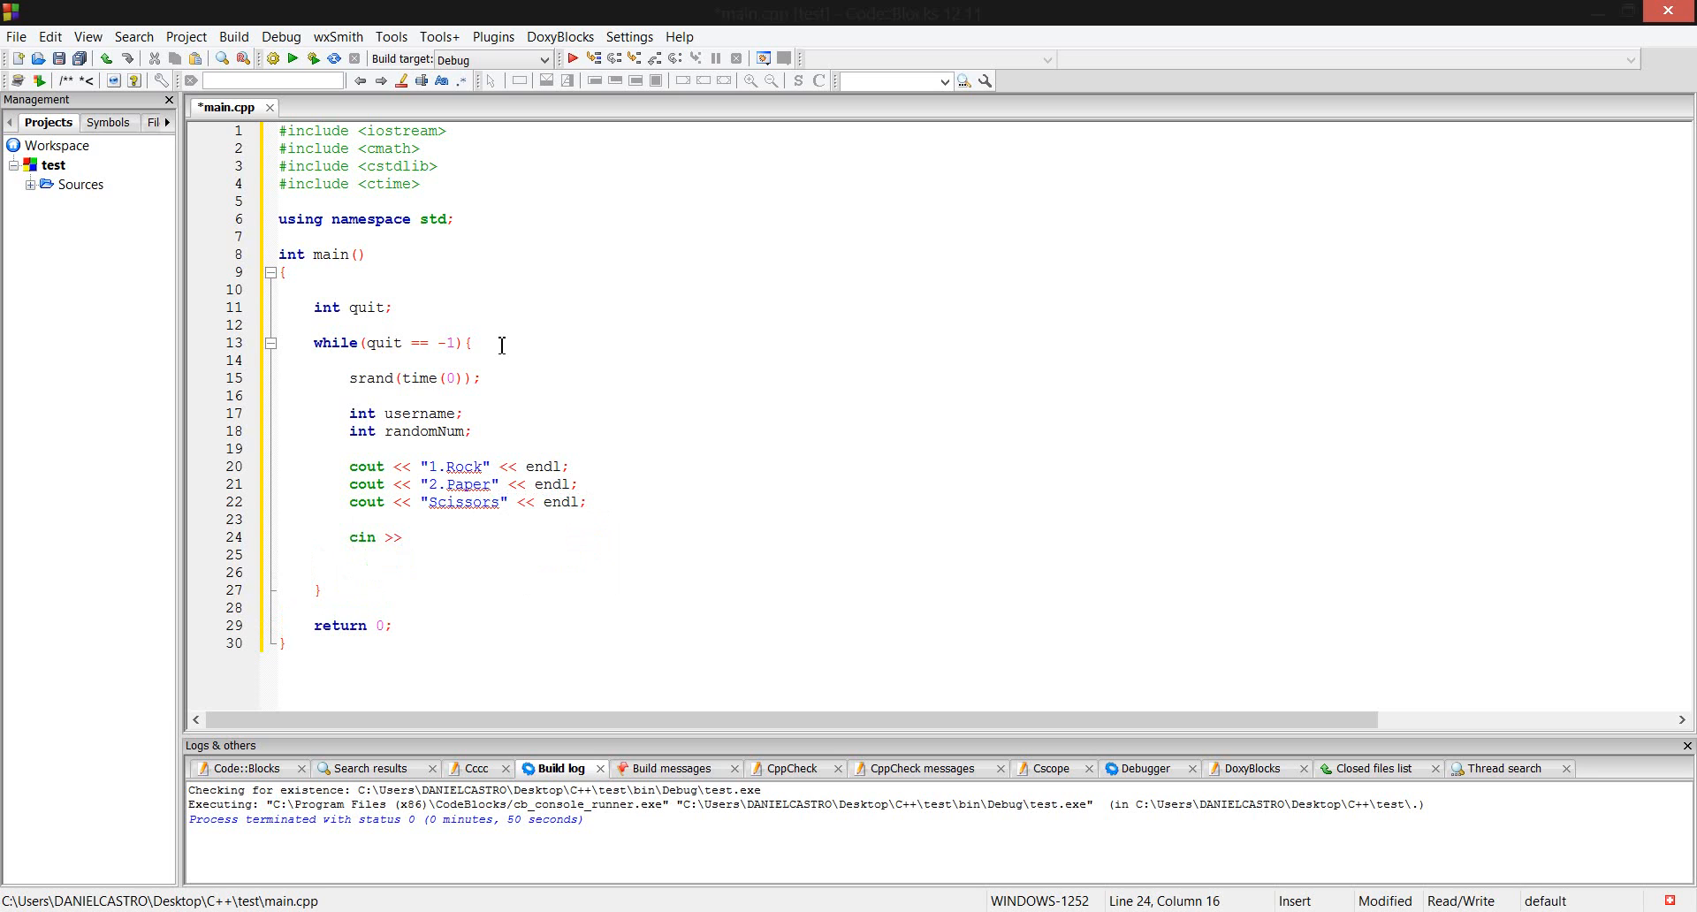
type("username")
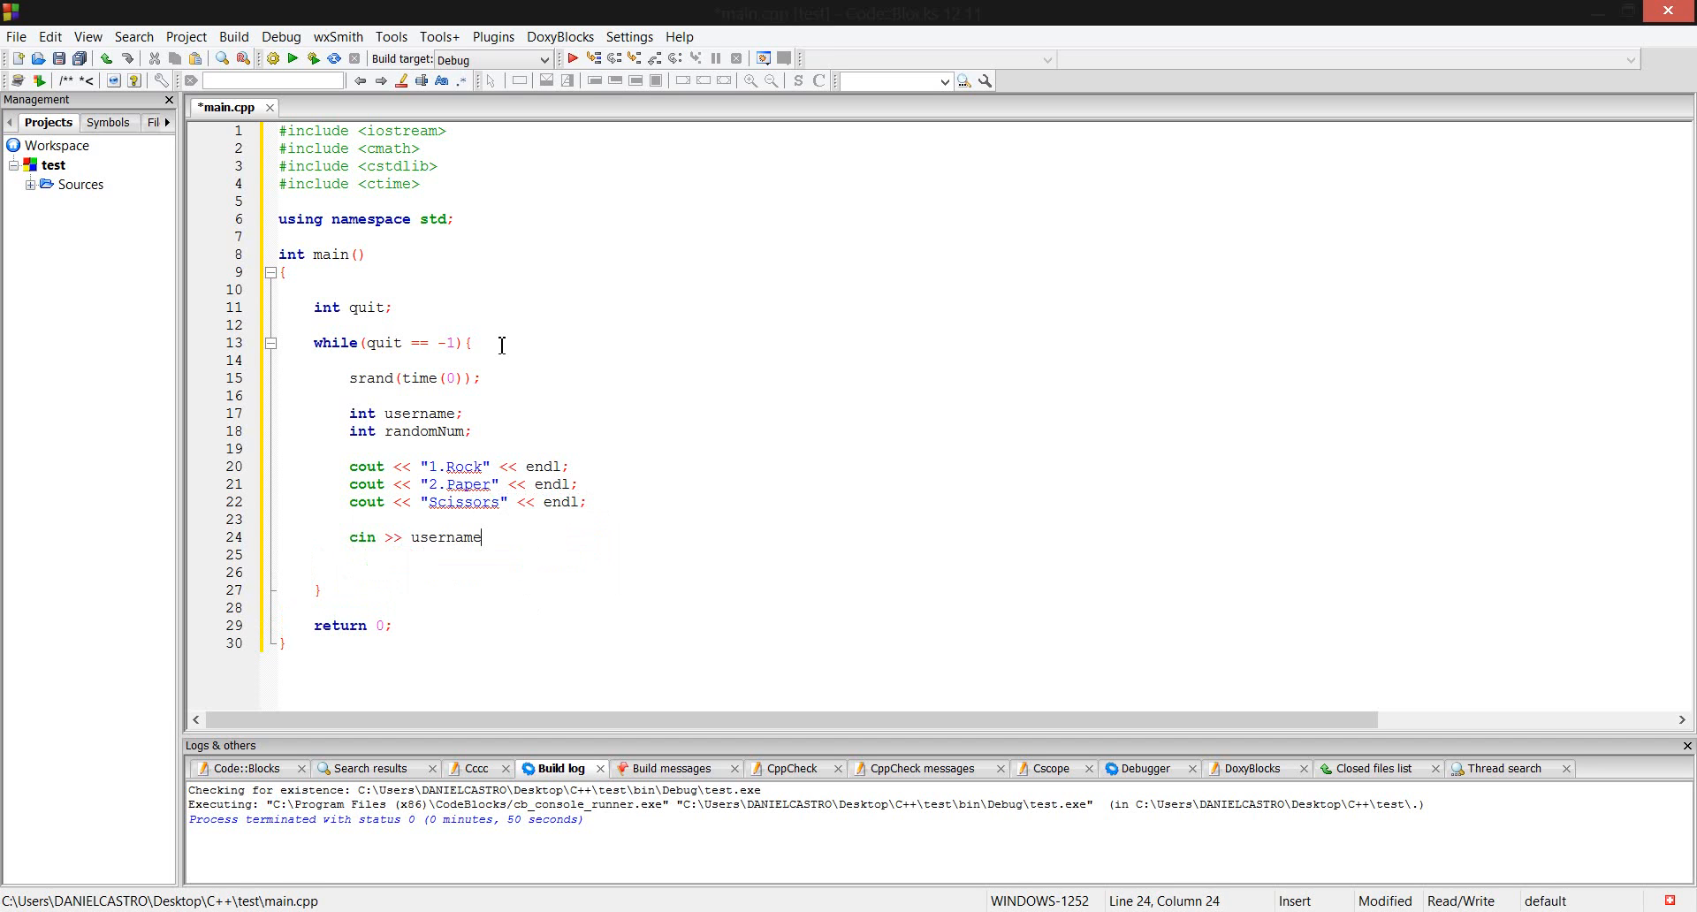
type(";")
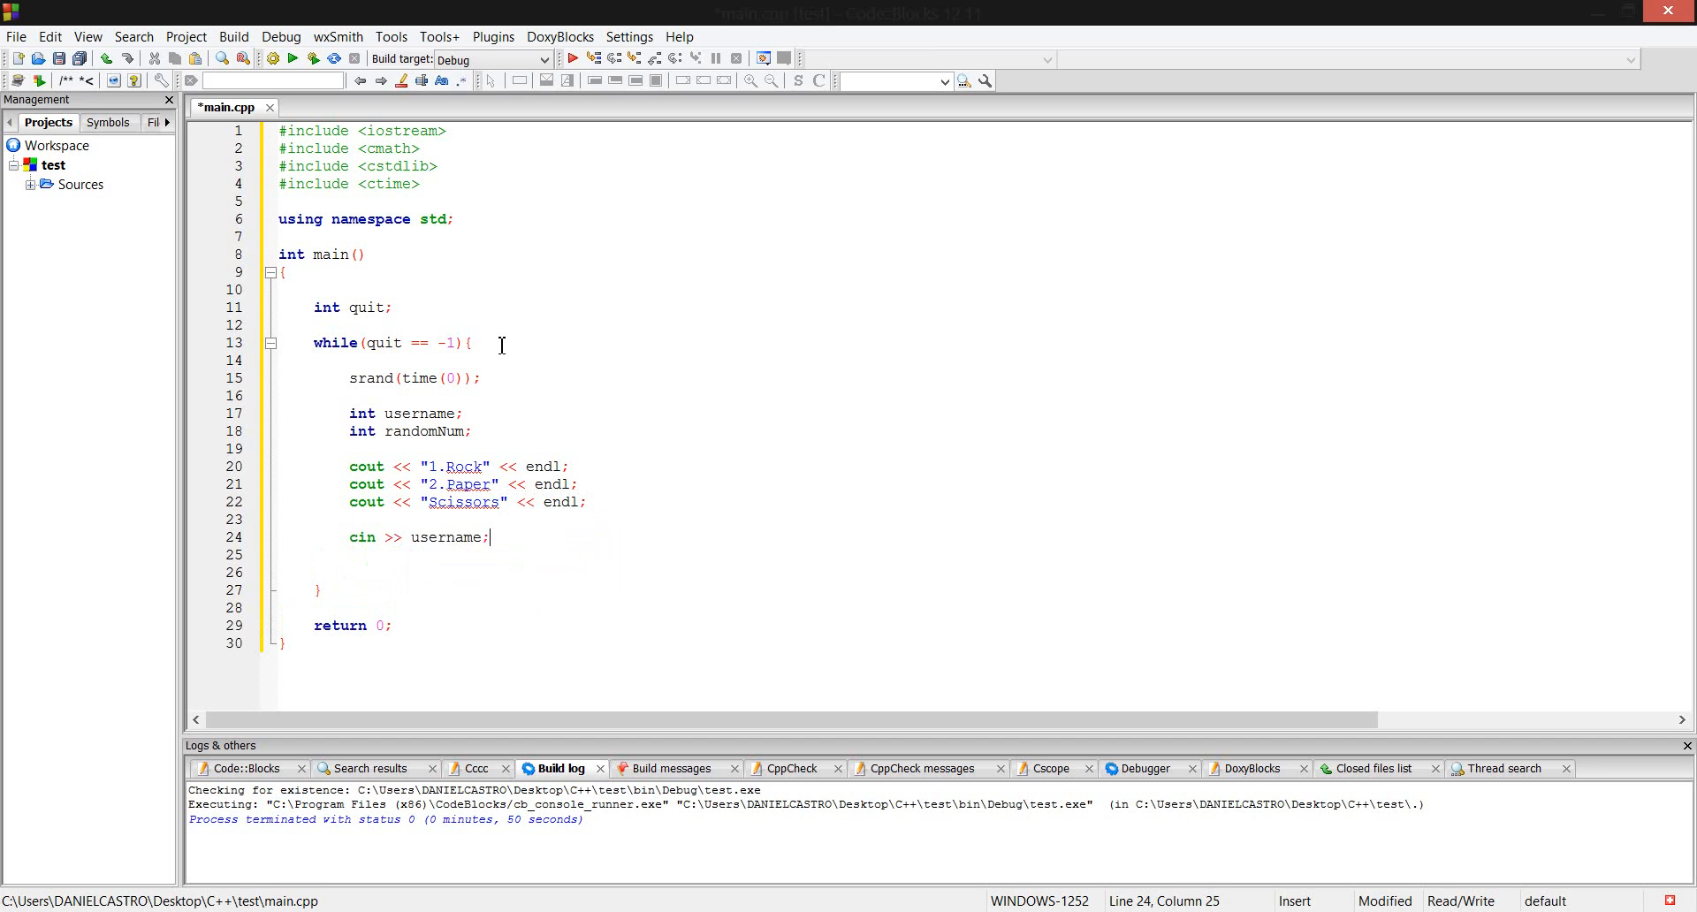
key("Return")
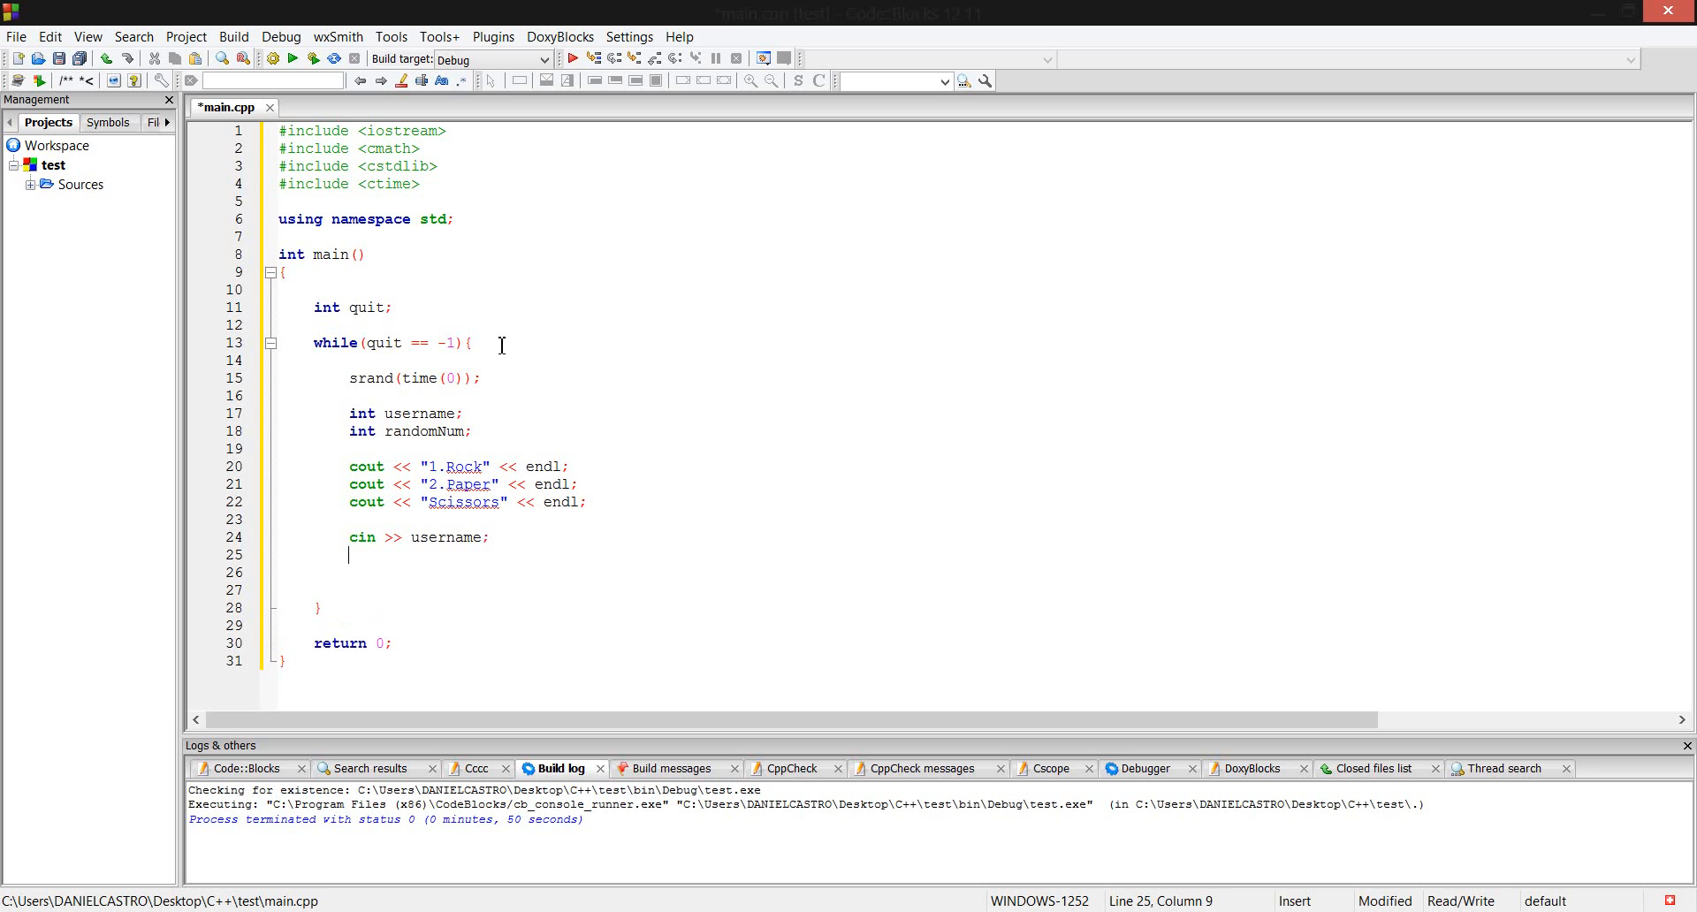
type("cout << endl;")
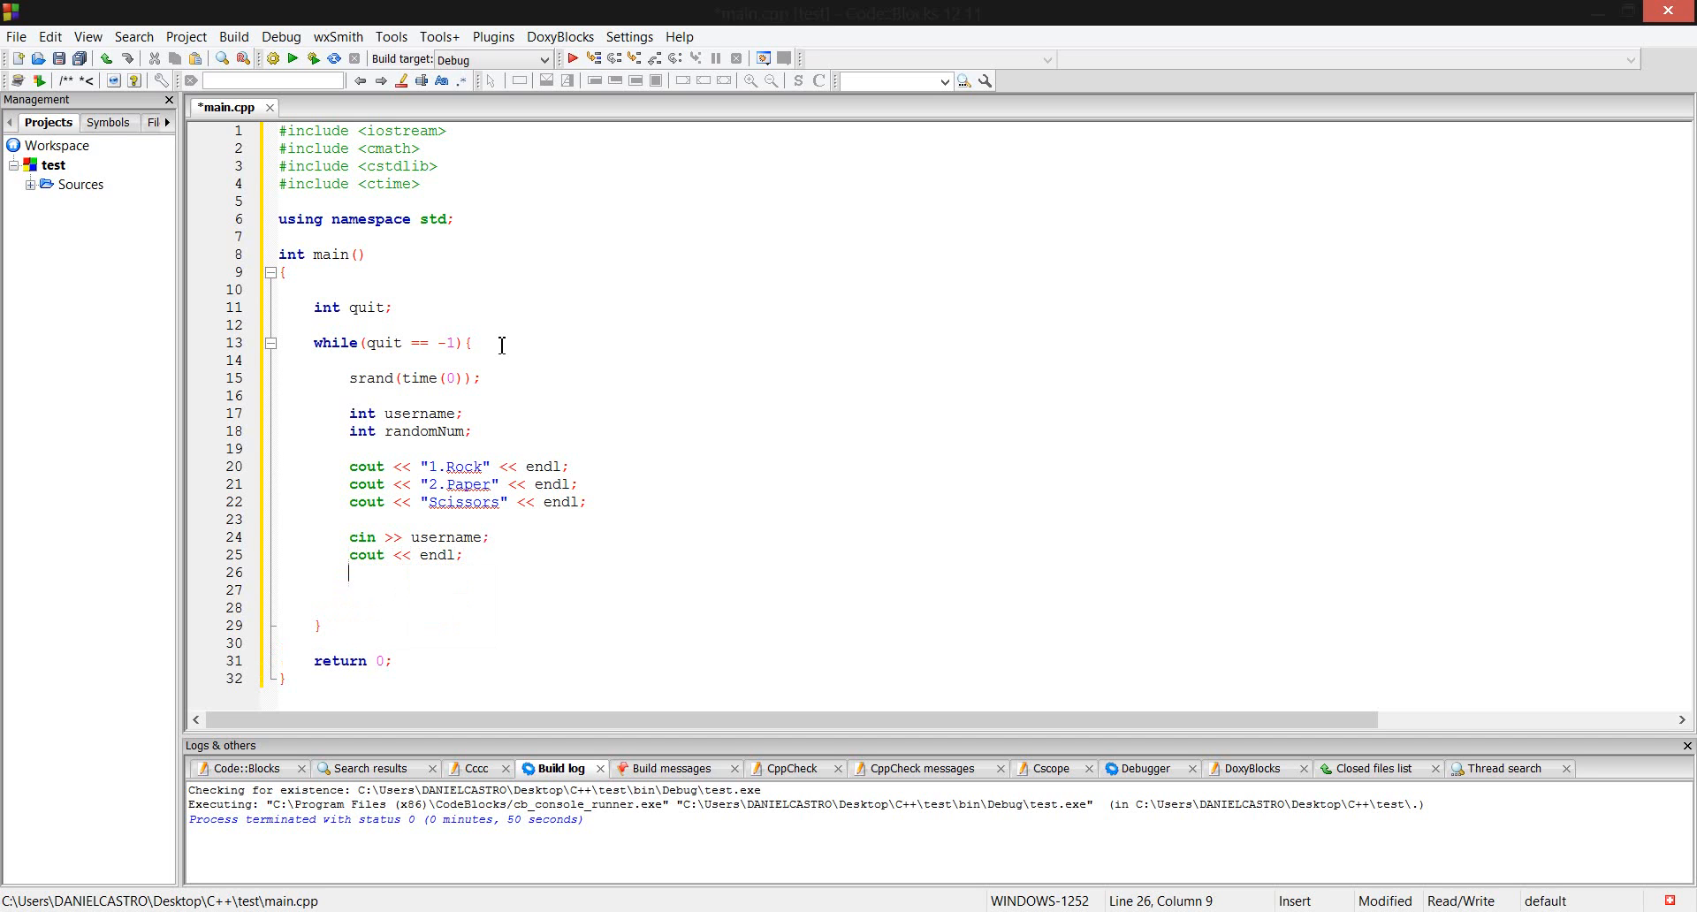
type("random")
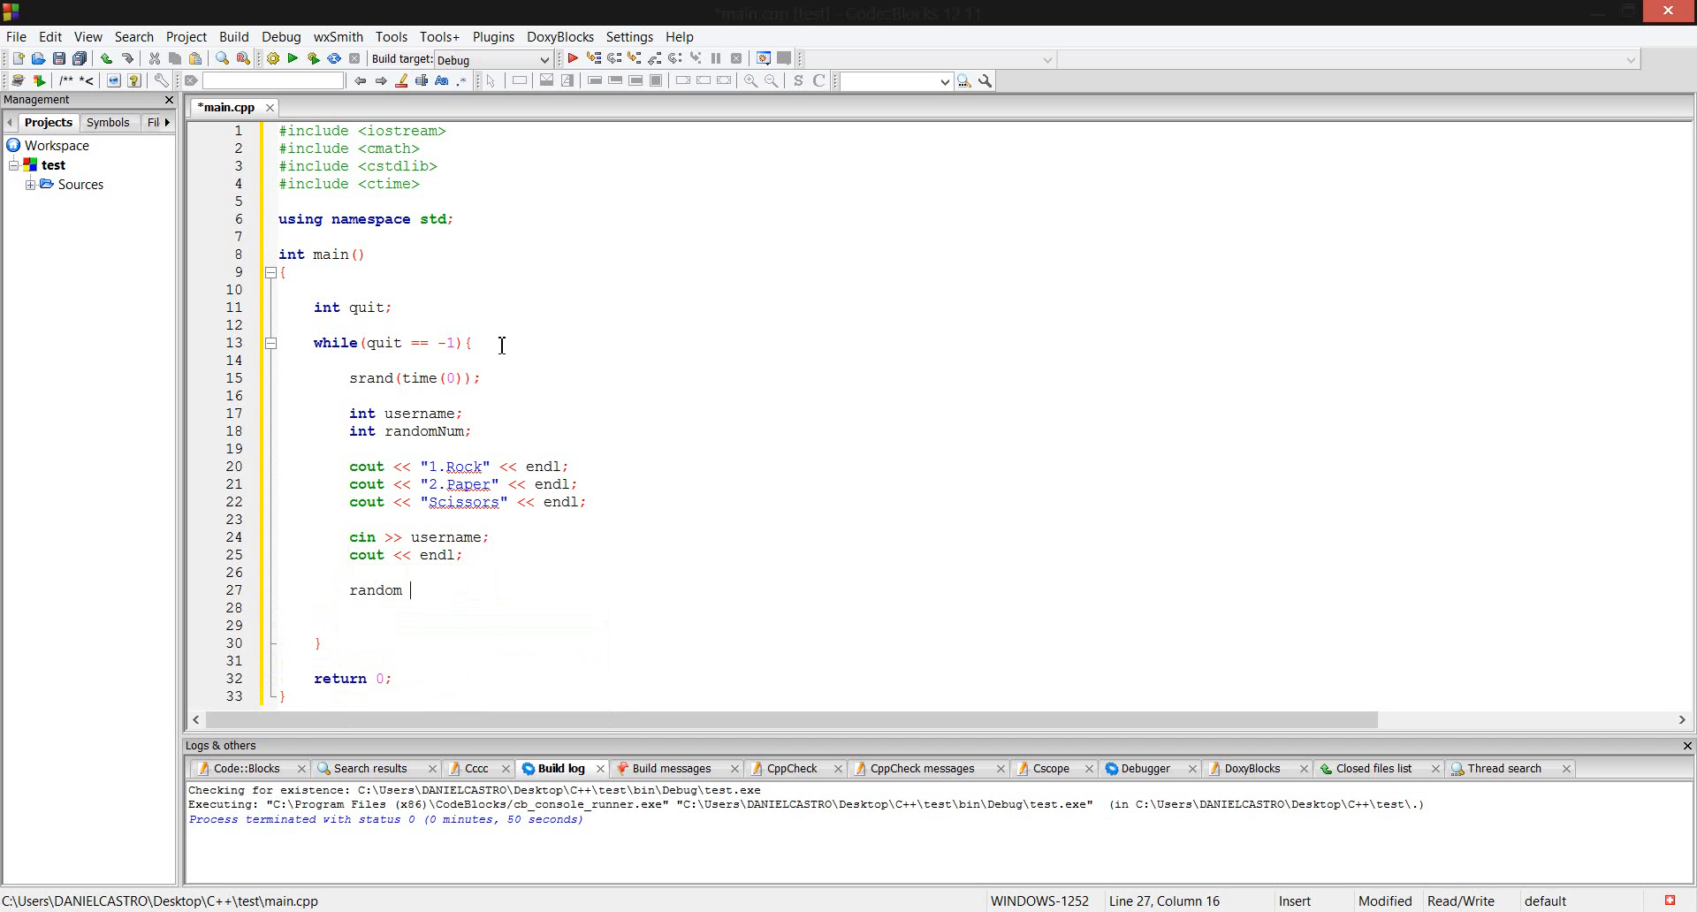
Assign randomNum = (rand()%3)+1; to pick a value between 1 and 3.
type("n")
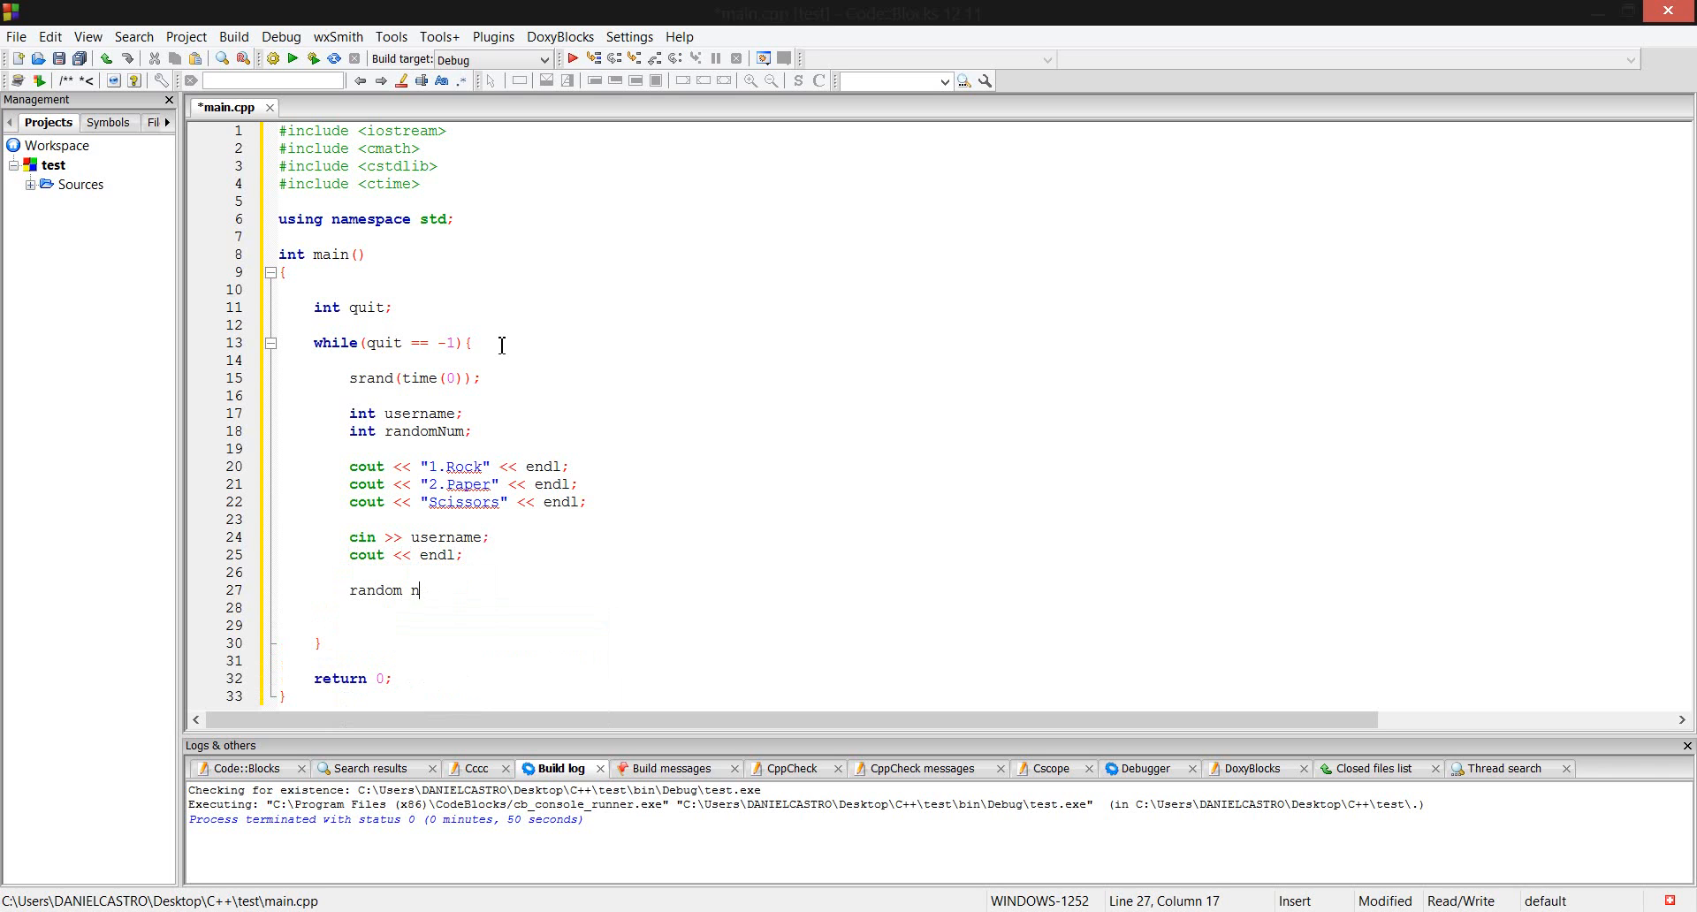
type("umb")
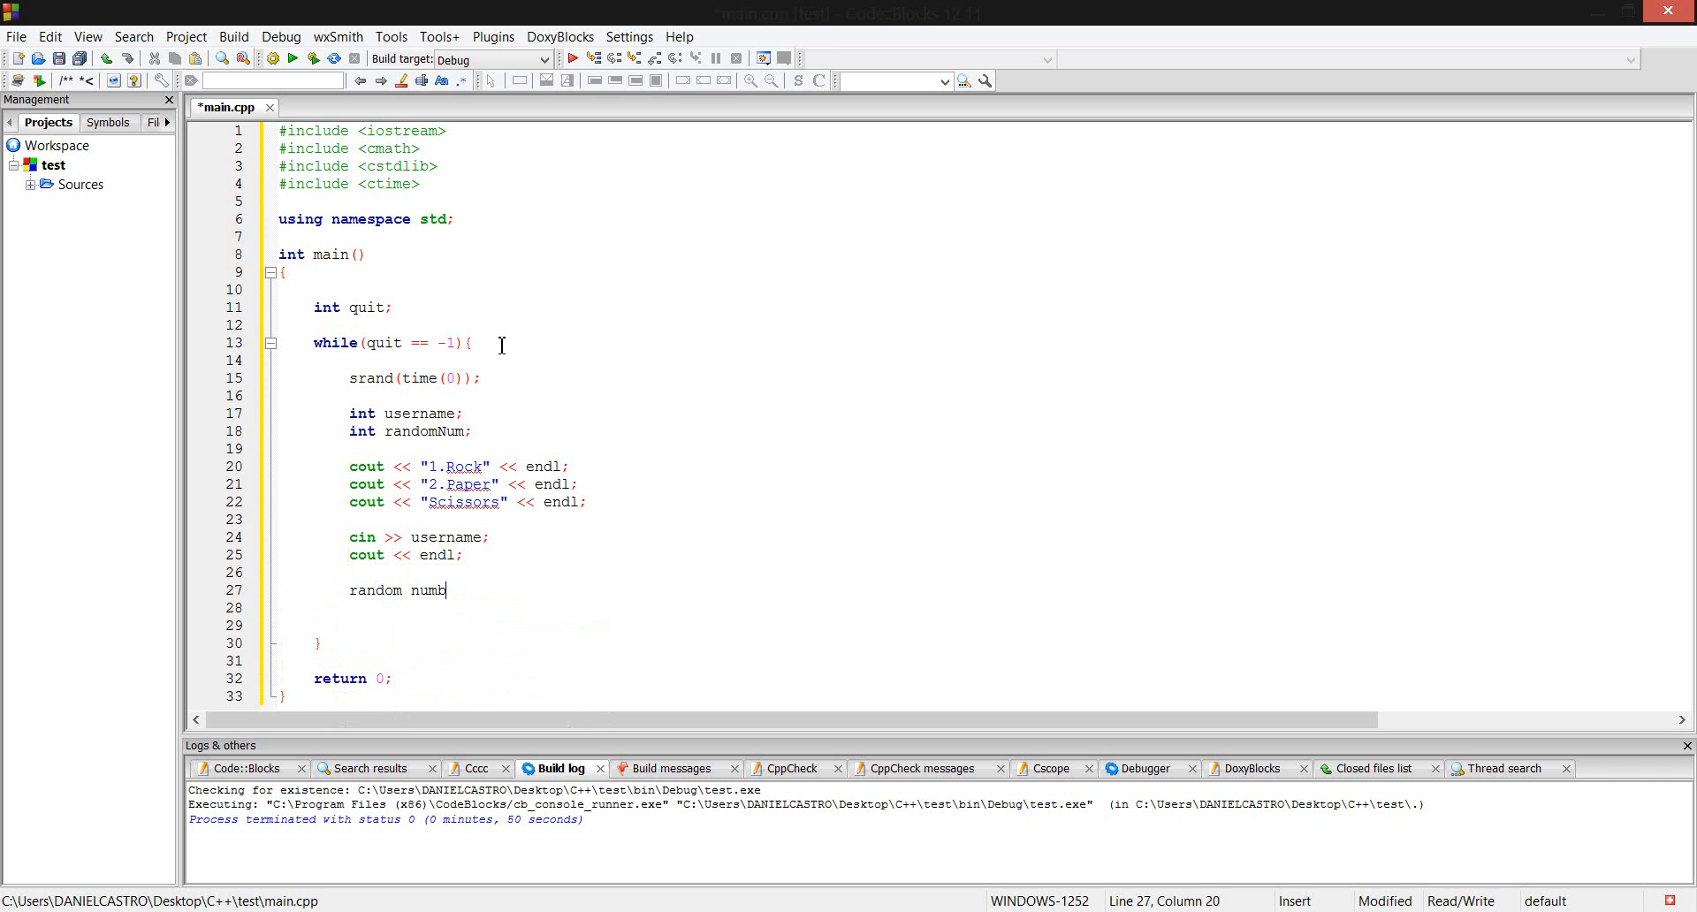
key("Backspace")
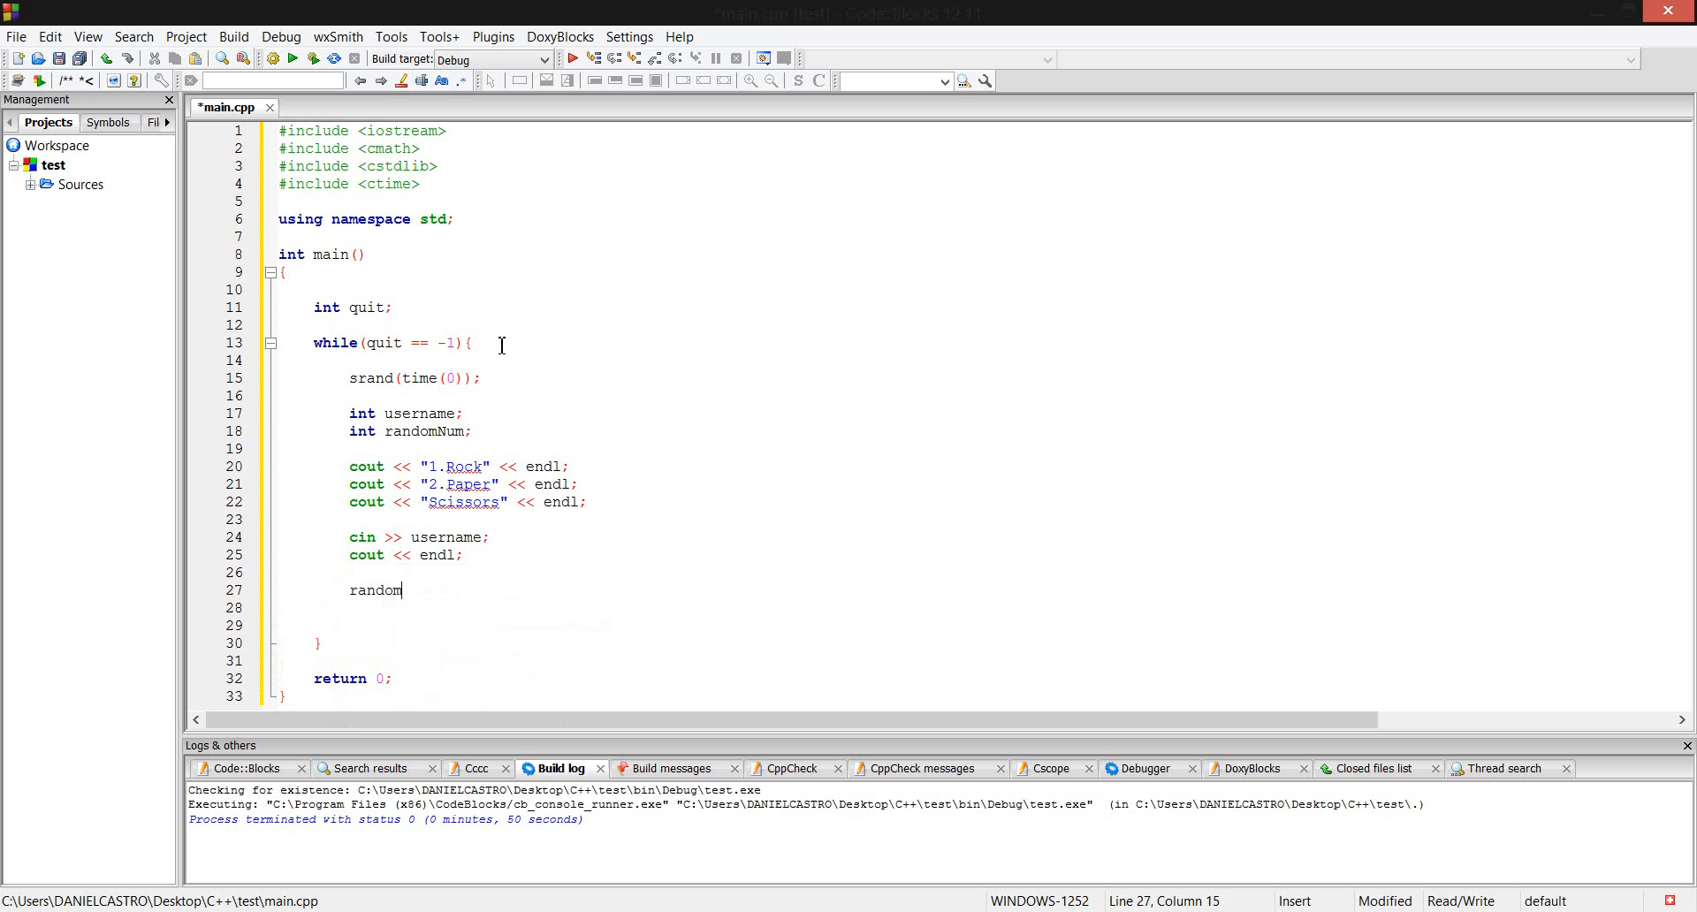
type("Num")
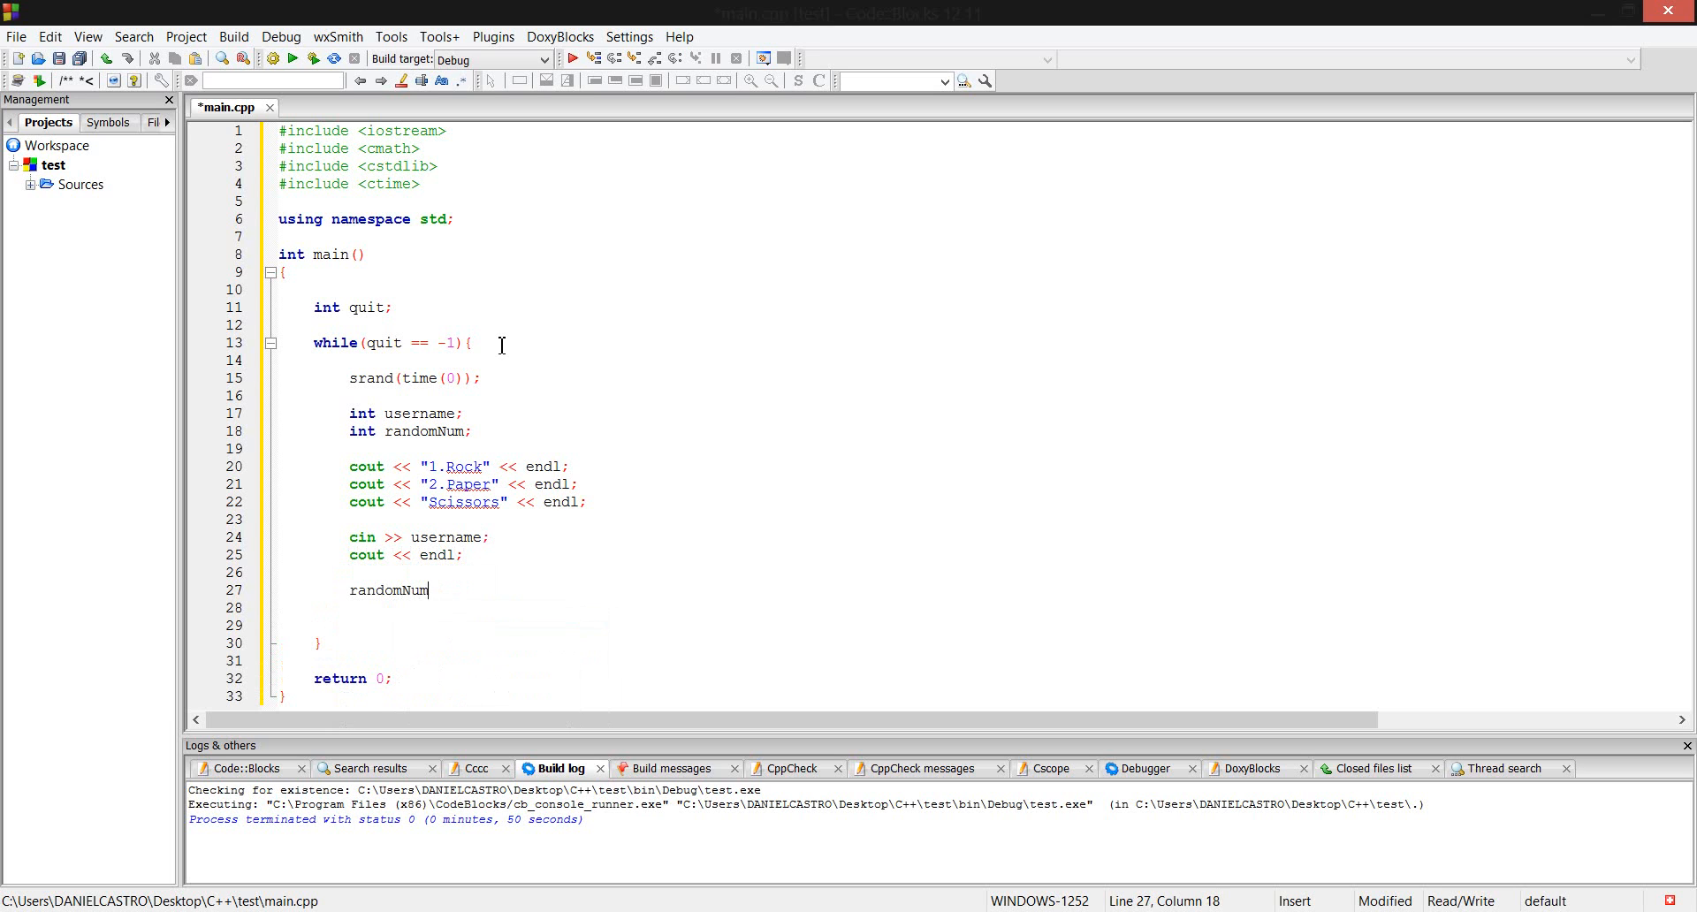
type("= (")
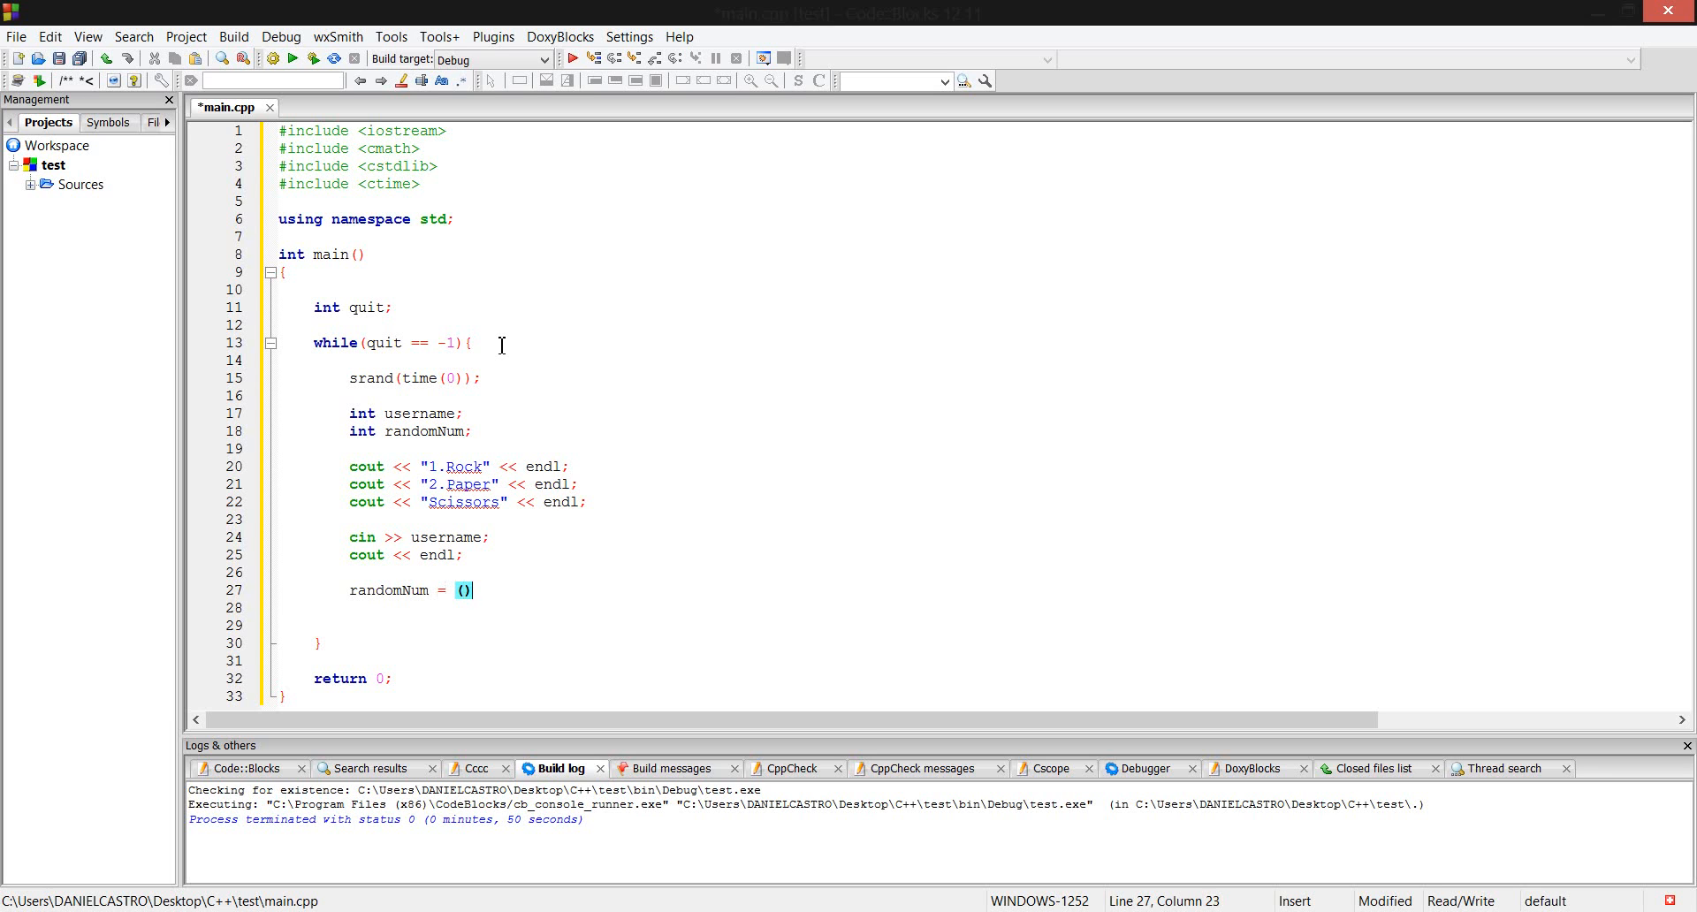
type("+1")
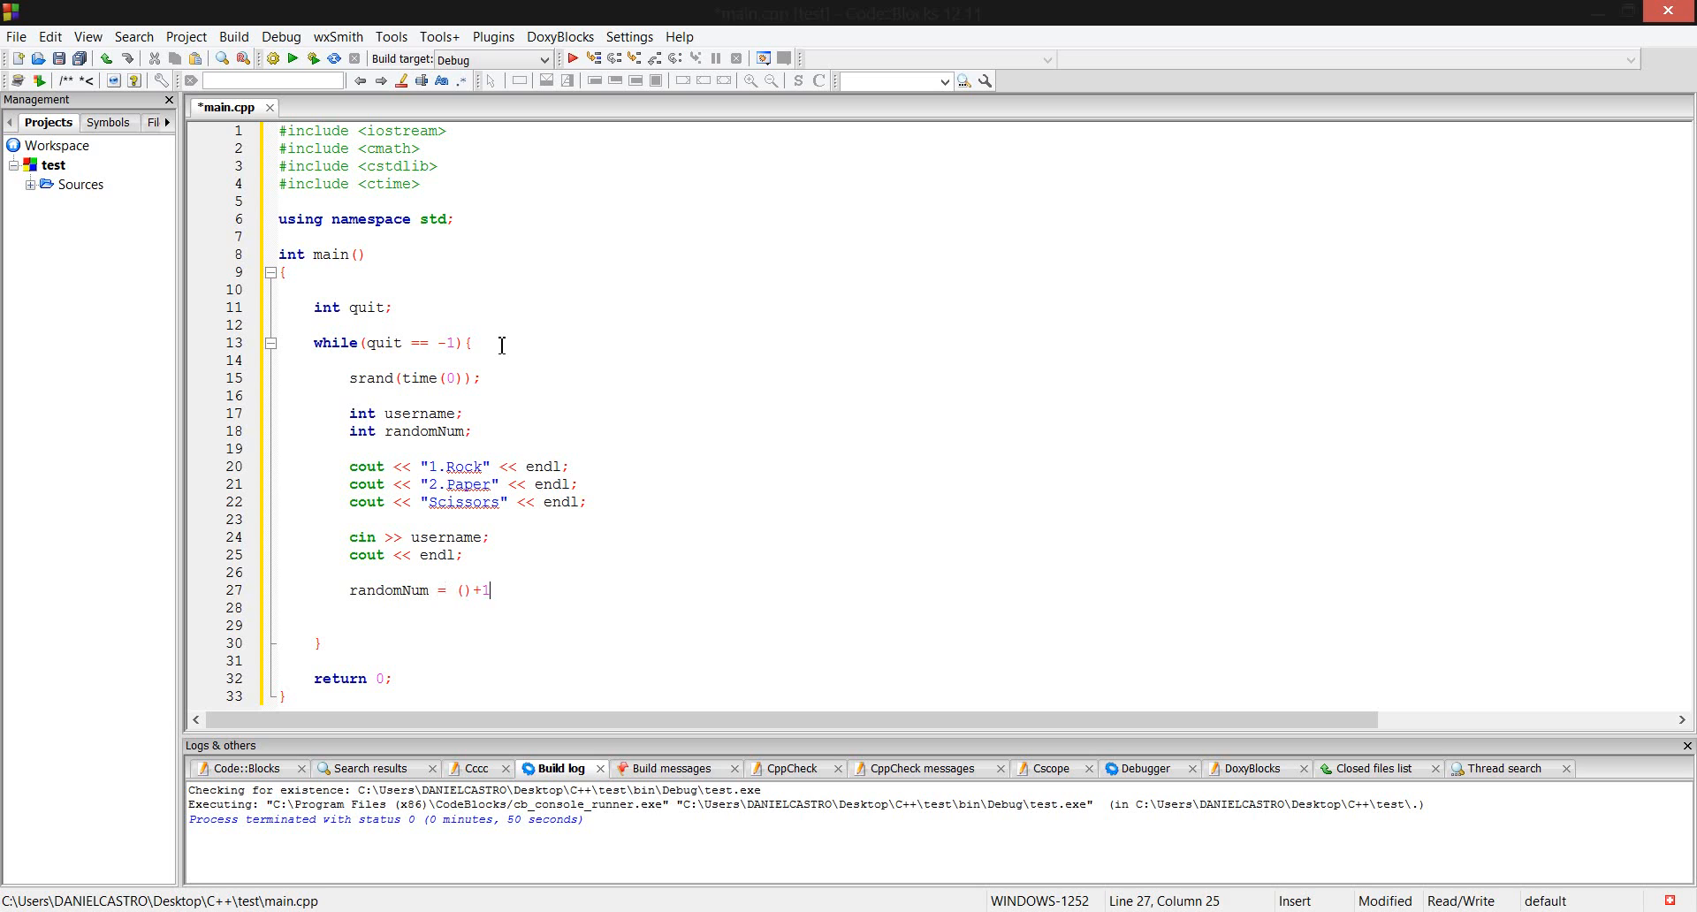
type("ra")
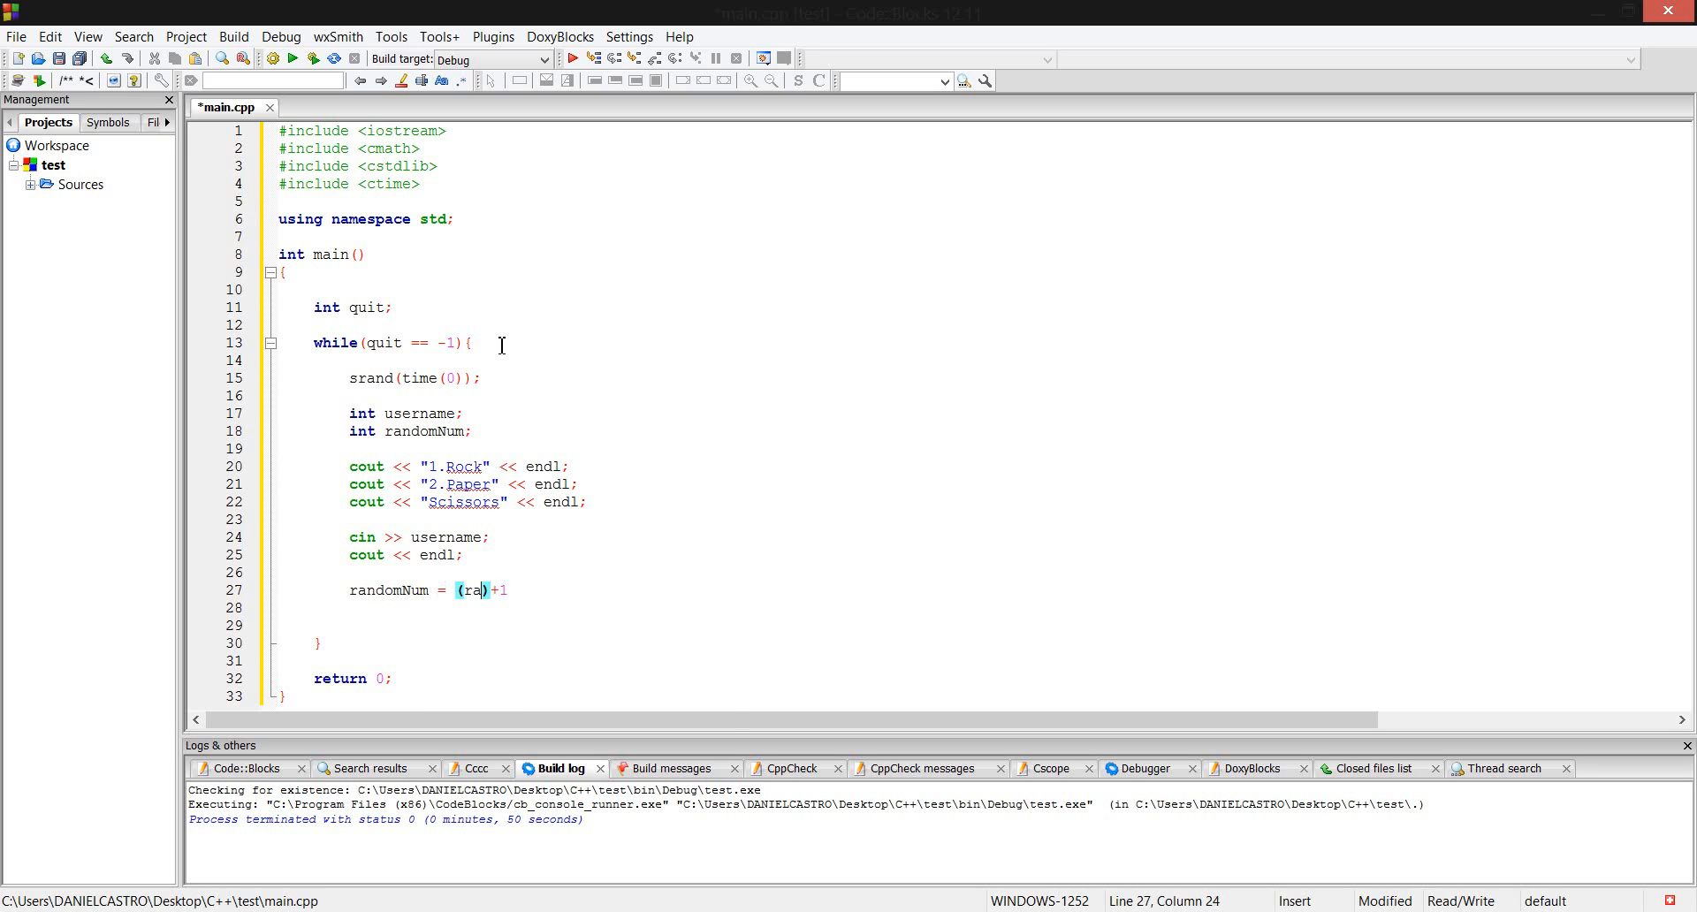
type("nd(")
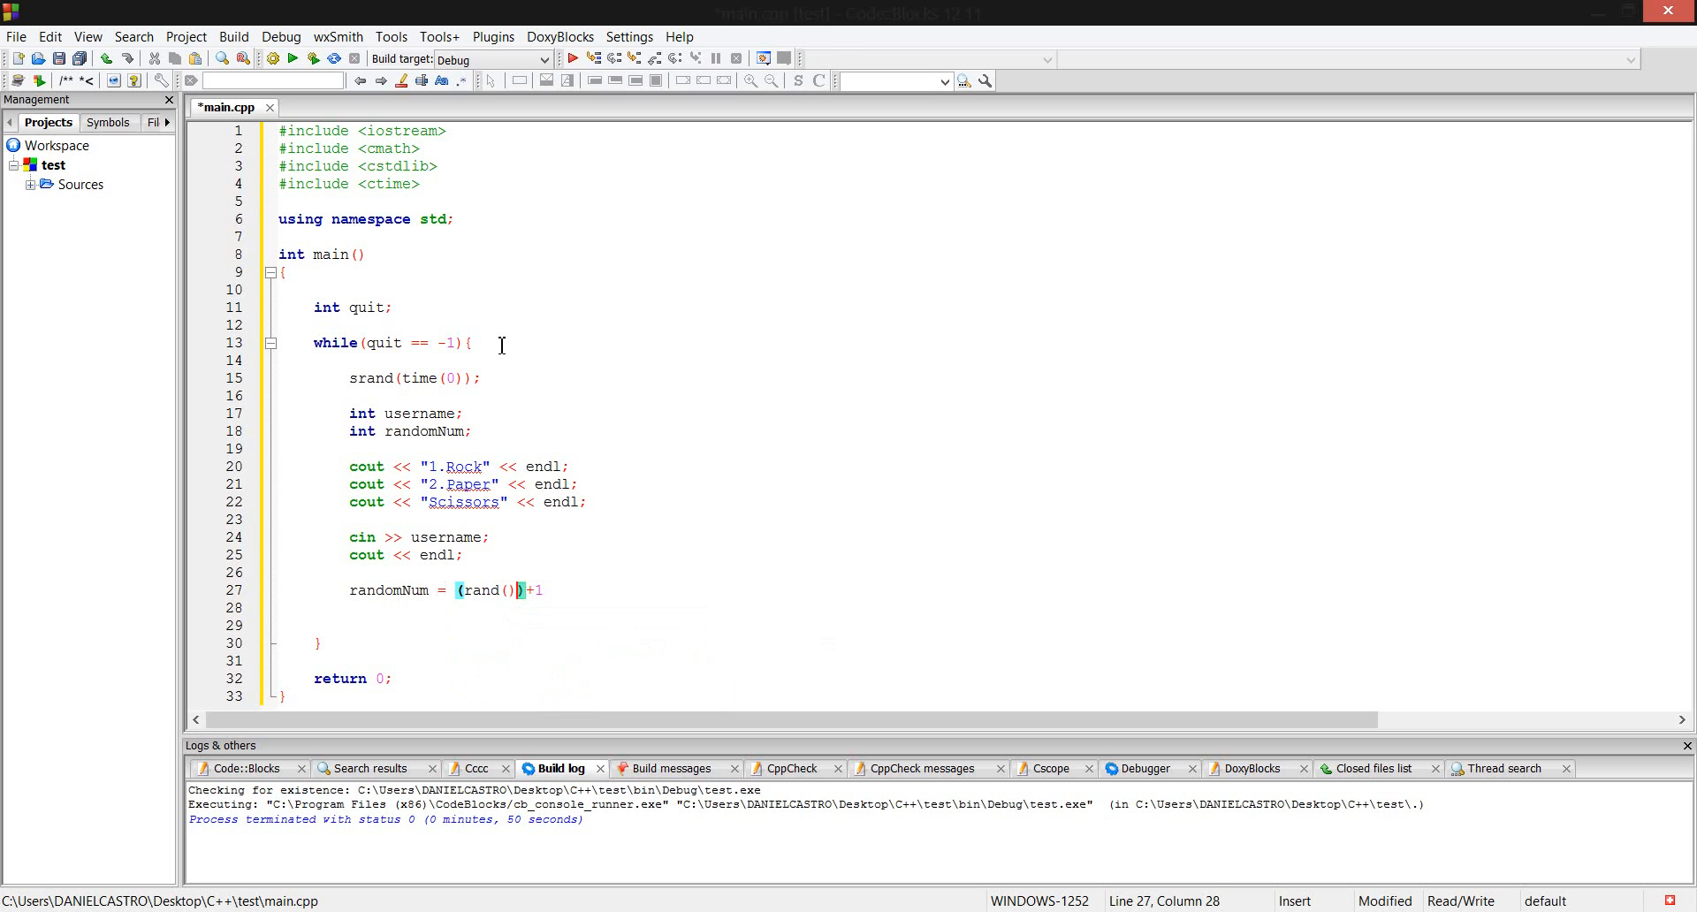
type("%")
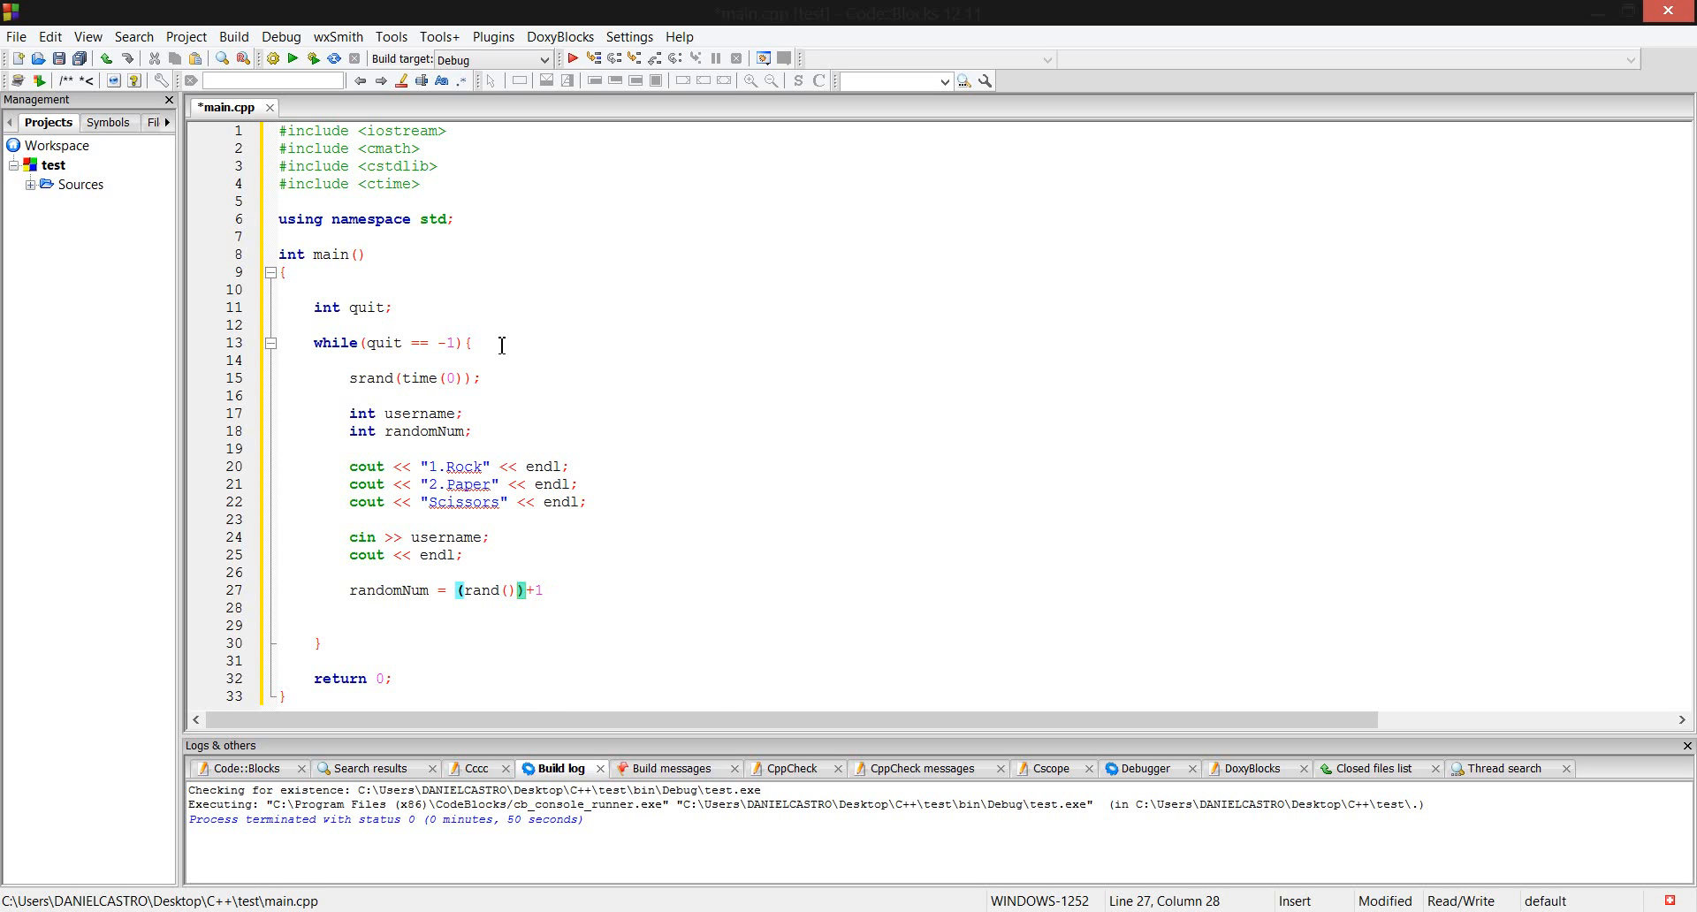
type("3%")
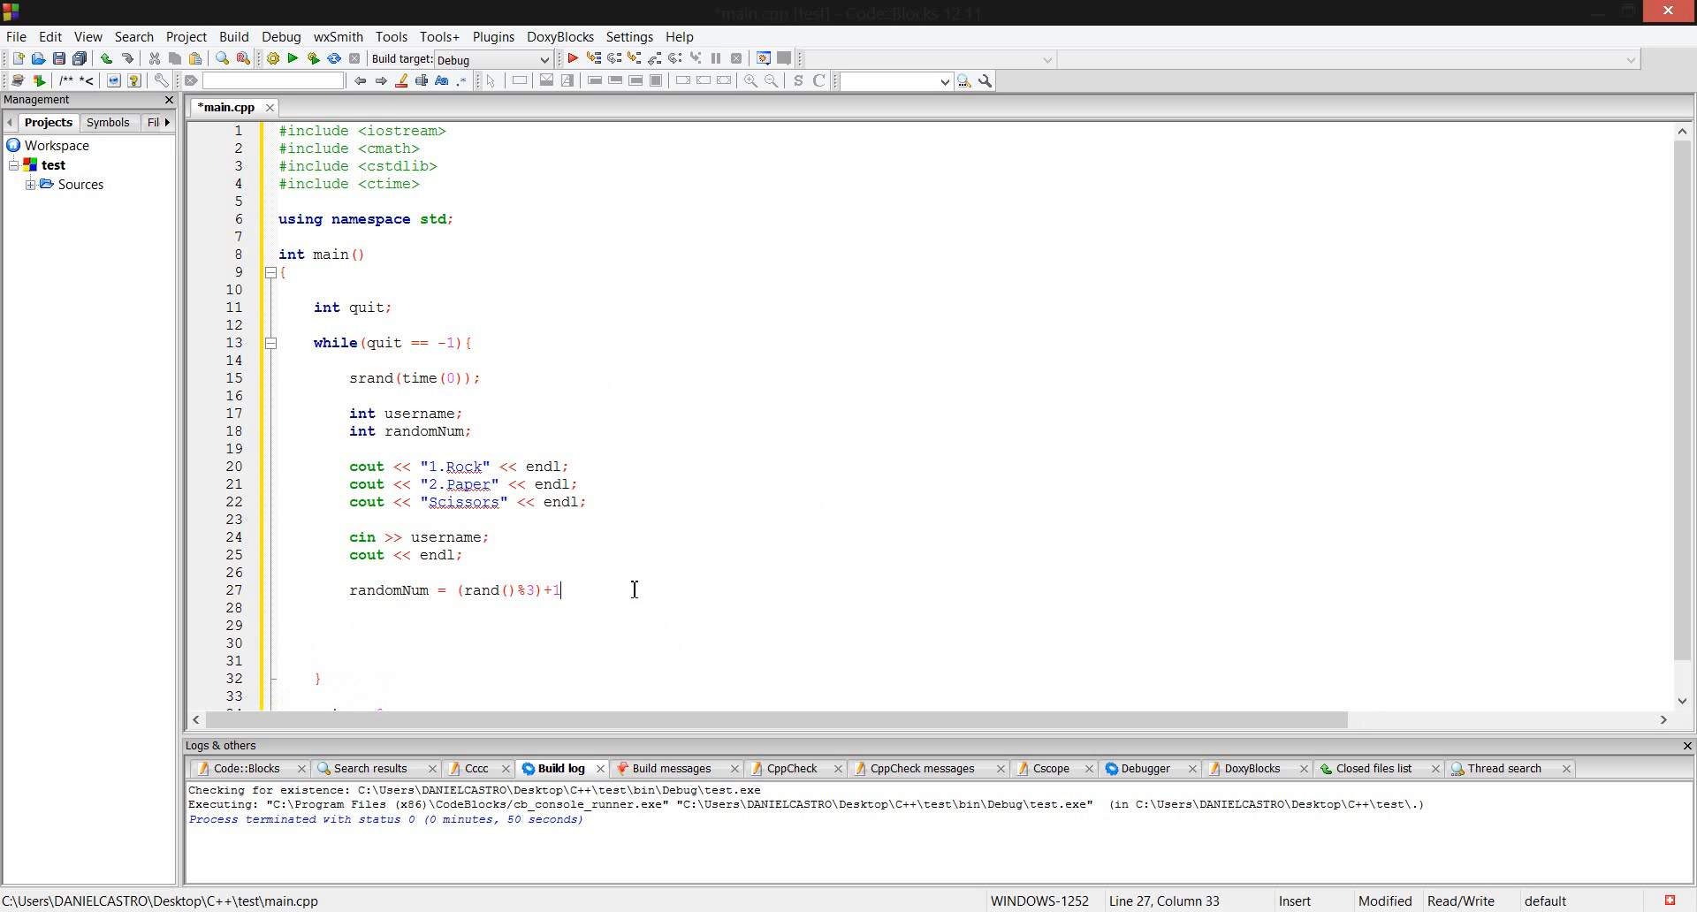
type(";")
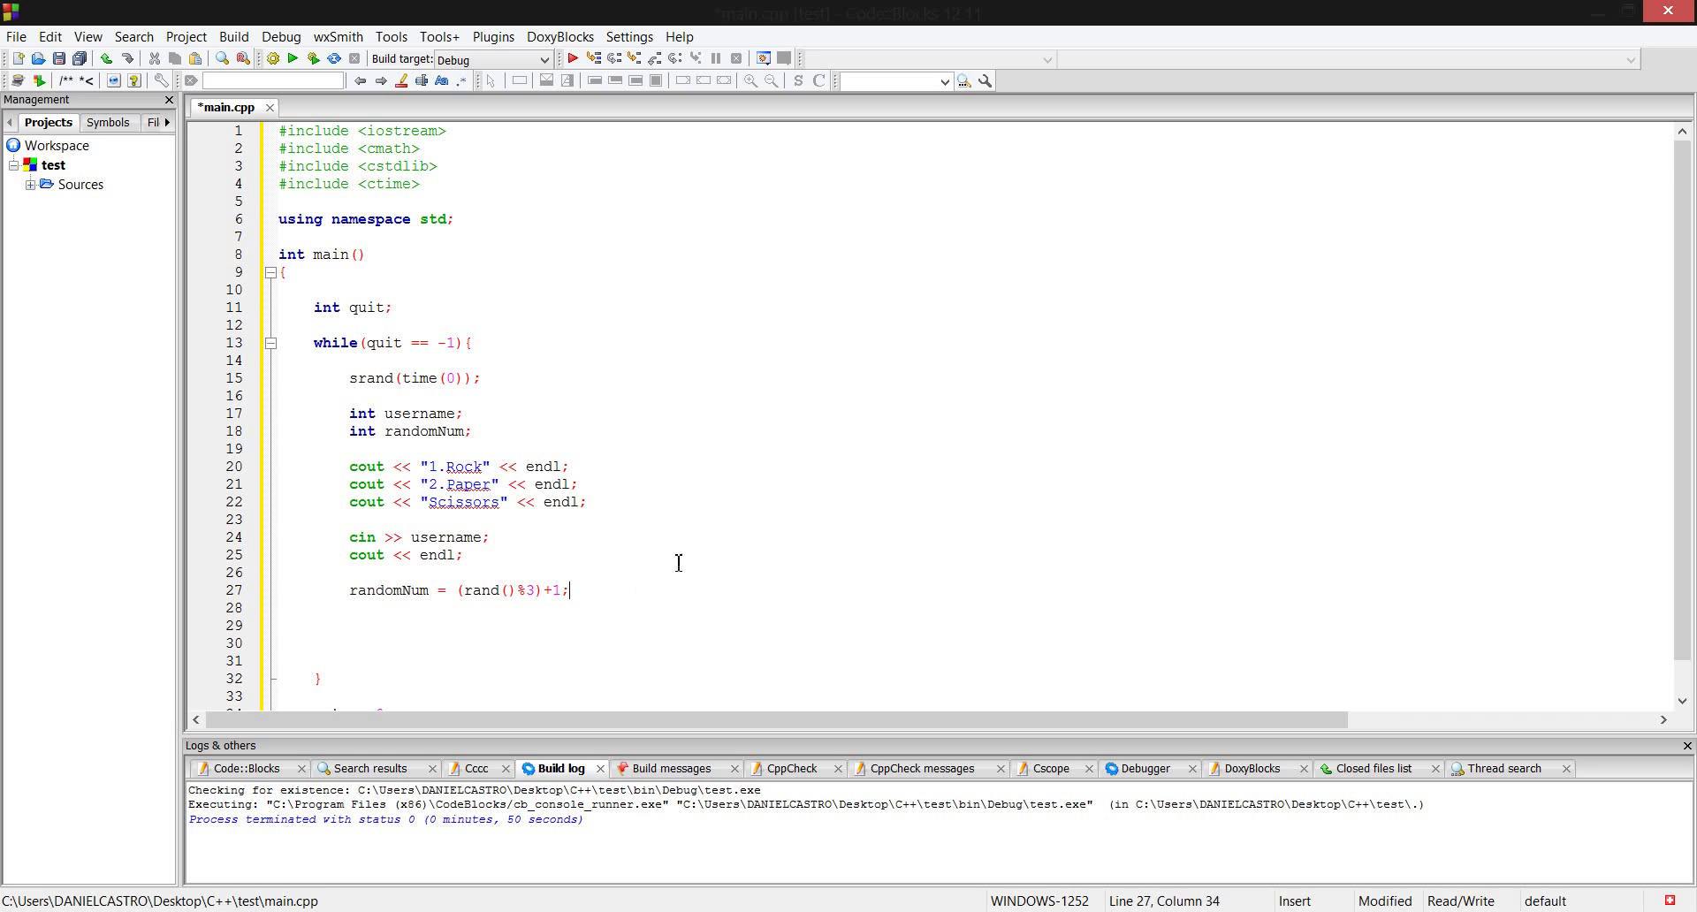
Add an if (userNum == -1) block containing return 0;.
type("if")
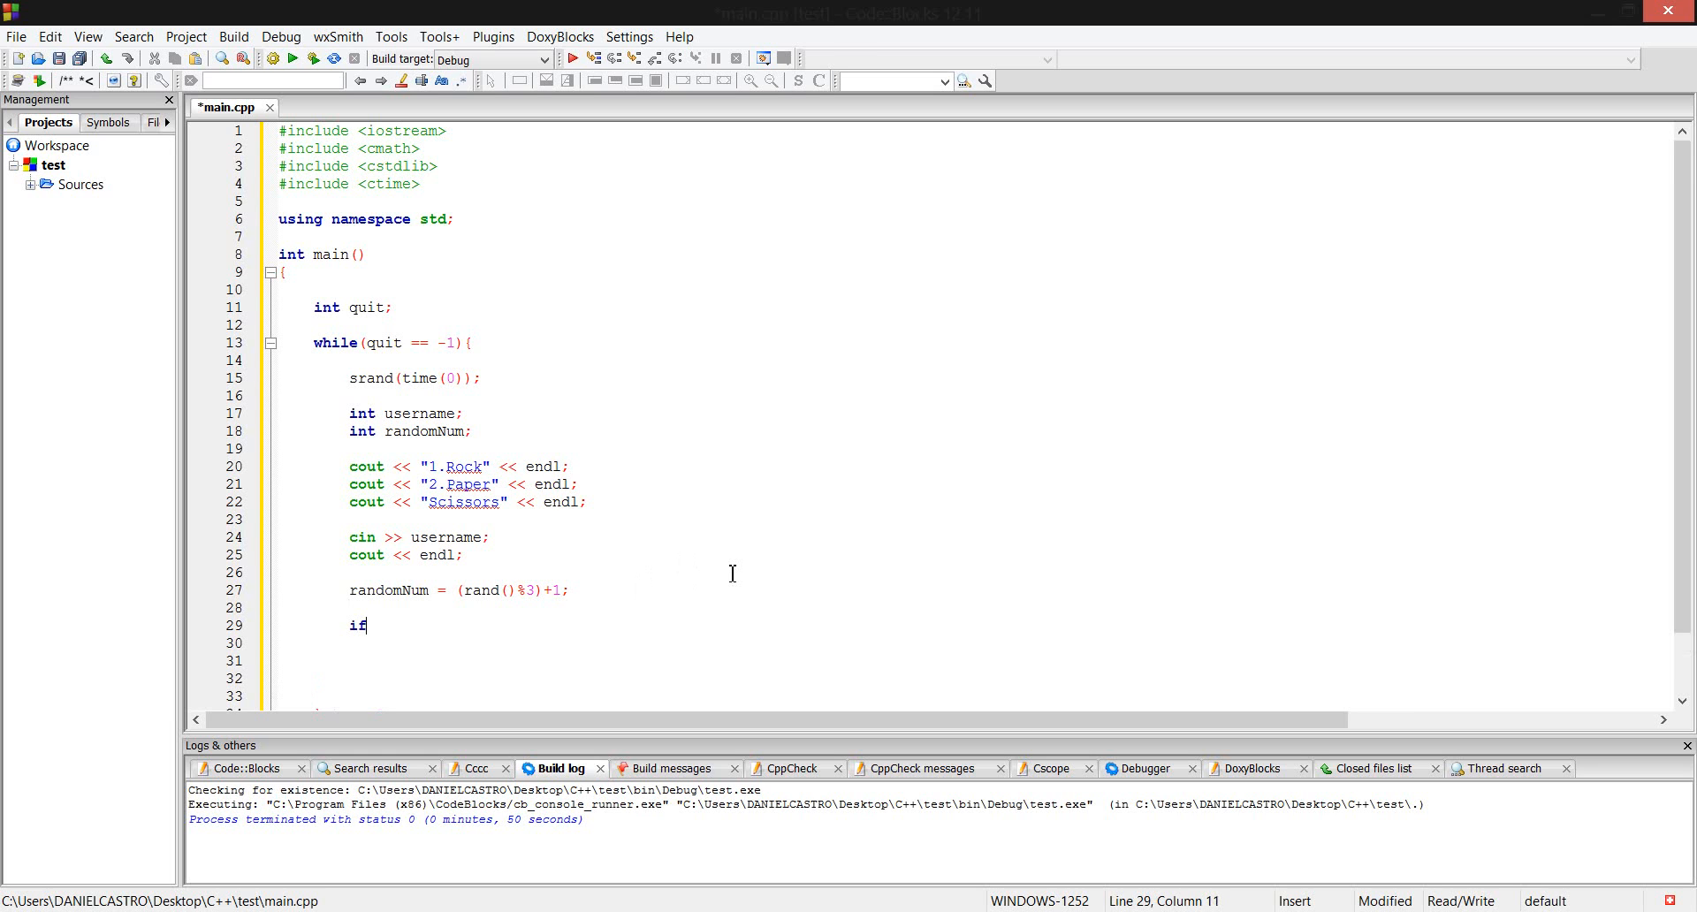
type("()")
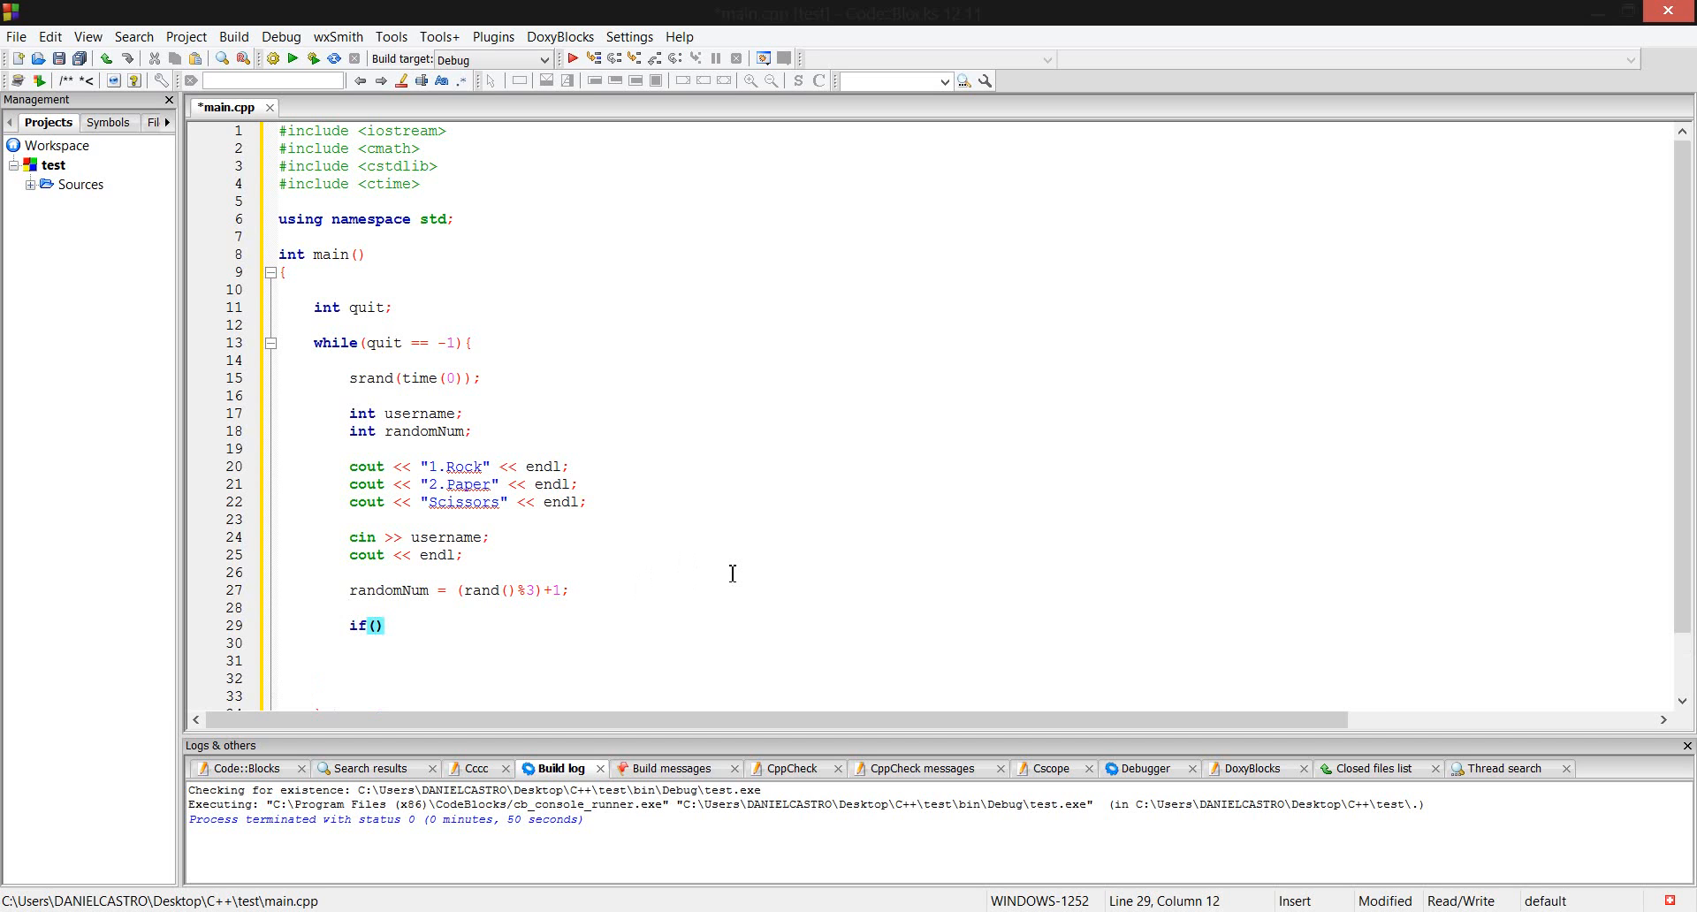
type("userNum")
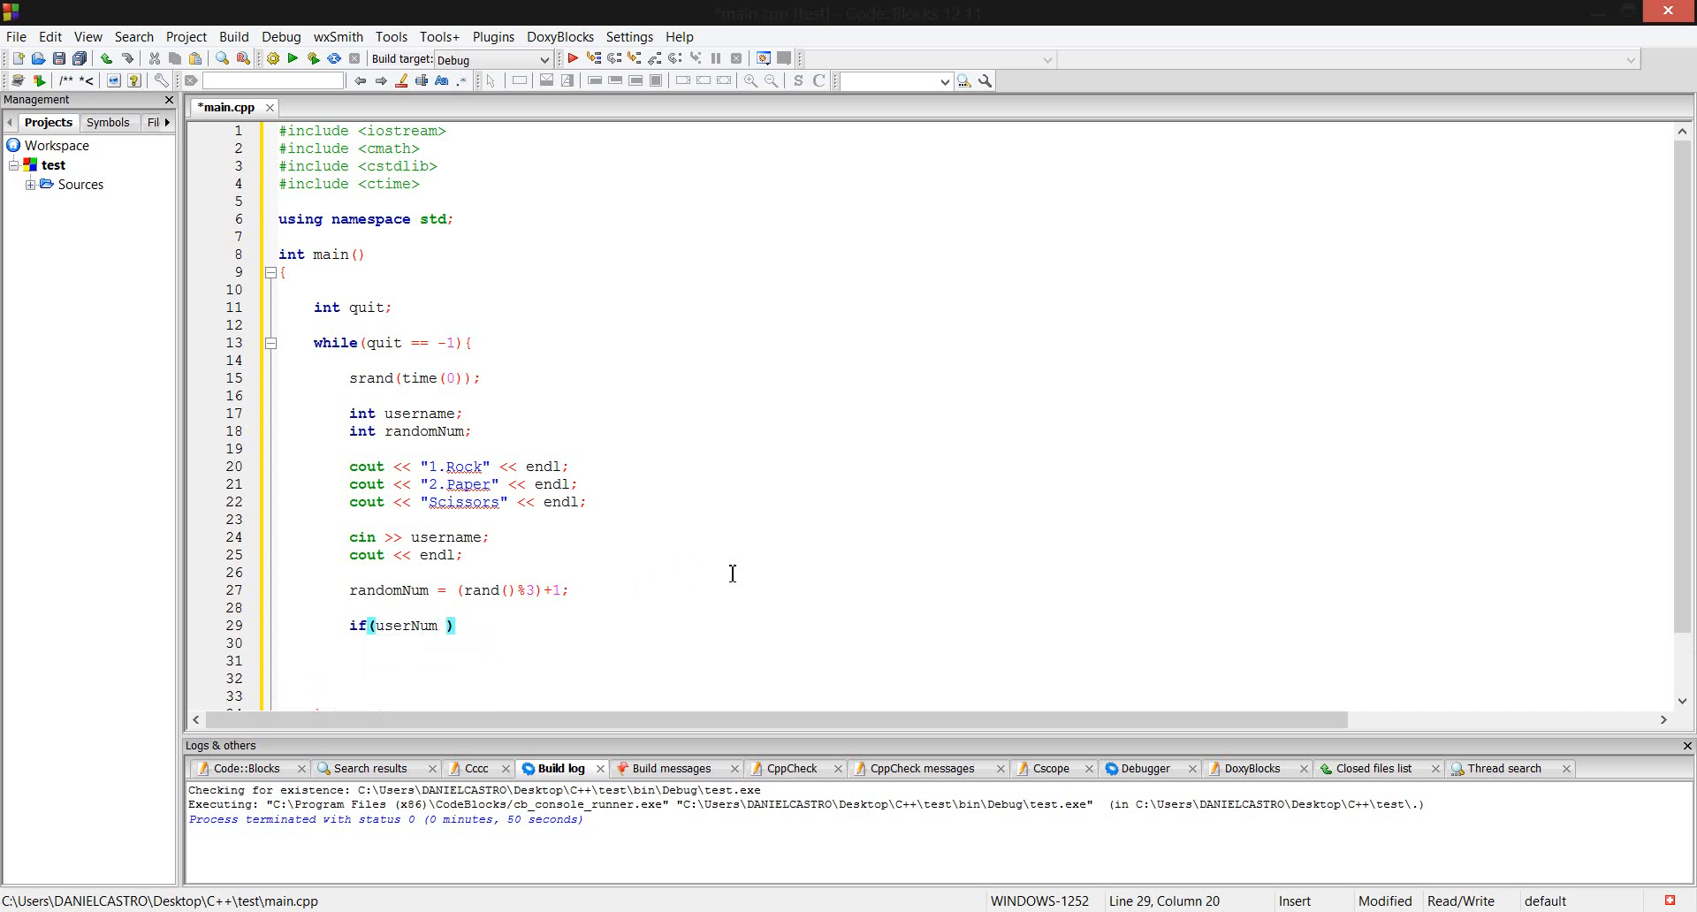
type("==")
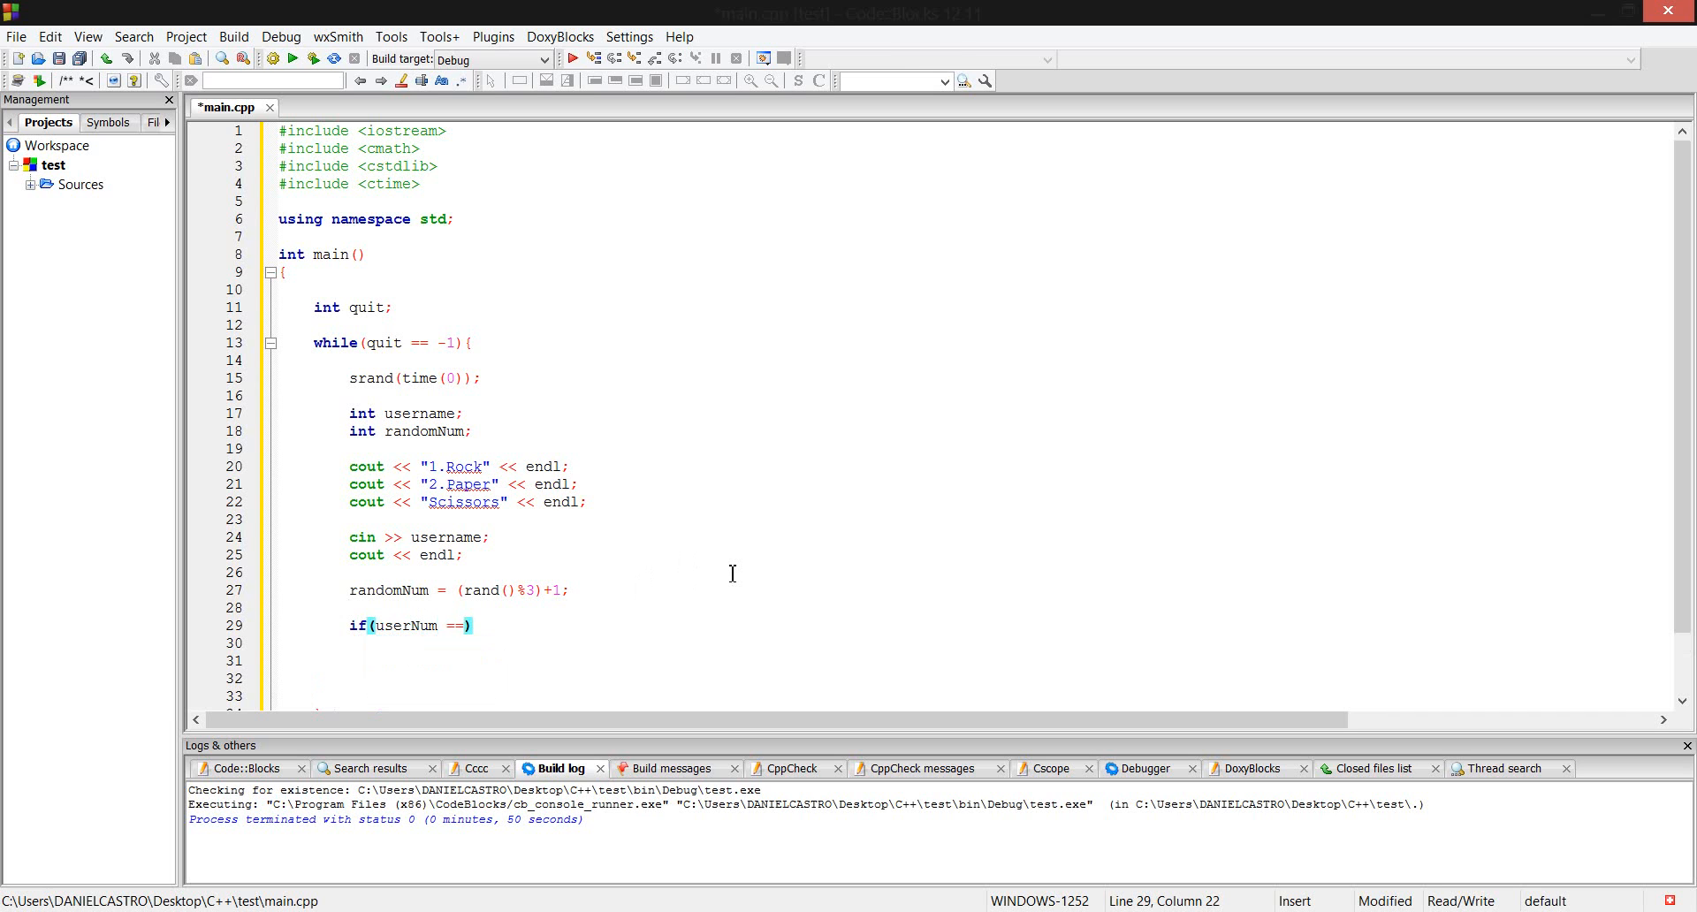
type("-1")
left_click(971, 643)
type("{")
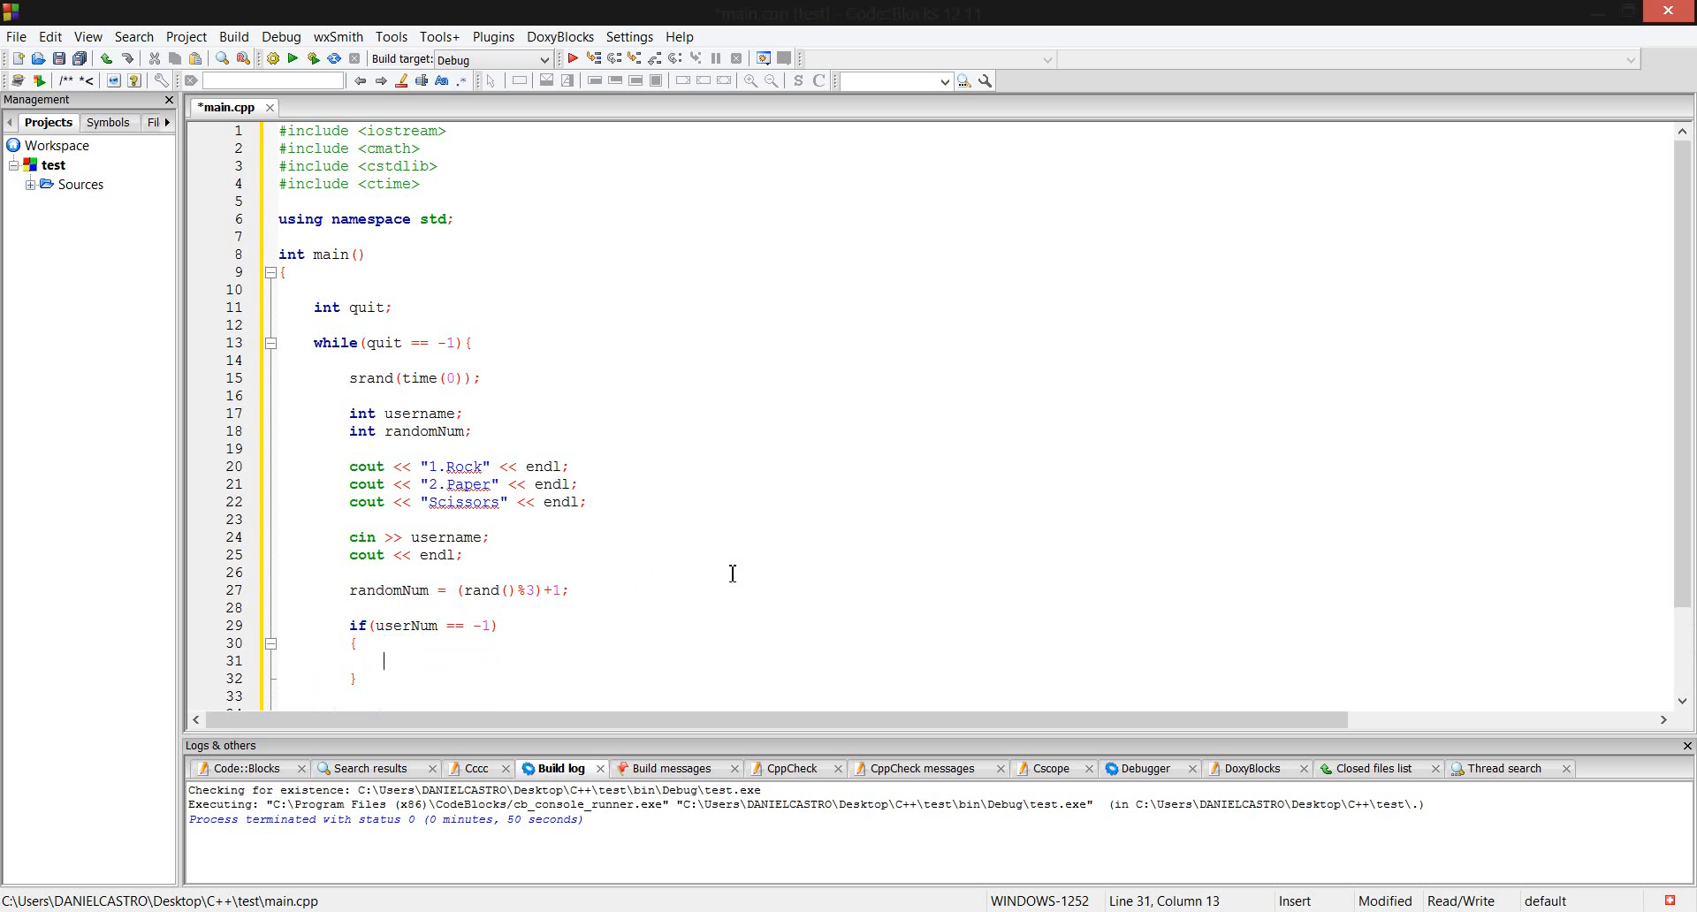
type("return 0;")
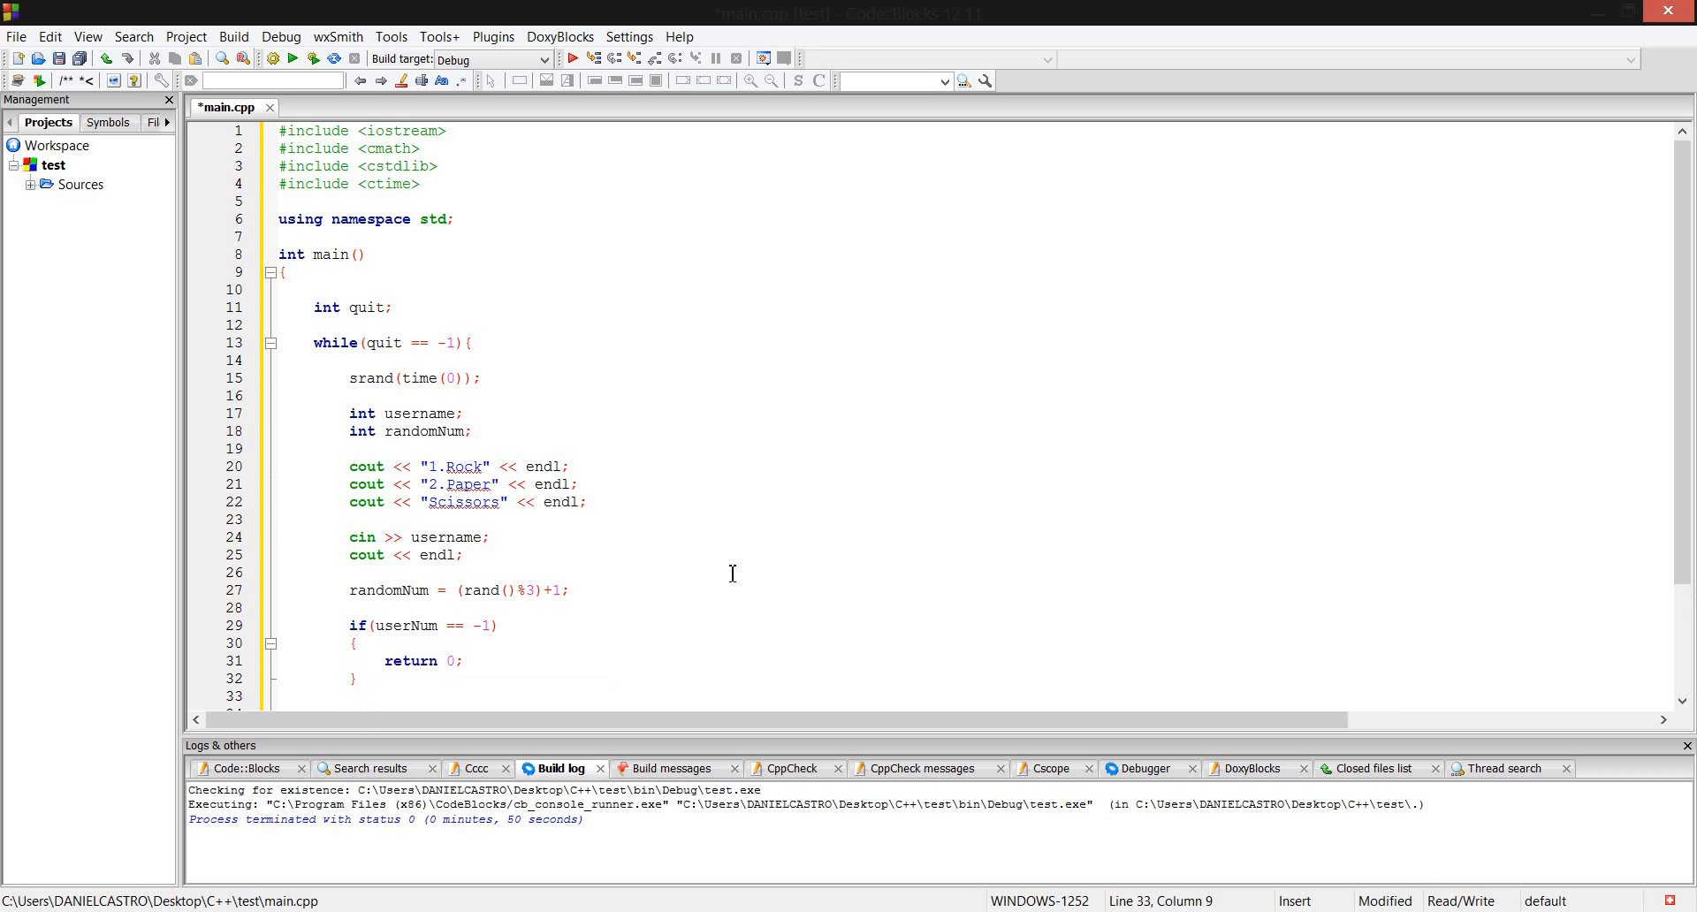
scroll("down", 3)
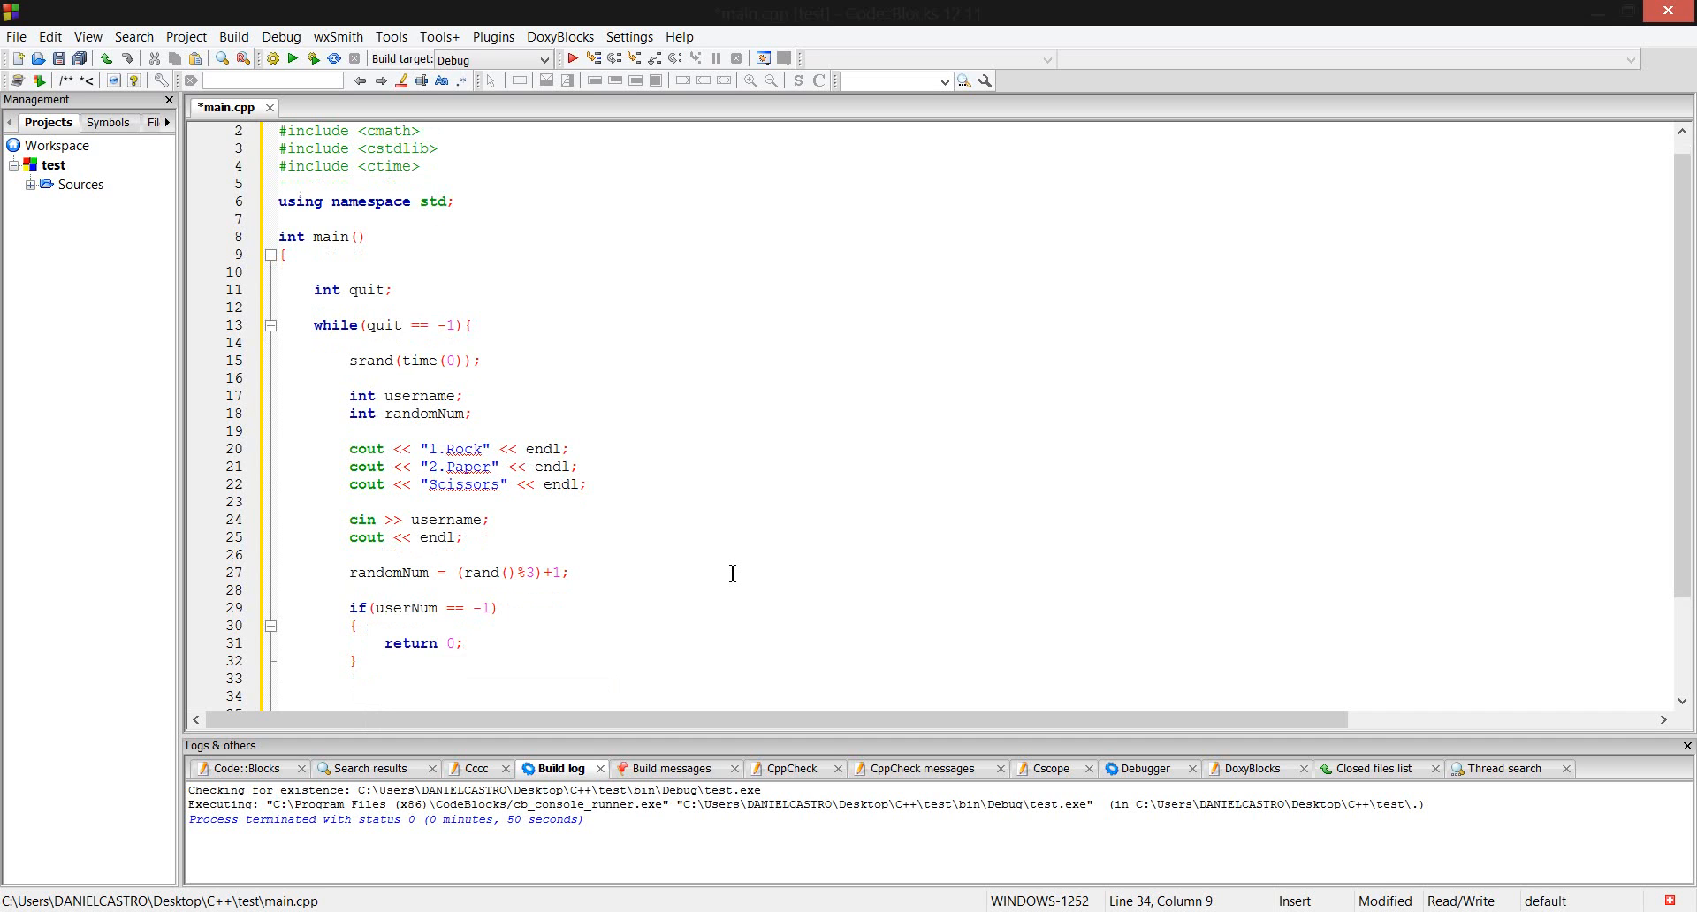
Write the condition if((randomNum == 1 && userNum == 2) with properly spaced &&.
type("if")
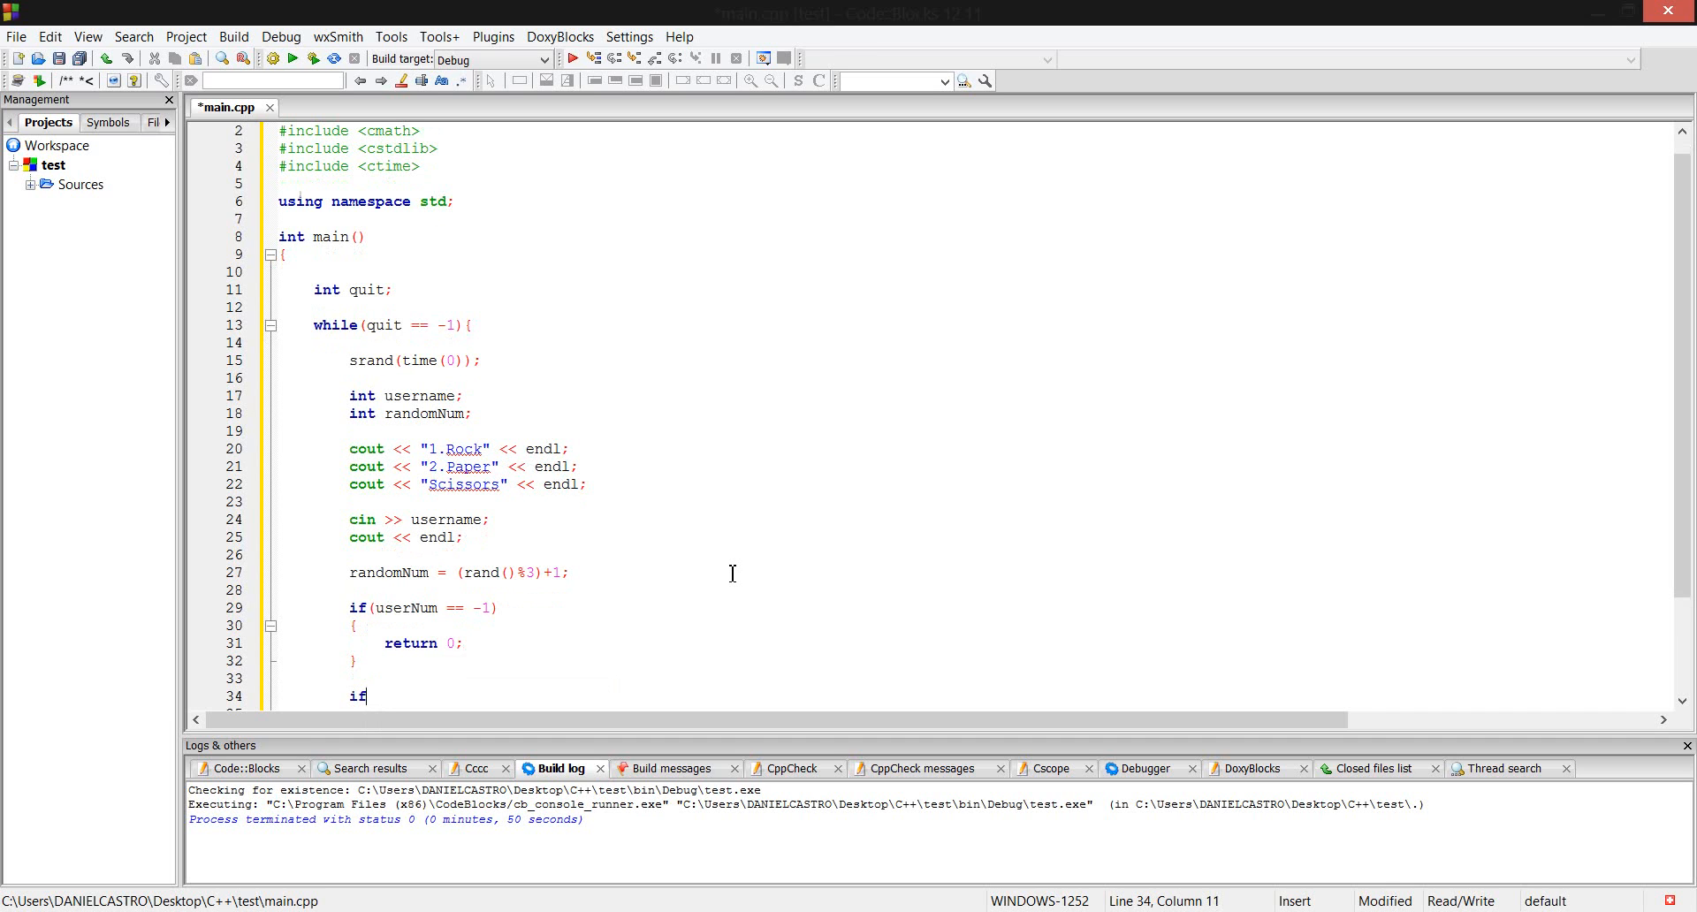
type("()")
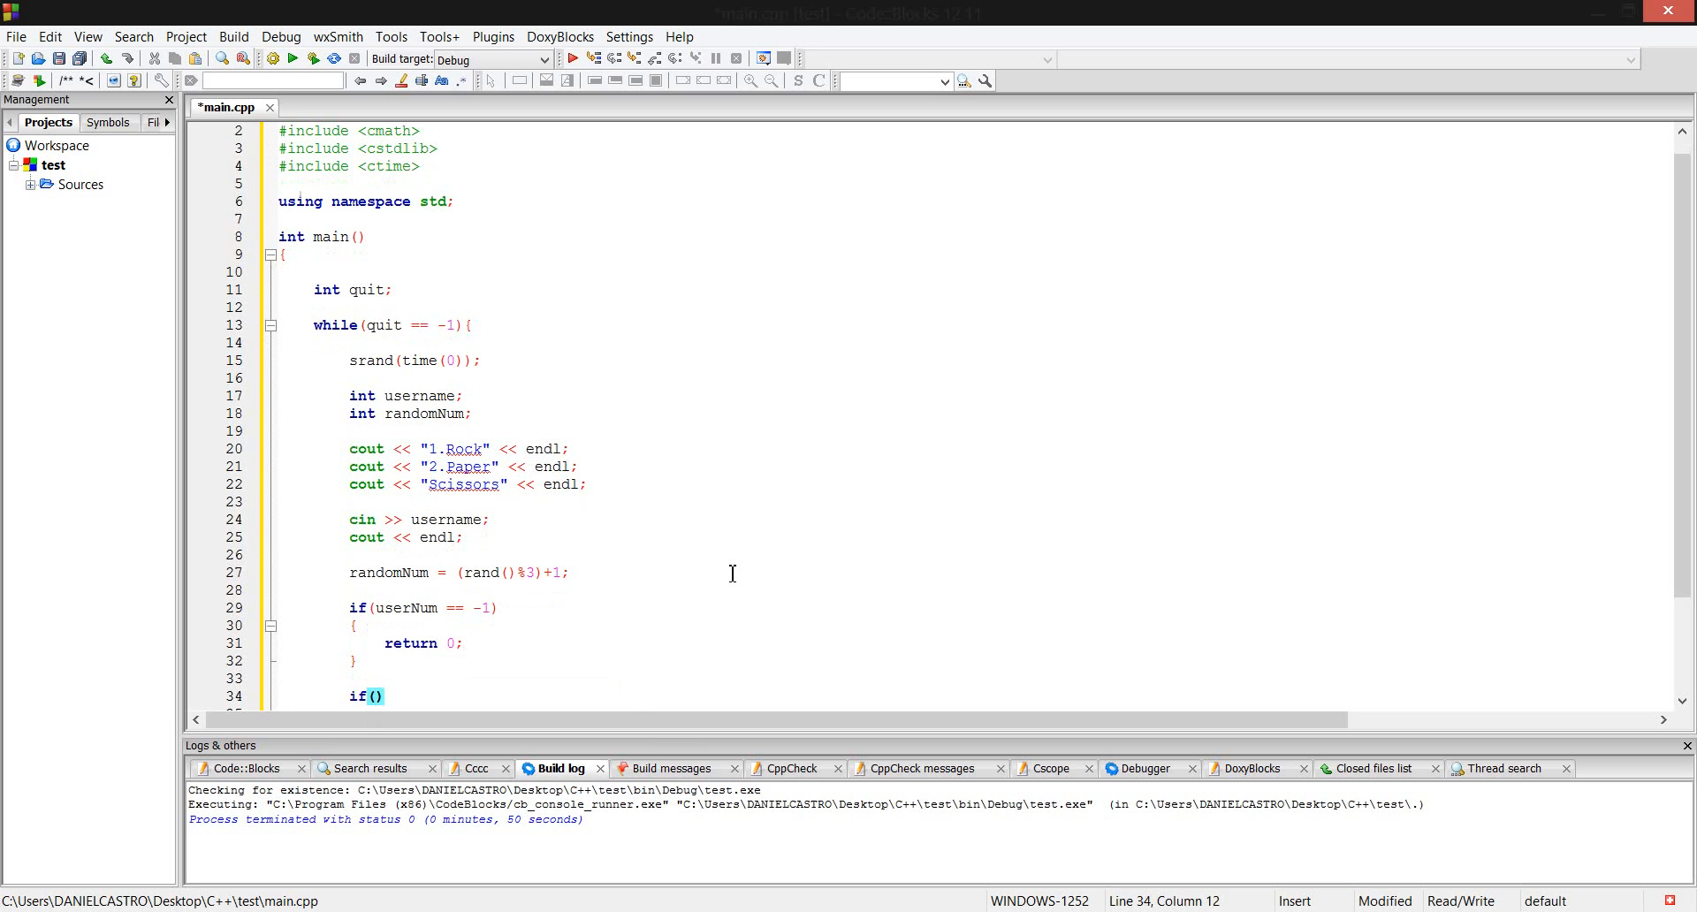
type("randomNum")
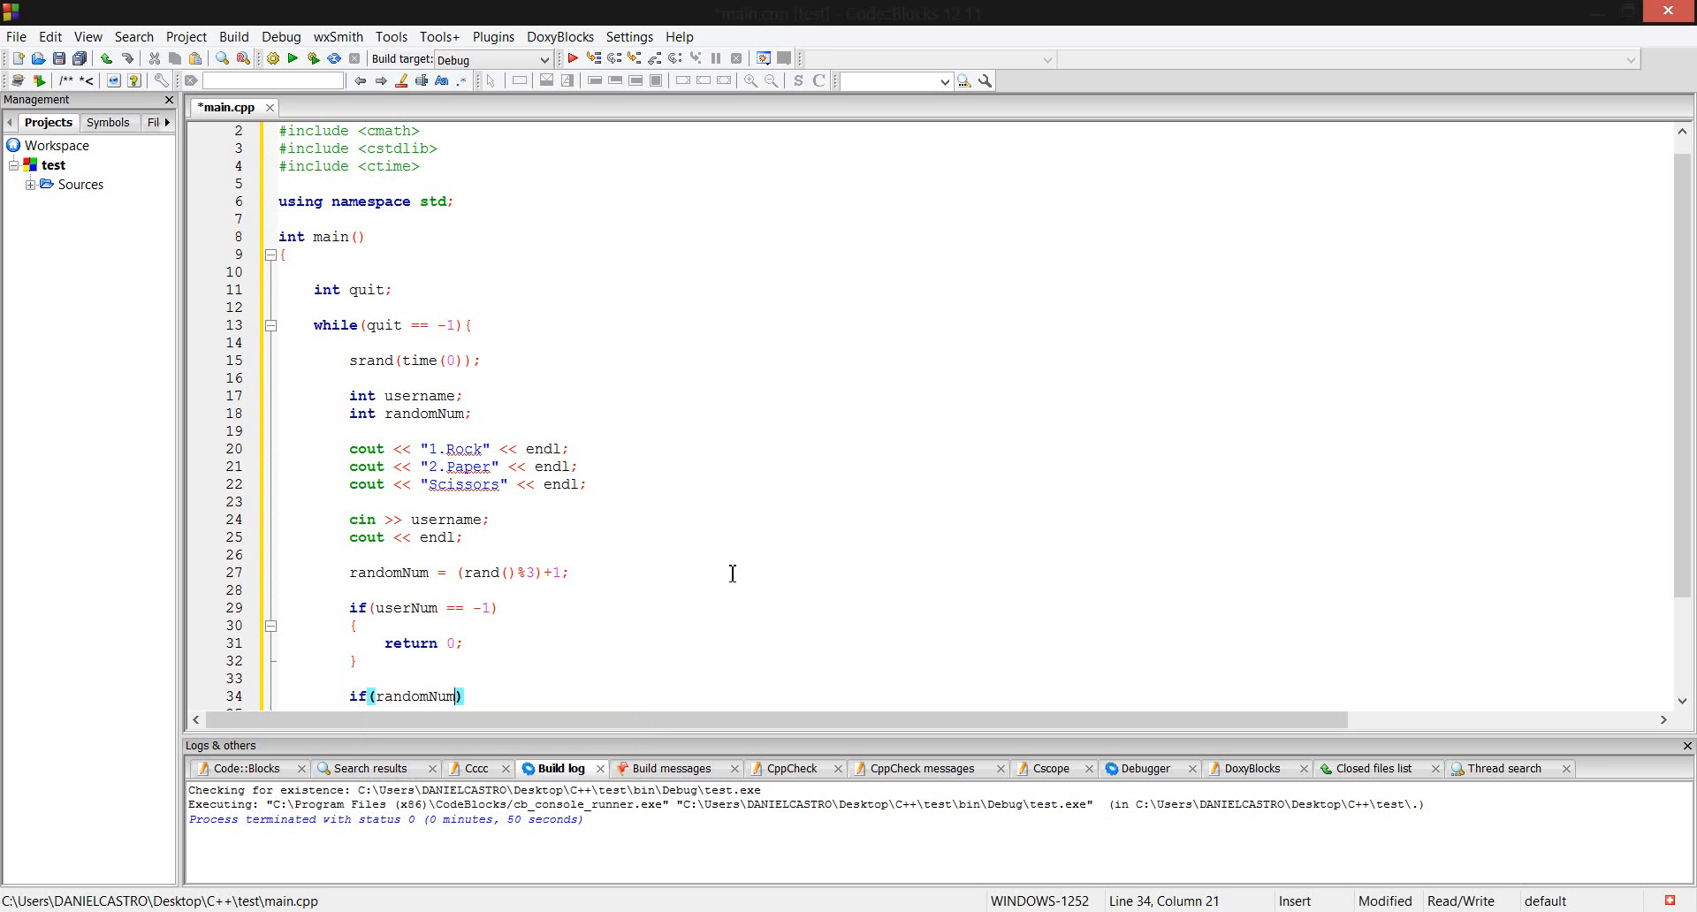
type("== 1")
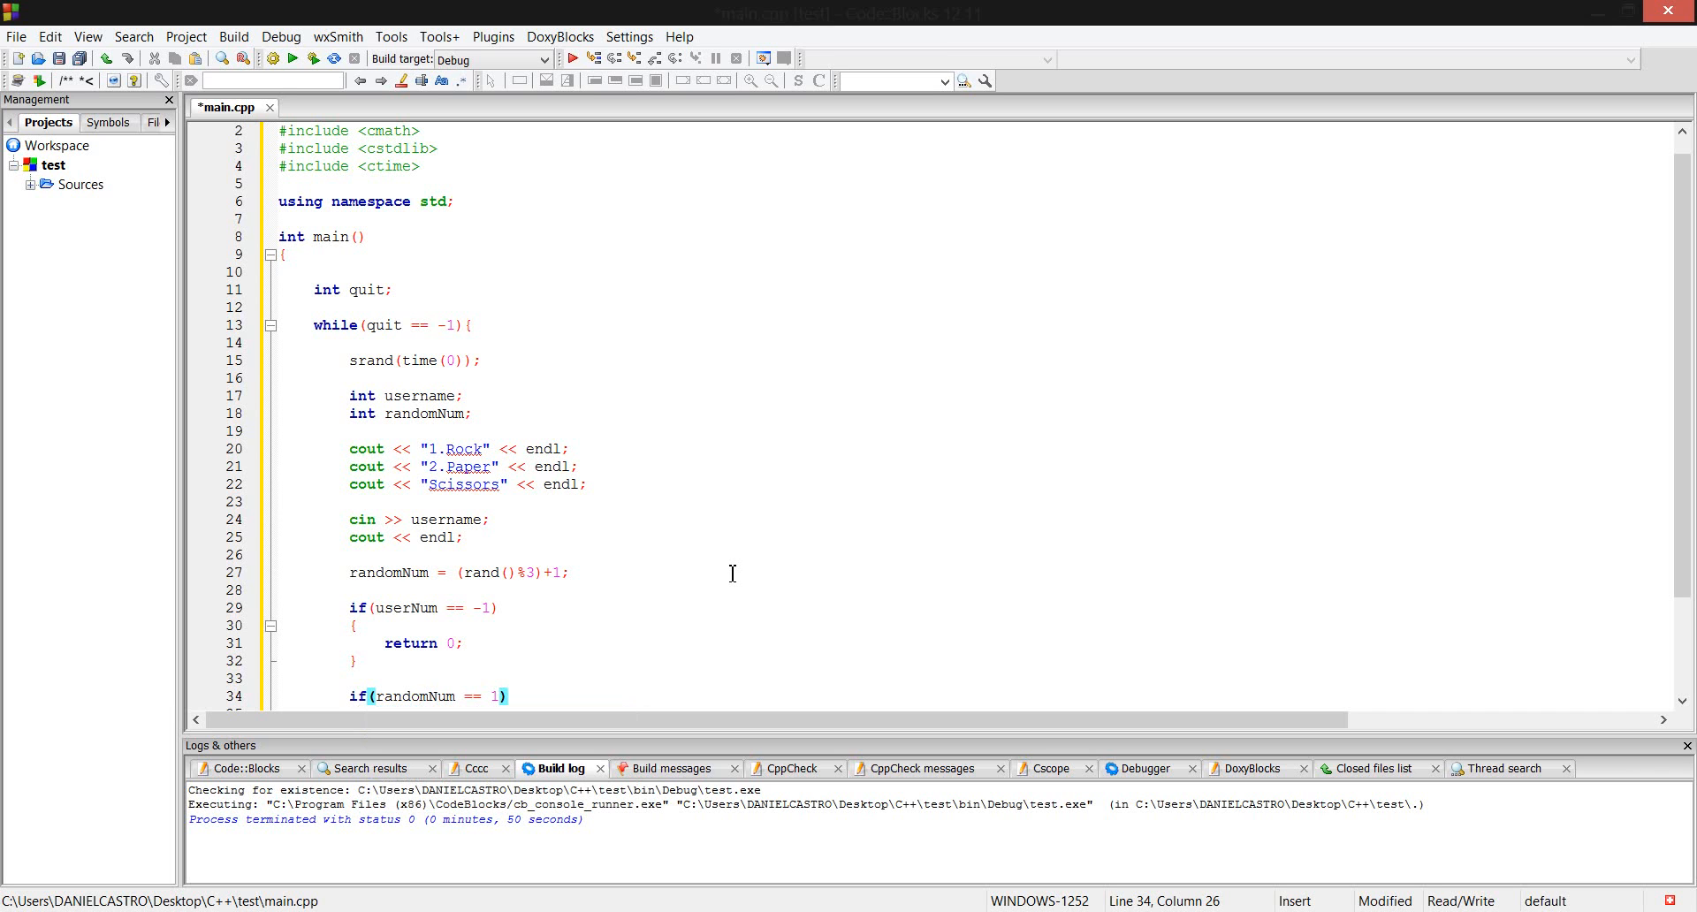
type("&&")
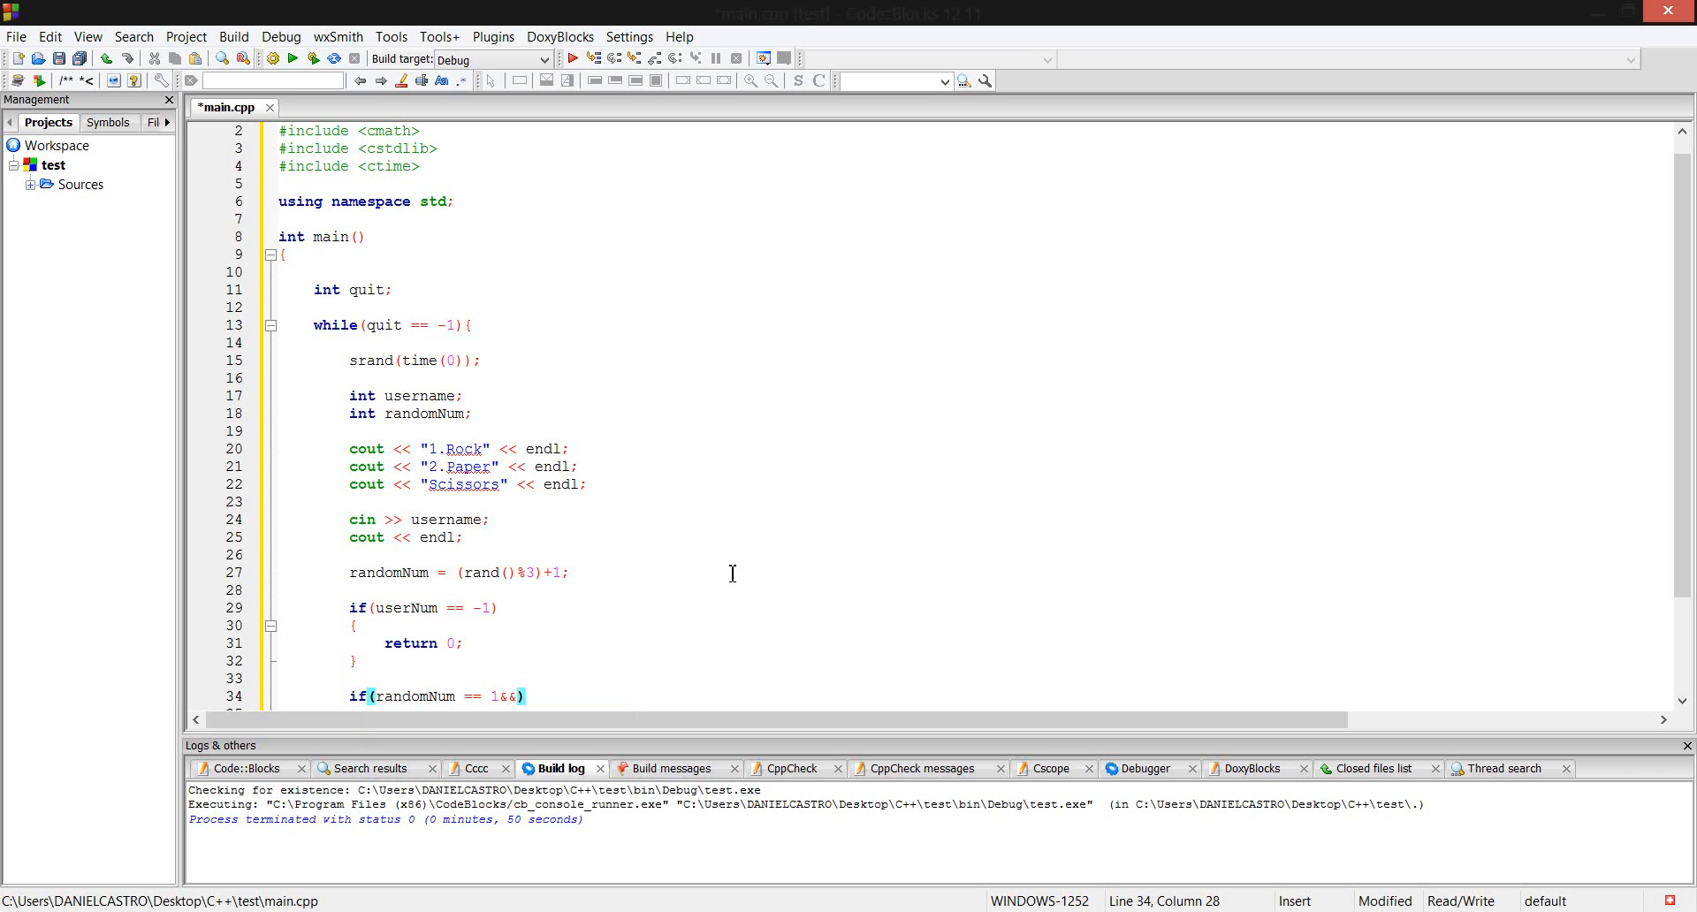
key("BackSpace")
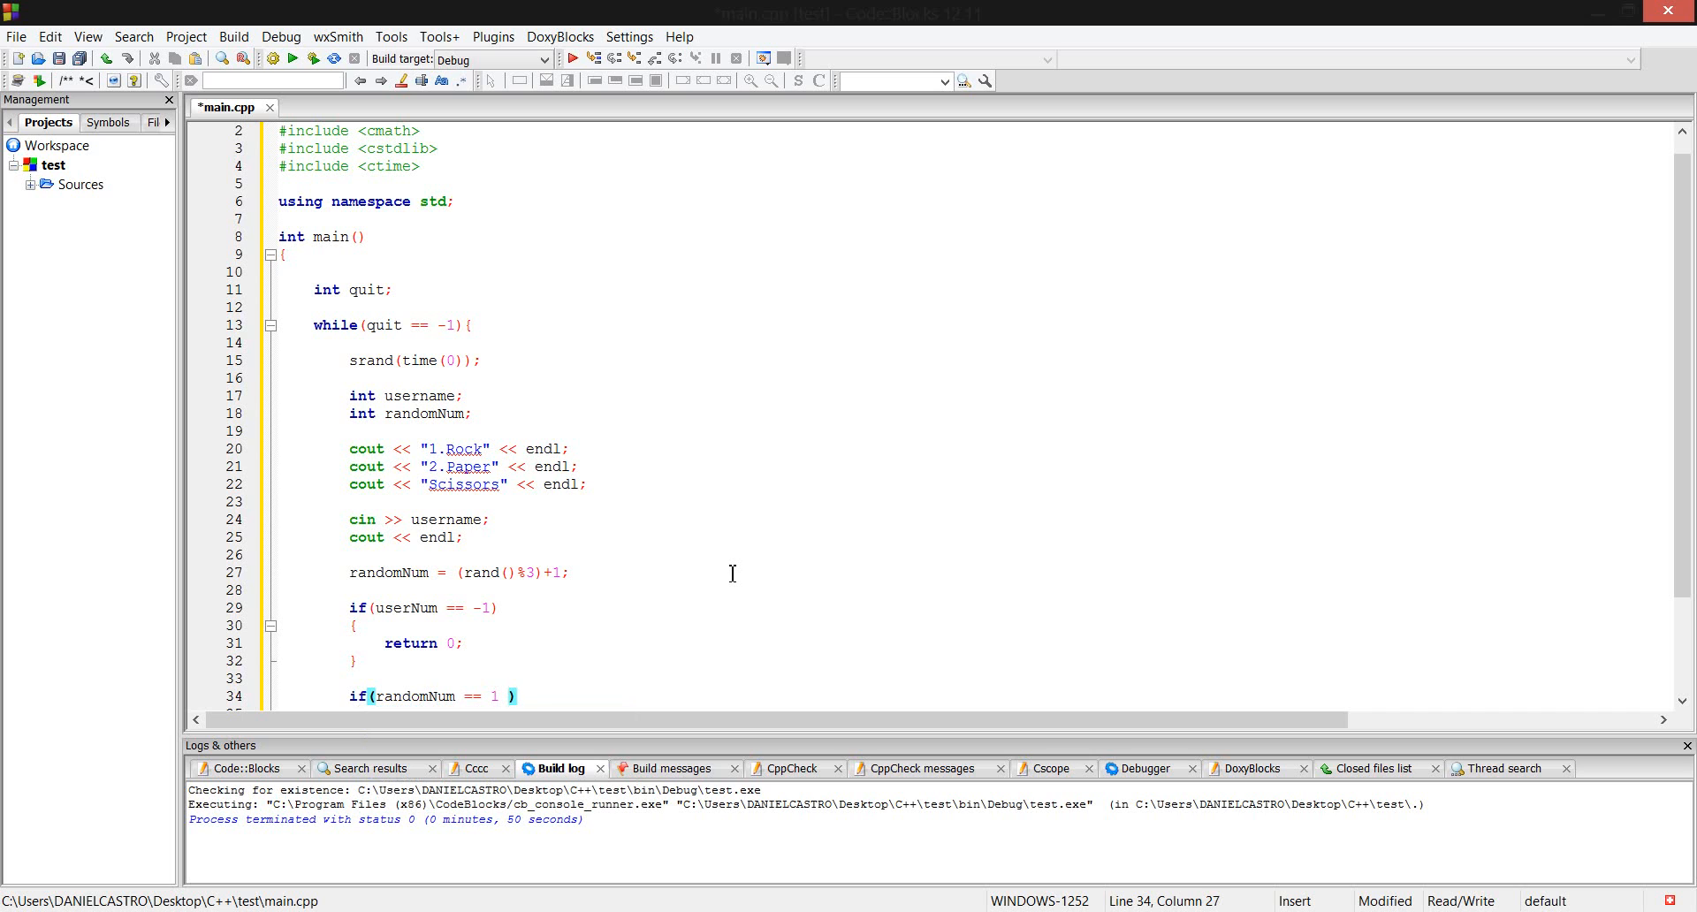
type("&&")
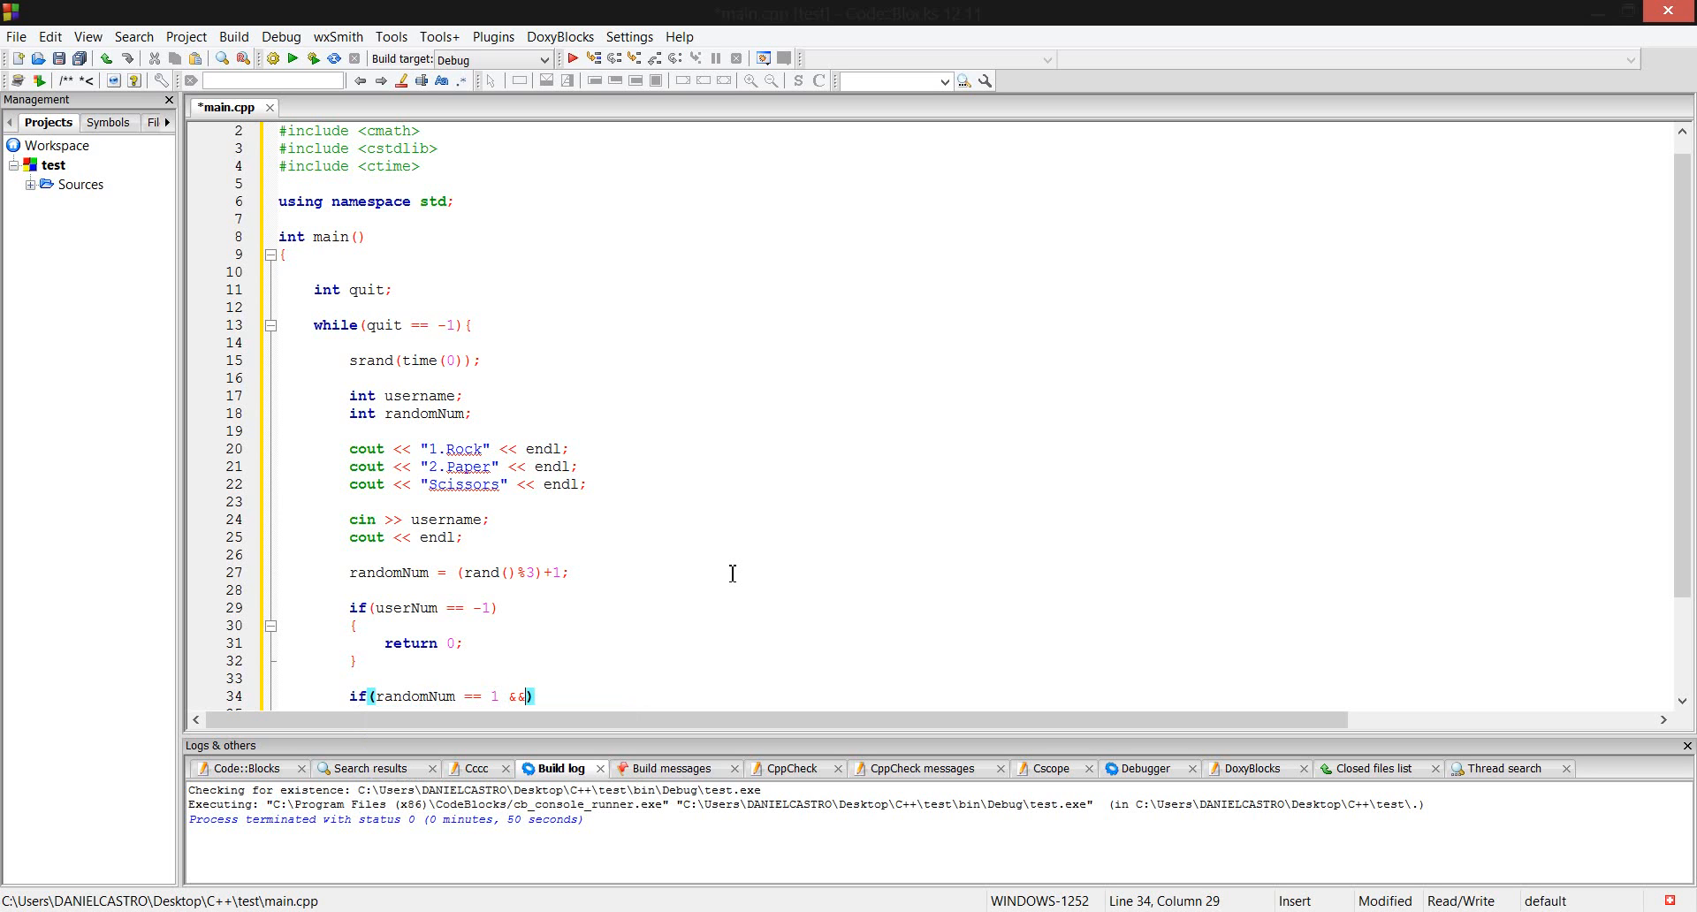
type("userNU")
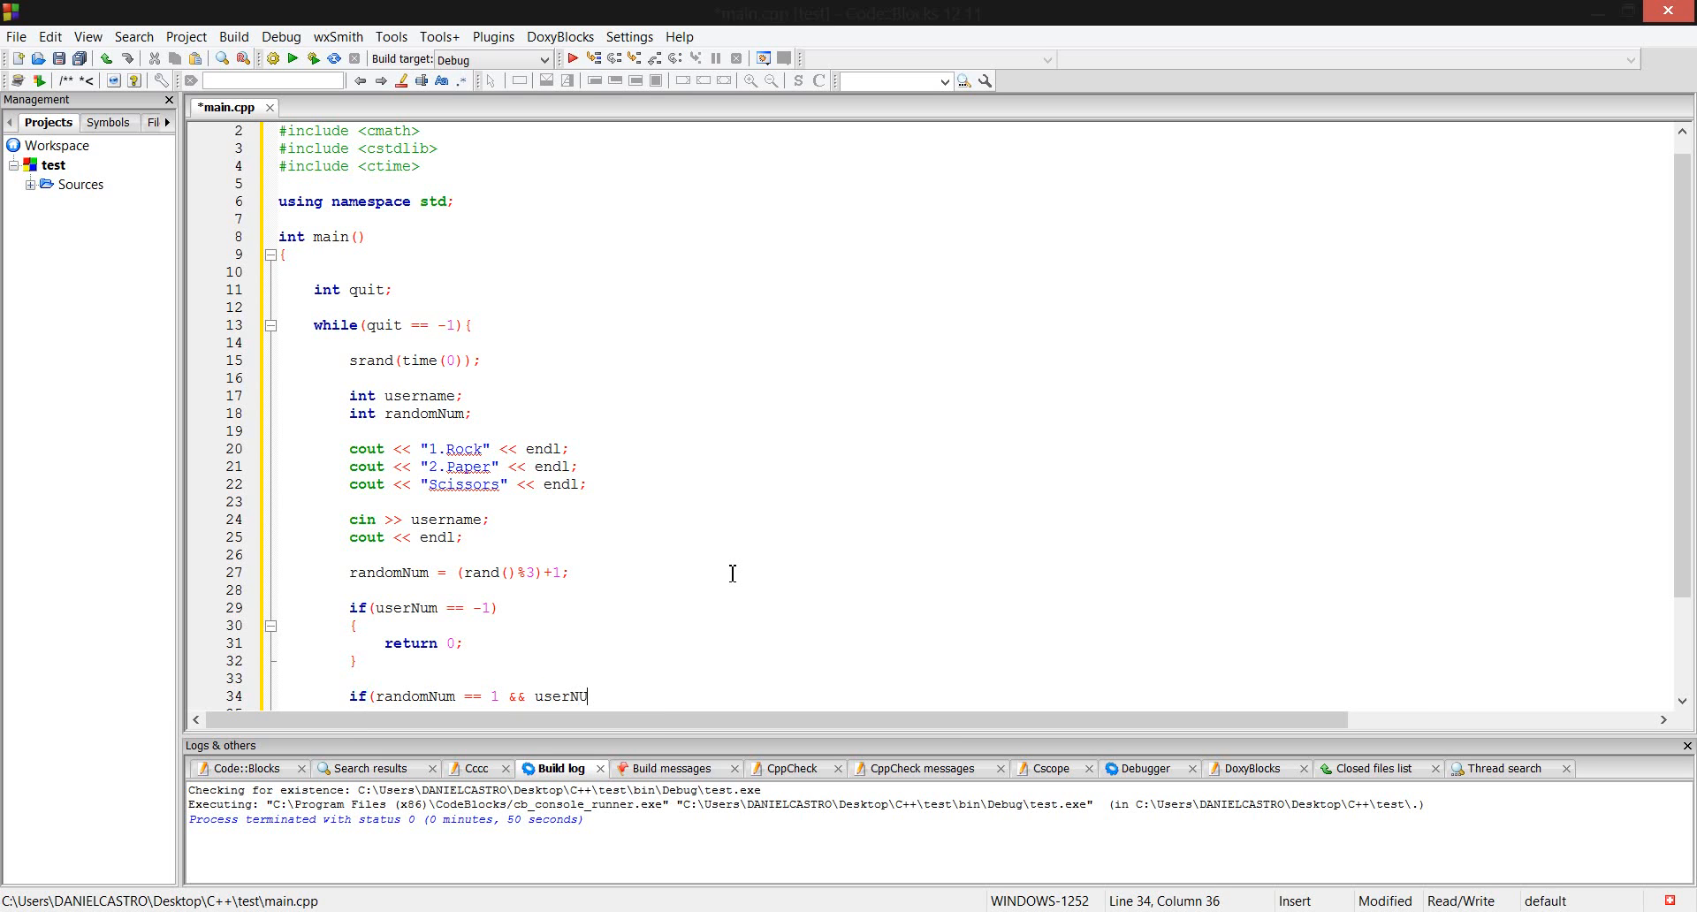
type("m")
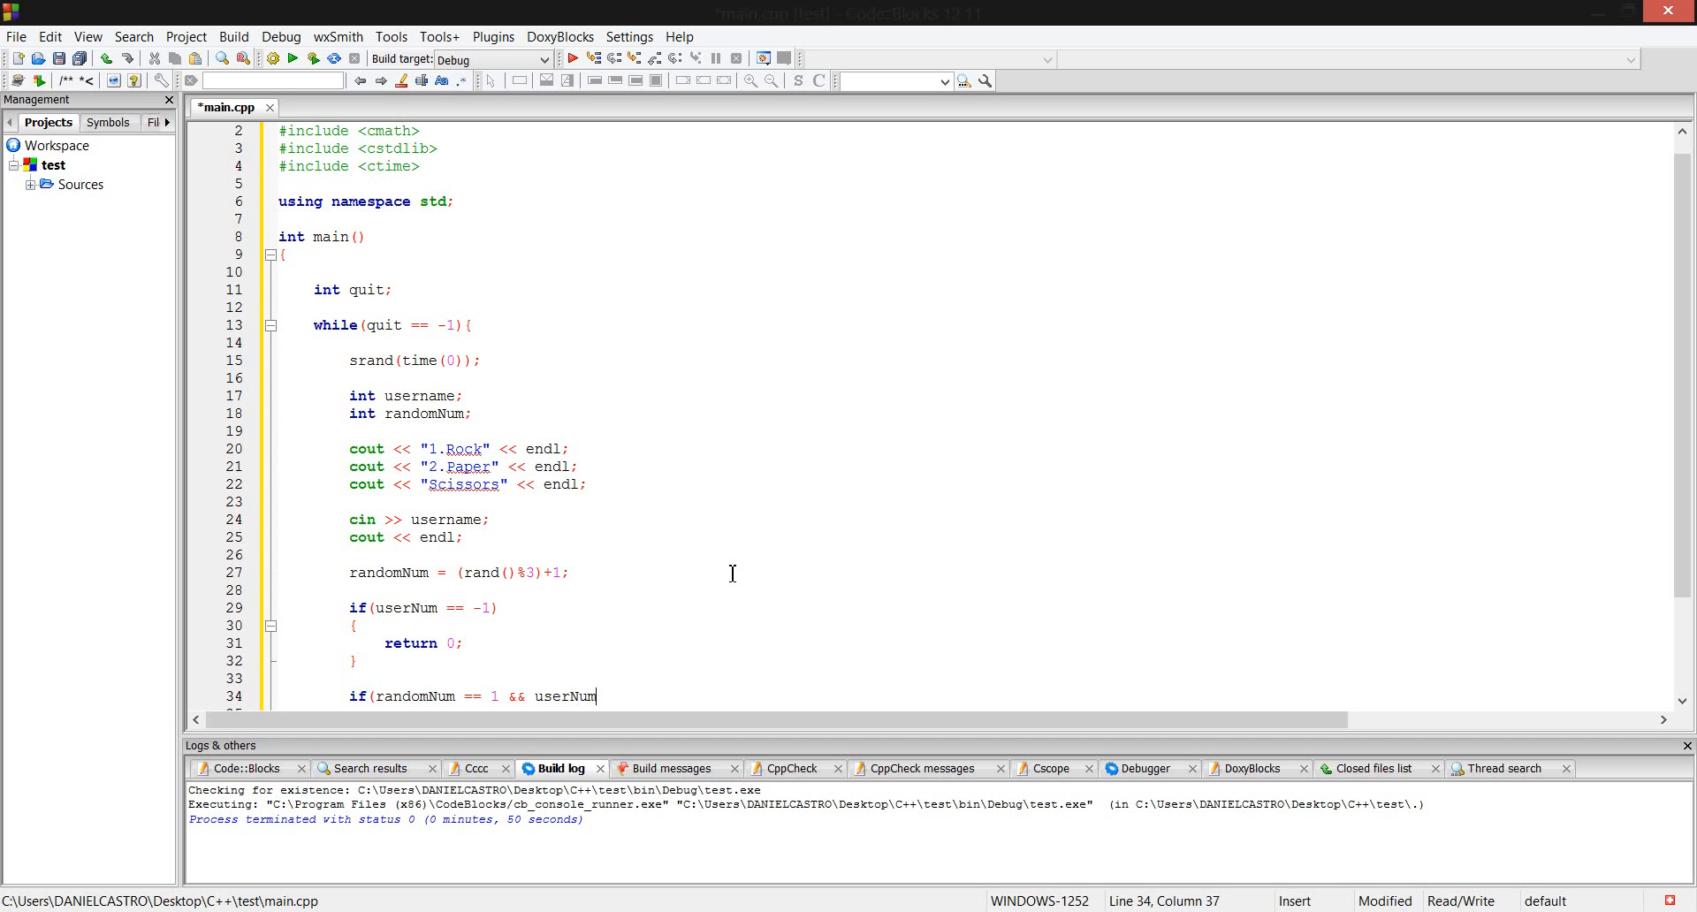
type("==")
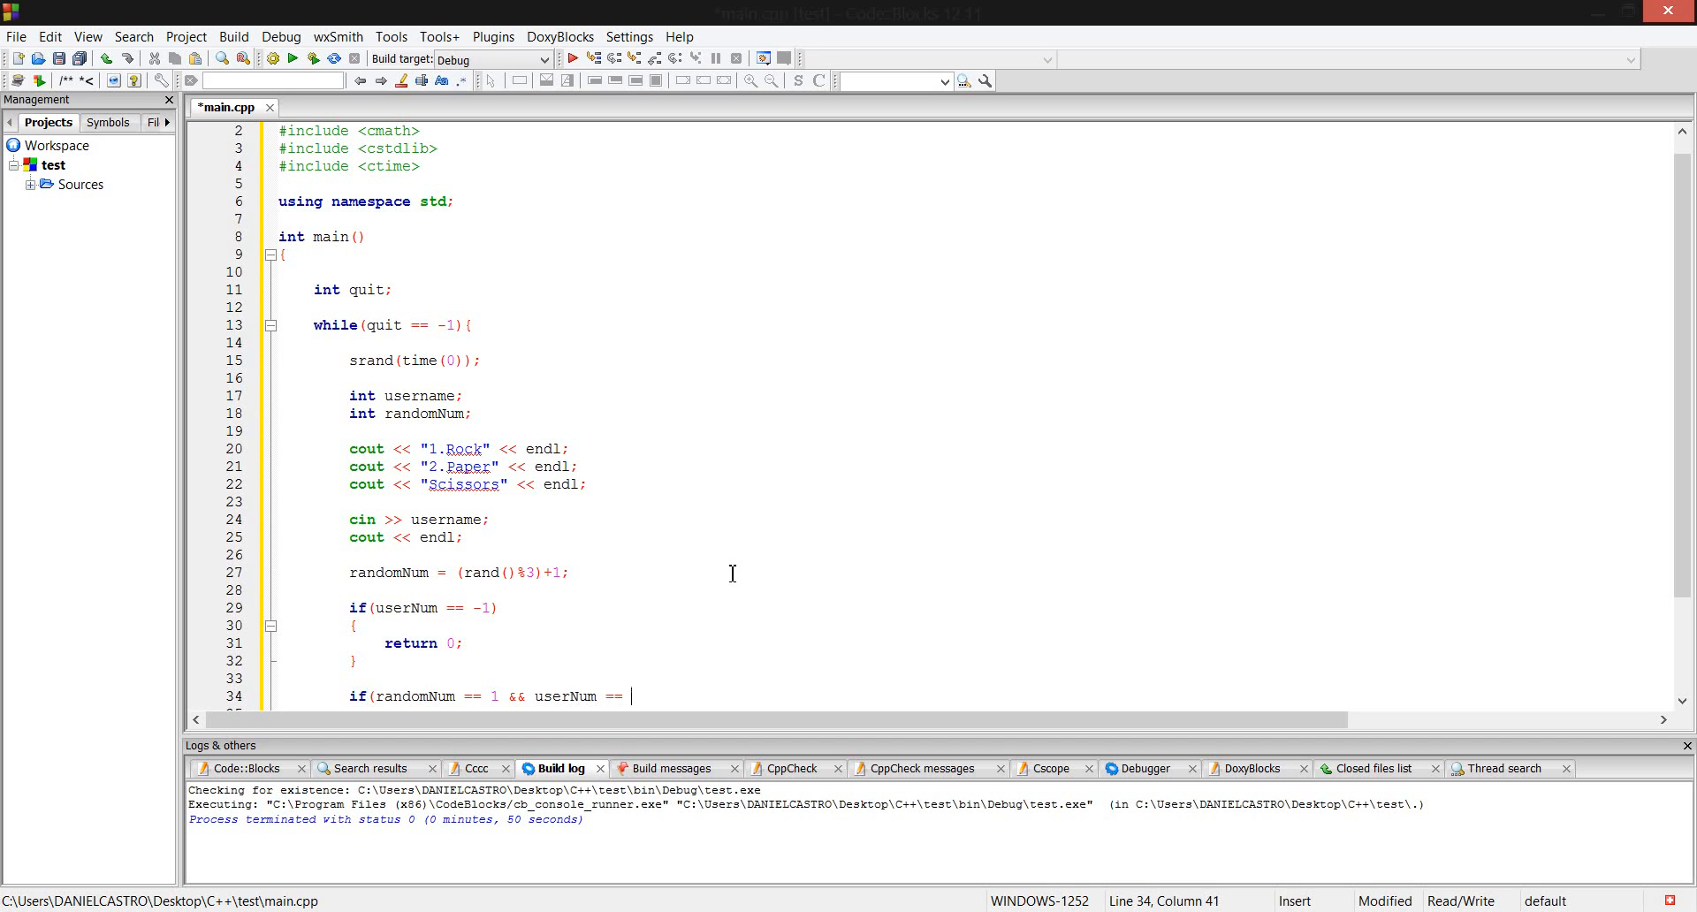
type("2")
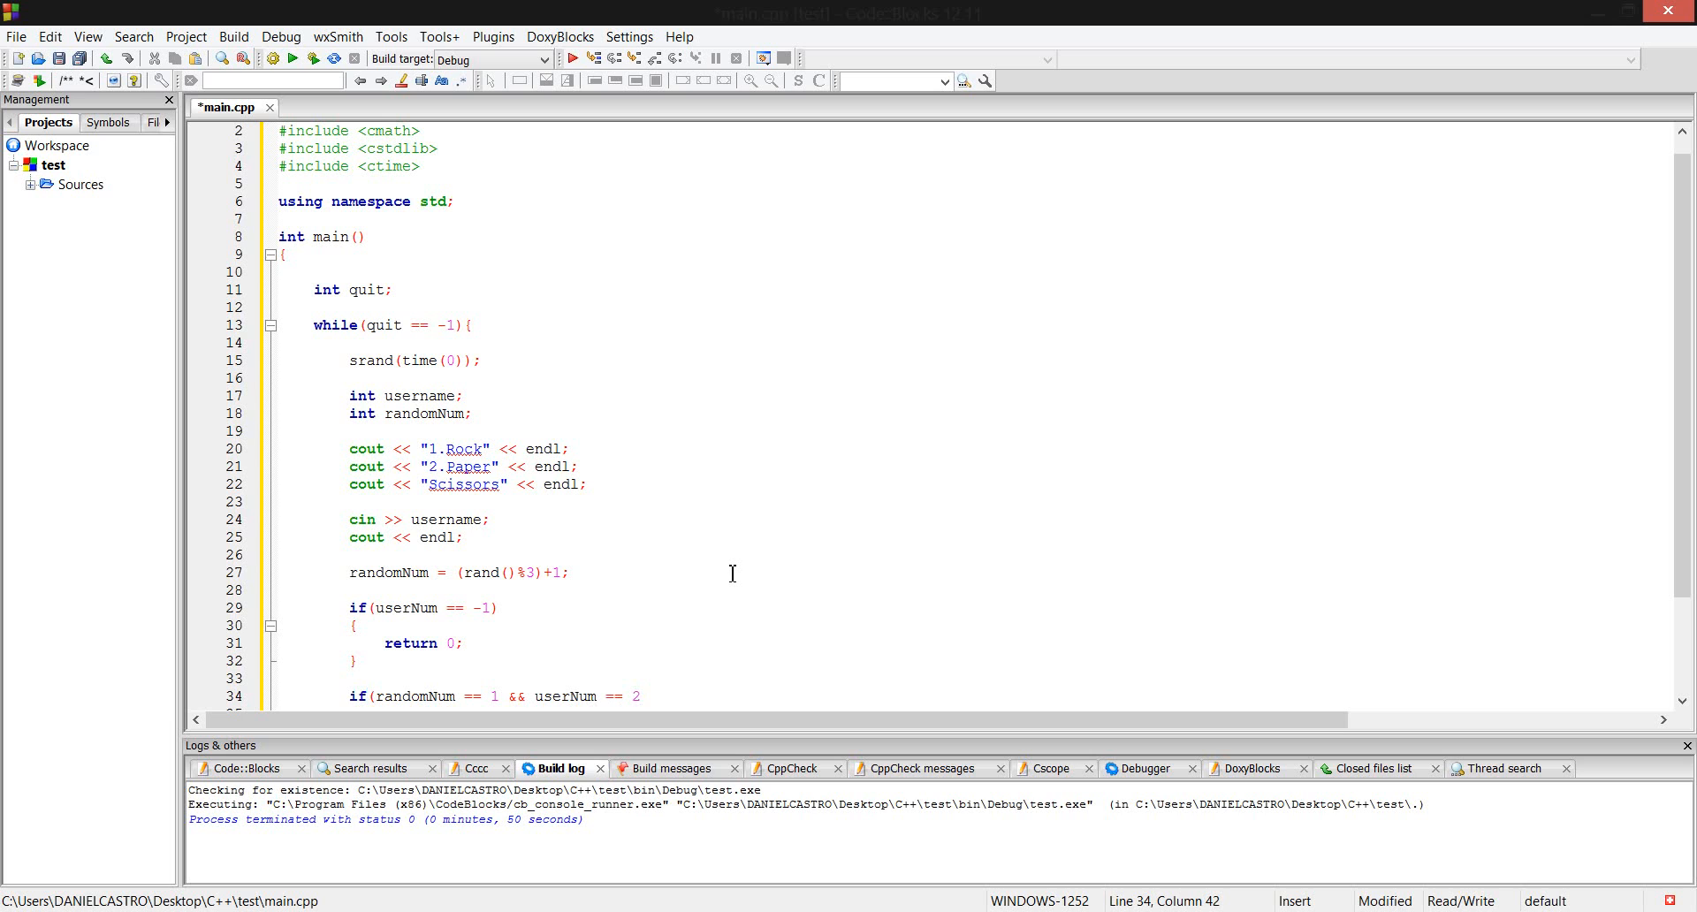
type(")")
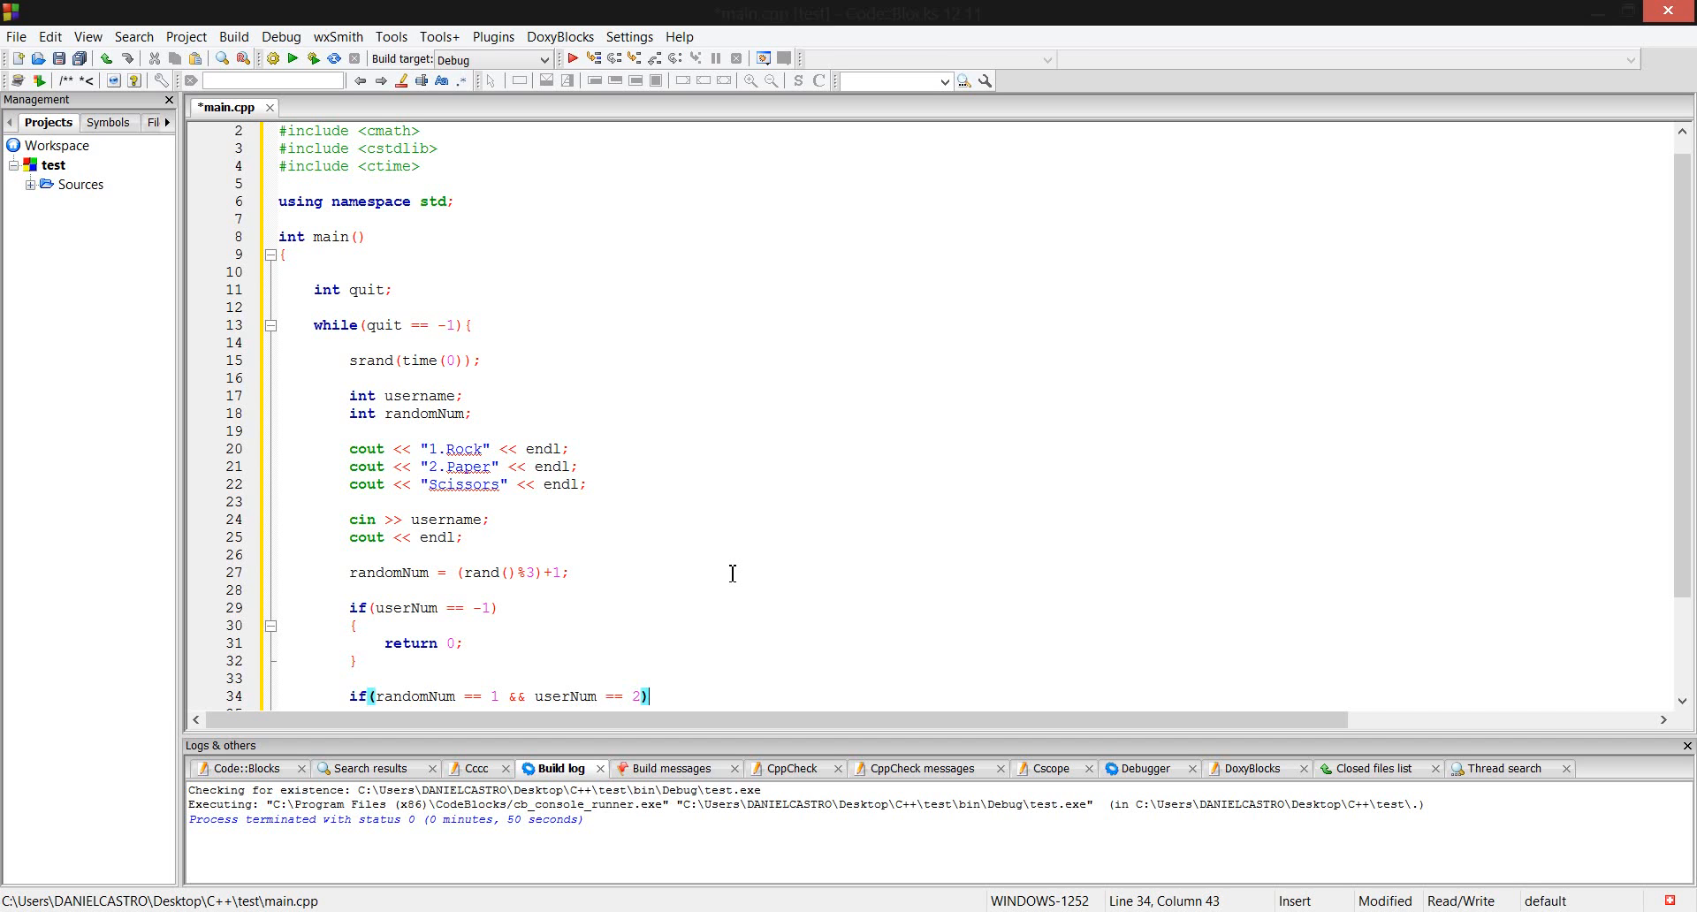
mouse_move(386, 609)
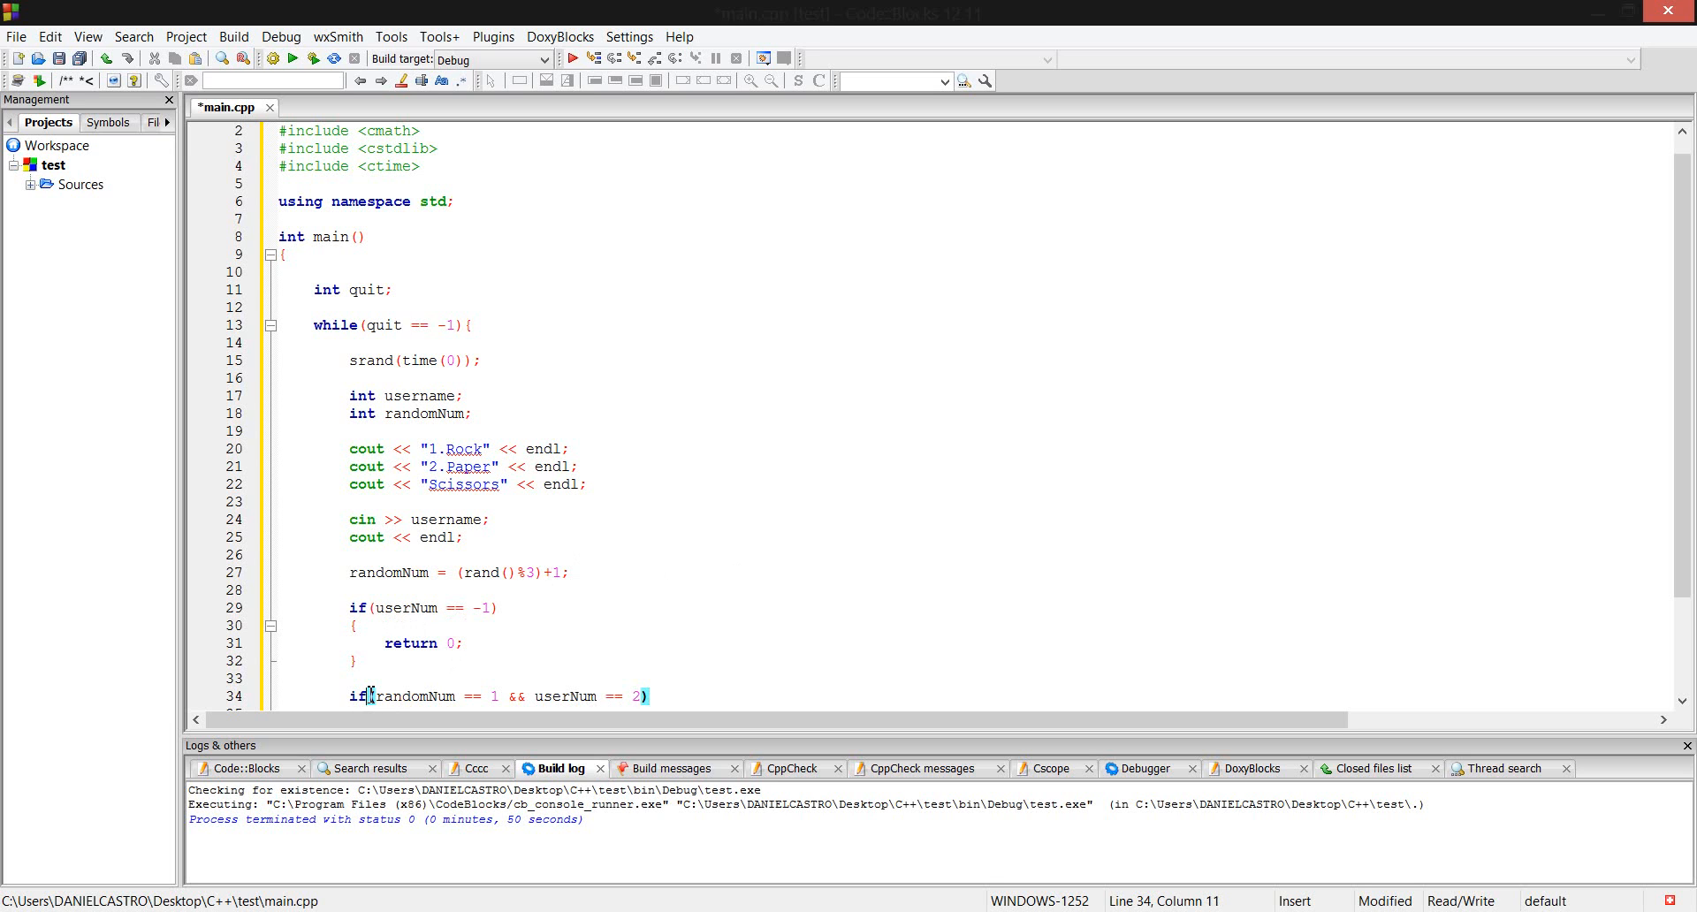
type("(")
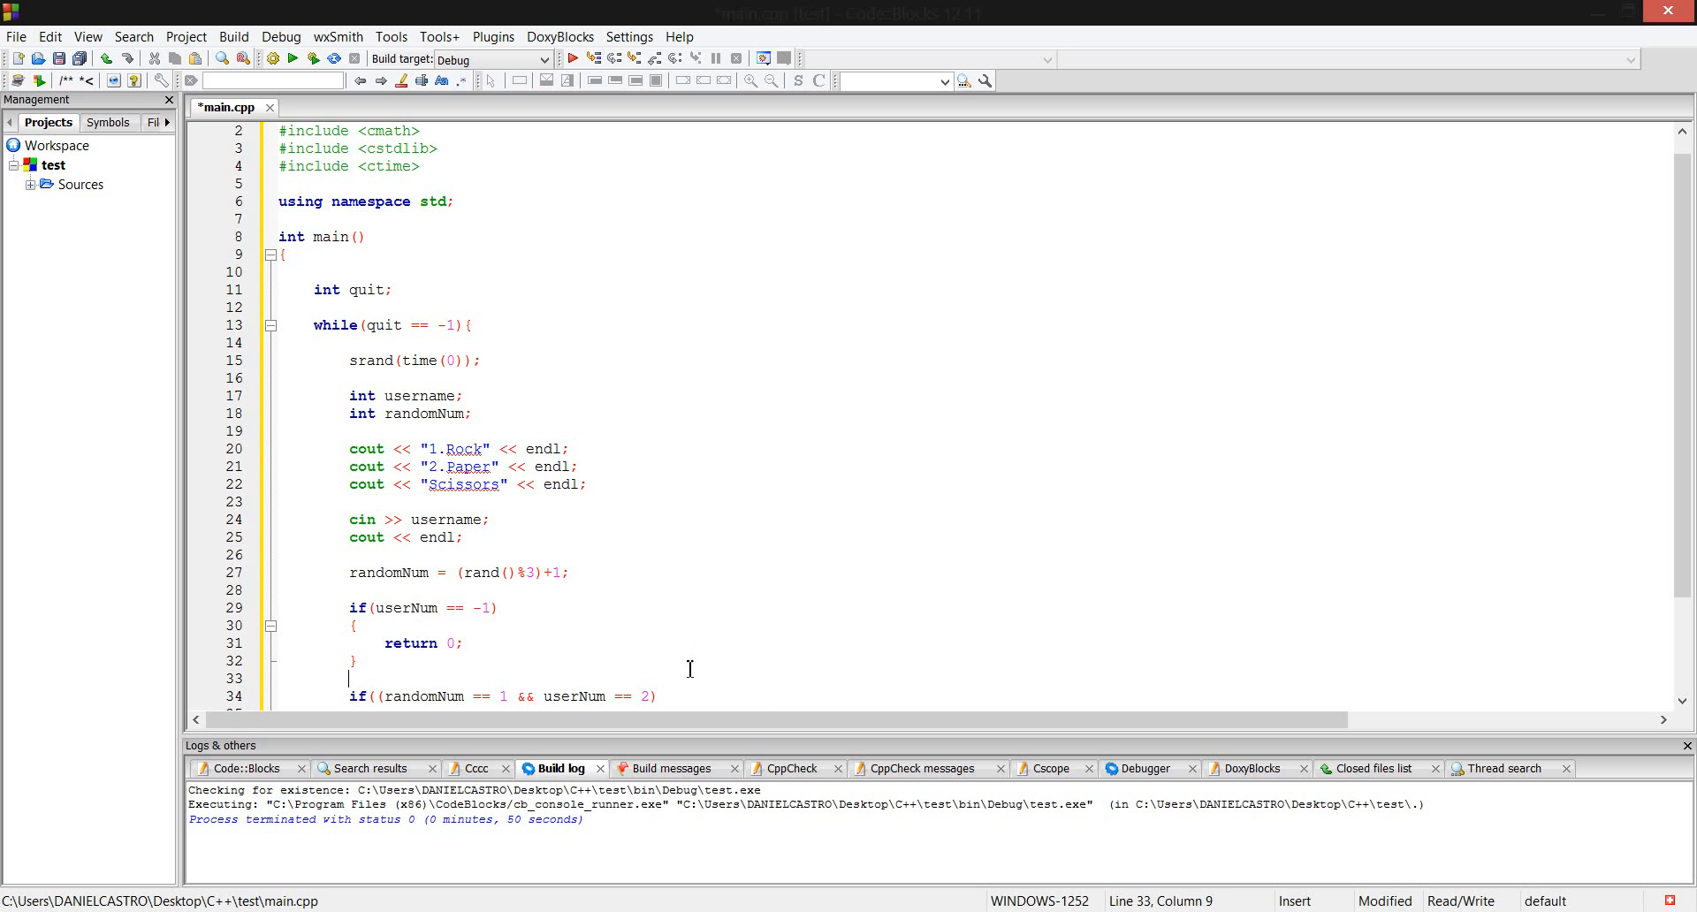
Add (randomNum == 3 && userNum == 1) as a second OR case of the win condition.
left_click(656, 696)
type(")")
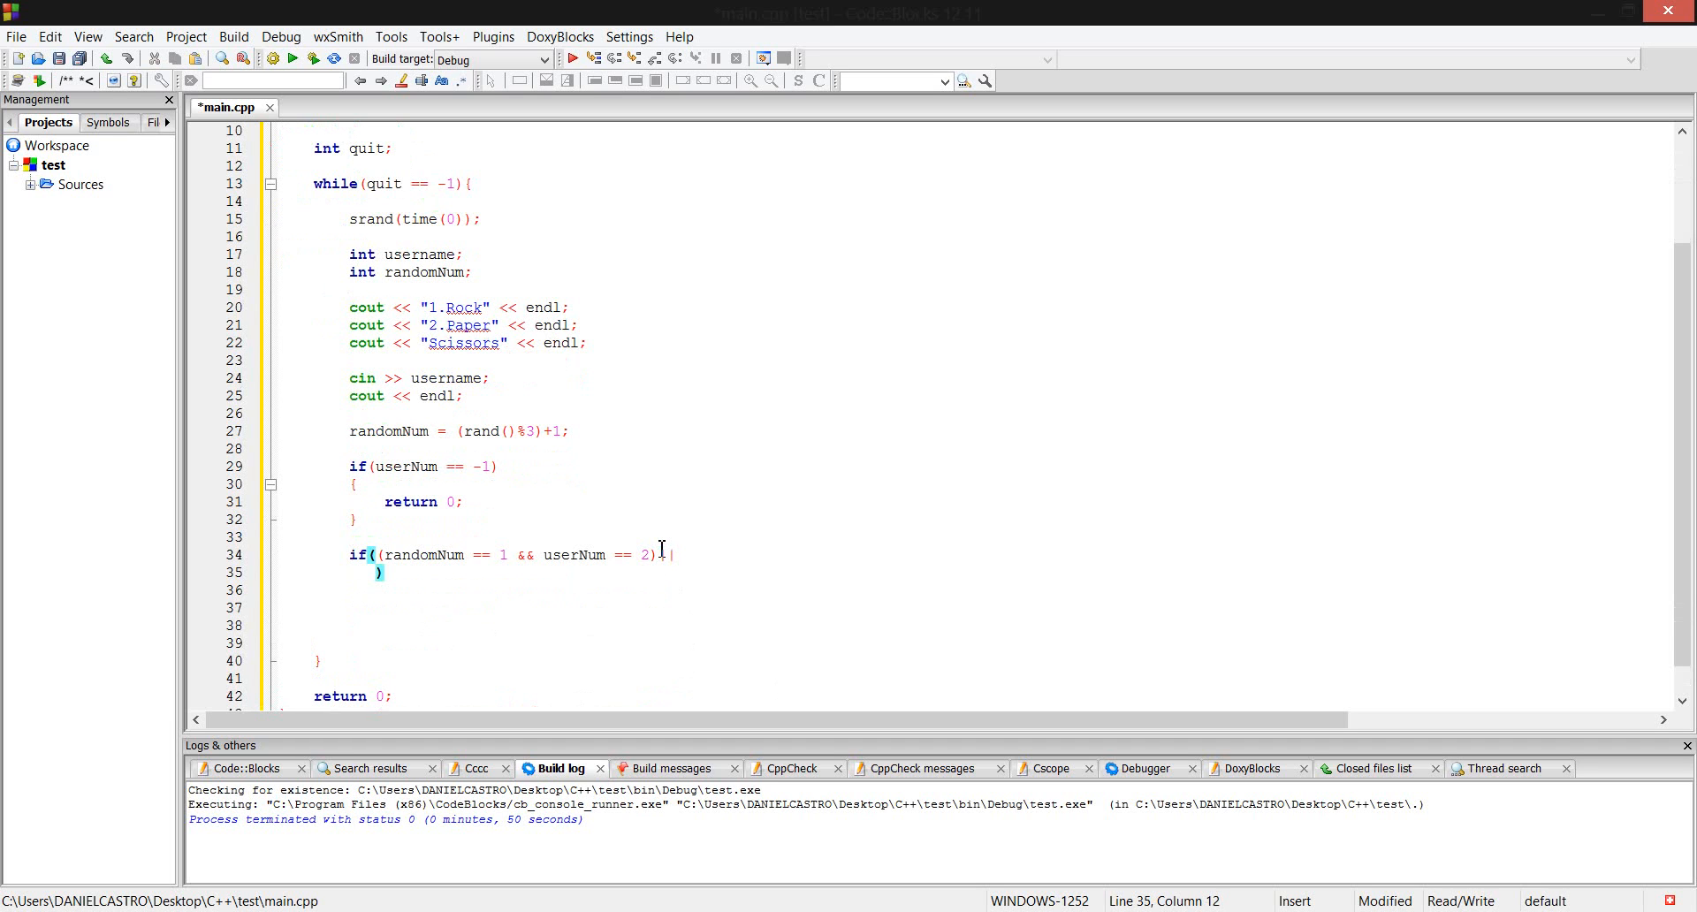
type("(")
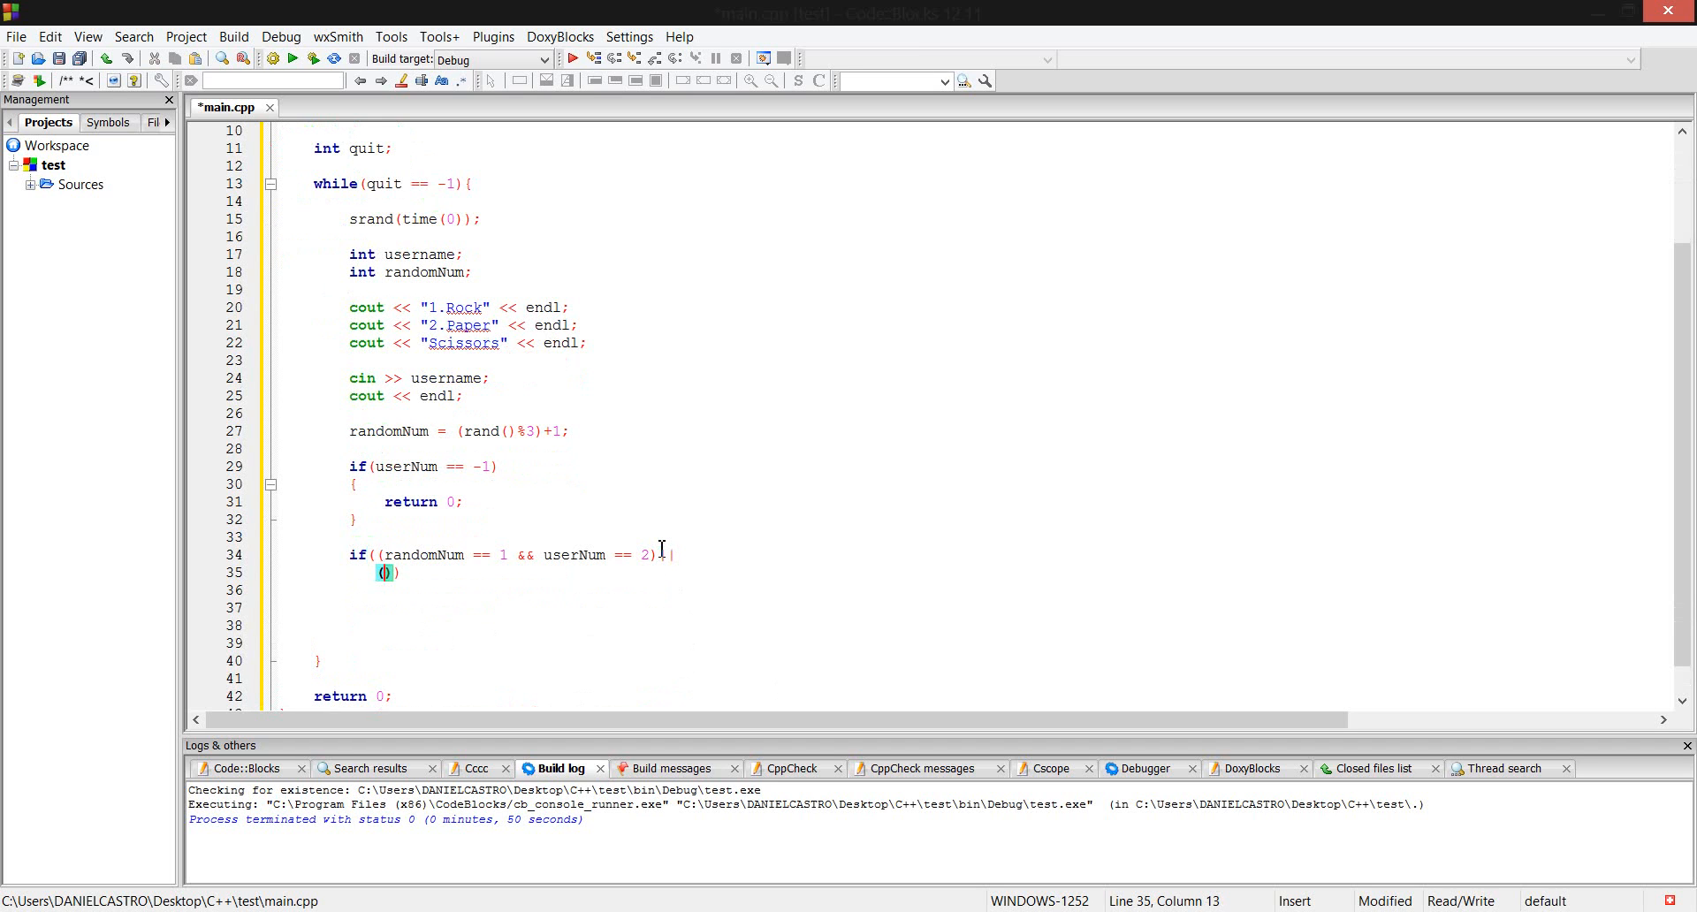
type("randomNum")
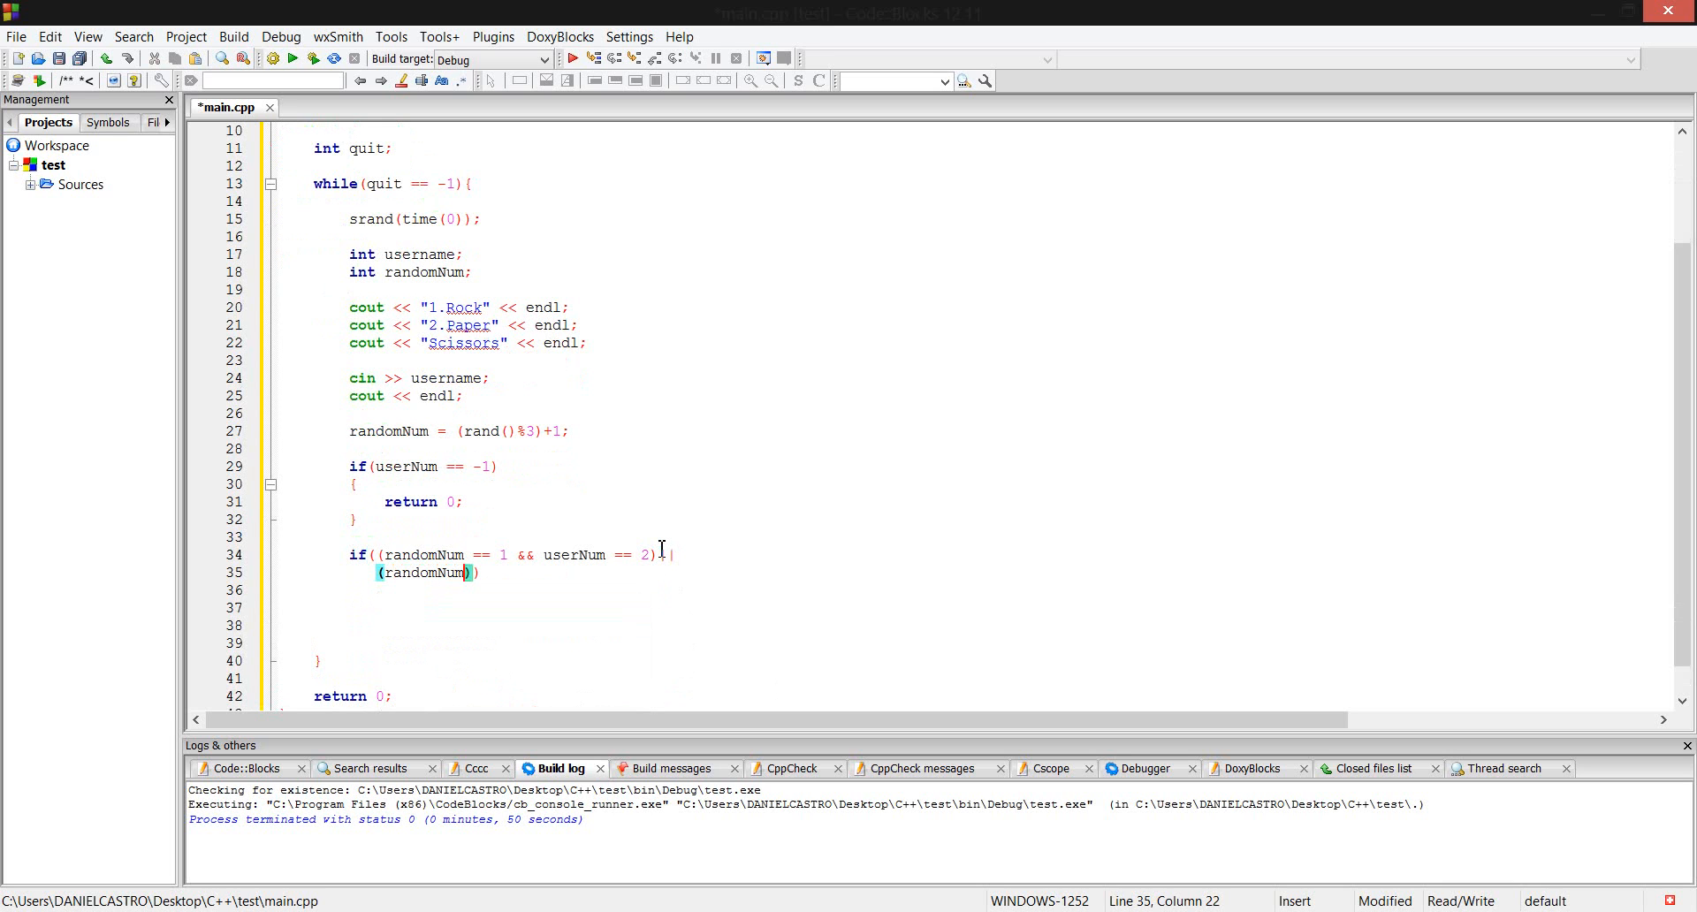
type("==")
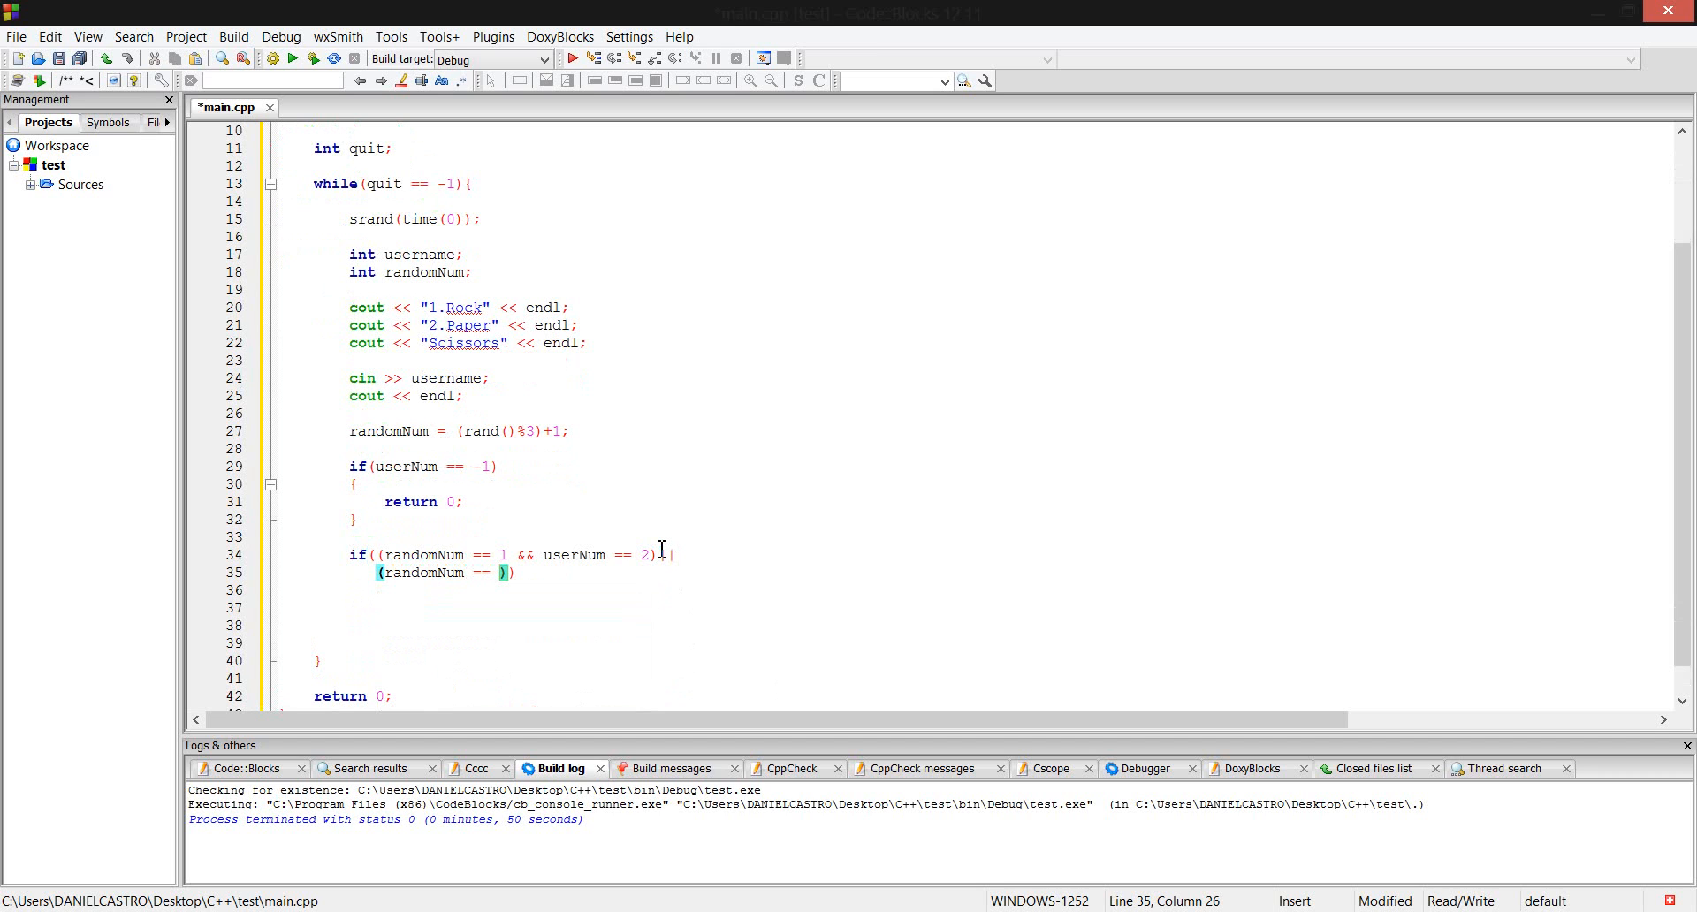
type("3")
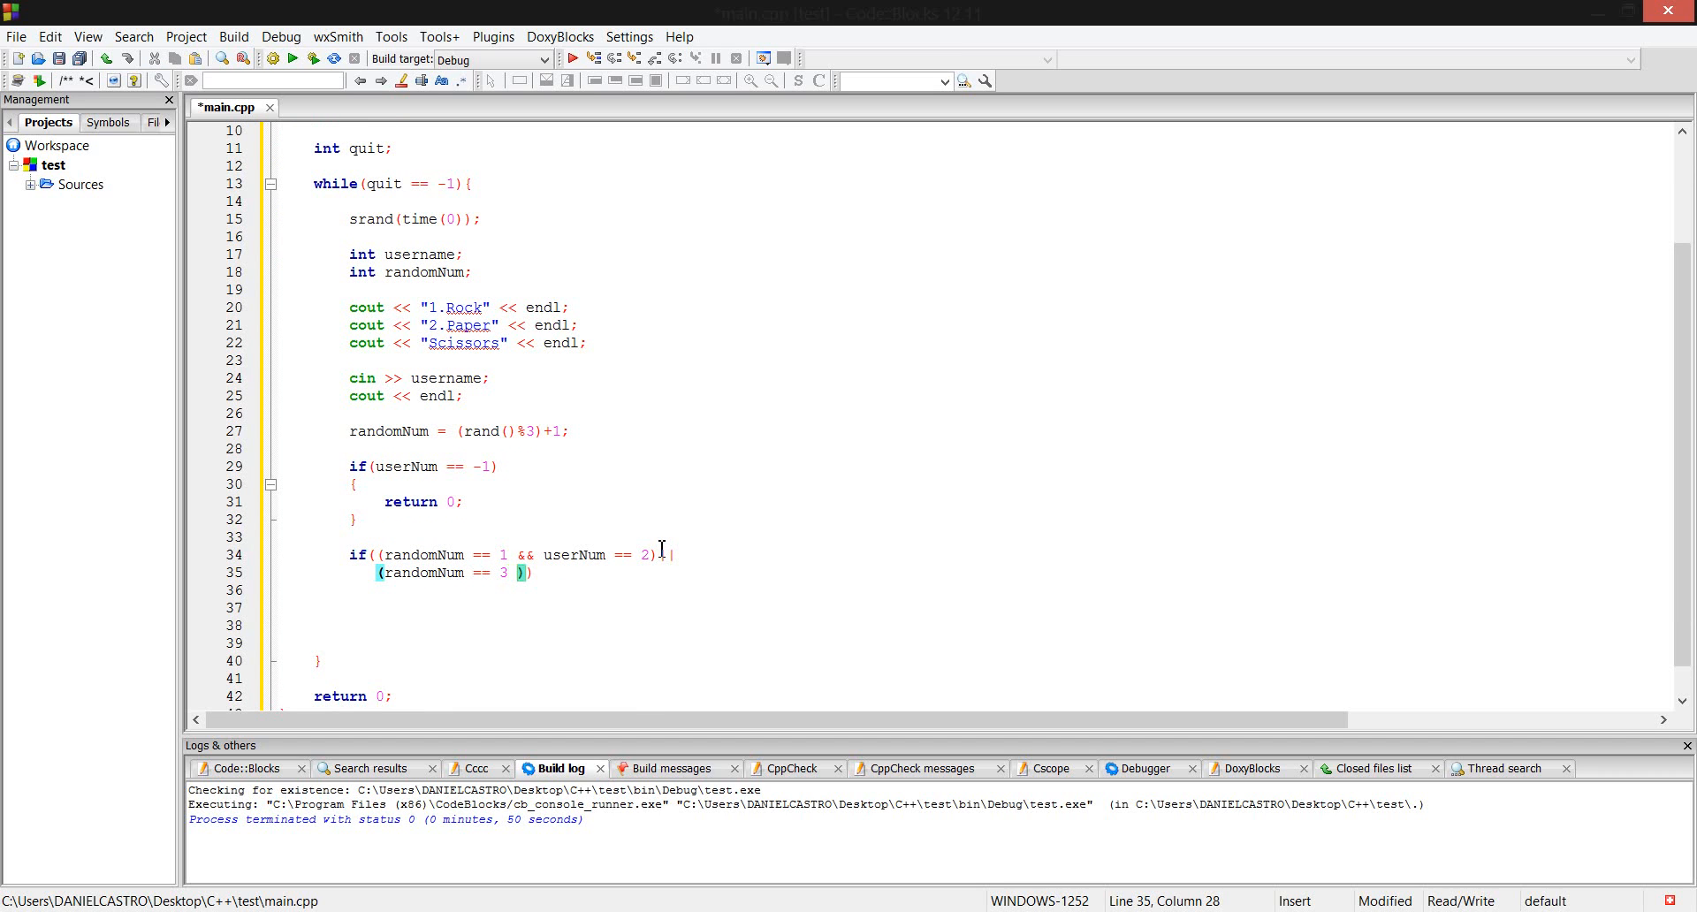
type("&&")
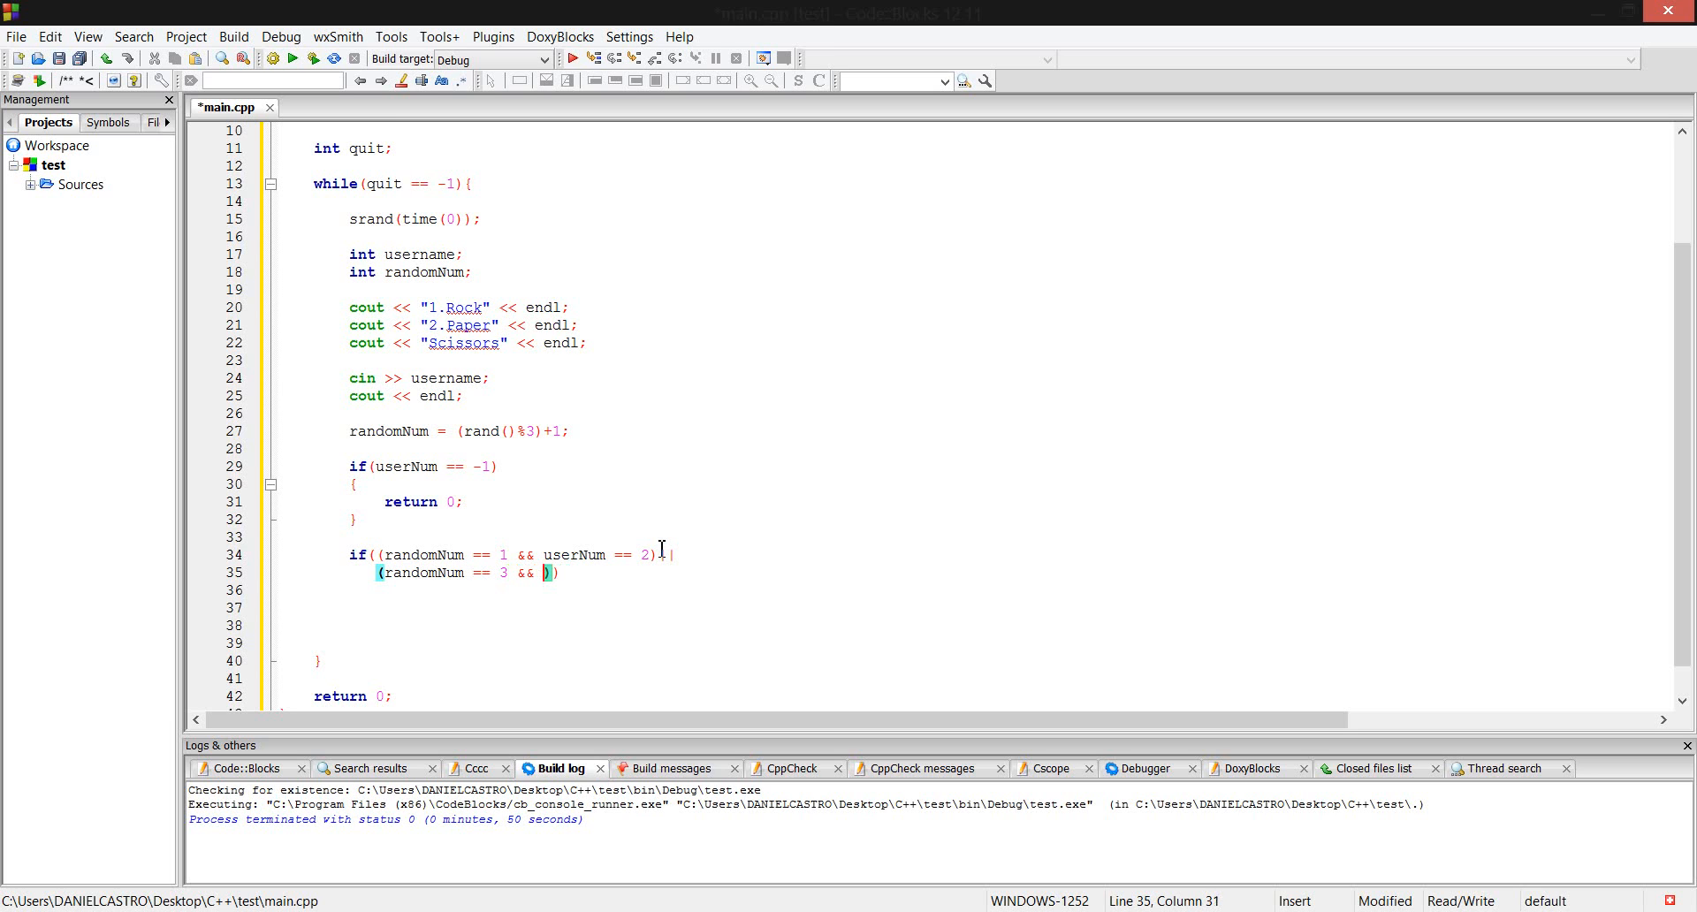
type("userNum")
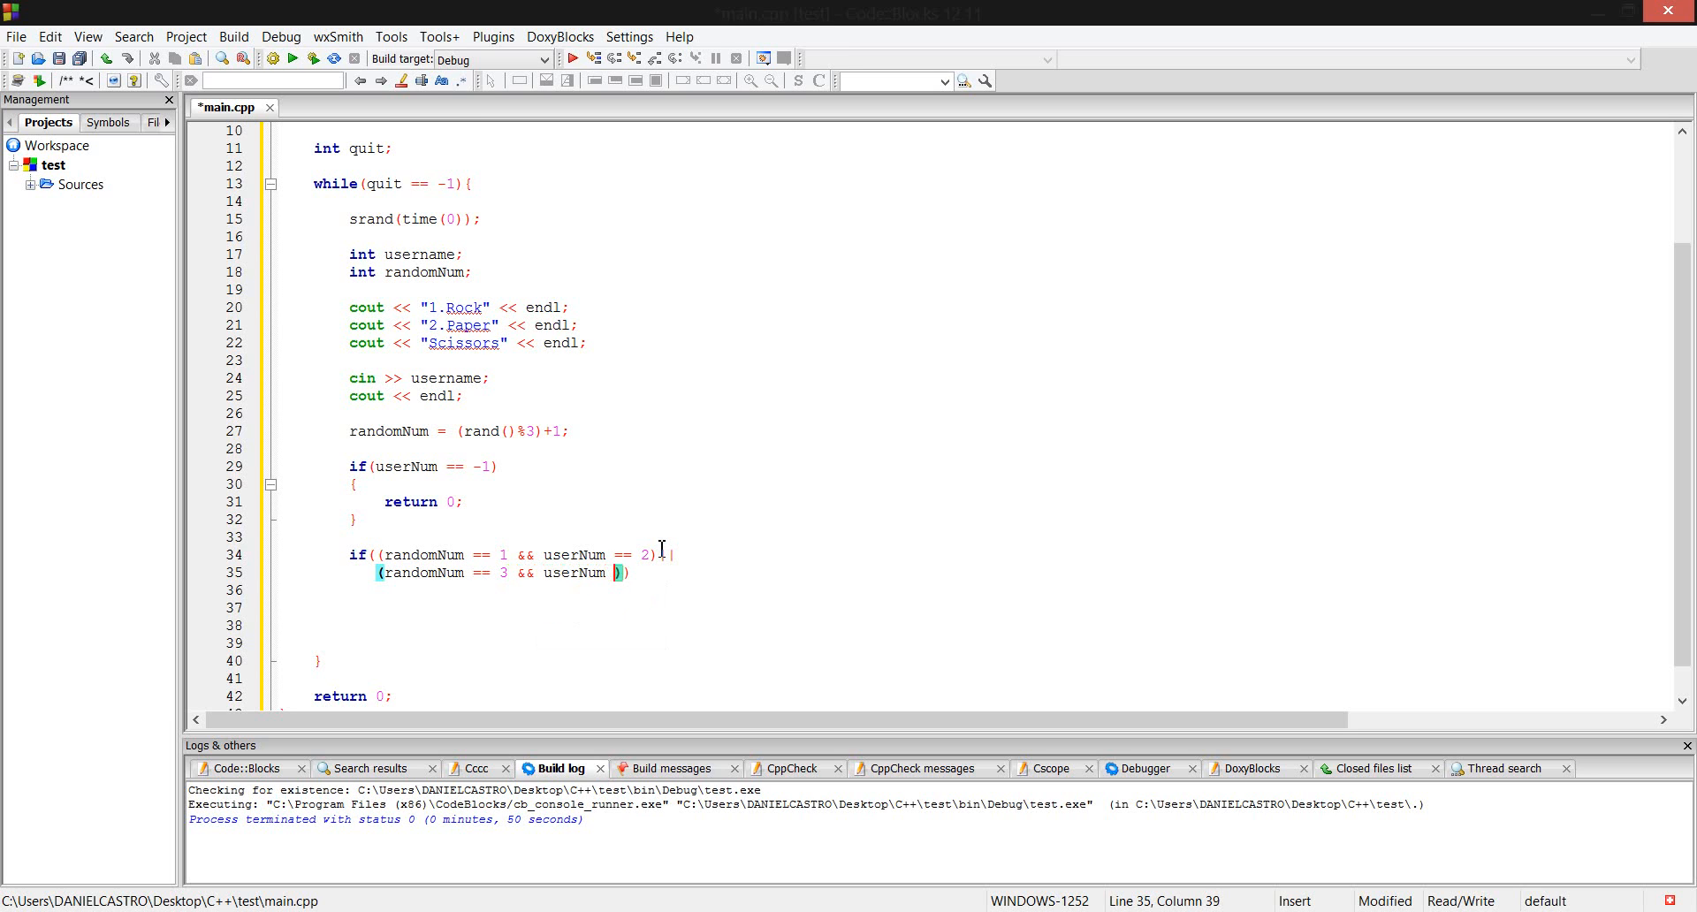
type("==")
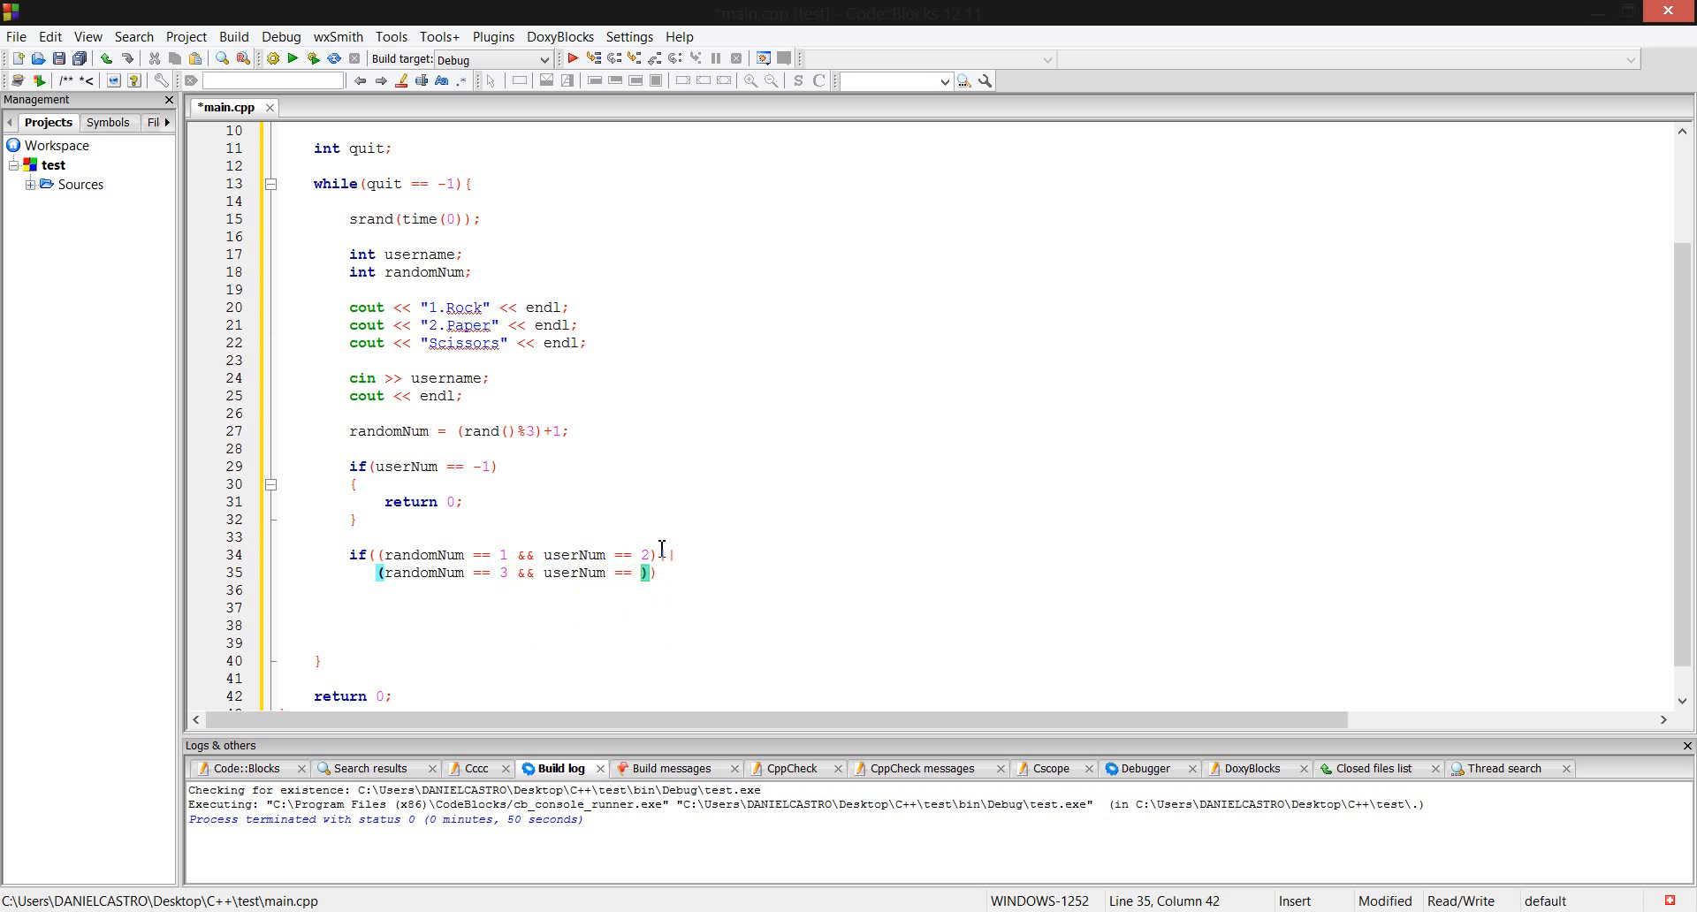
type("1")
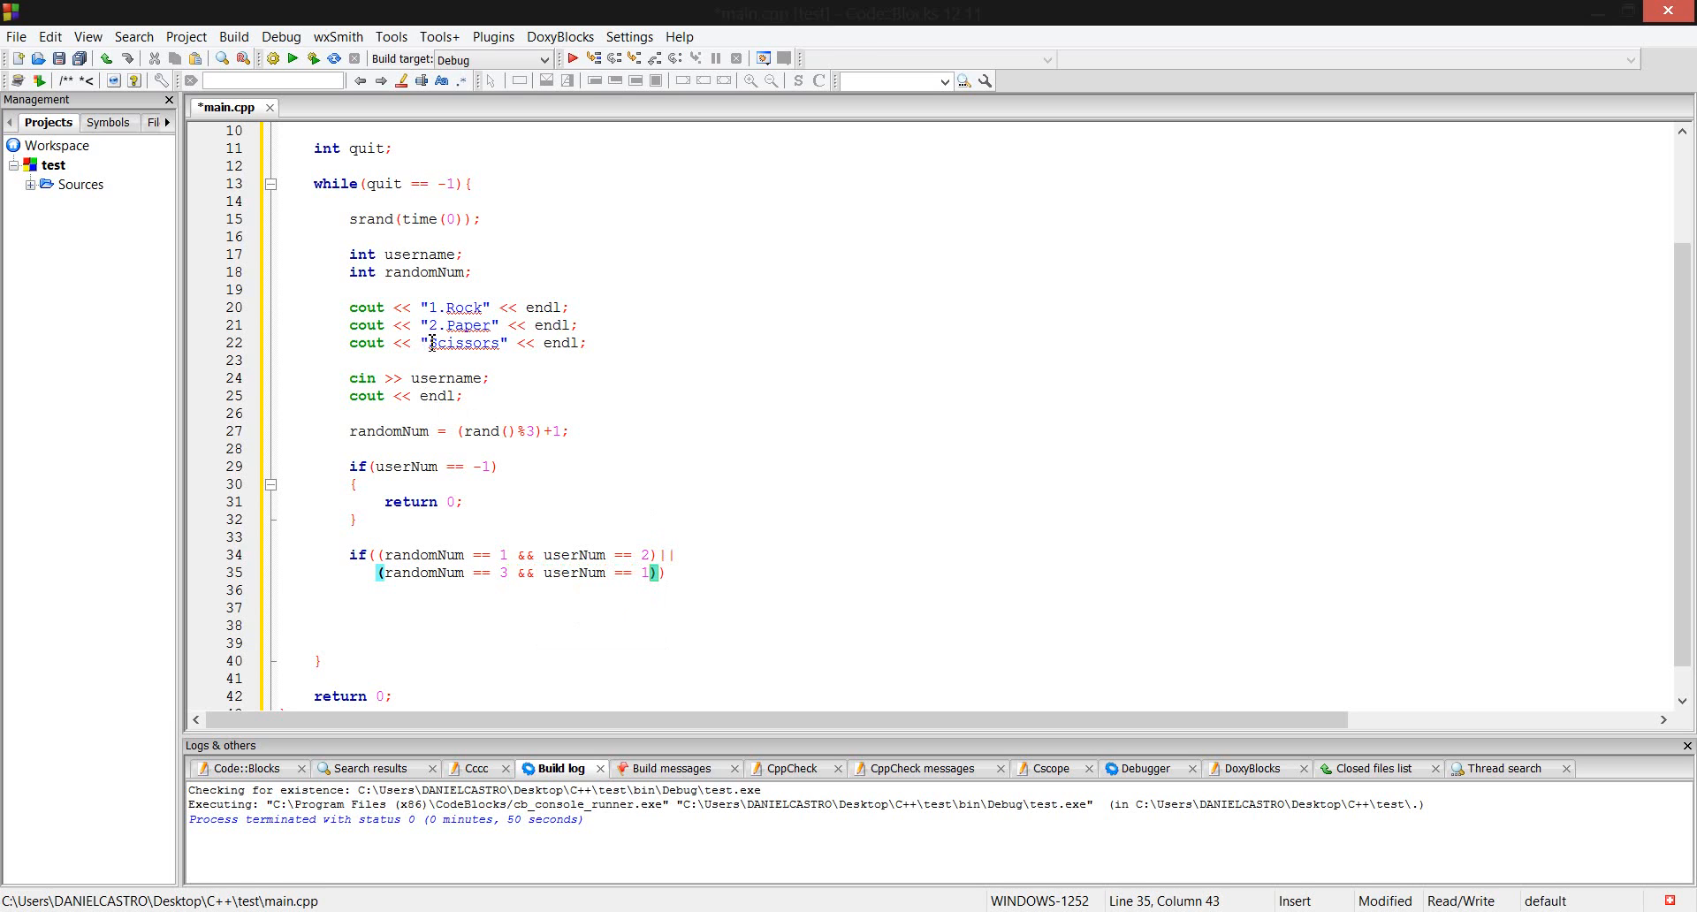
Number the Scissors option as 3., then return to the end of the line 35 condition.
left_click(433, 343)
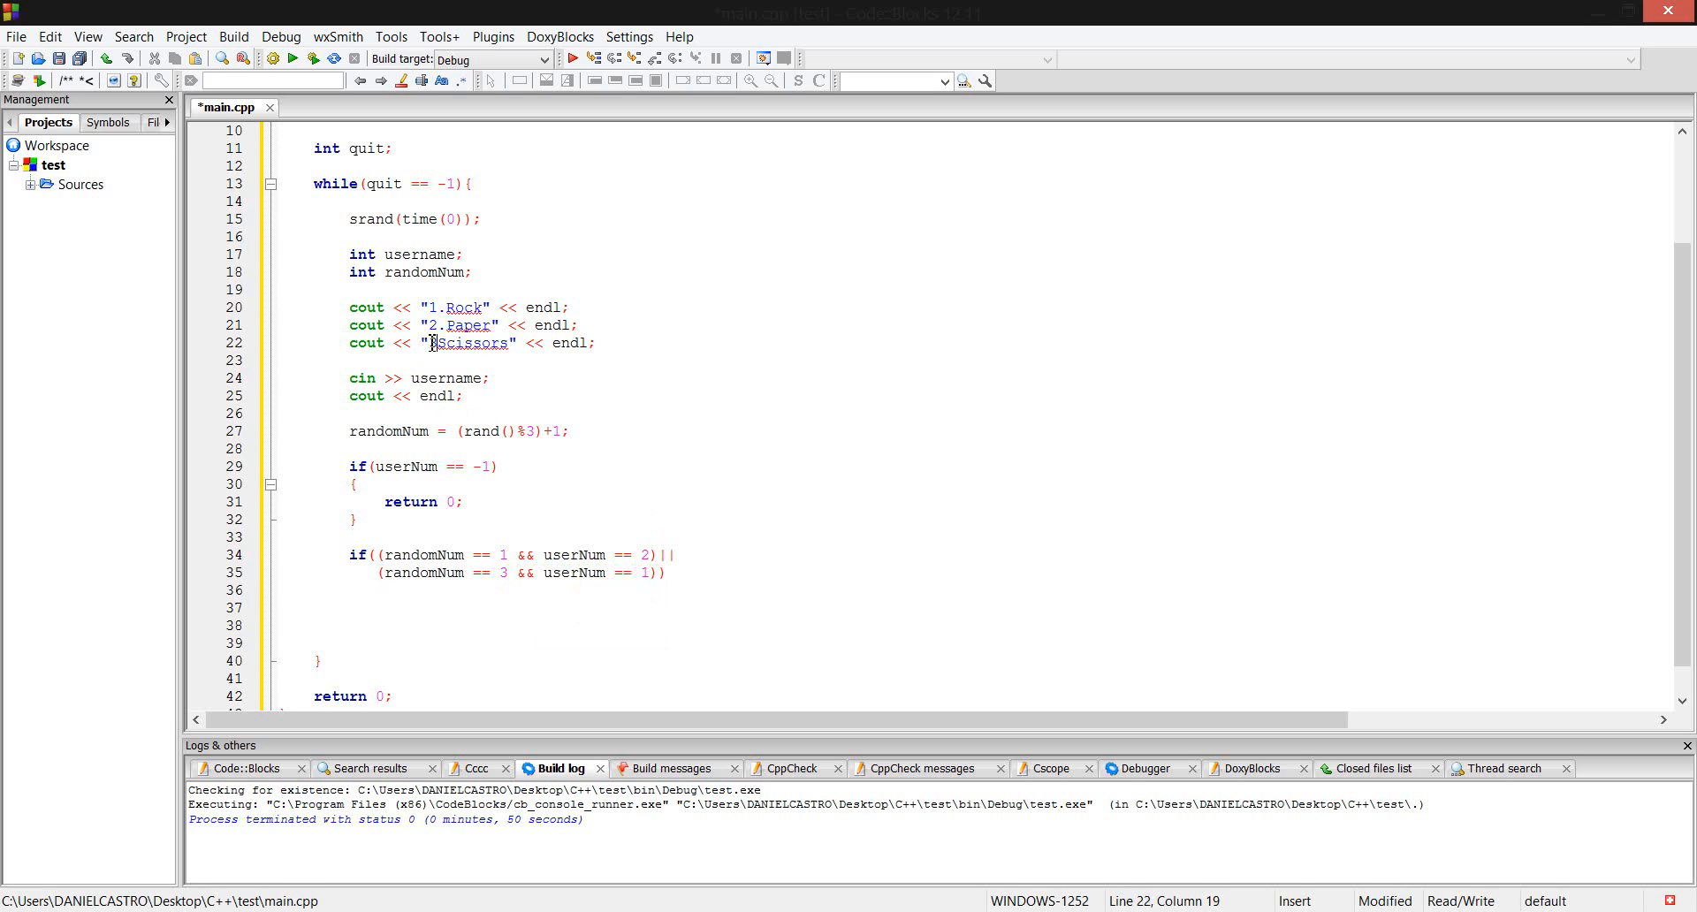
left_click(650, 573)
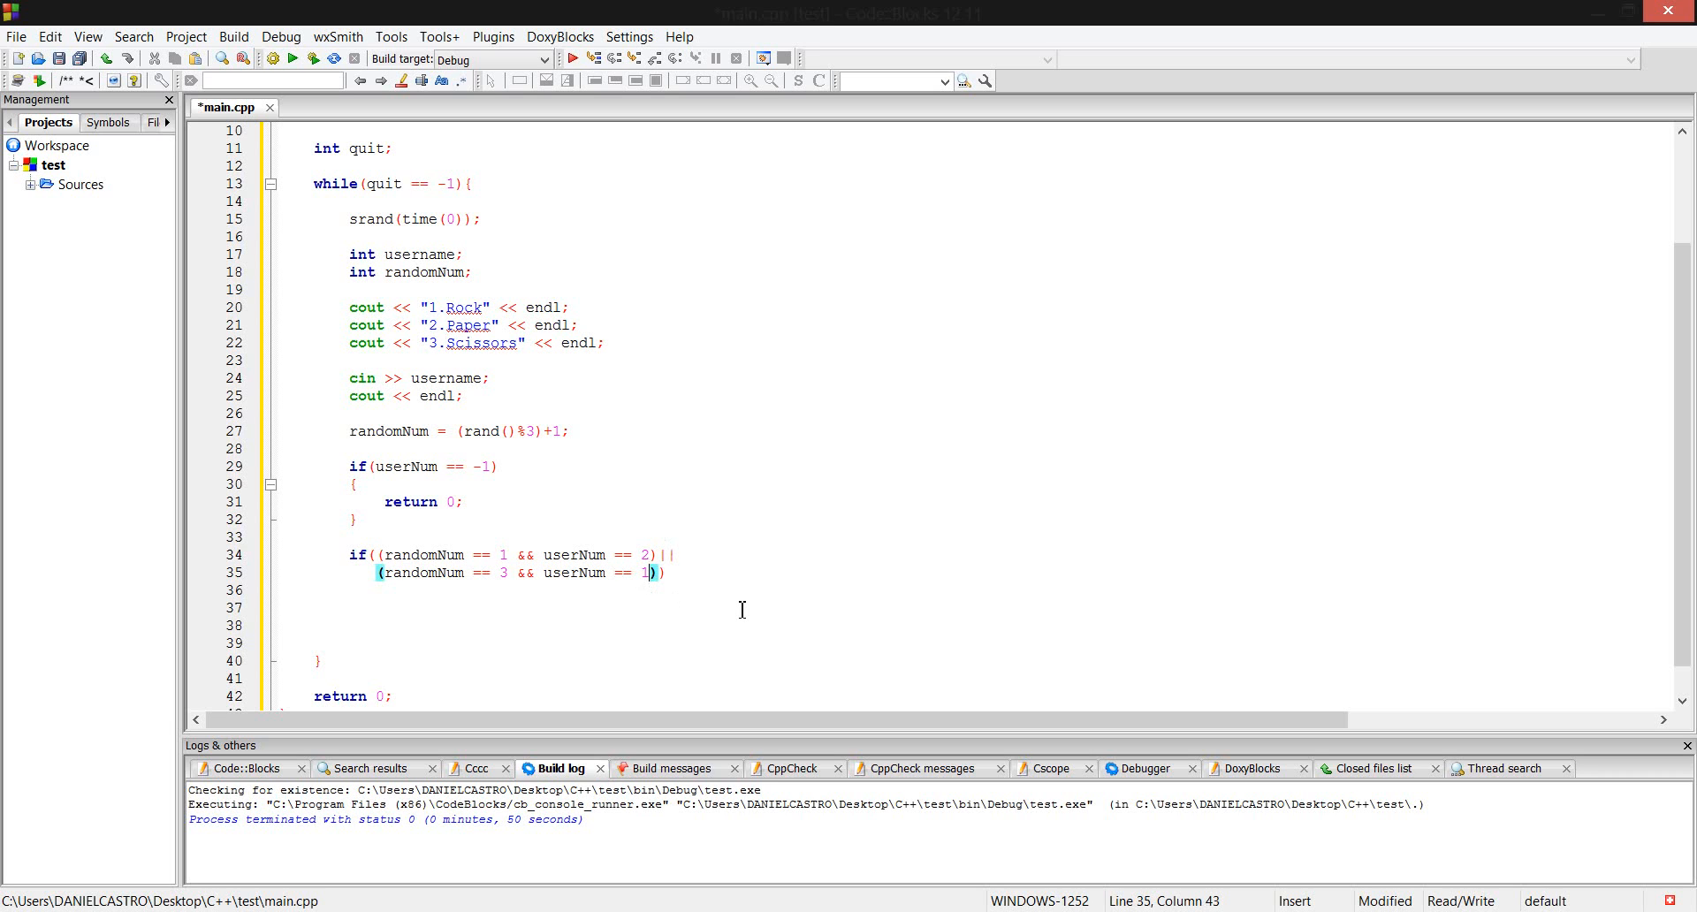
mouse_move(562, 531)
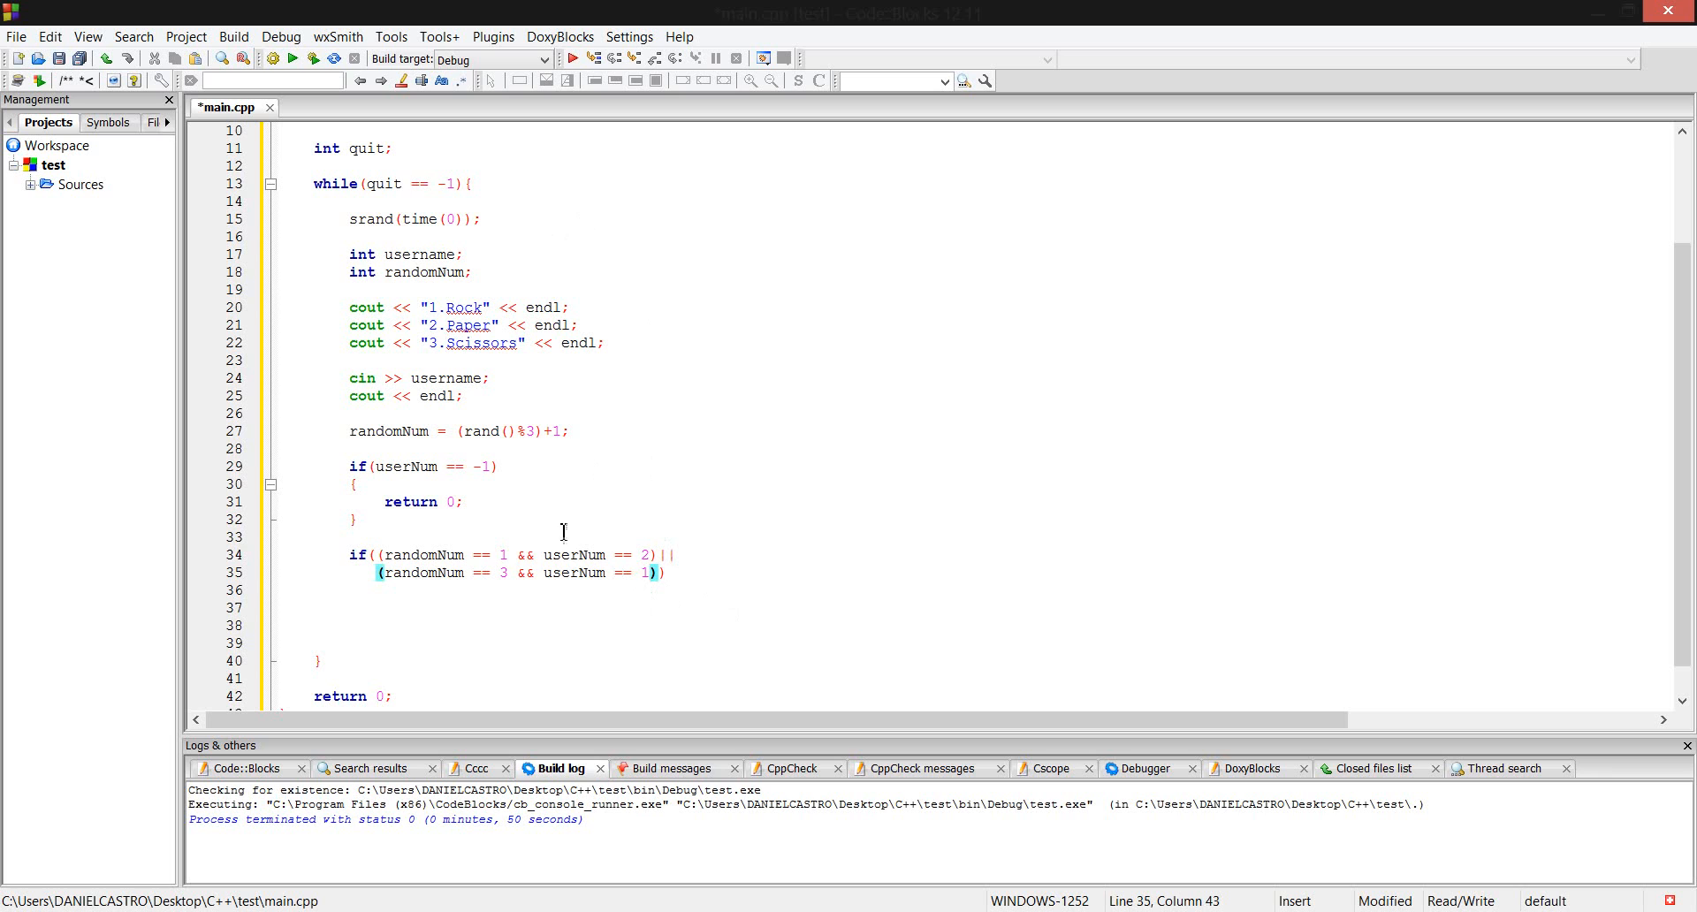
mouse_move(616, 230)
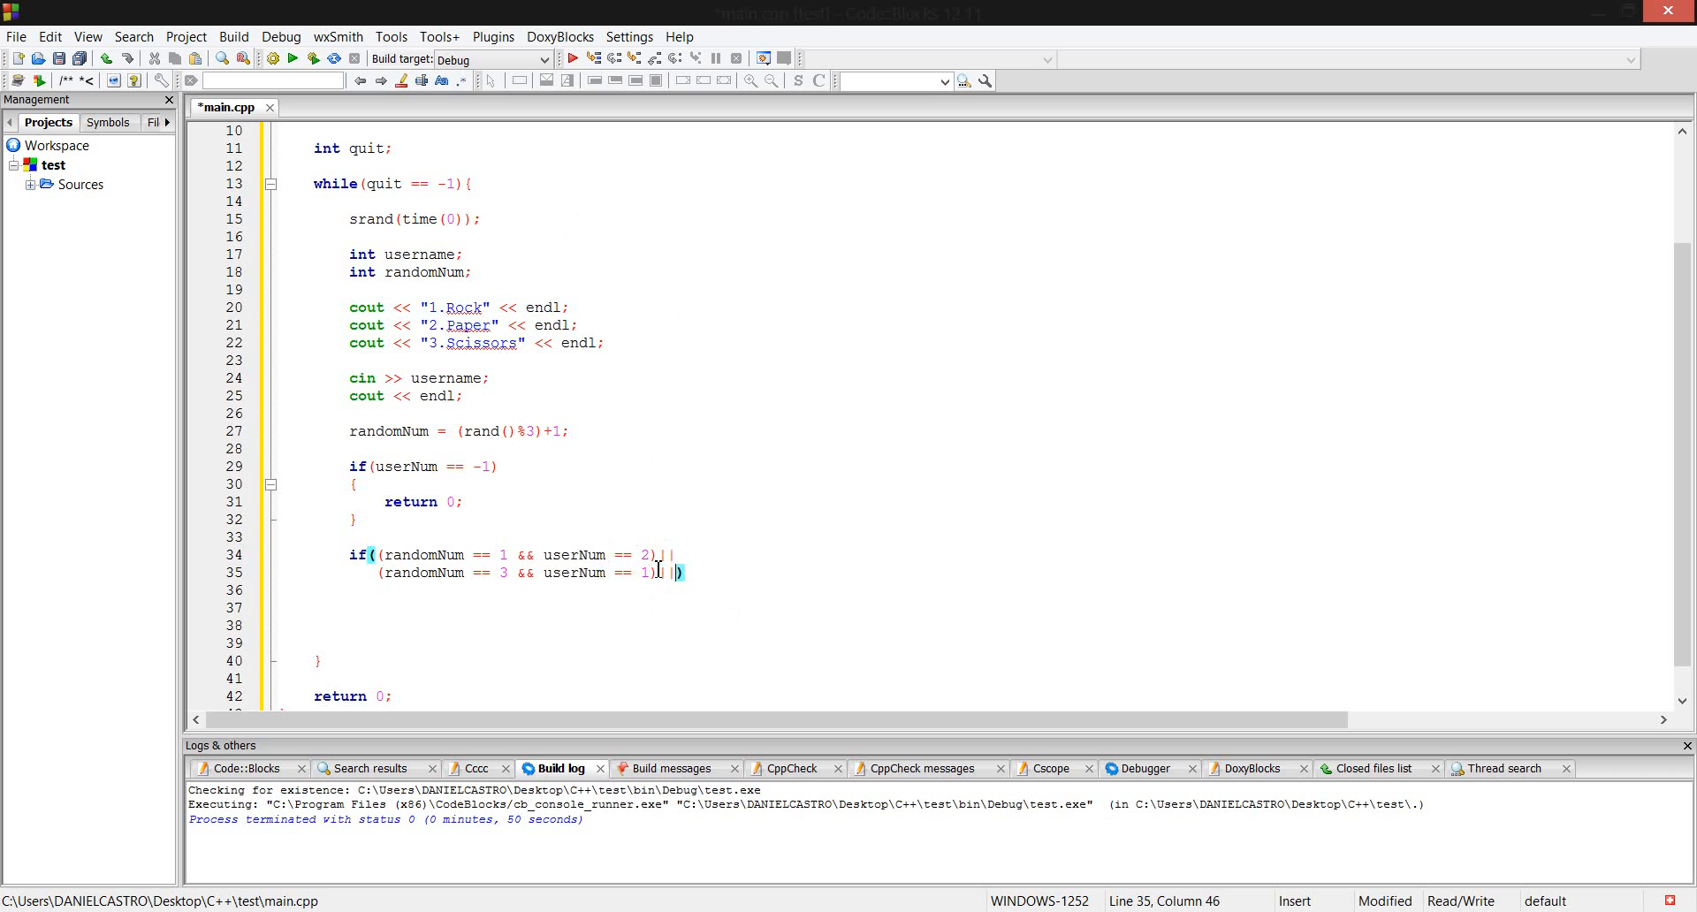
Add the third case (randomNum == 2 && userNum == 3) and remove the stray or-operator.
key("enter")
type("(randomNum))")
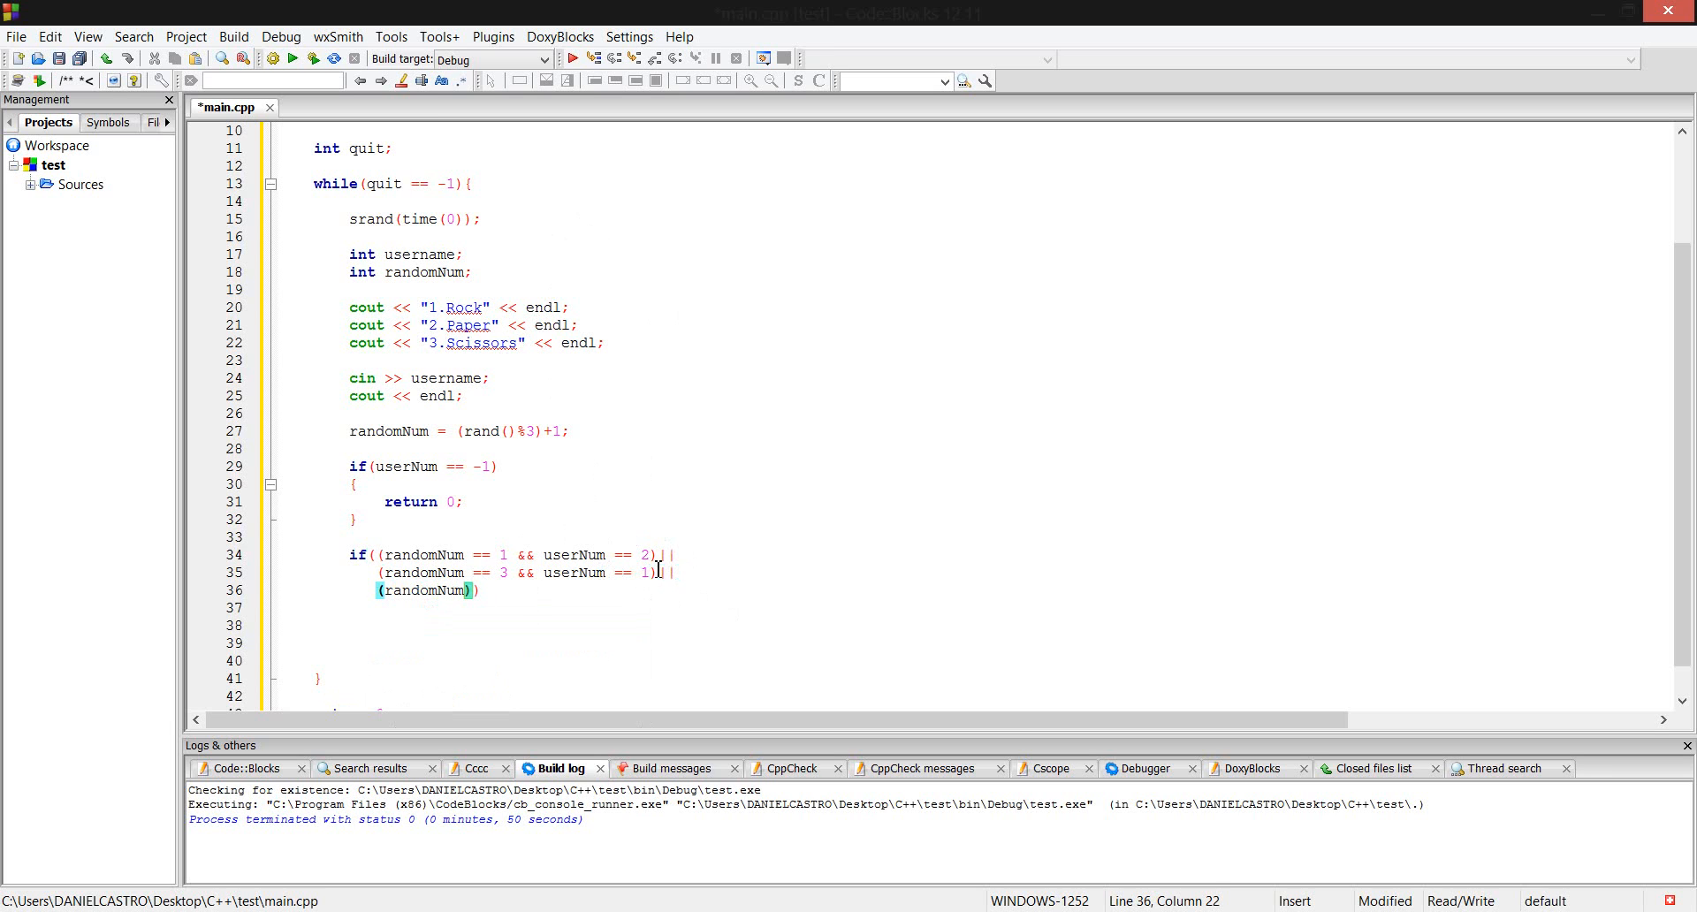
type("==")
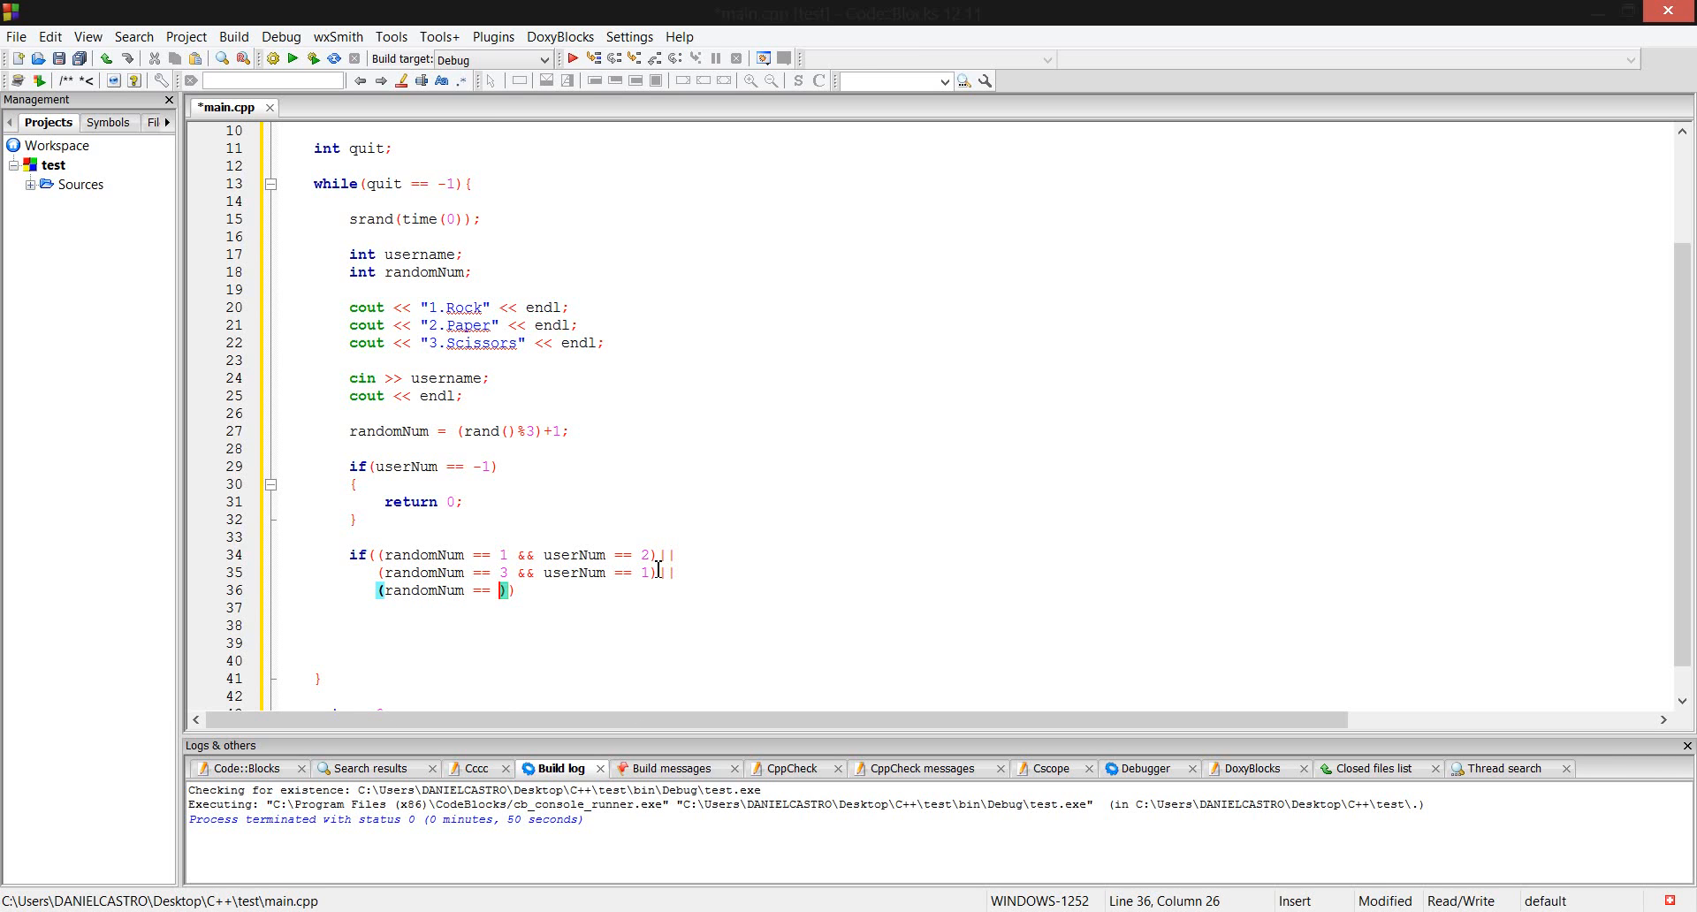
type("2")
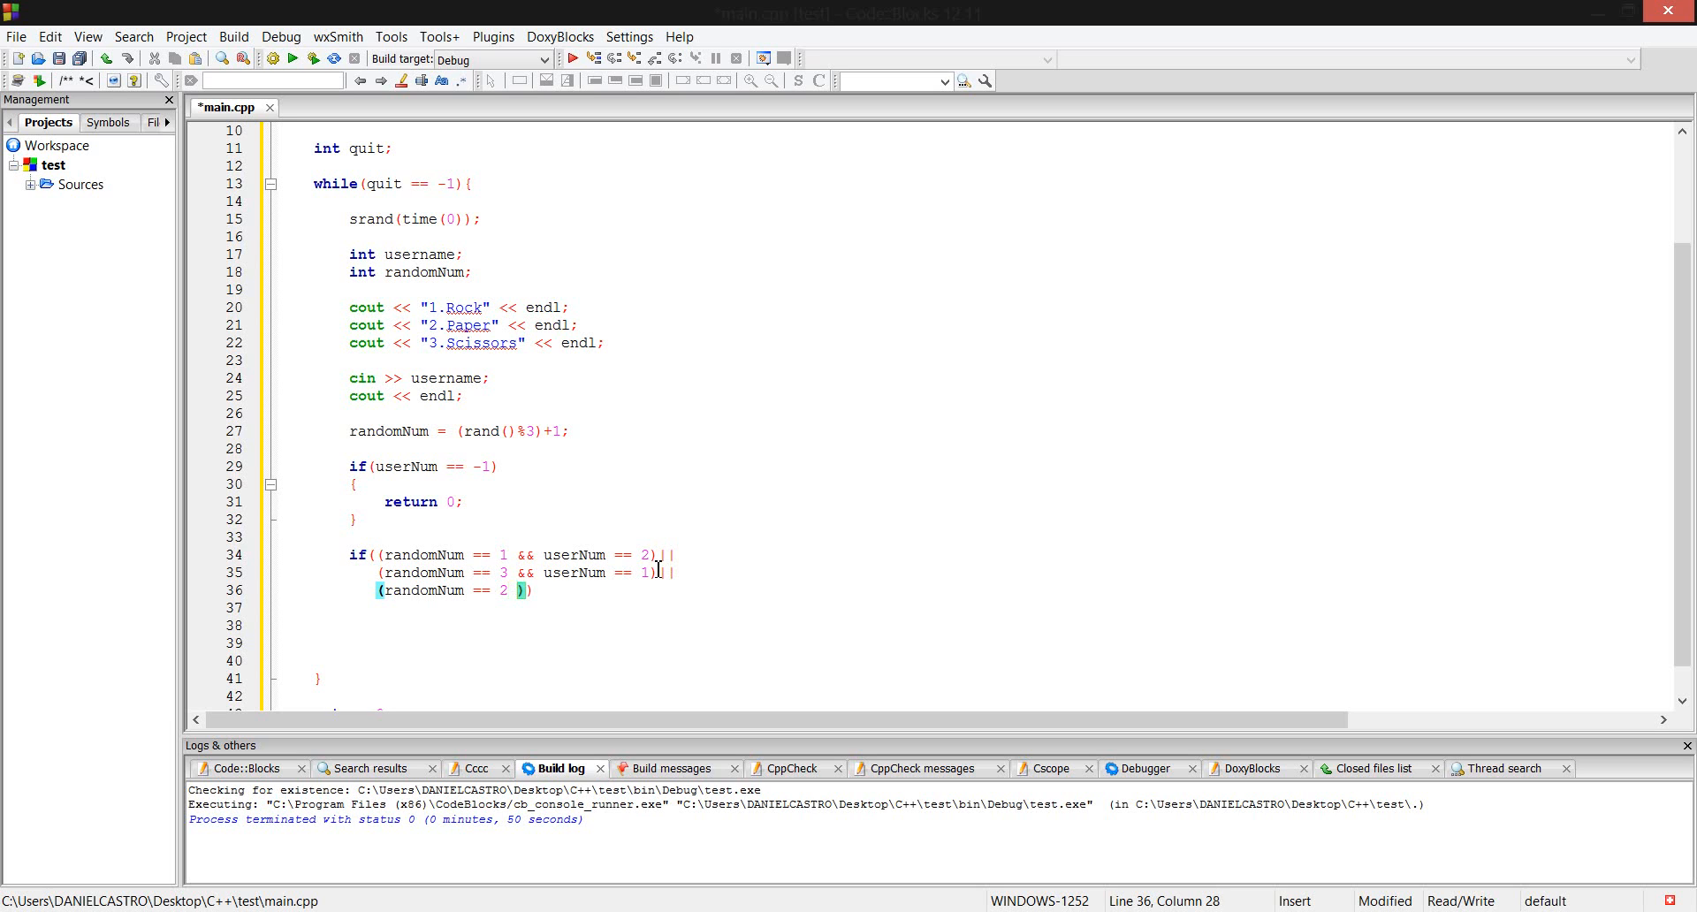
type("&& user")
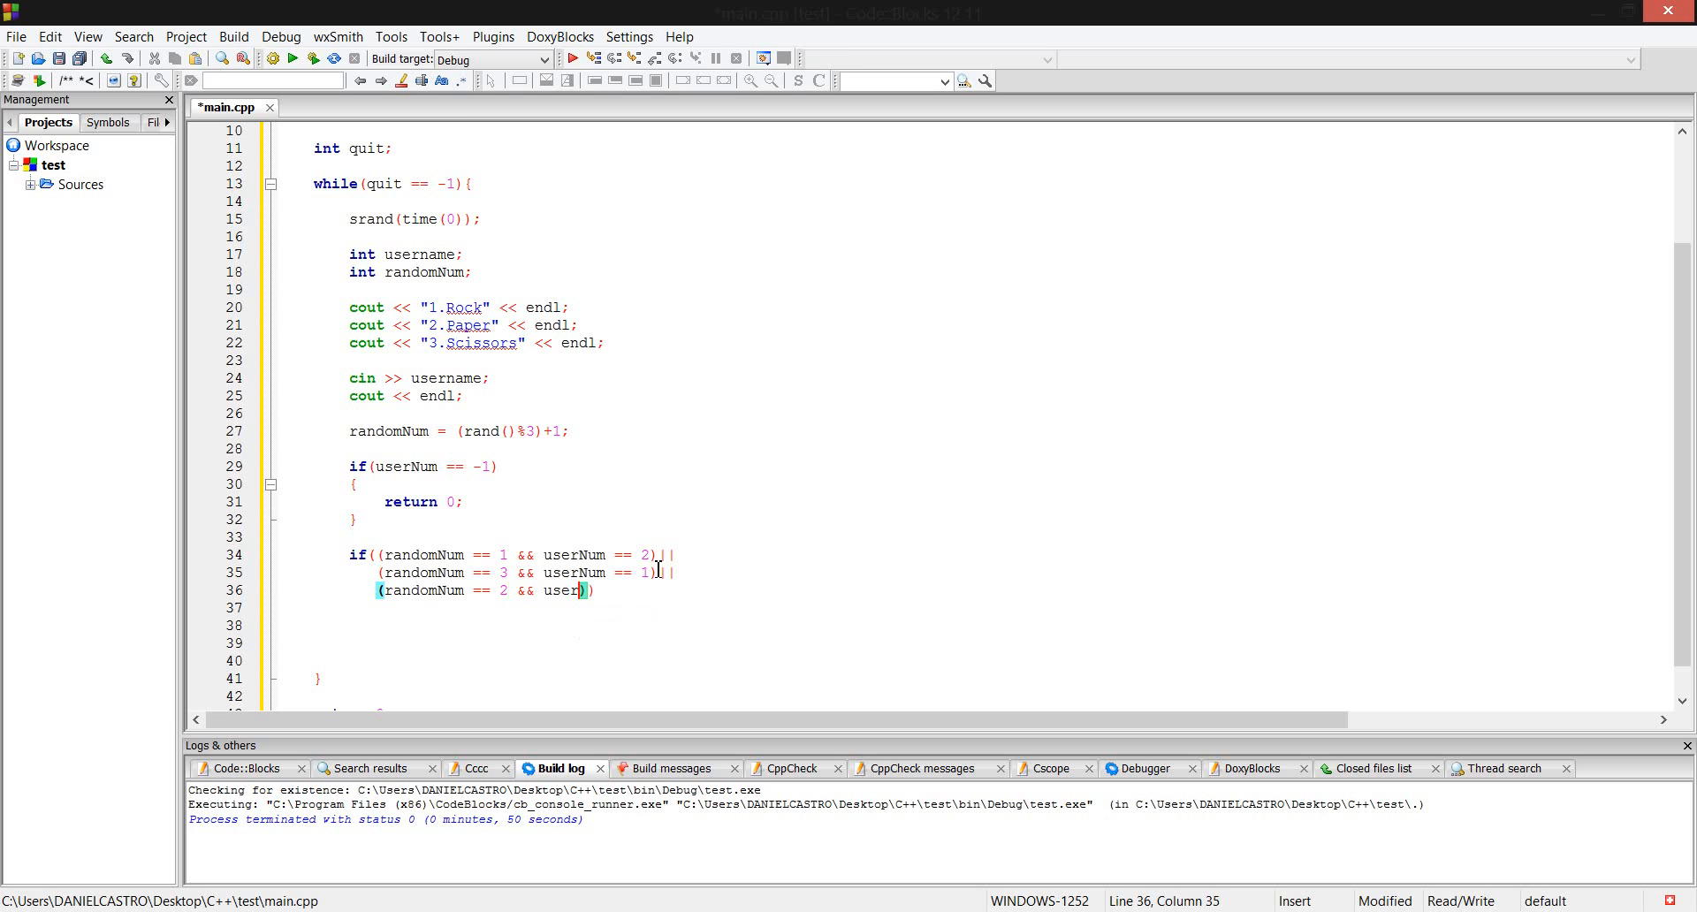
type("Num ==")
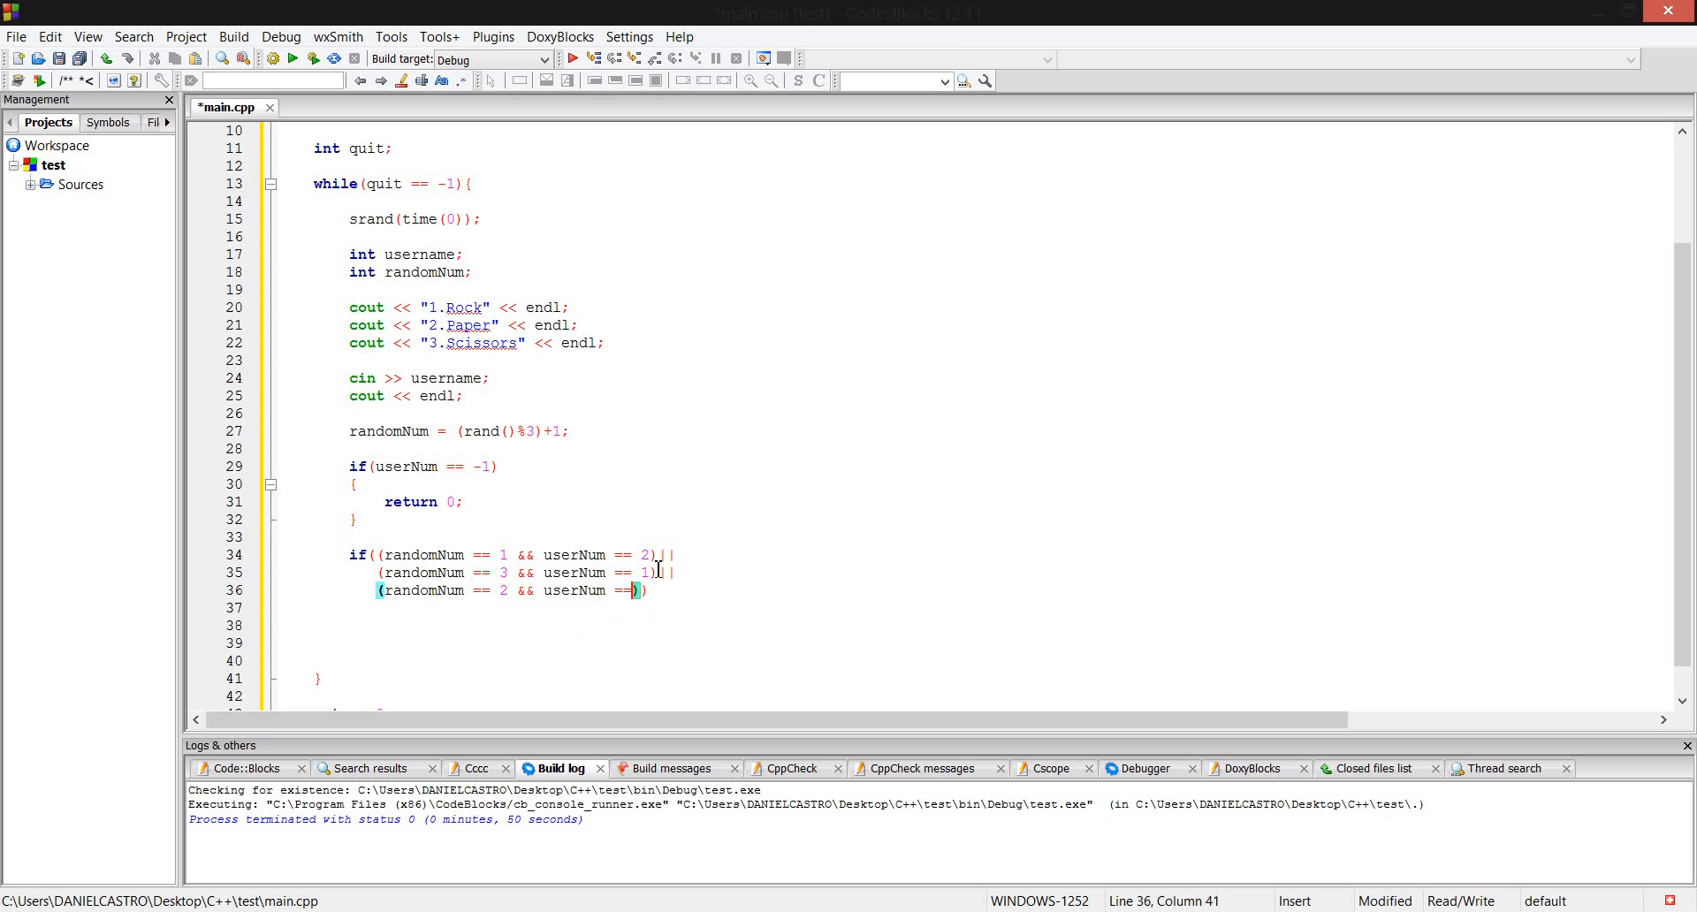
type("3")
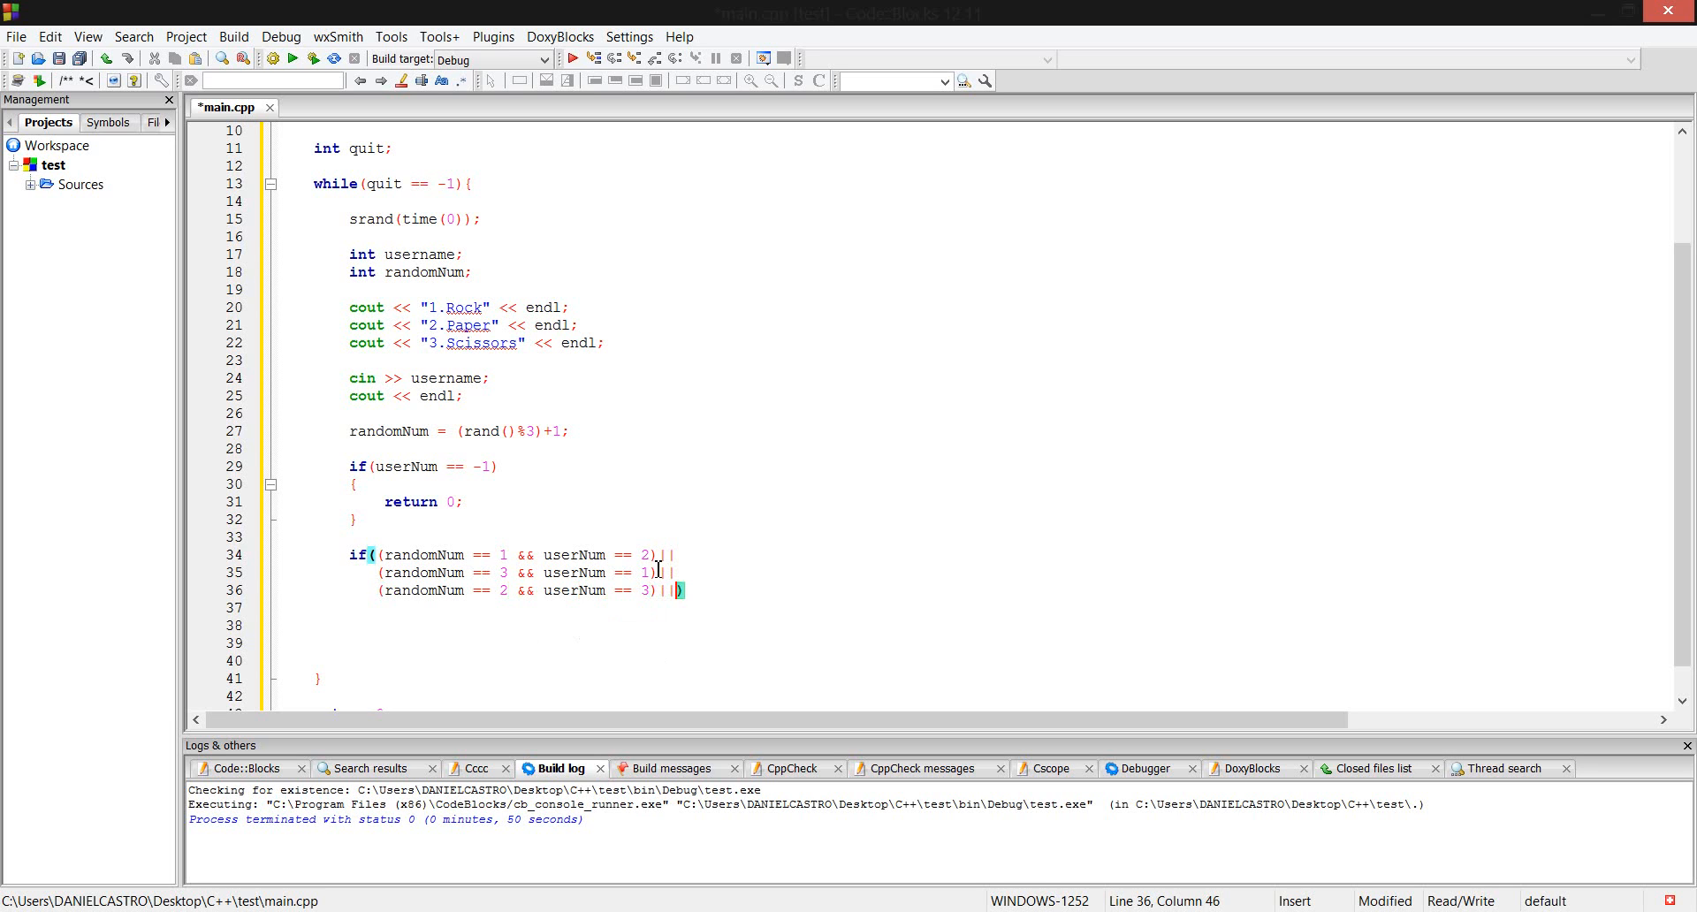
key("BackSpace")
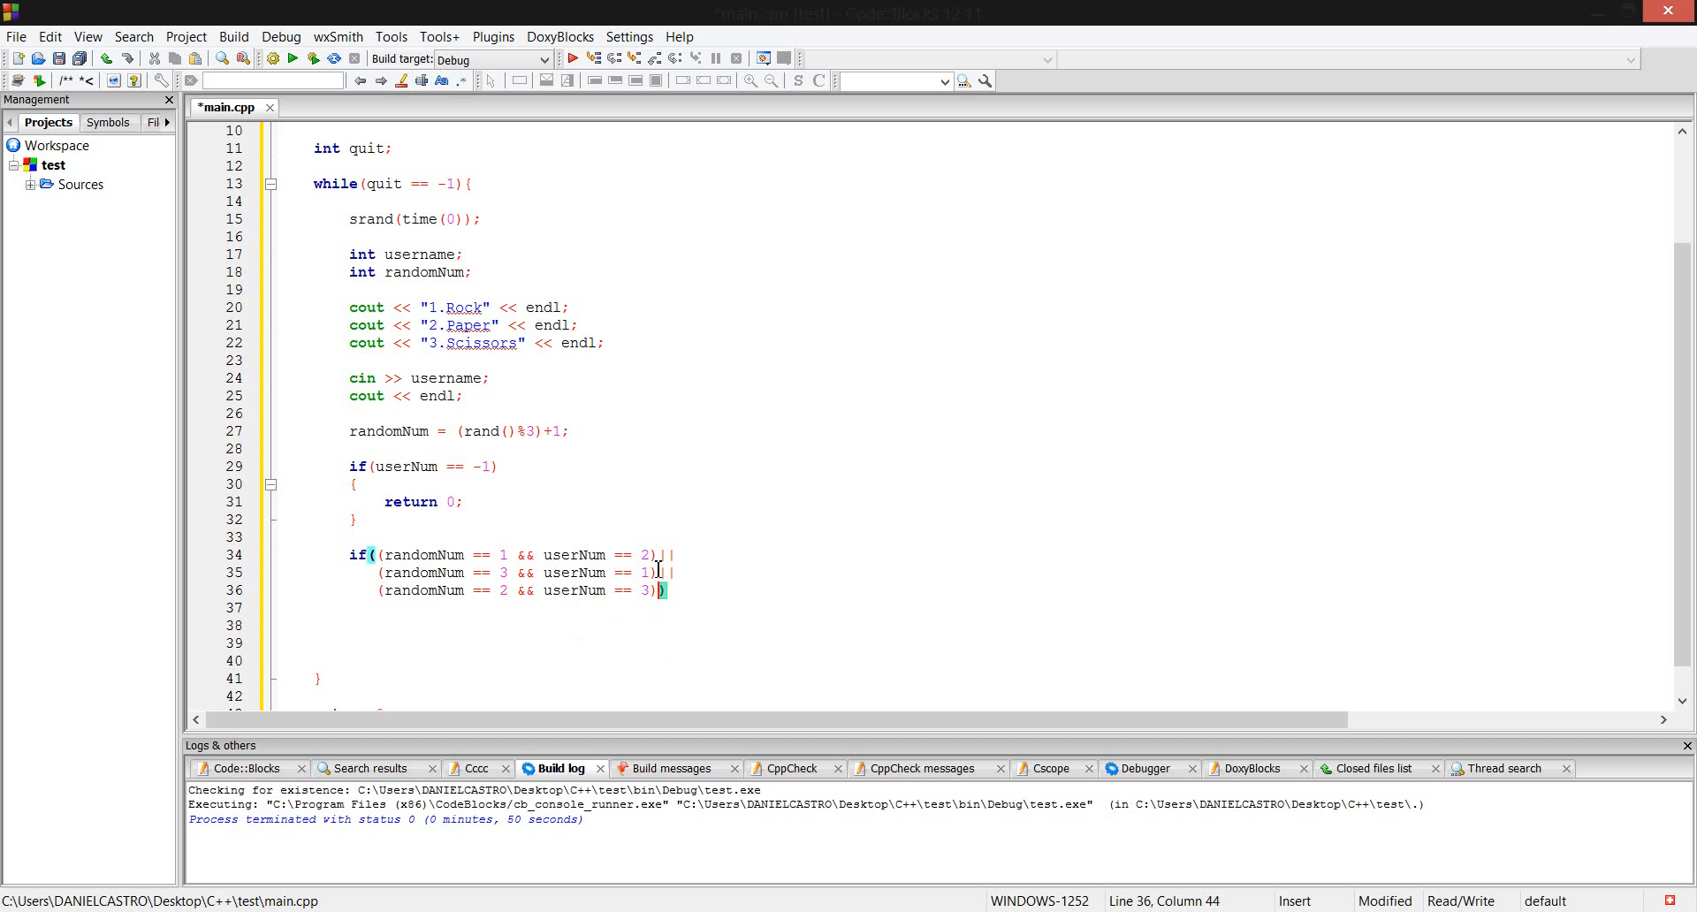
key("Right")
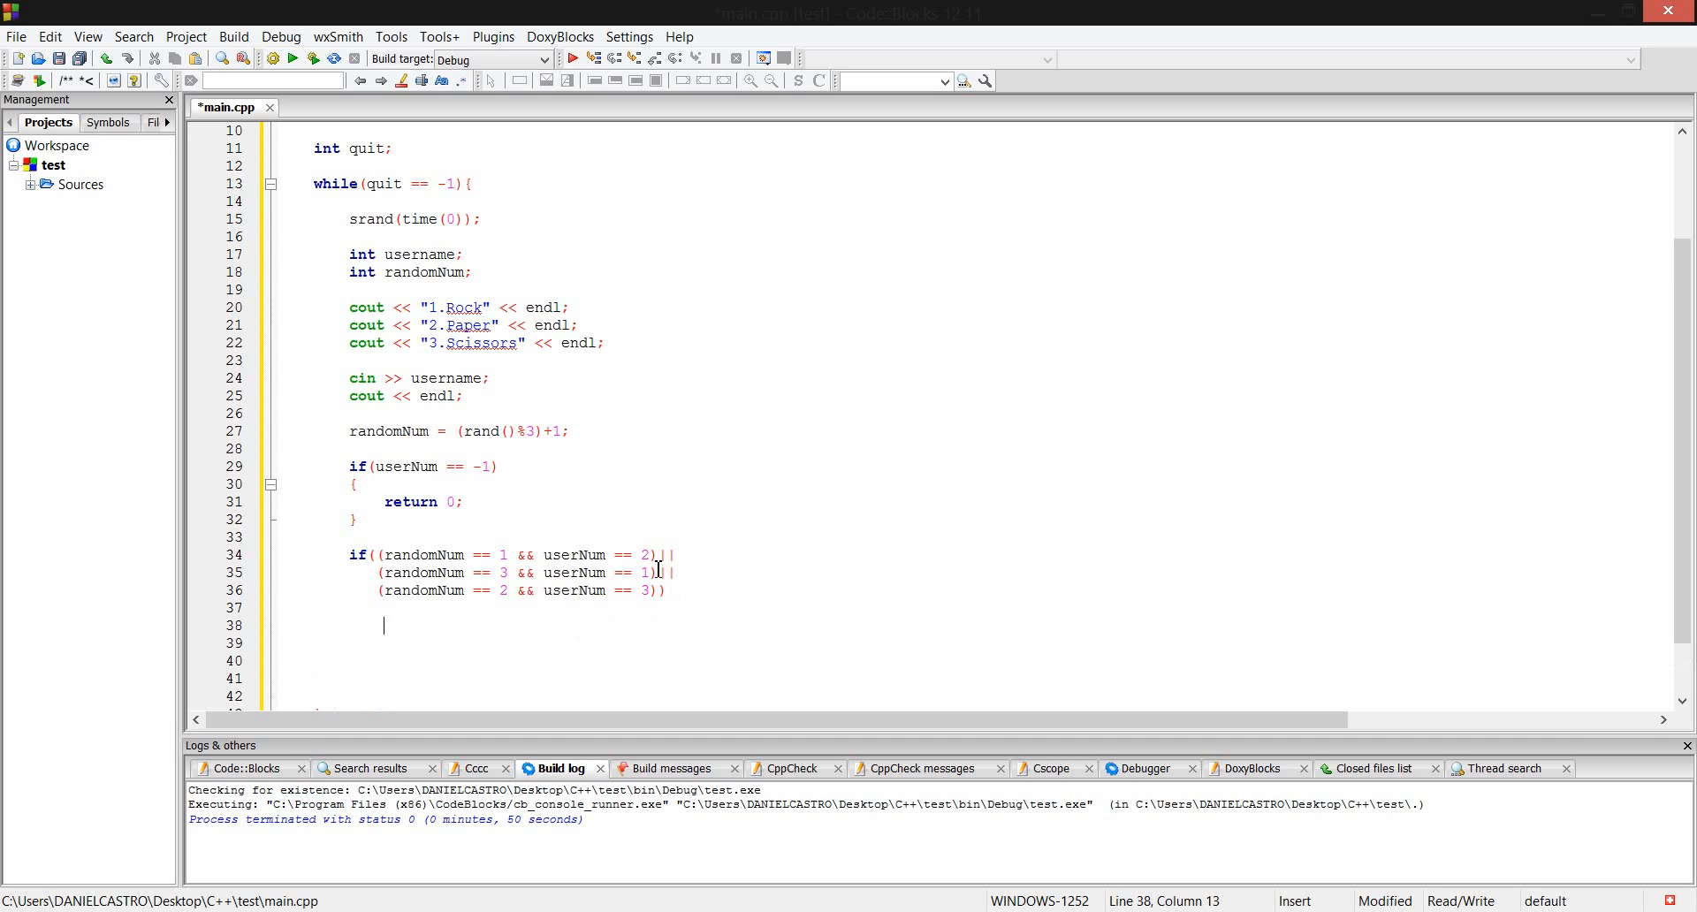
key("Home")
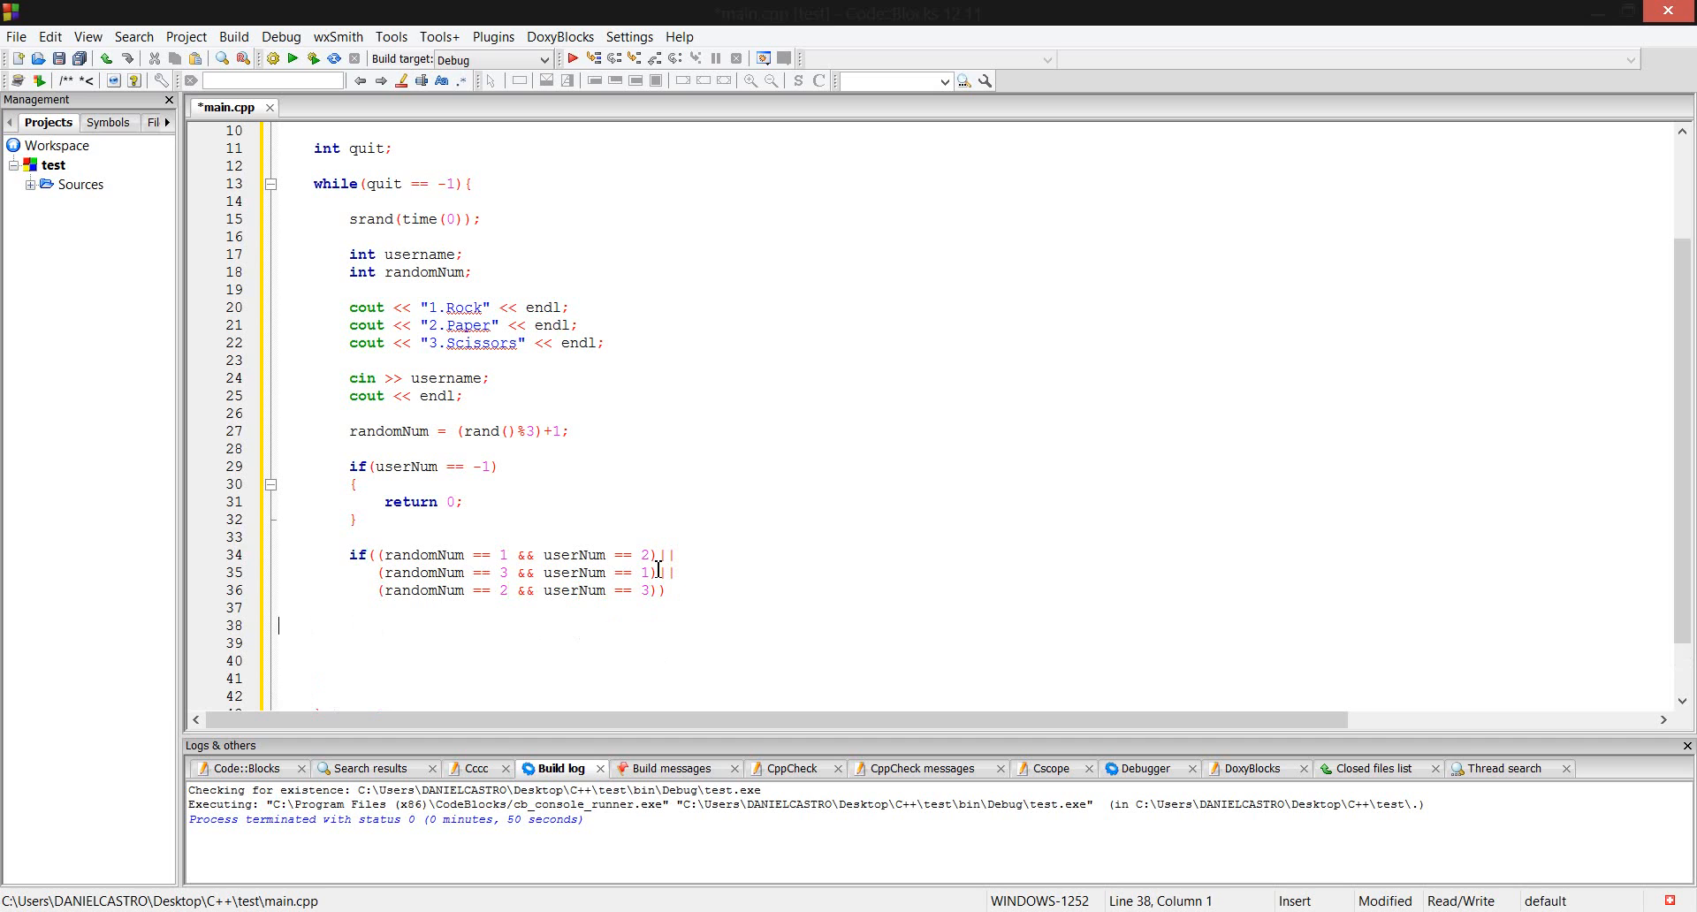
Make the win branch body print "you win!" followed by endl.
left_click(665, 590)
type("{")
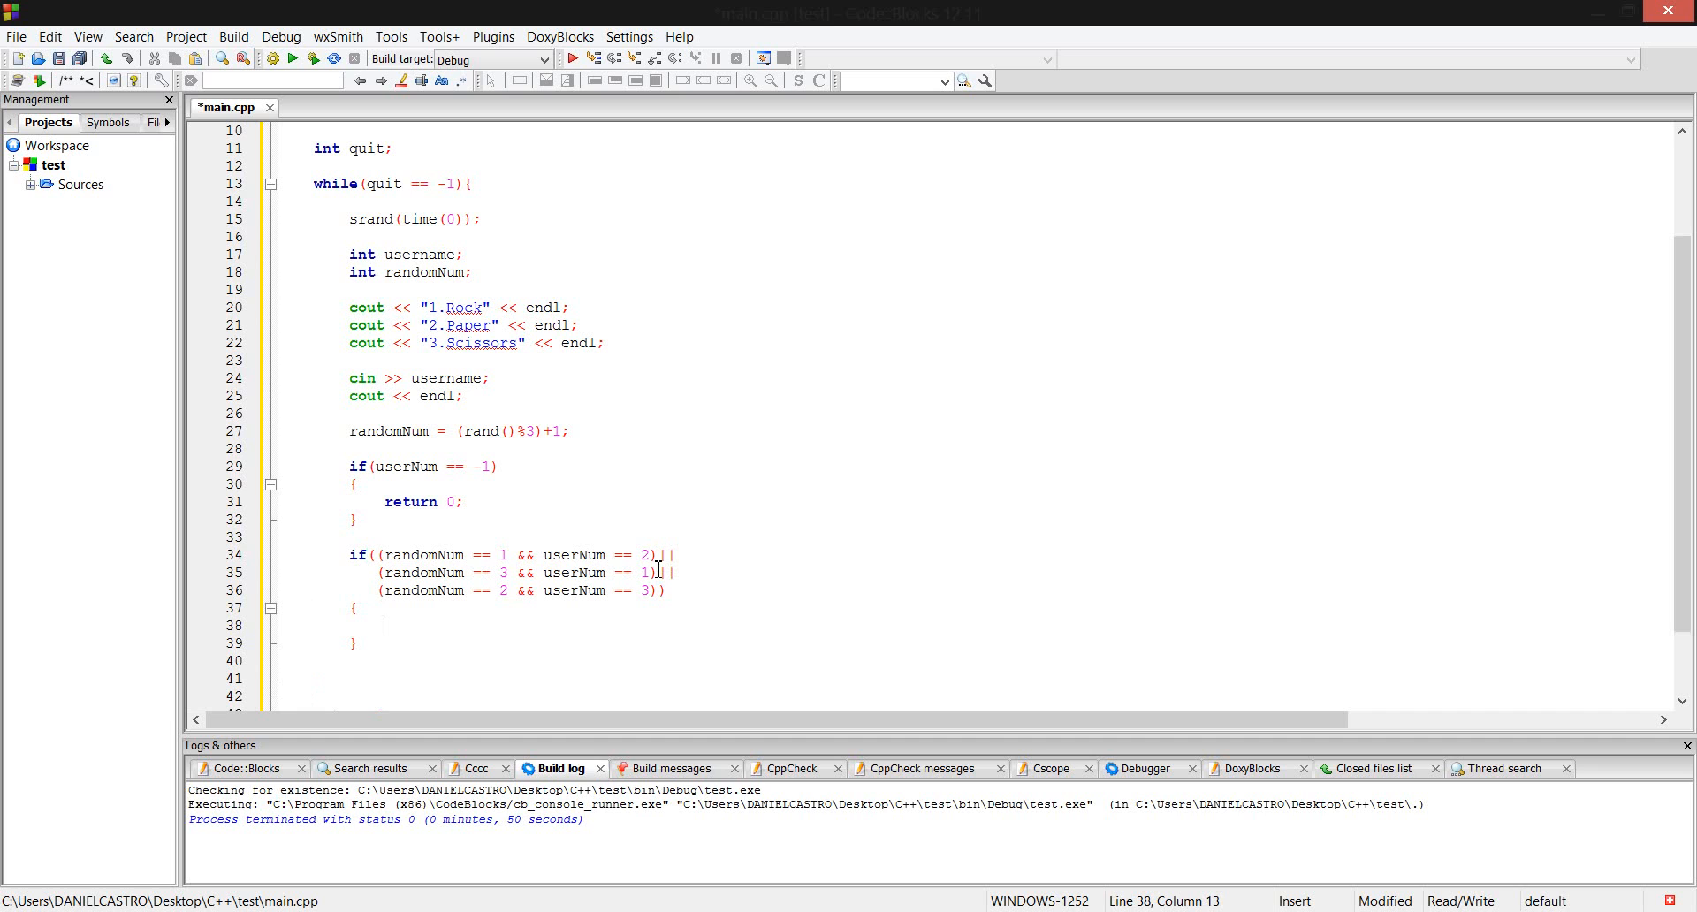
type("cout \"")
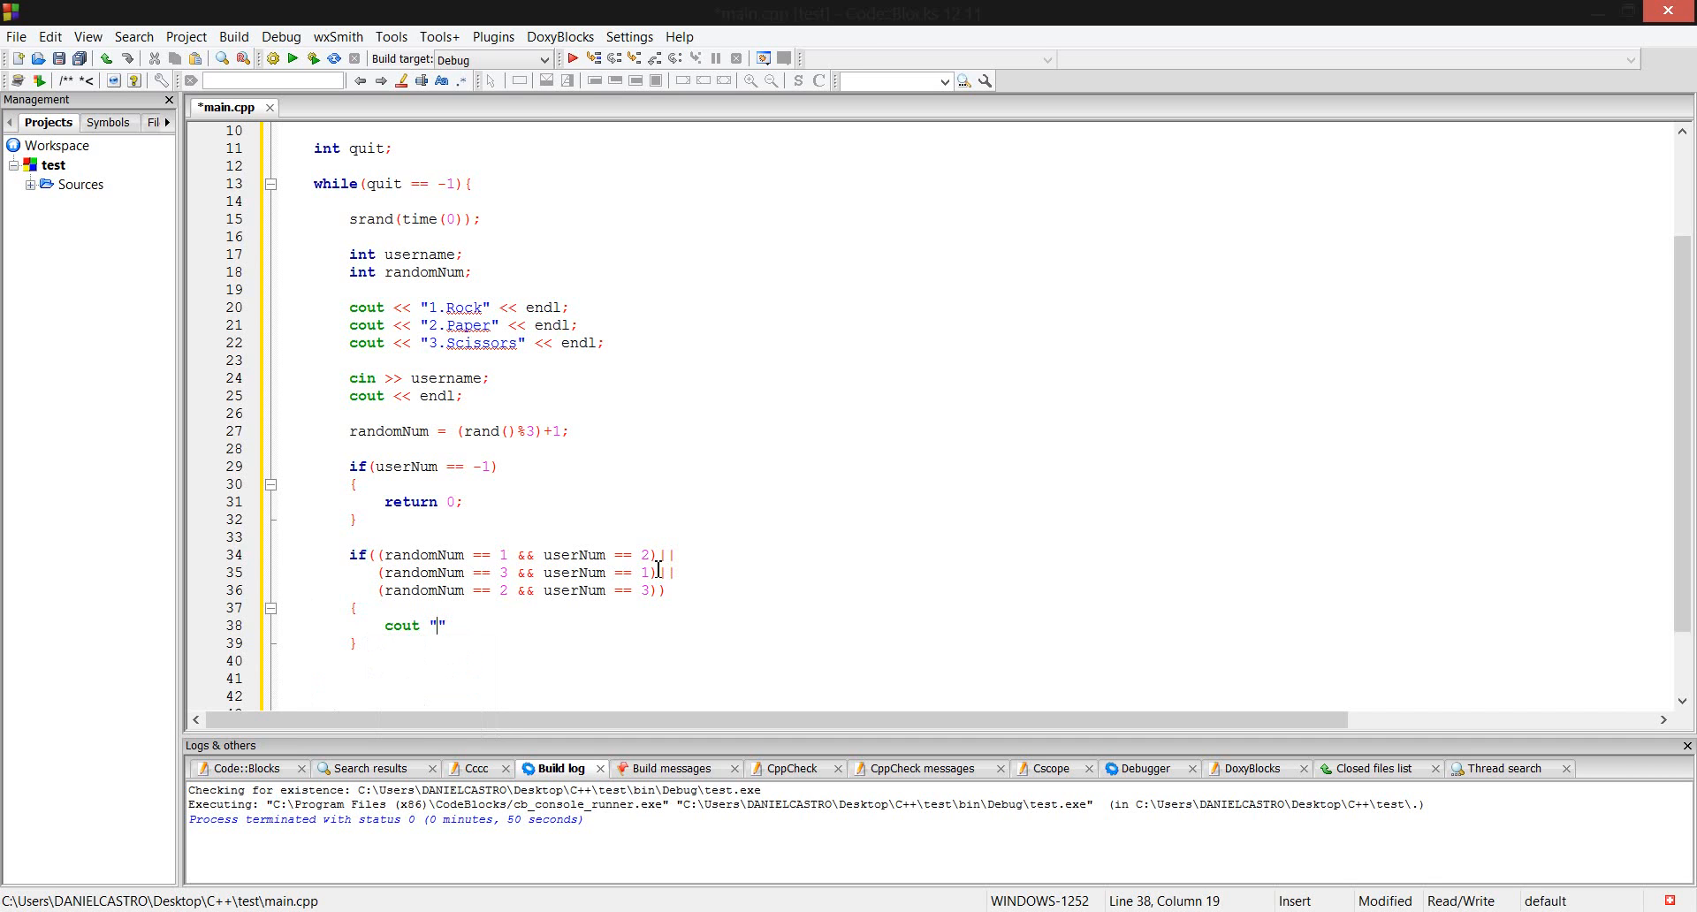
key("Left")
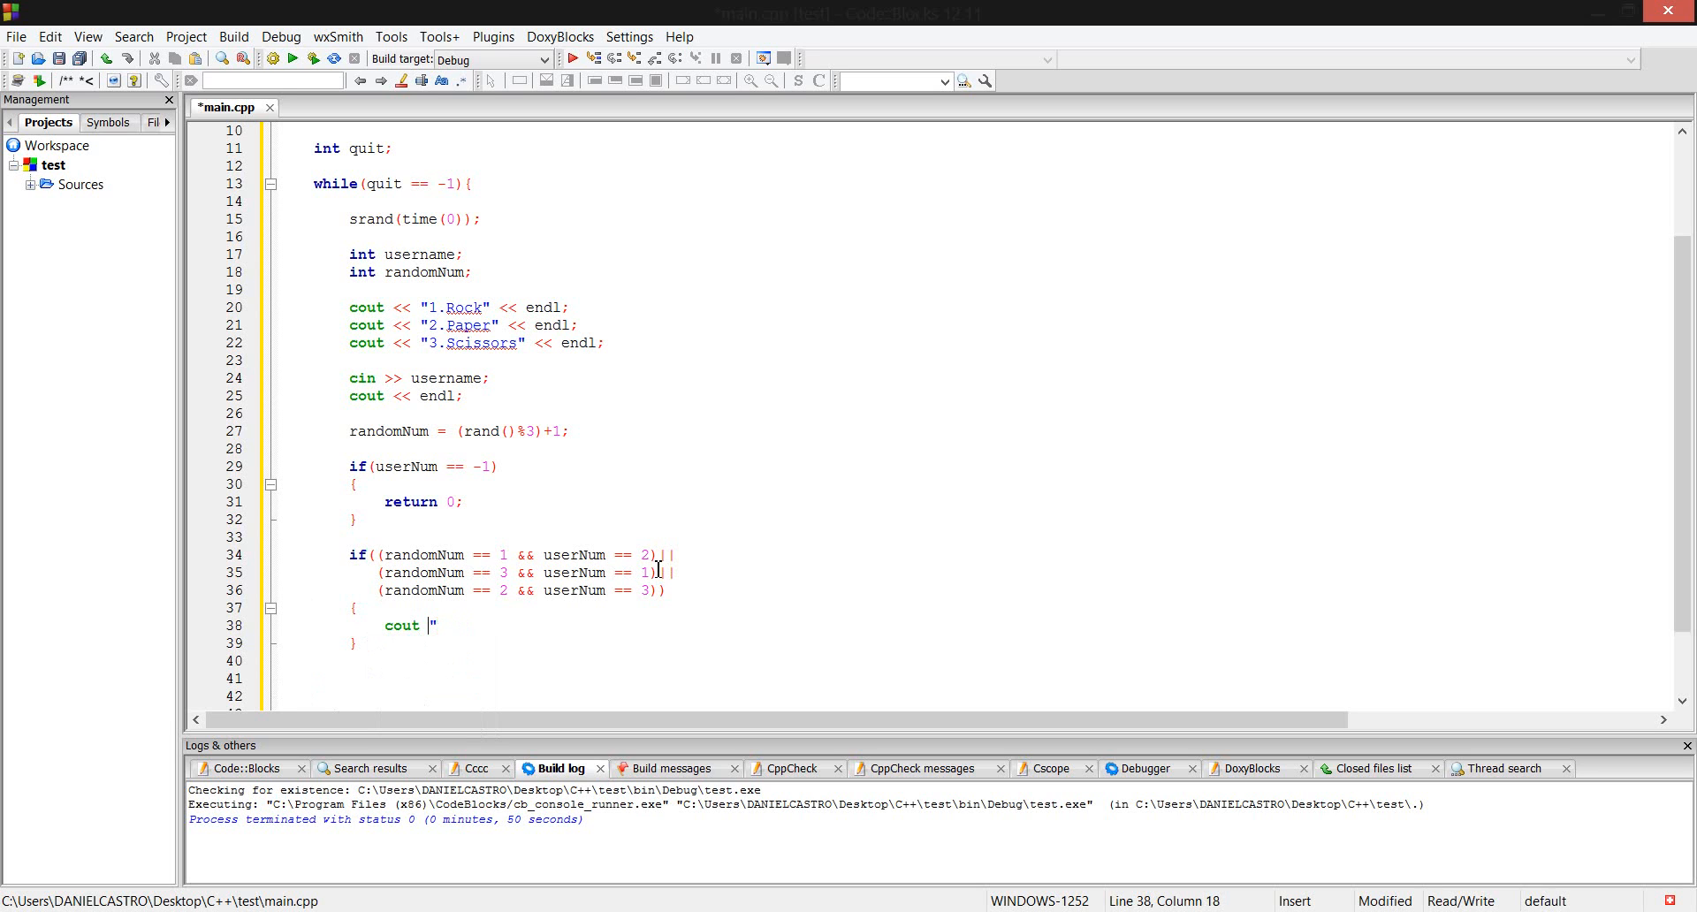
type("<<")
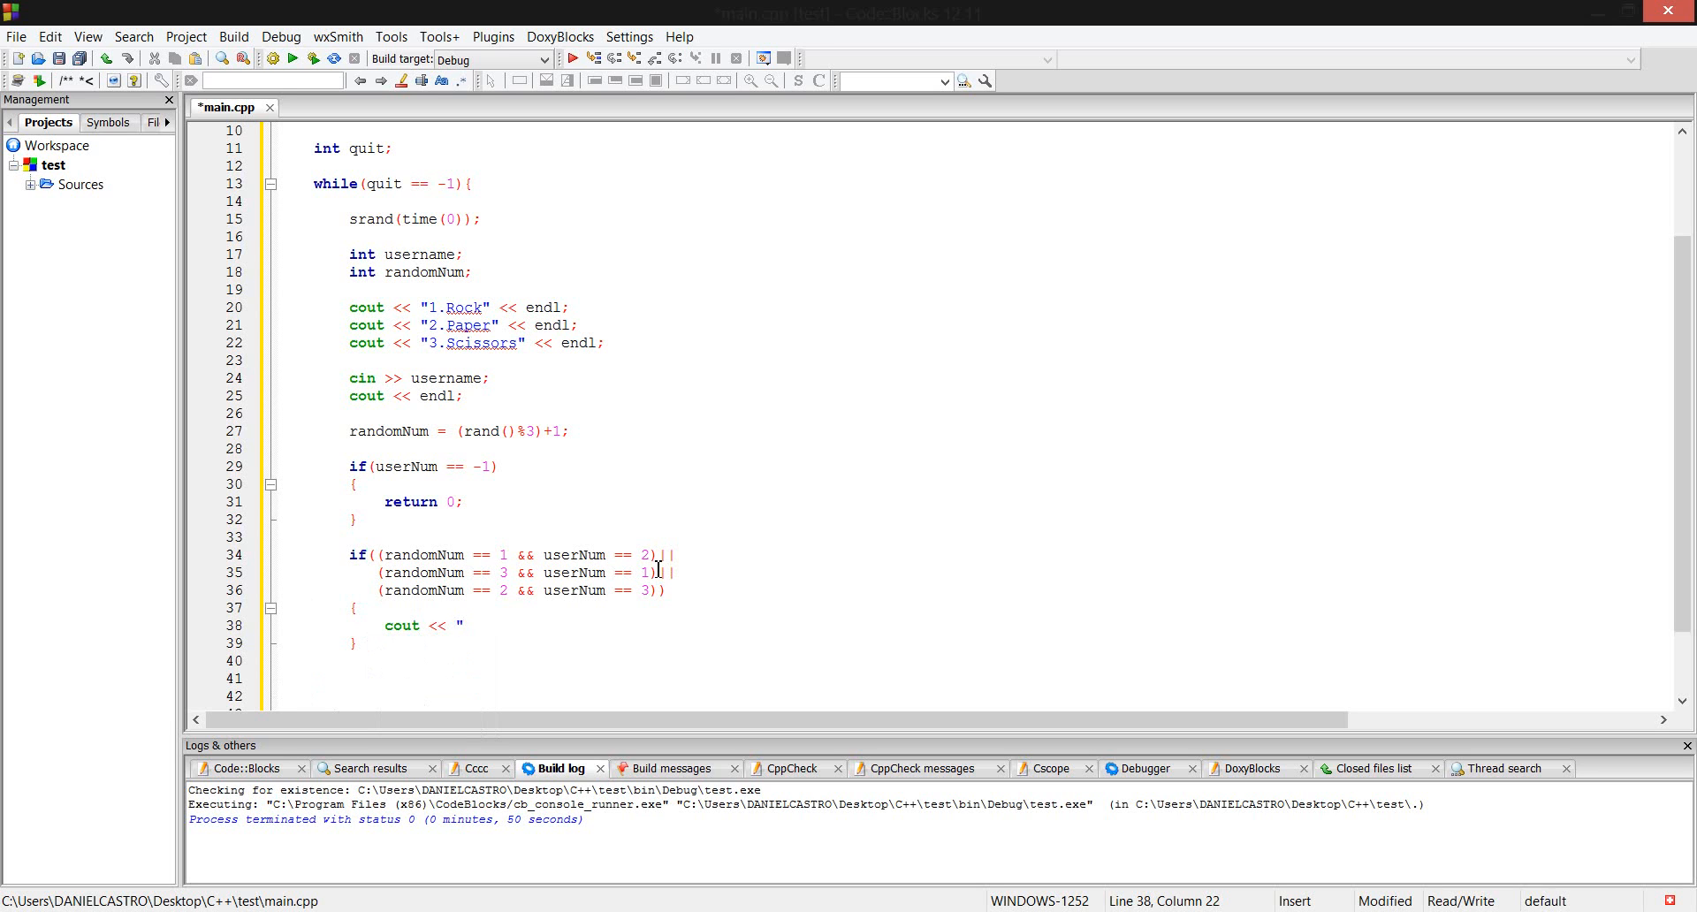
type("\"")
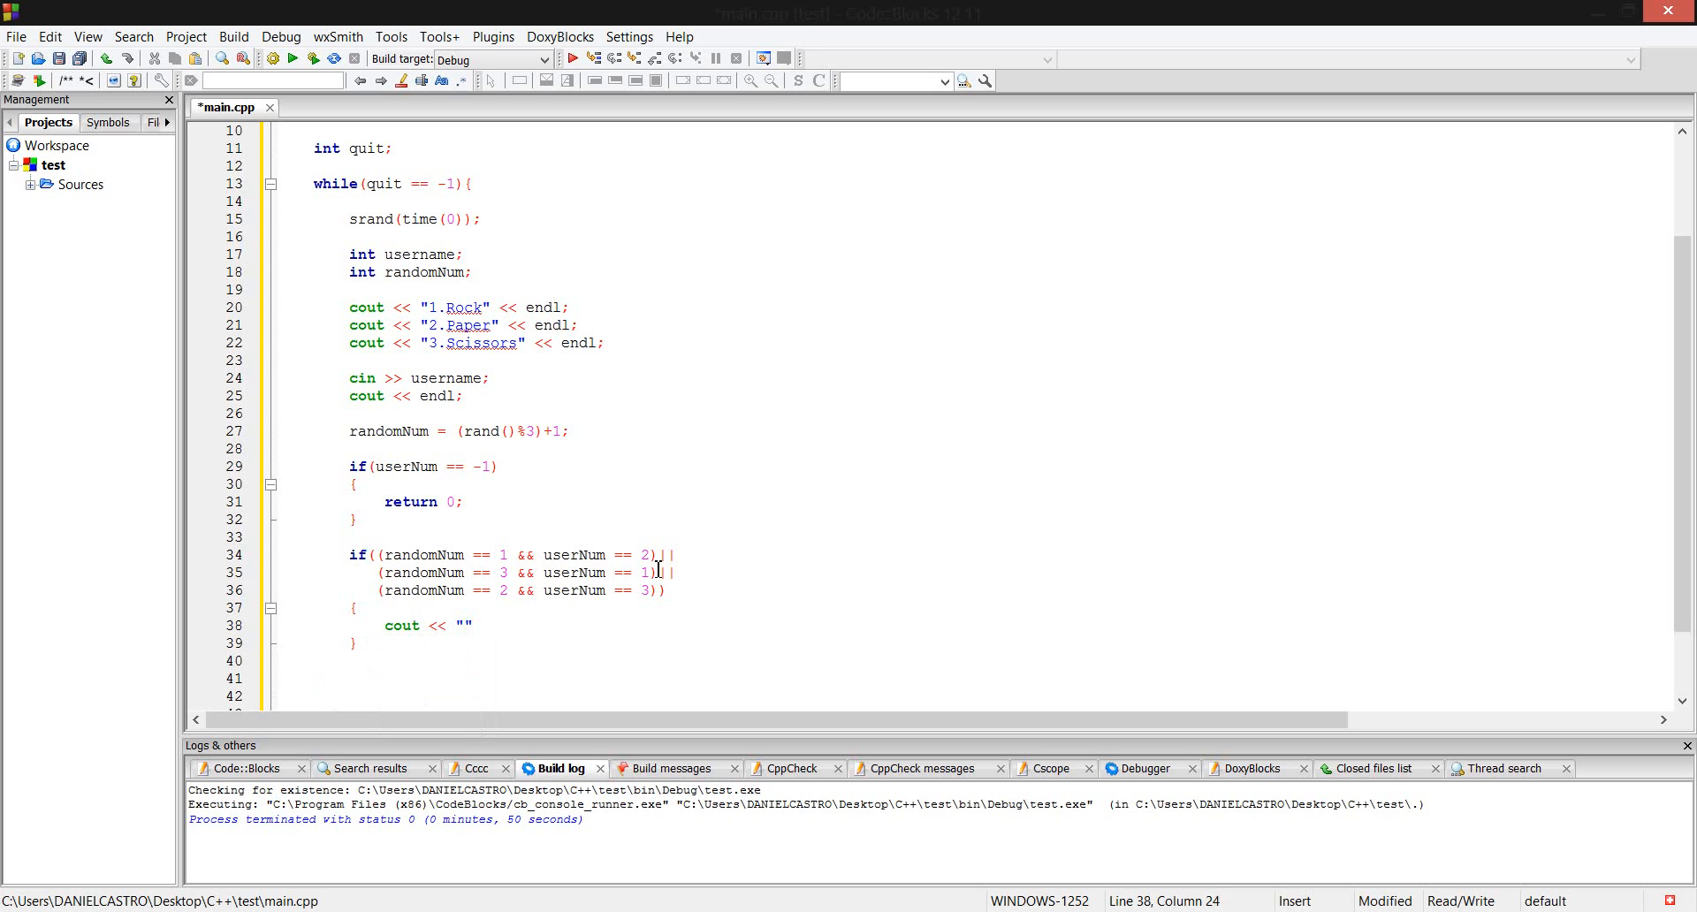
type("you")
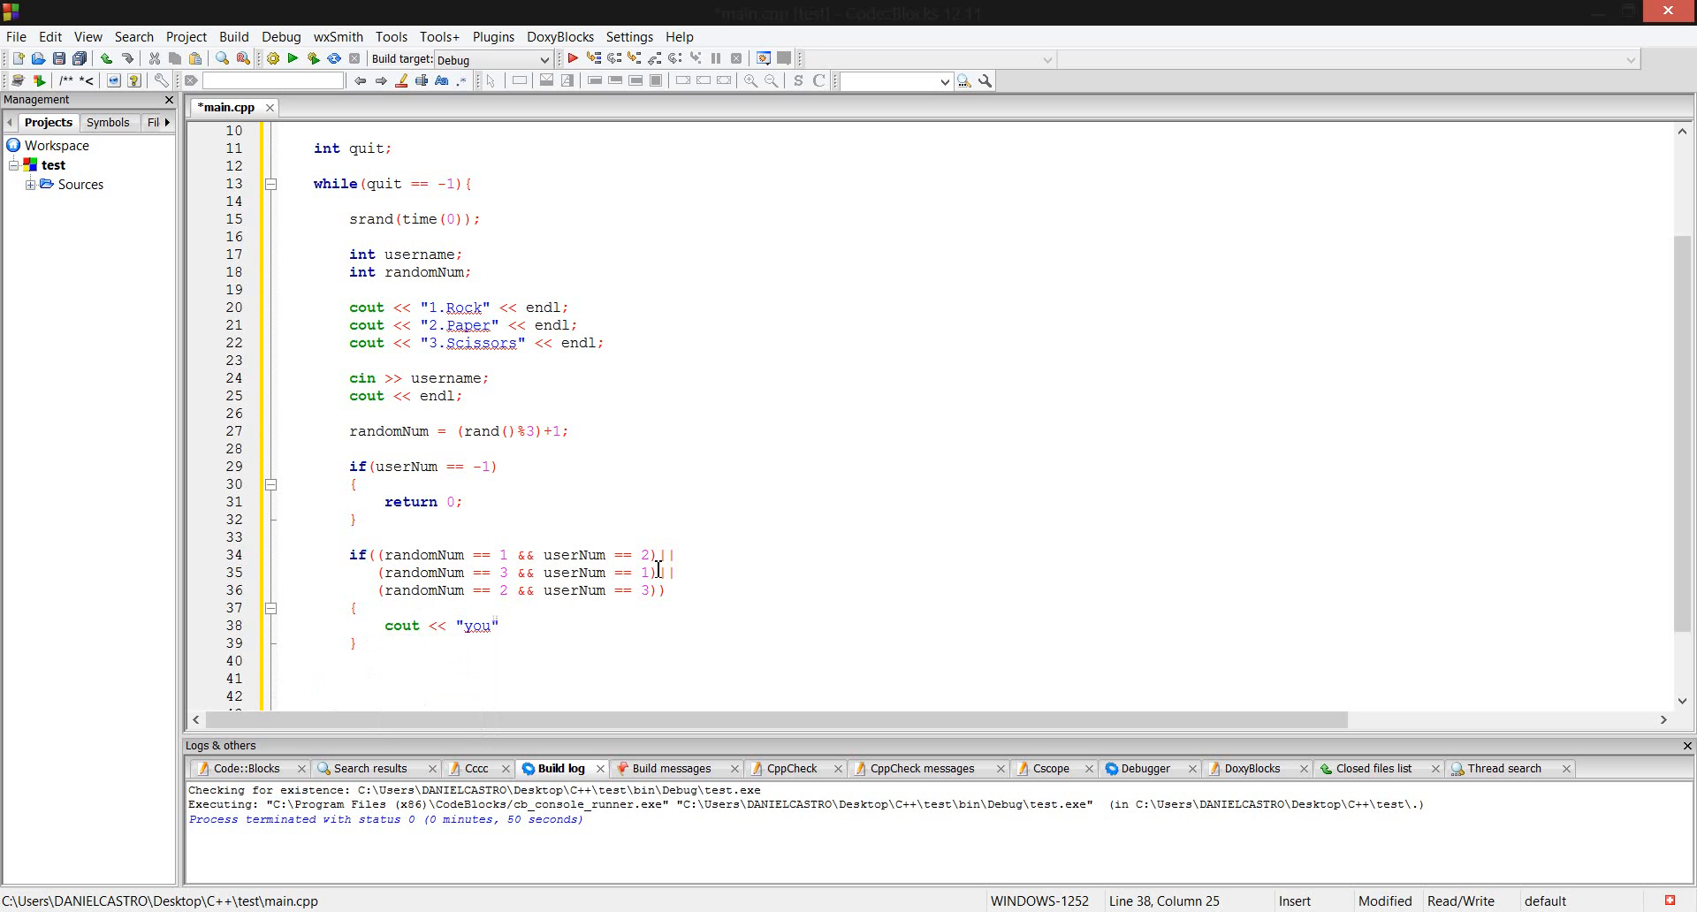
type("win")
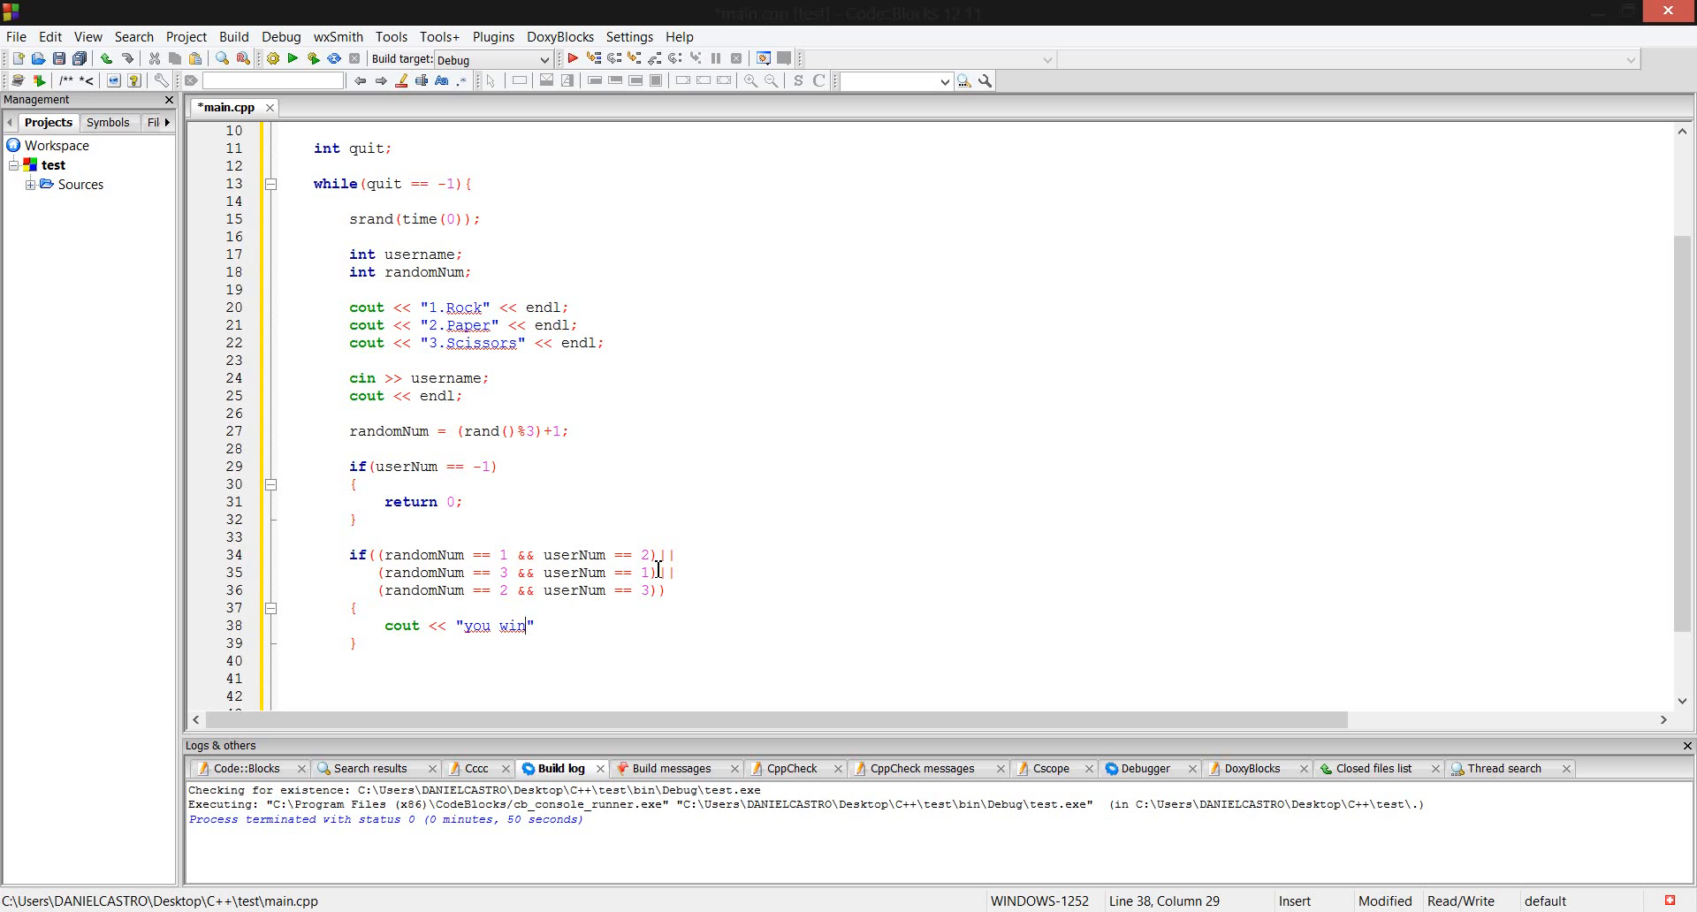
type("!")
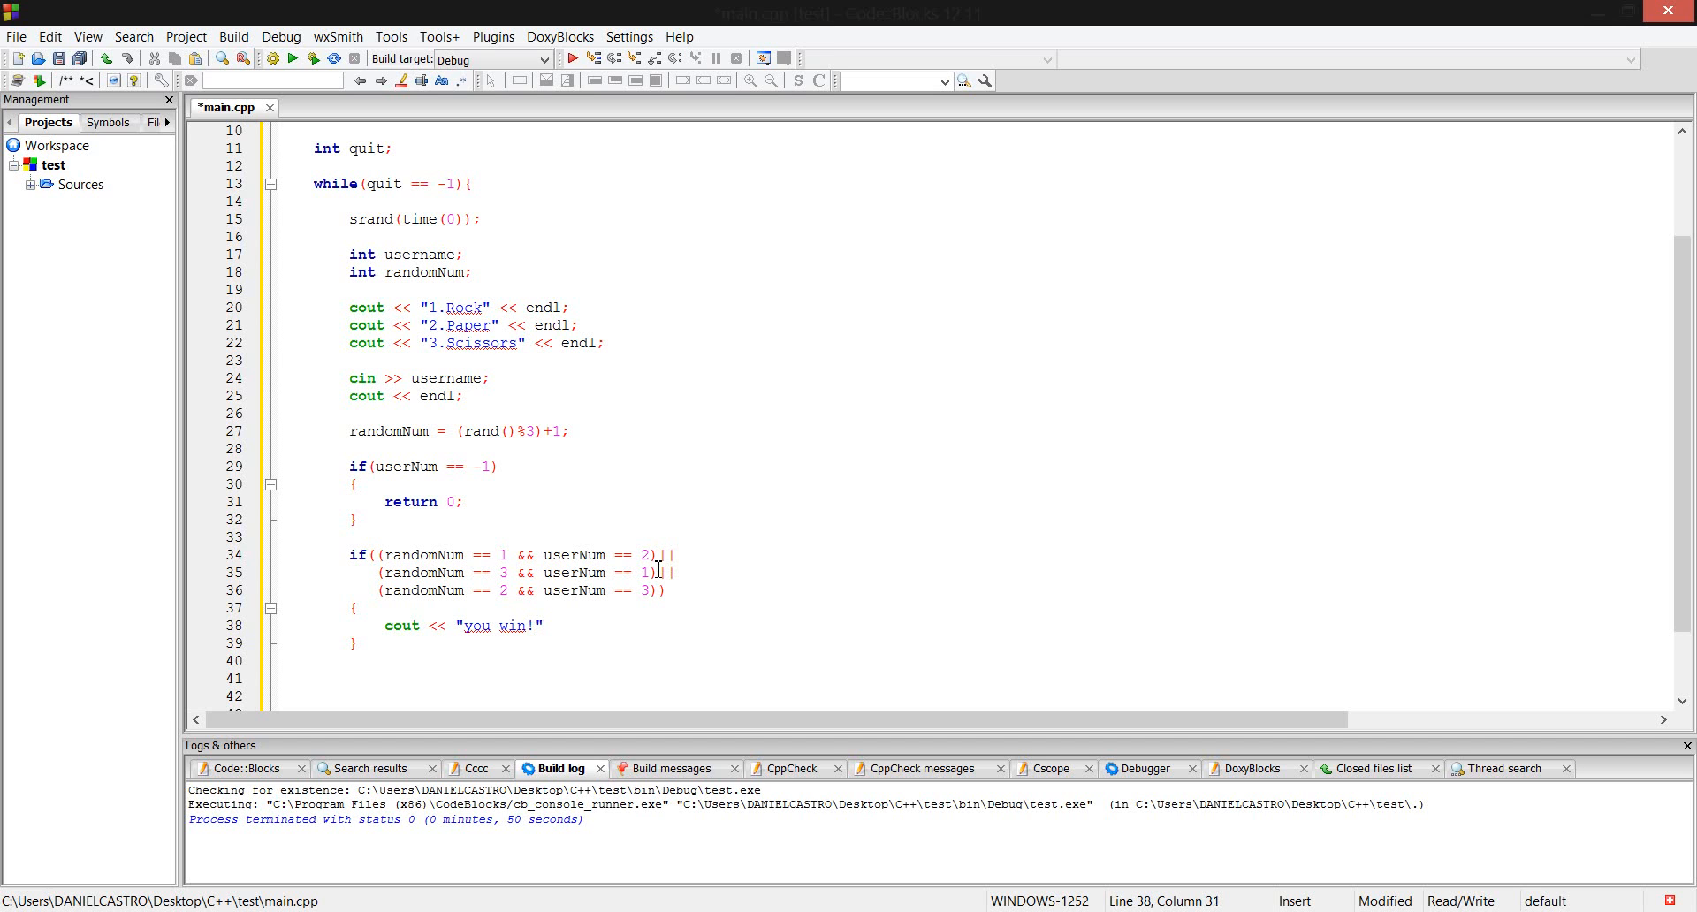
type("<< endl;")
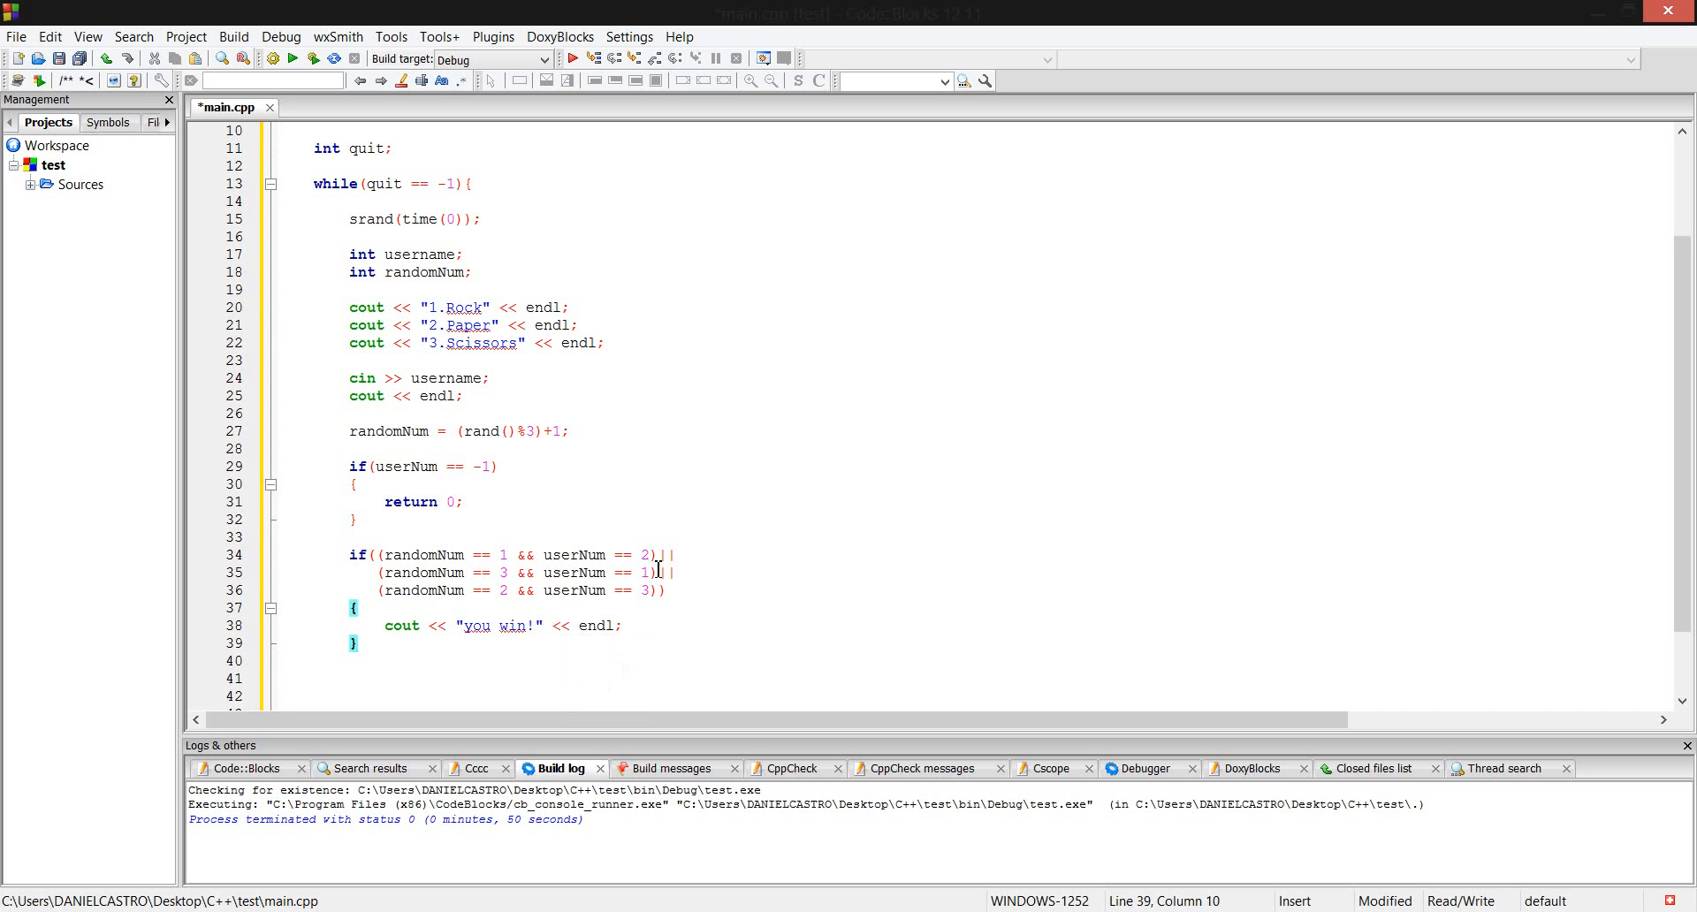
Add an else branch whose body is cout << "you lose!" << endl;.
type("else")
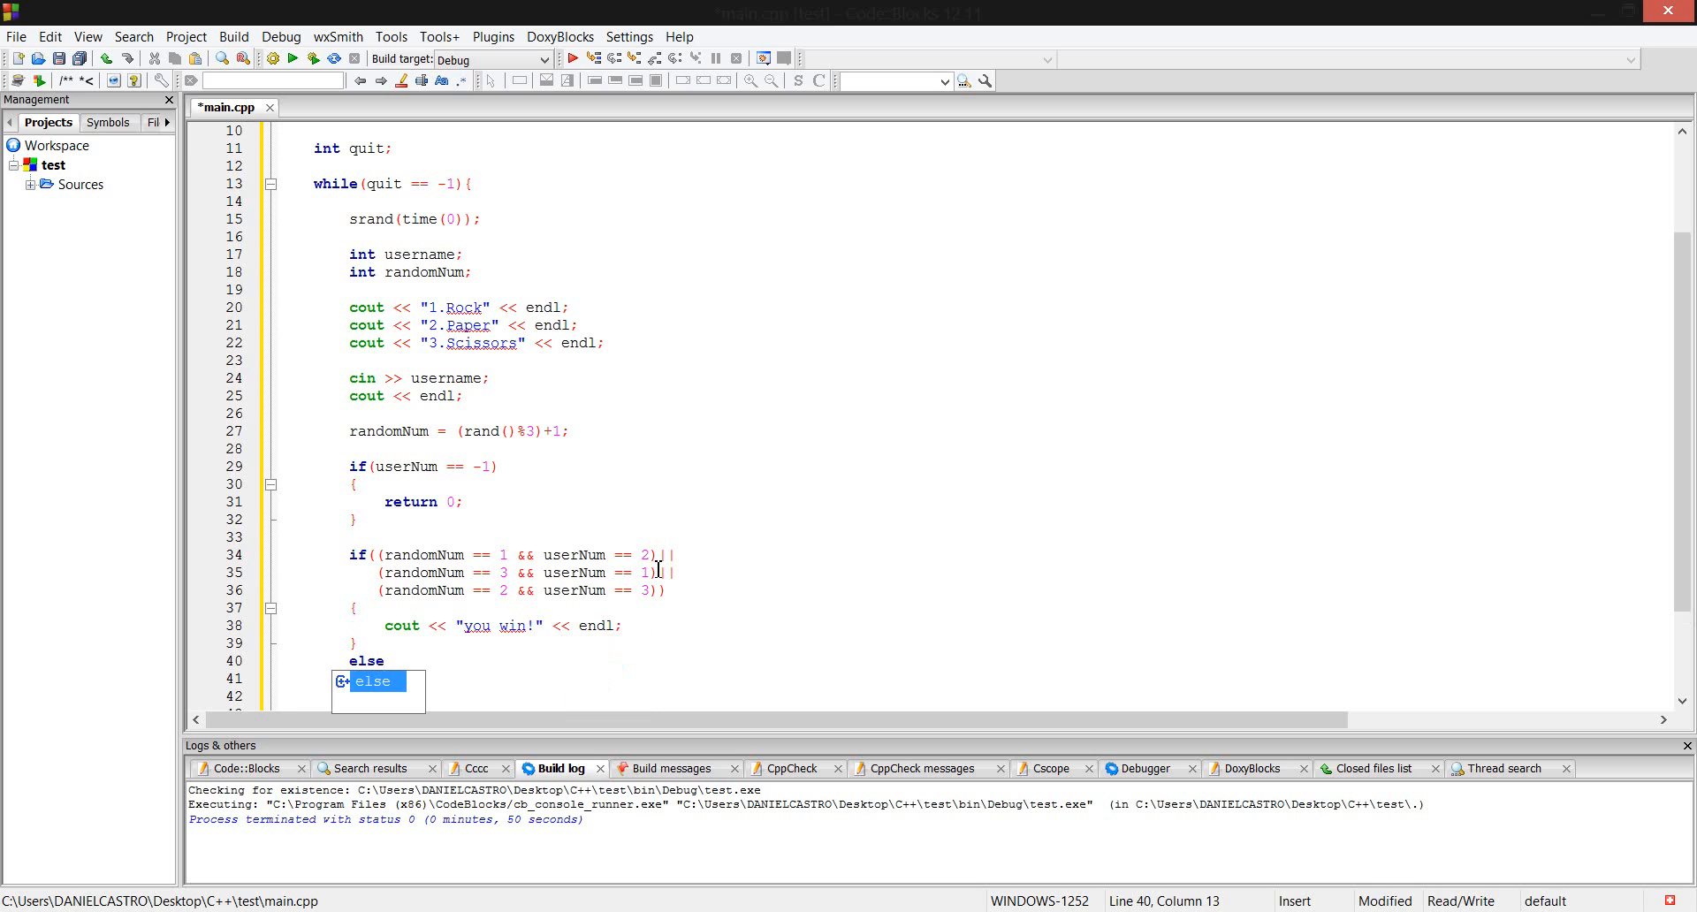
key("Escape")
type("{")
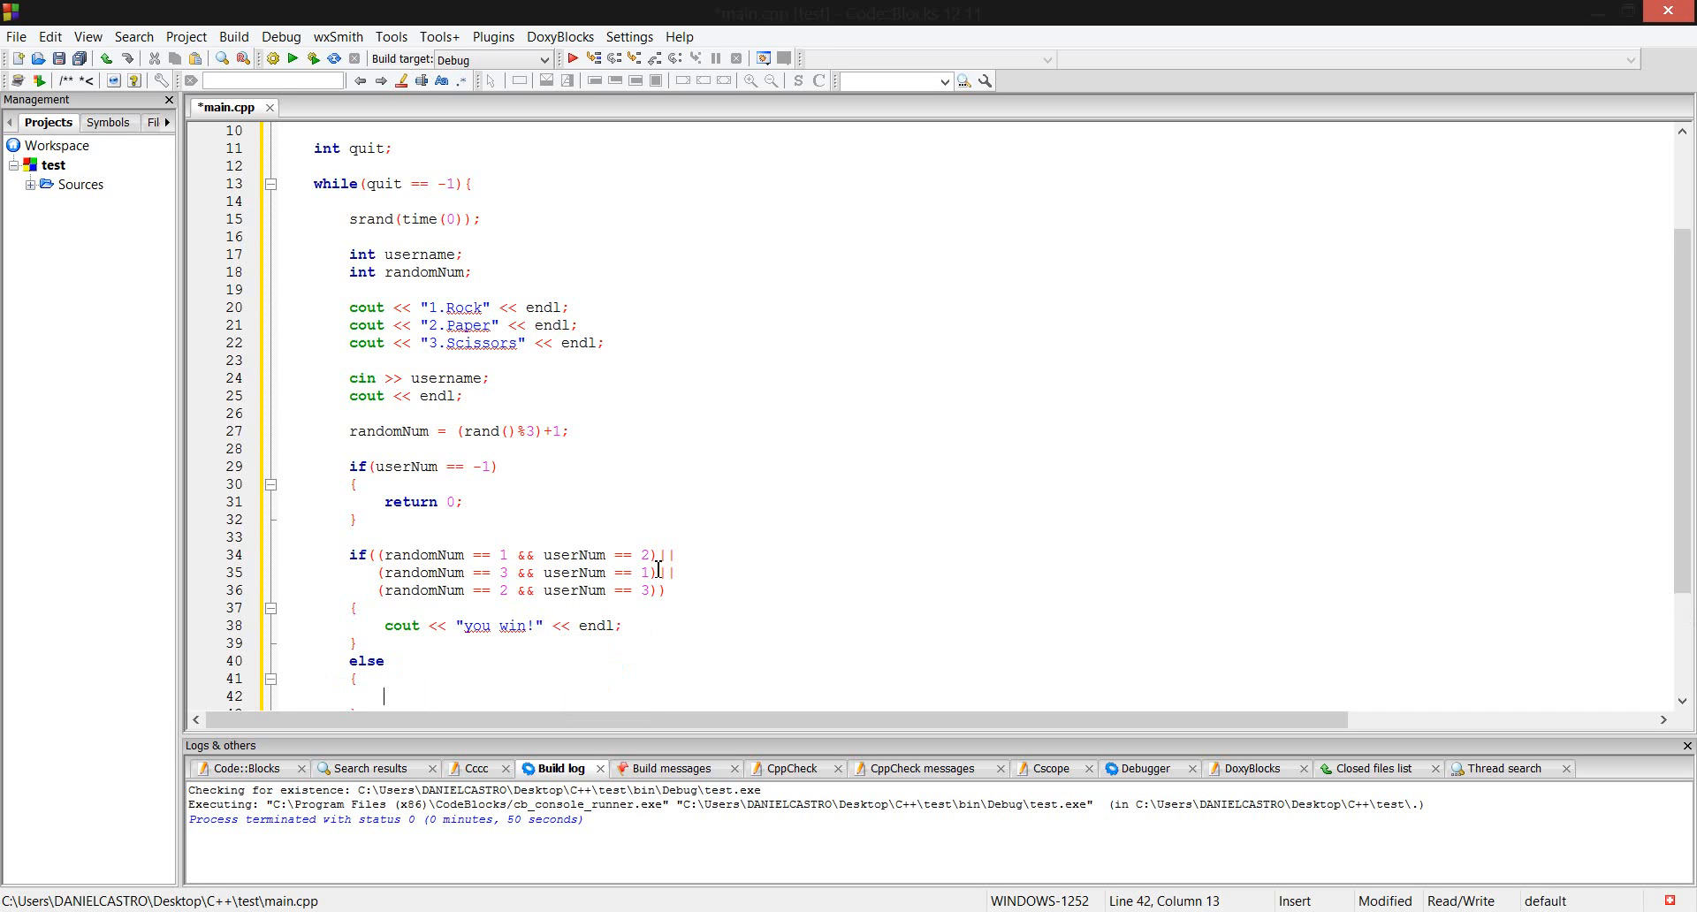
type("cout")
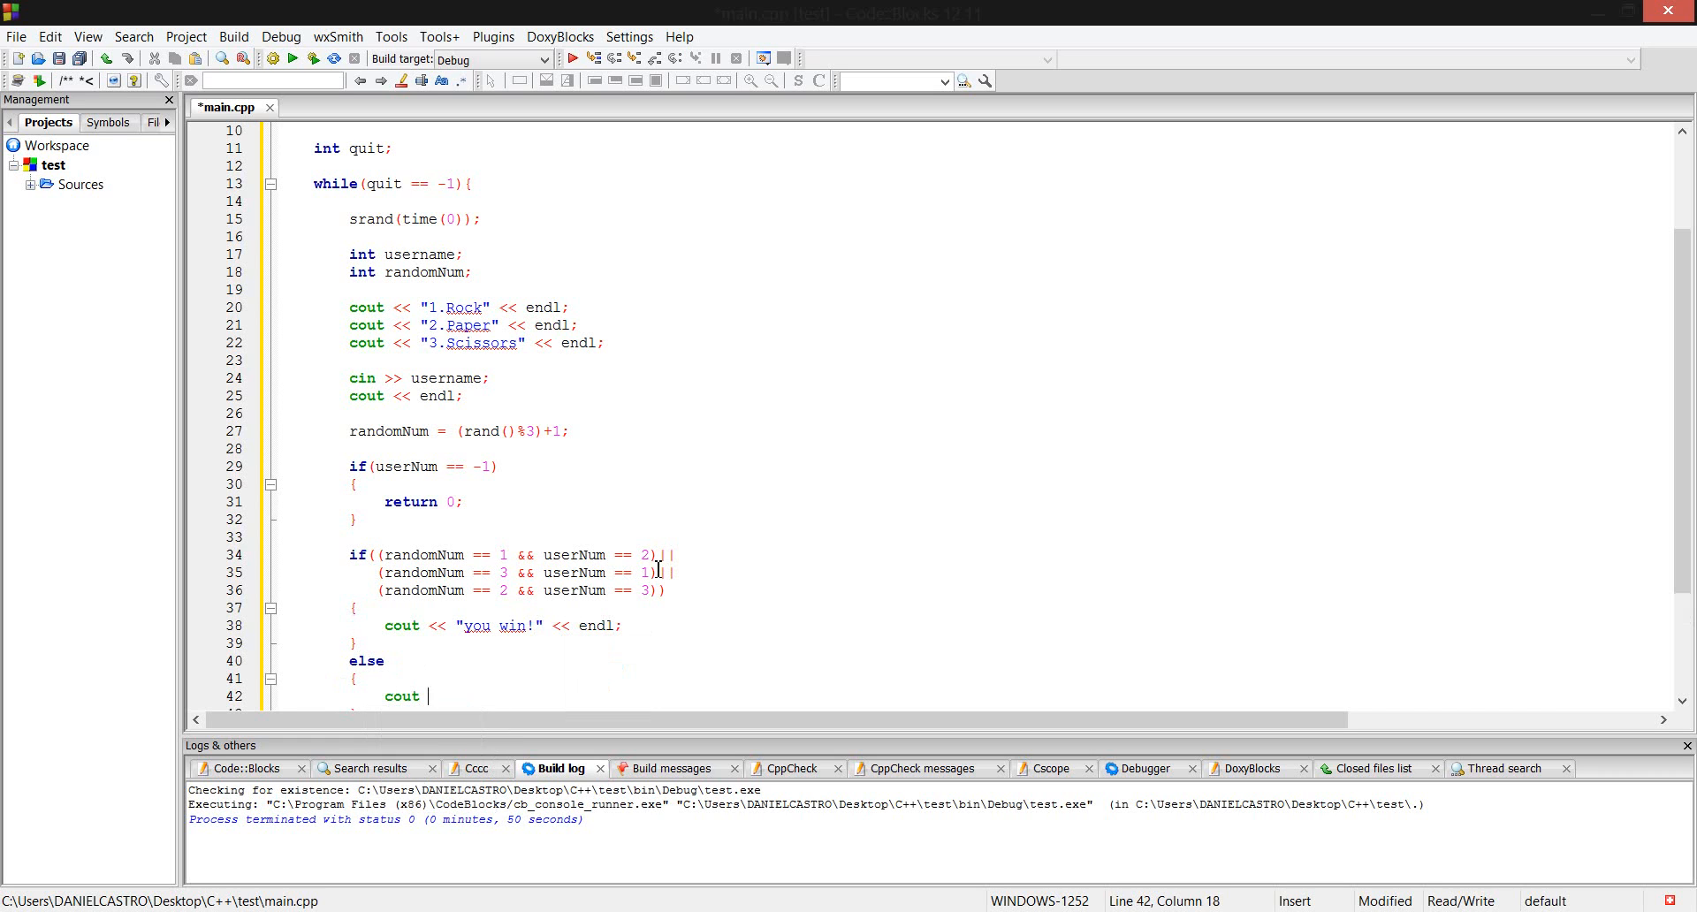
type("<<")
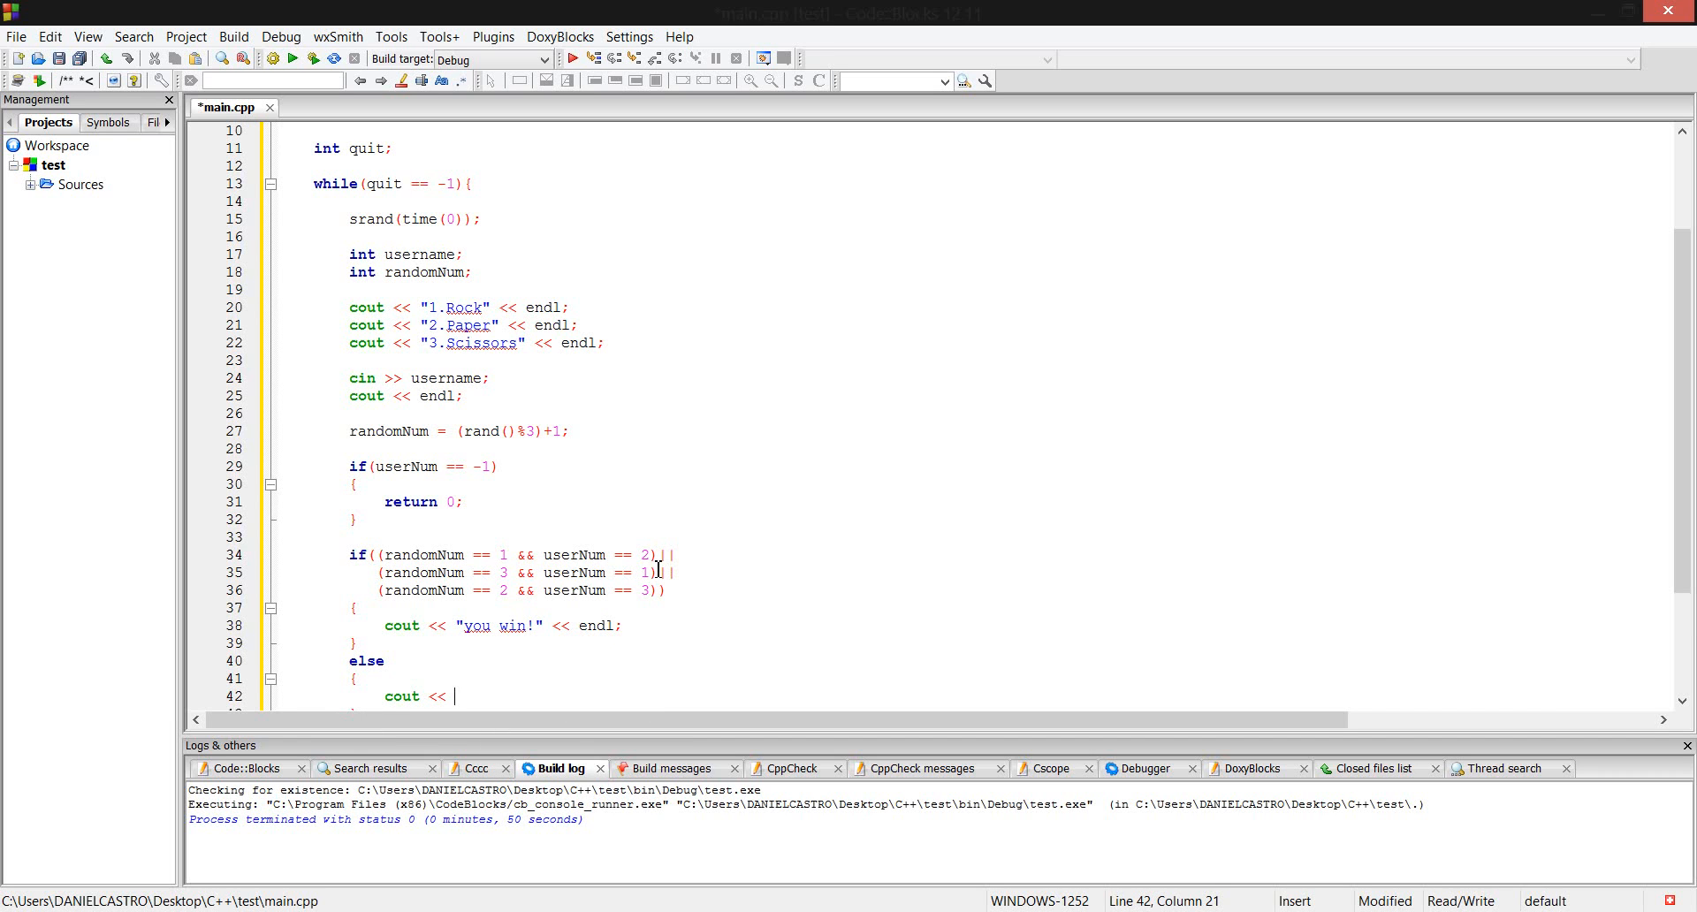
type("\"you\"")
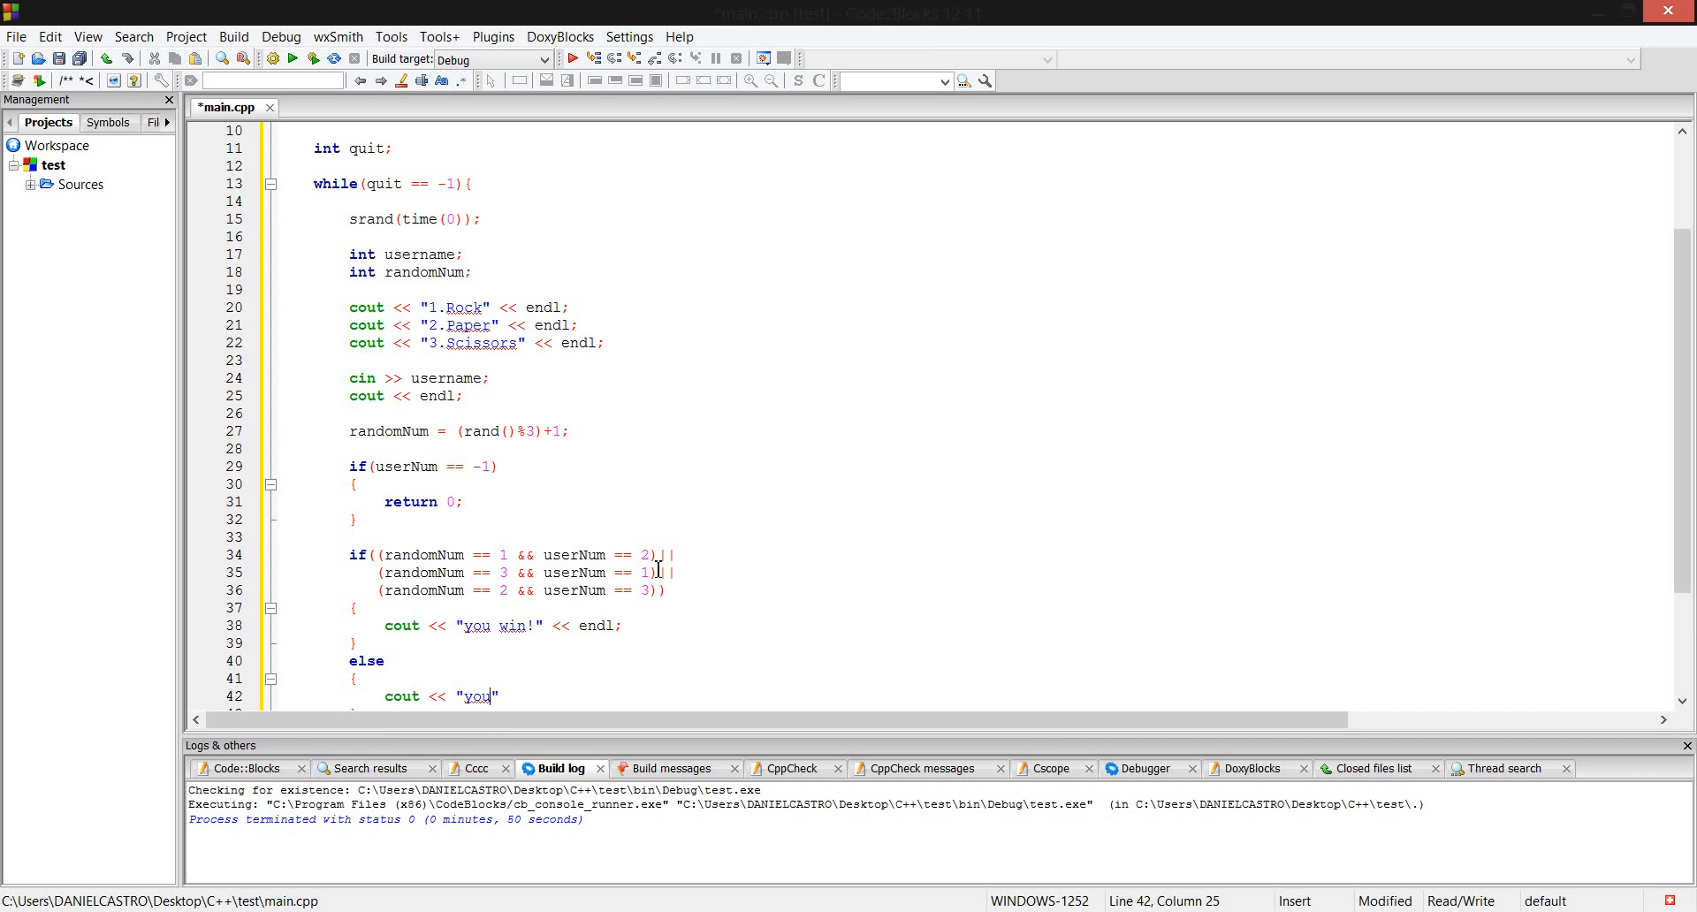
type("lose")
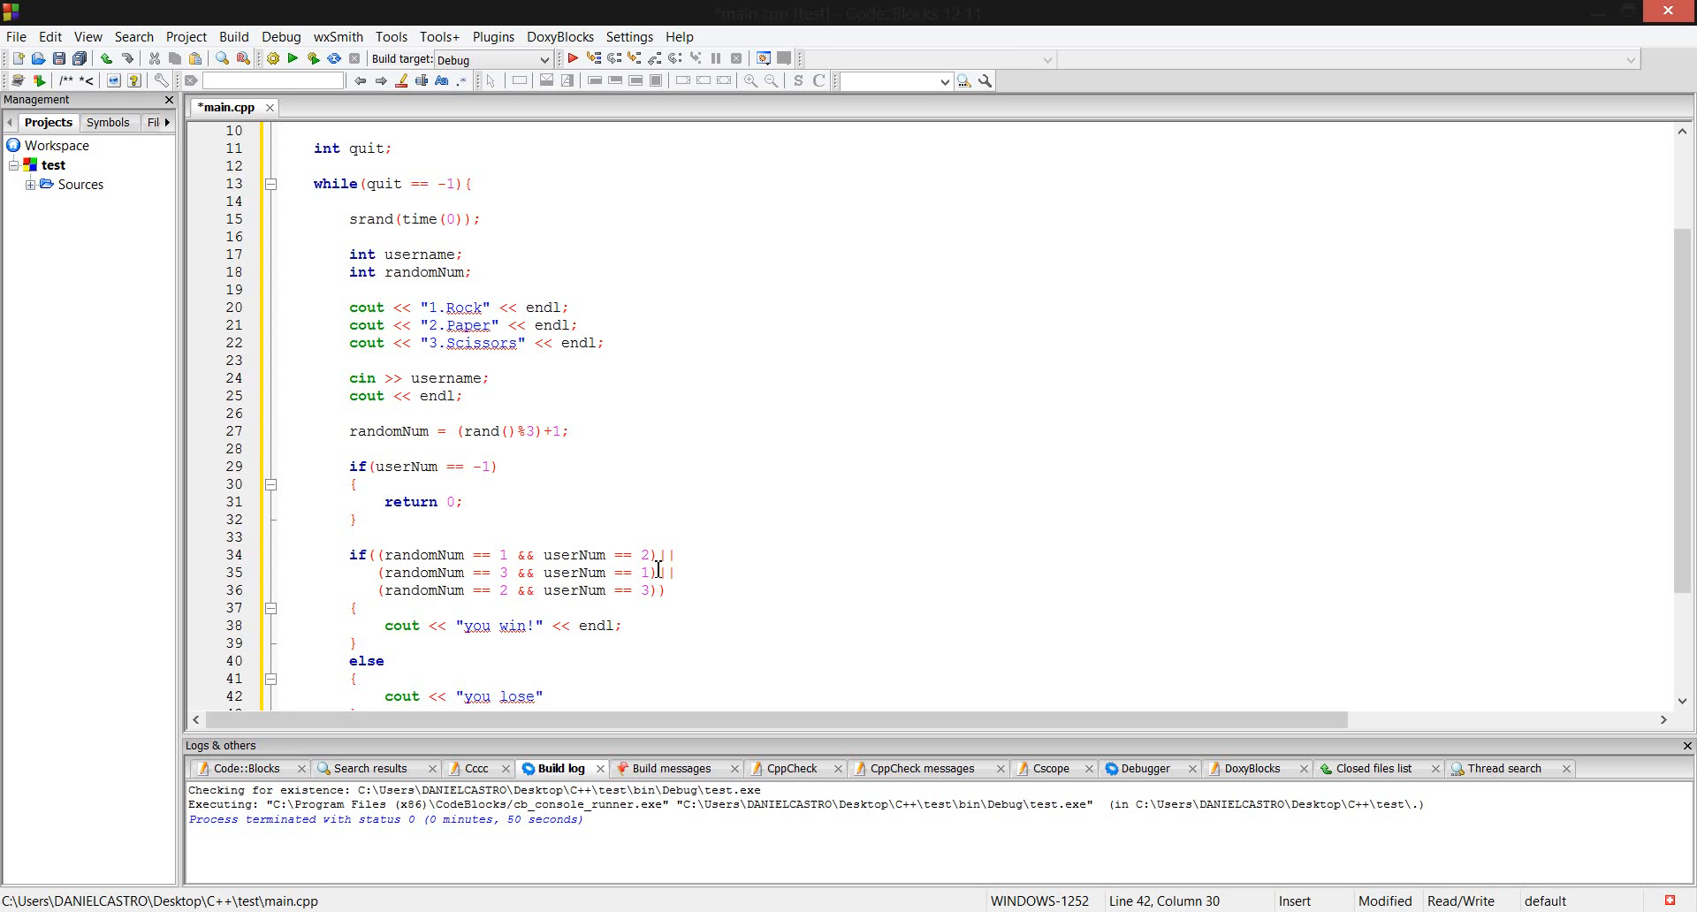
type("!\"")
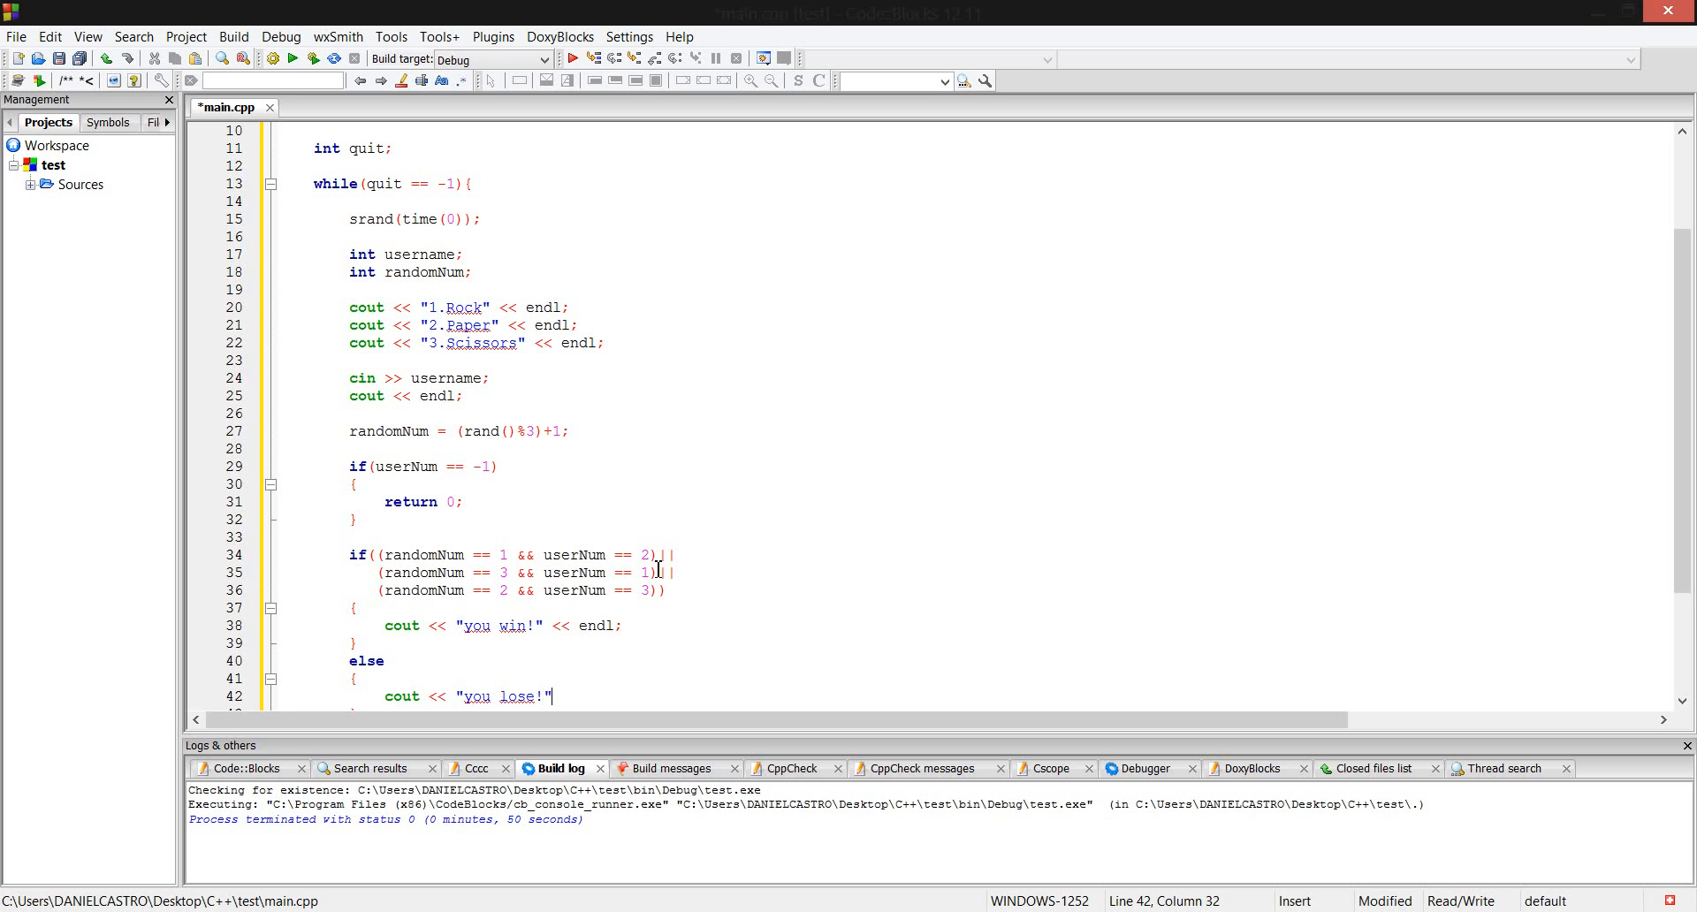
type("<< e")
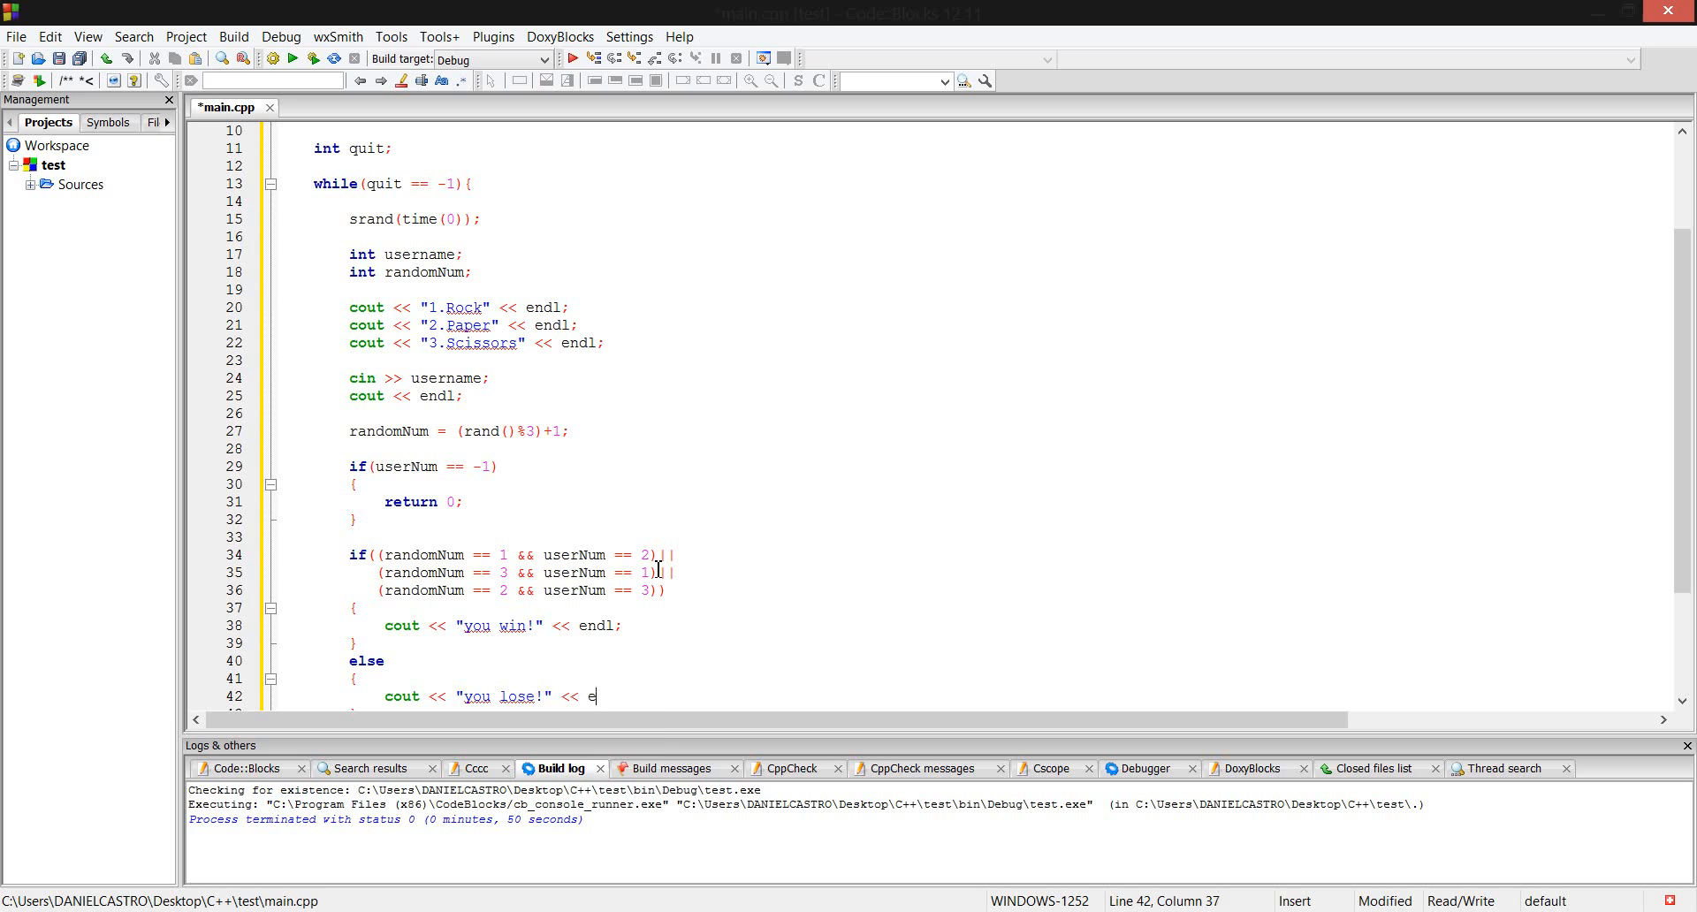
type("ndl;")
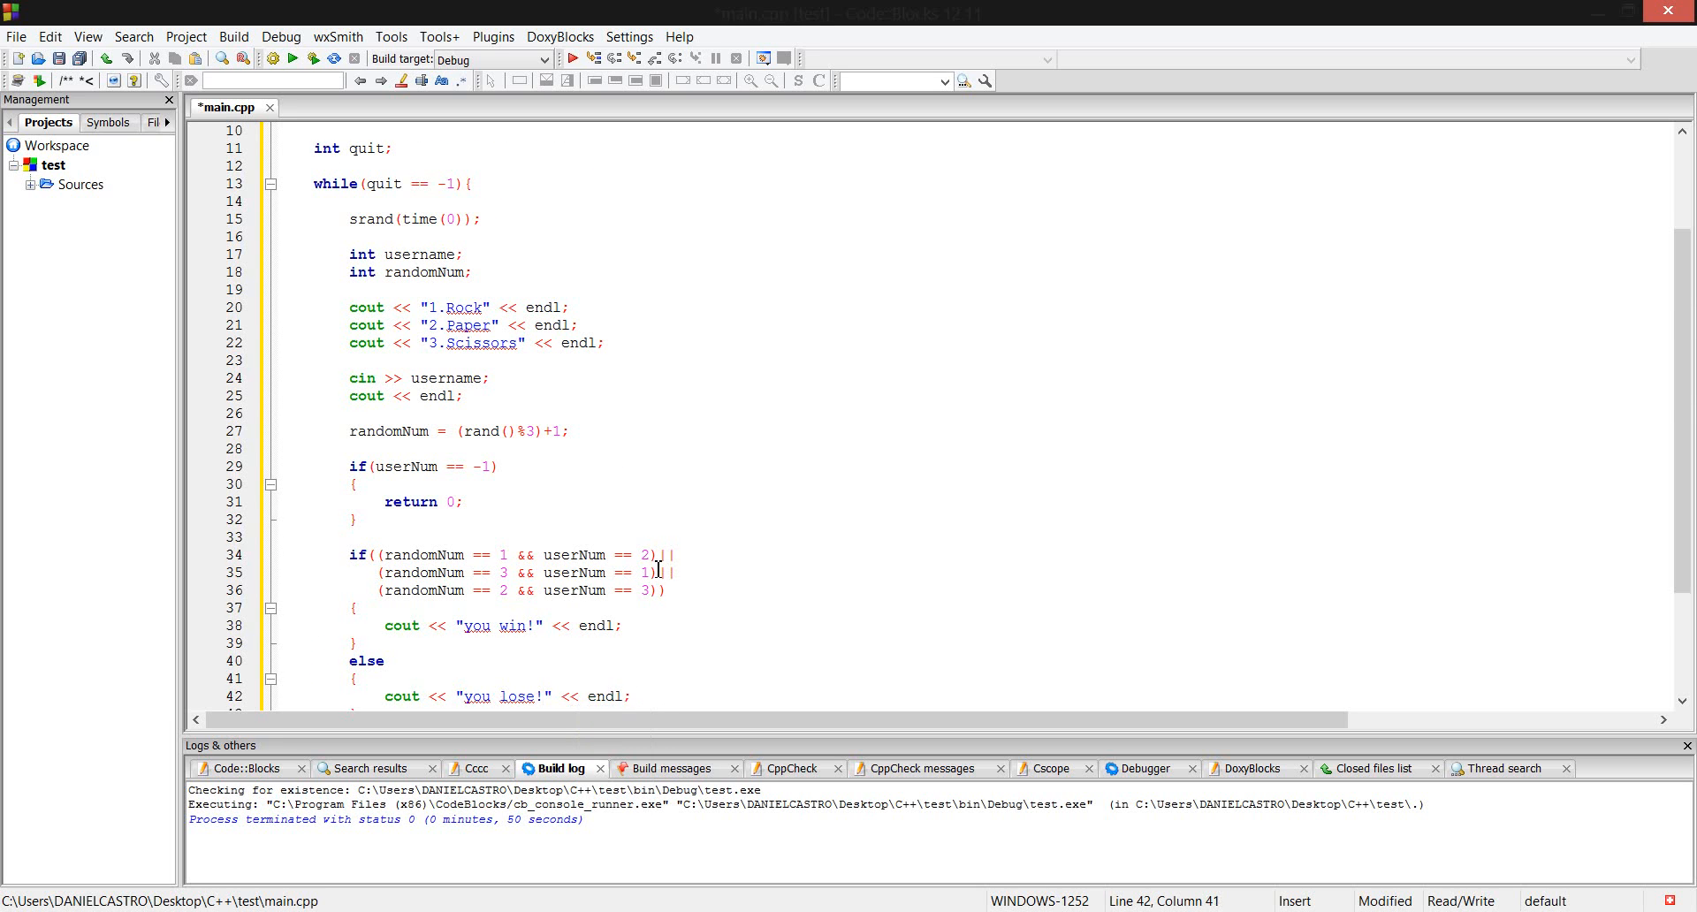
scroll("down", 3)
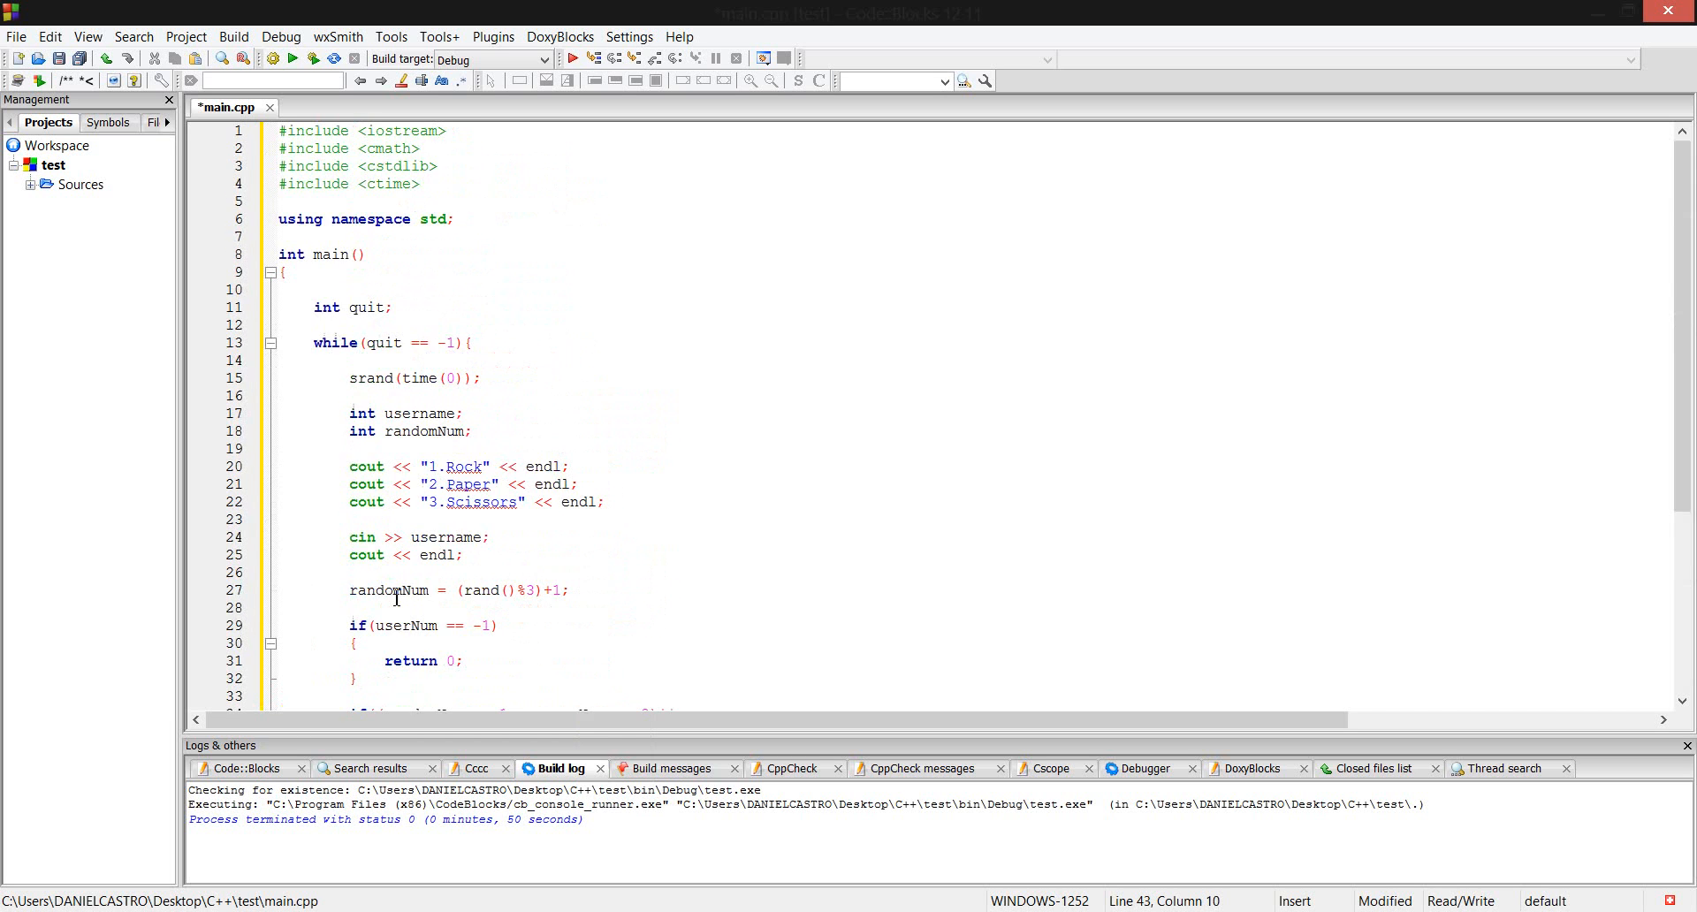
Jump from the first 'userNum was not declared' build error to line 29.
scroll("down", 3)
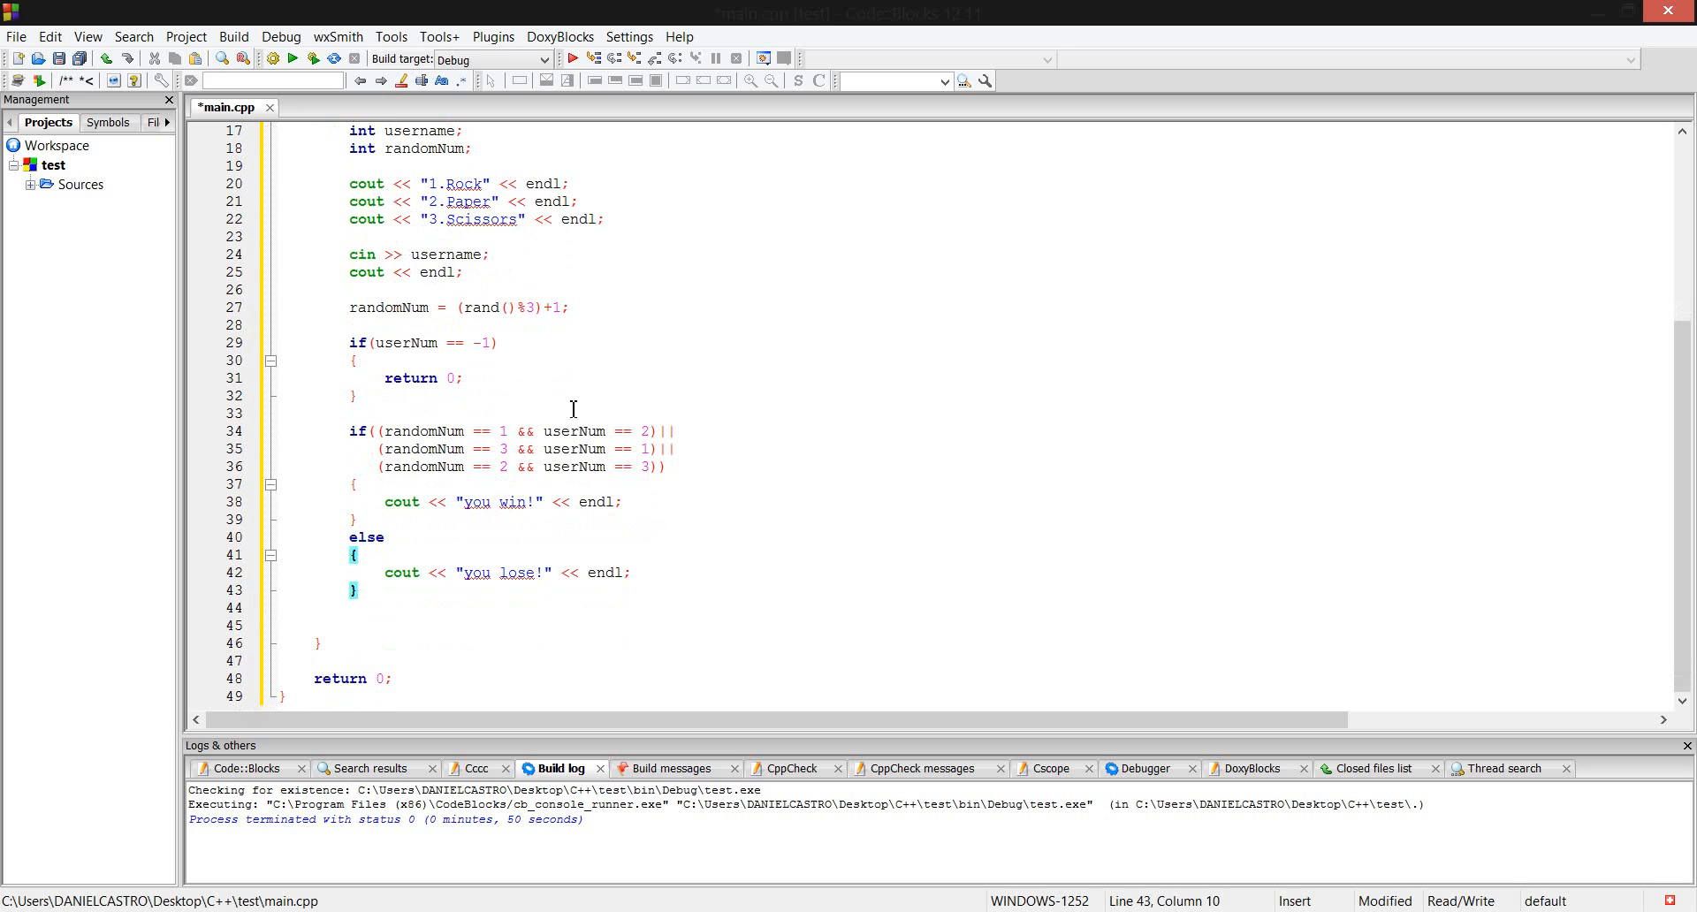
mouse_move(454, 469)
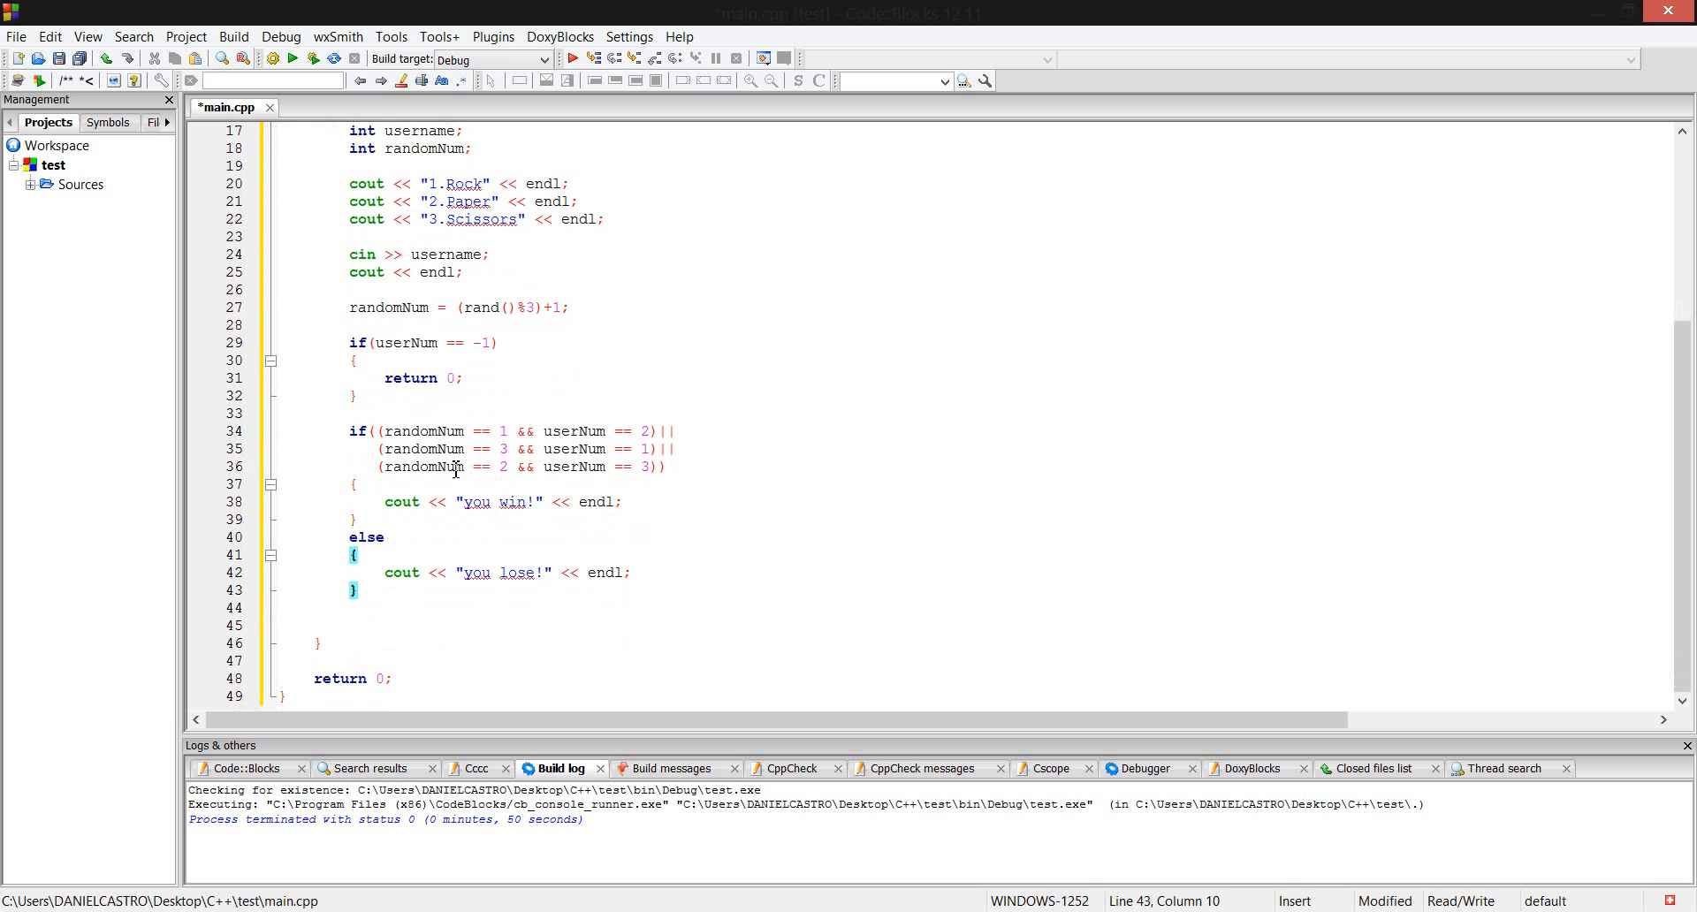
left_click(631, 573)
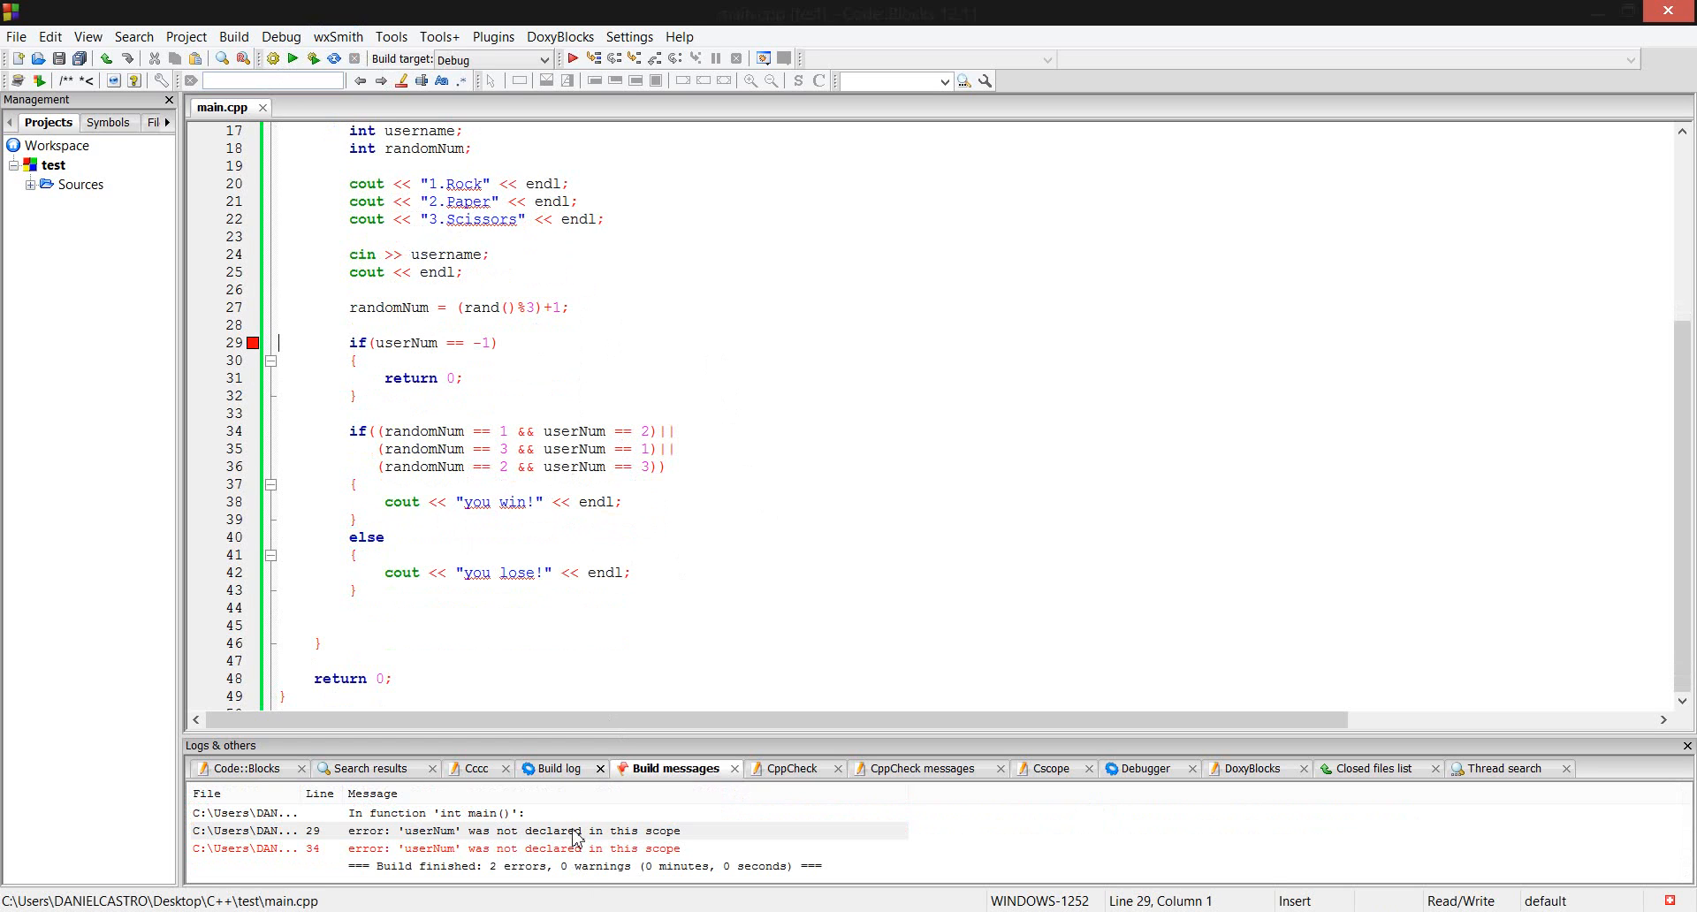
mouse_move(573, 487)
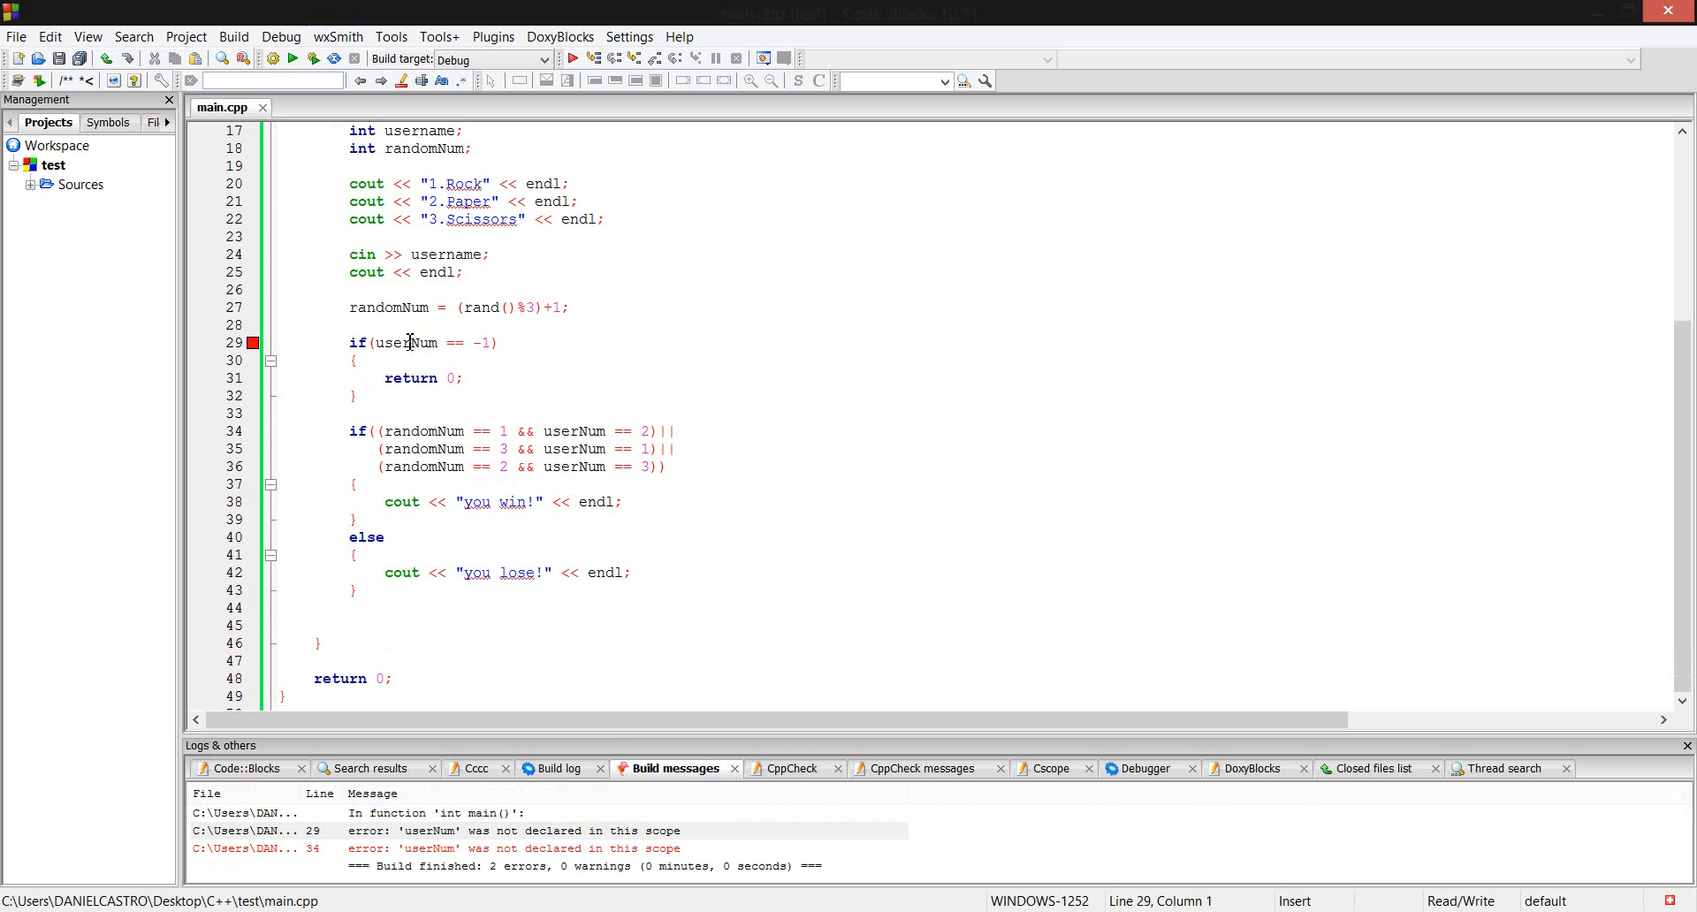
Change userNum to username on lines 29, 34, 35 and 36.
left_click(431, 343)
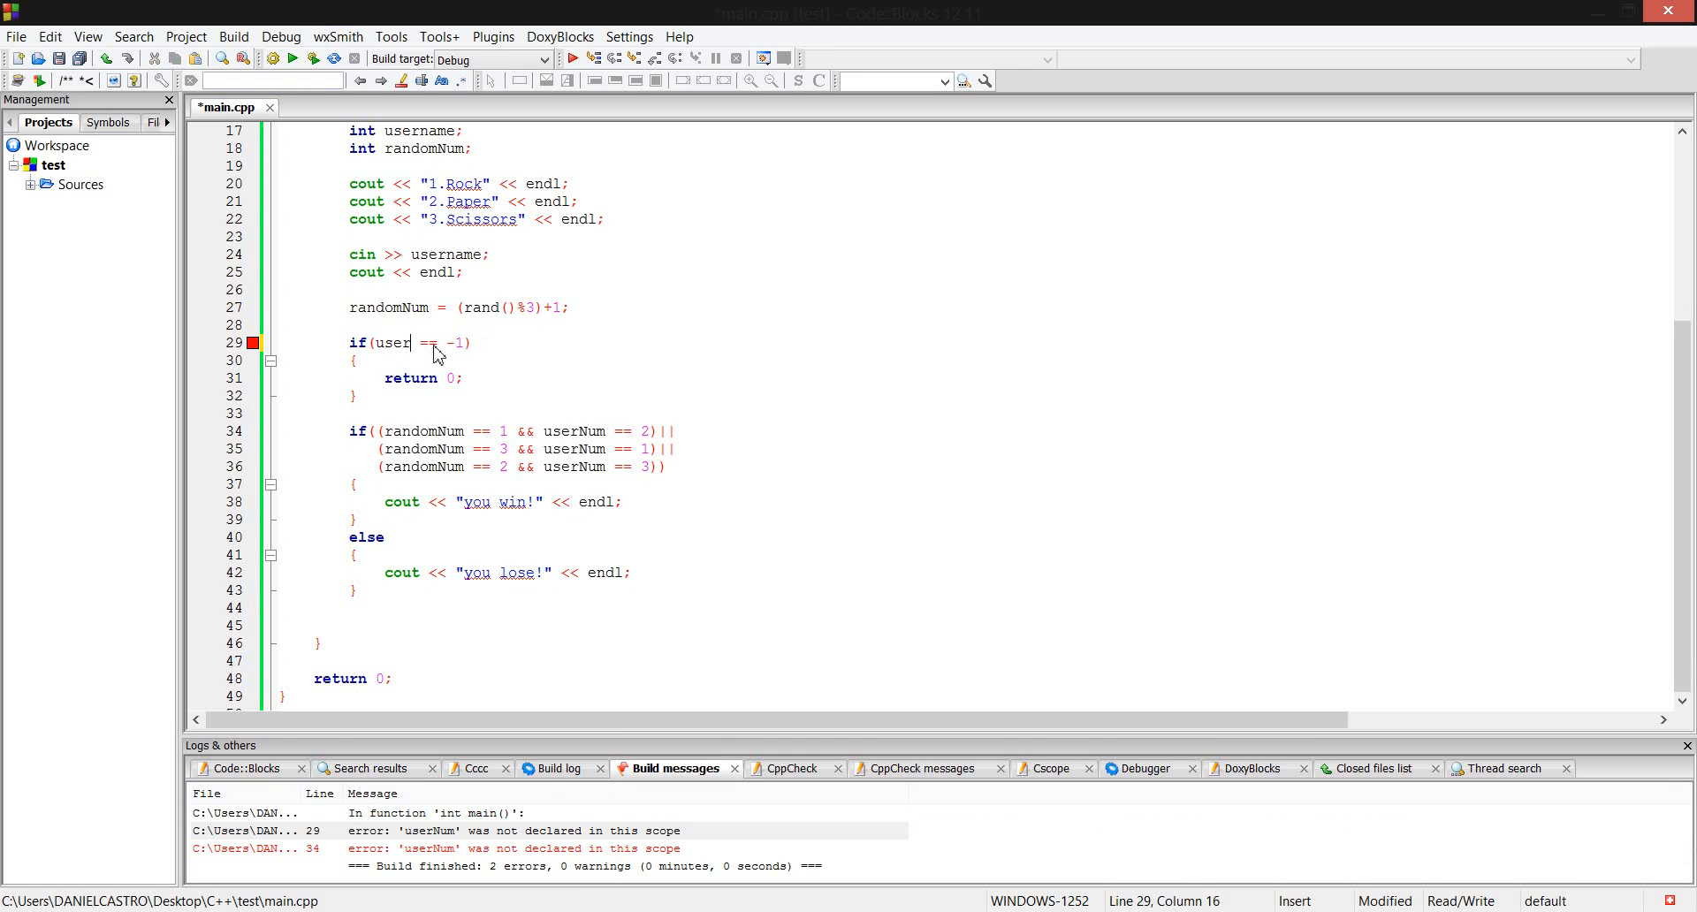
type("name")
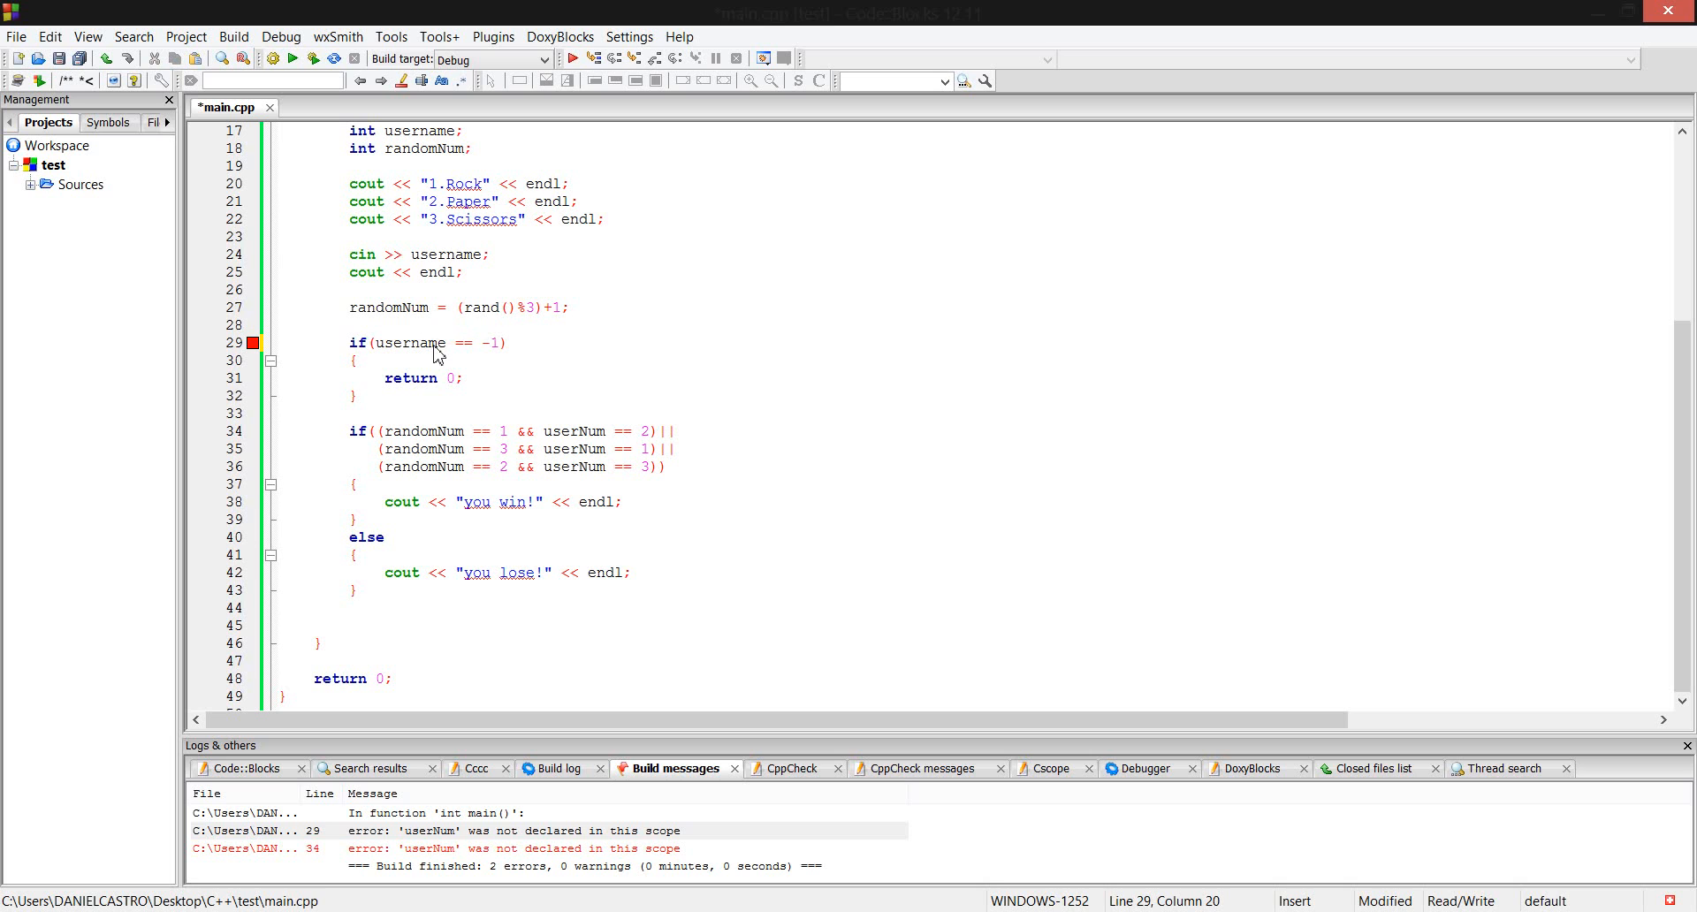
mouse_move(626, 518)
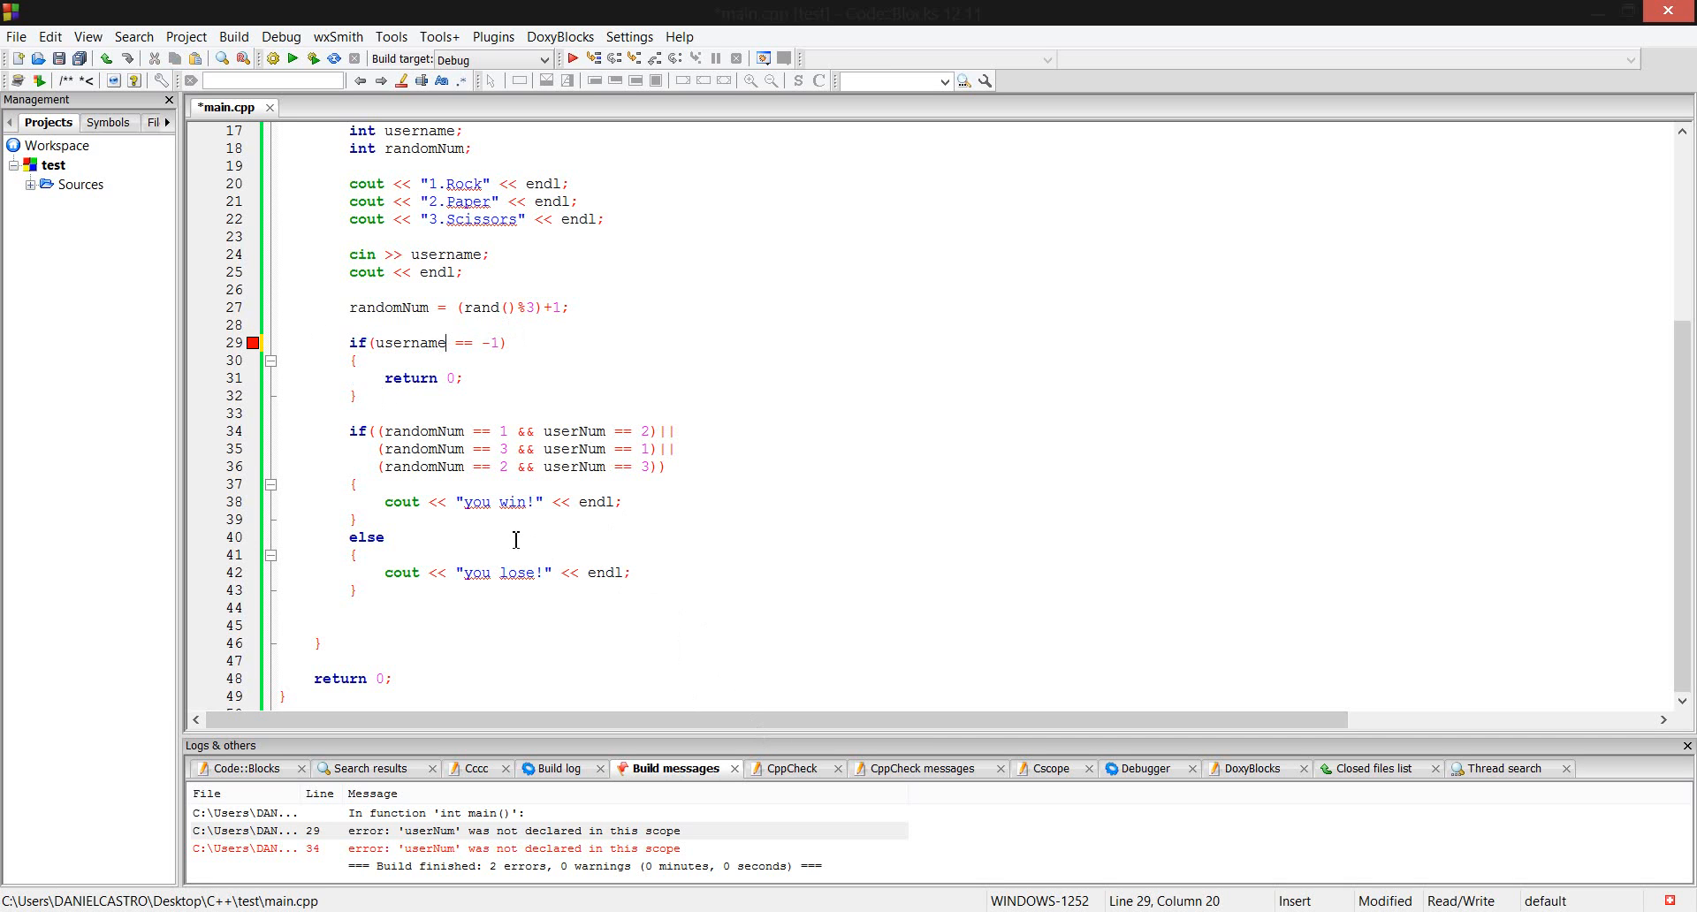
left_click(606, 466)
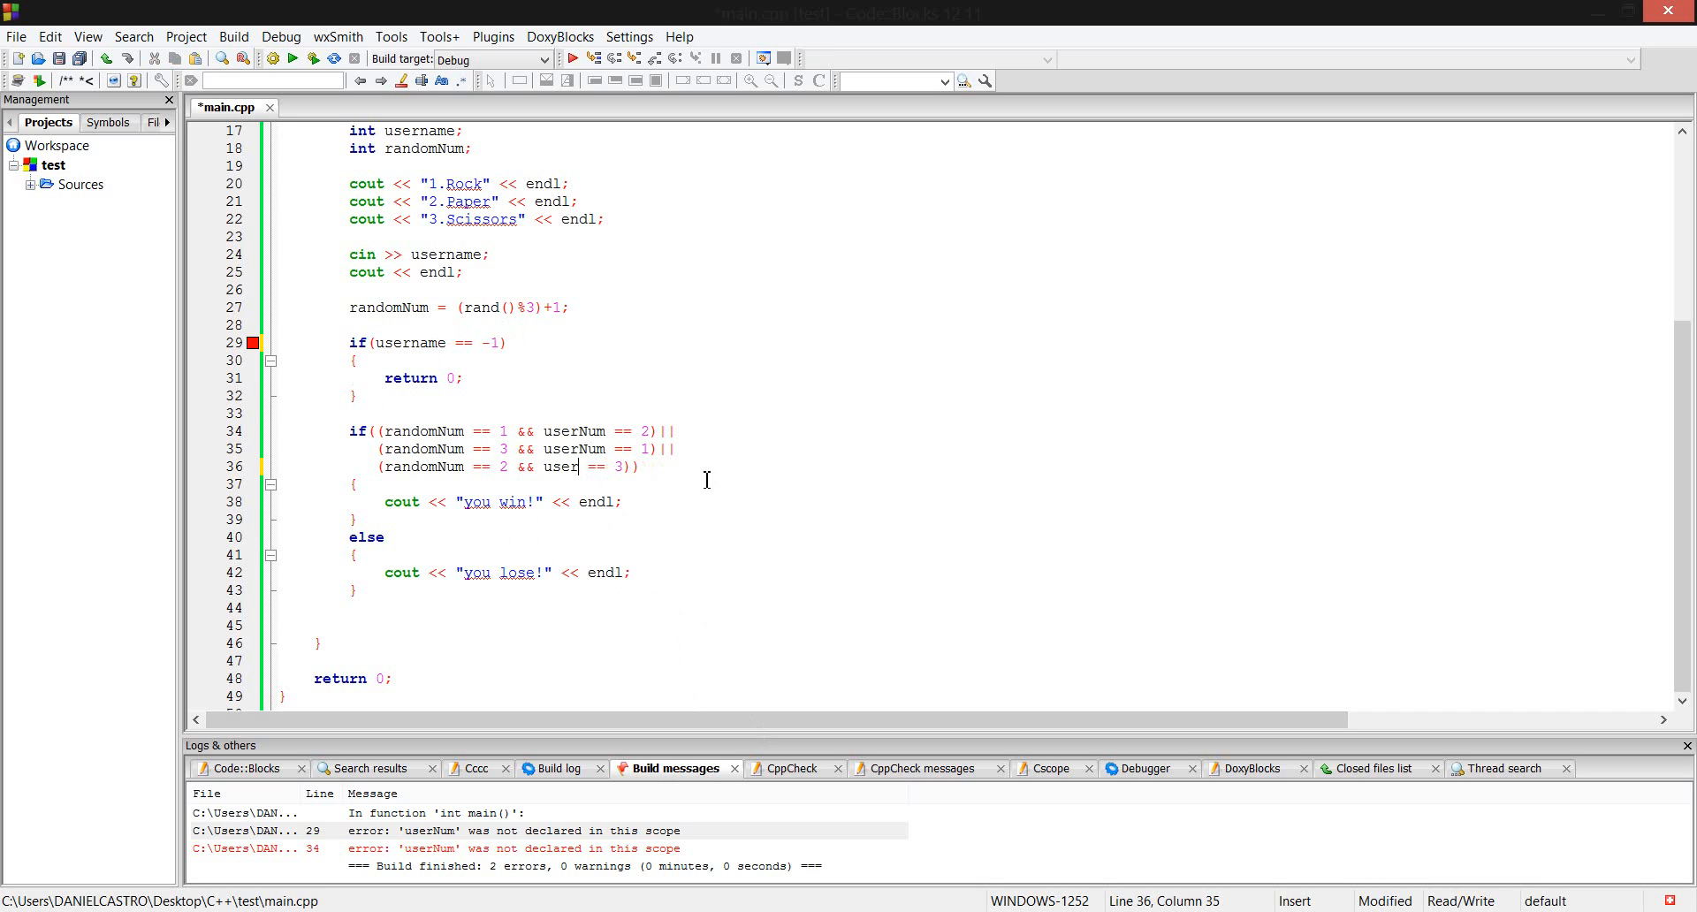
type("name")
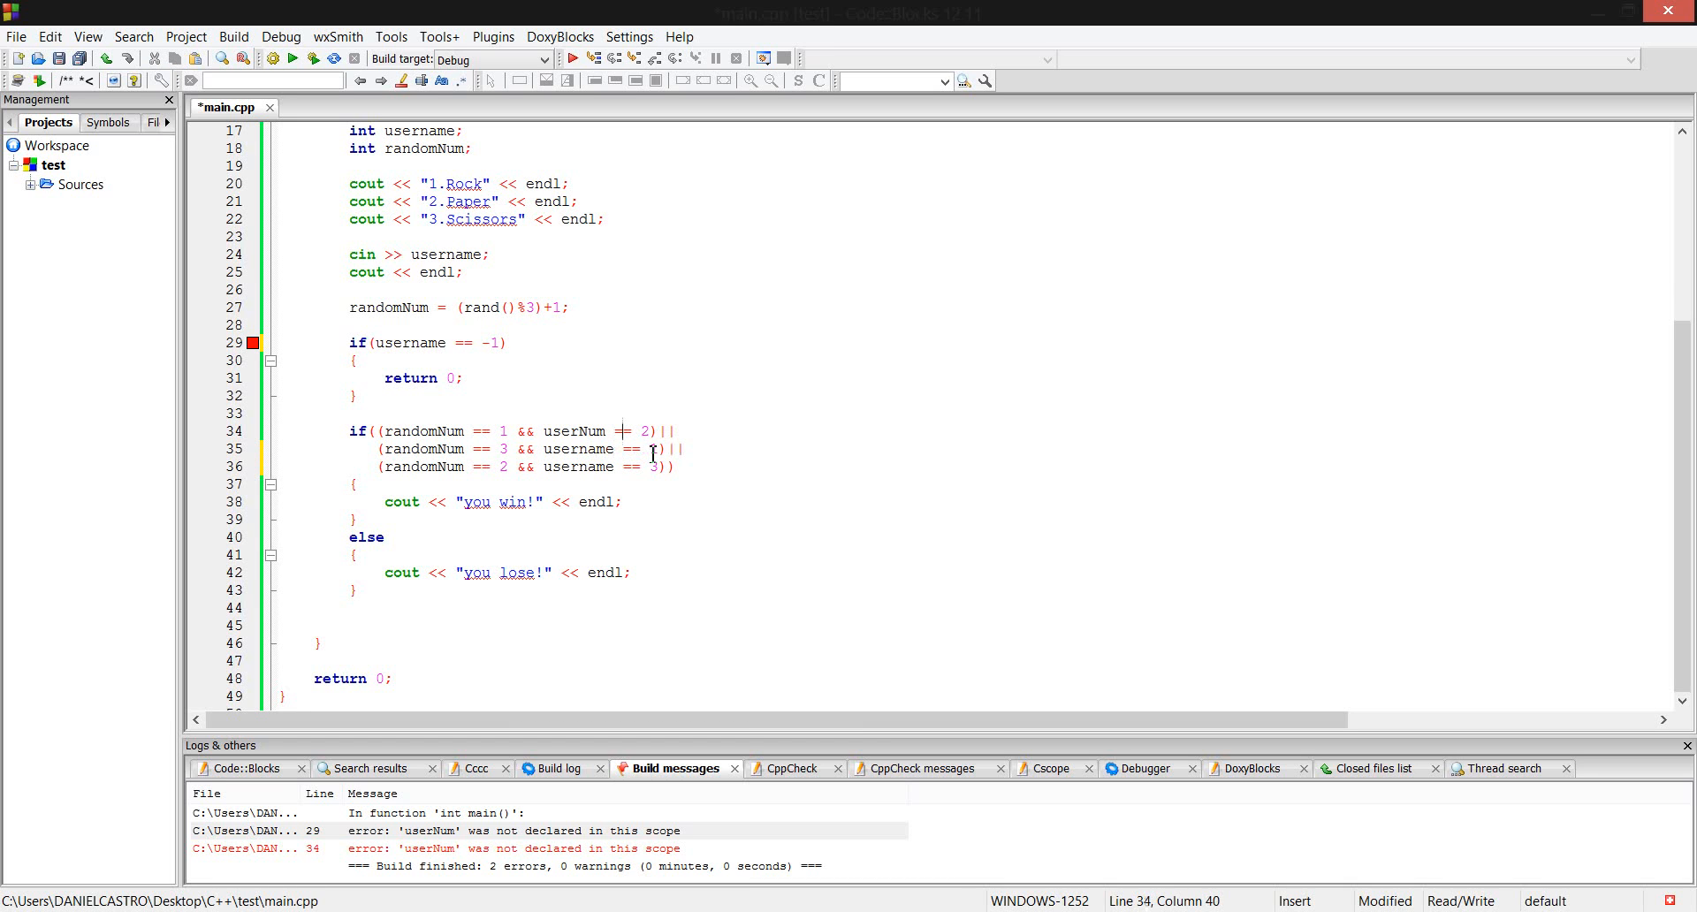
left_click(617, 430)
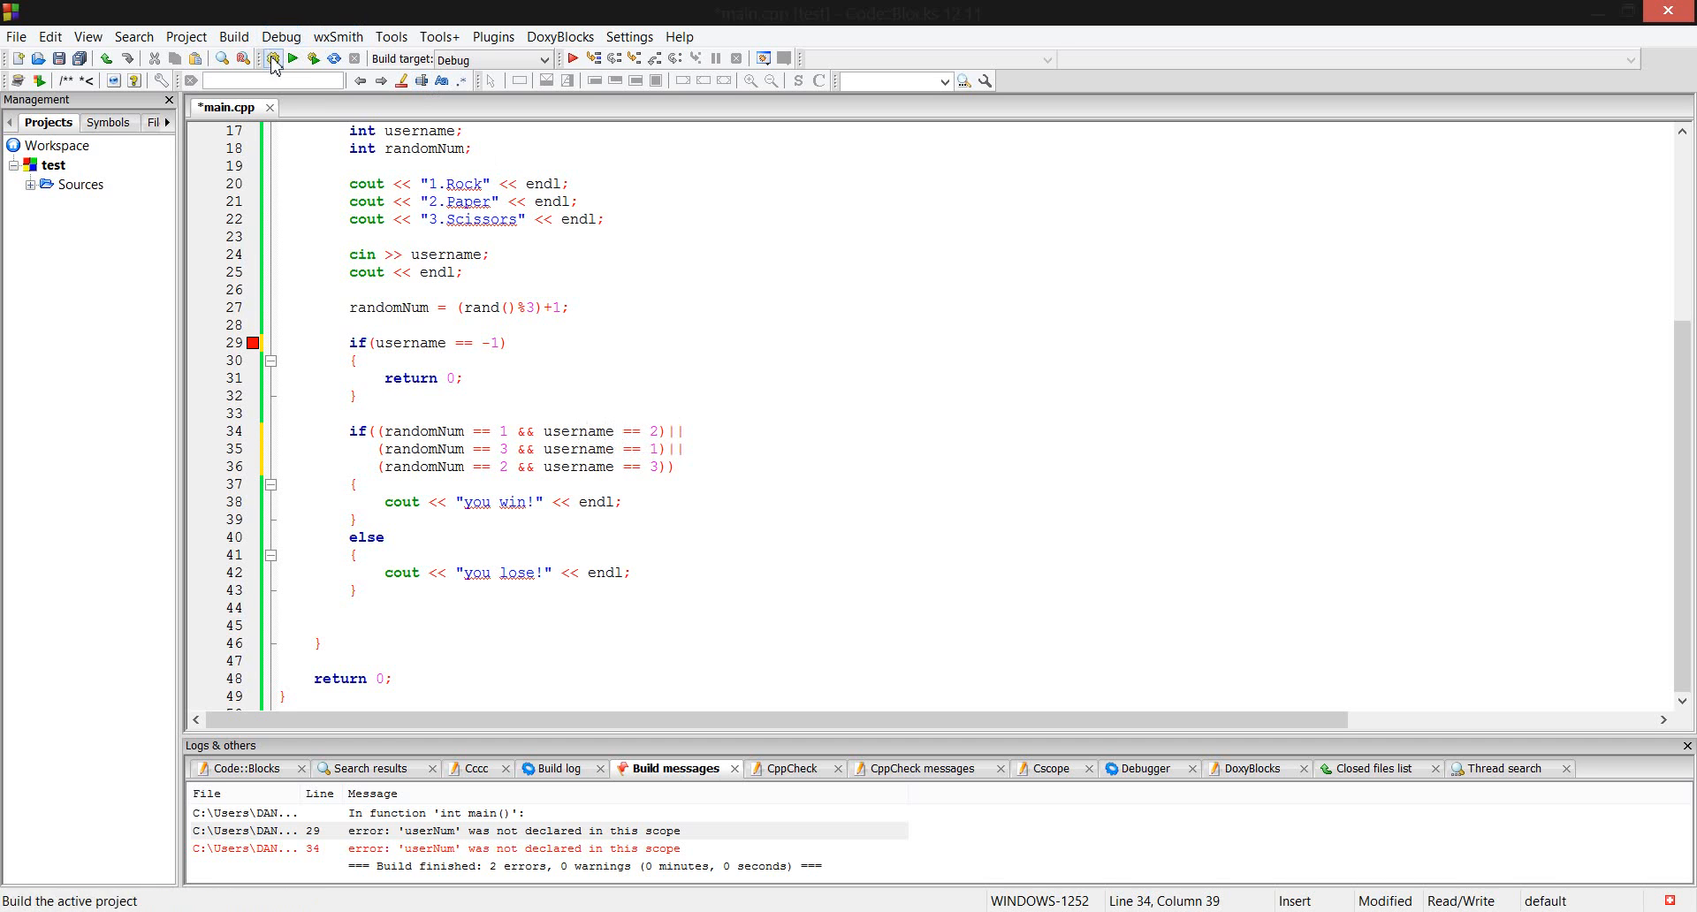
Rebuild the project, getting 0 errors and one warning that quit is uninitialized.
left_click(274, 61)
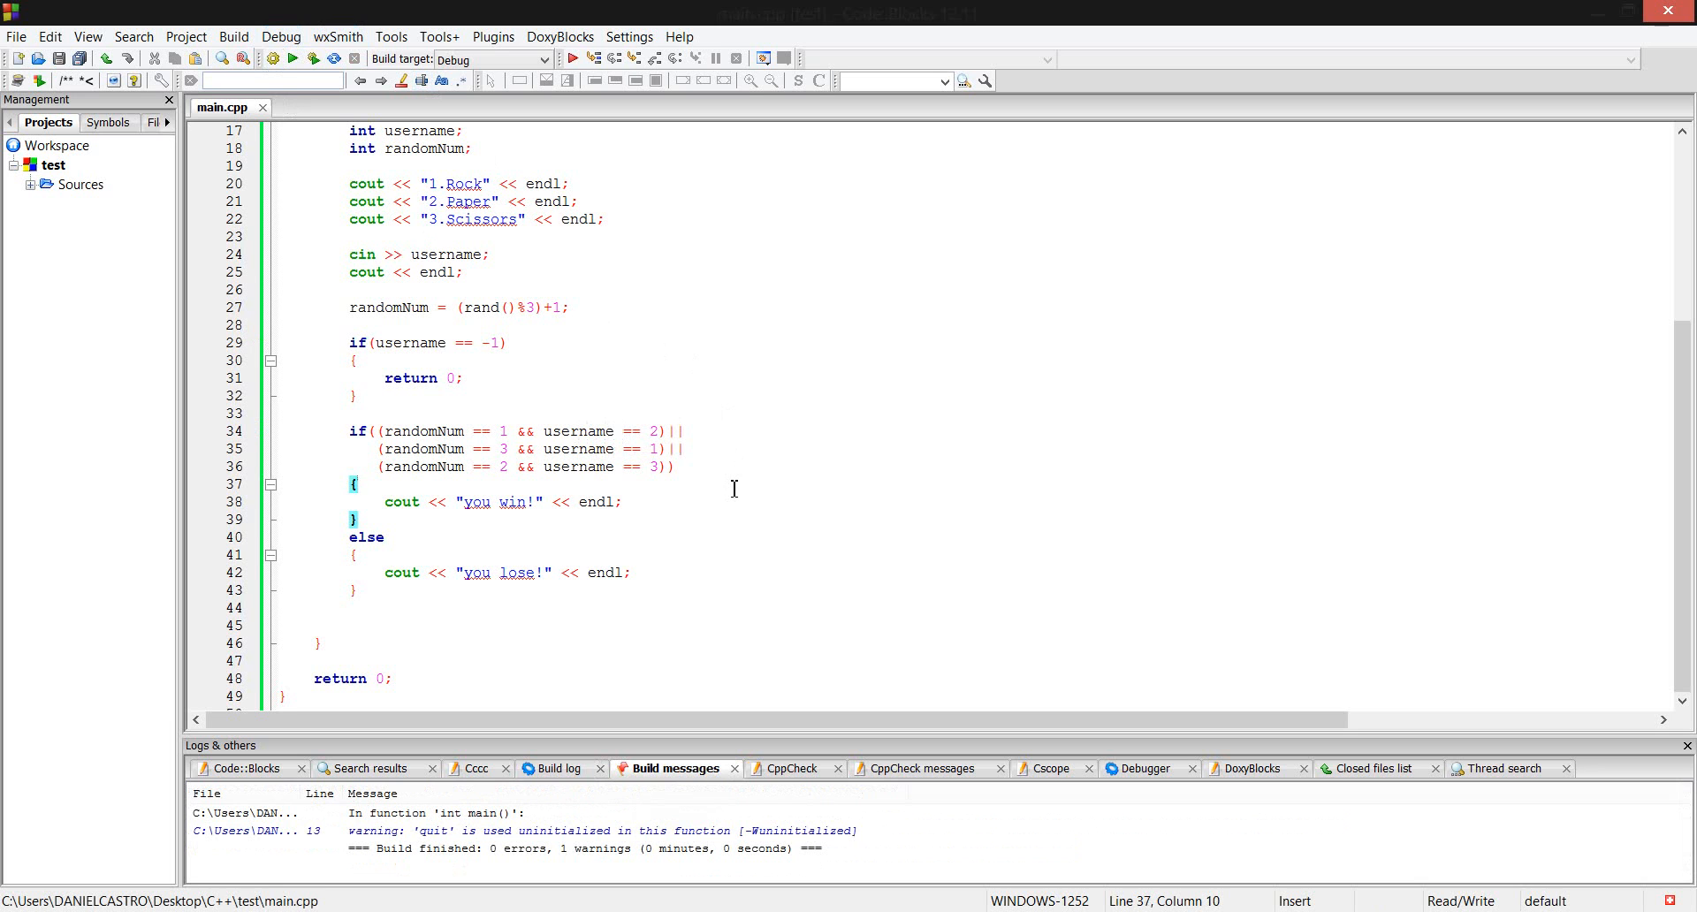
scroll("up", 3)
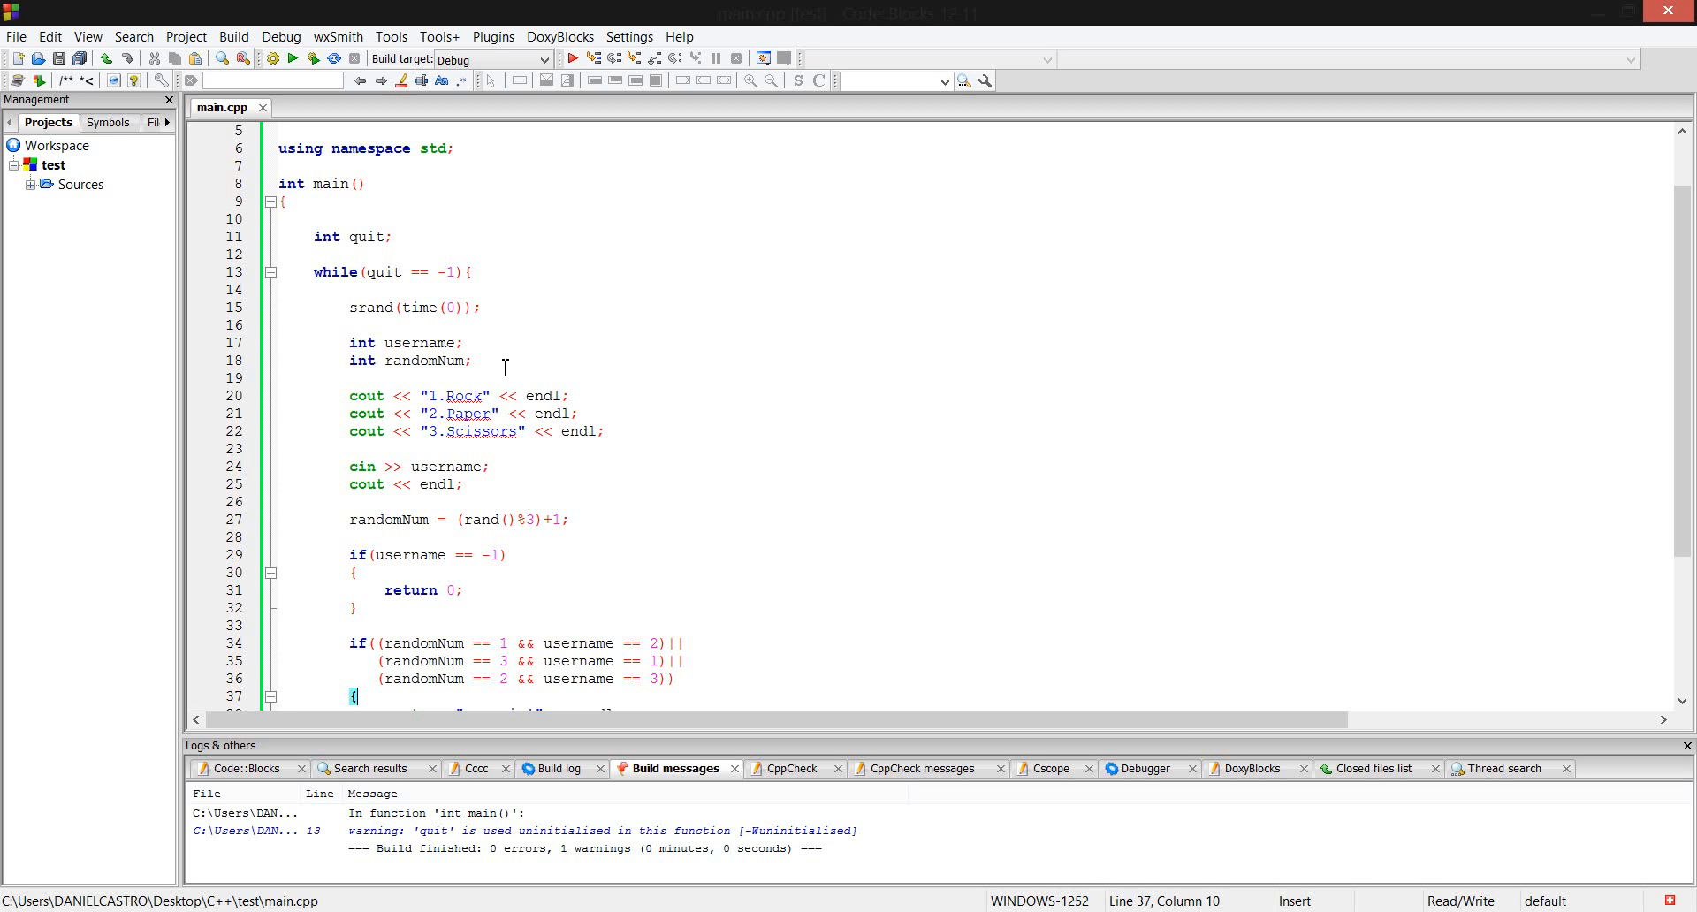
scroll("down", 3)
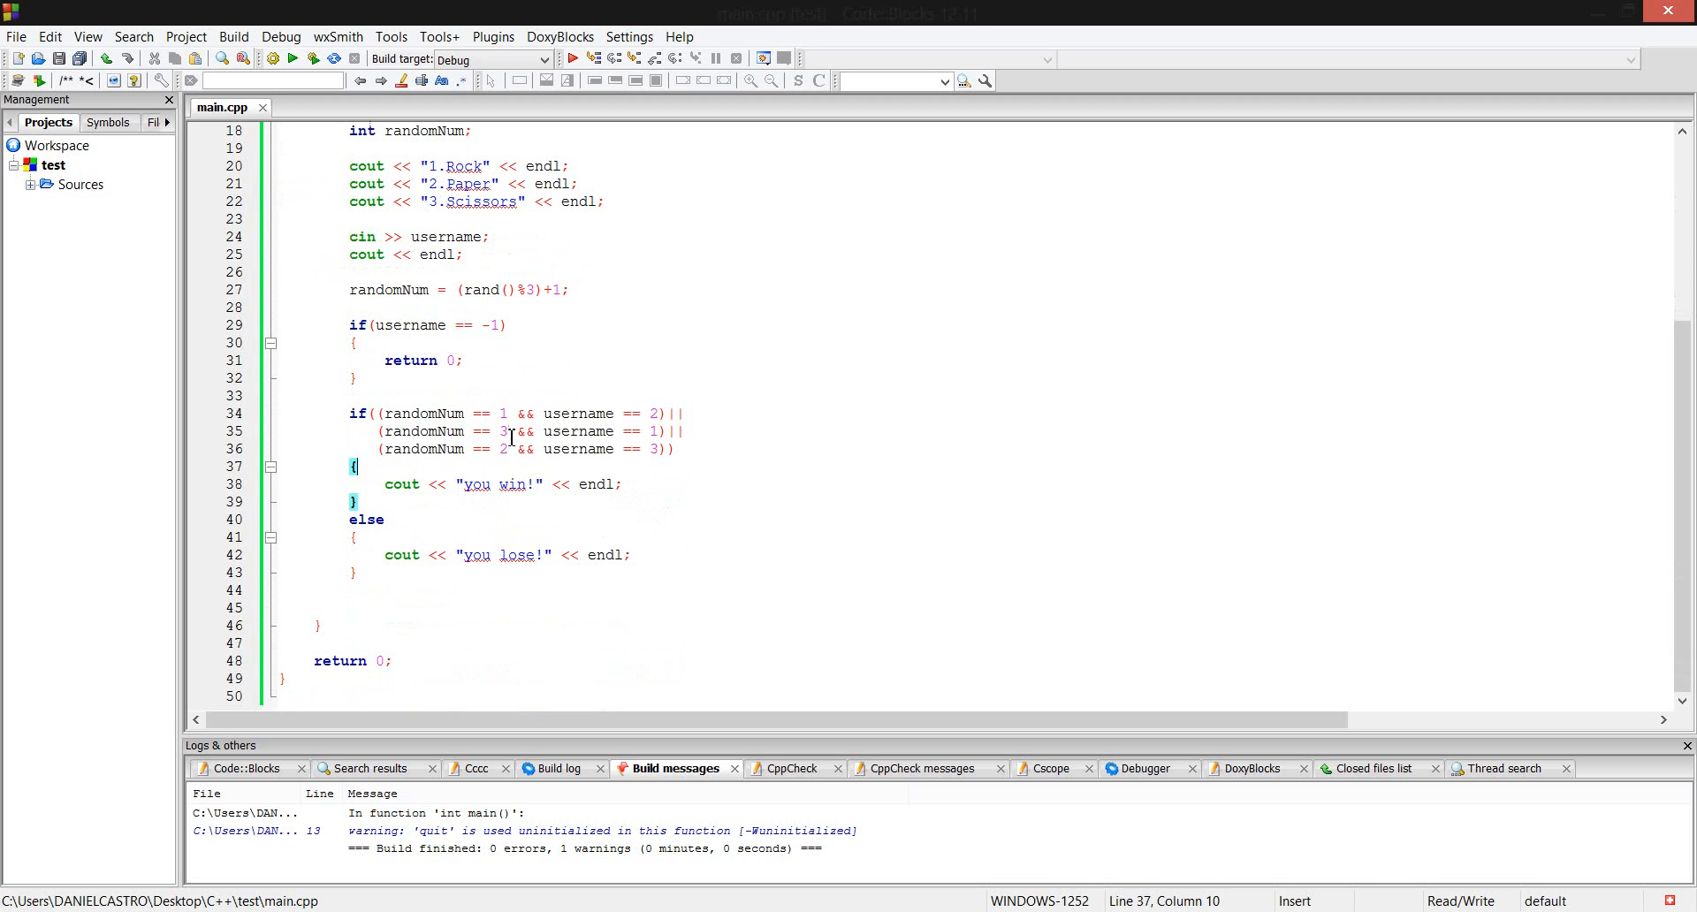
Delete the three win-condition lines and begin a new if below the quit check.
left_click_drag(386, 413, 572, 449)
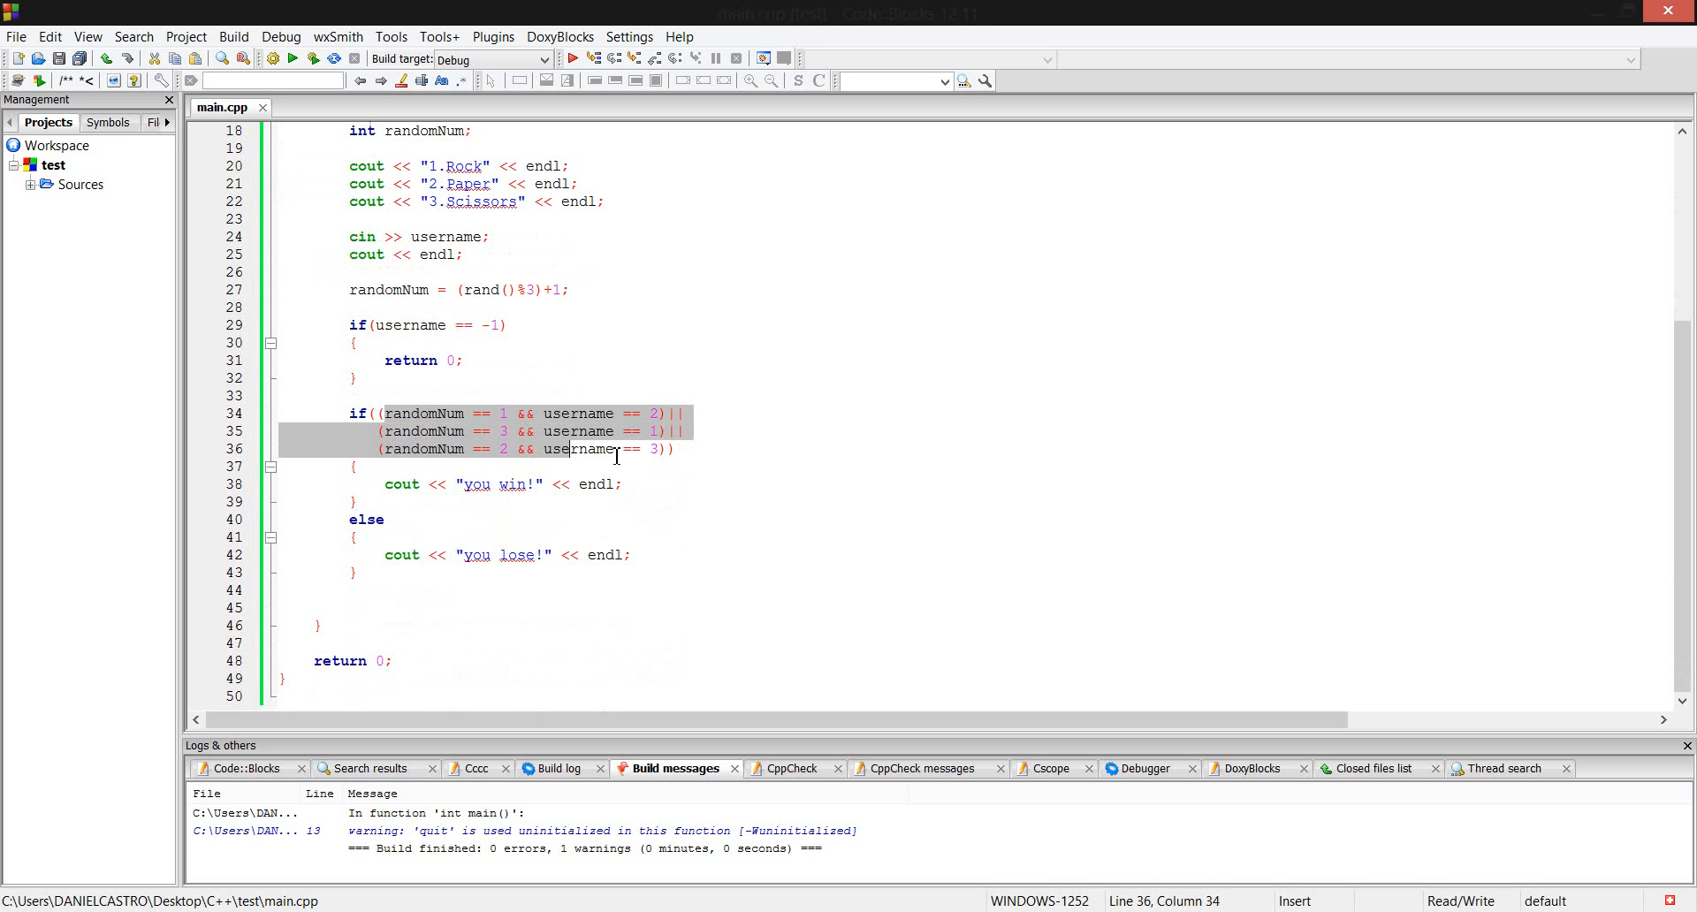
left_click(790, 411)
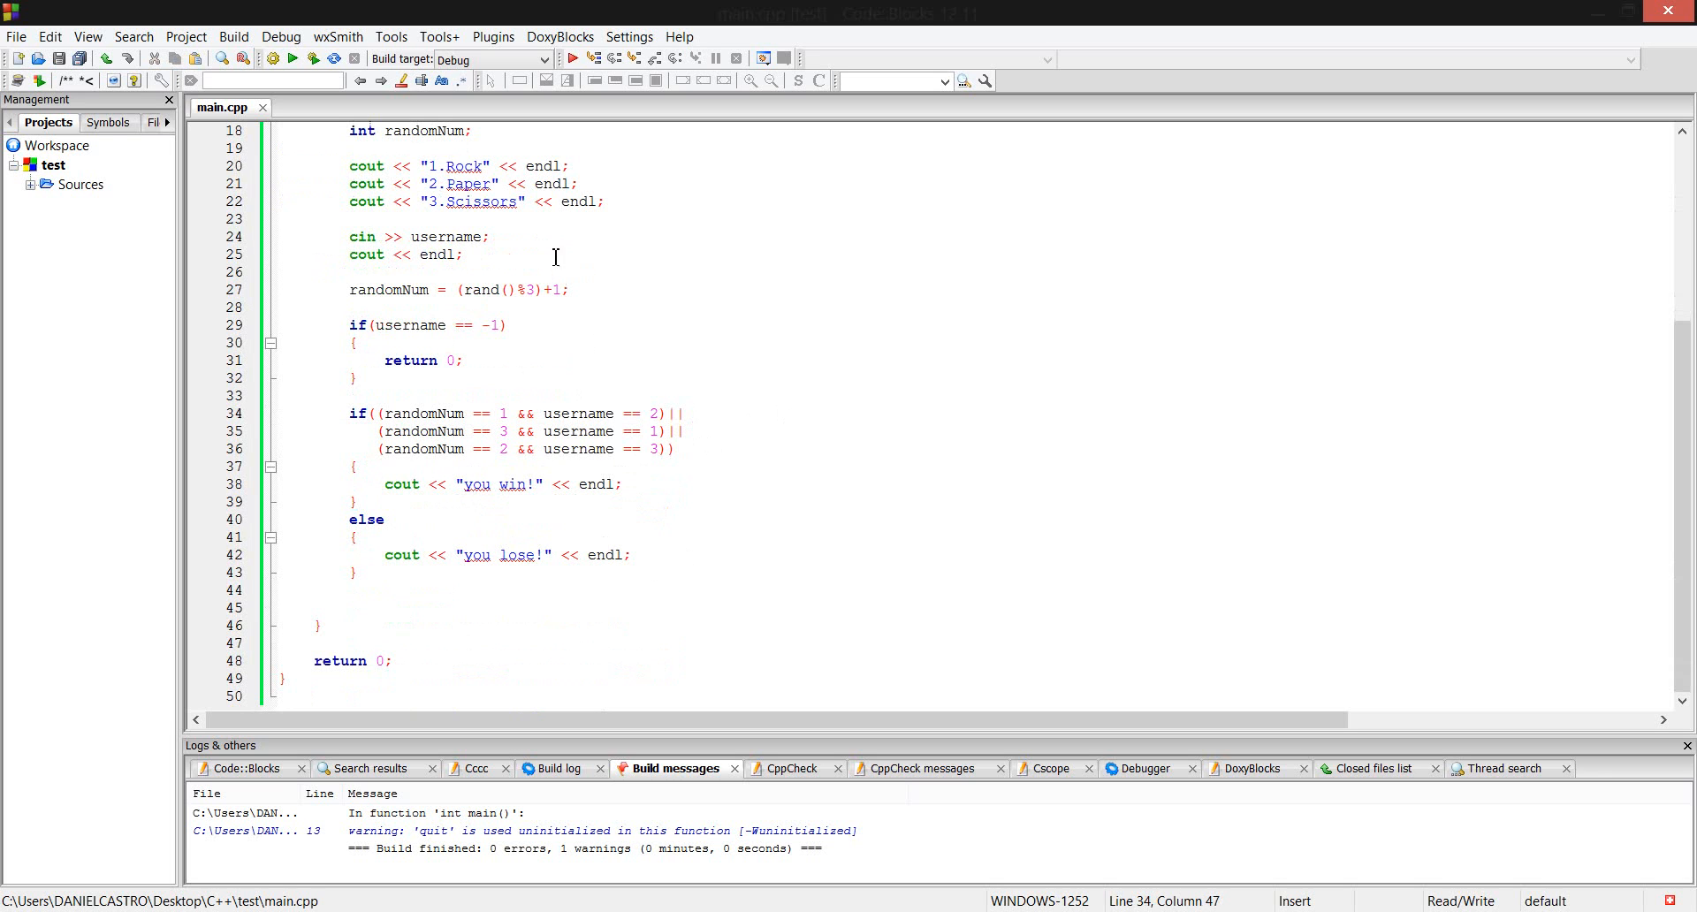
mouse_move(626, 318)
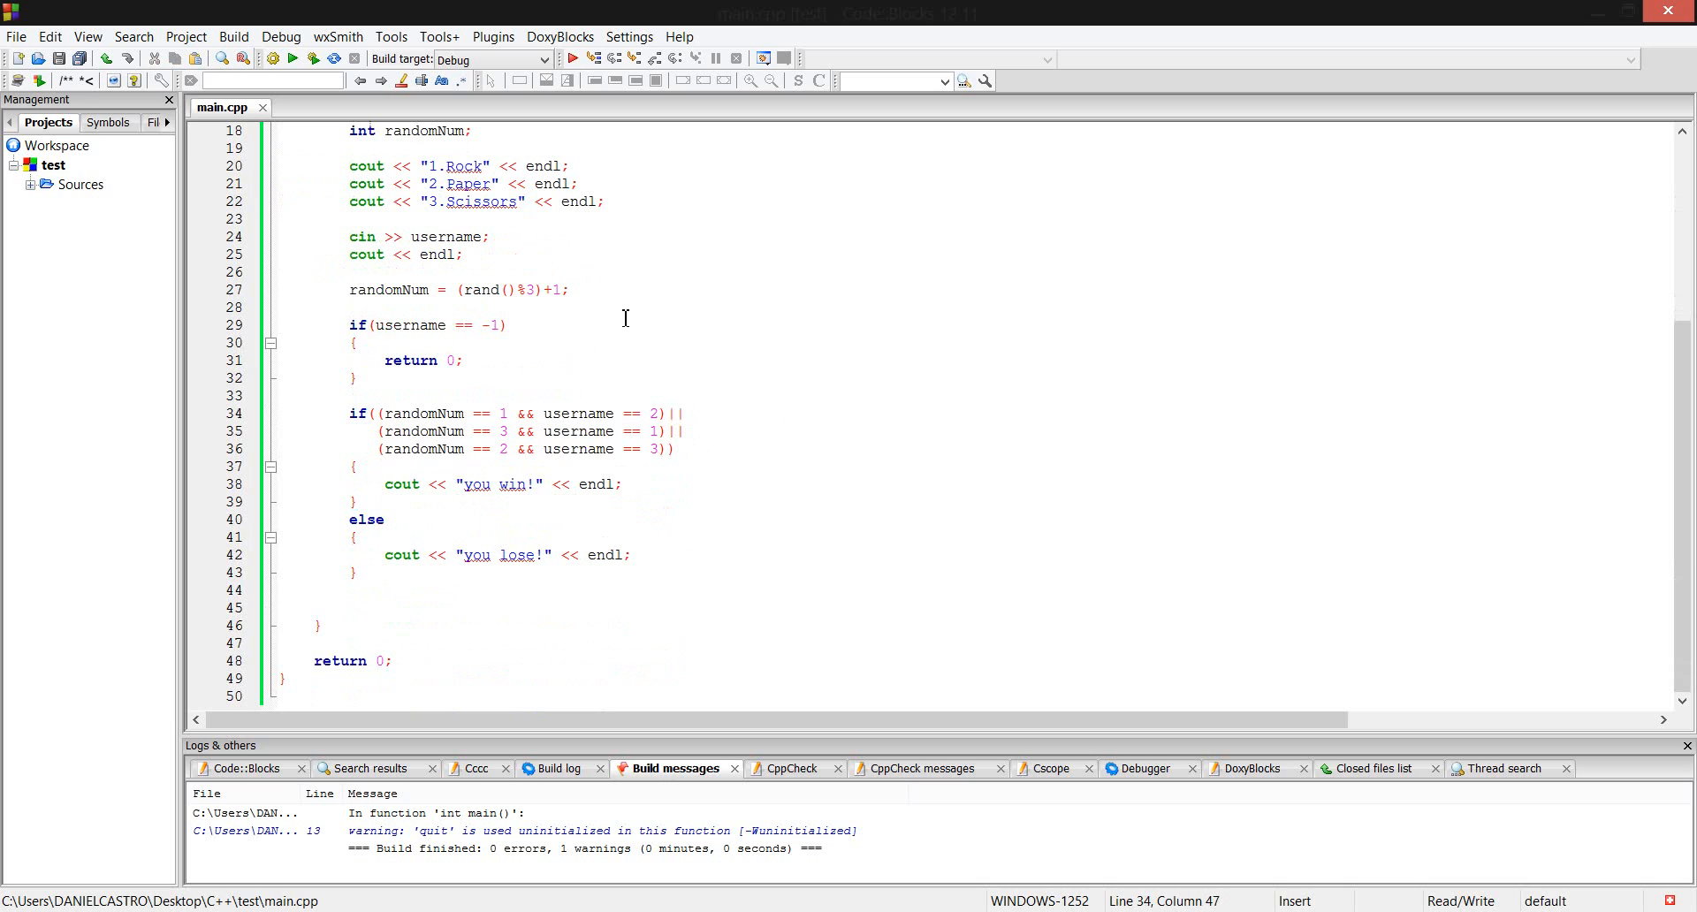
left_click(683, 414)
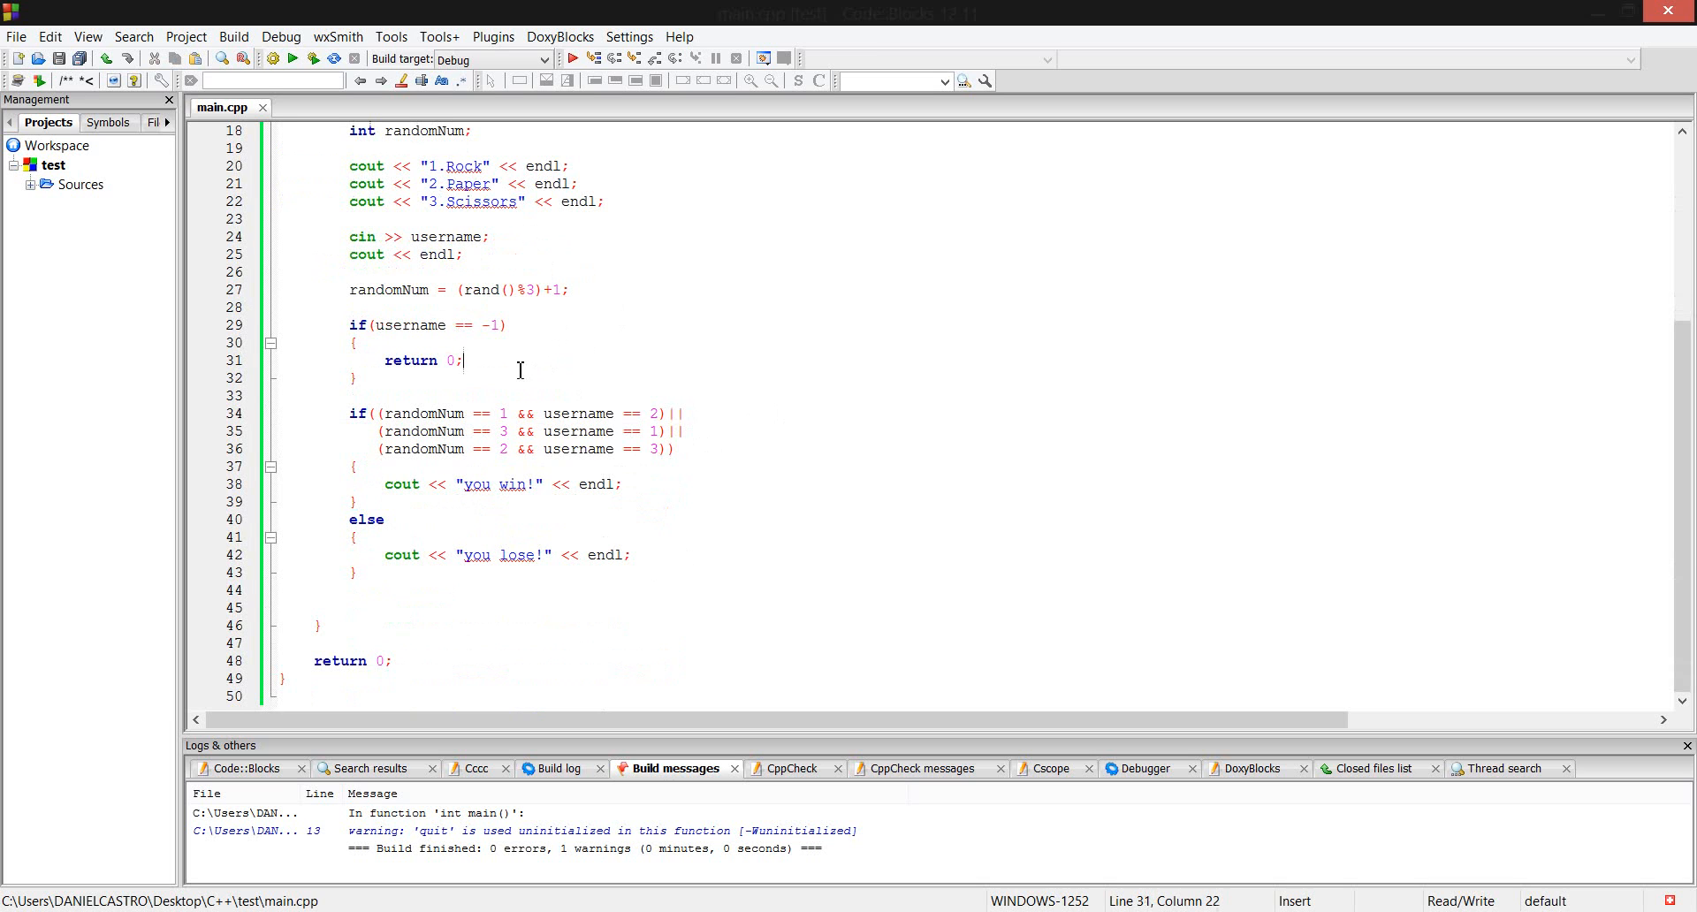
left_click(408, 378)
type("if(randomNu")
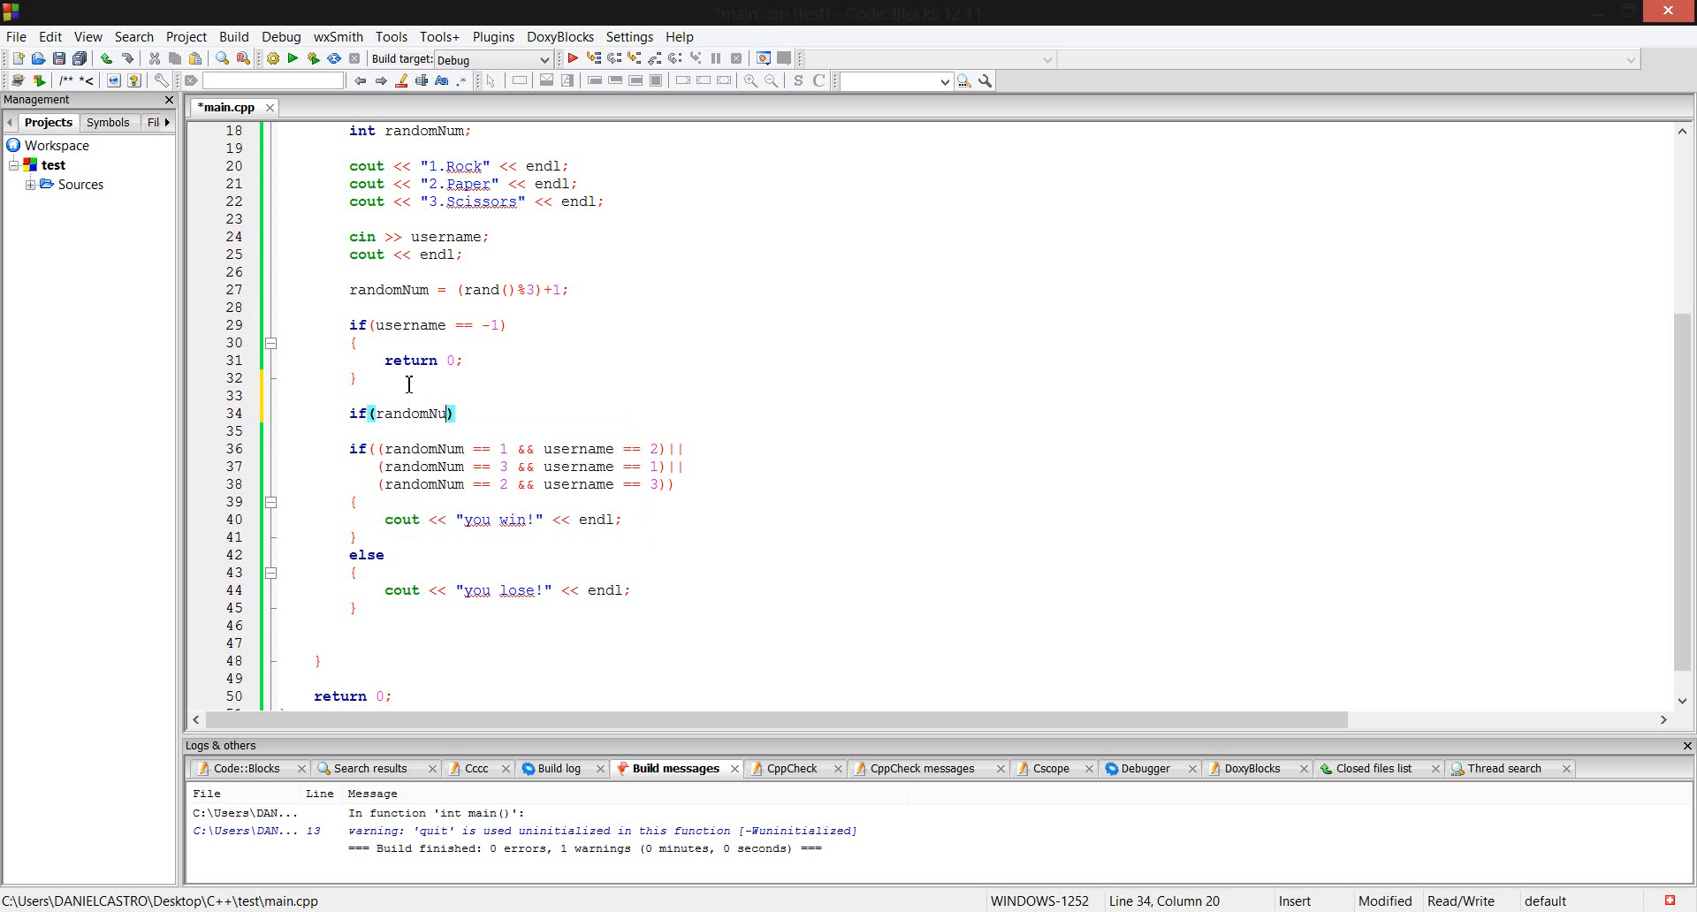
Write if (randomNum == username) printing "Tie!", then username, then endl.
type("==")
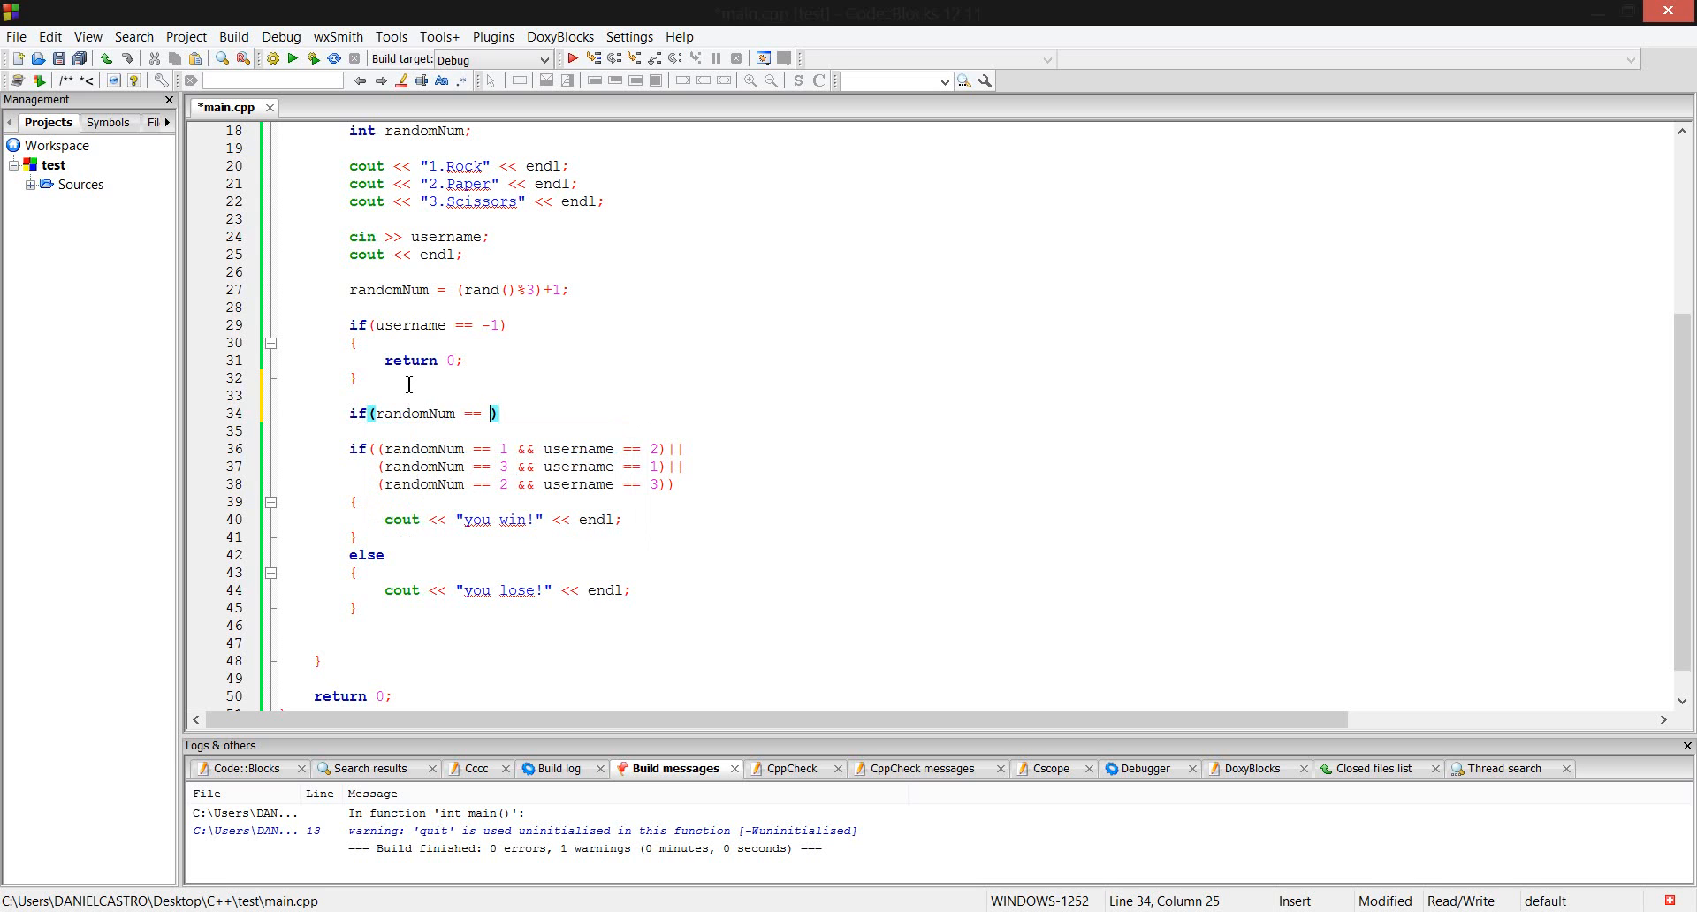
type("username")
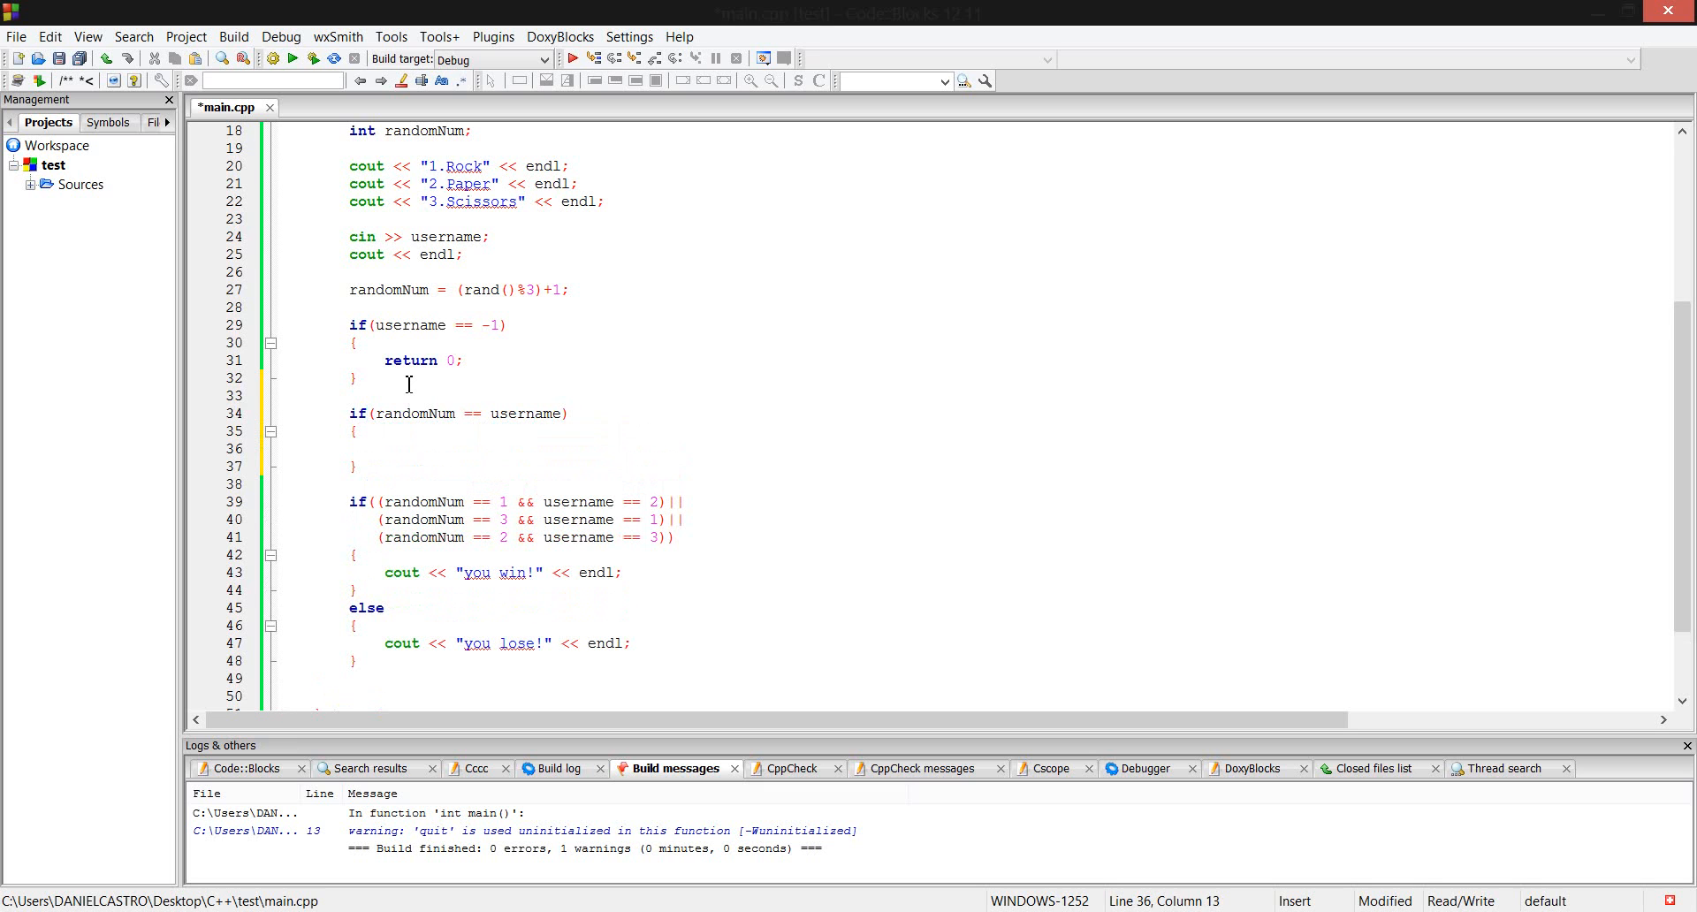
type("cout << \"")
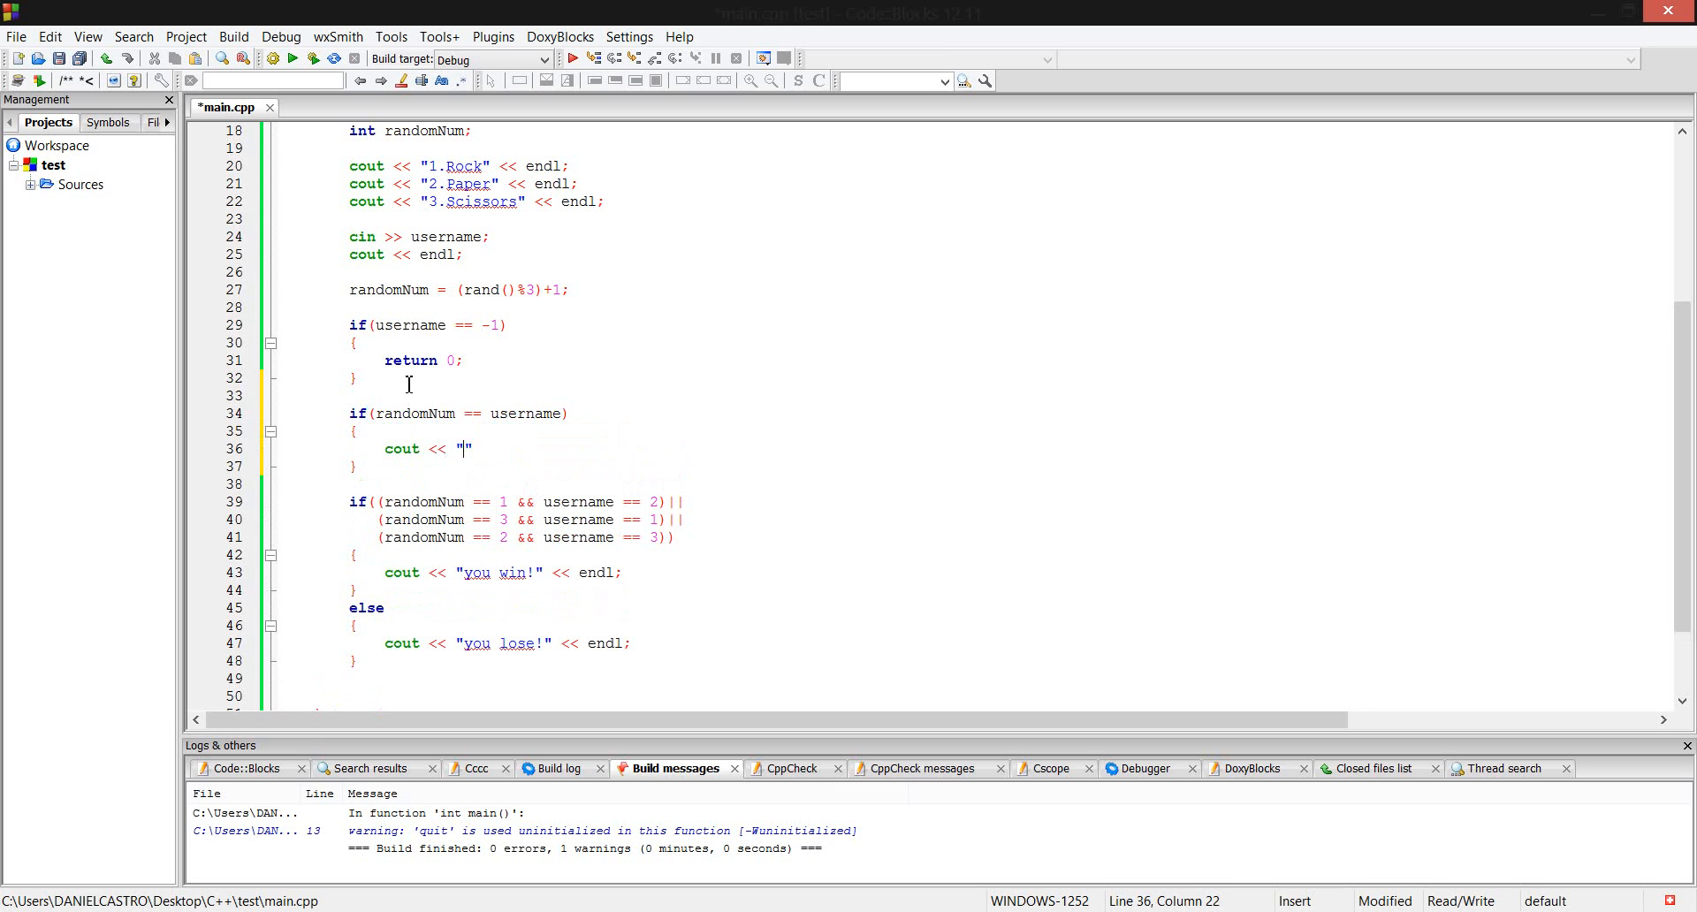
type("Tei!")
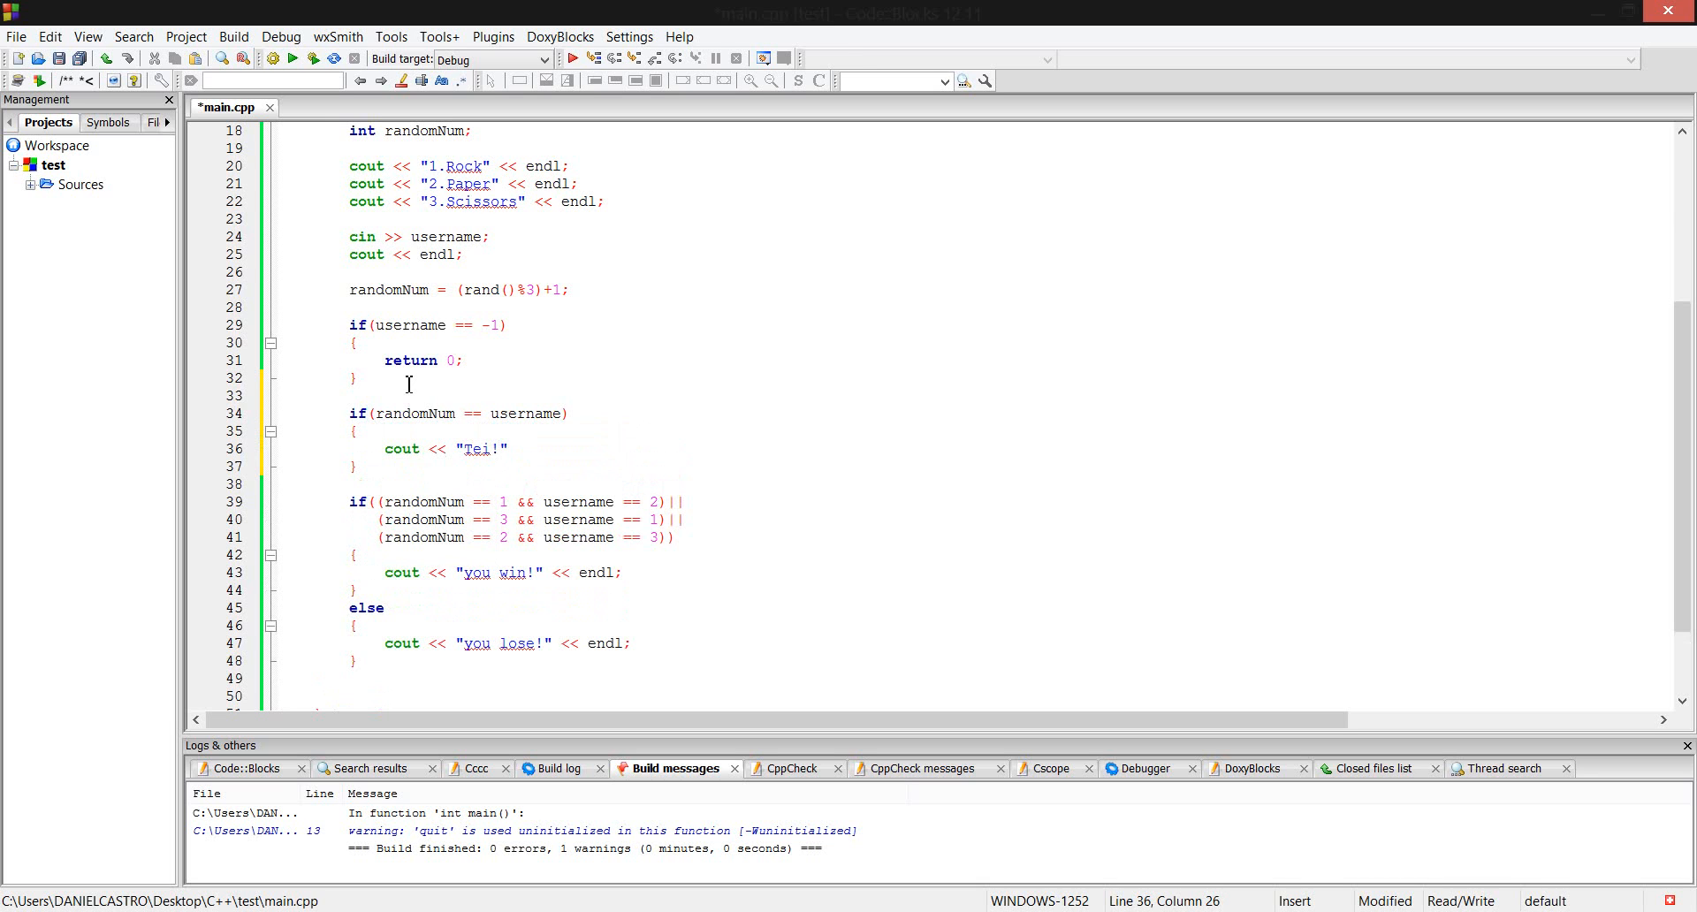
type("Tie")
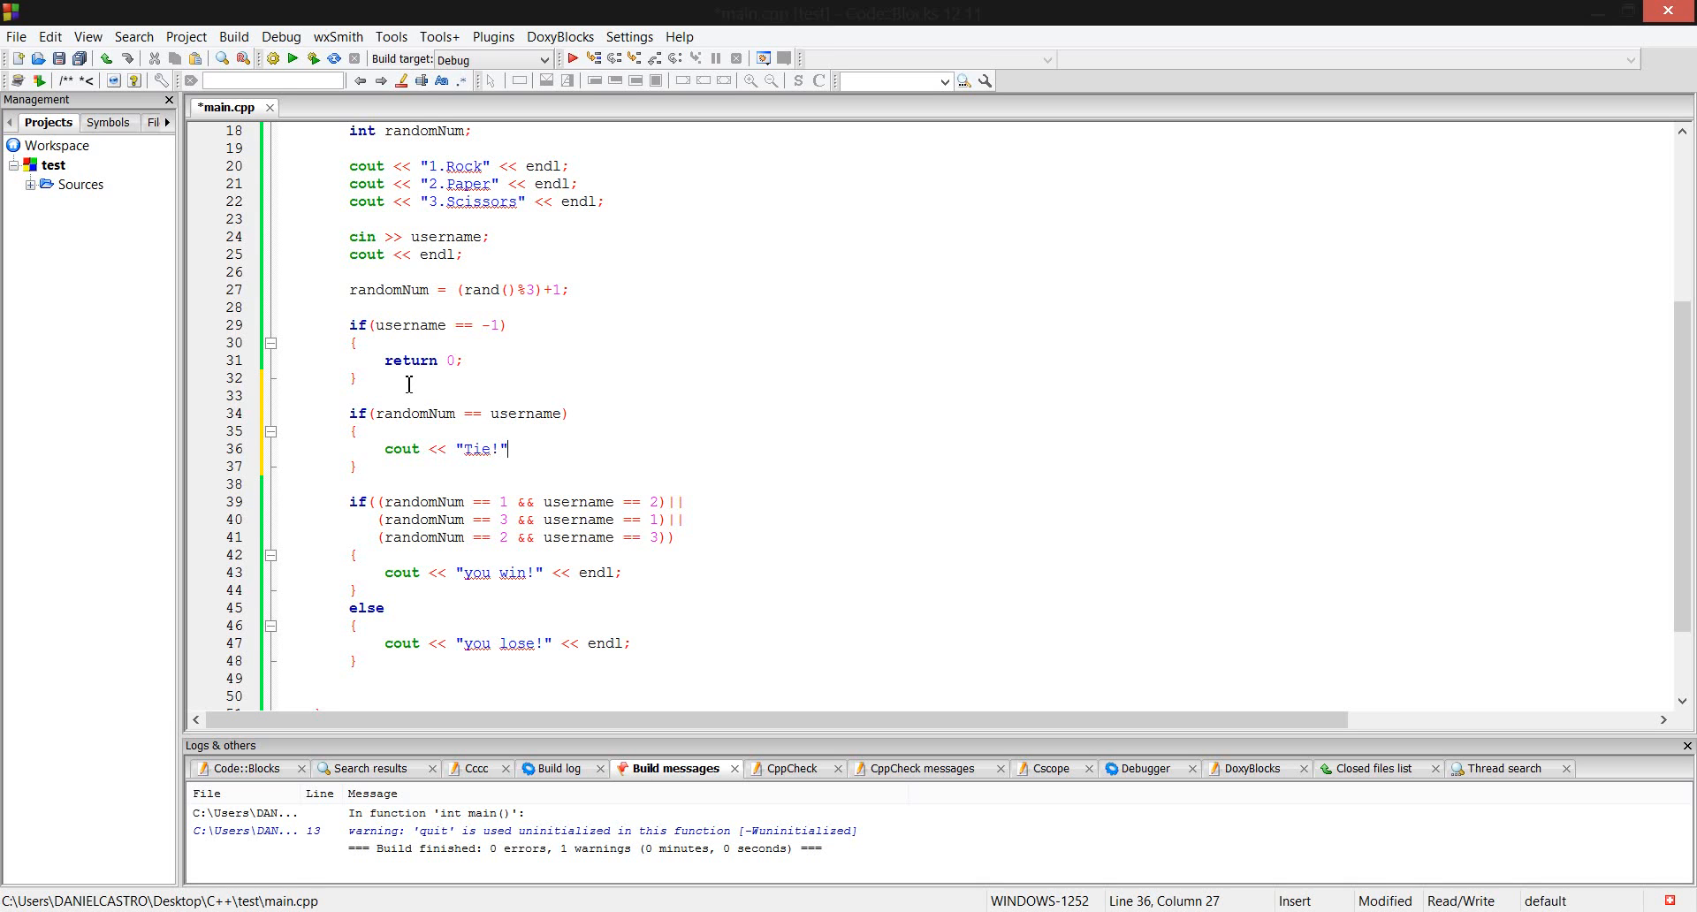
type("<,")
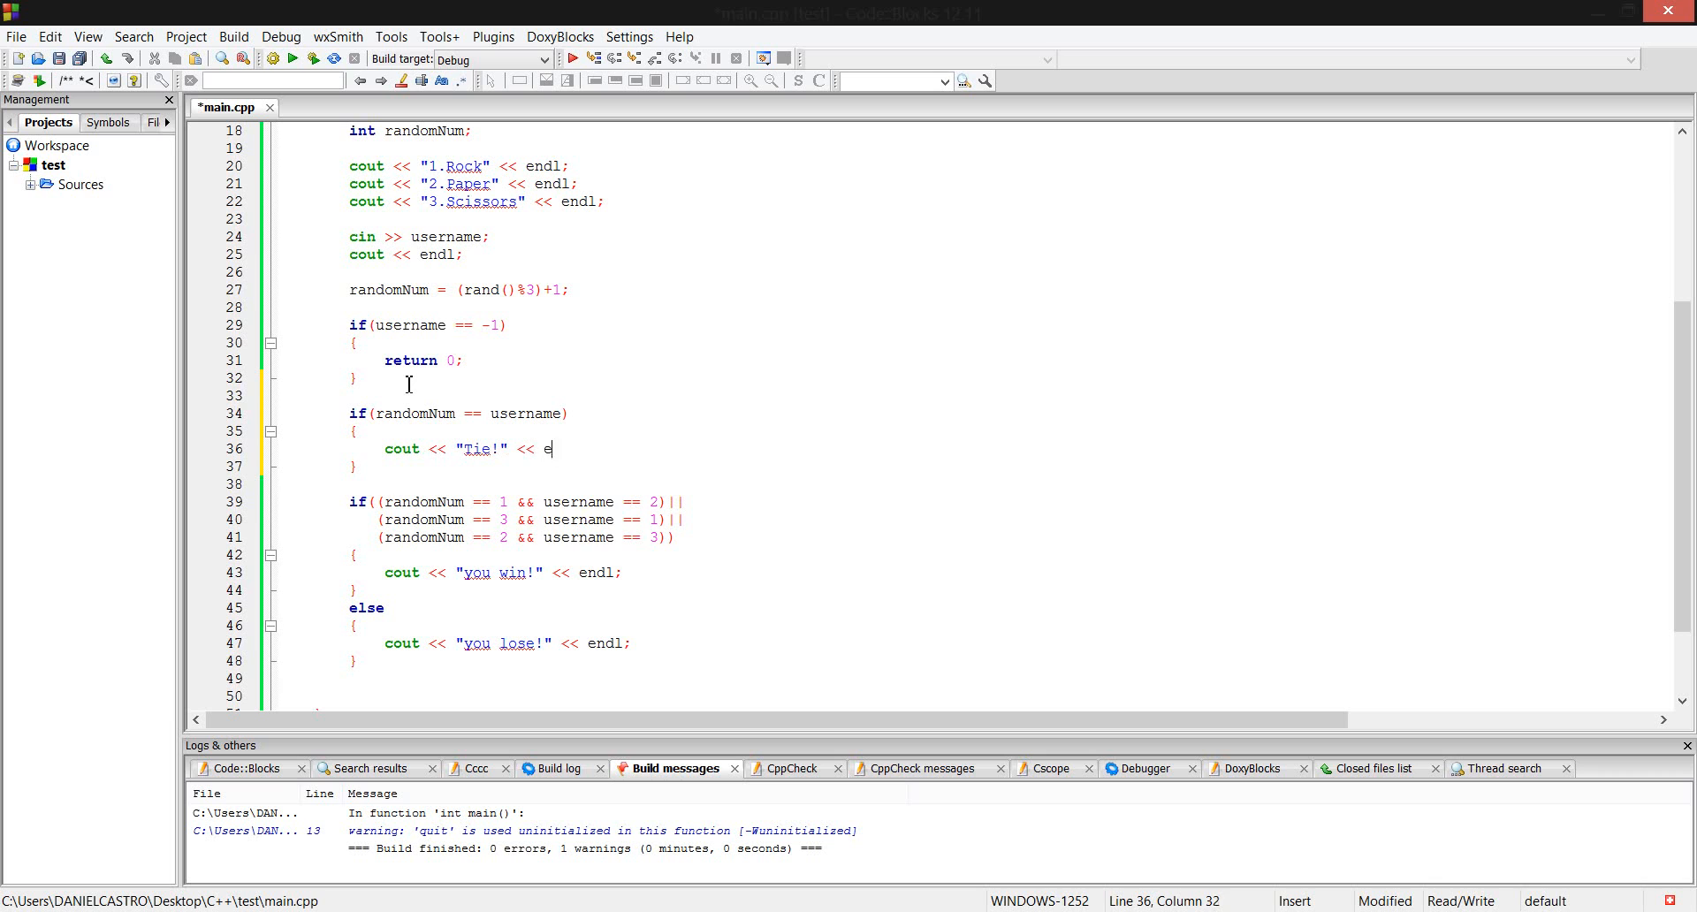
type("ndl;")
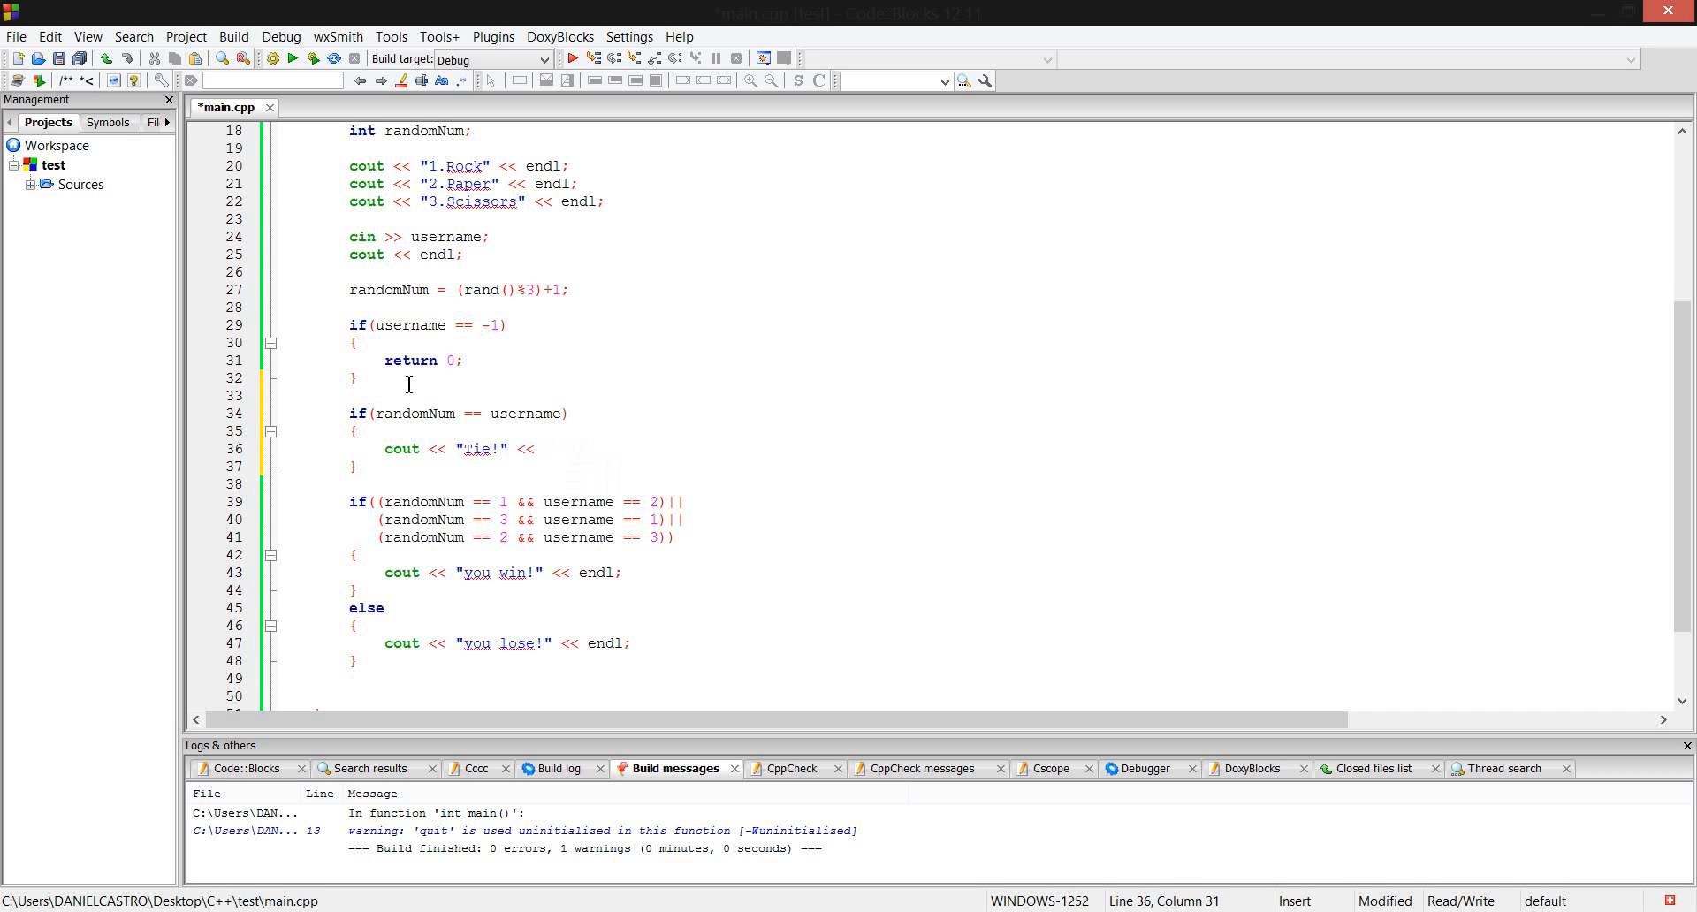
type("<<")
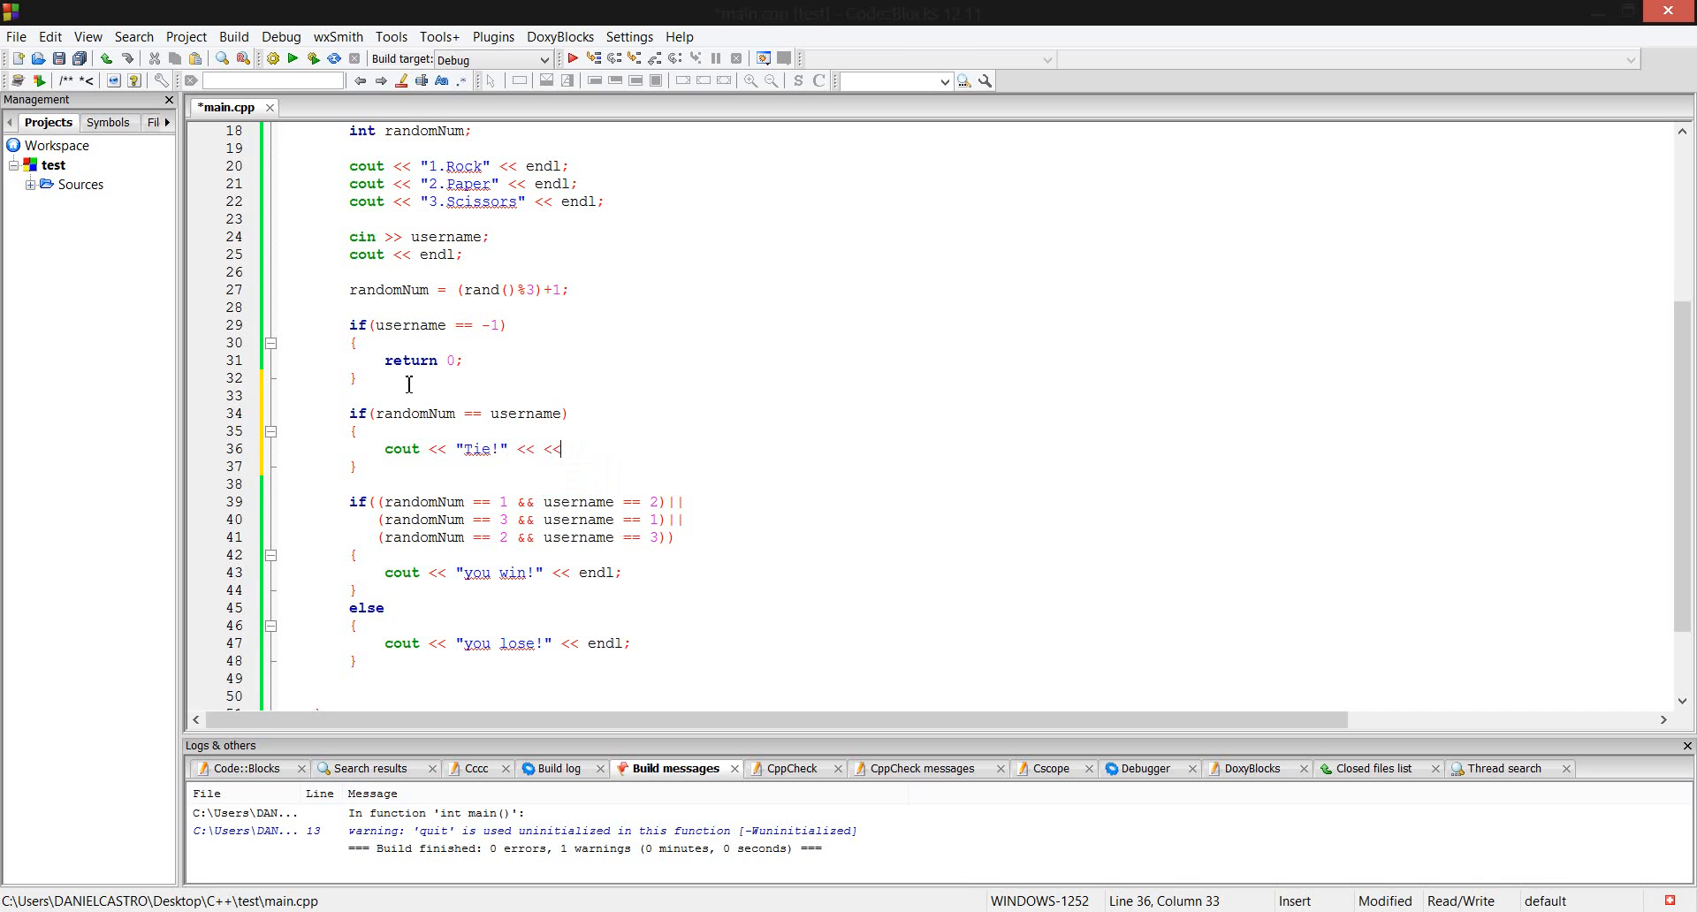
type("usernam")
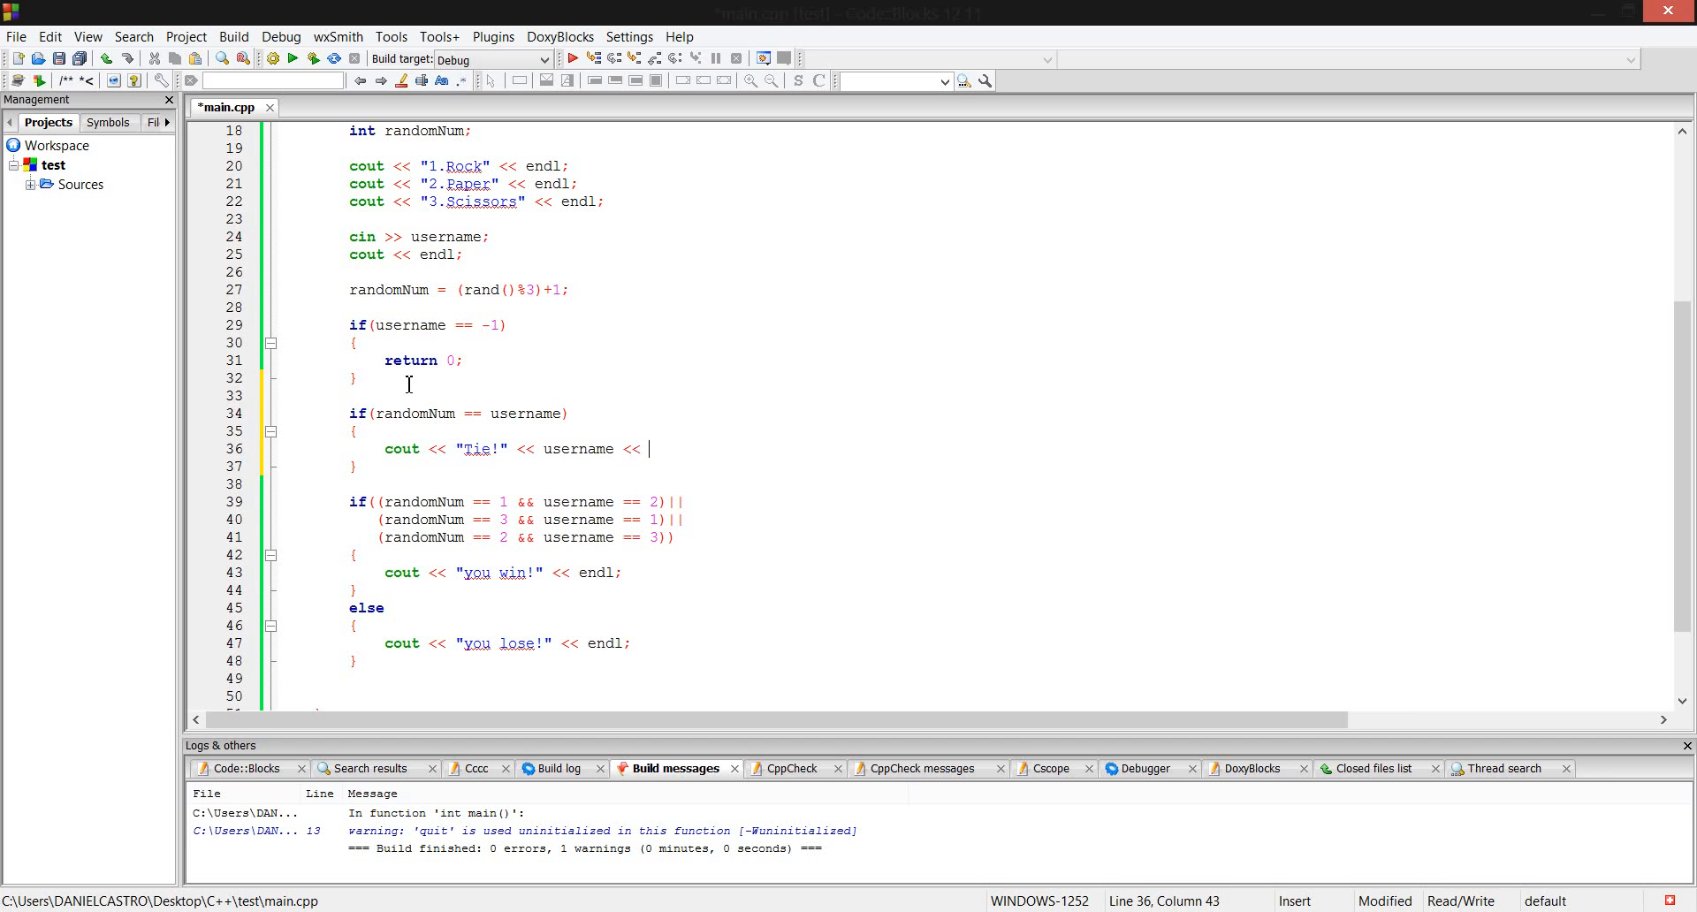
type("endl;")
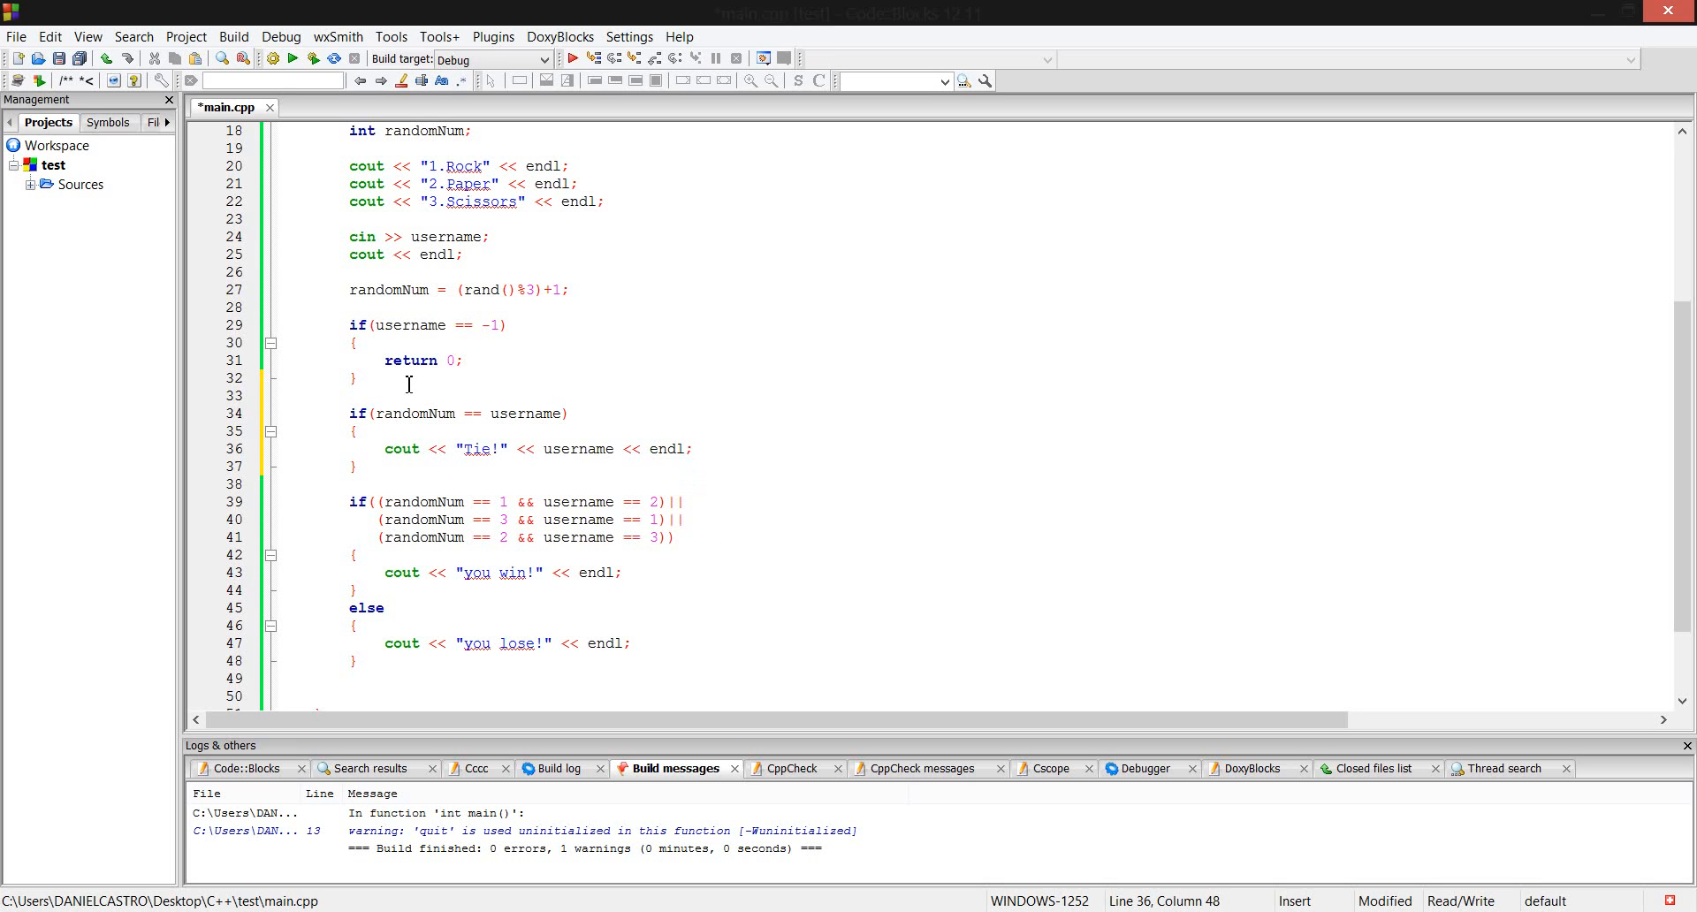
left_click(693, 448)
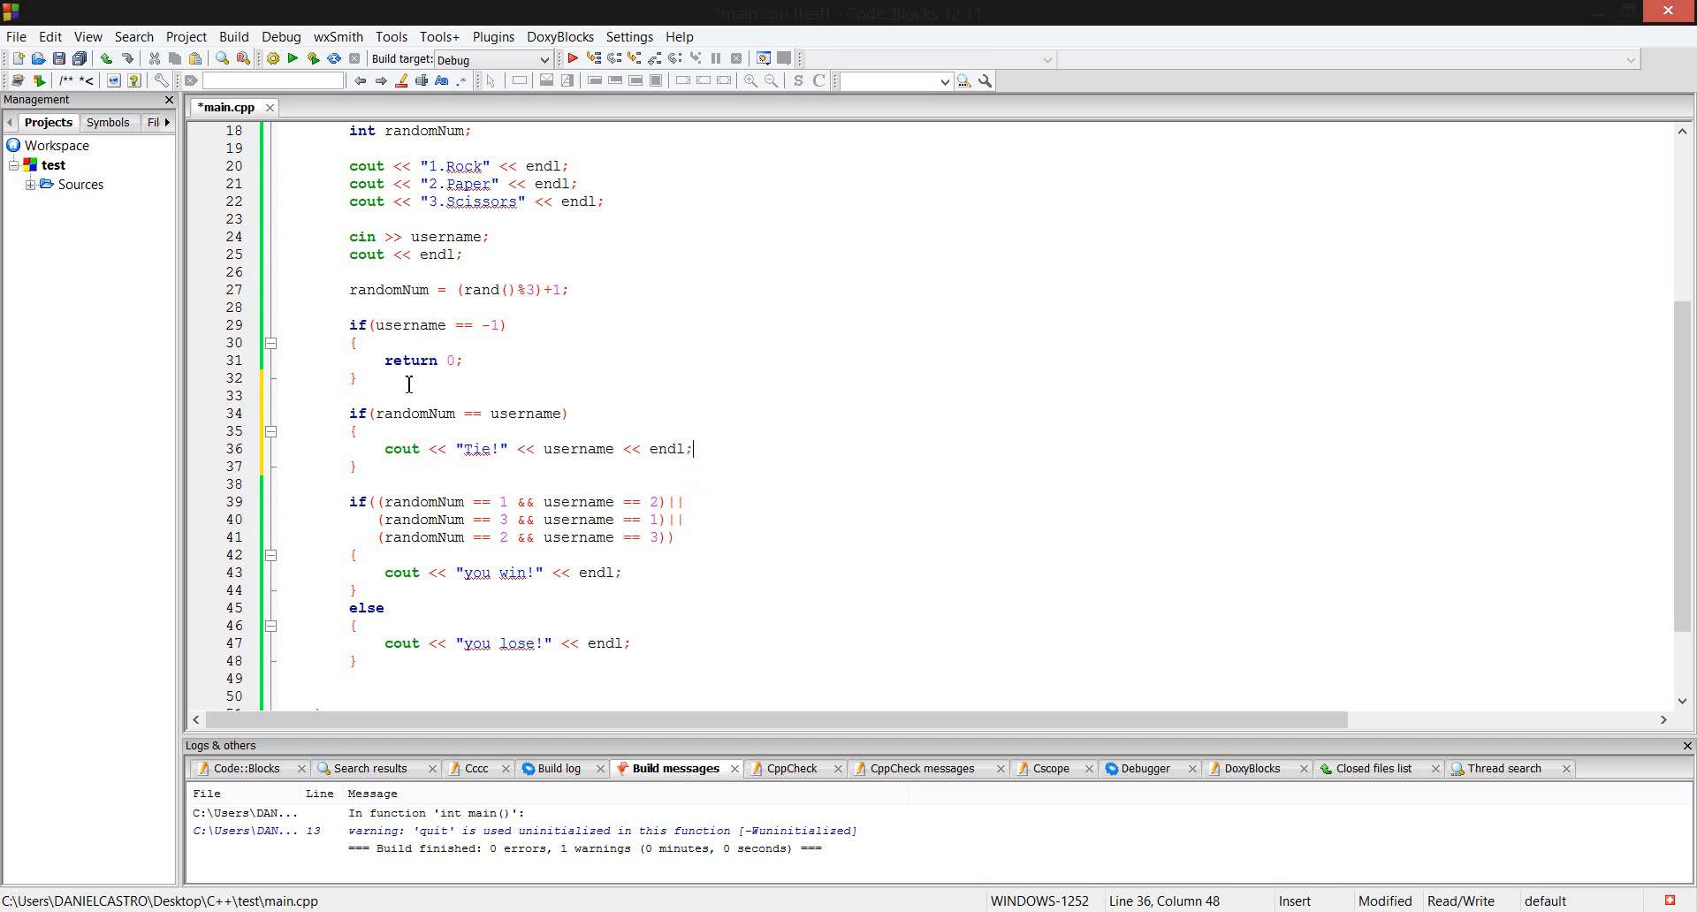
mouse_move(746, 506)
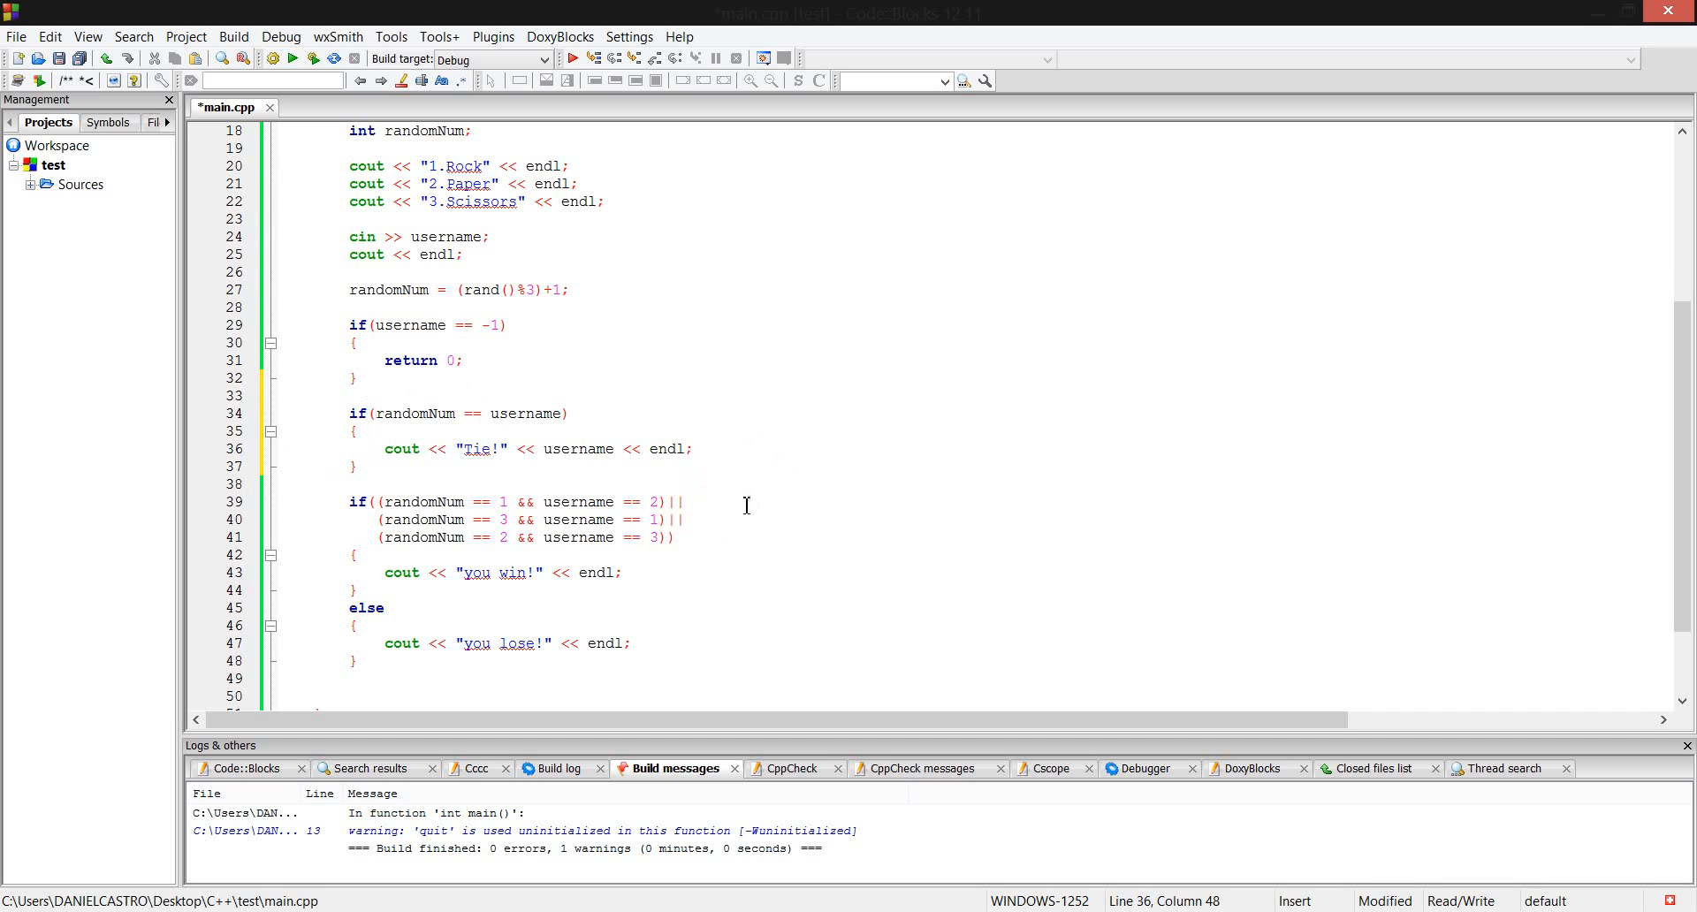
mouse_move(628, 505)
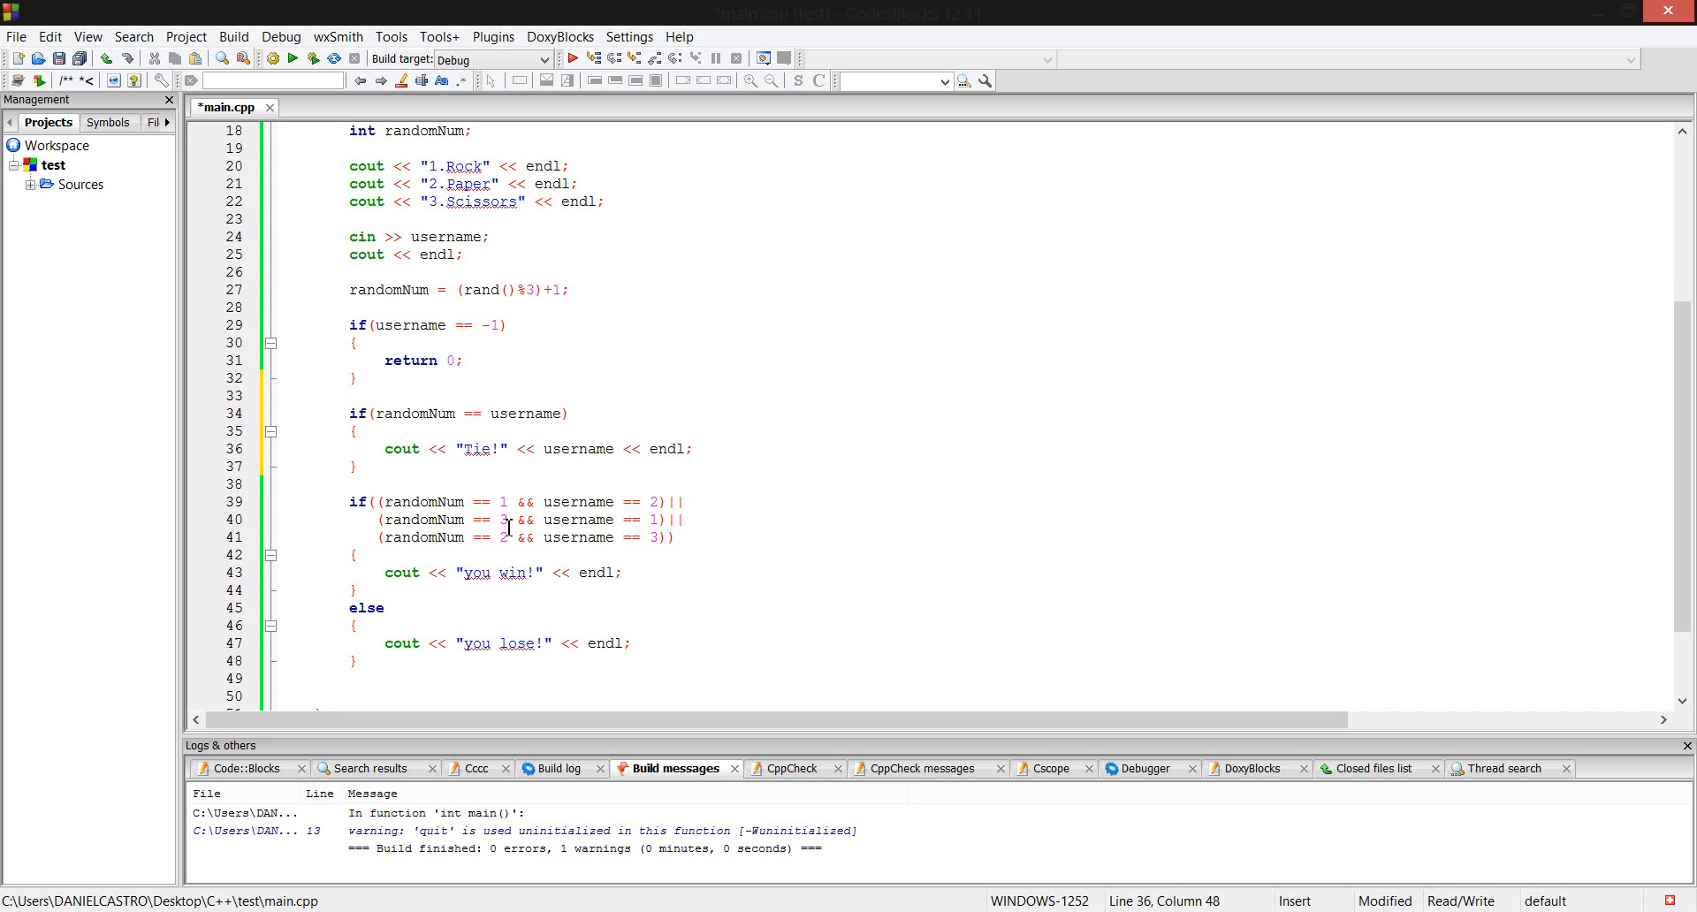
mouse_move(515, 552)
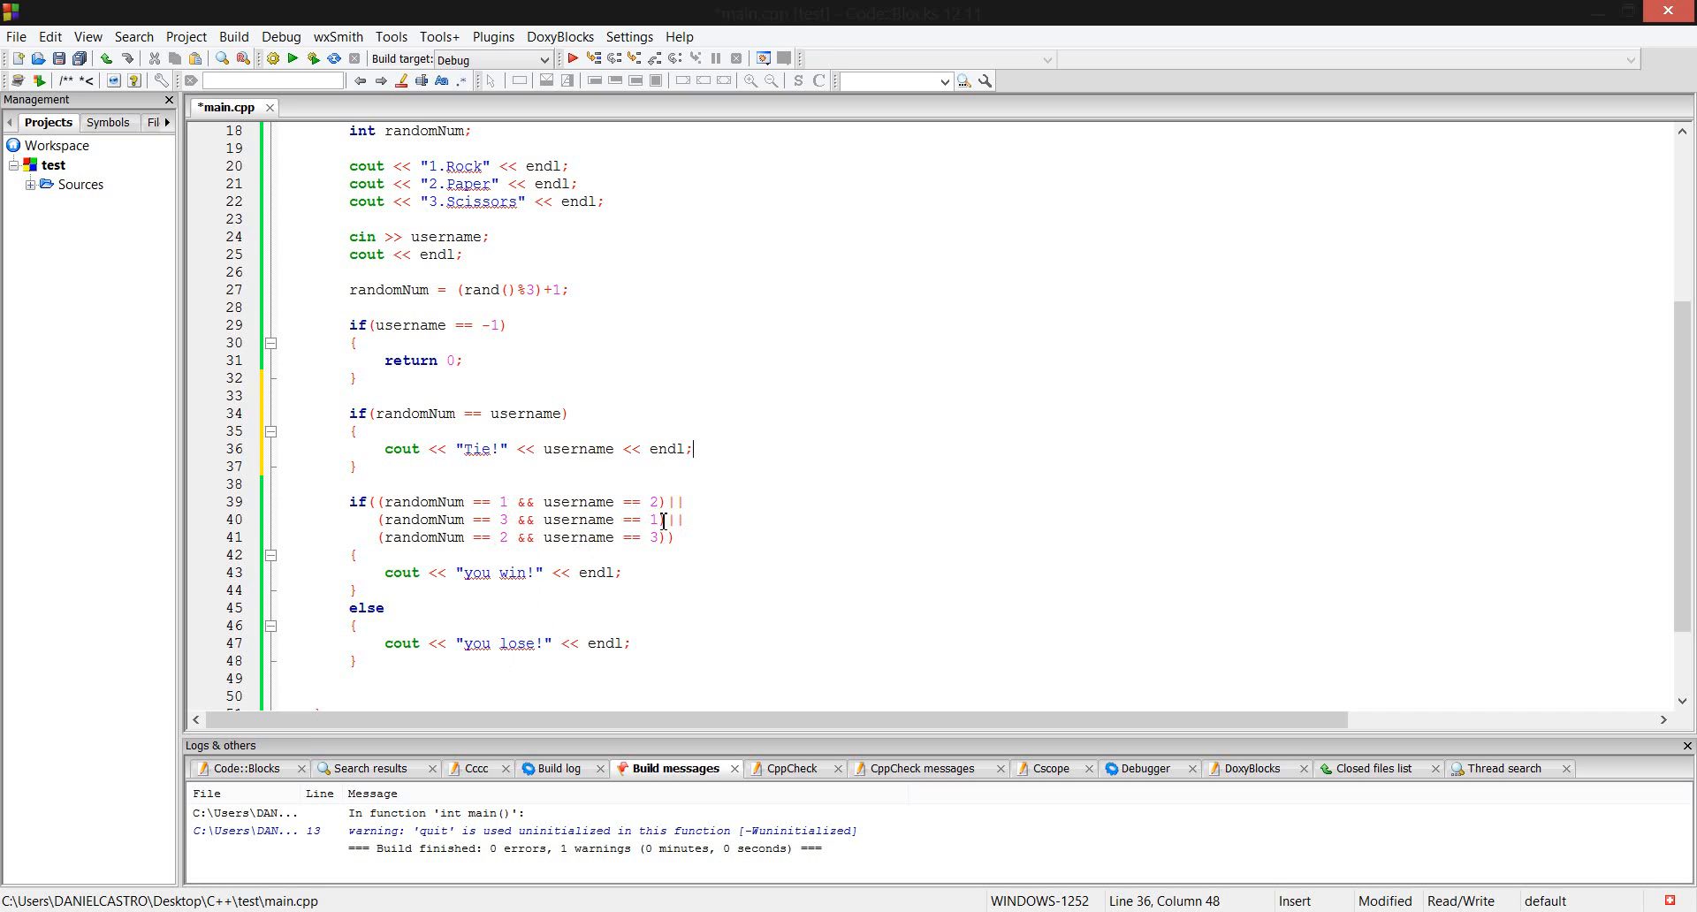
mouse_move(293, 58)
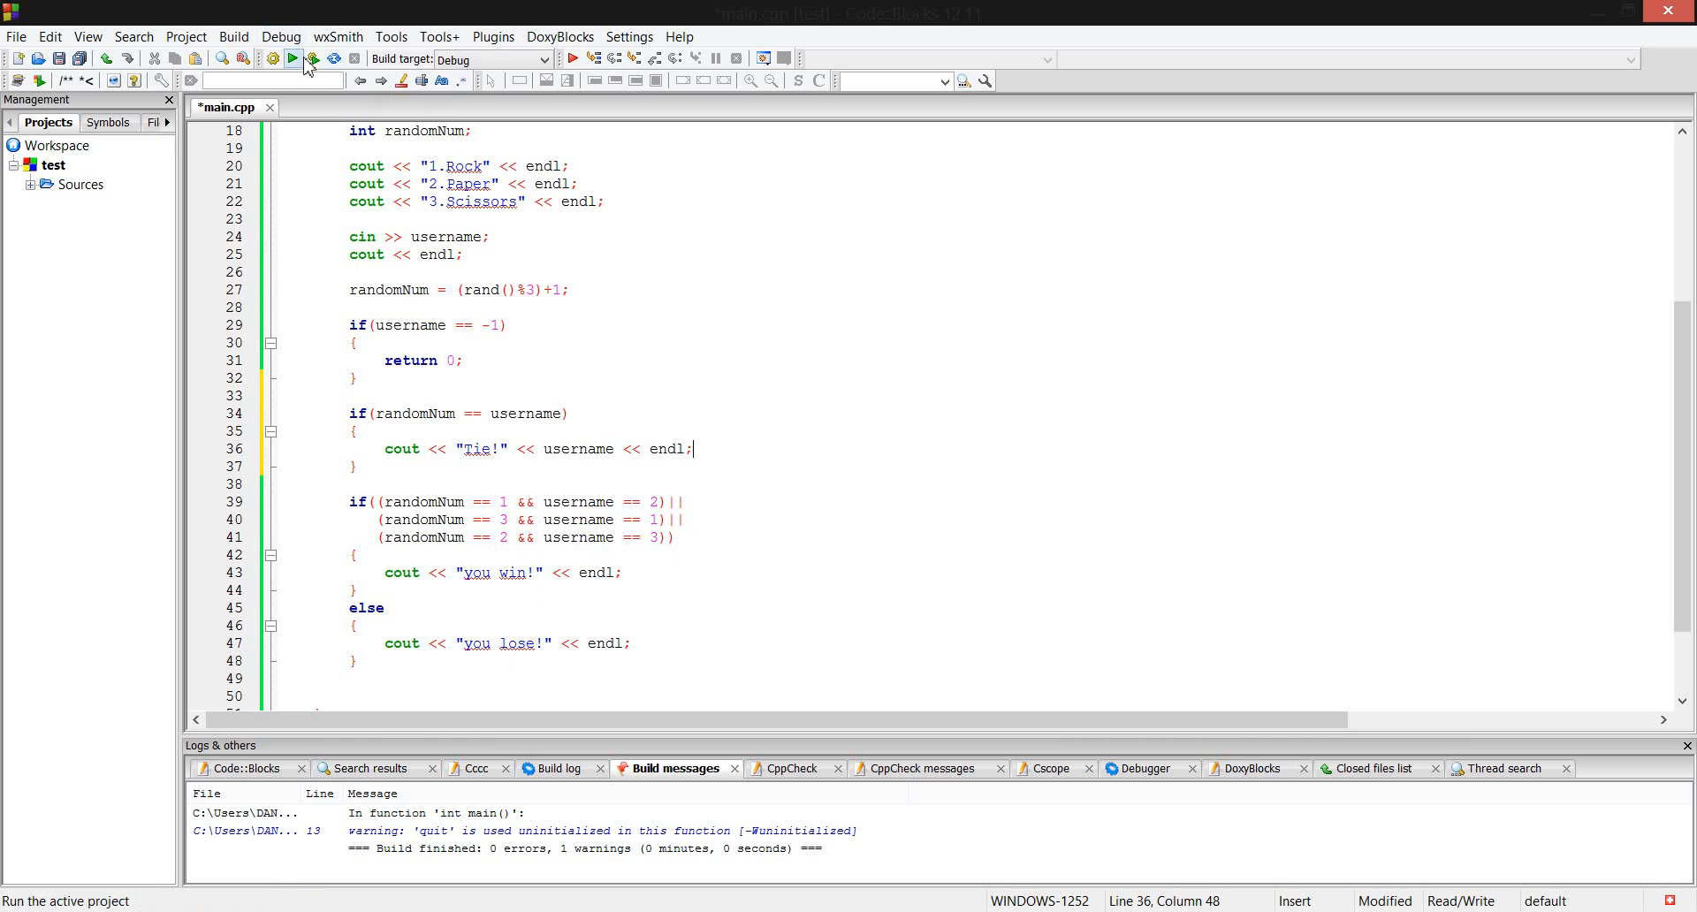
Build and run the program, which exits with status 0, then scroll up to the while loop.
left_click(274, 59)
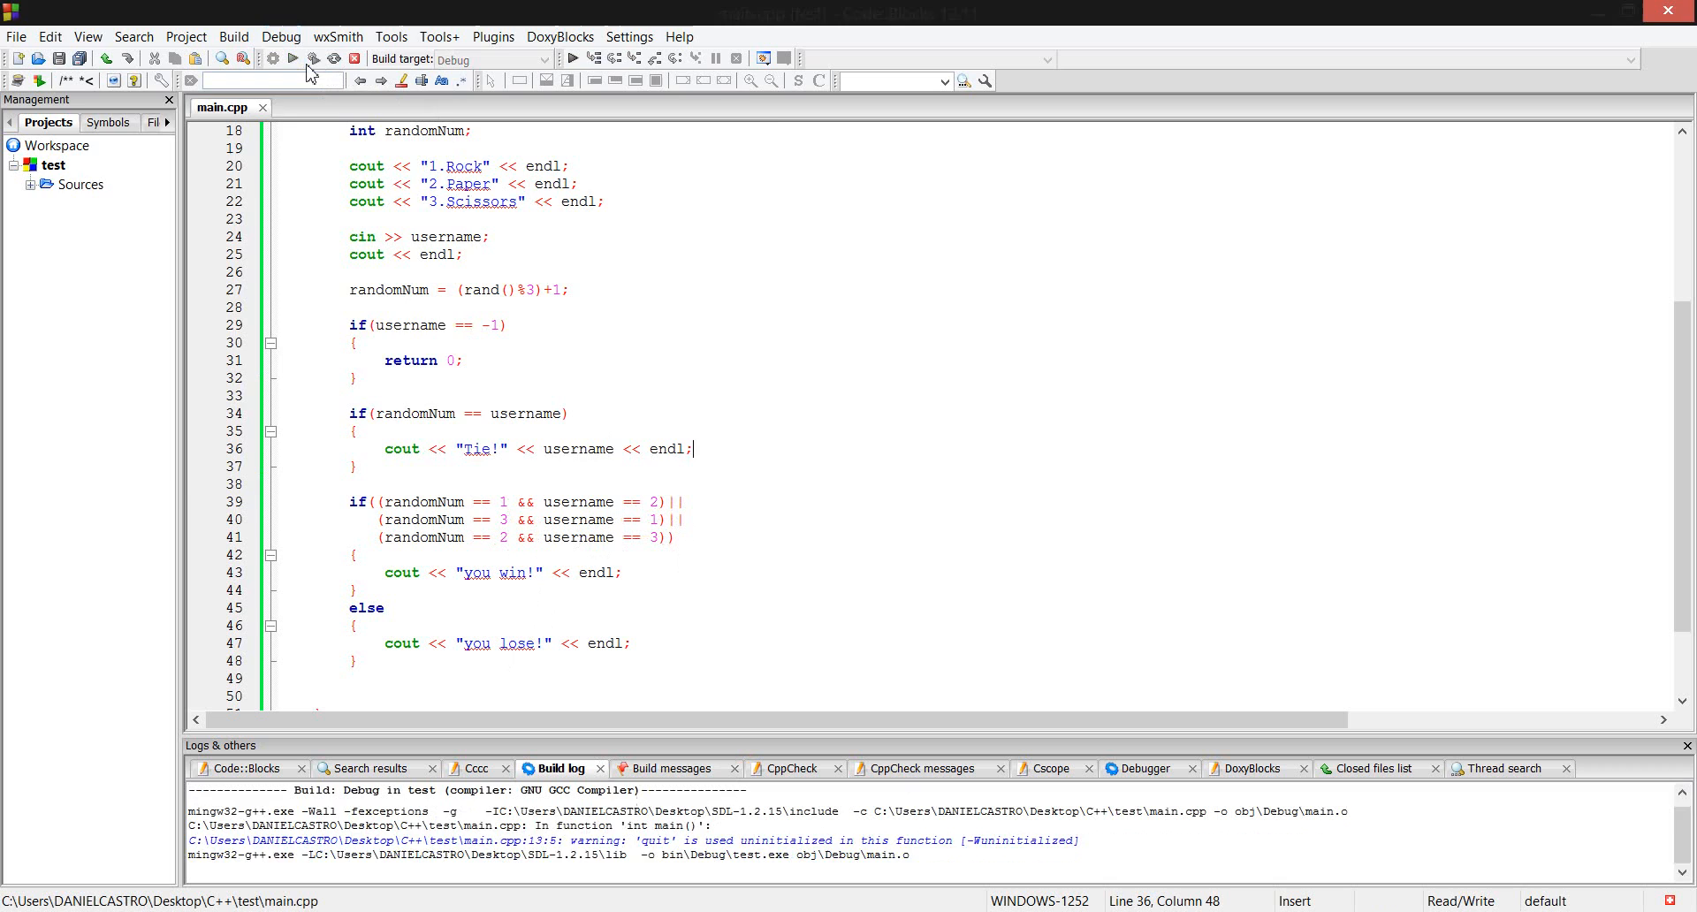
left_click(593, 59)
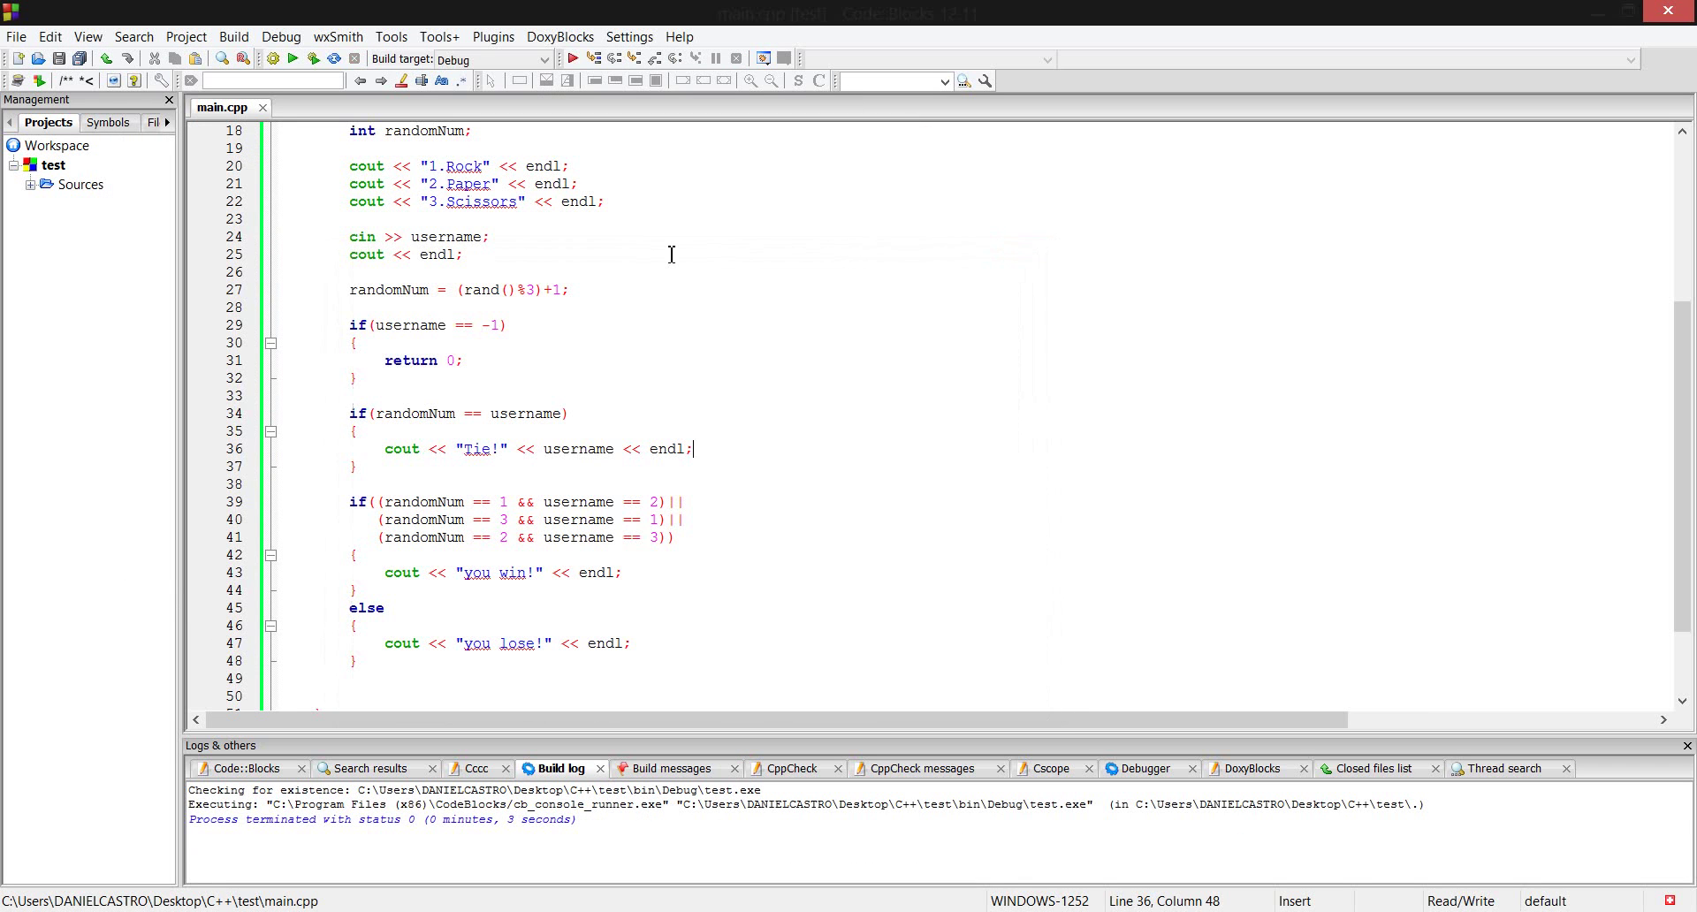
scroll("up", 3)
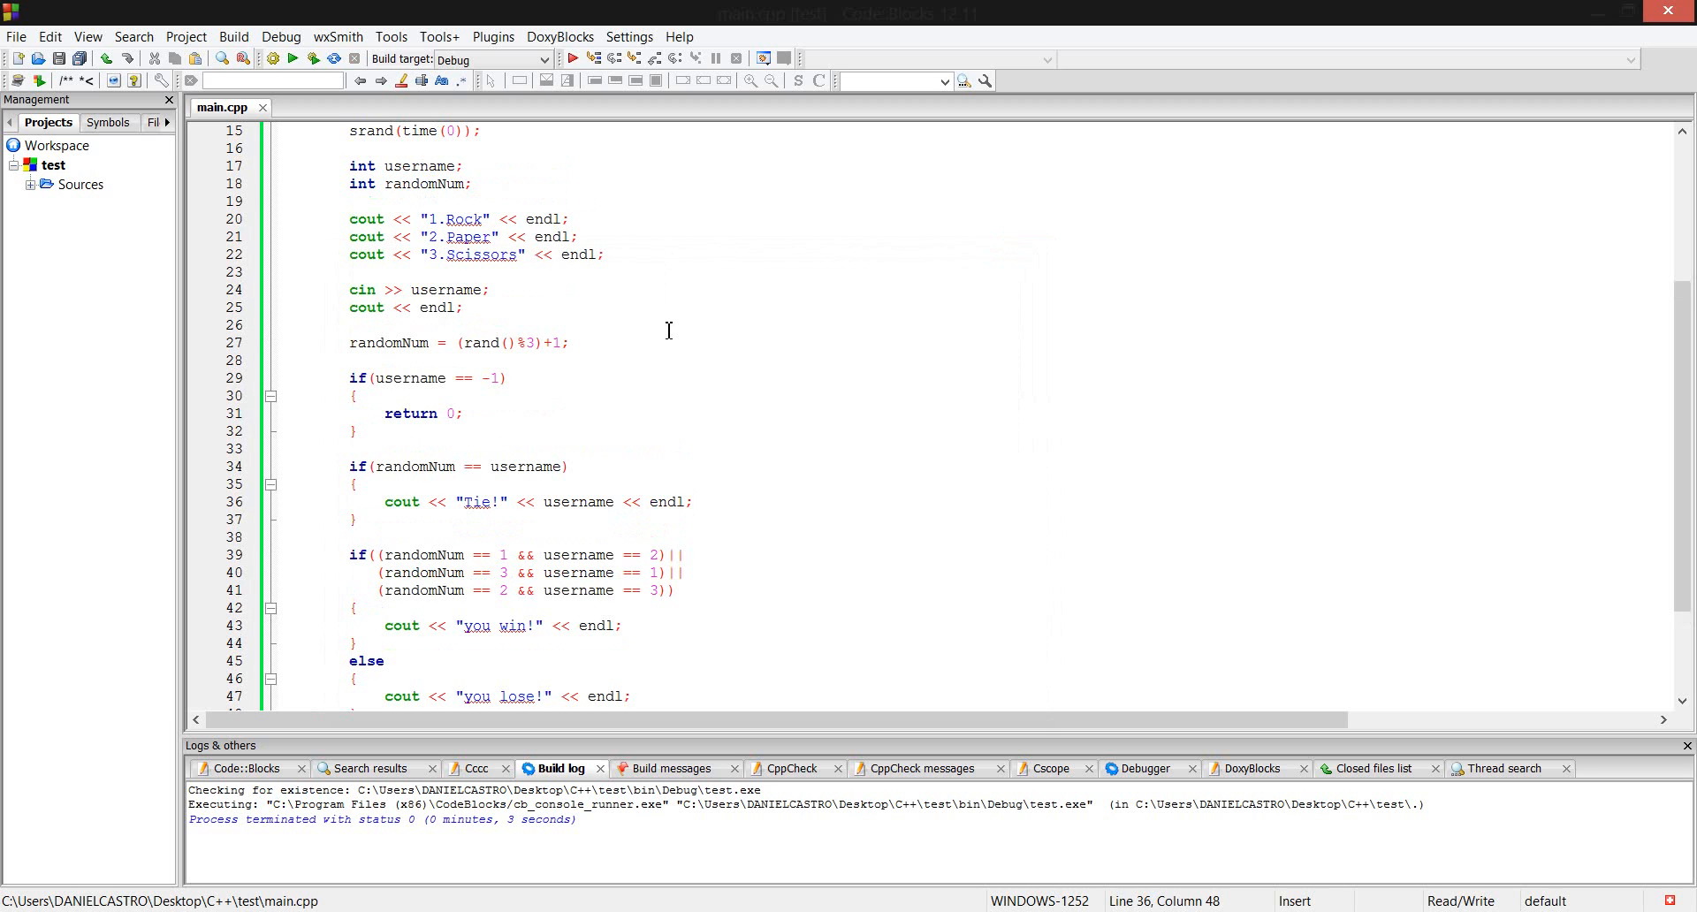
mouse_move(551, 357)
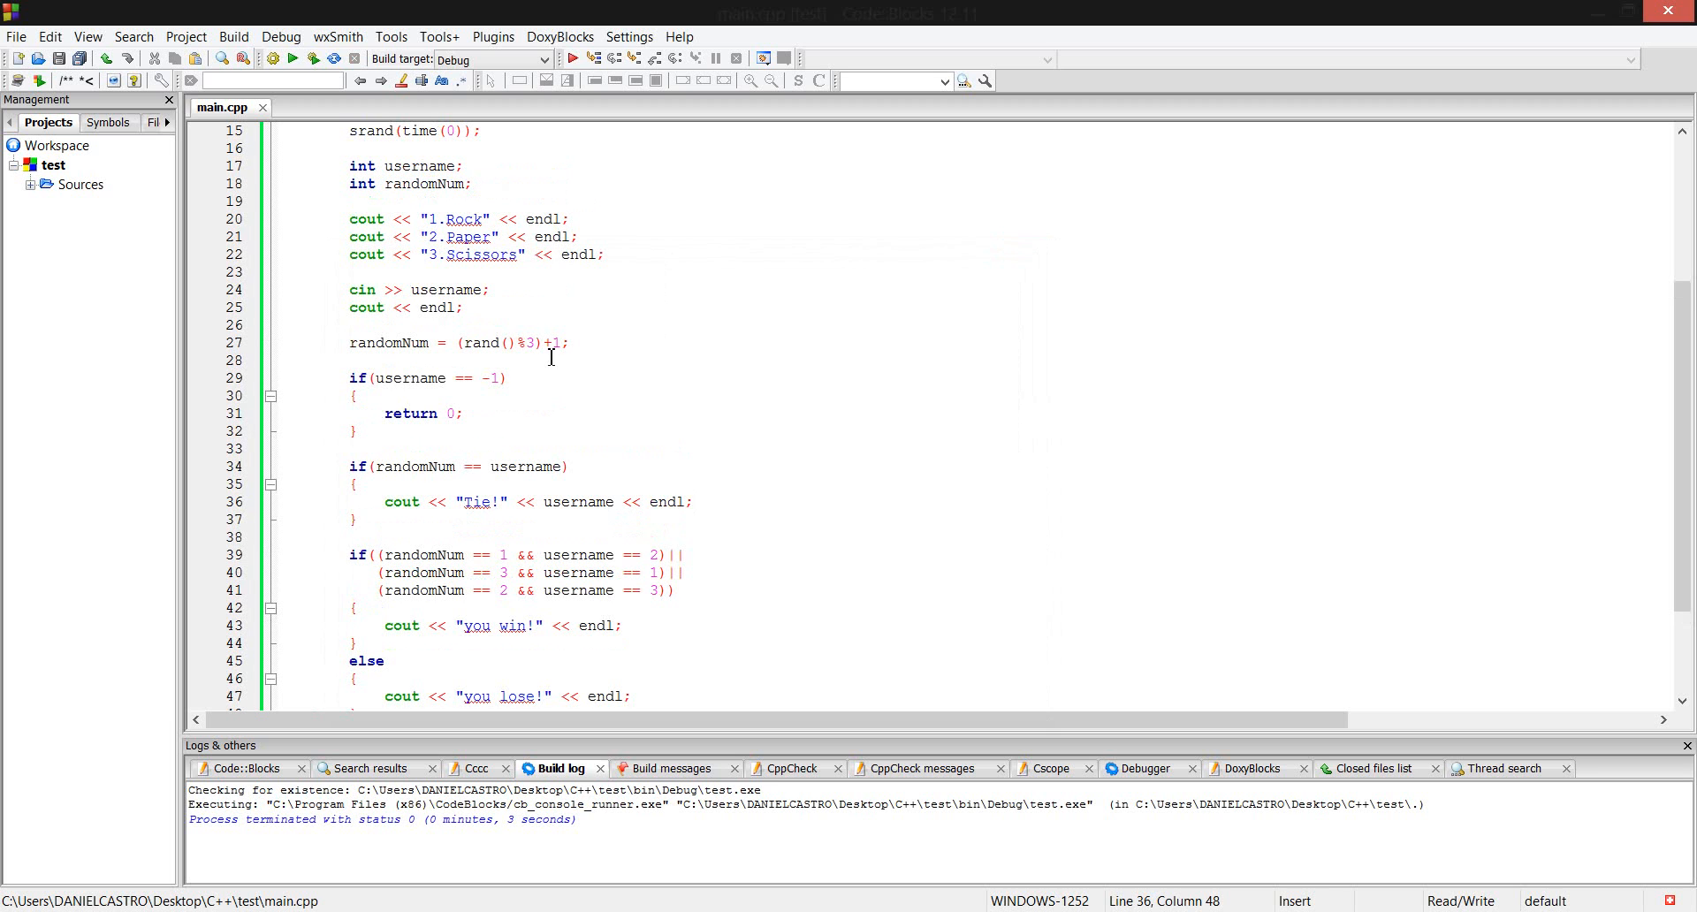
scroll("up", 3)
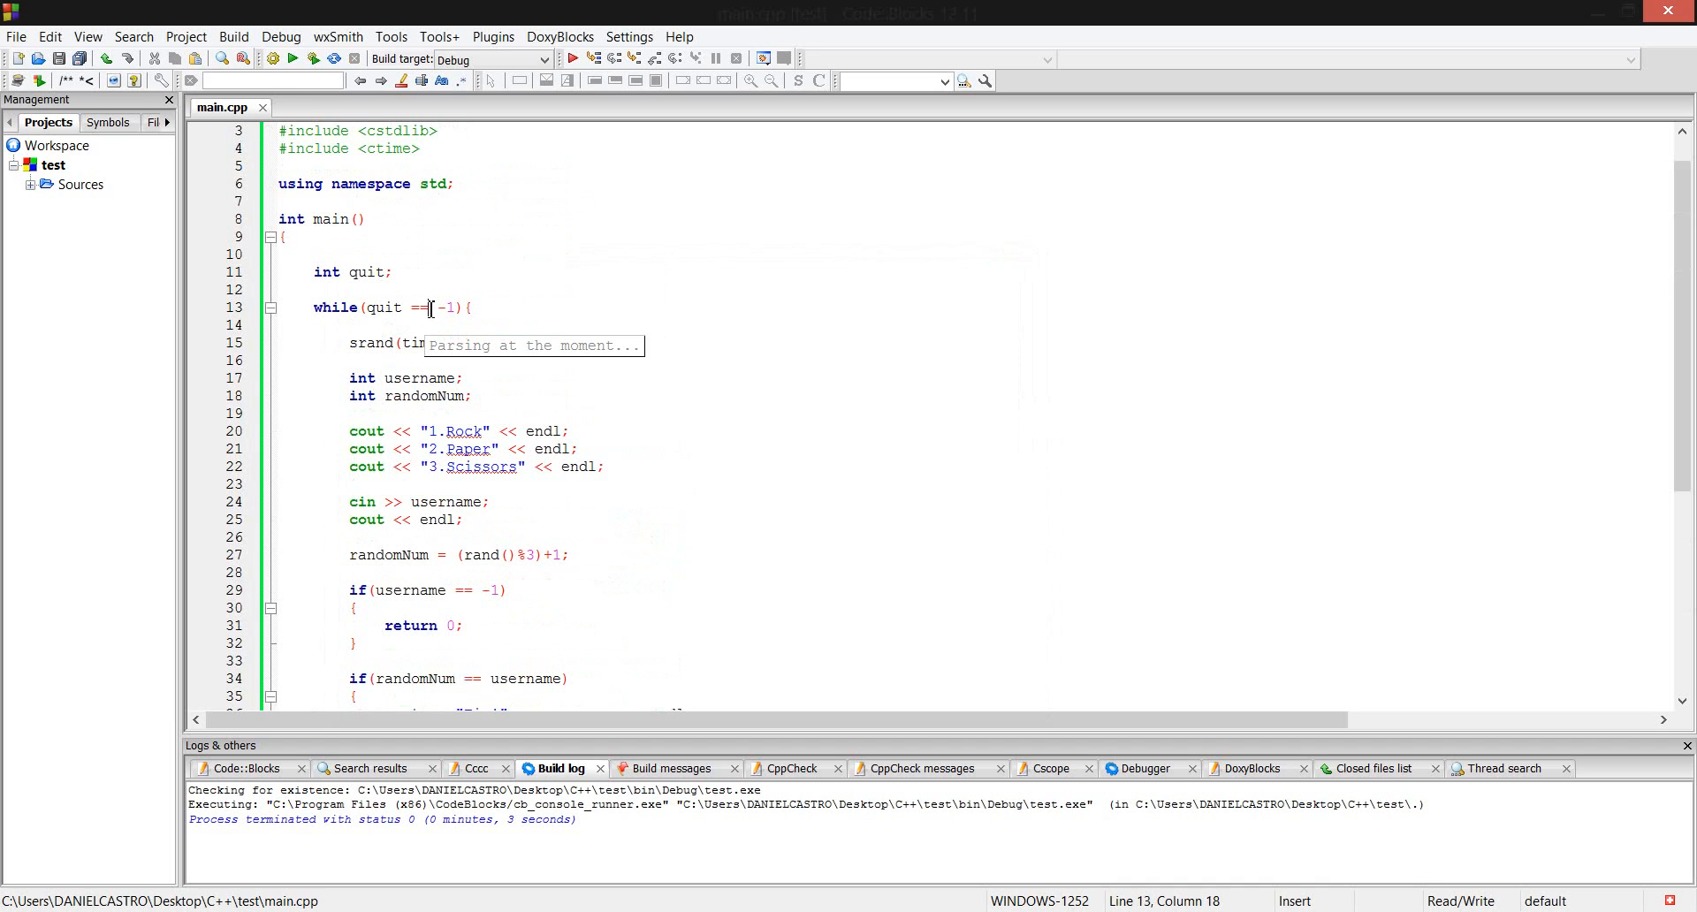
Change the loop to quit != -1, rebuild and run, and enter 2 in the console.
type("!=")
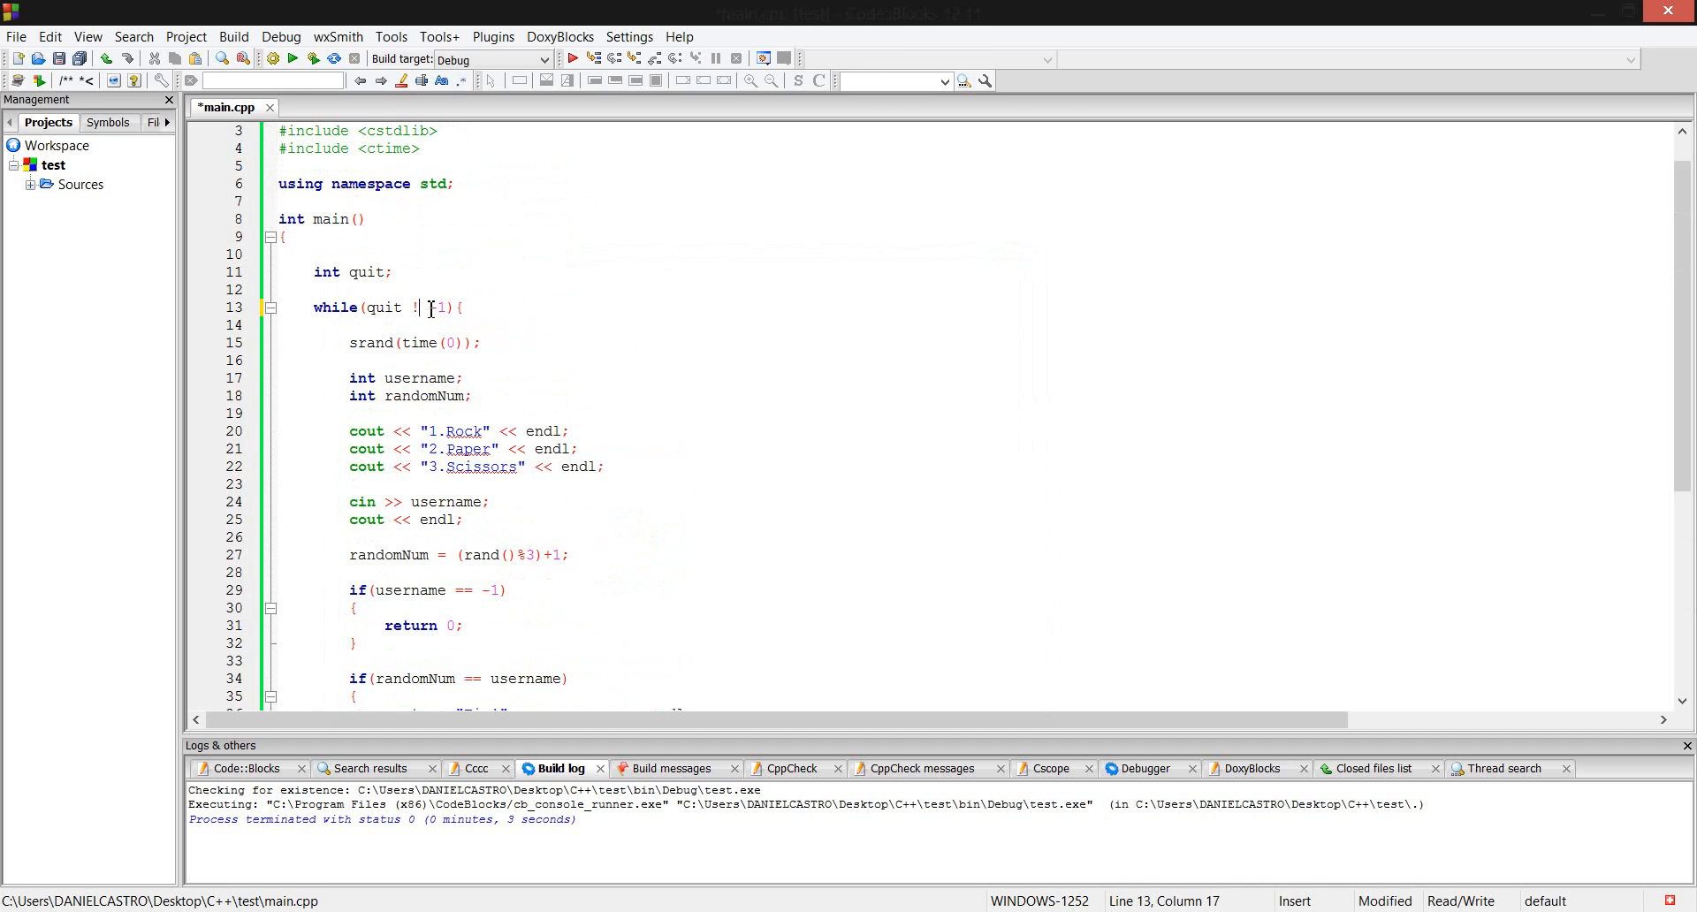
type("-")
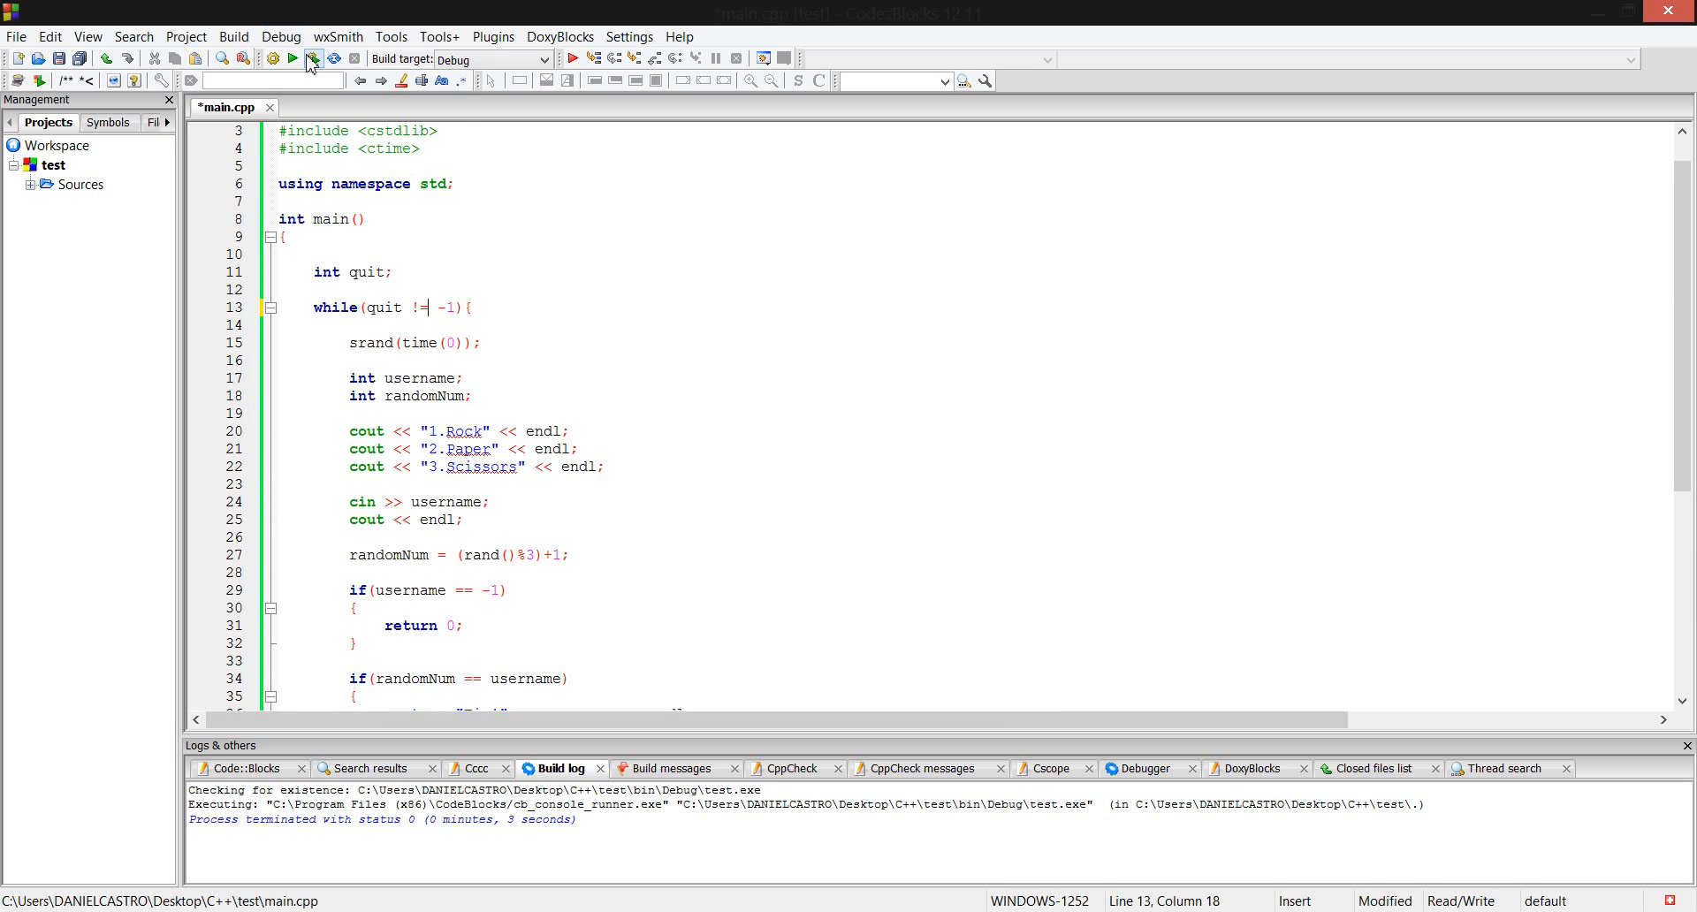
left_click(293, 59)
type("1")
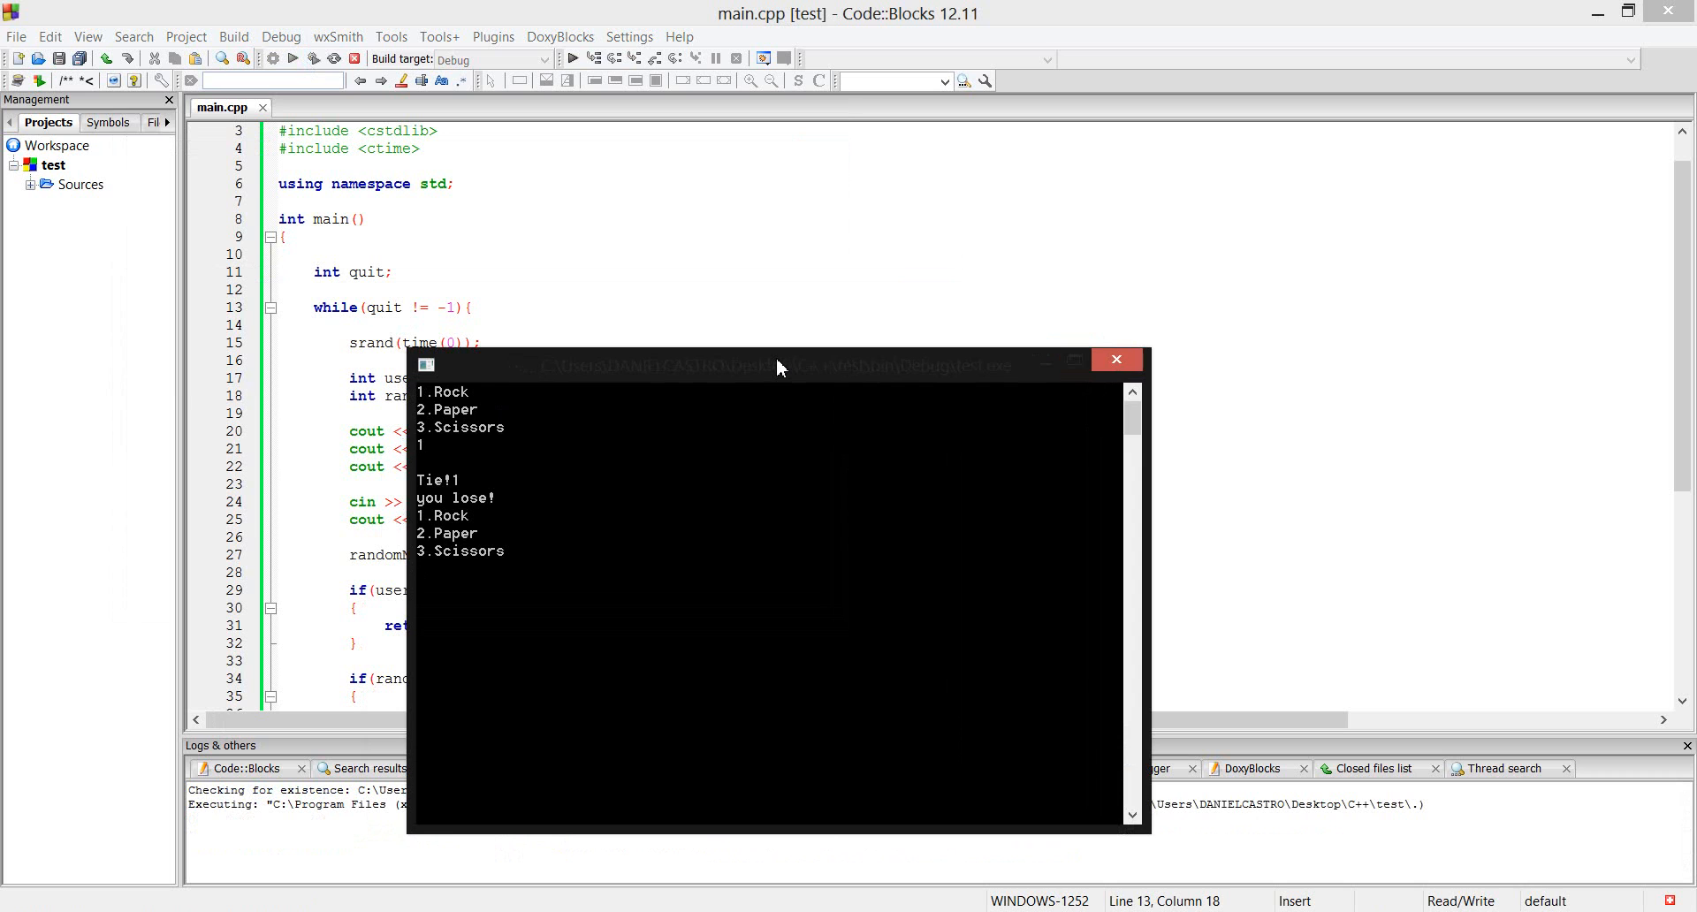
type("2")
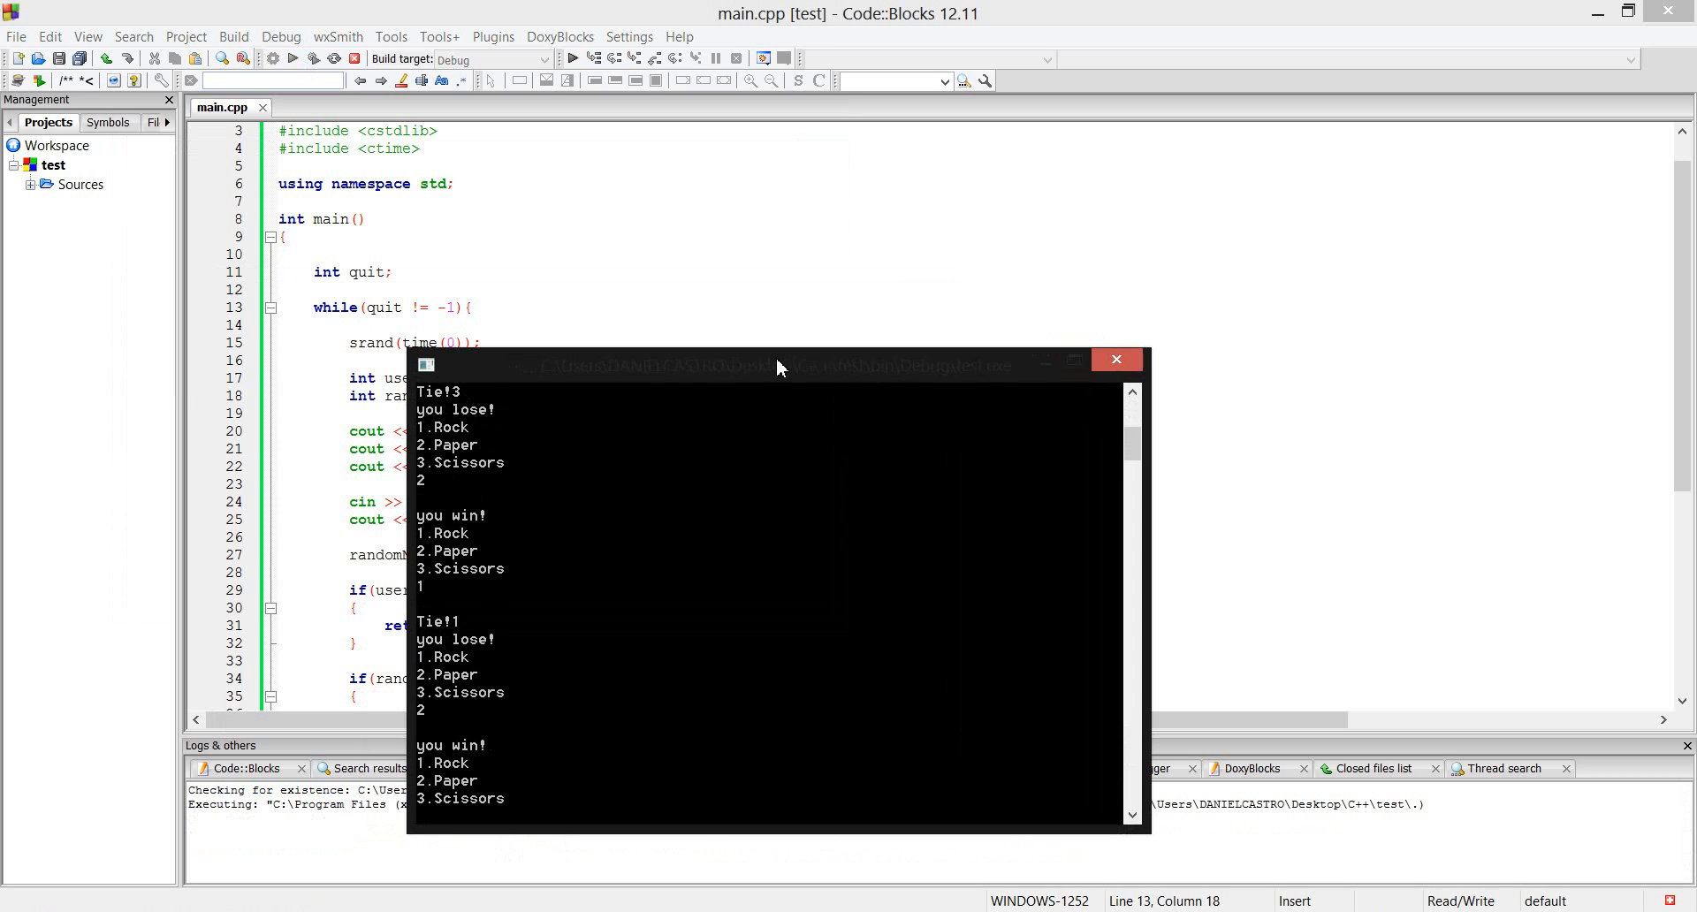
scroll("down", 3)
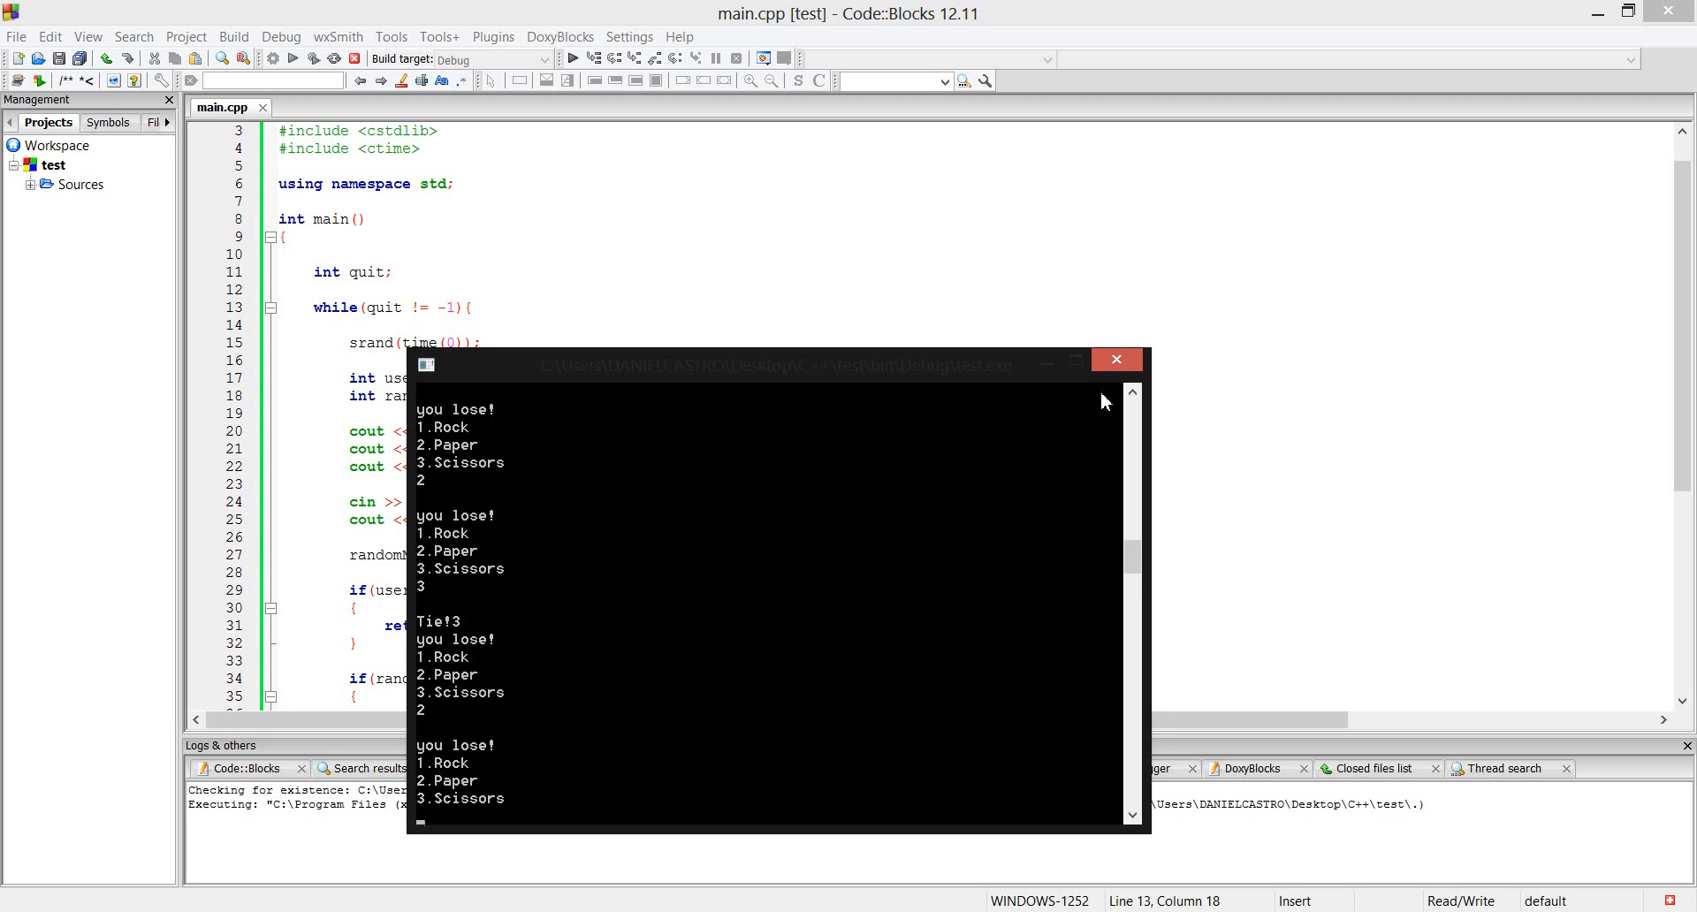
mouse_move(1115, 359)
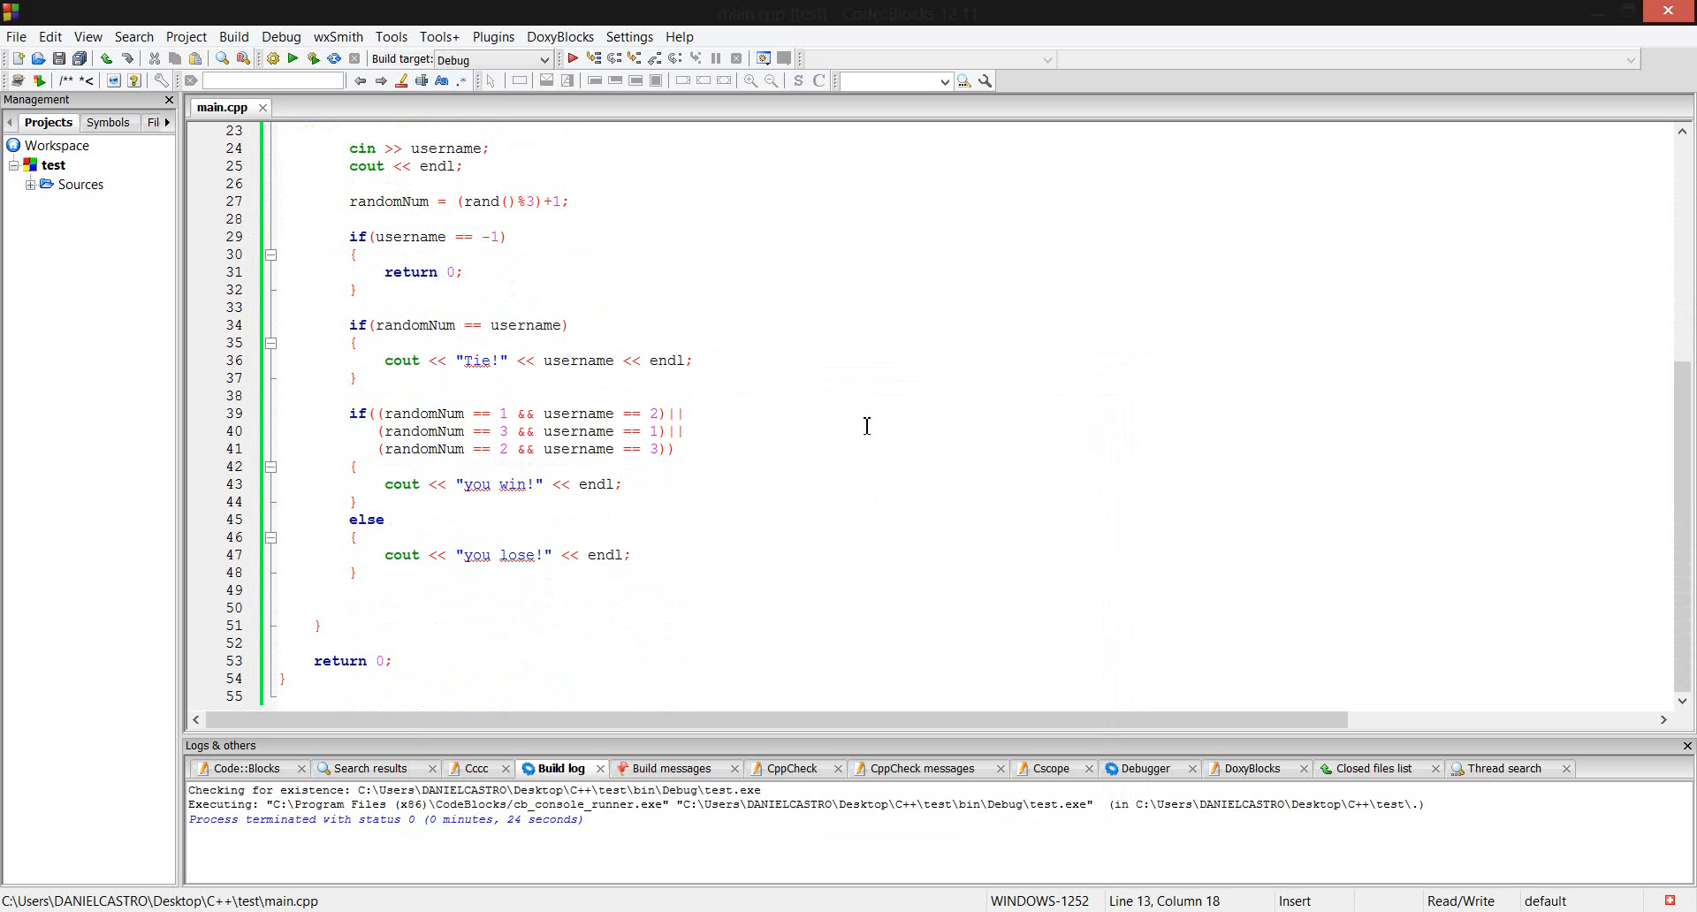
mouse_move(887, 377)
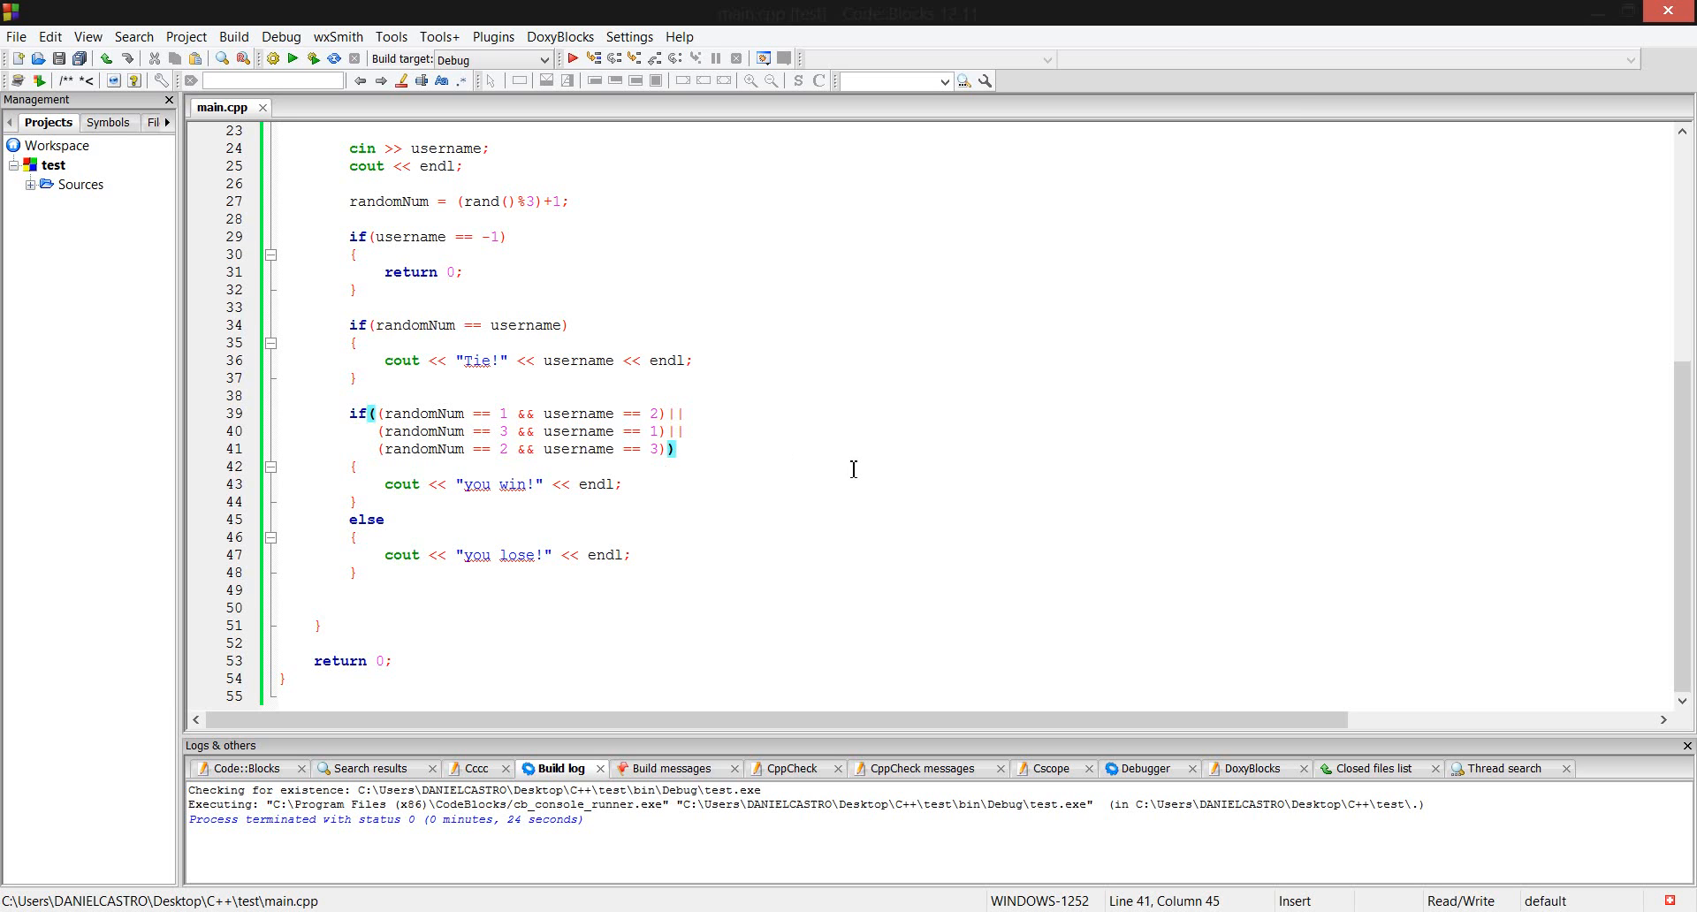
Try adding 'if ()' to the else branch on line 45, then remove the edit.
left_click(362, 520)
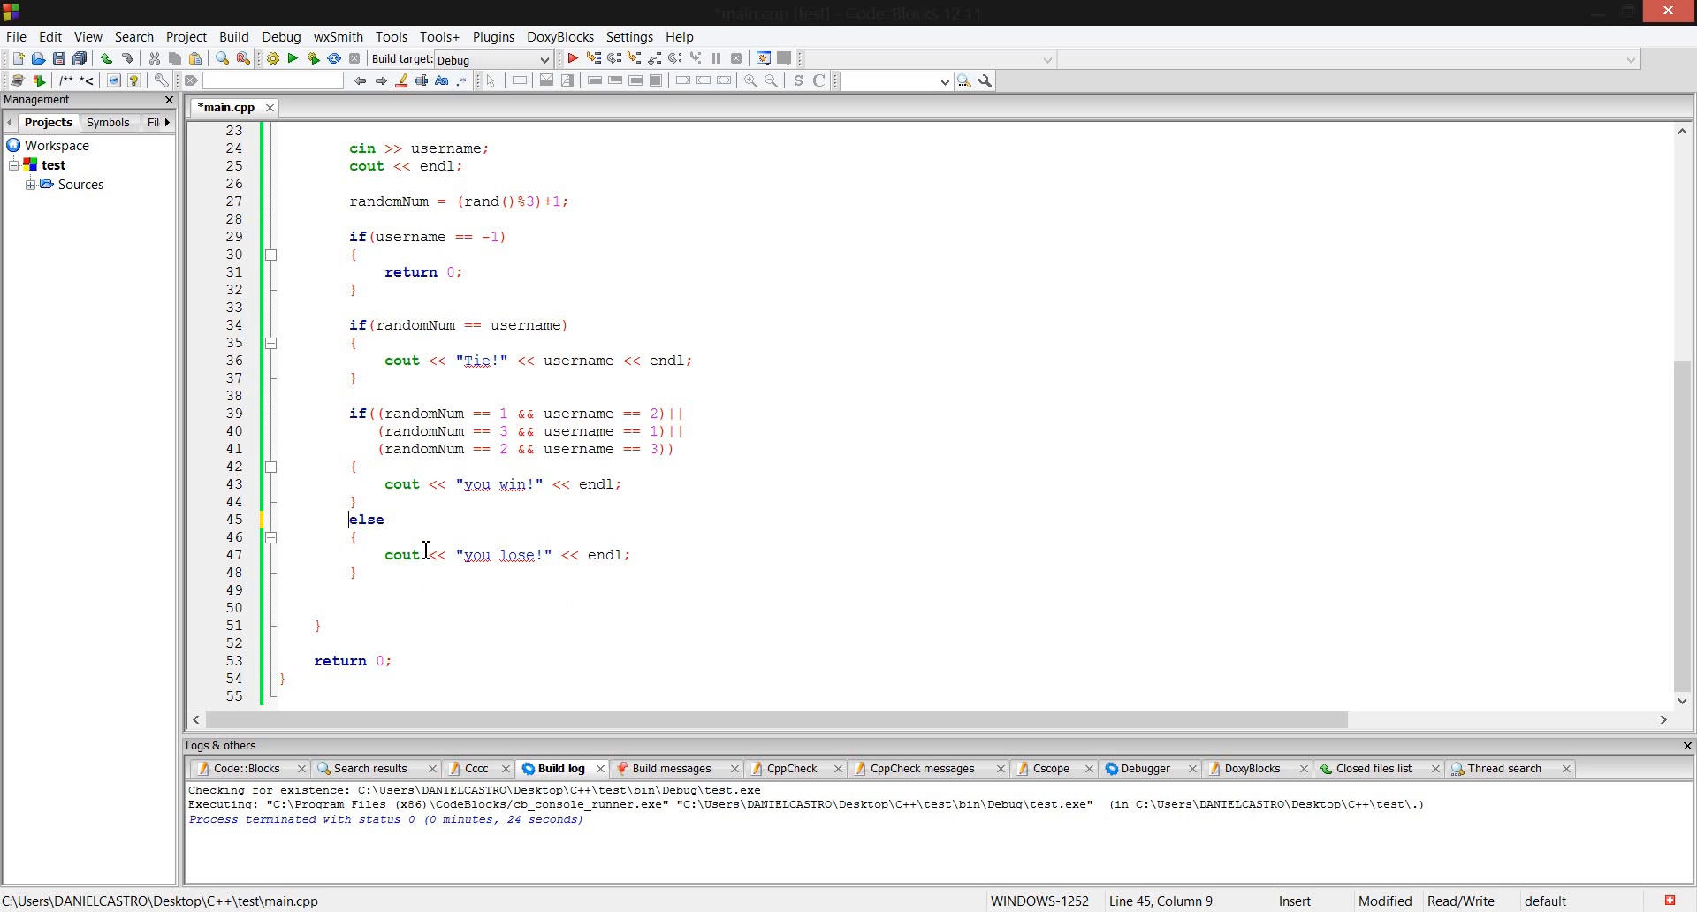
type("if")
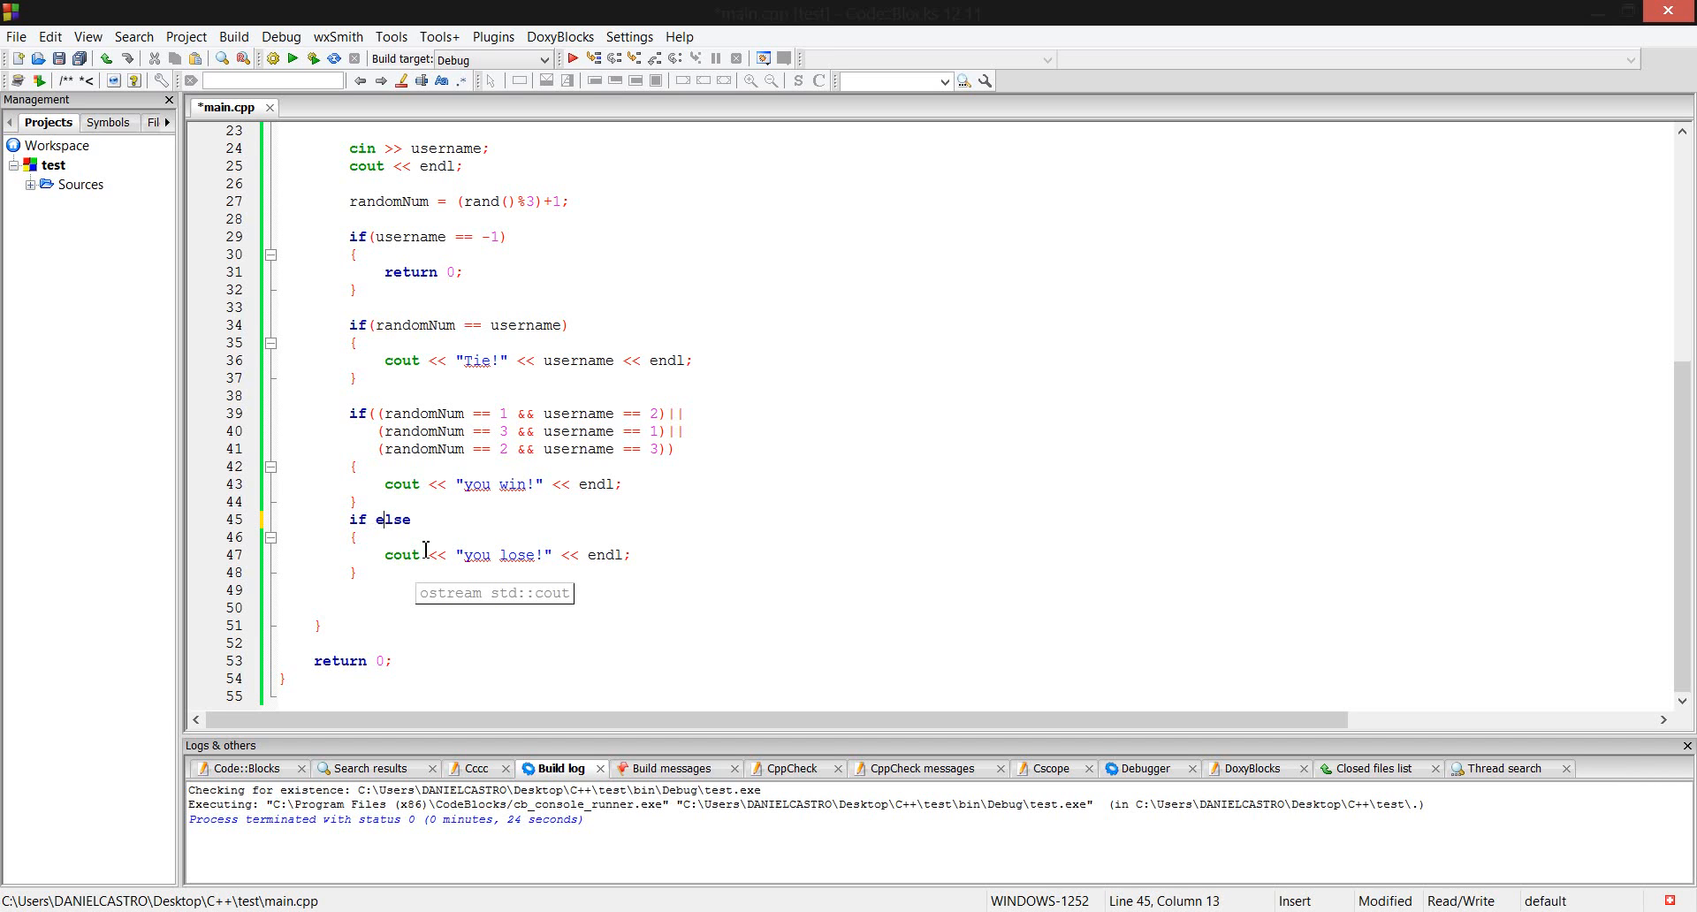
type("()")
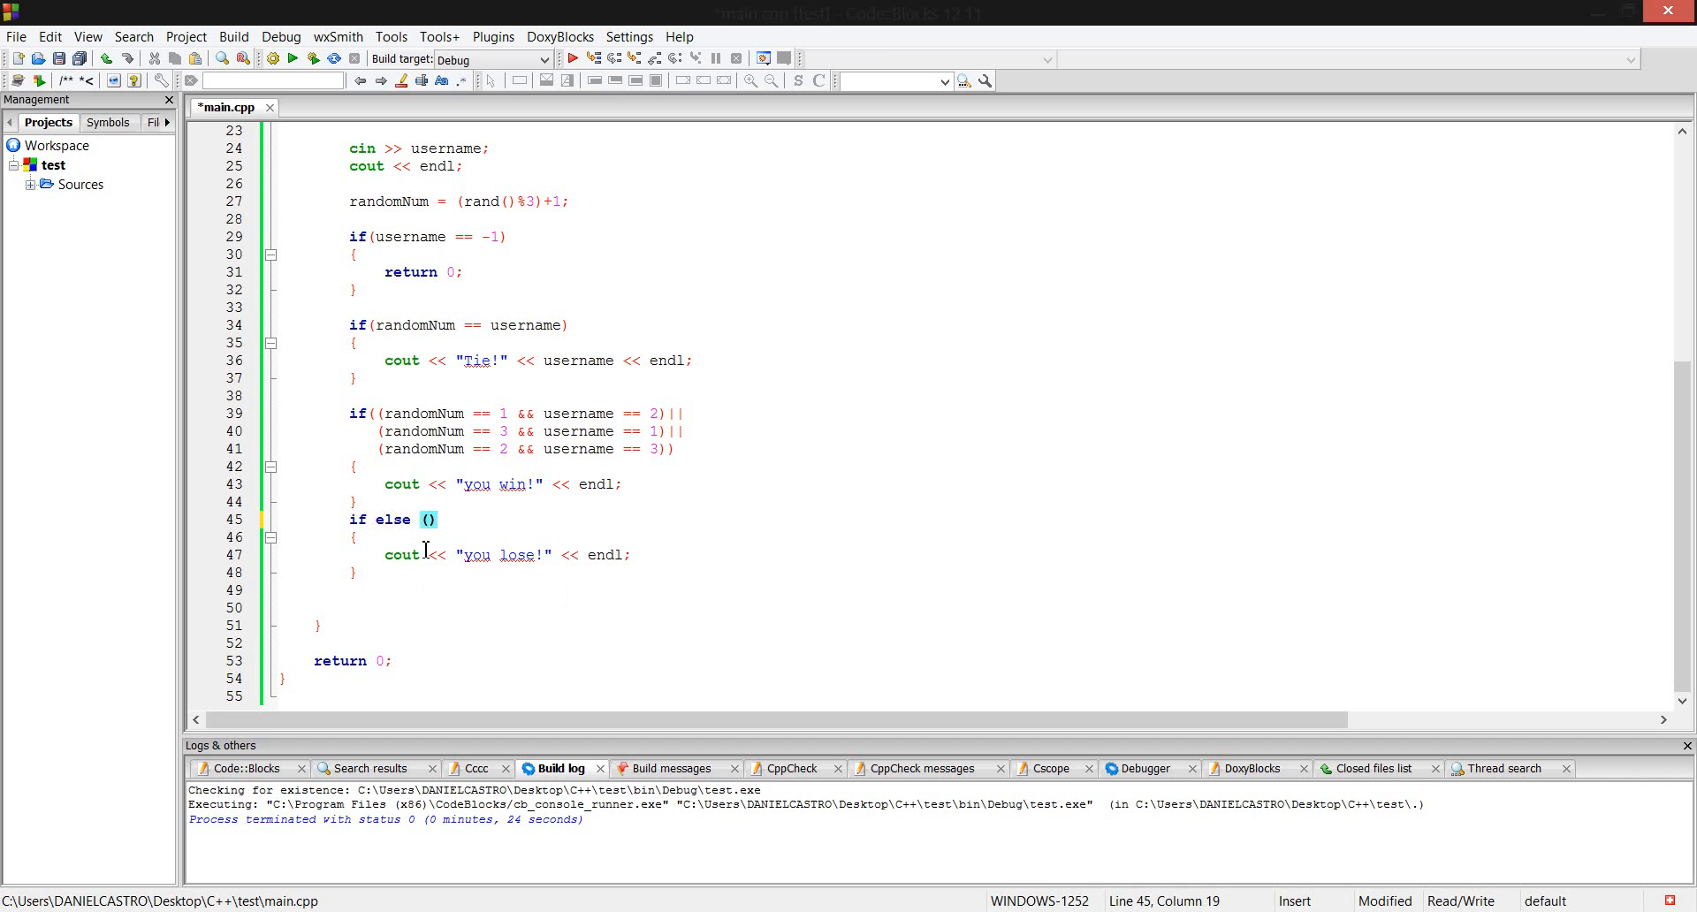
key("Backspace")
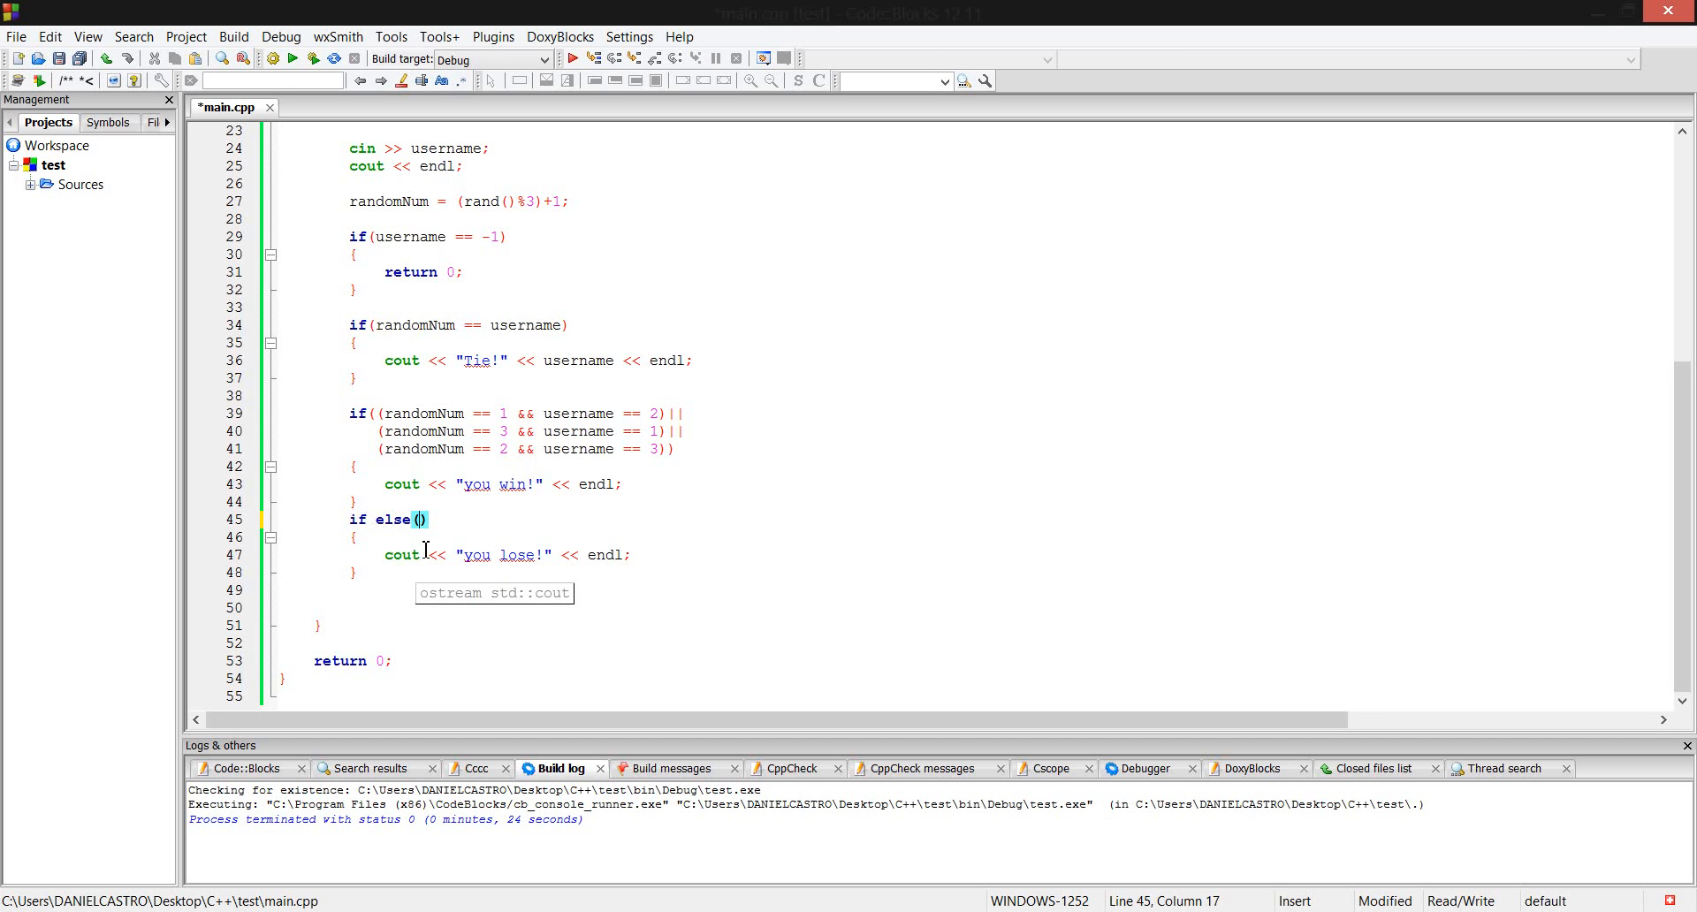
key("backspace")
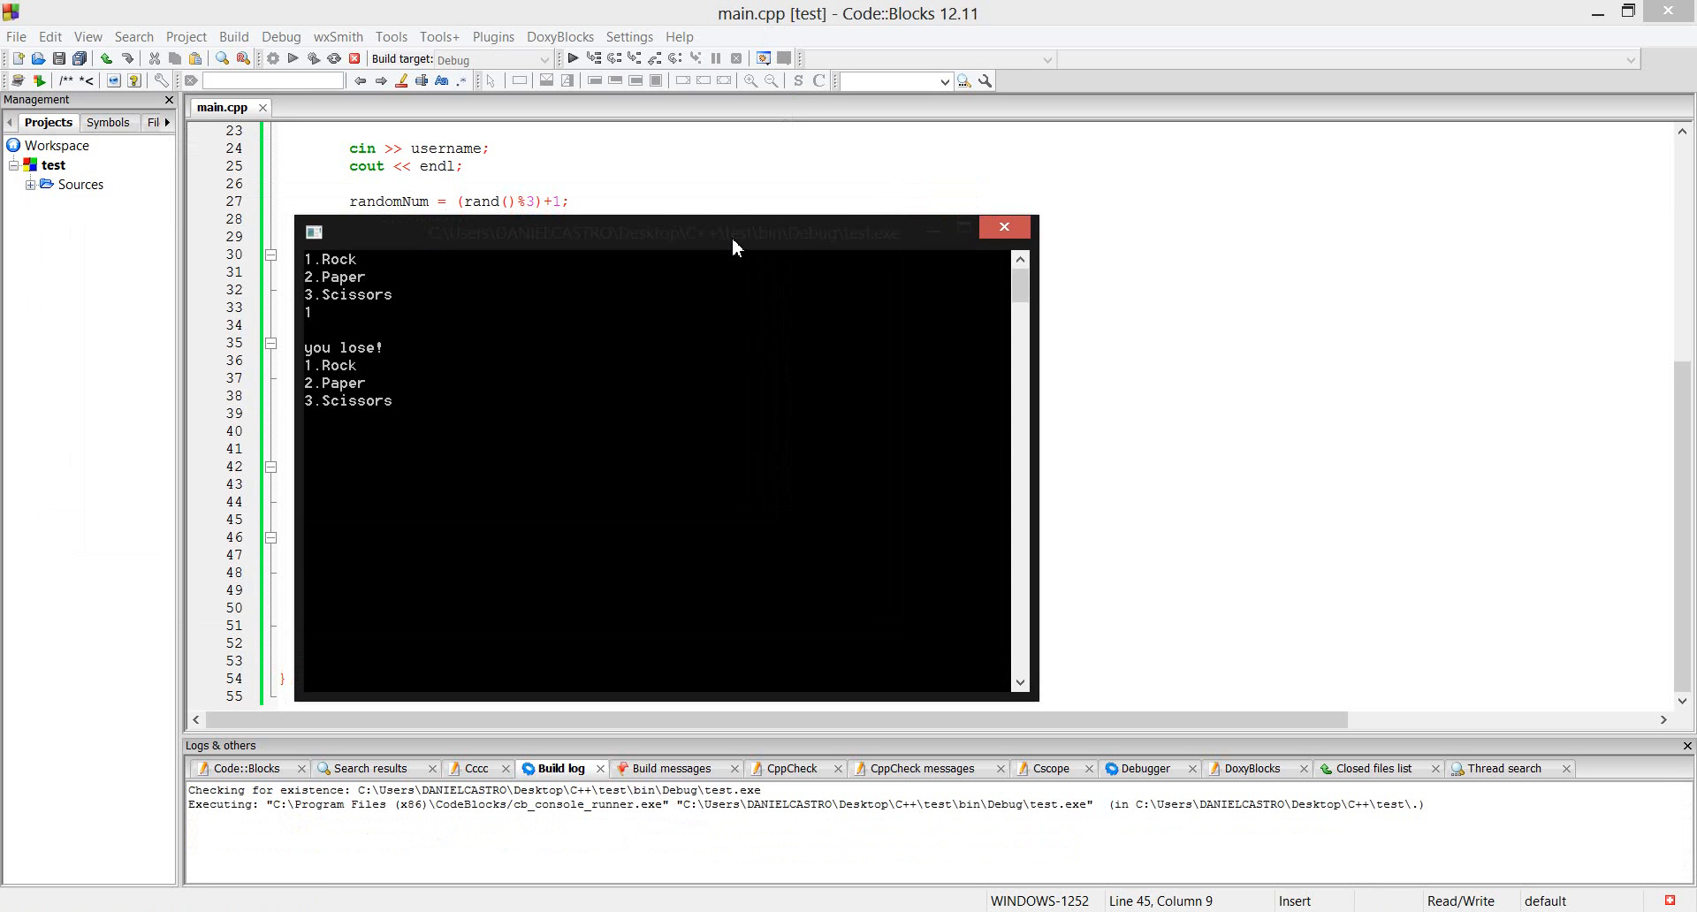
Enter choice 2 in the console and scroll through the round results.
type("2")
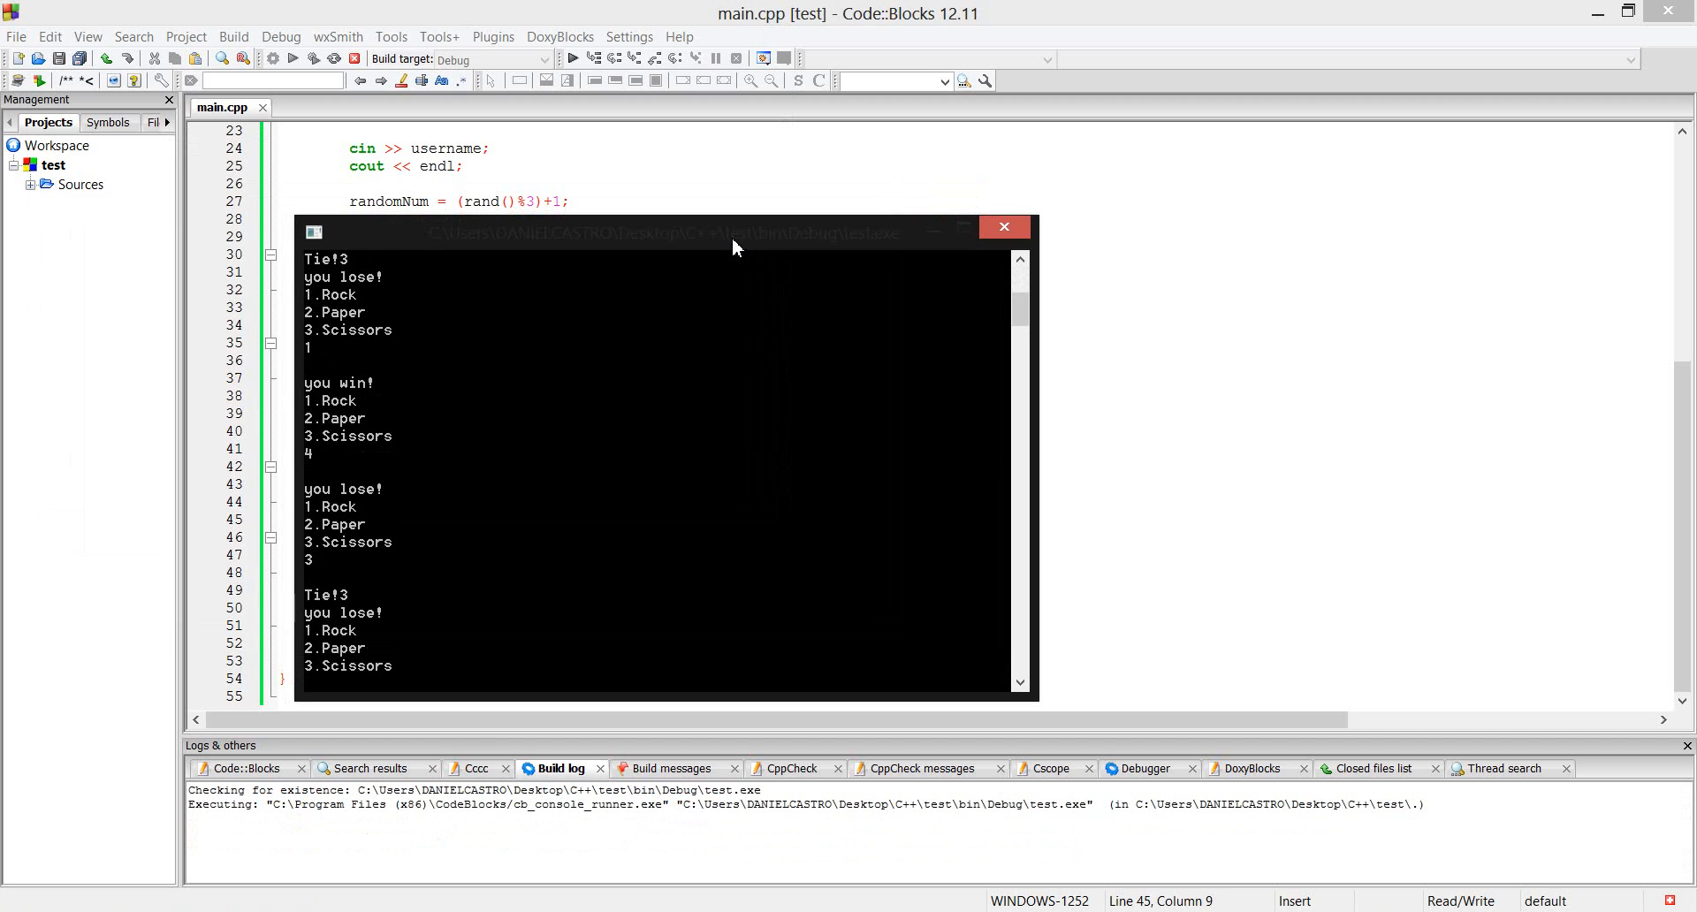
scroll("down", 3)
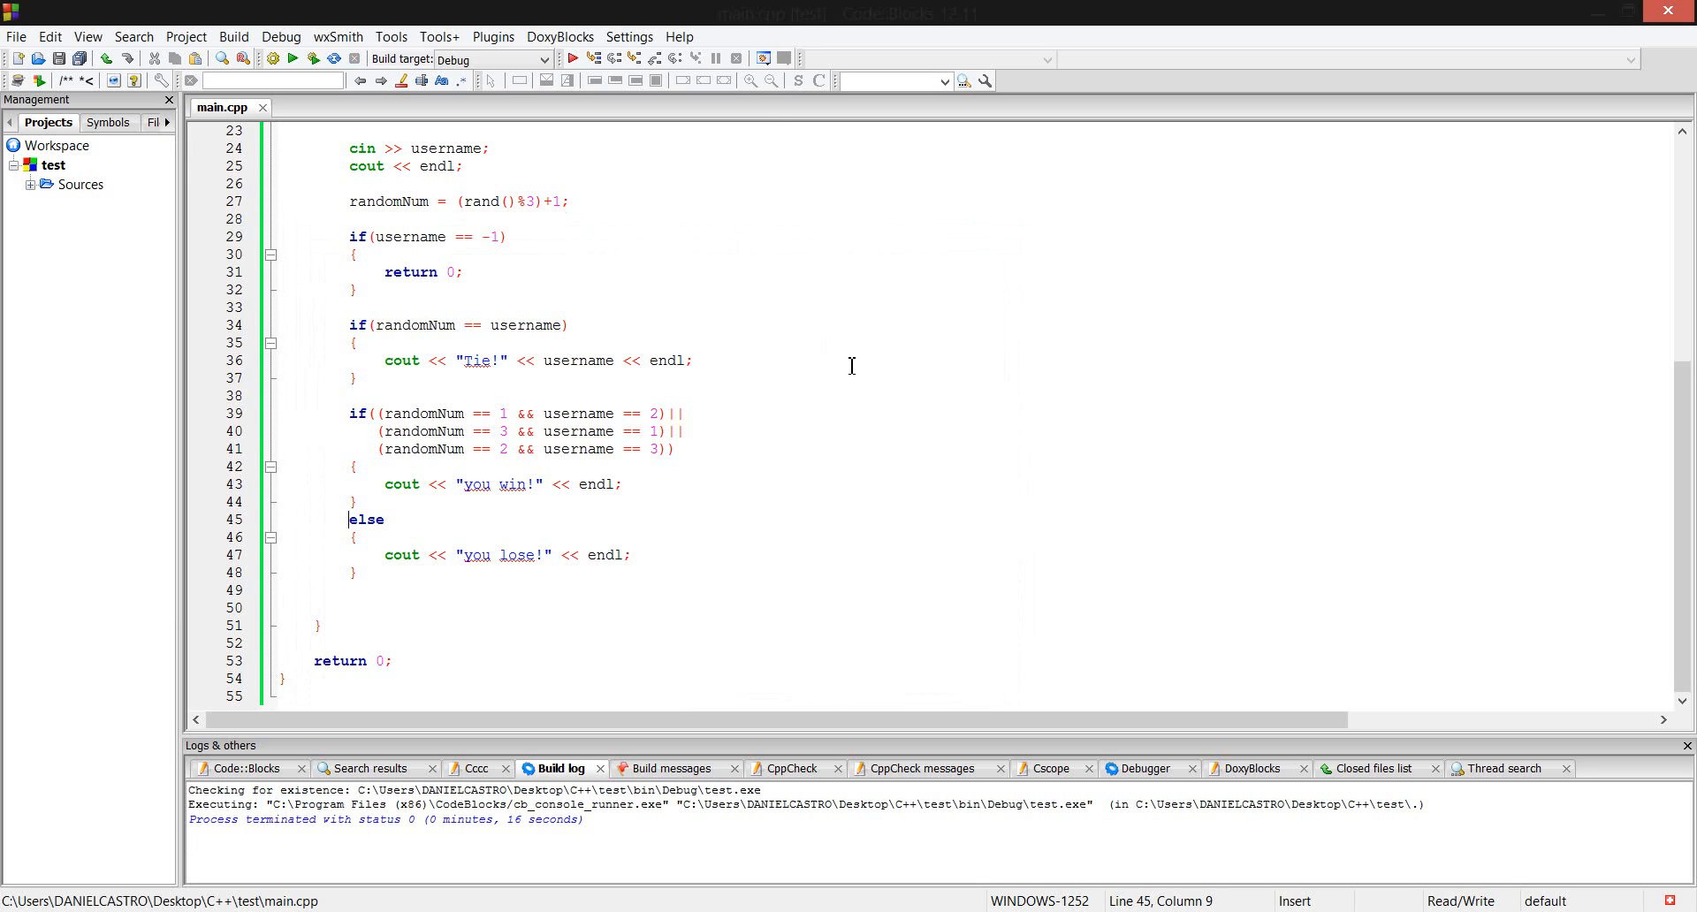
mouse_move(885, 396)
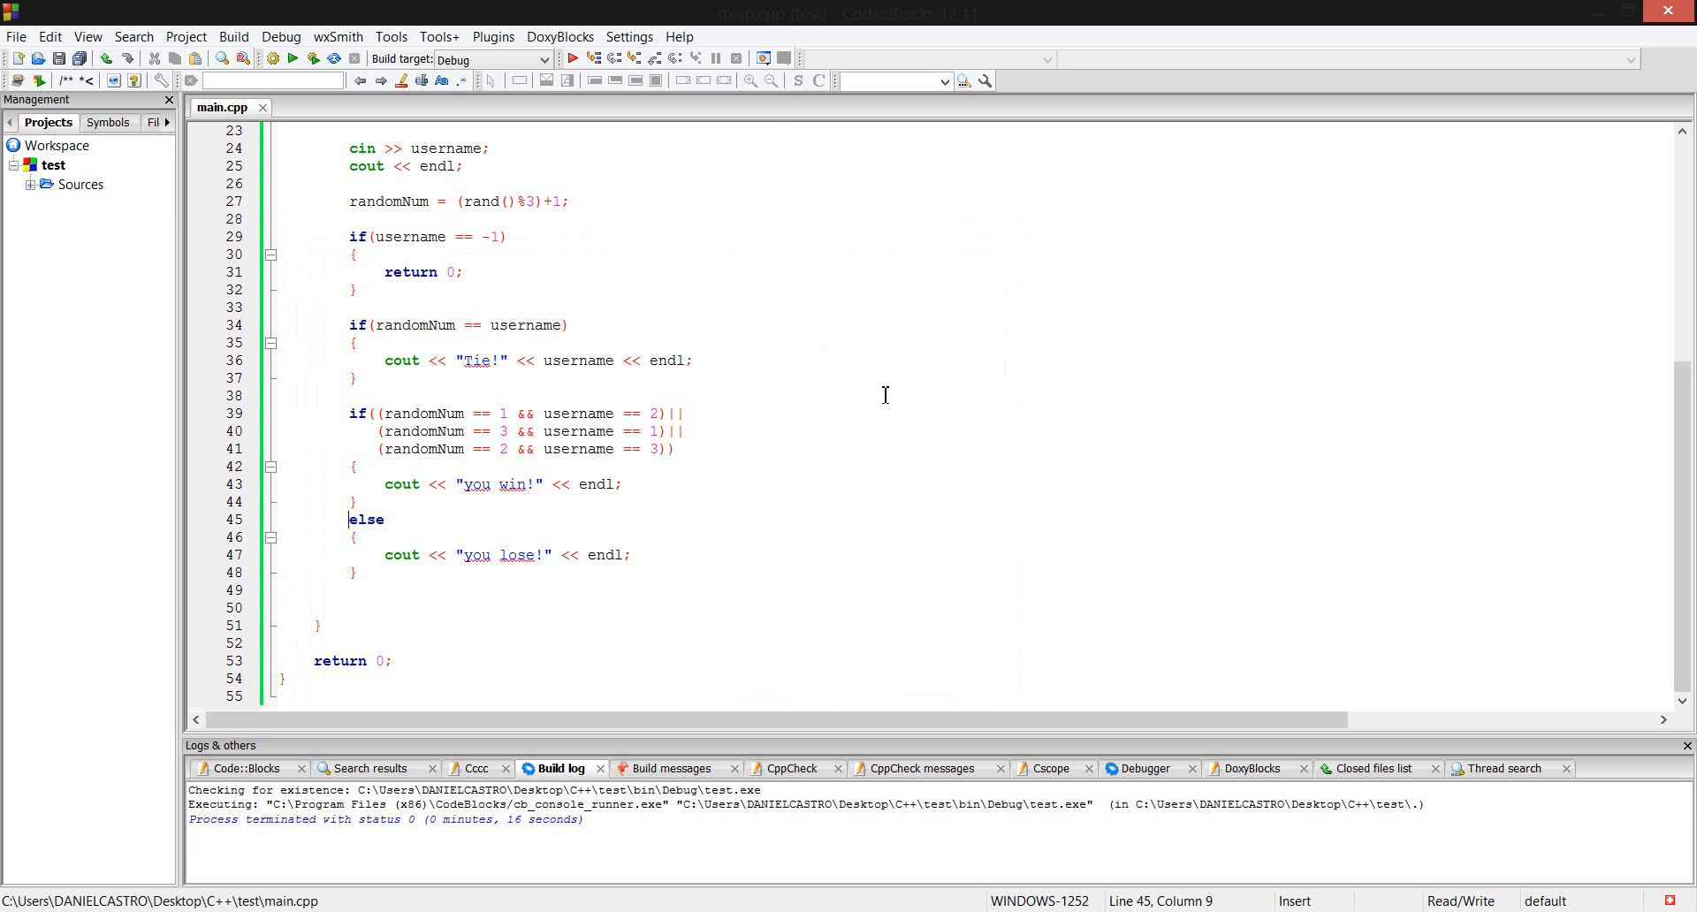
mouse_move(725, 338)
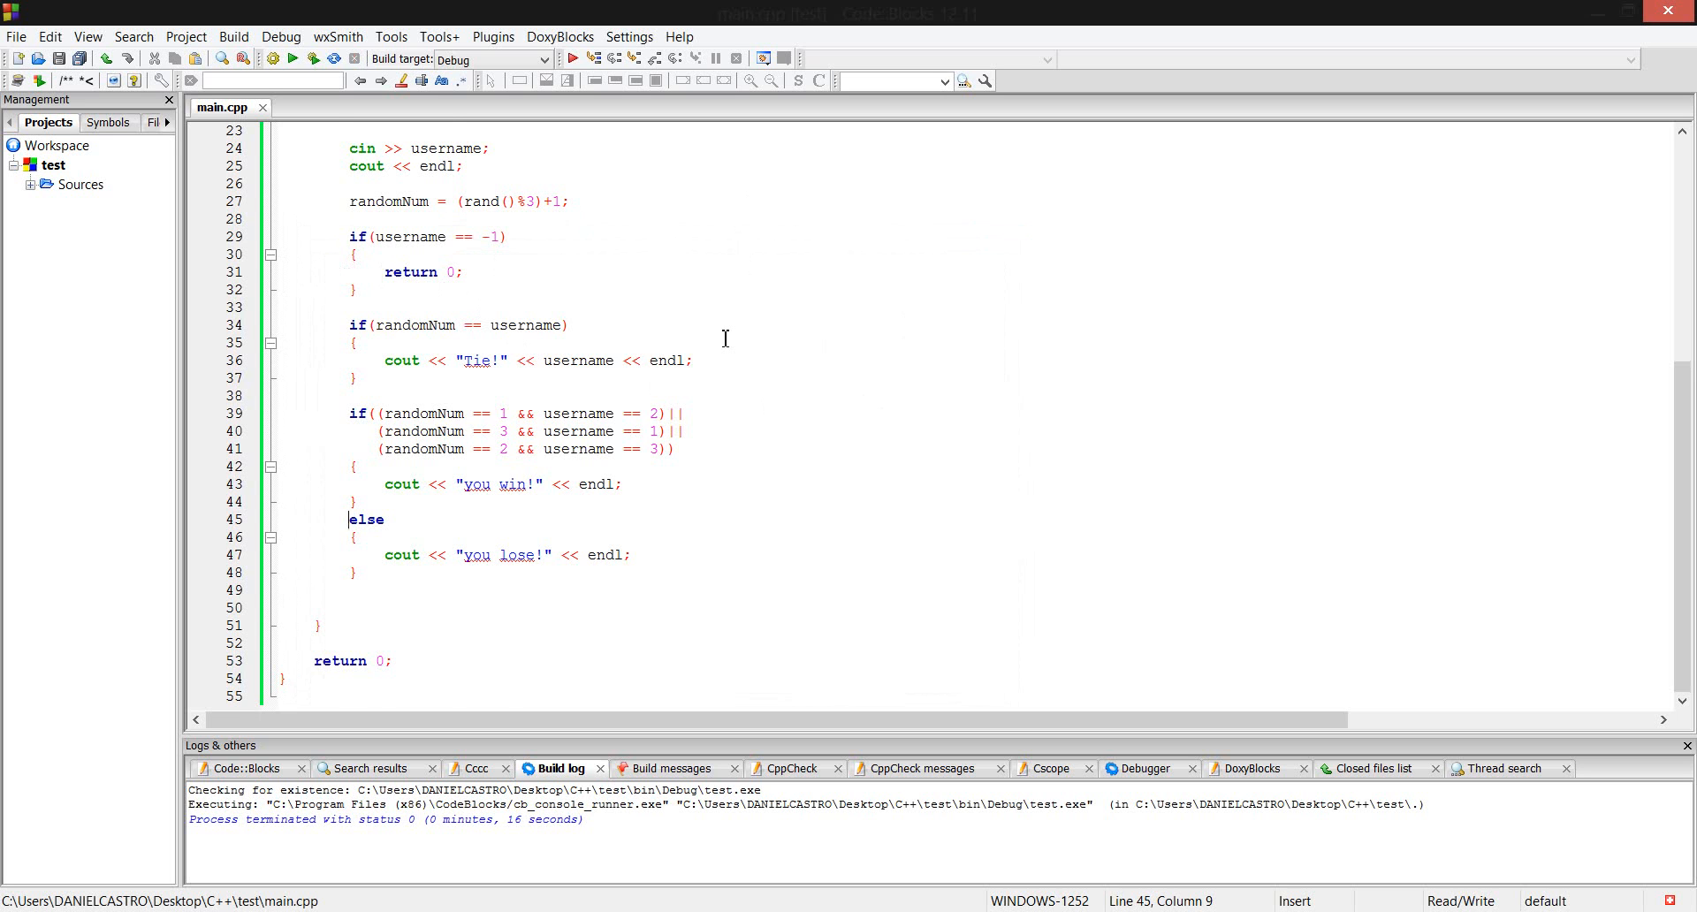
scroll("up", 3)
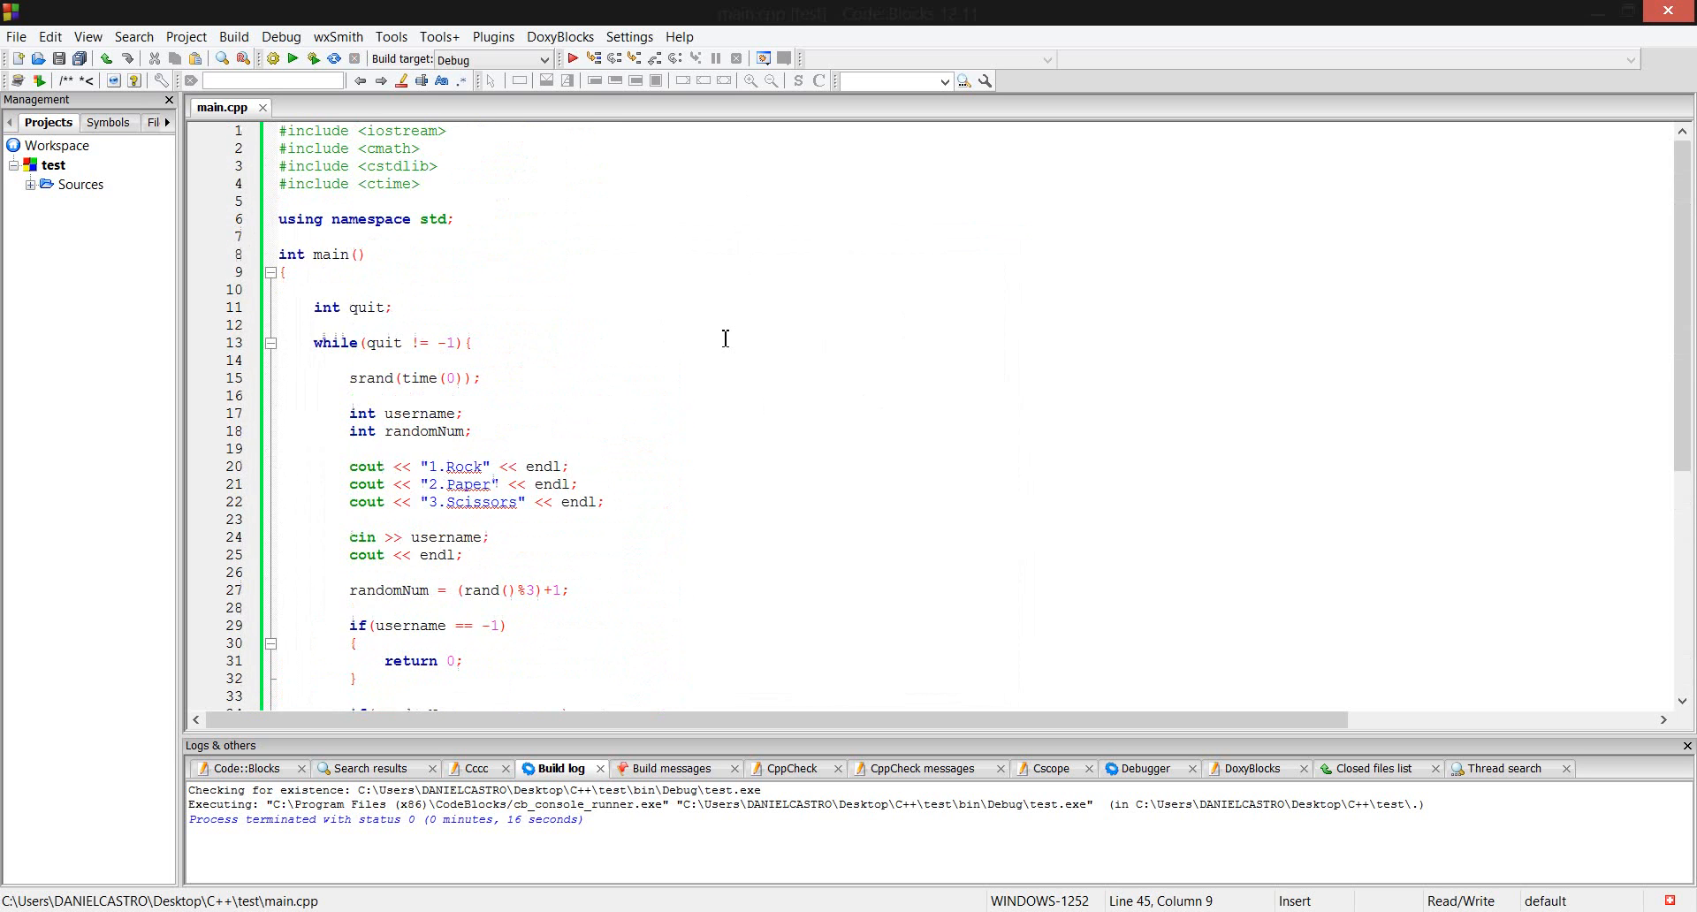
scroll("down", 3)
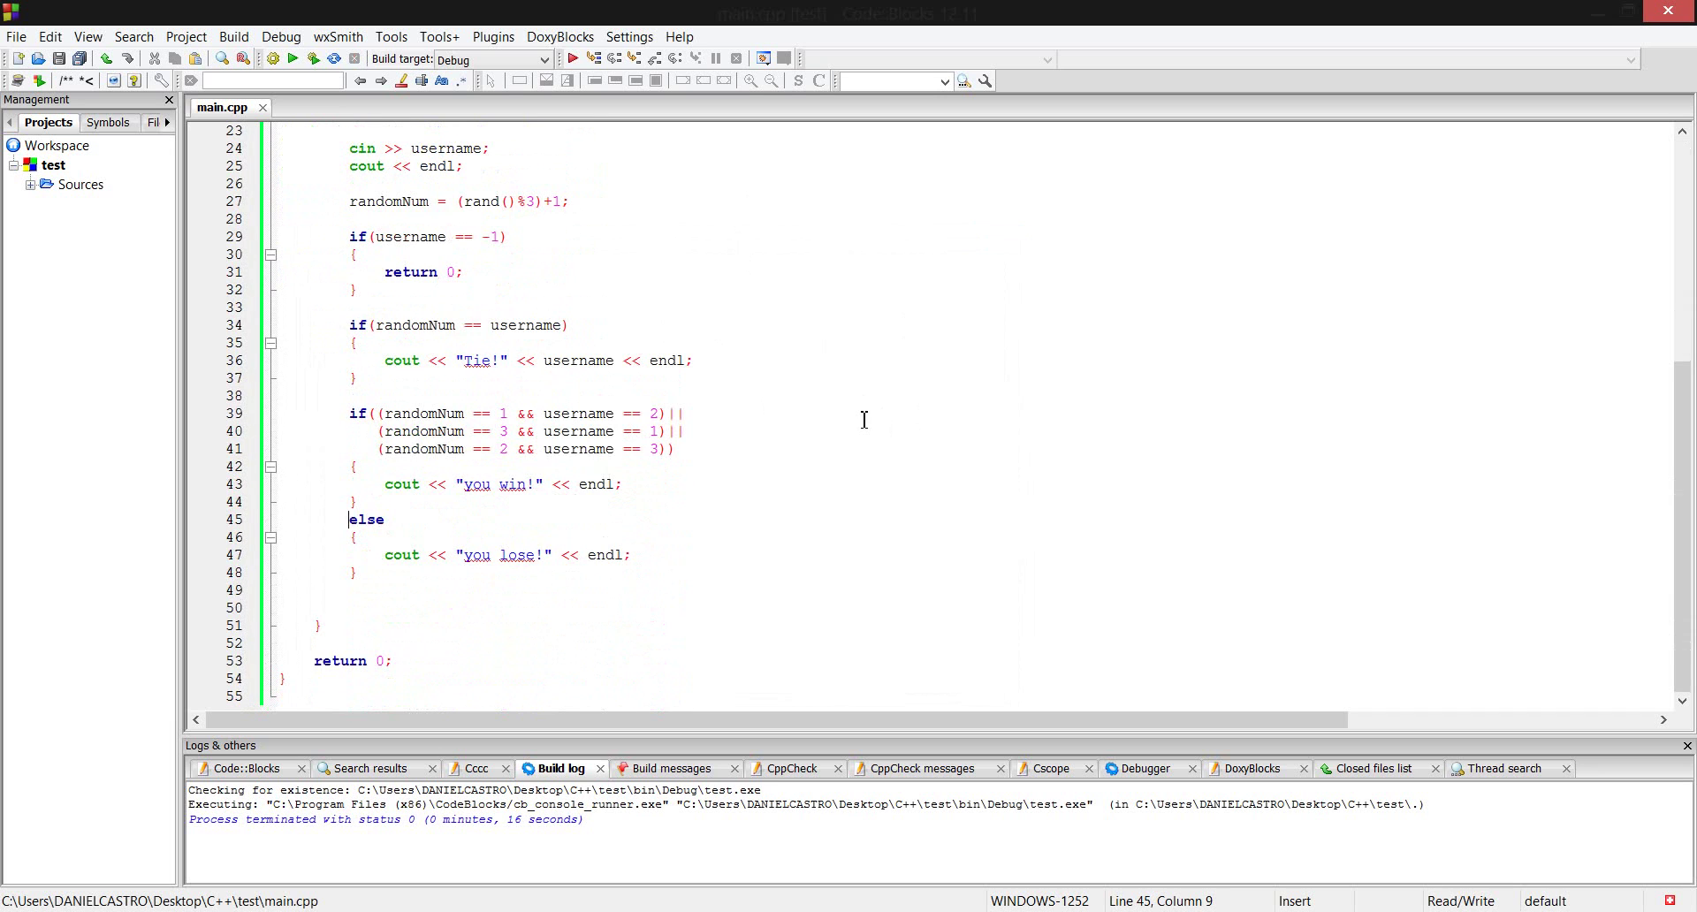
scroll("up", 3)
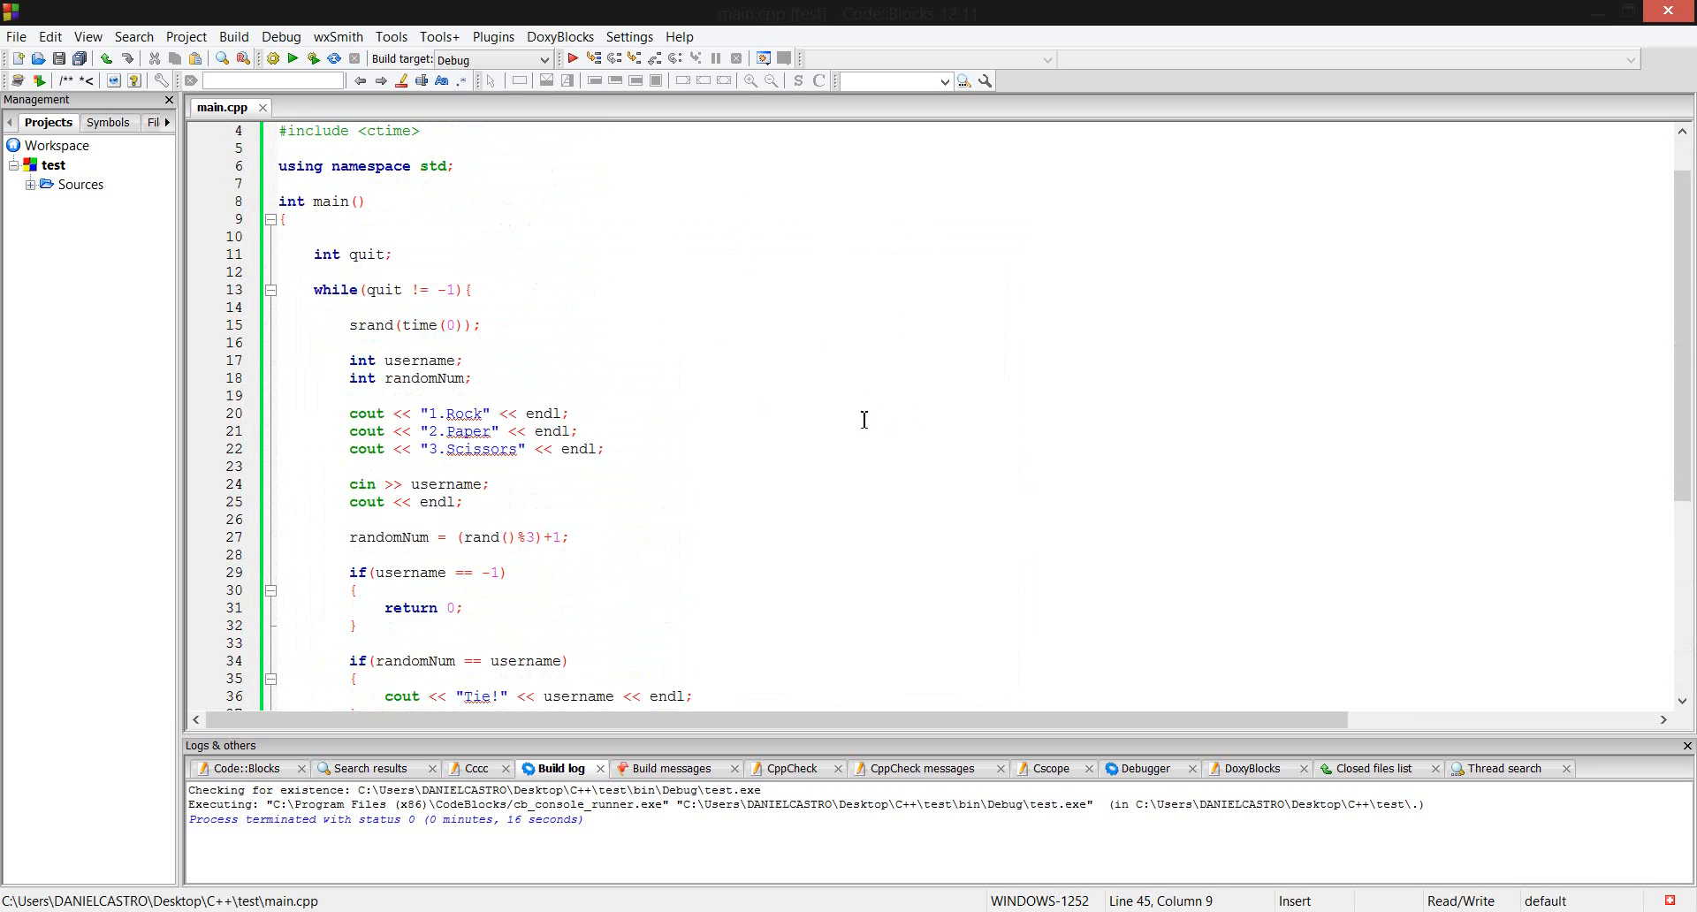
scroll("up", 3)
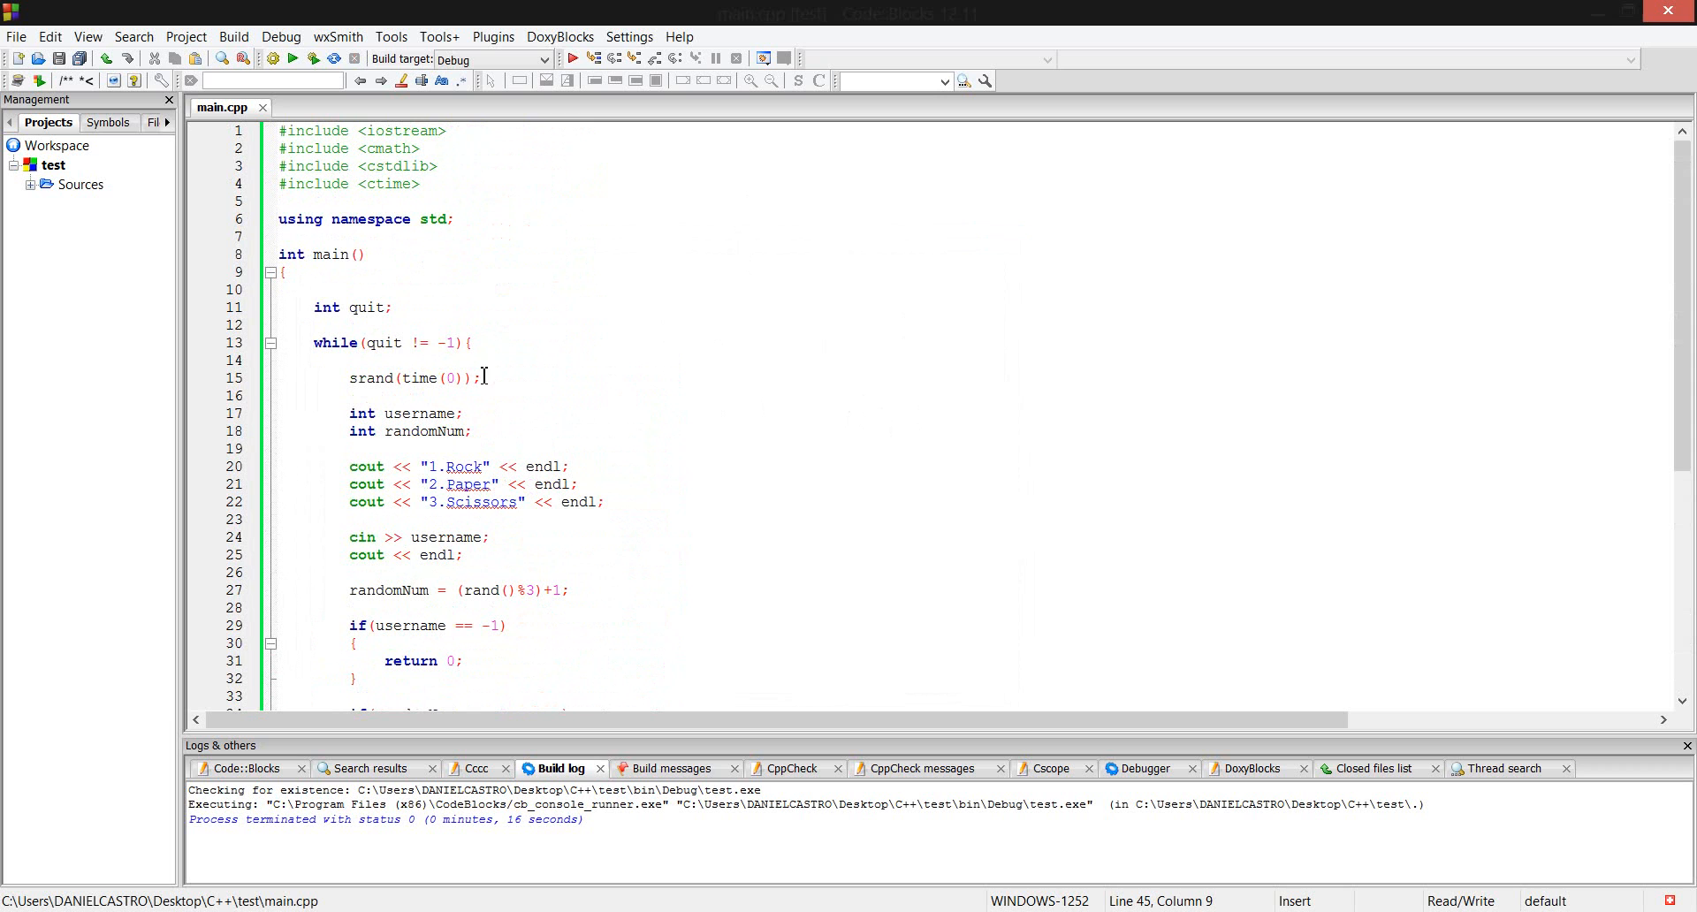
scroll("down", 3)
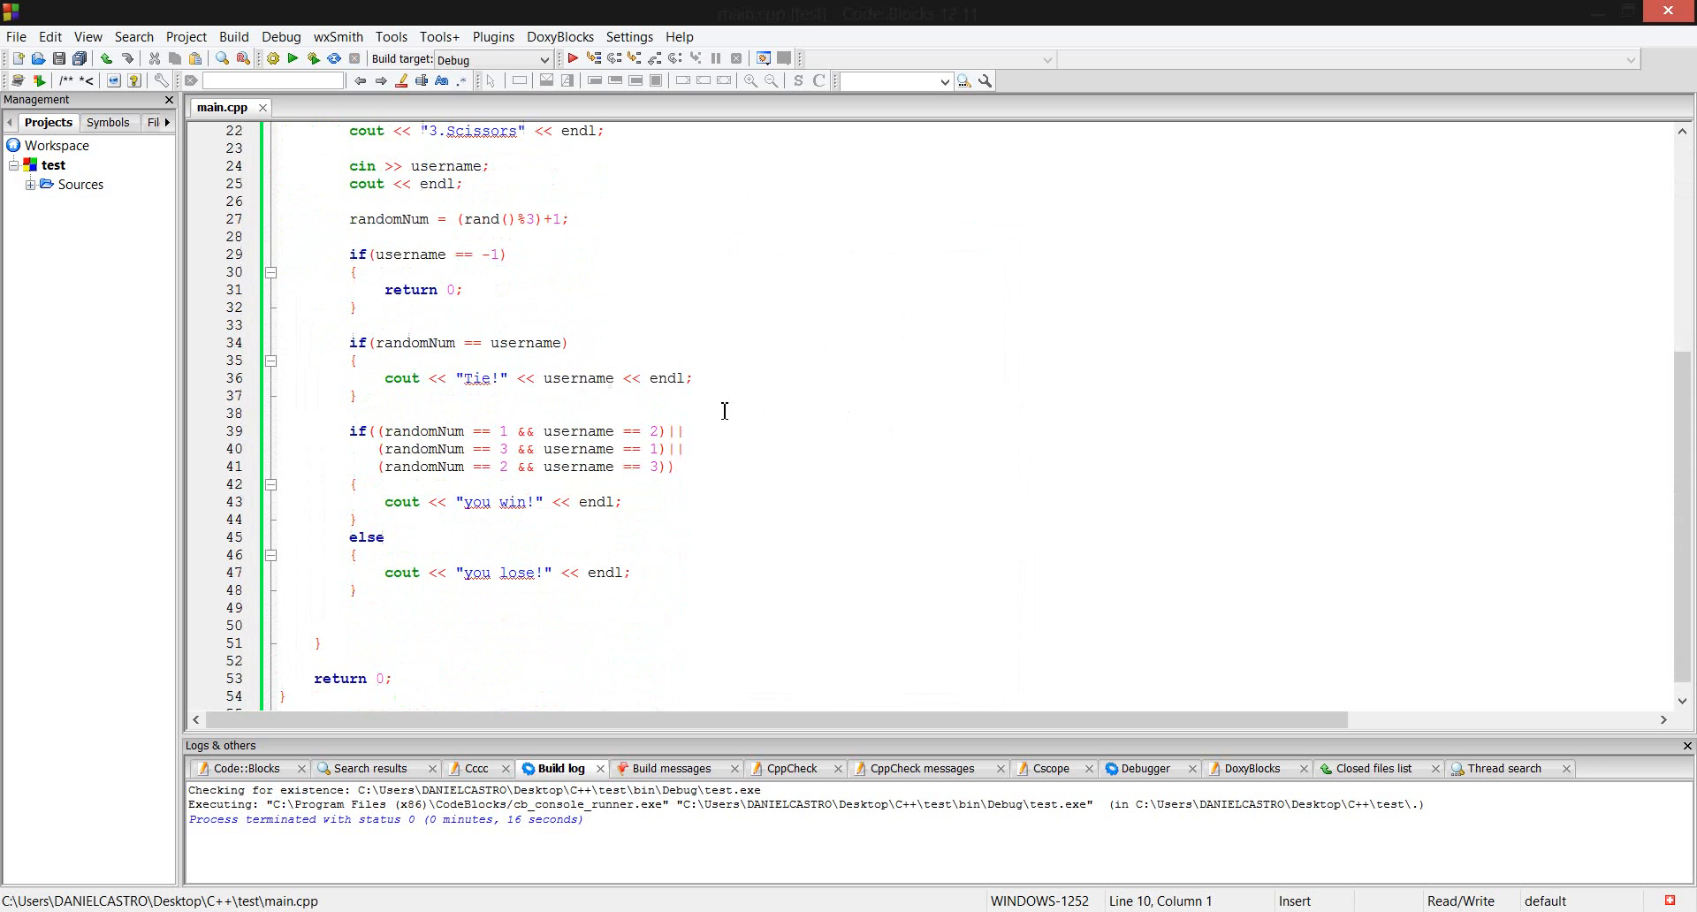
scroll("up", 3)
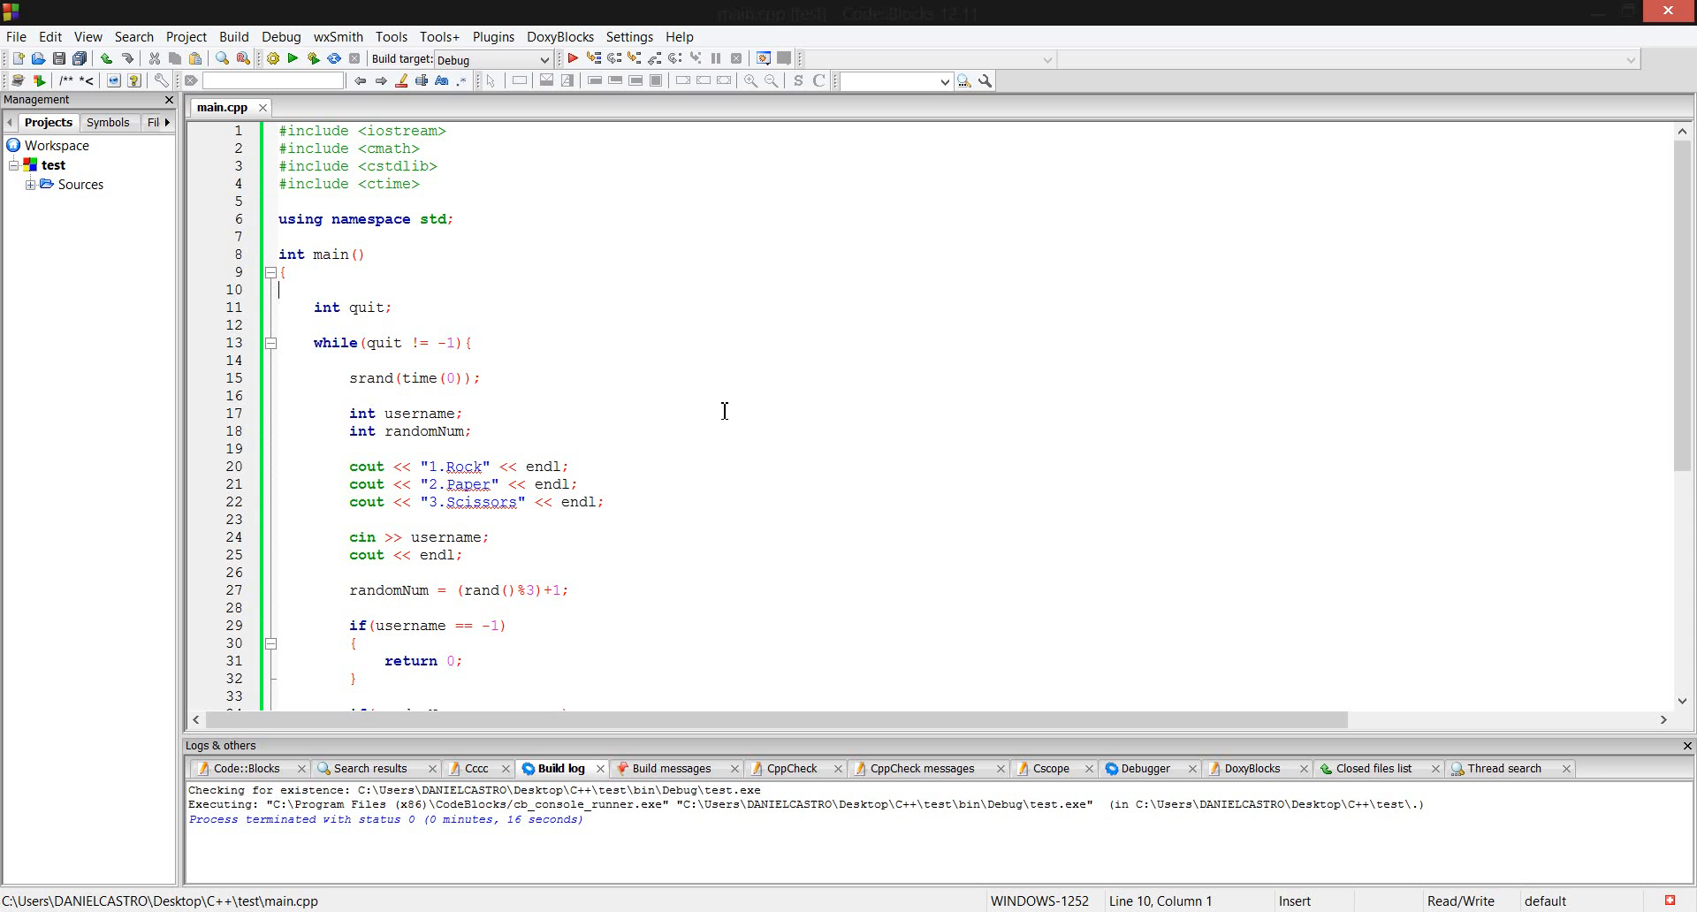
mouse_move(707, 460)
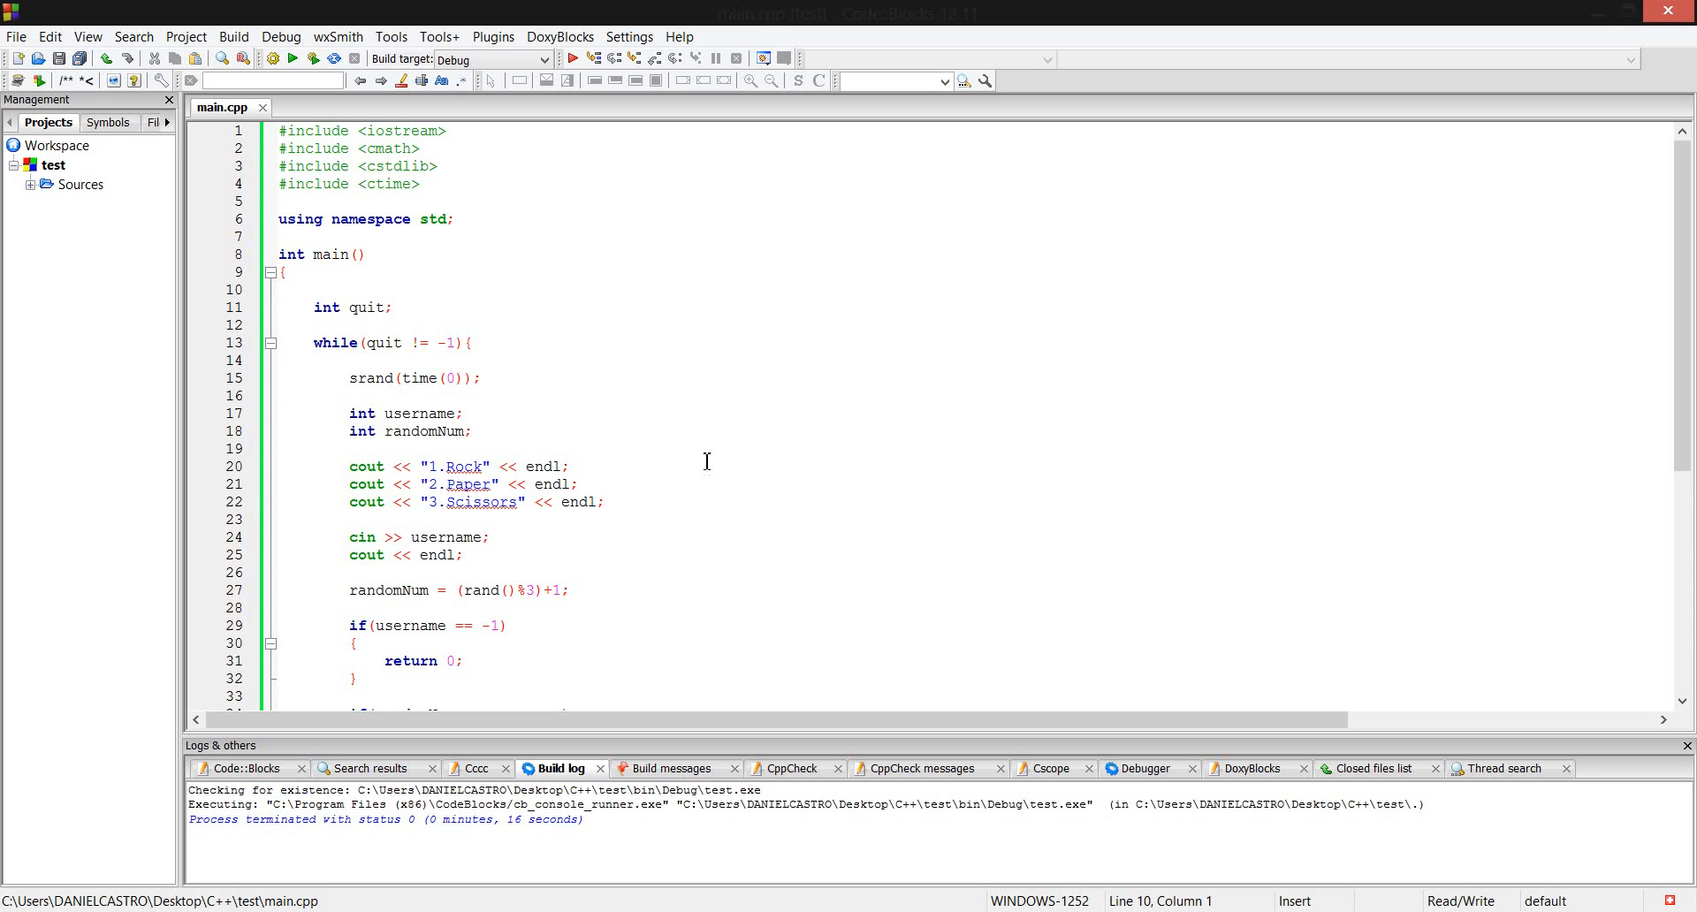
scroll("down", 3)
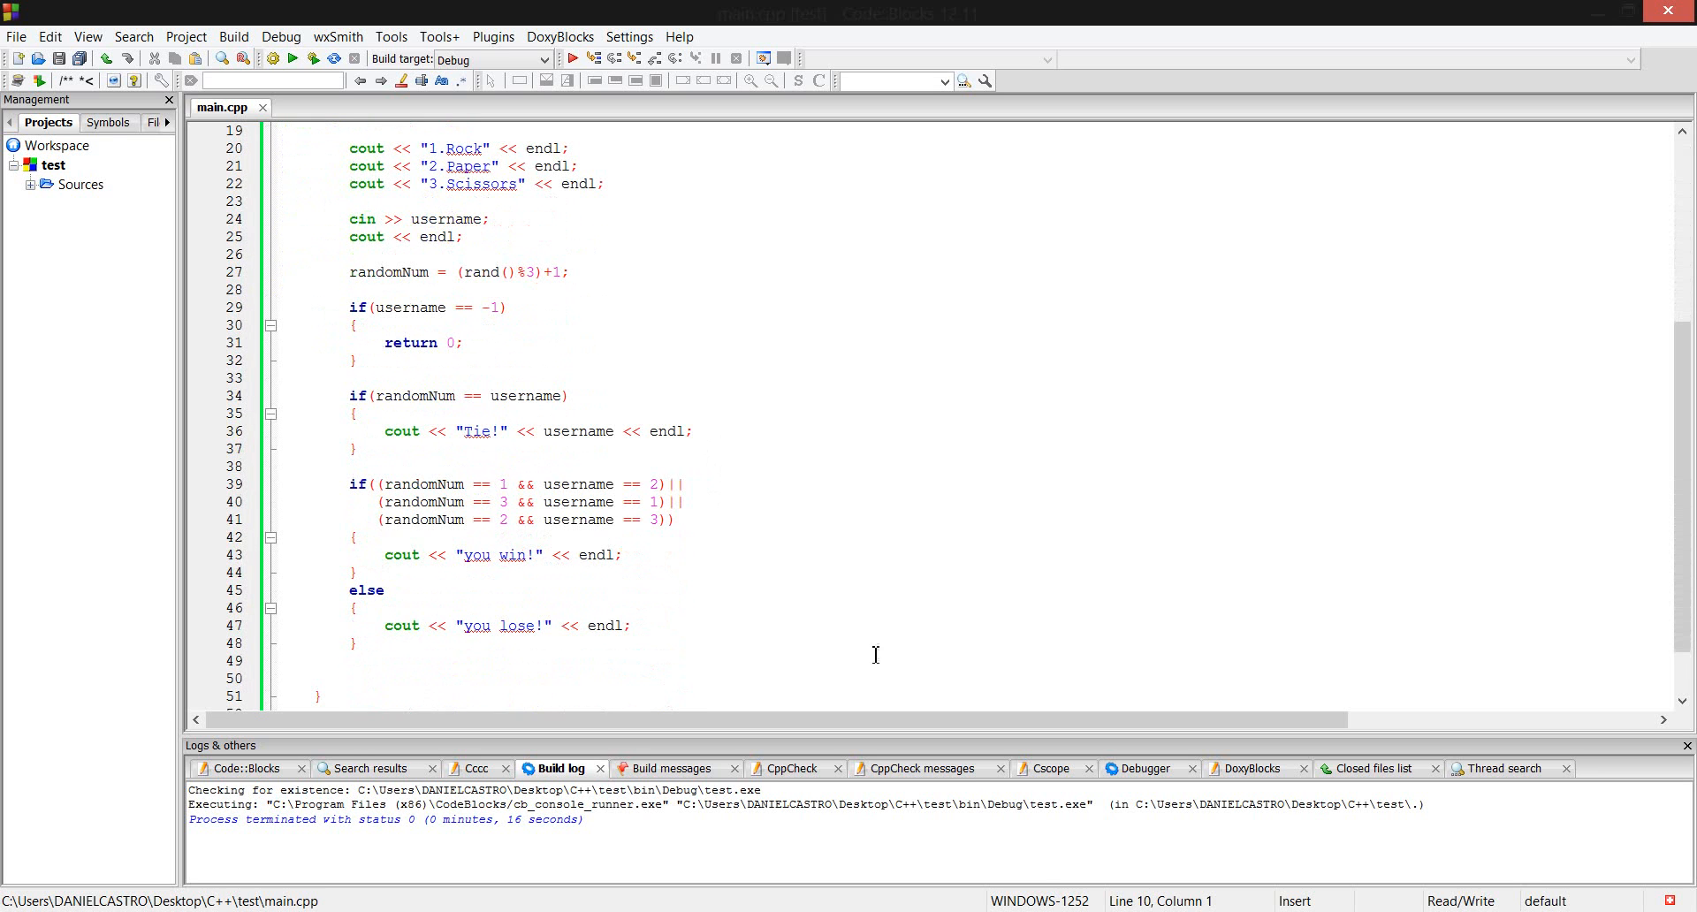